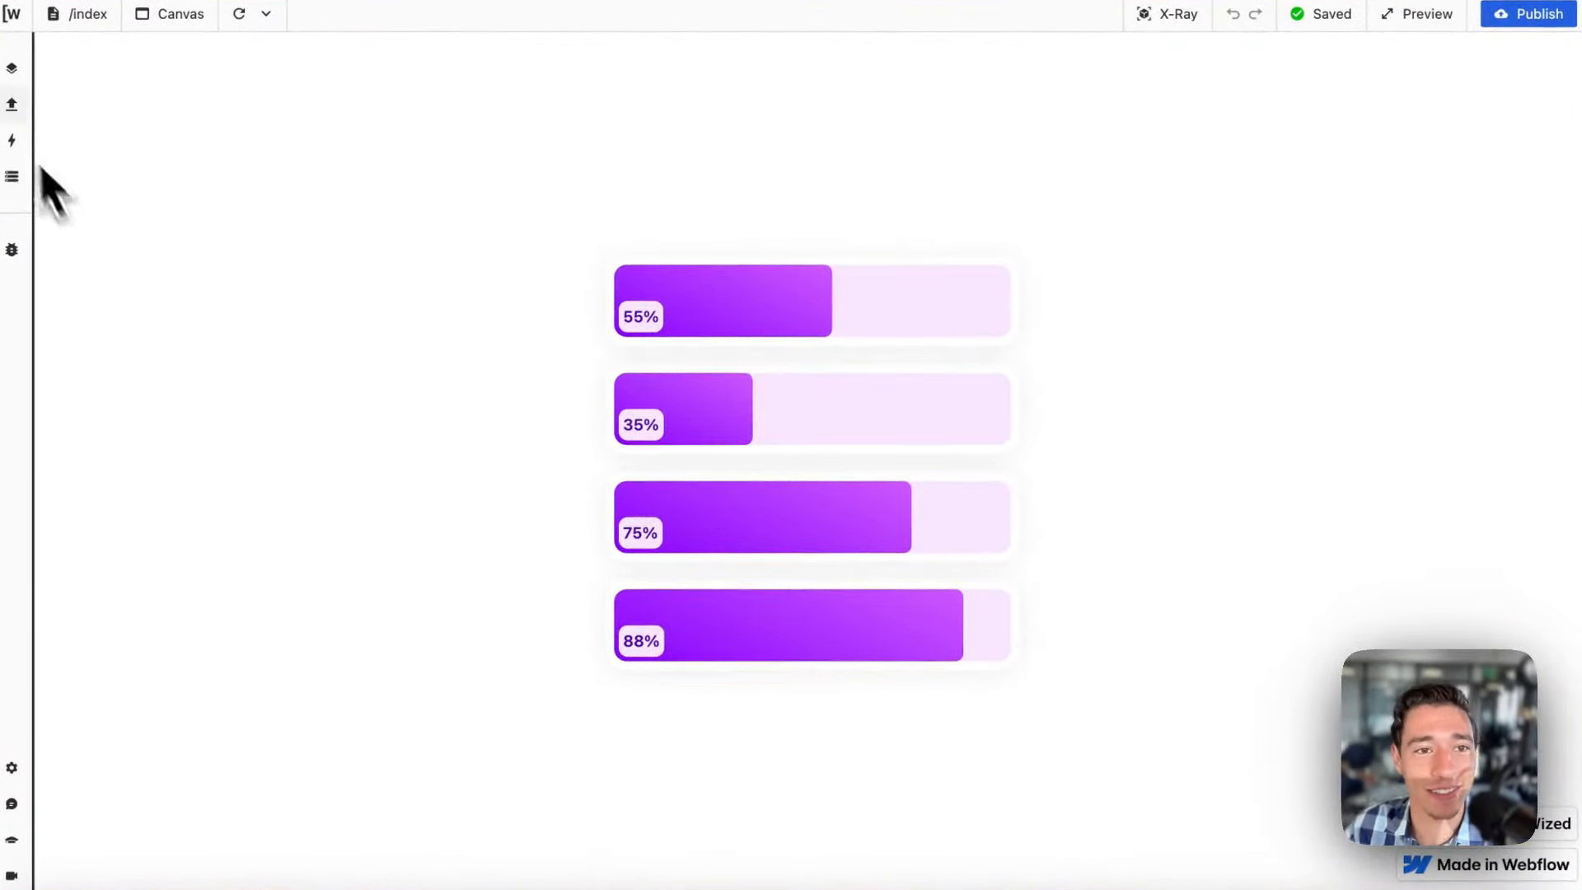
mouse_move(26, 86)
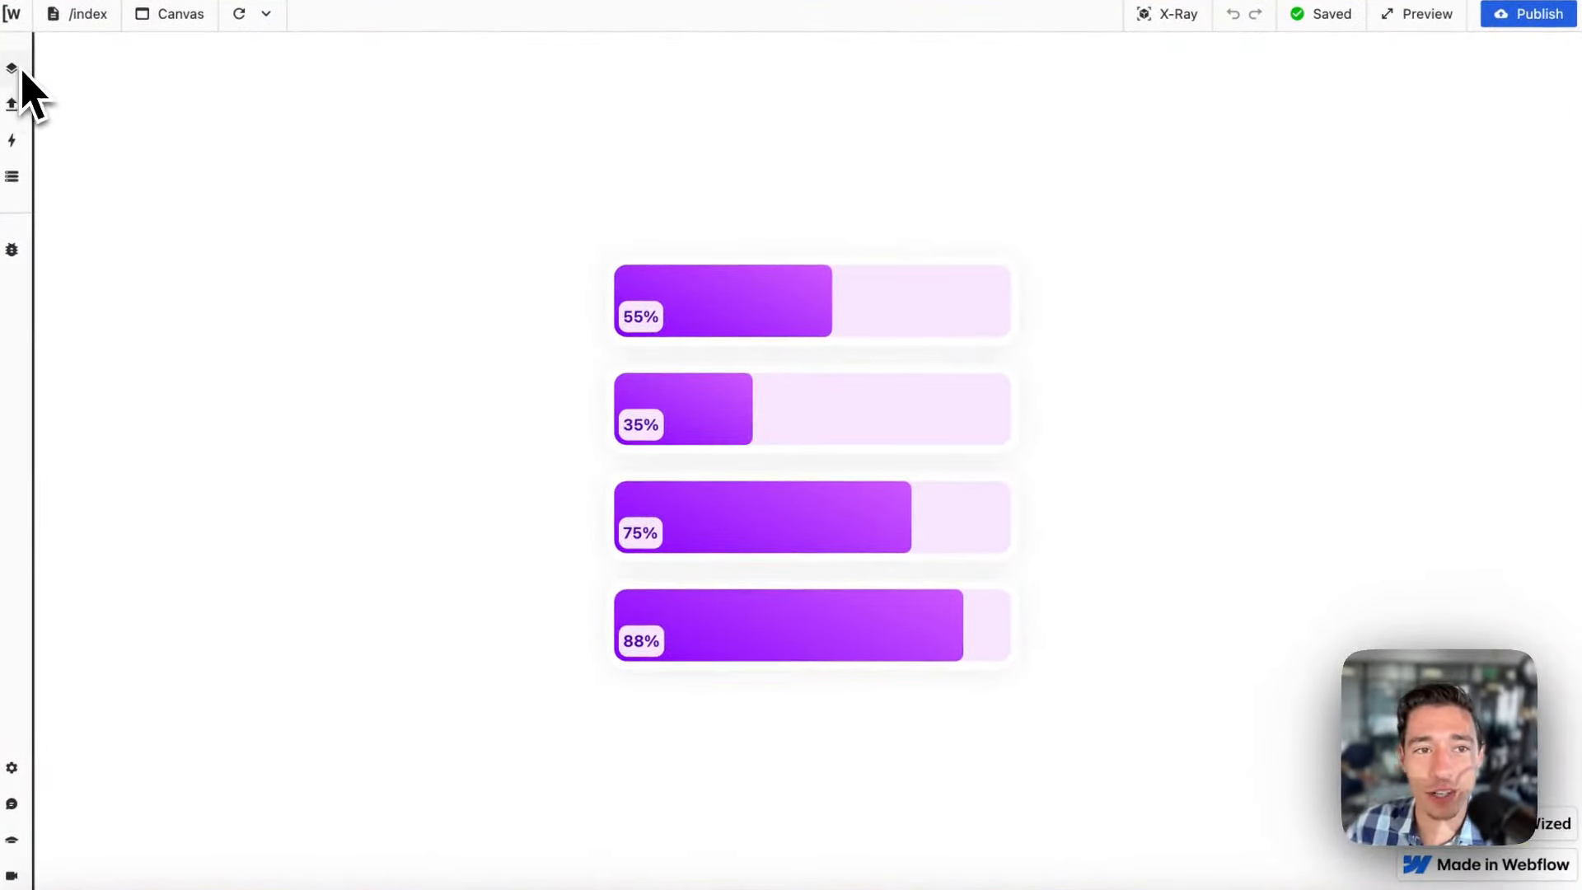
From My Apps, add a new app and start entering its name
click(12, 68)
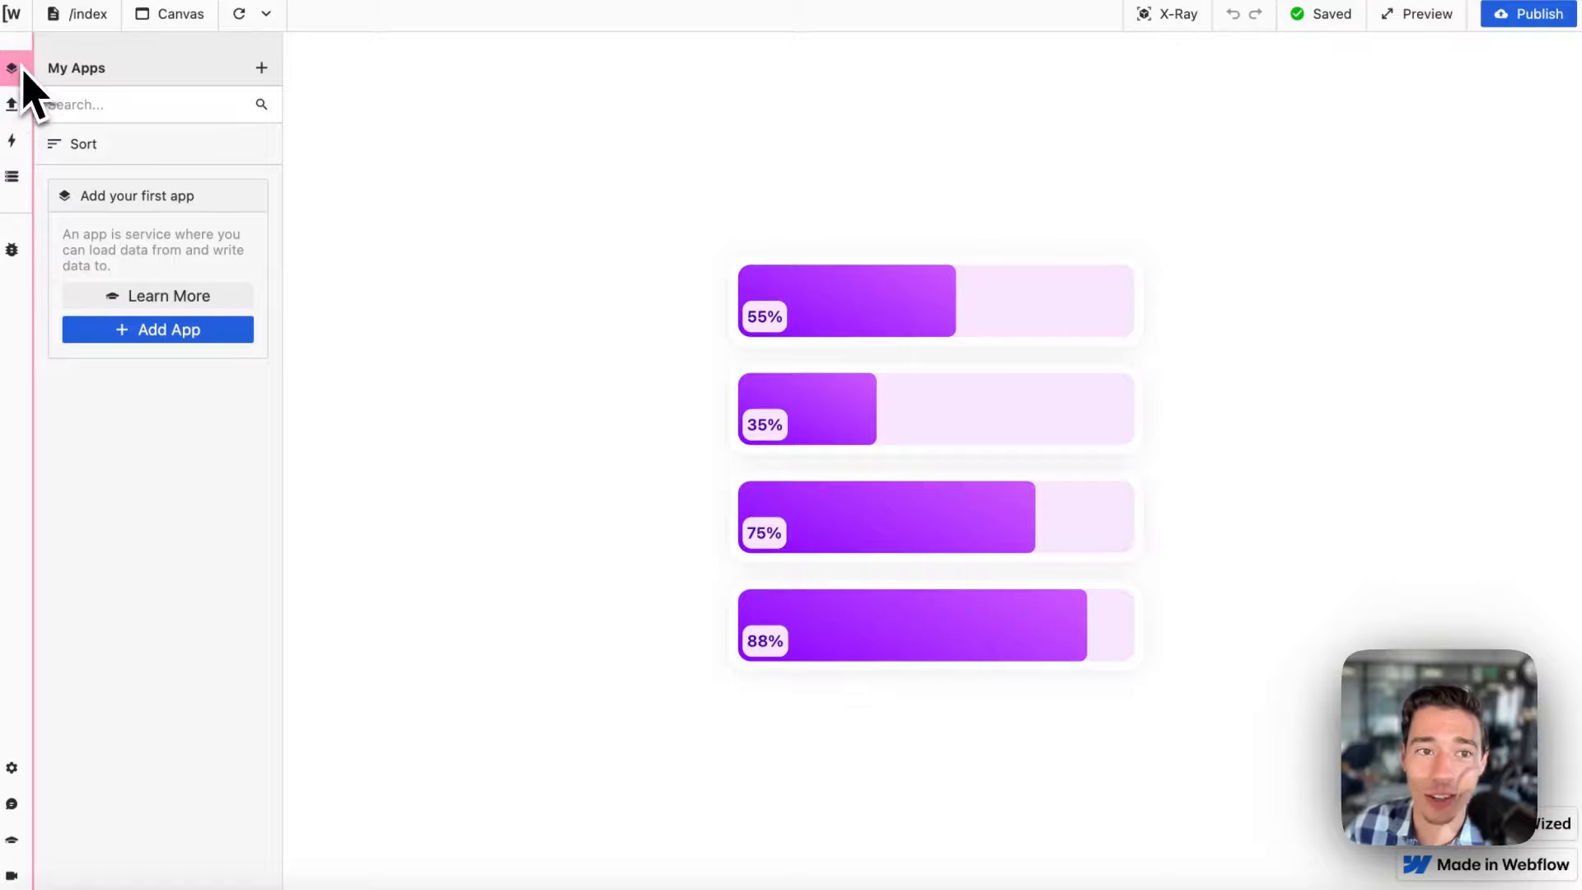
click(261, 67)
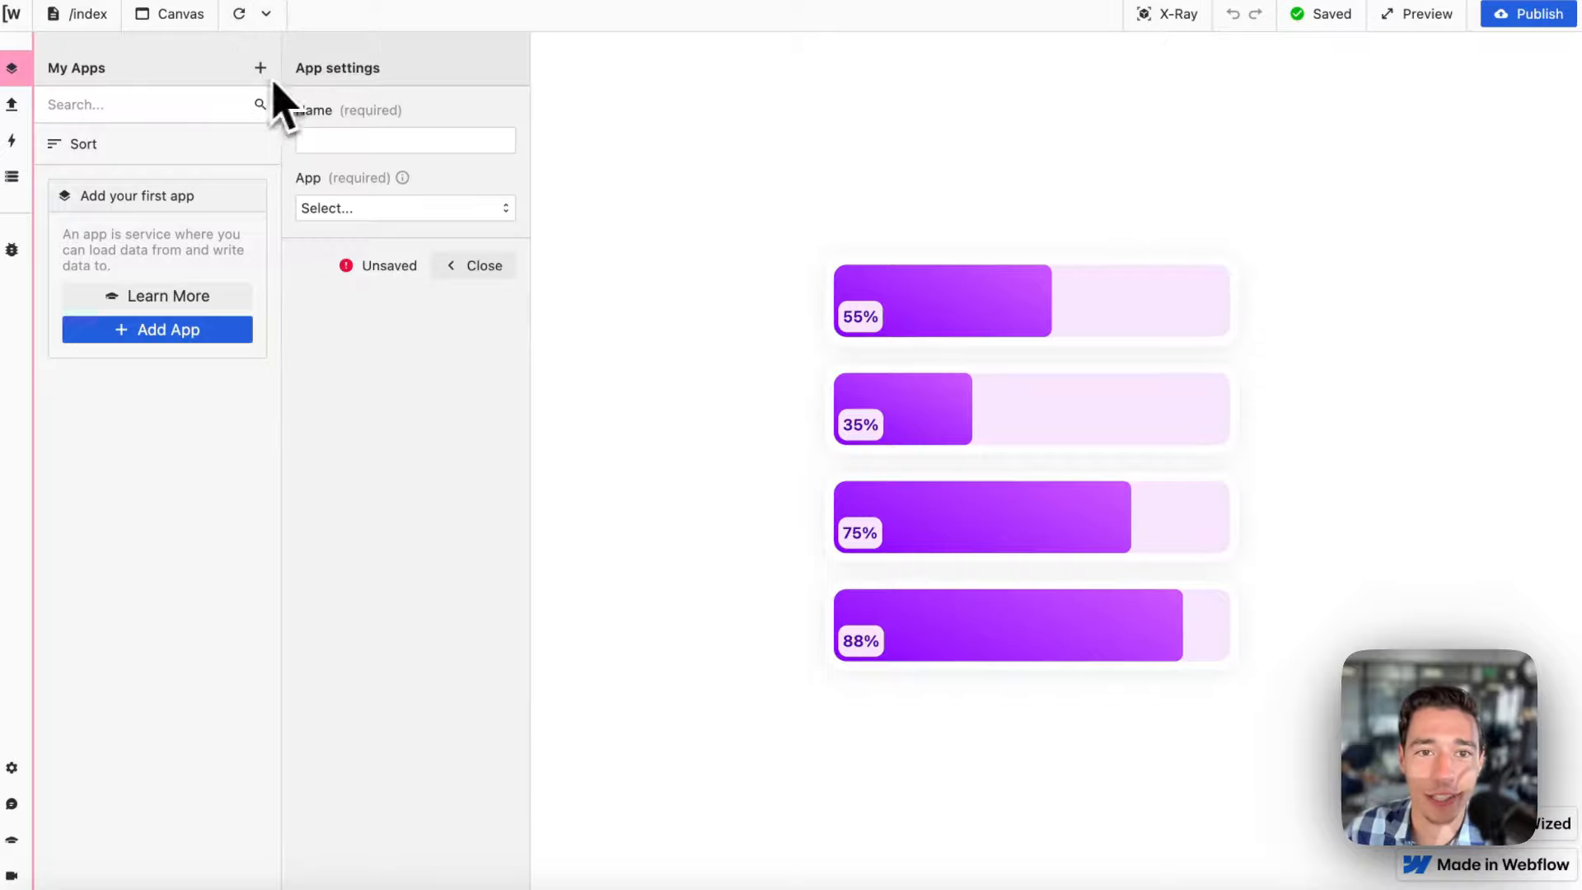
click(404, 140)
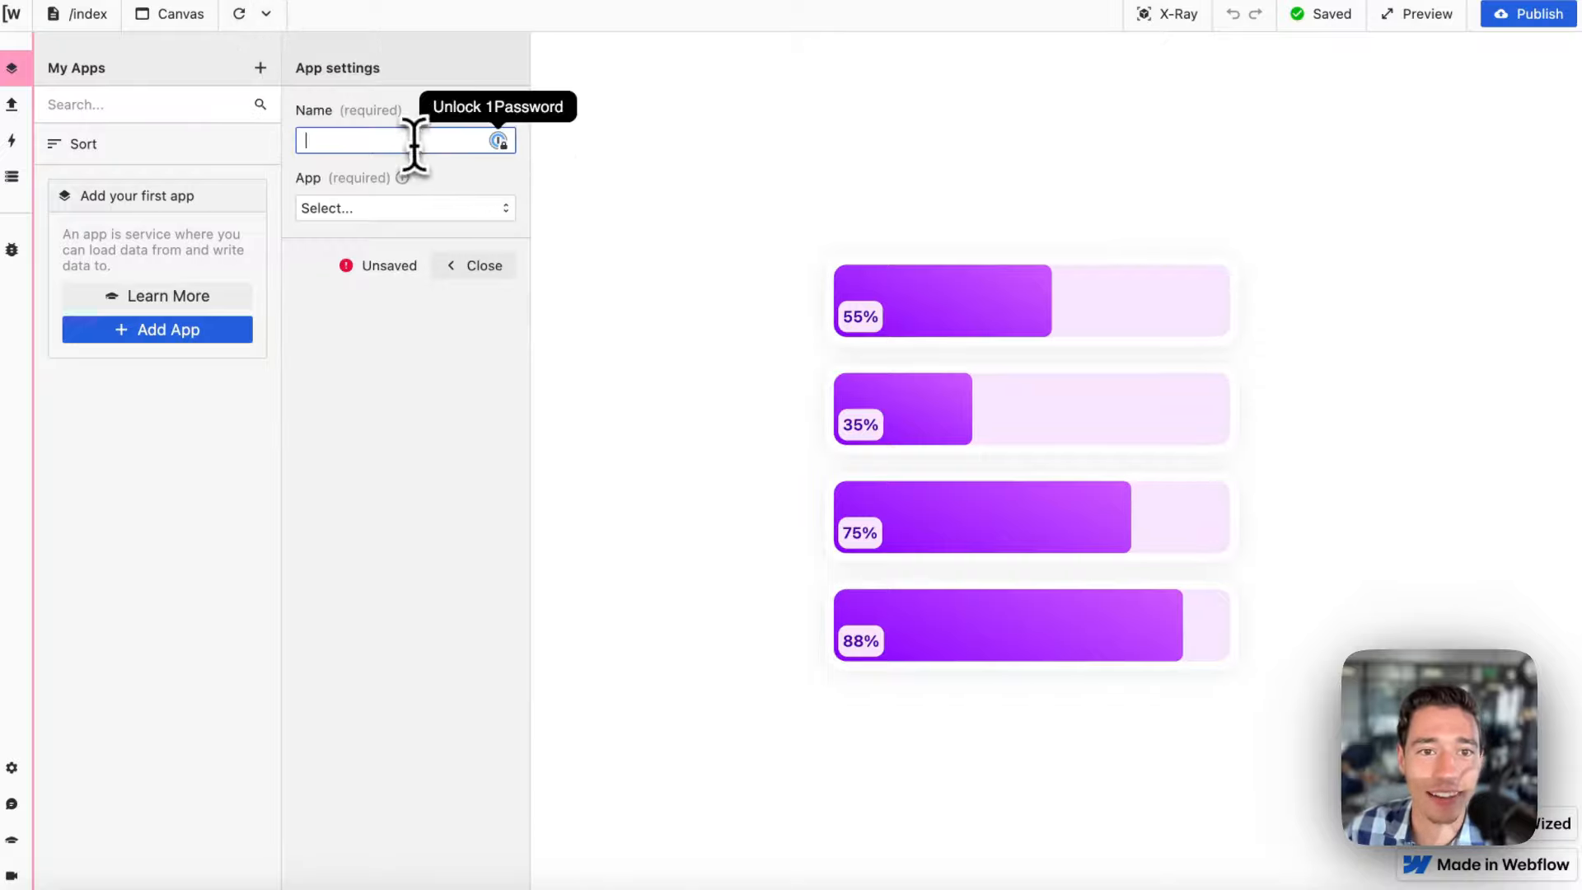
mouse_move(353, 176)
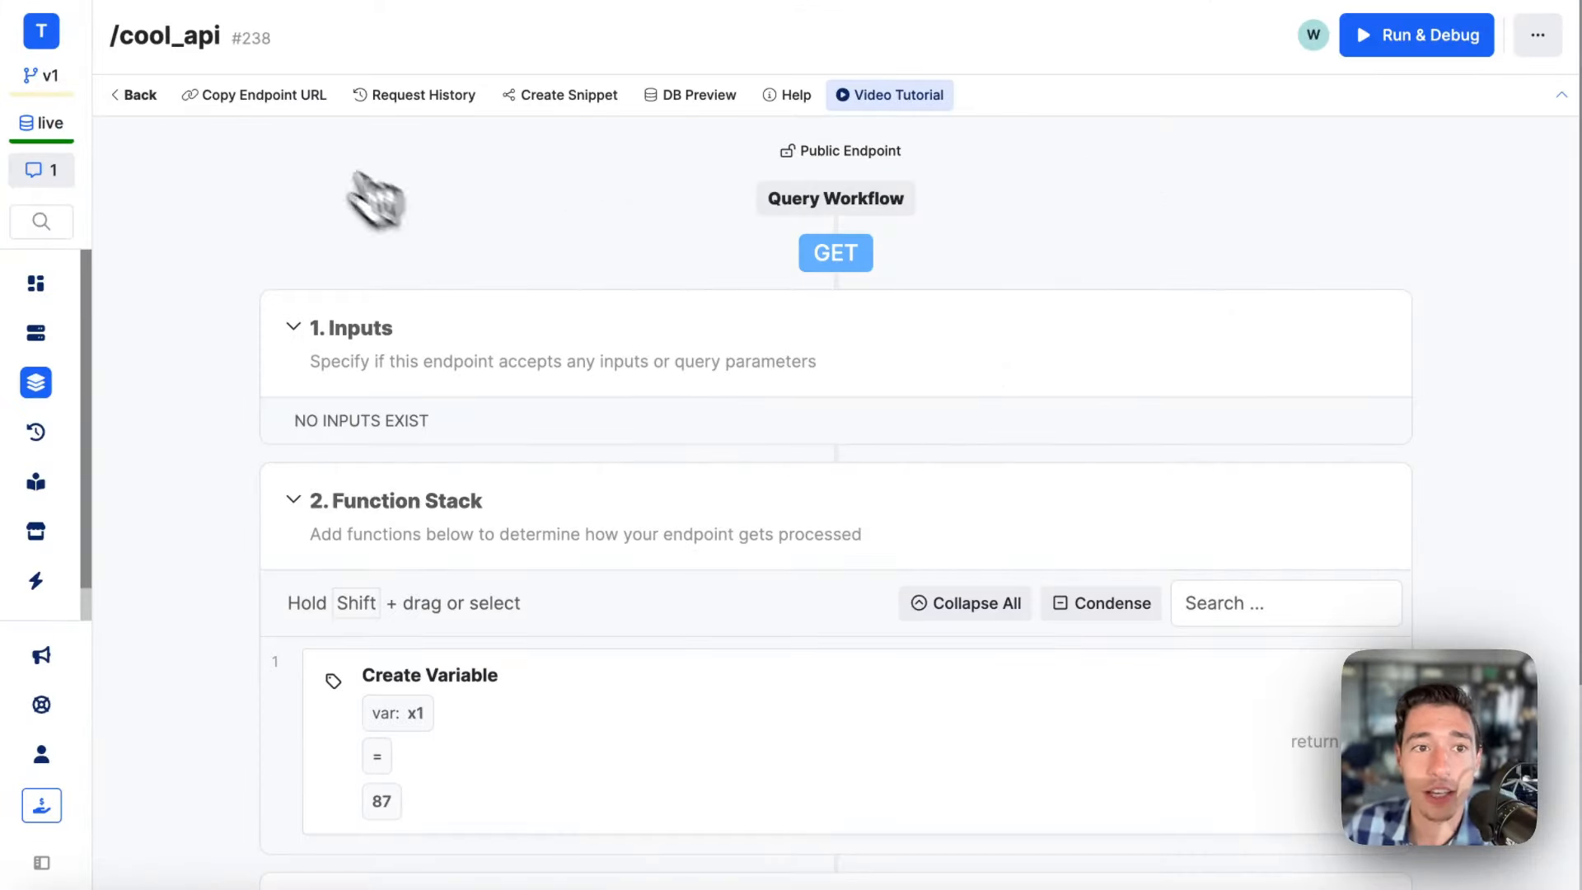
click(37, 382)
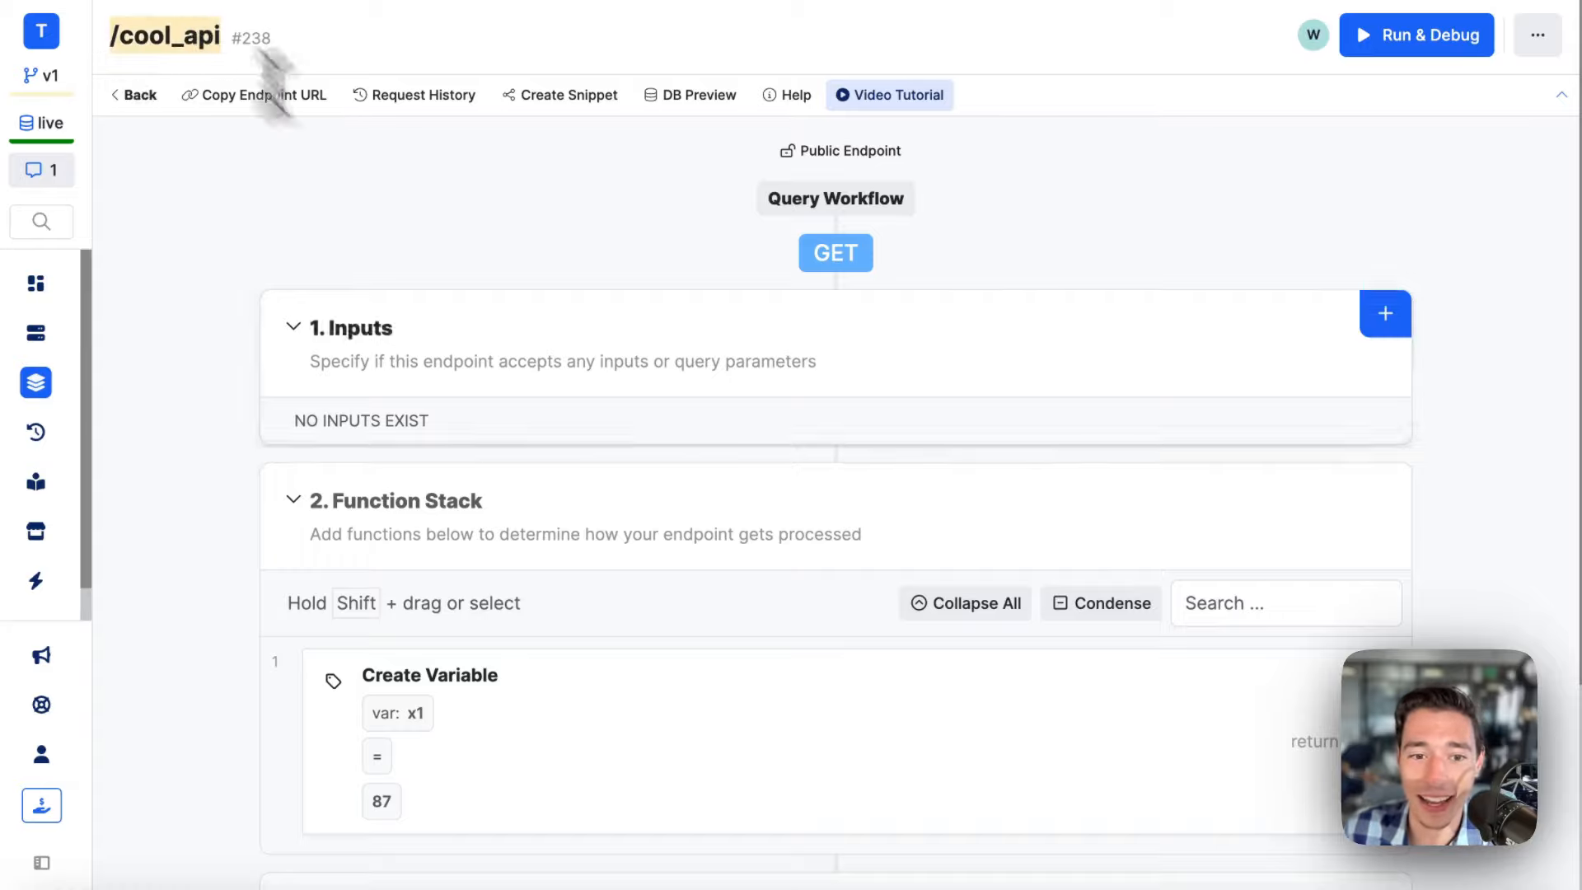
scroll(down, 3)
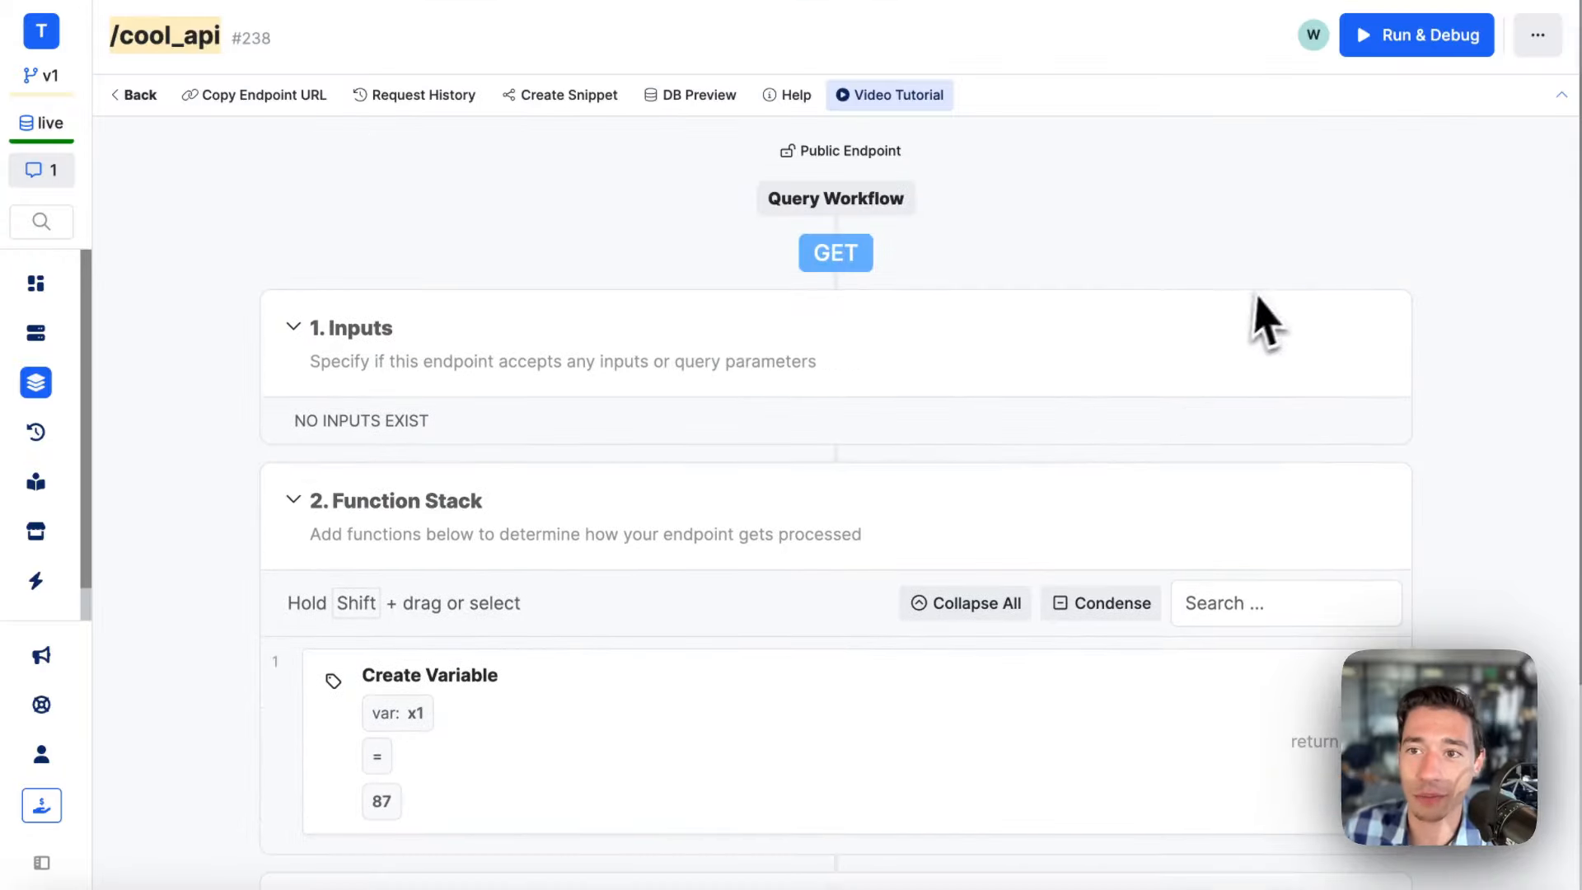
click(1415, 35)
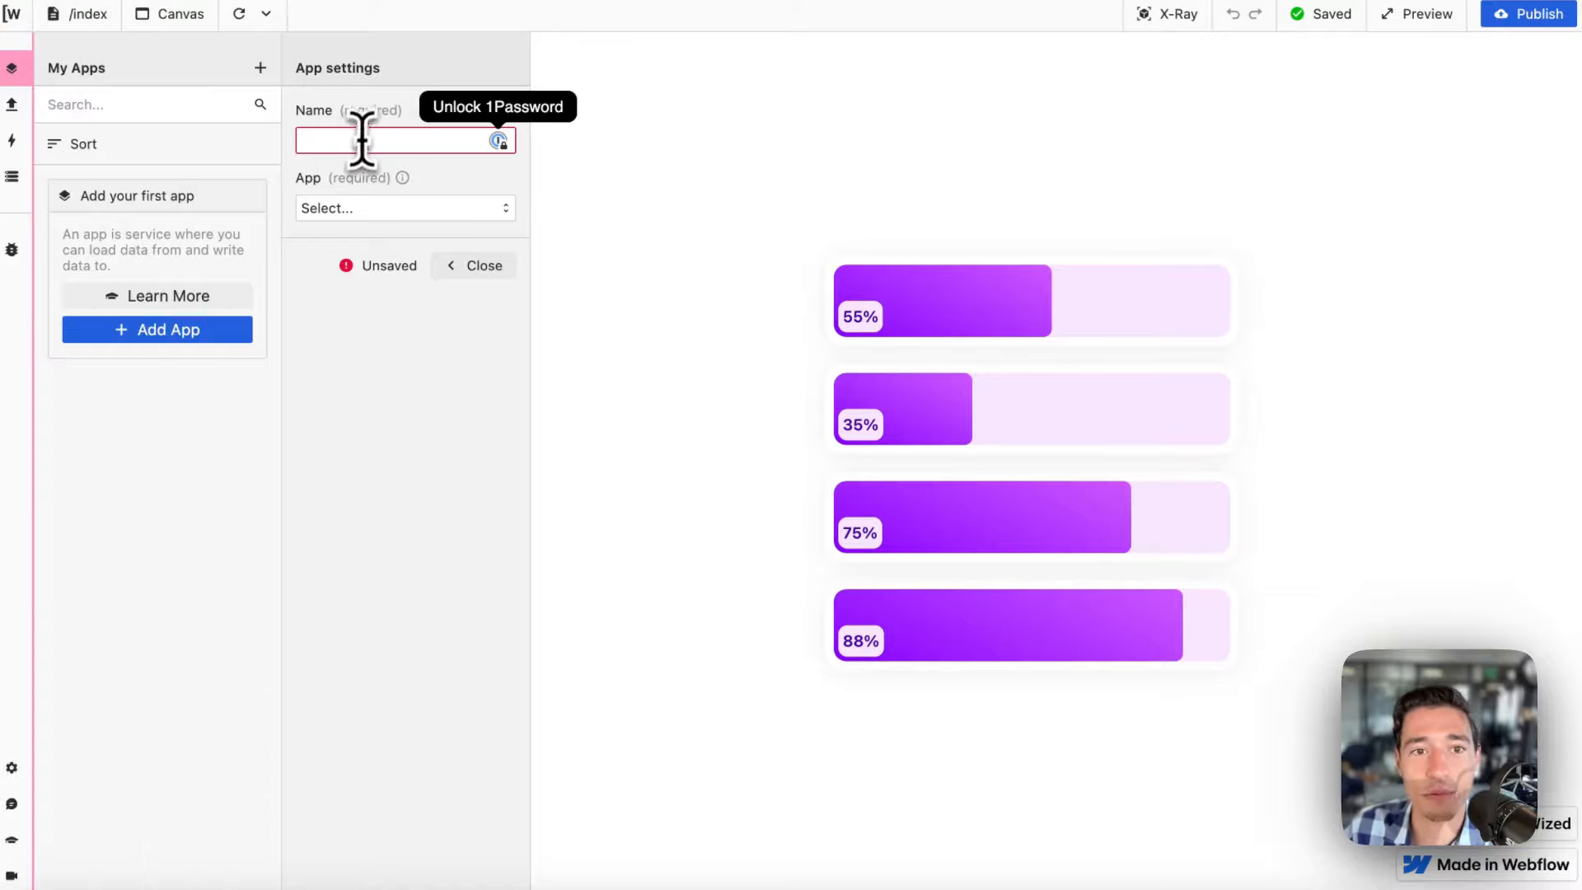
mouse_move(348, 182)
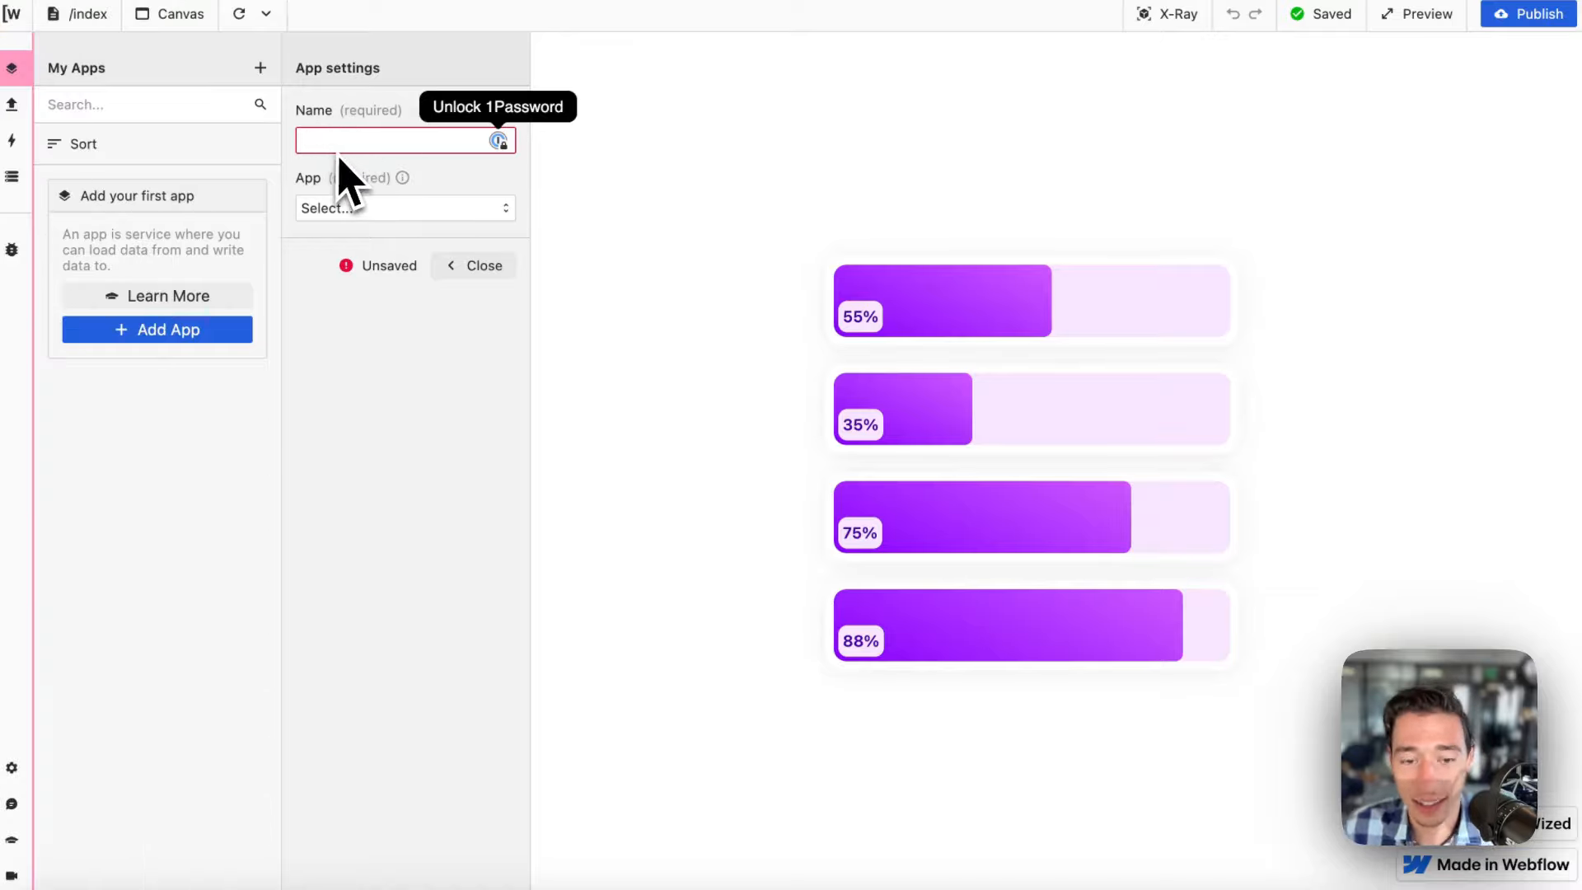
Name the new app 'Custom API (Xano)' and set its app type to REST
text(Custom API ()
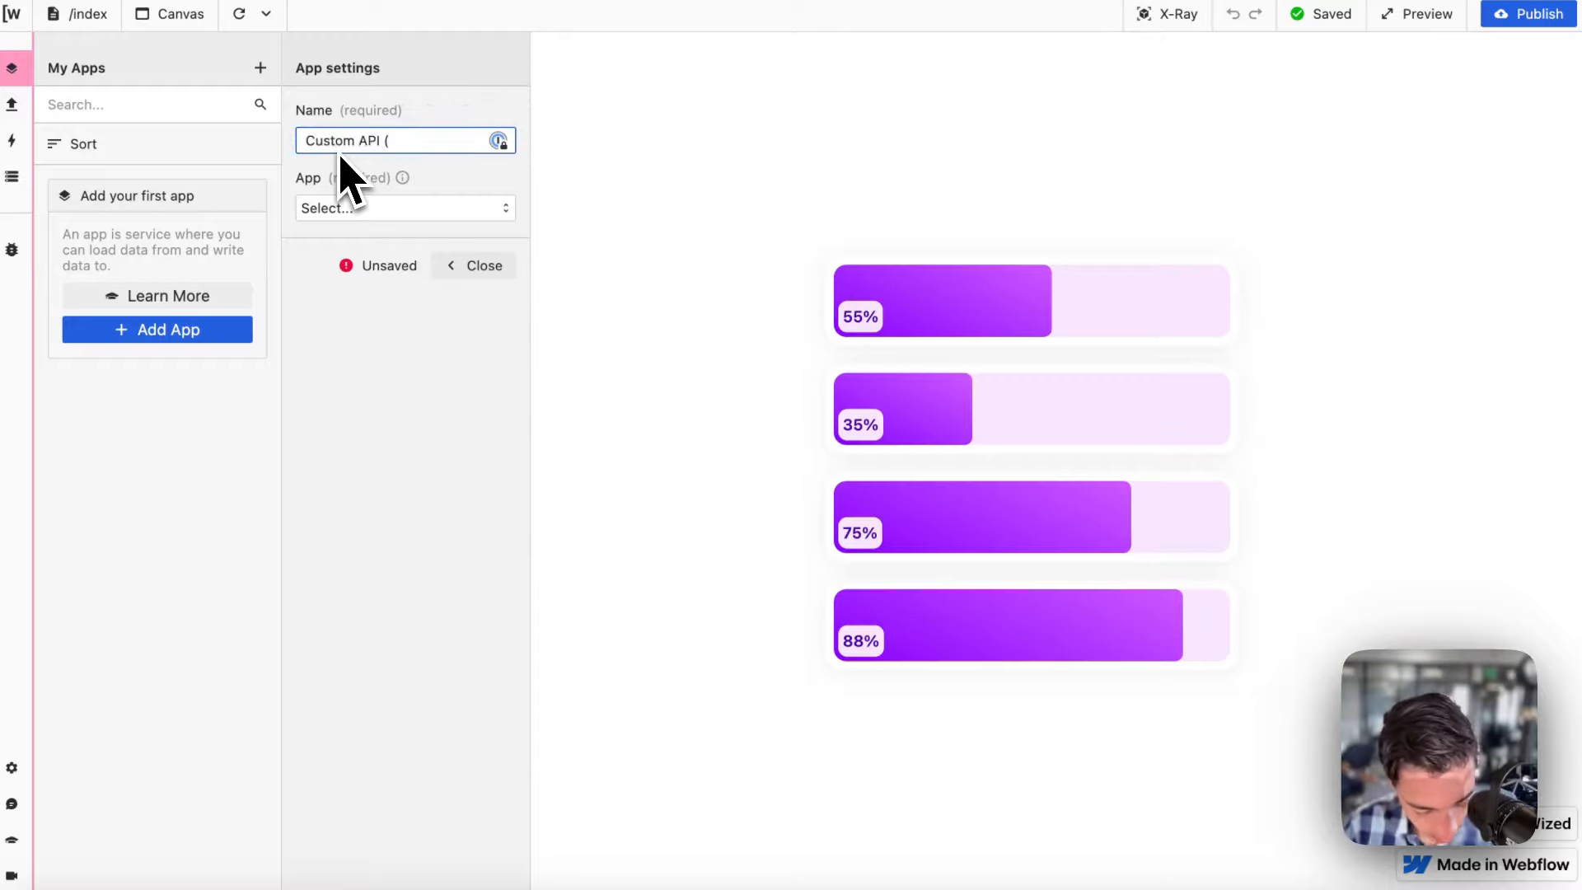
text(Xano))
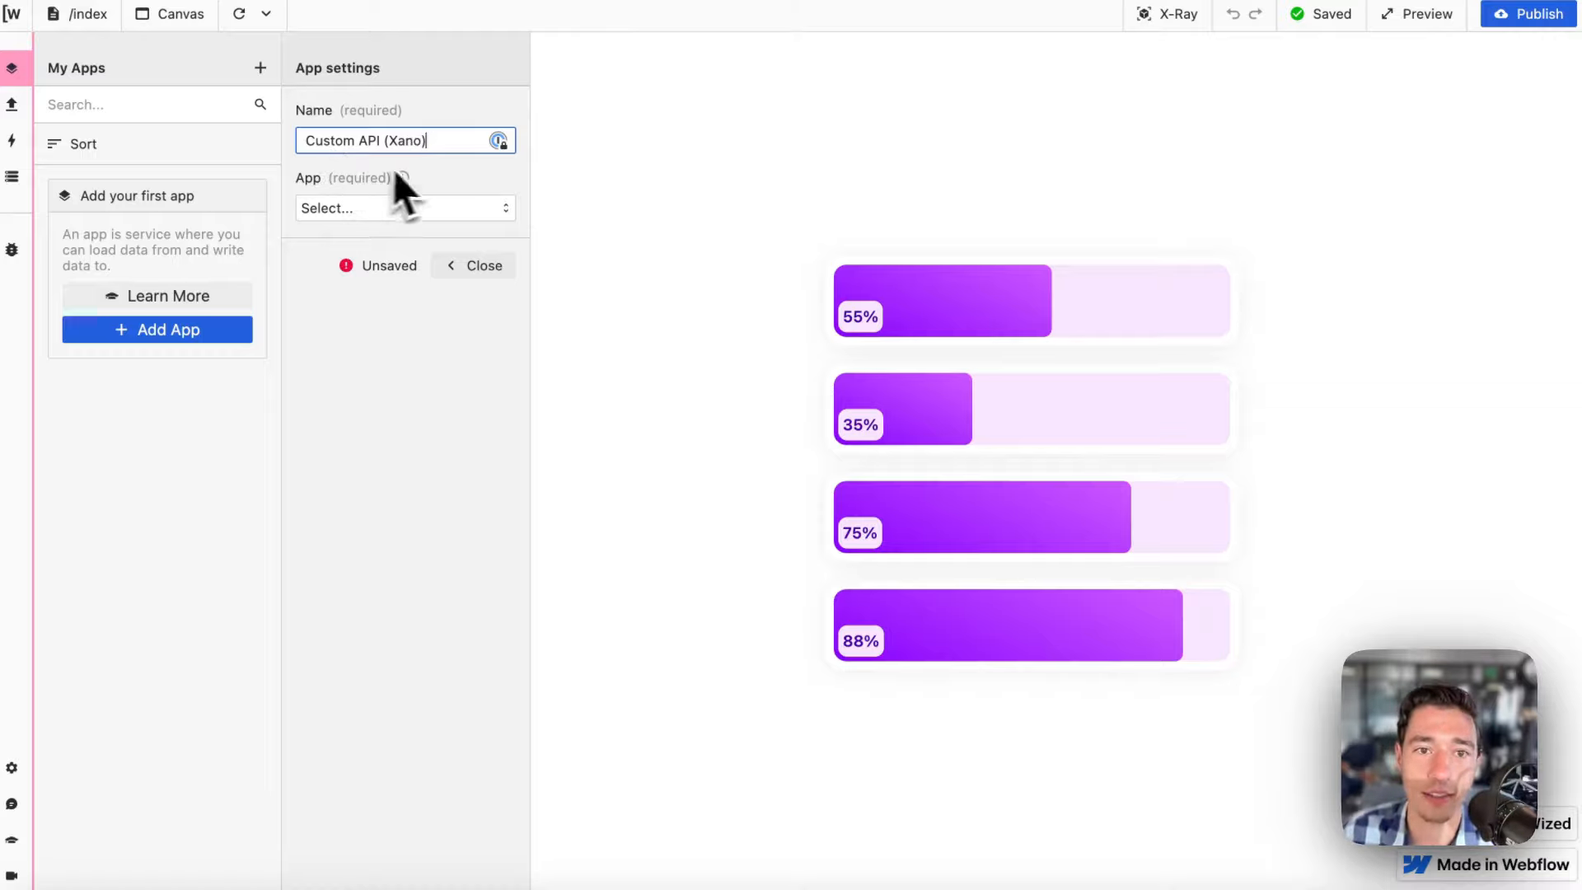
click(403, 208)
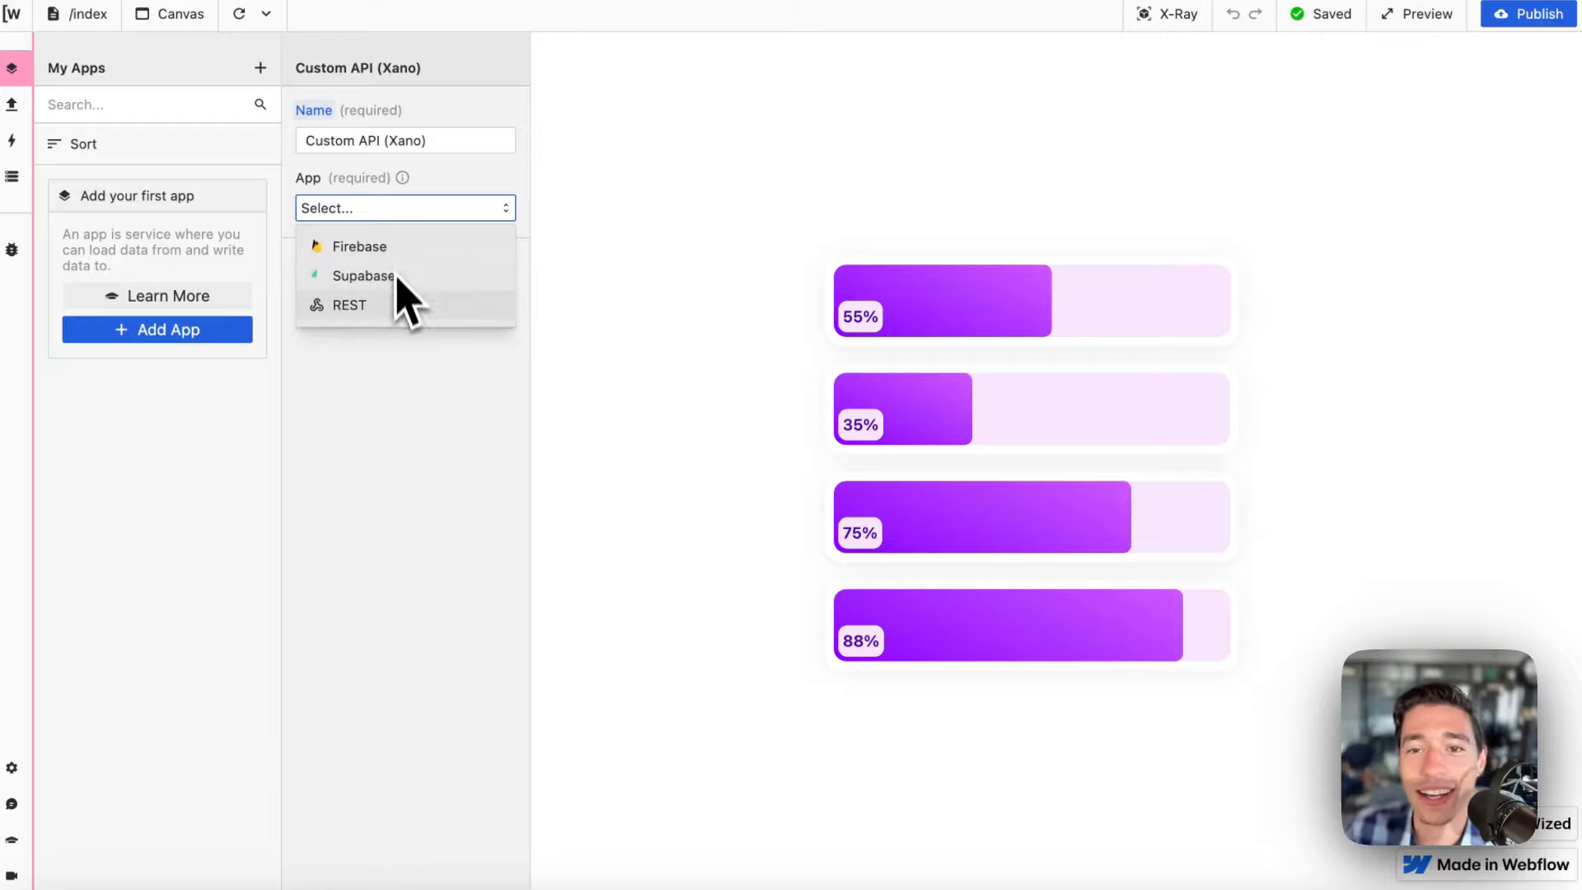
mouse_move(403, 343)
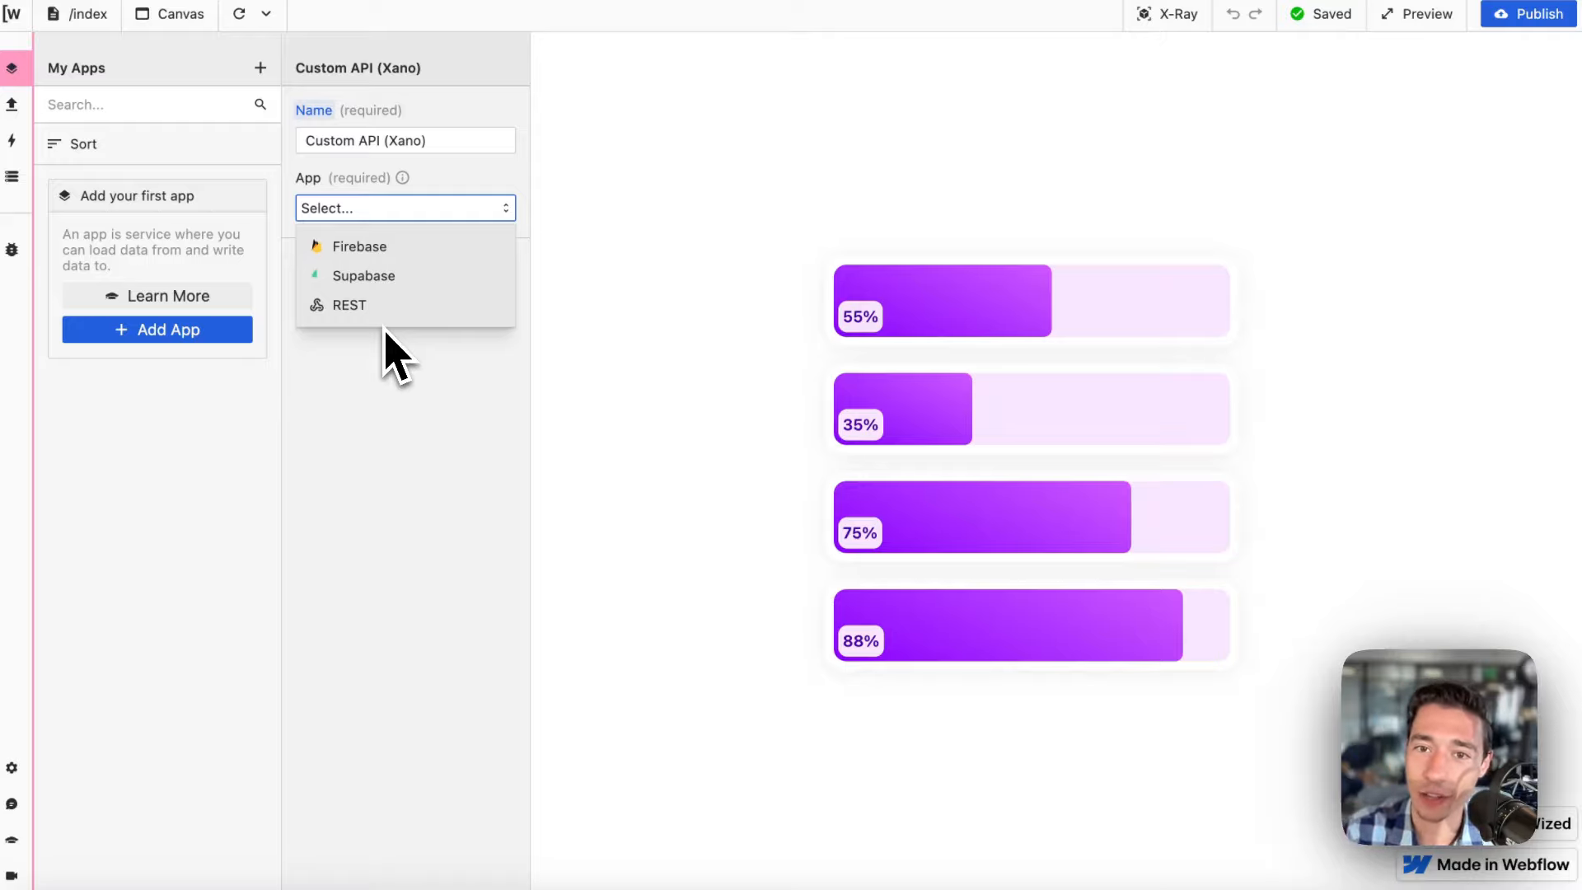
click(348, 305)
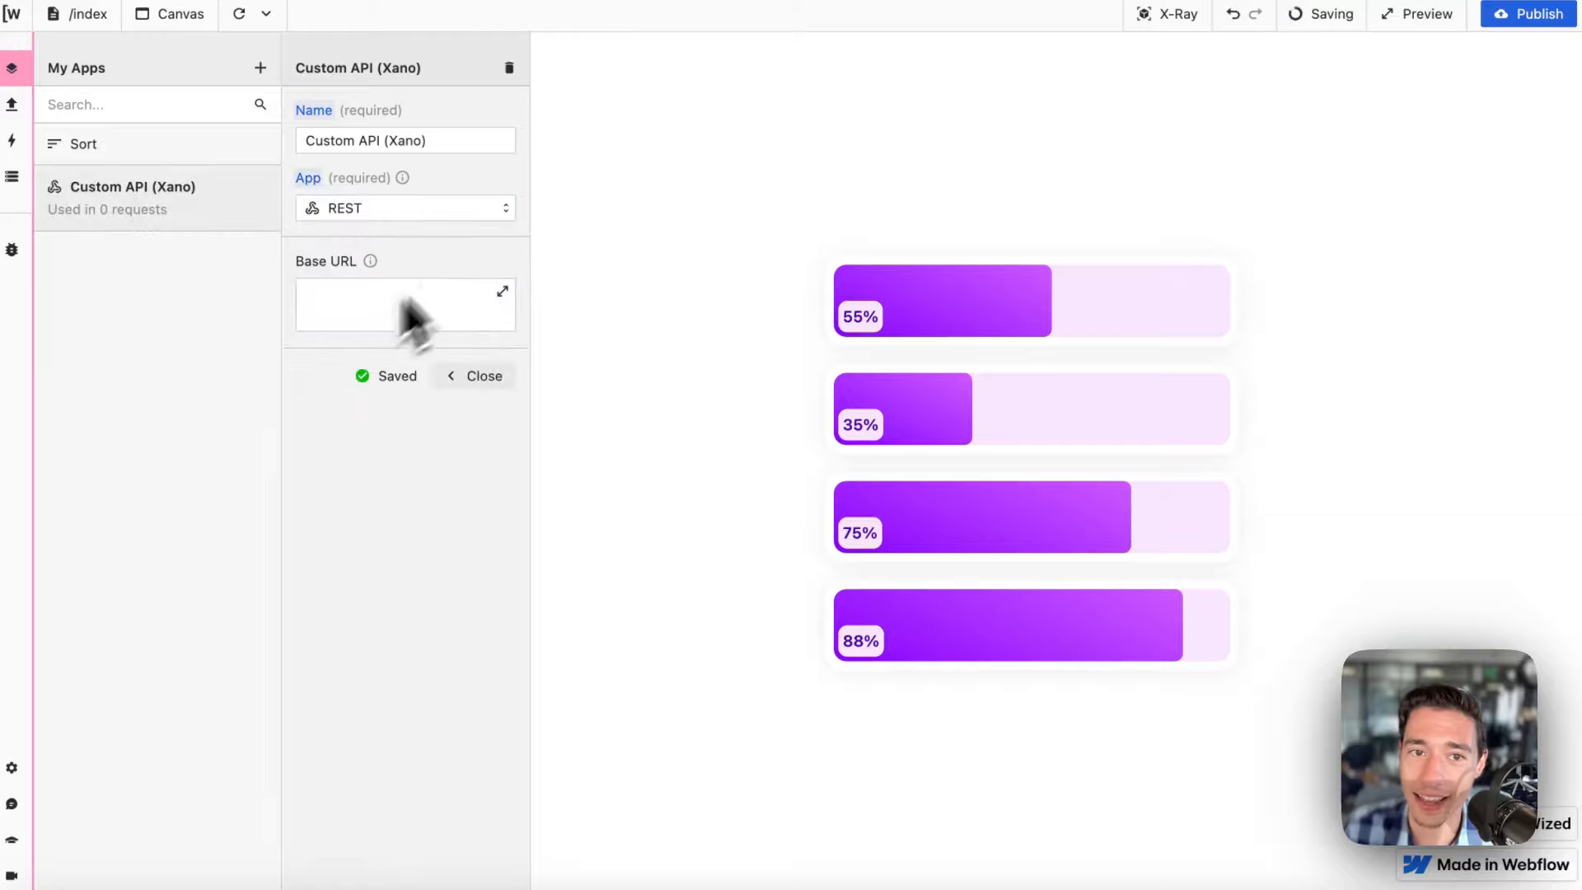
mouse_move(626, 310)
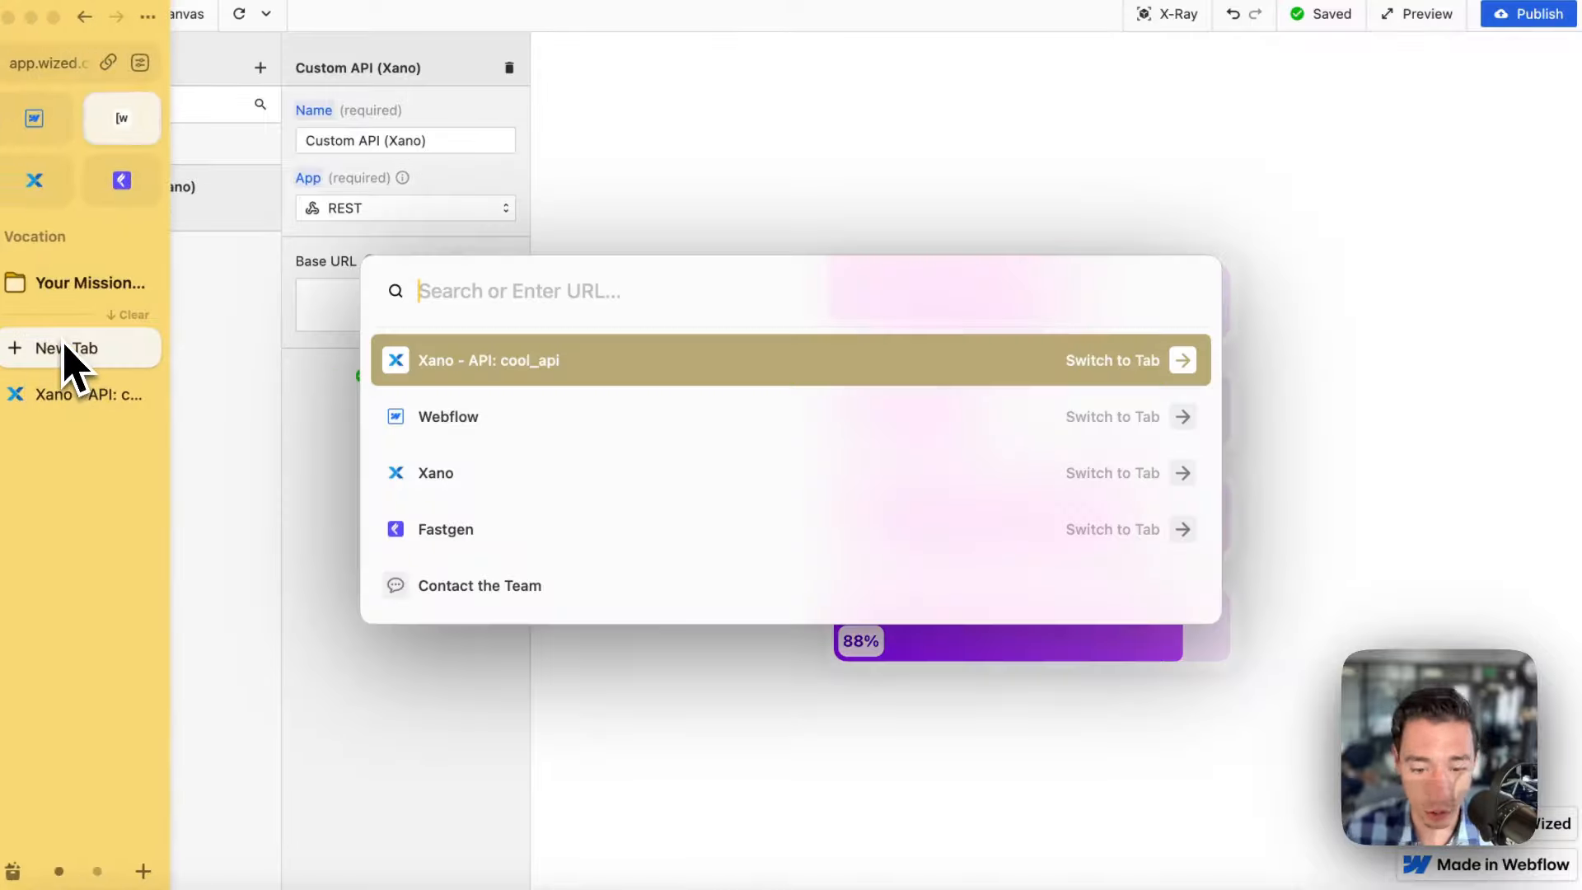
Search 'restful api' and scroll through Codecademy's 'What is REST?' article to its diagram
text(restfulapi)
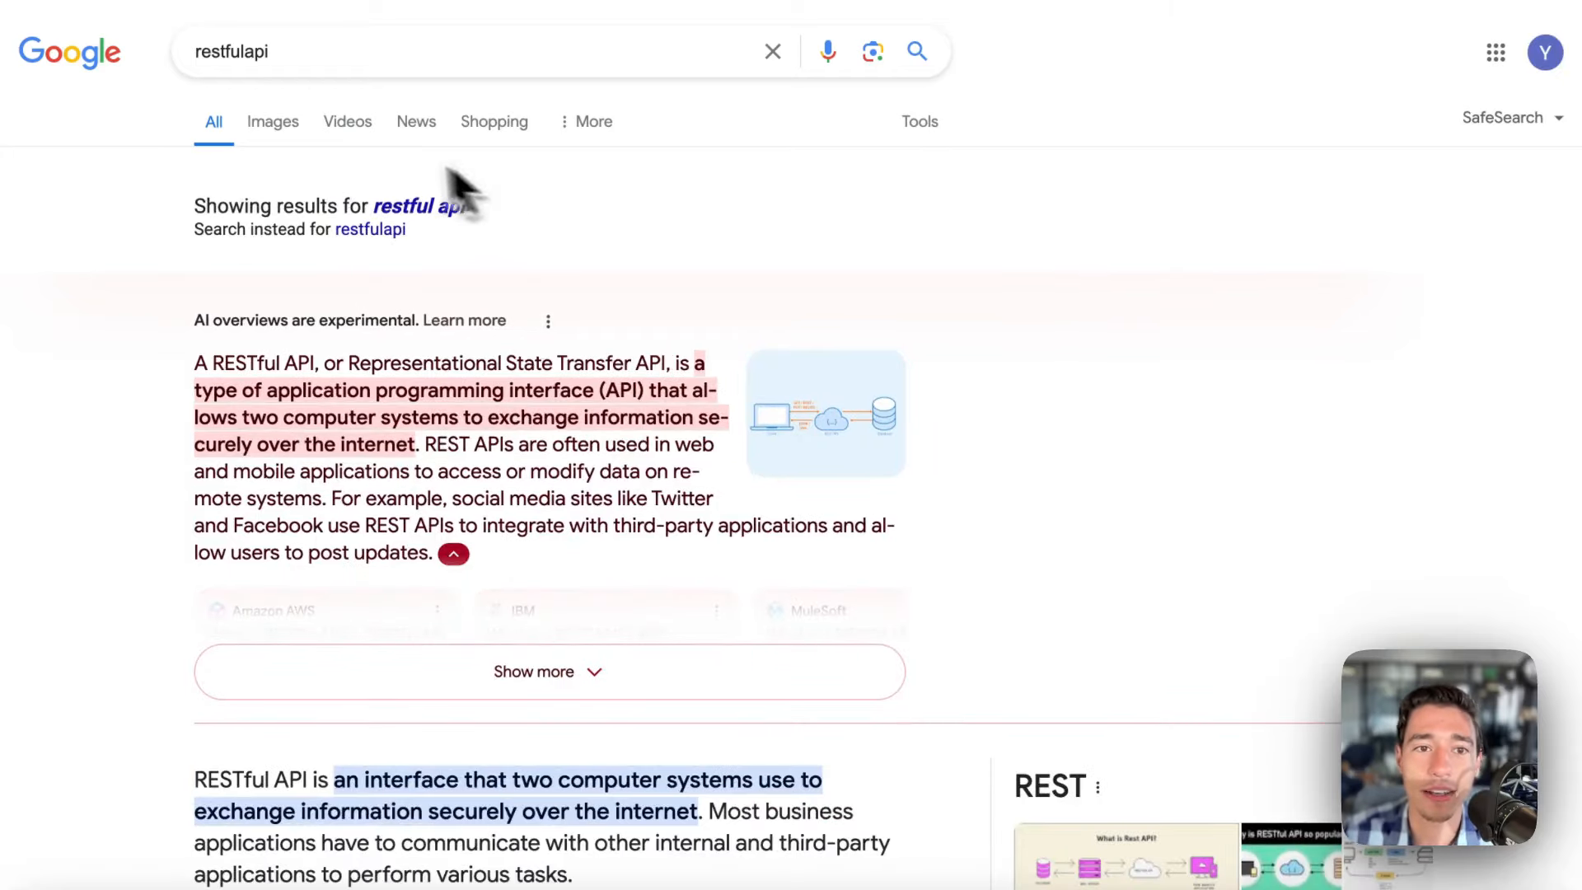
click(271, 121)
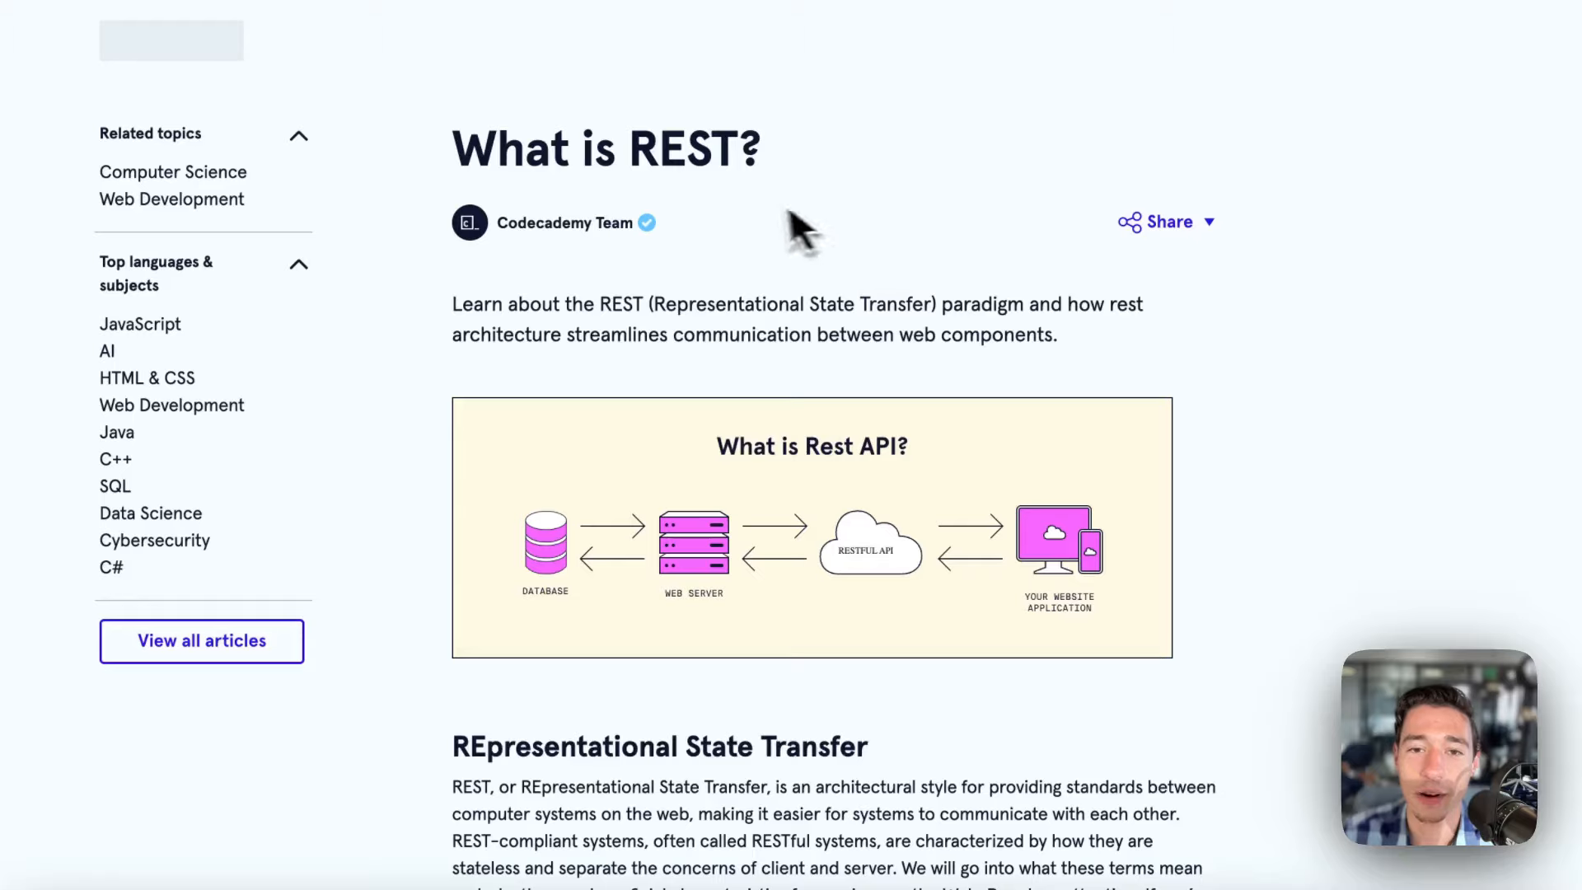
scroll(down, 3)
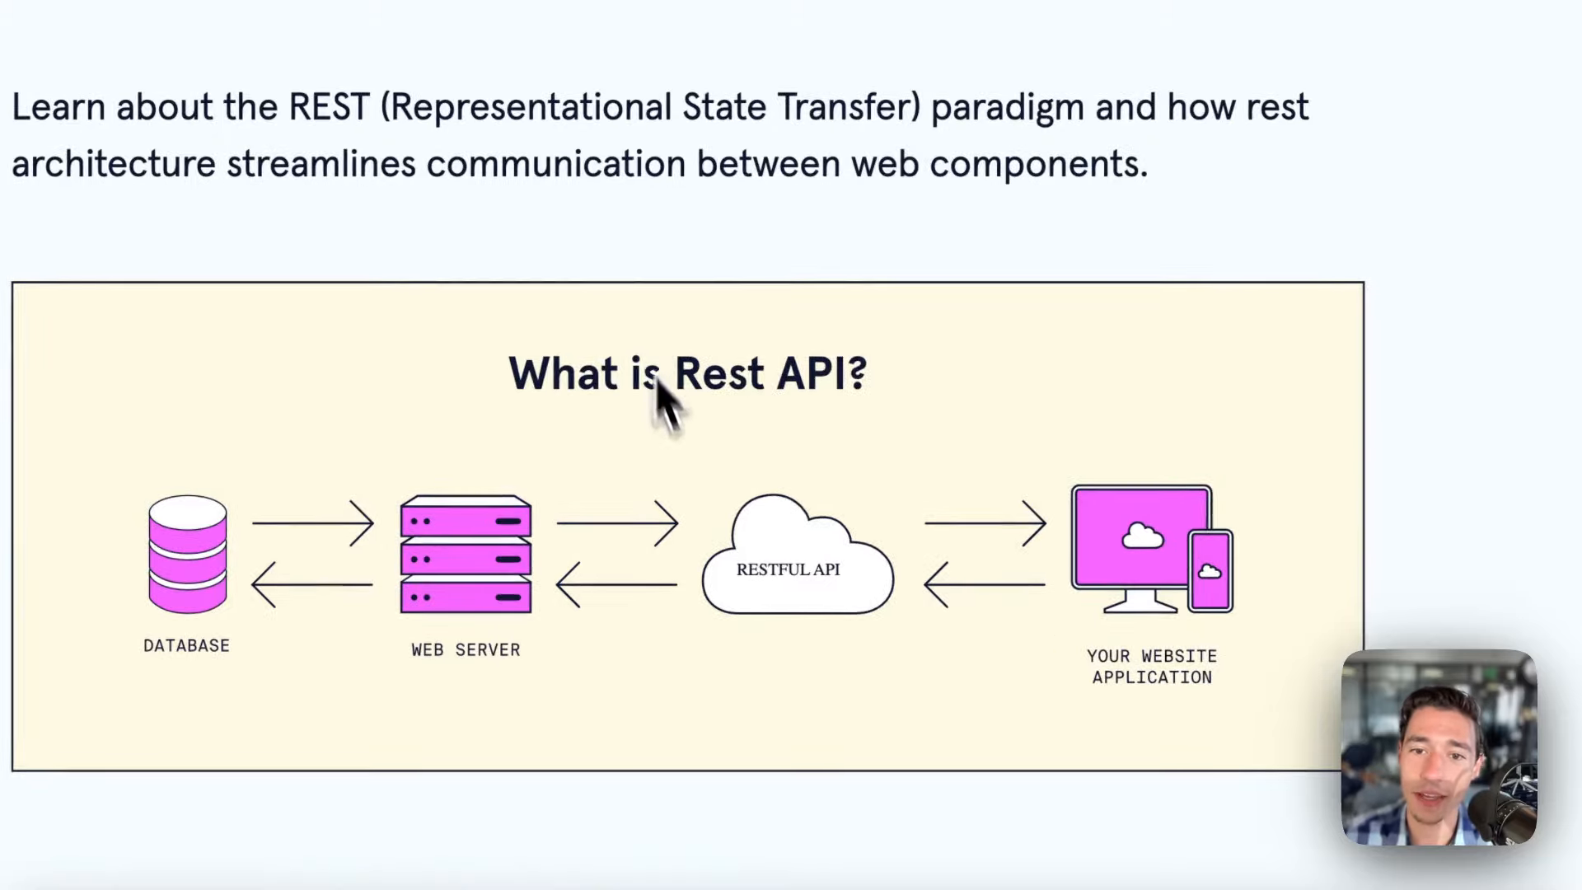
scroll(down, 3)
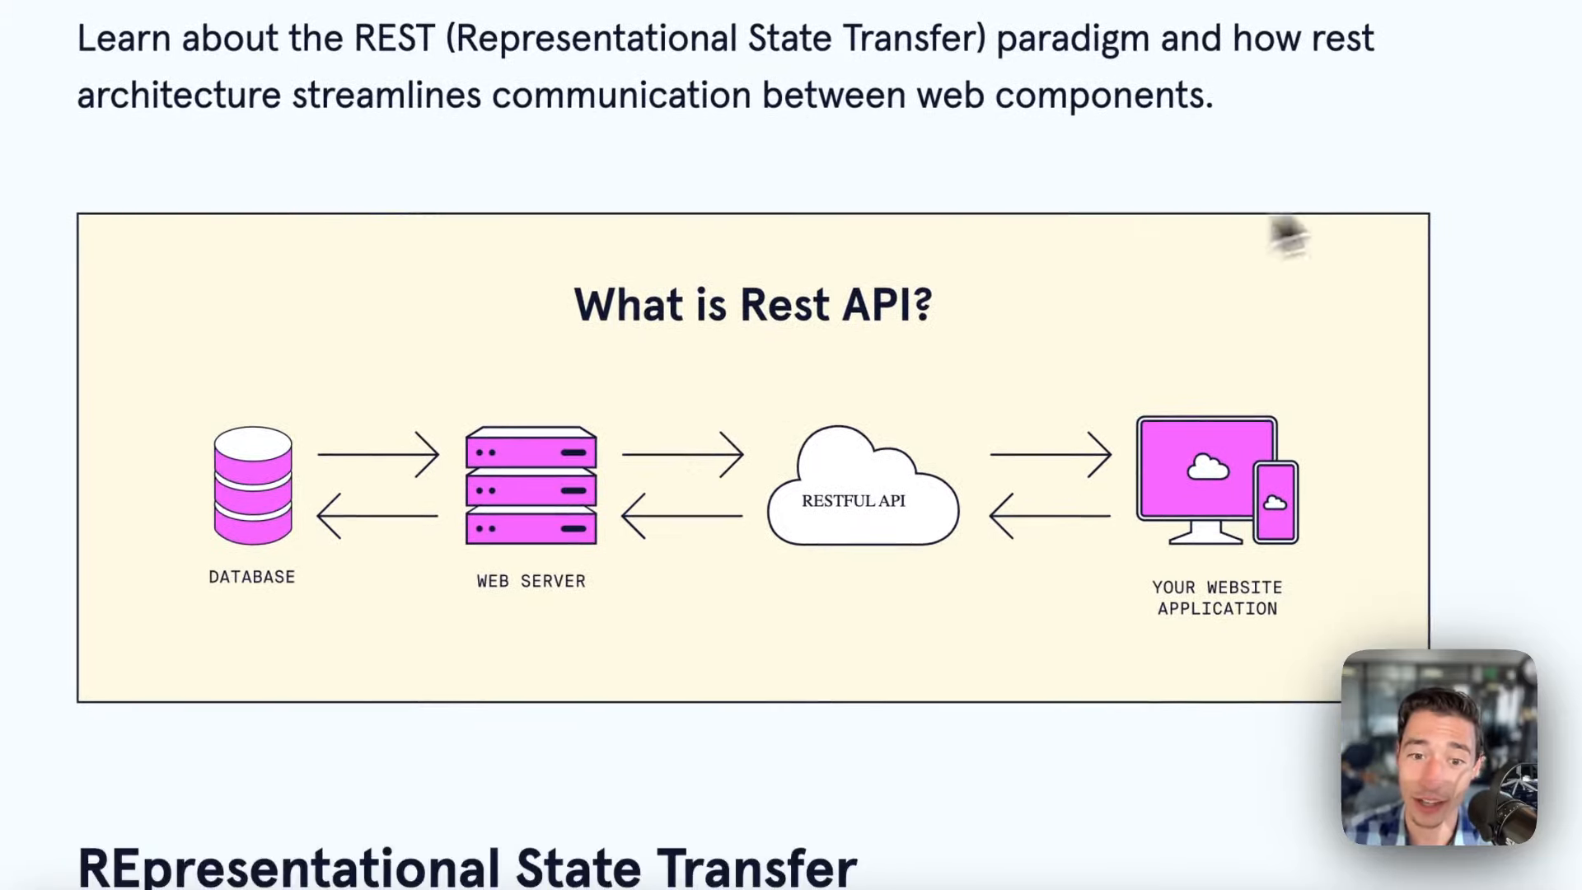
scroll(down, 3)
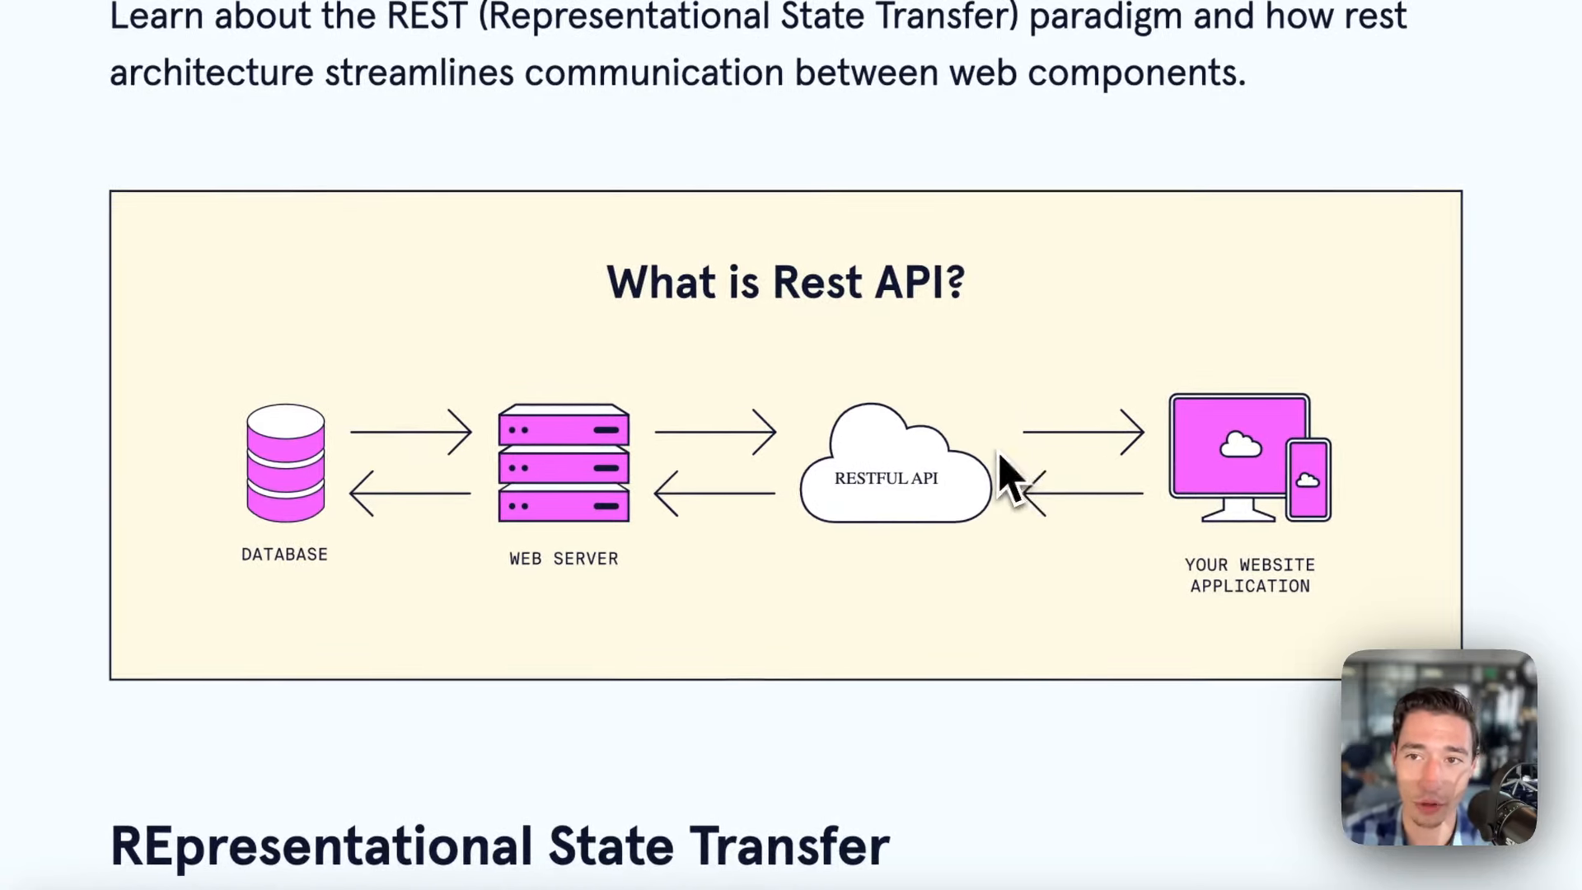
mouse_move(831, 202)
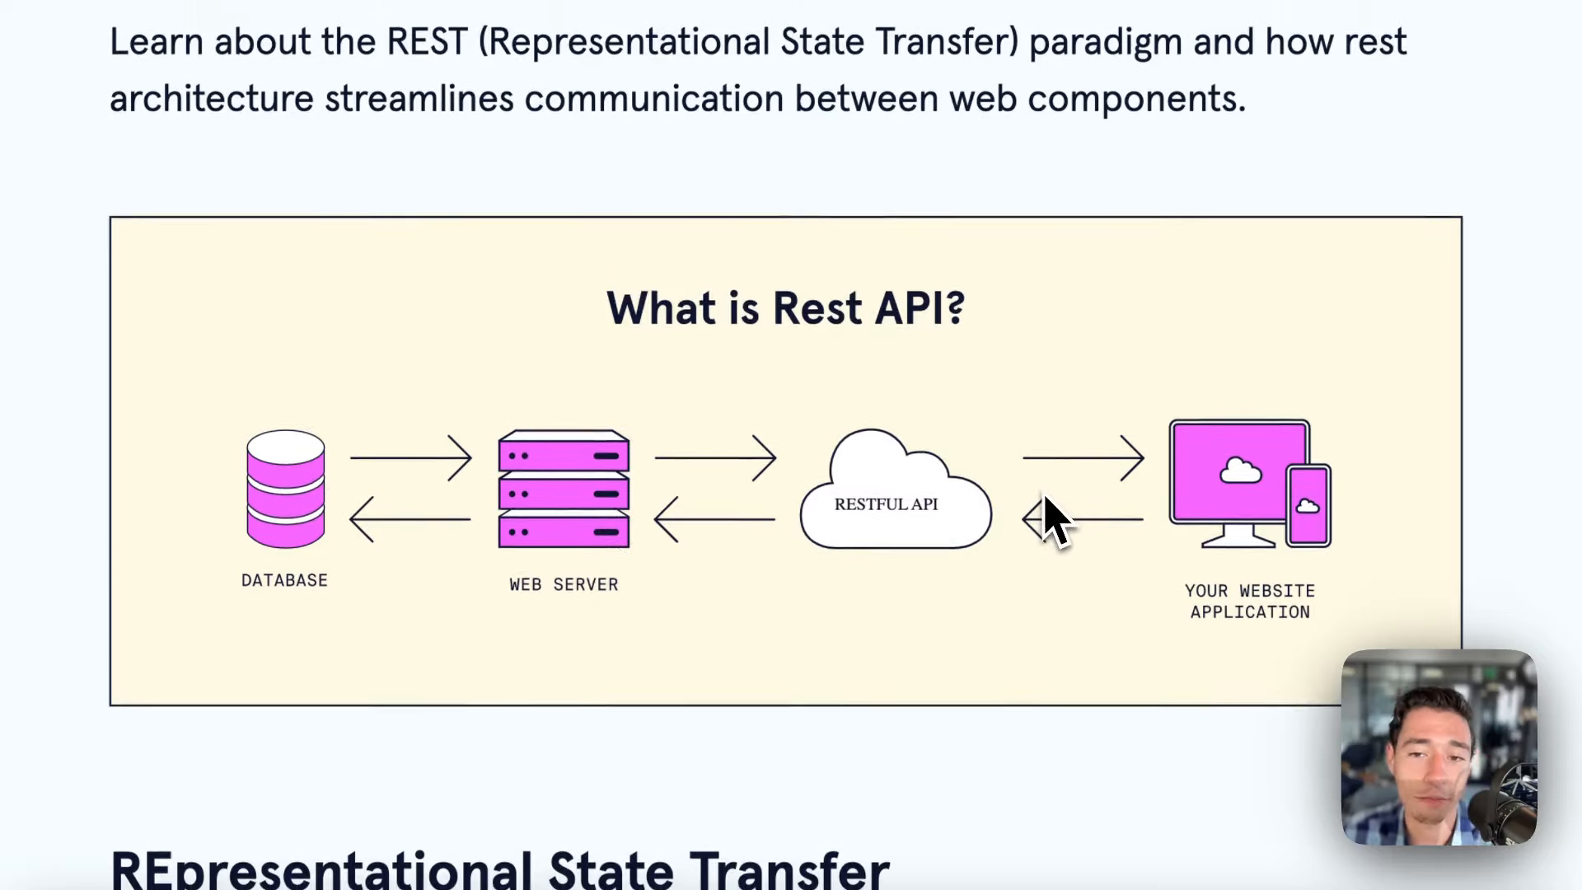
mouse_move(1240, 419)
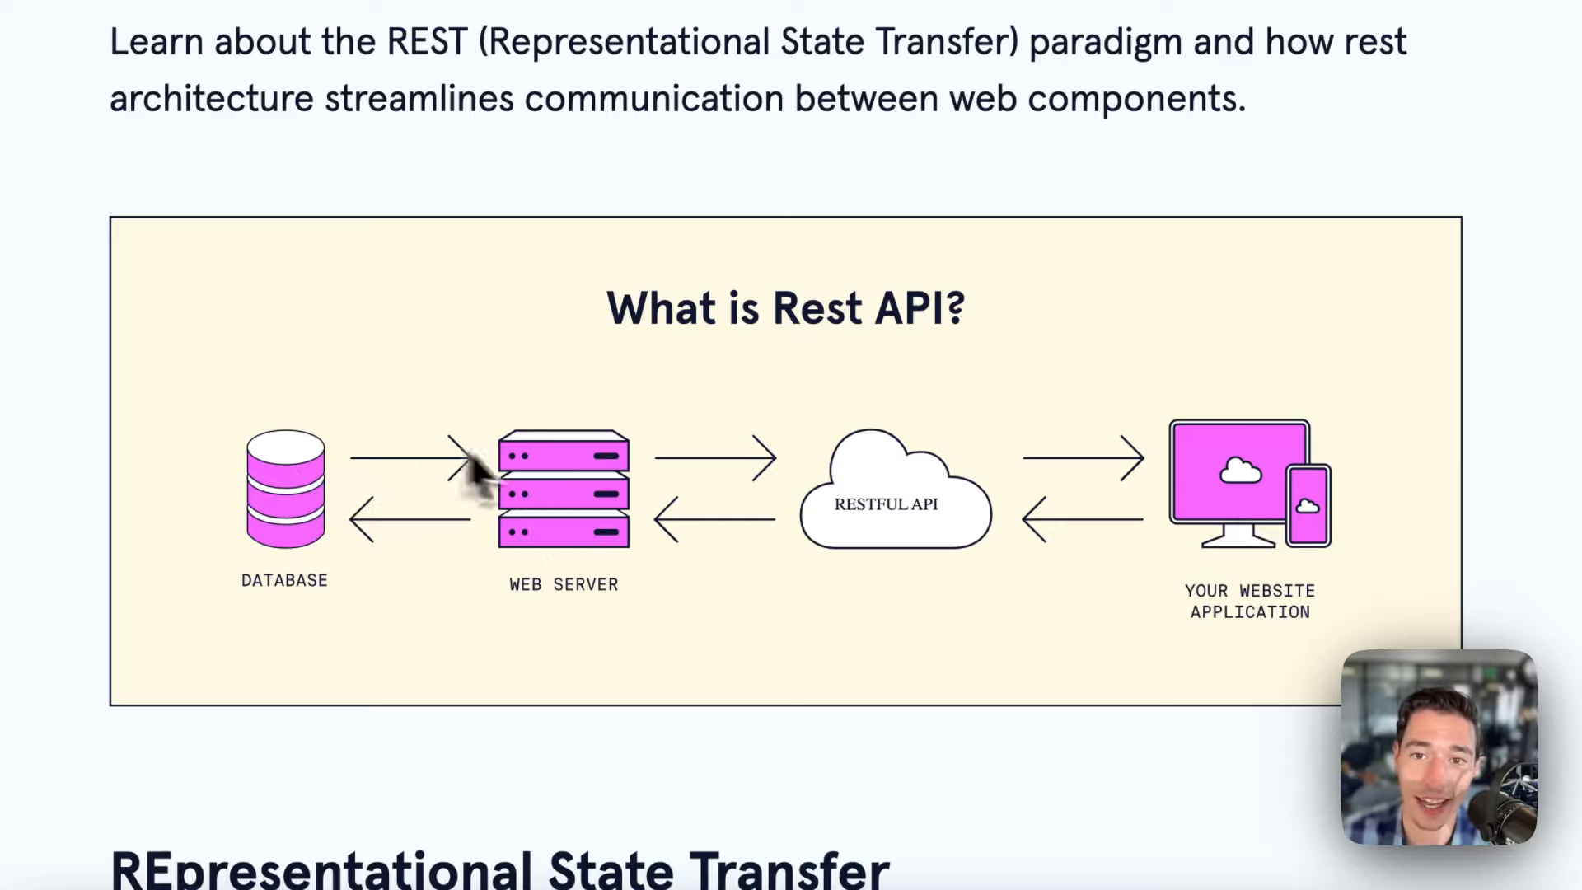
mouse_move(923, 575)
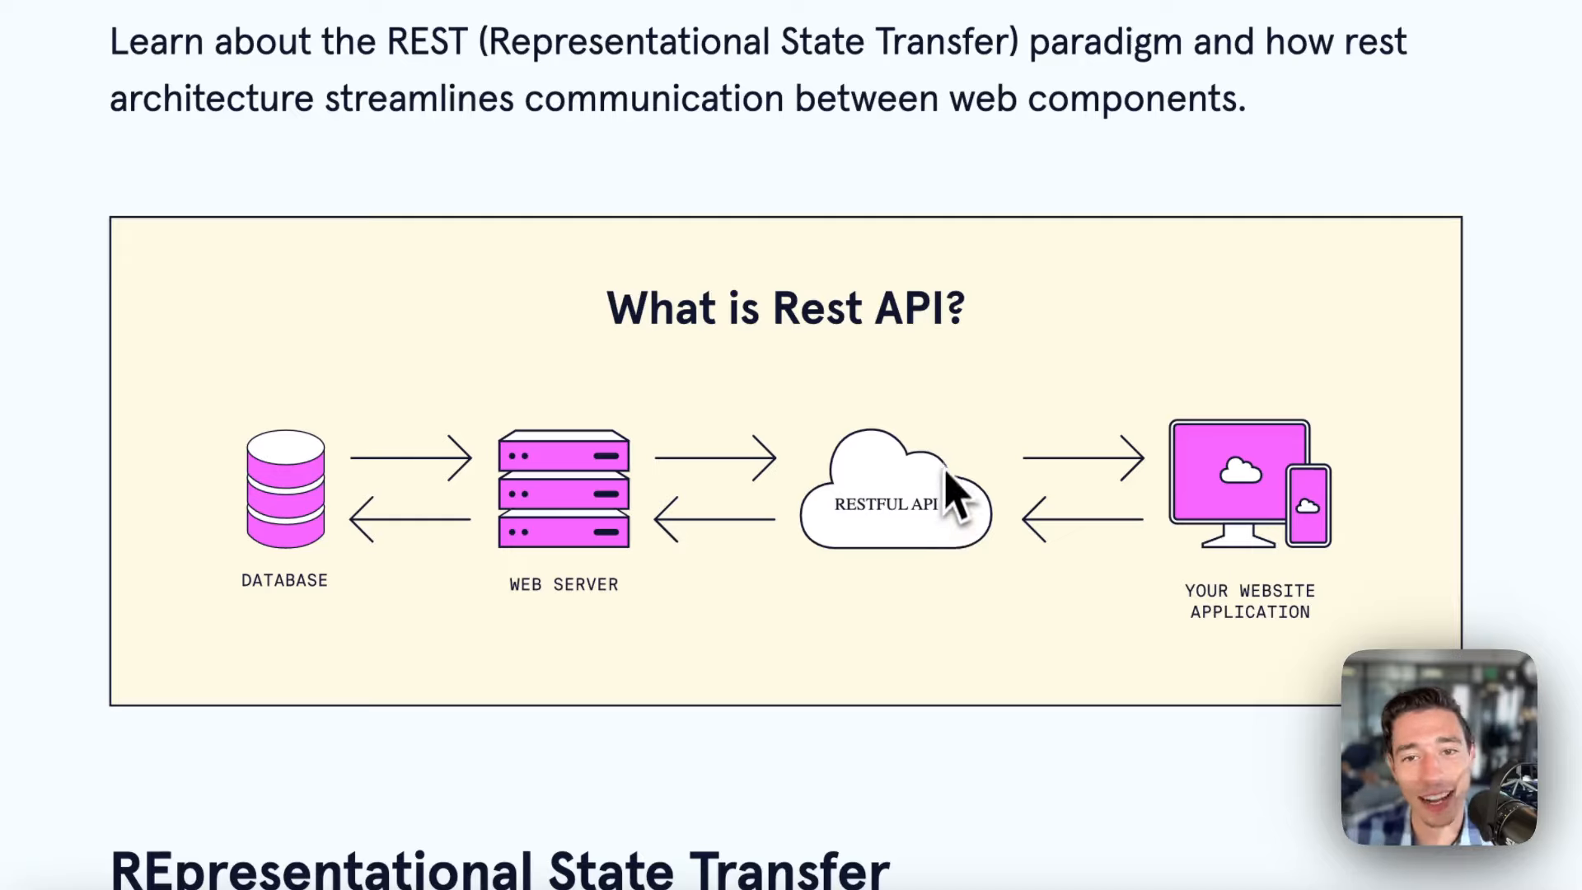
mouse_move(972, 469)
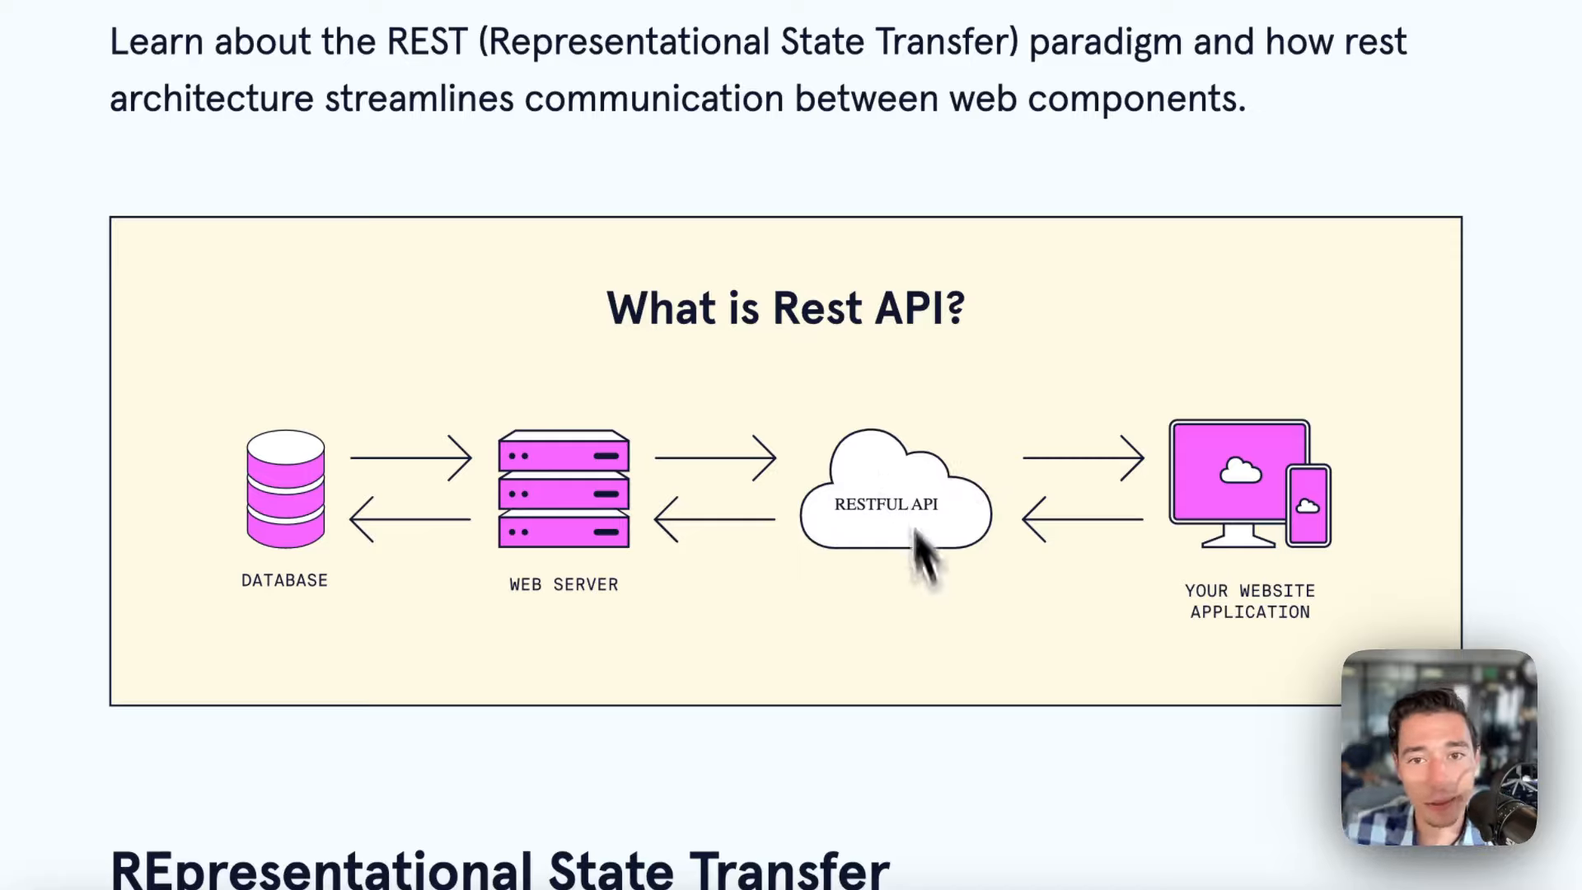
mouse_move(903, 479)
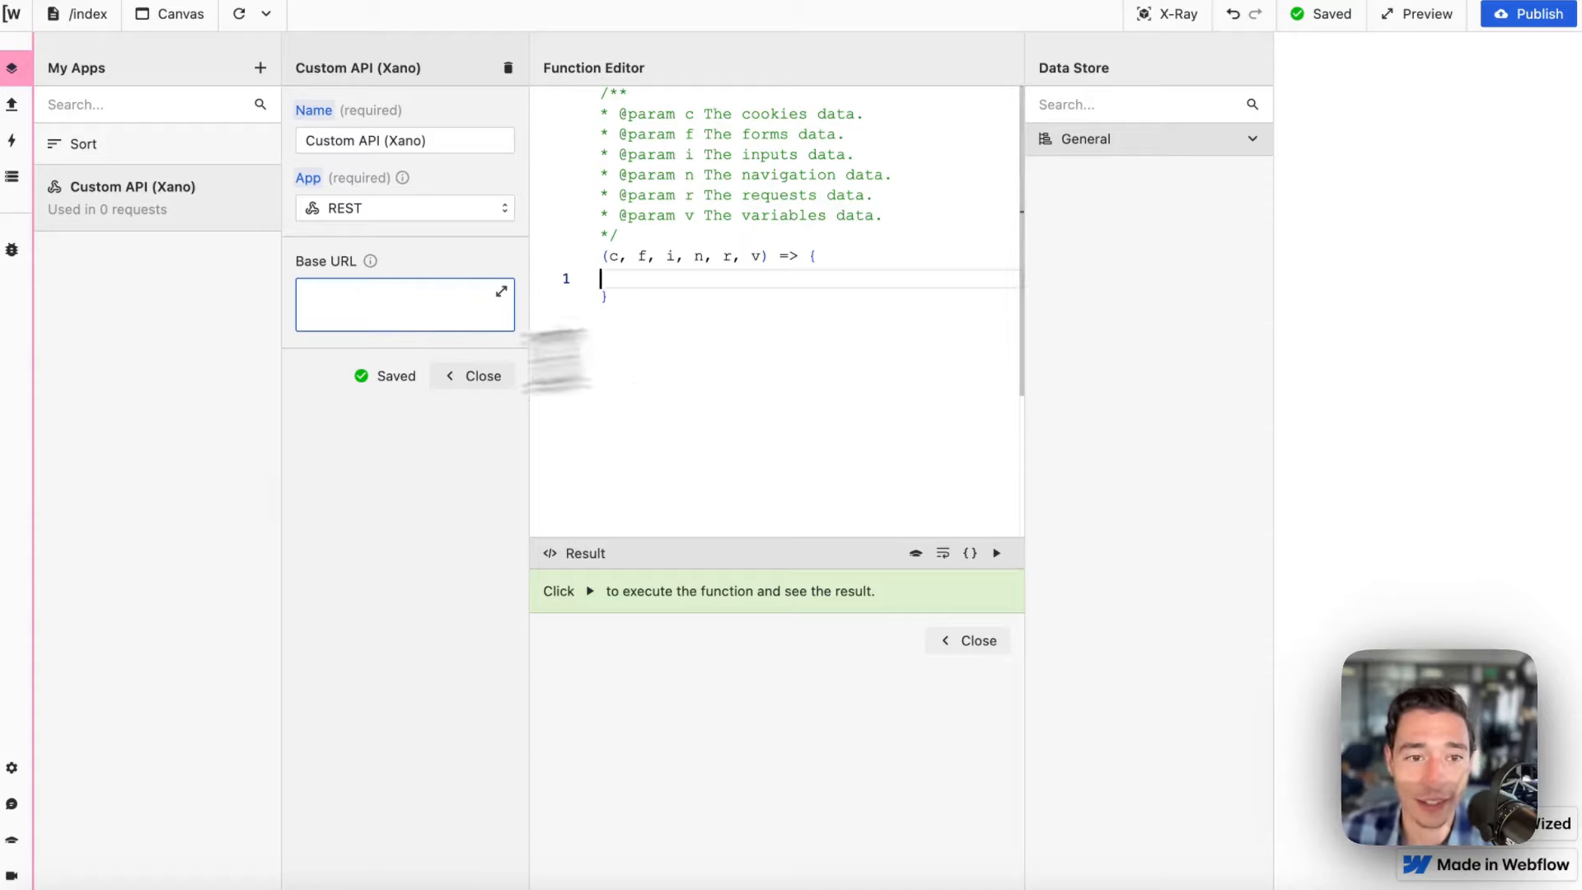
Return the copied Xano cool_api endpoint URL from the Base URL function and run it
click(68, 486)
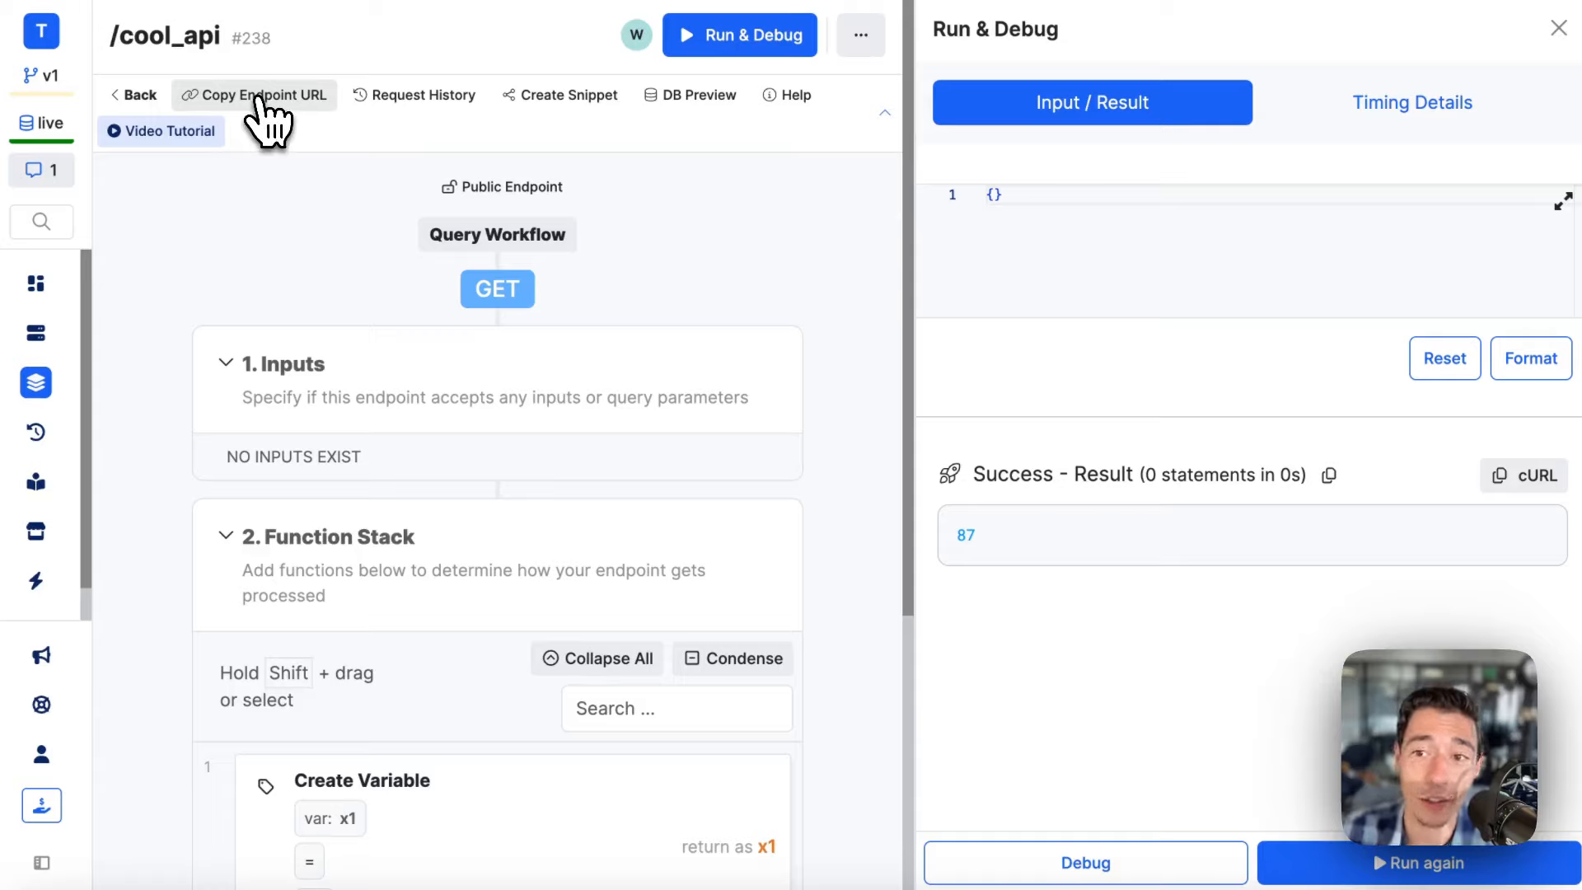
click(253, 95)
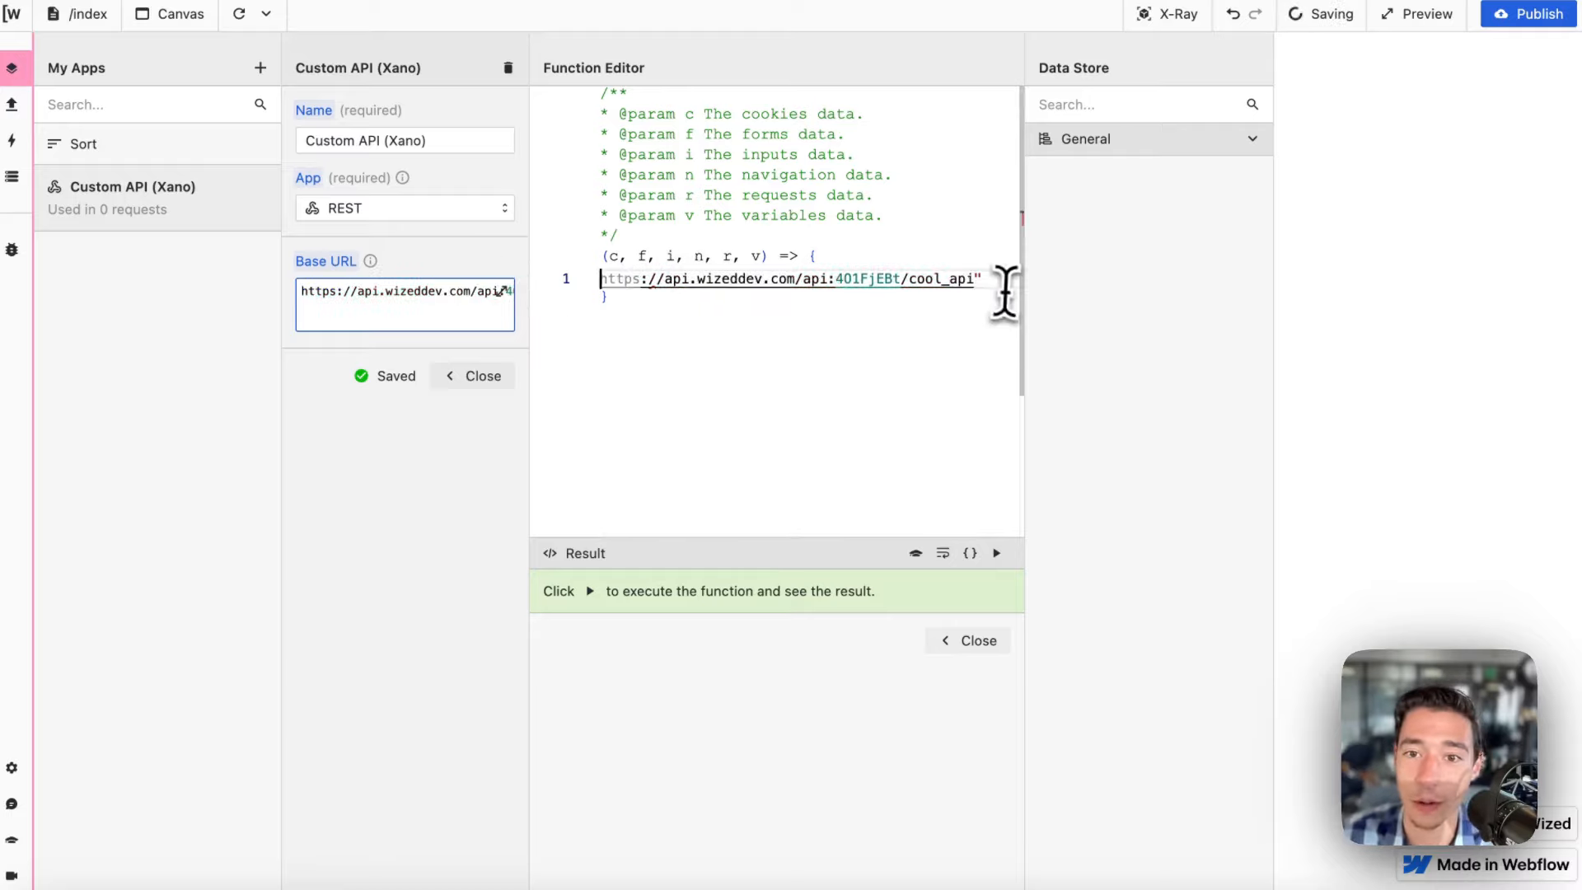
click(997, 553)
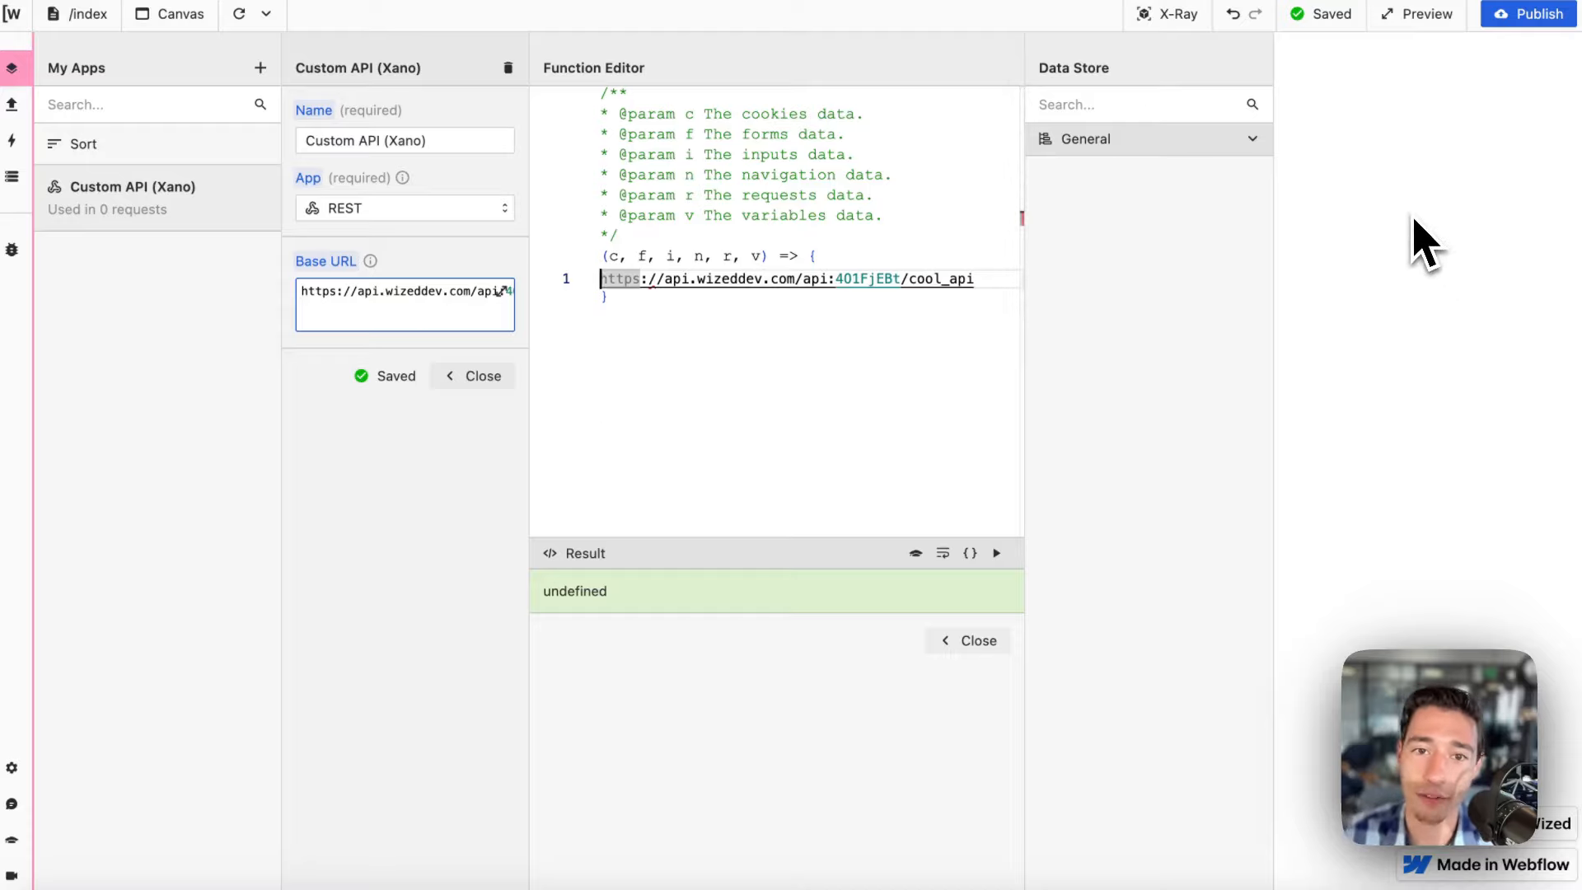
text(return ")
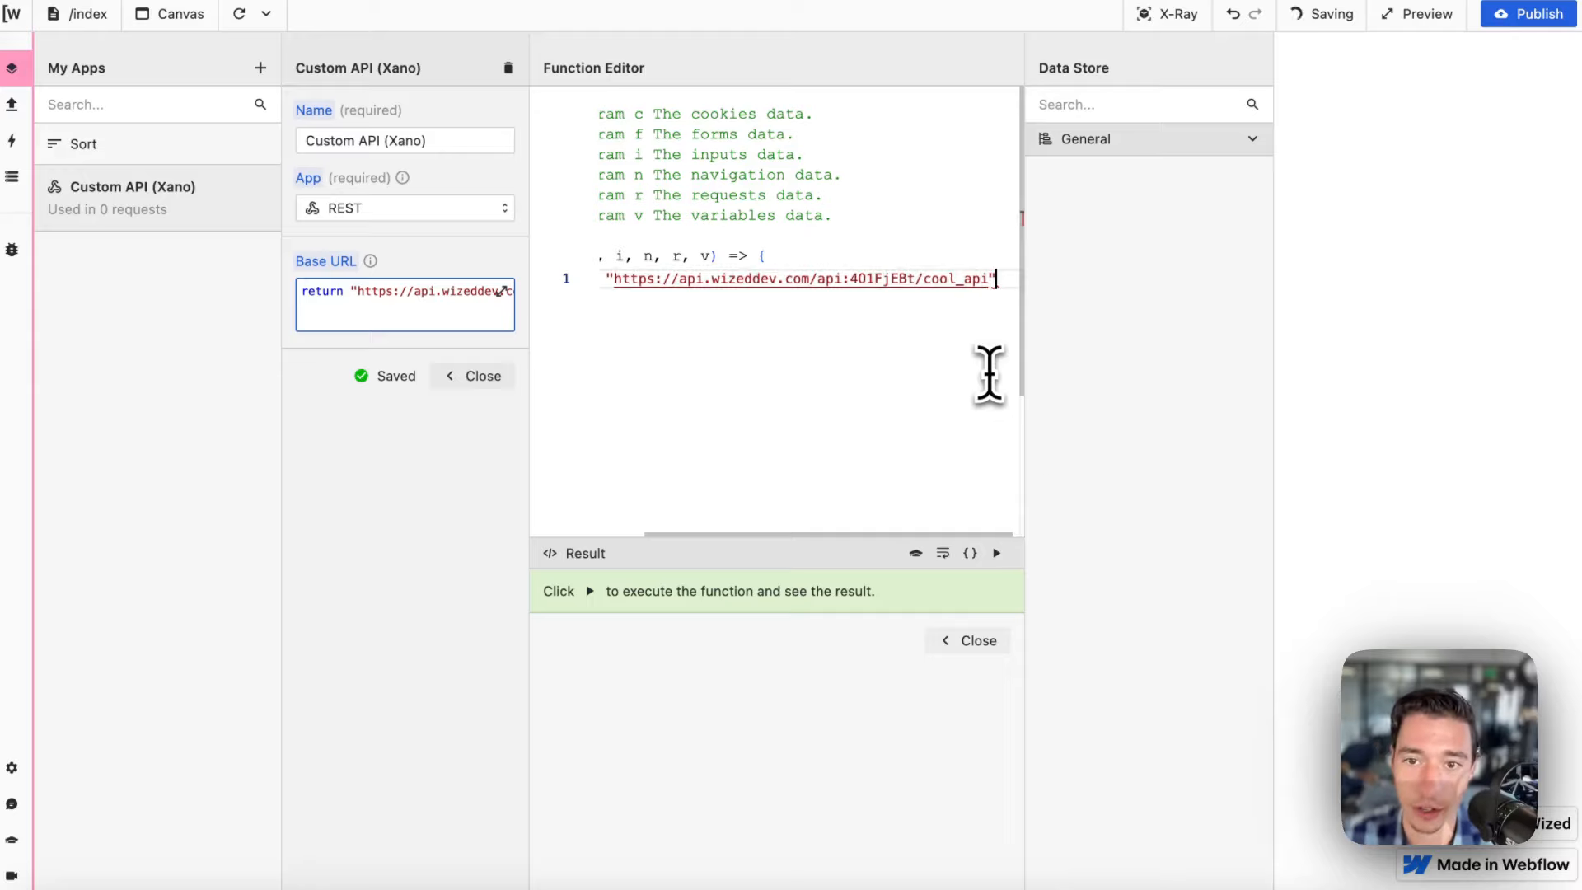
click(996, 552)
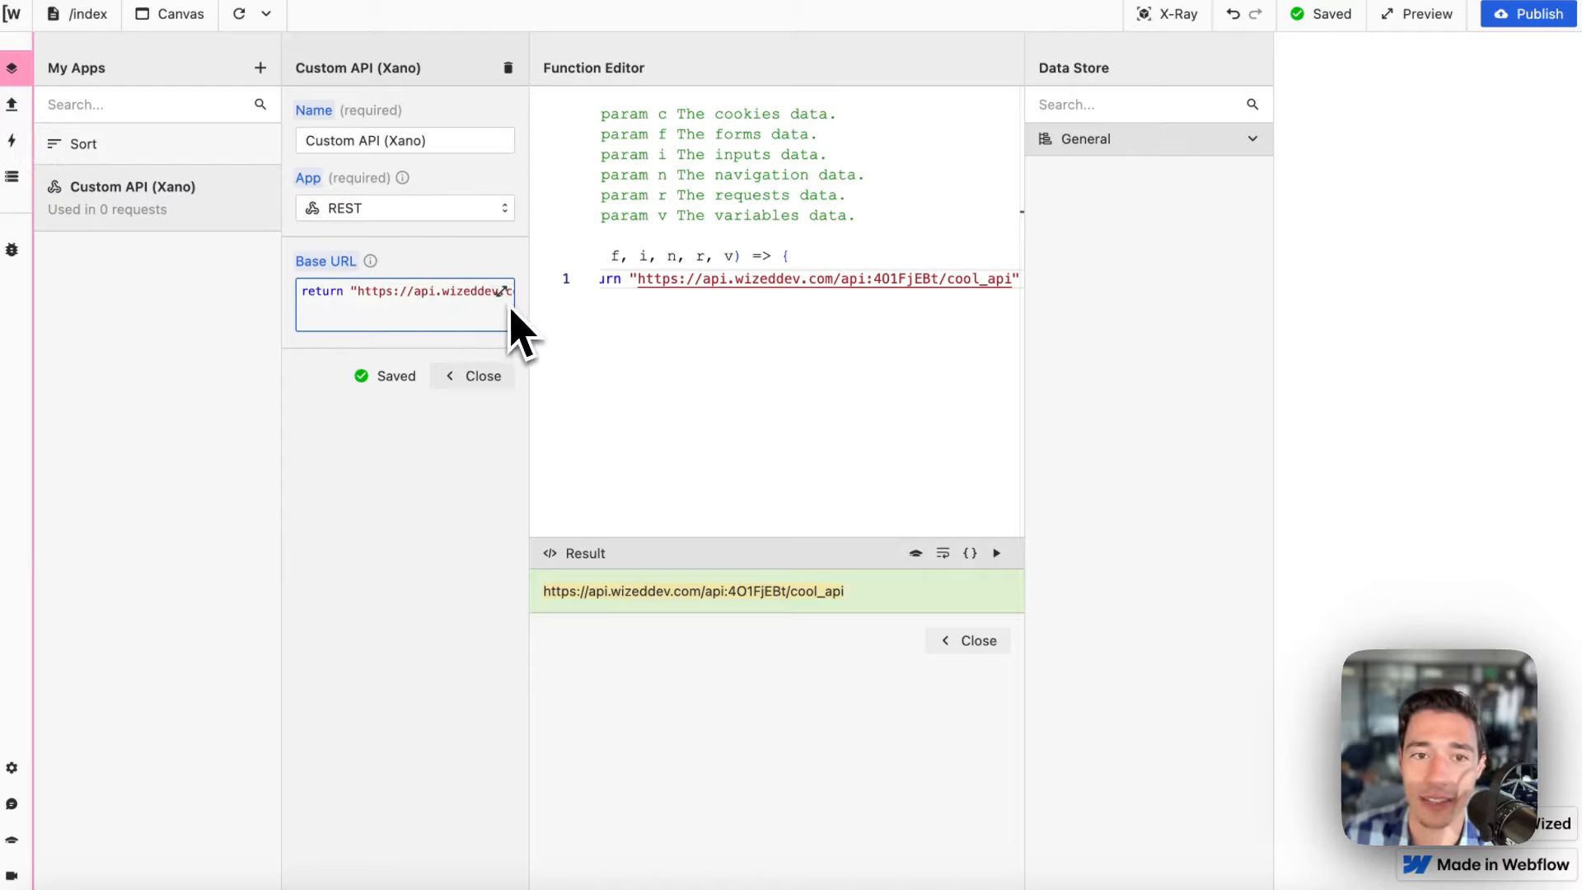
mouse_move(515, 333)
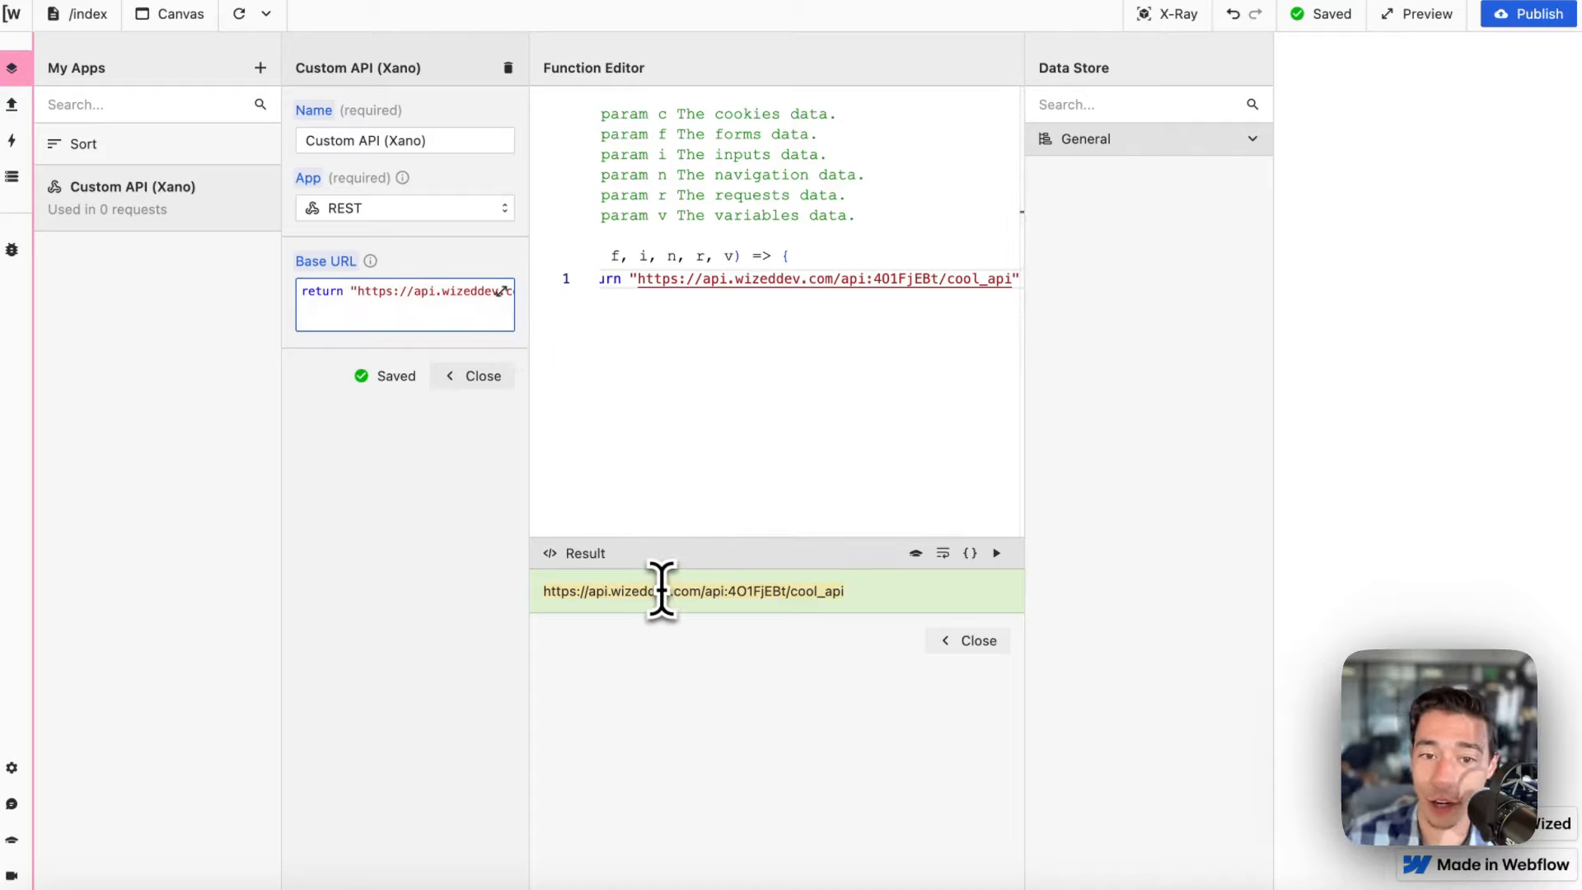
mouse_move(862, 610)
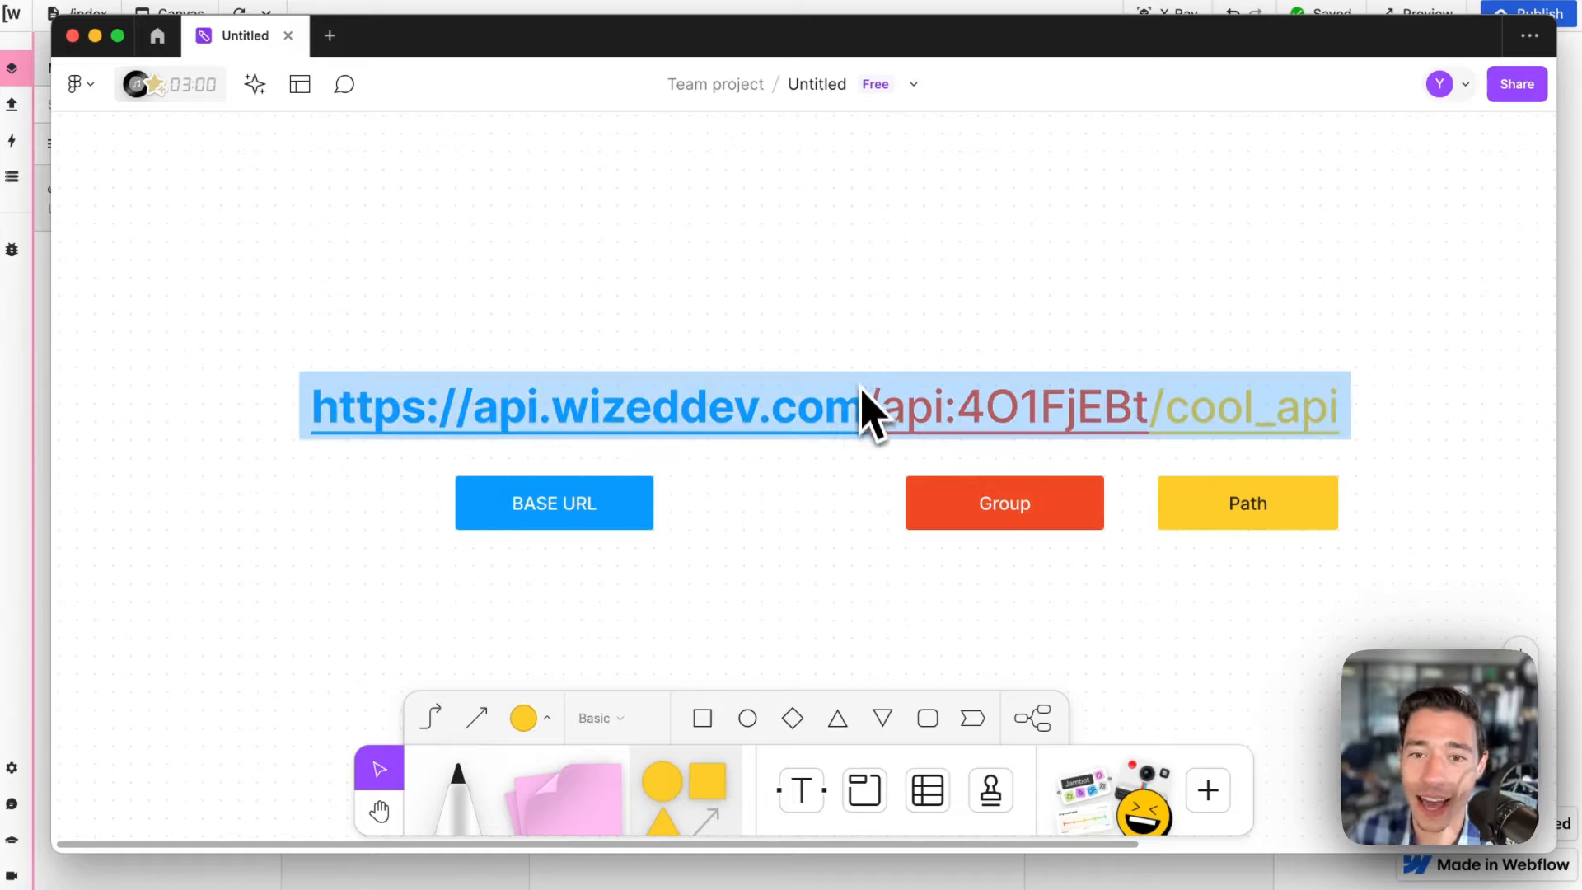
Explain the color-coded FigJam URL as Base URL, Group and Path, then show Xano's endpoints
click(212, 424)
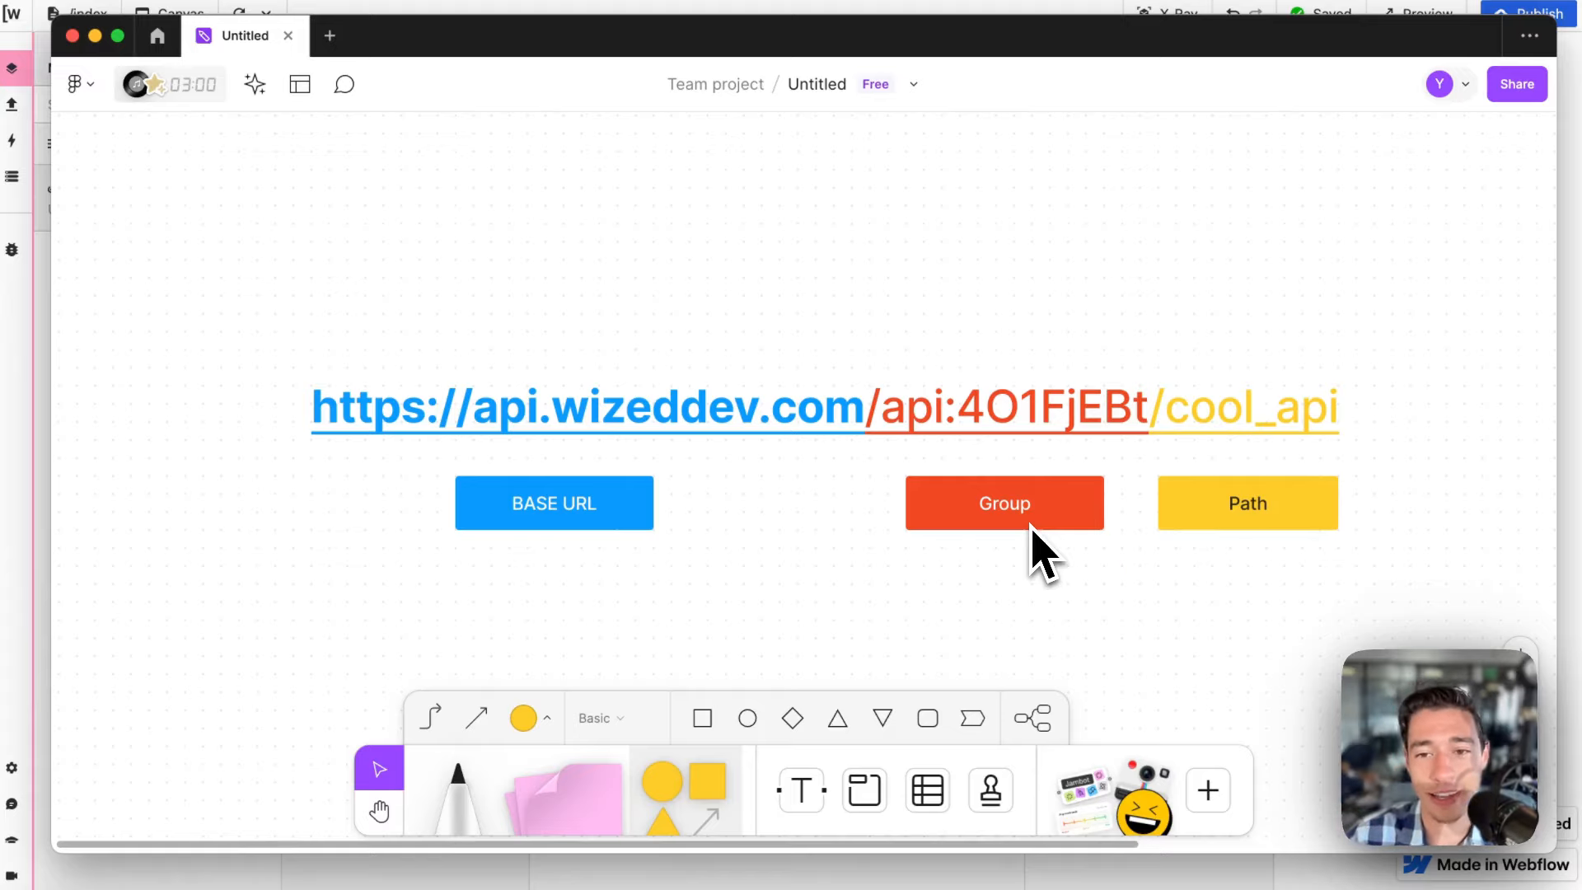
mouse_move(706, 414)
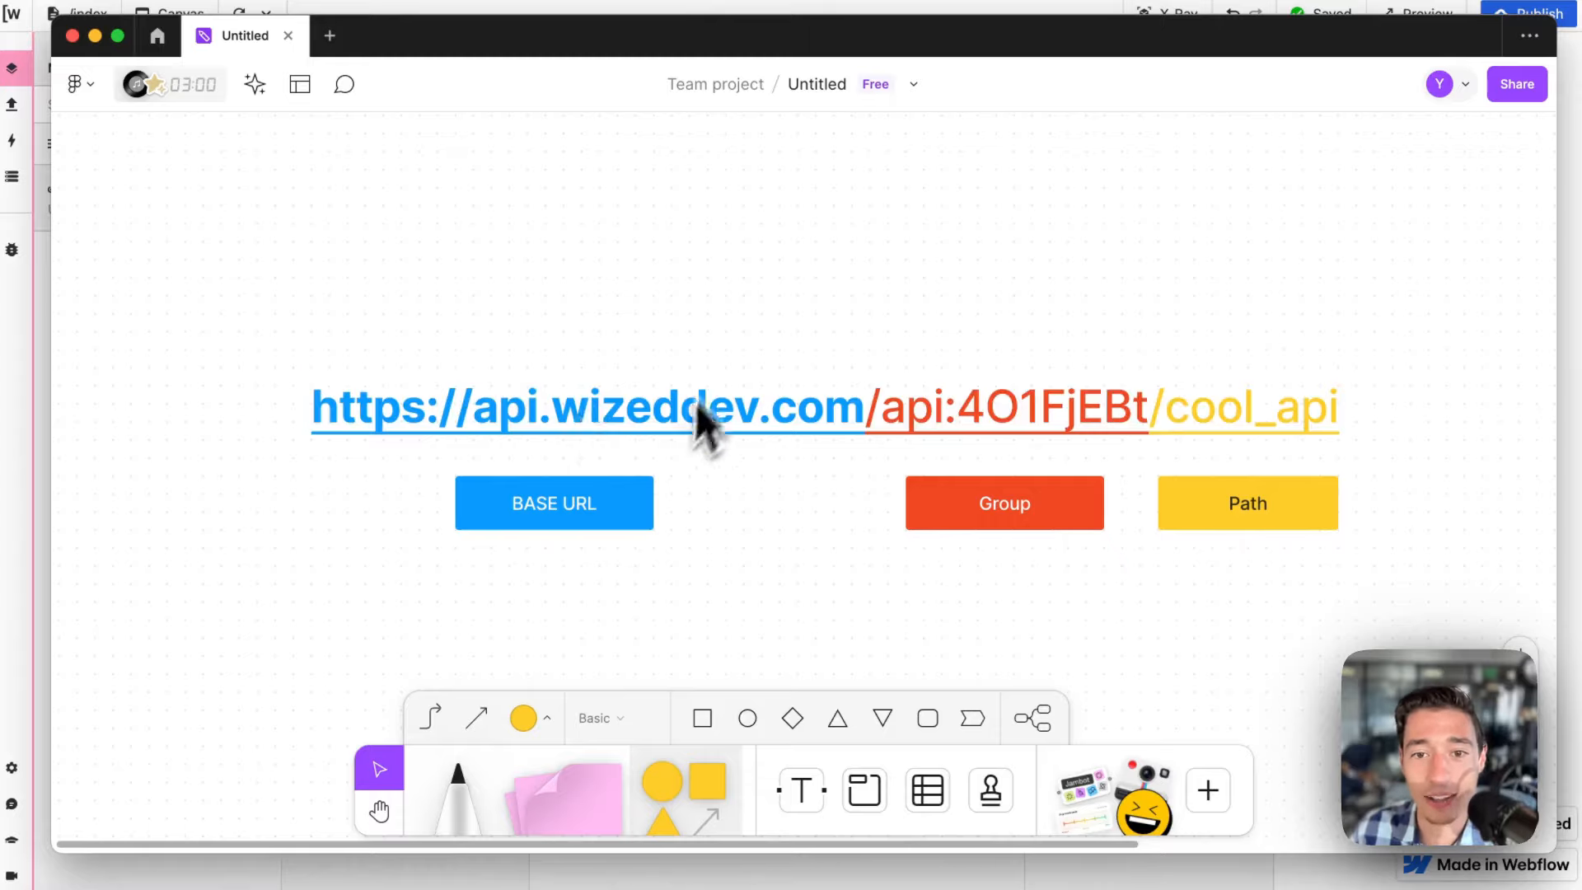
mouse_move(560, 388)
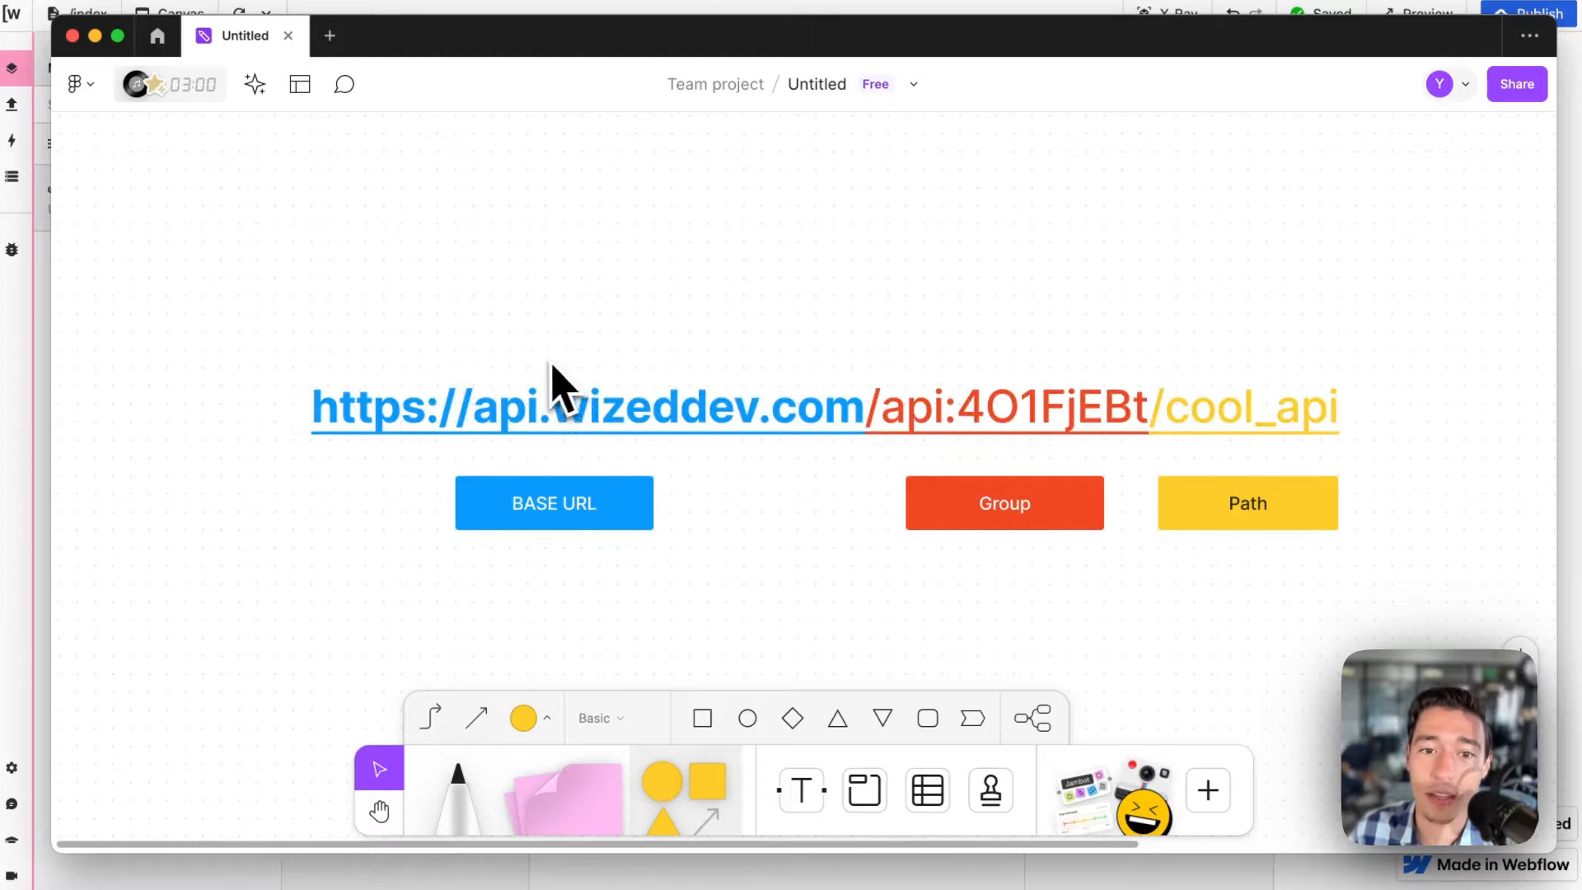
click(555, 406)
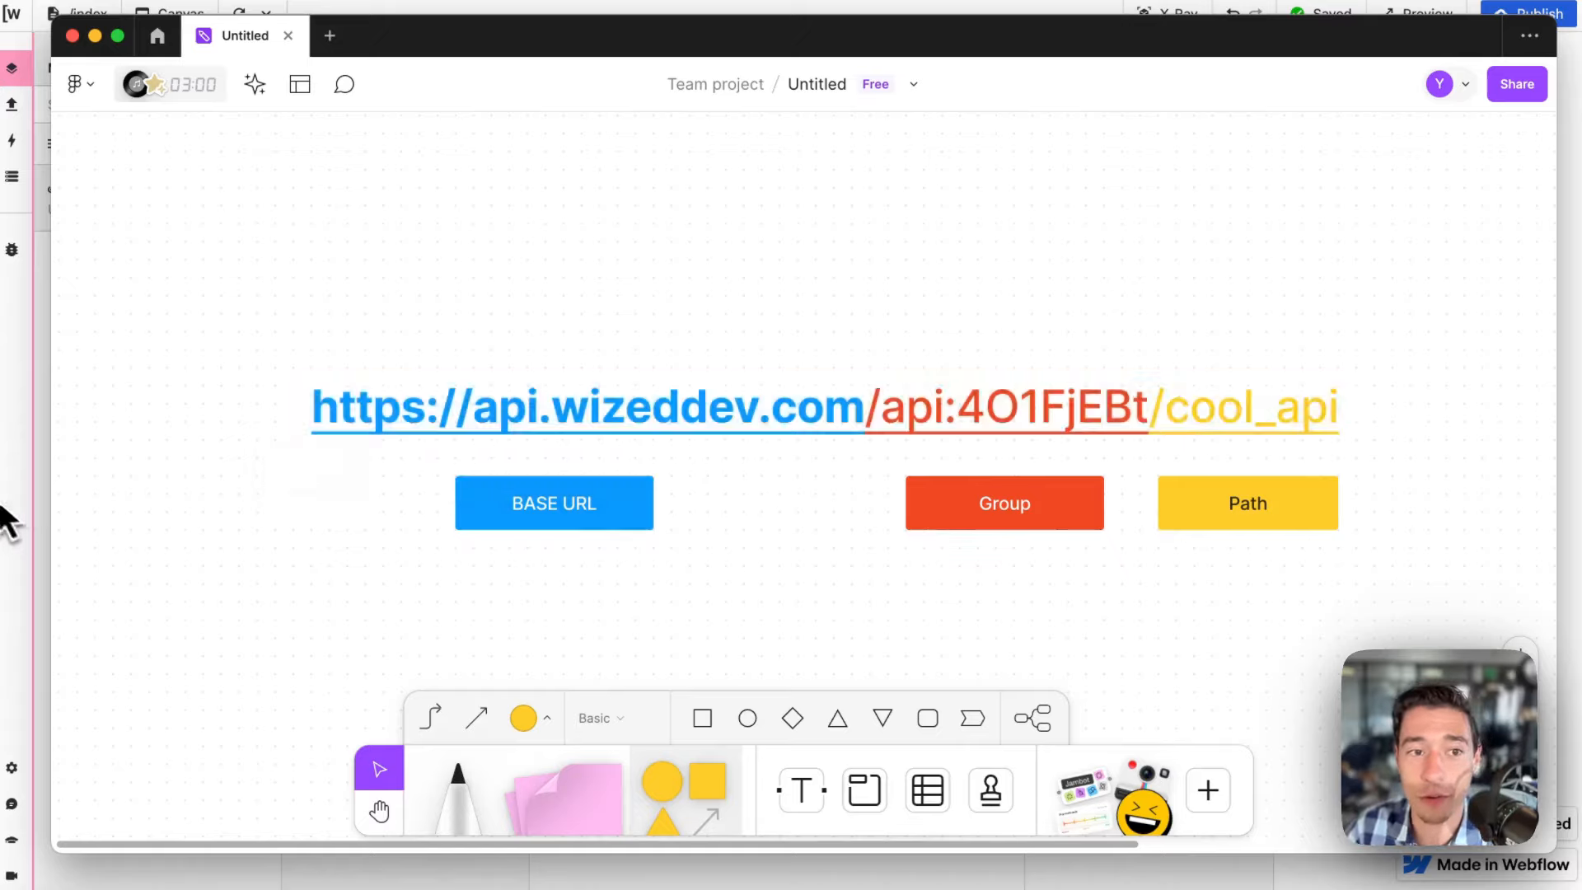
click(76, 486)
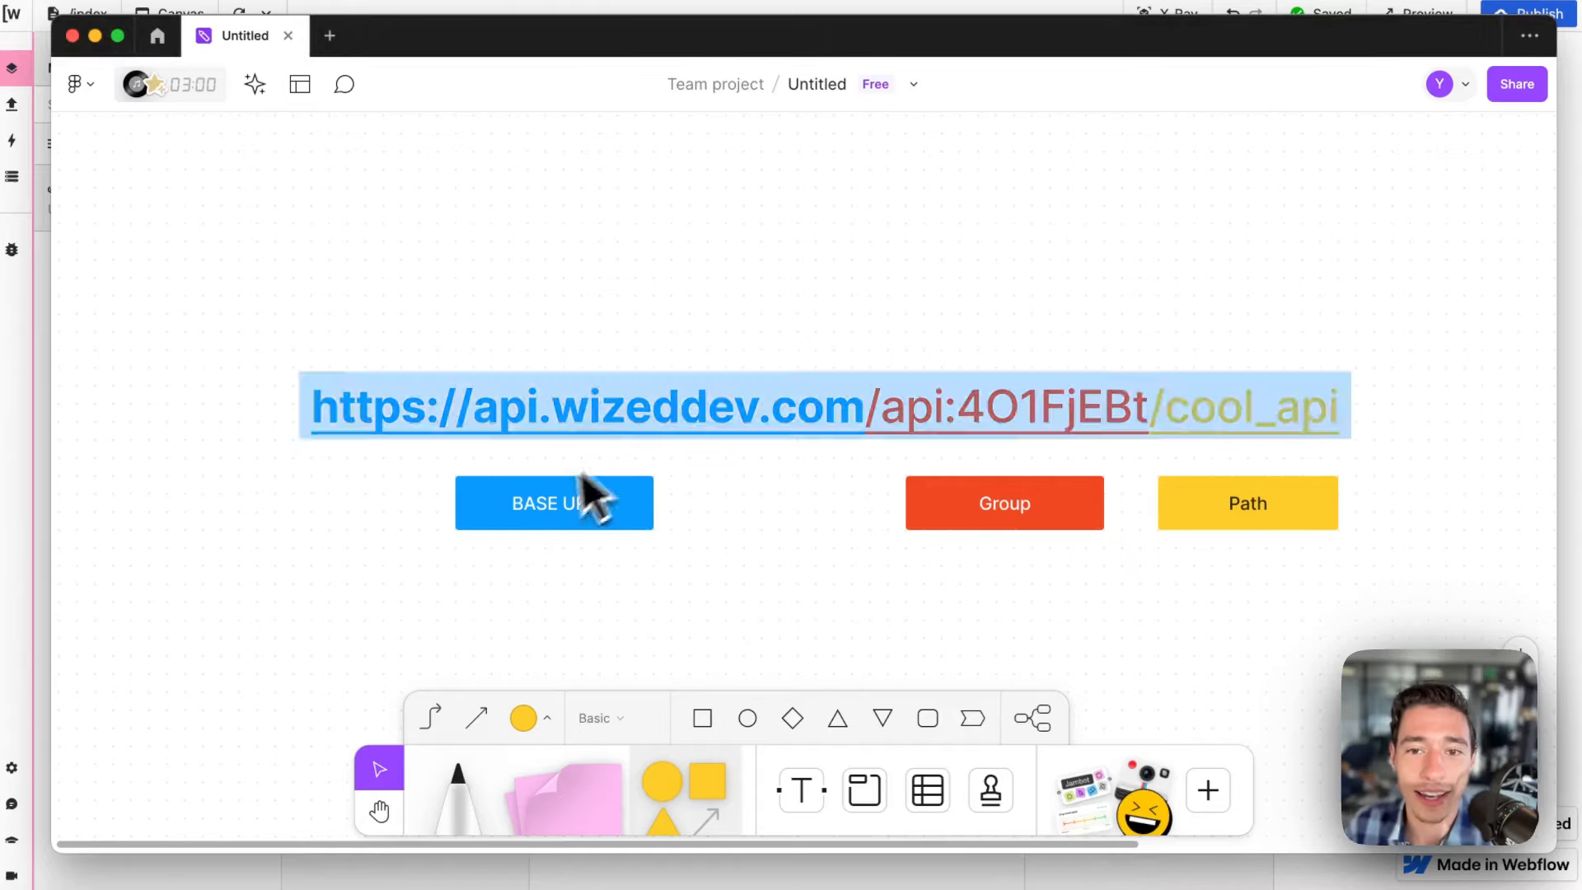
click(913, 565)
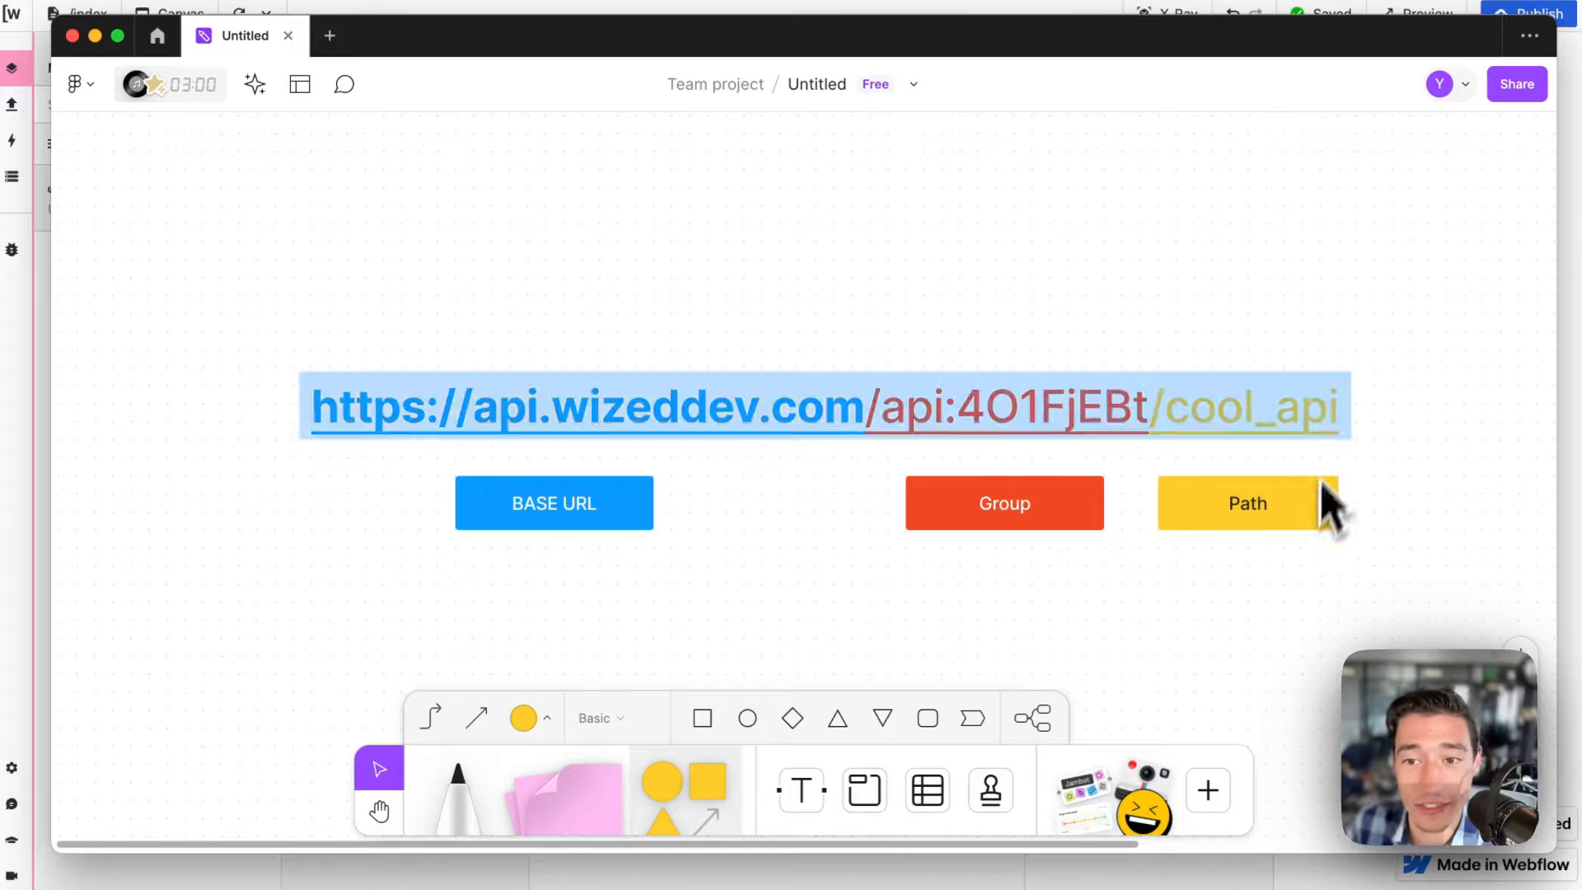
mouse_move(1160, 434)
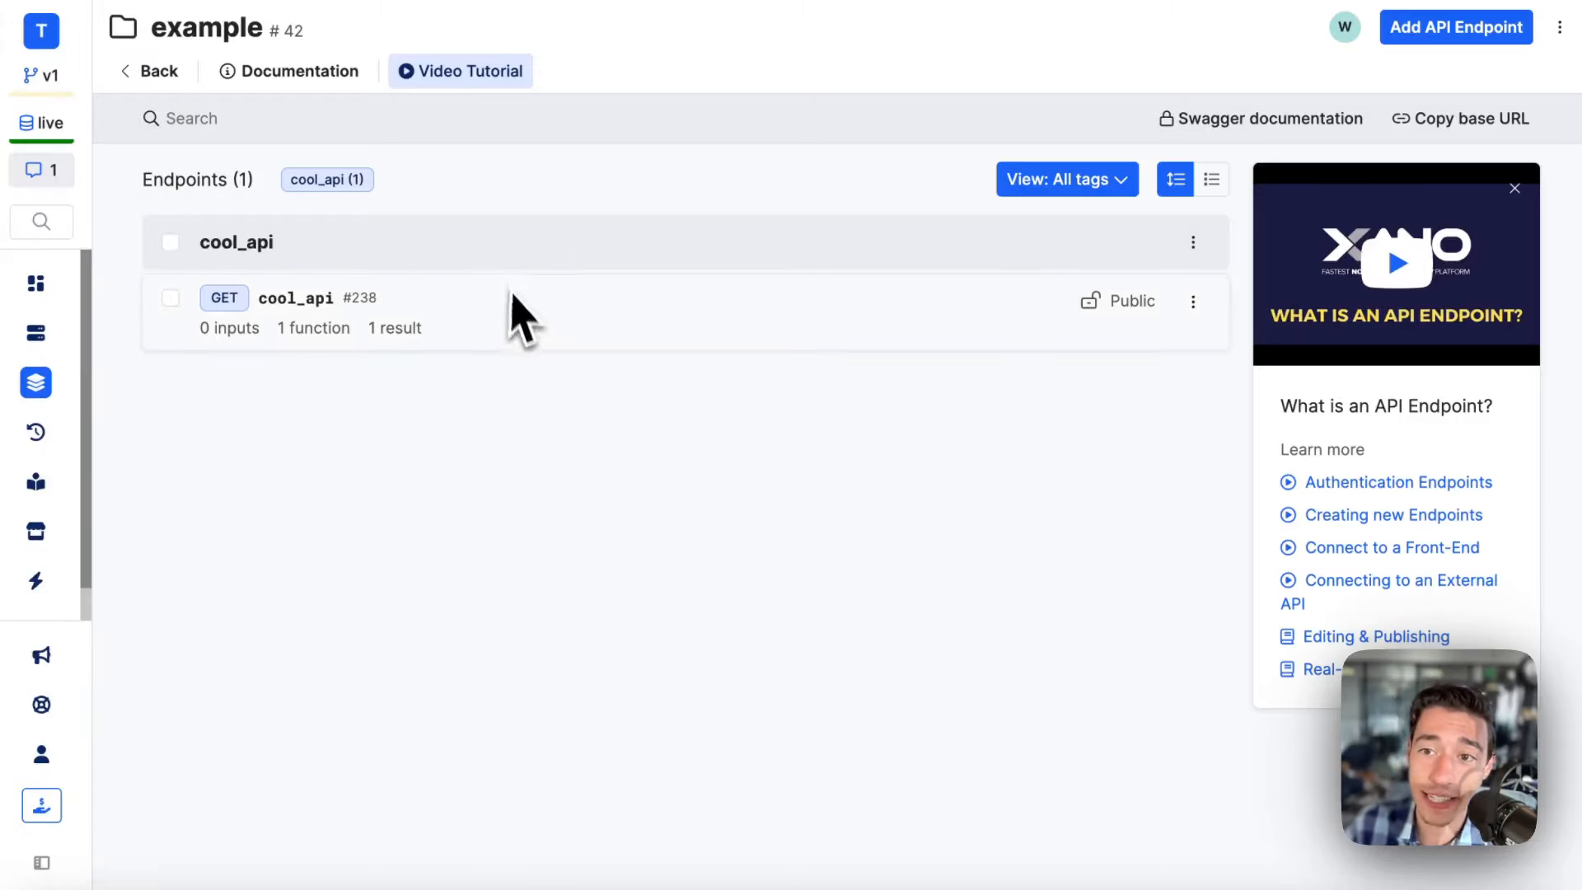
mouse_move(338, 333)
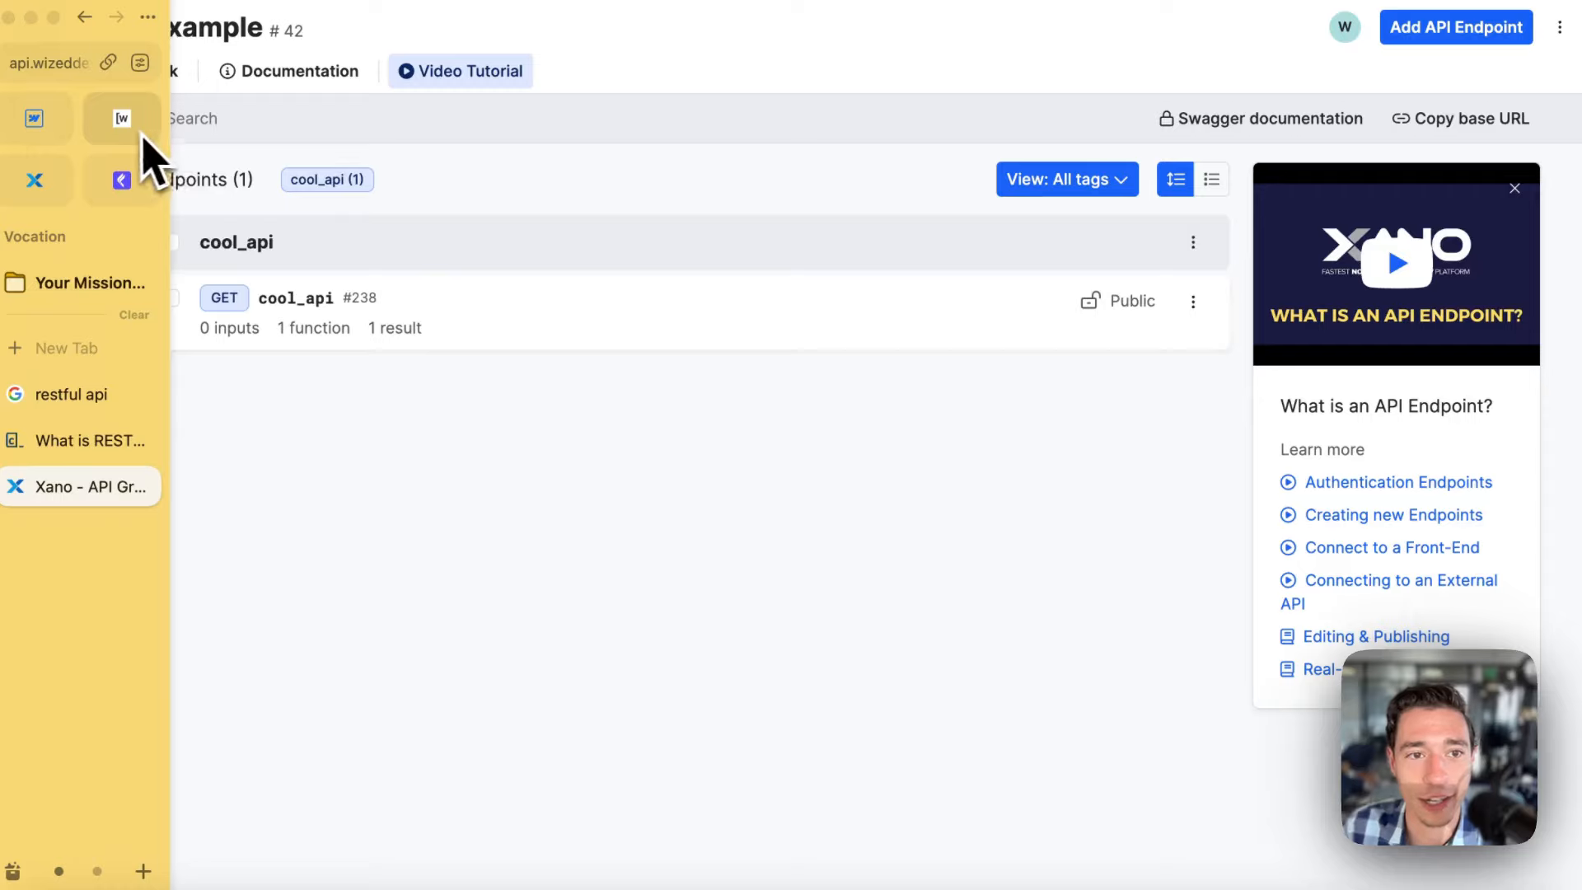
Back in Wized, select the cool_api path in the Base URL function
click(121, 118)
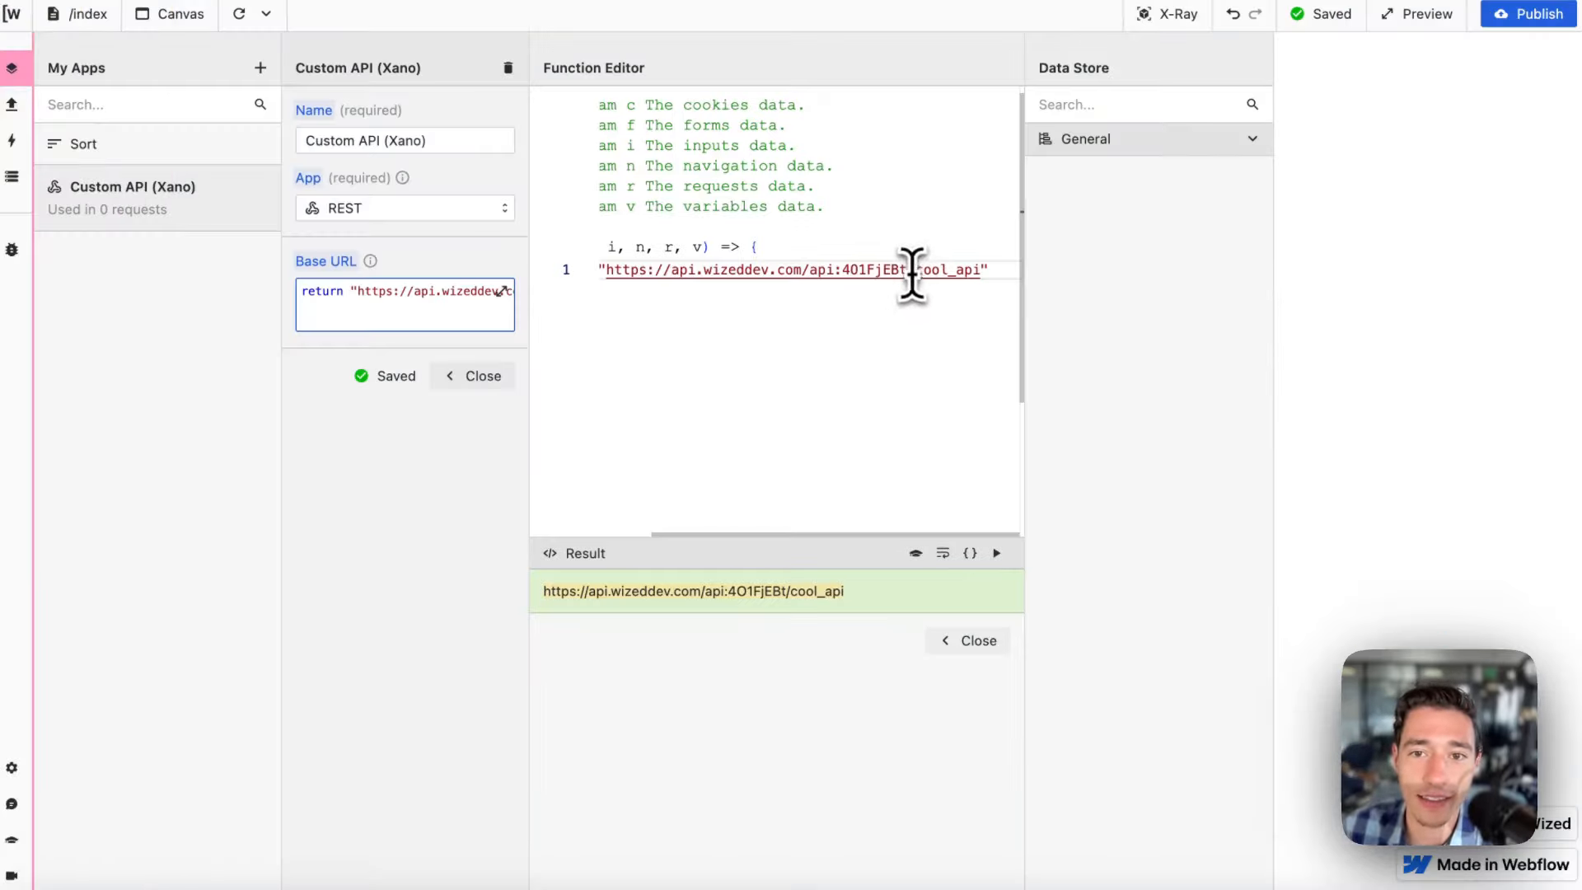
double_click(941, 269)
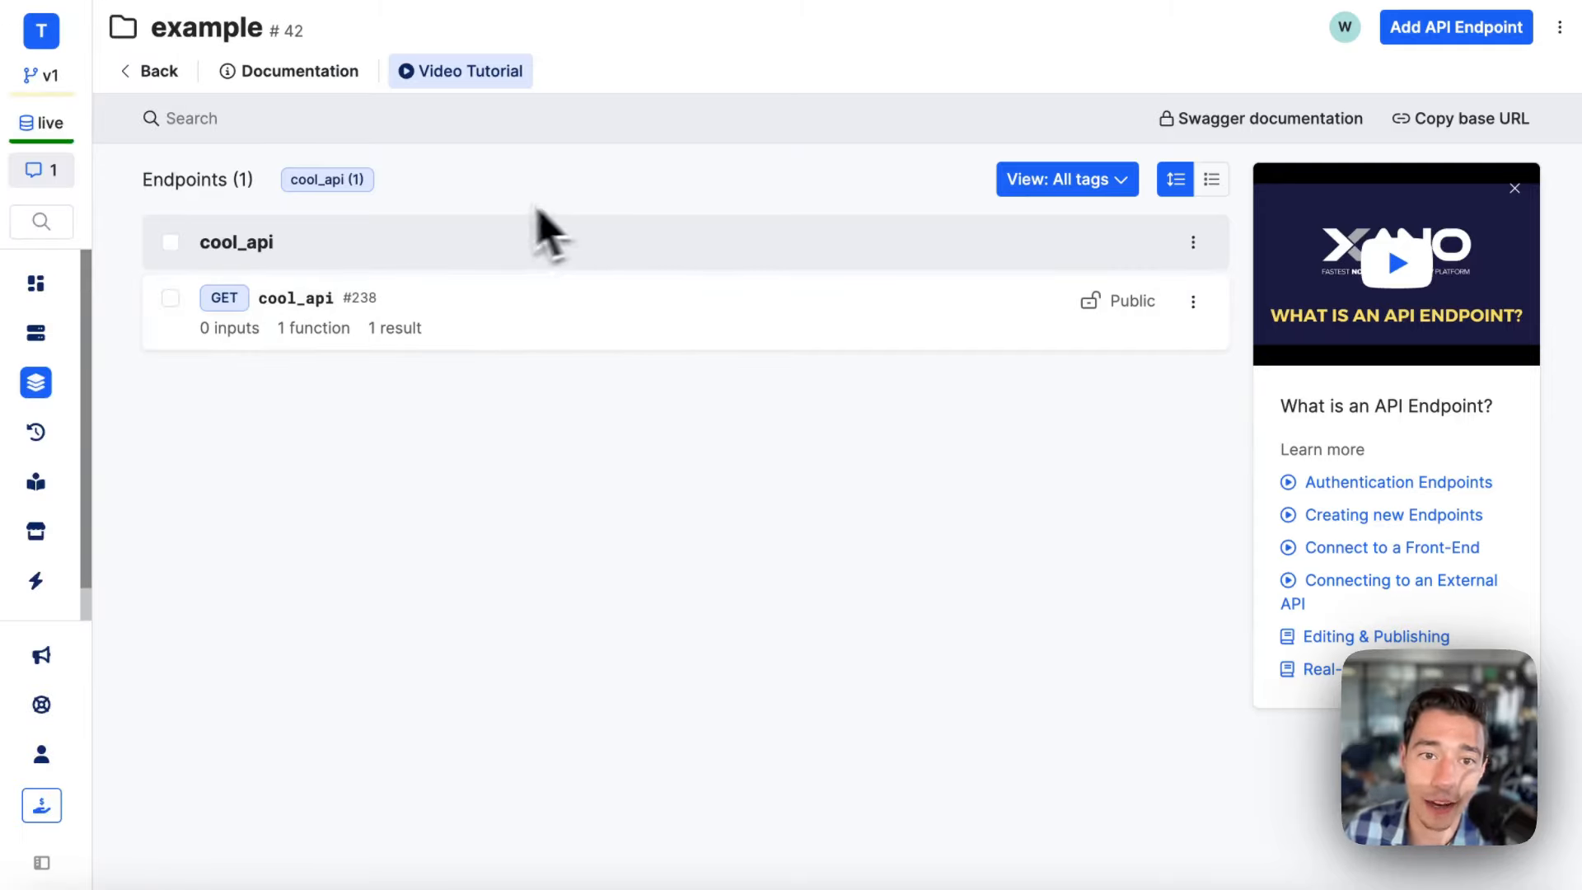
mouse_move(484, 338)
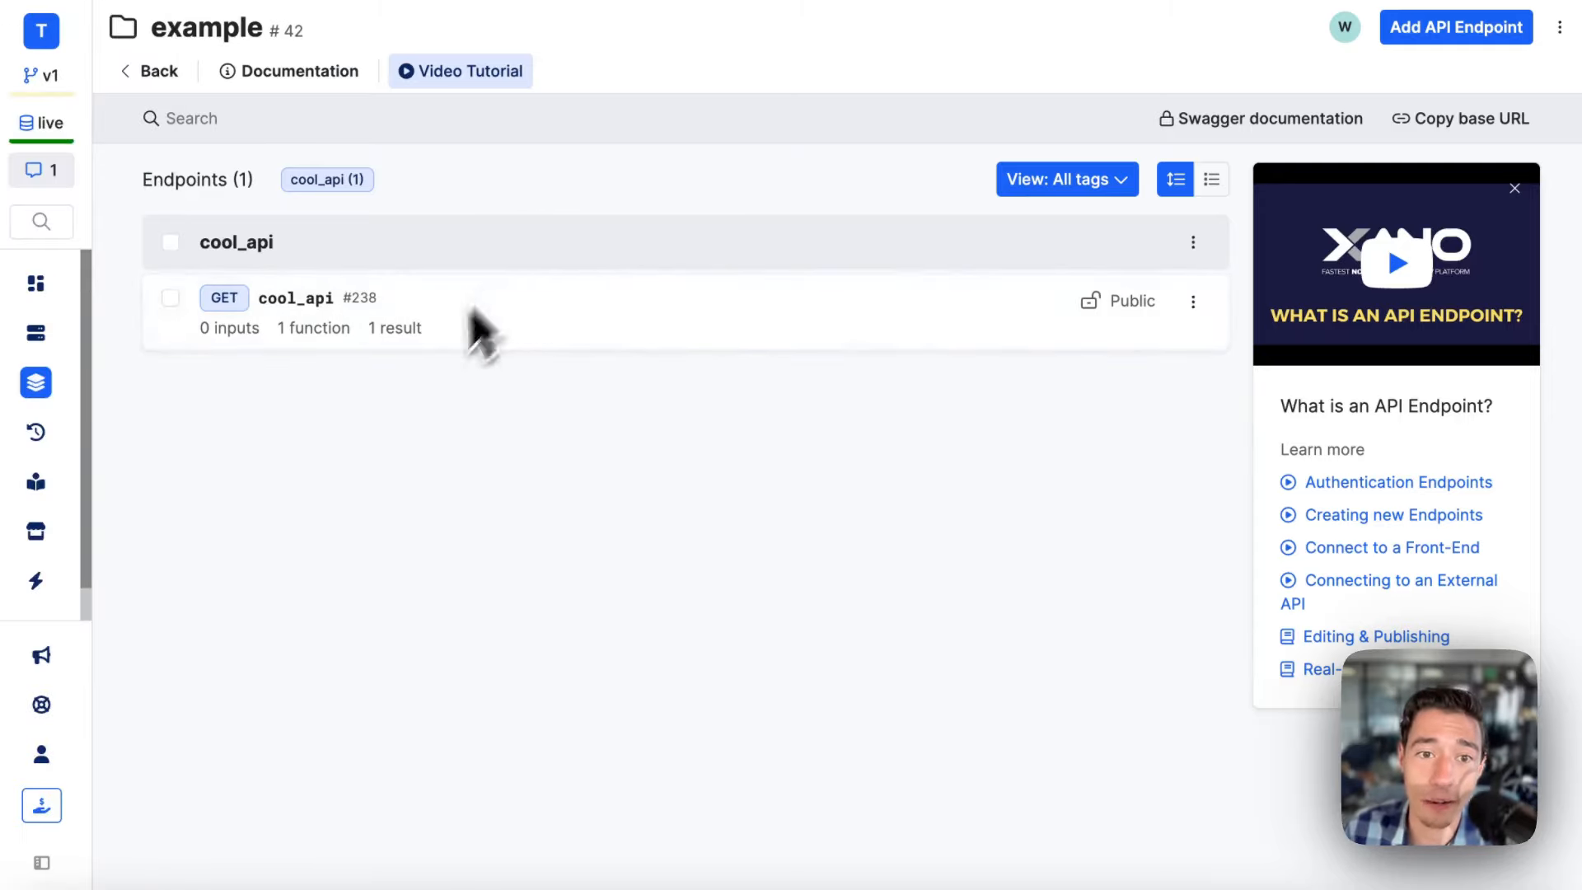
mouse_move(612, 288)
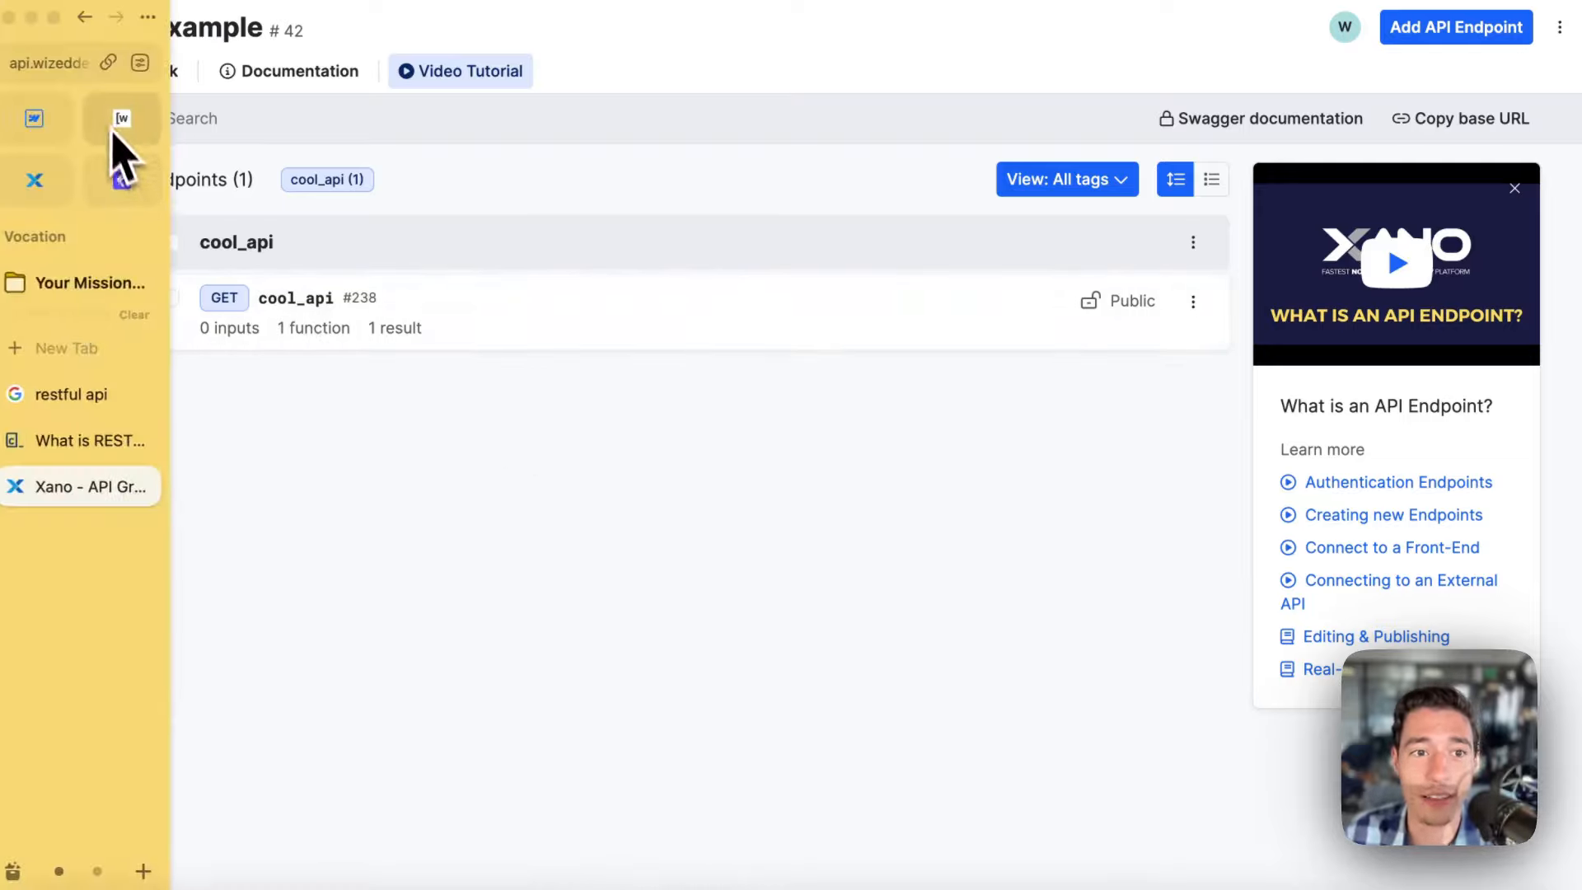
In Wized, remove /cool_api so the base URL ends at the api:4O1FjEBt group
click(121, 118)
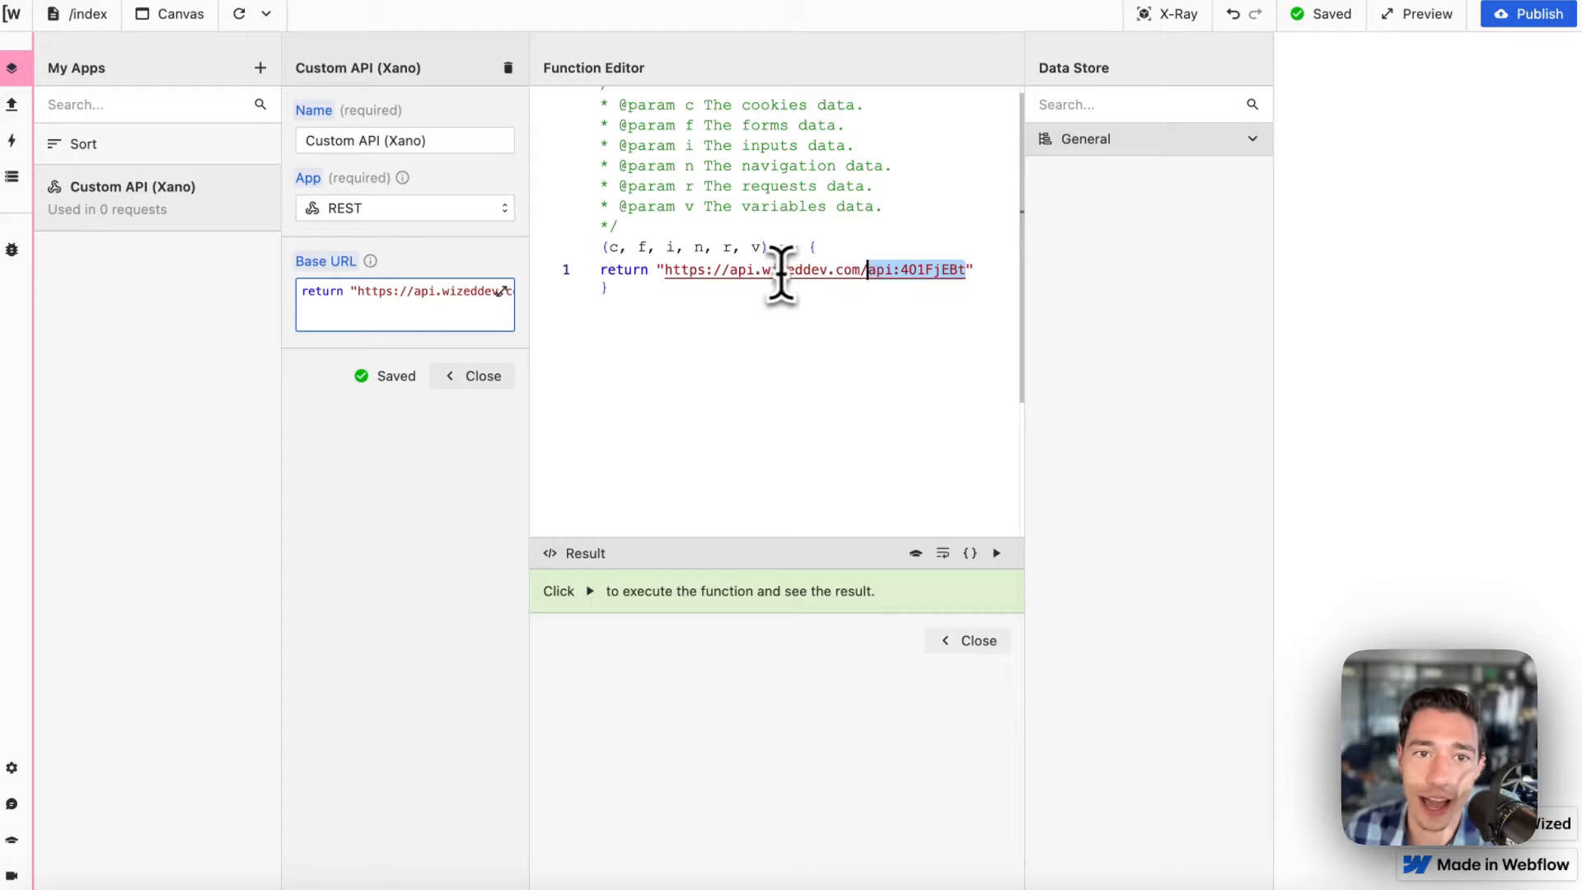
mouse_move(665, 283)
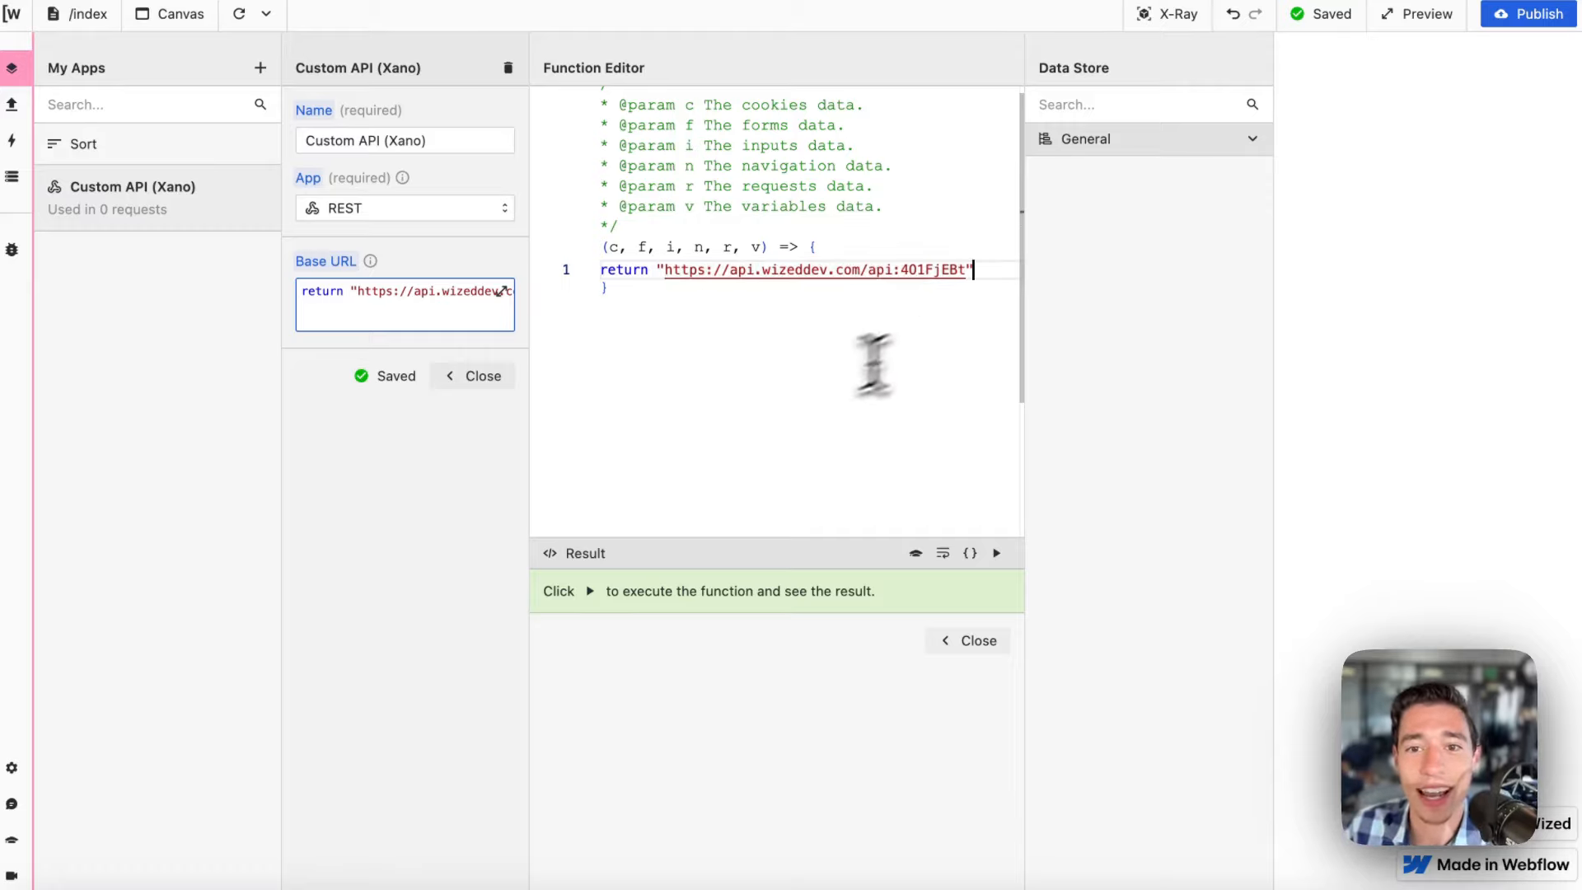
mouse_move(818, 269)
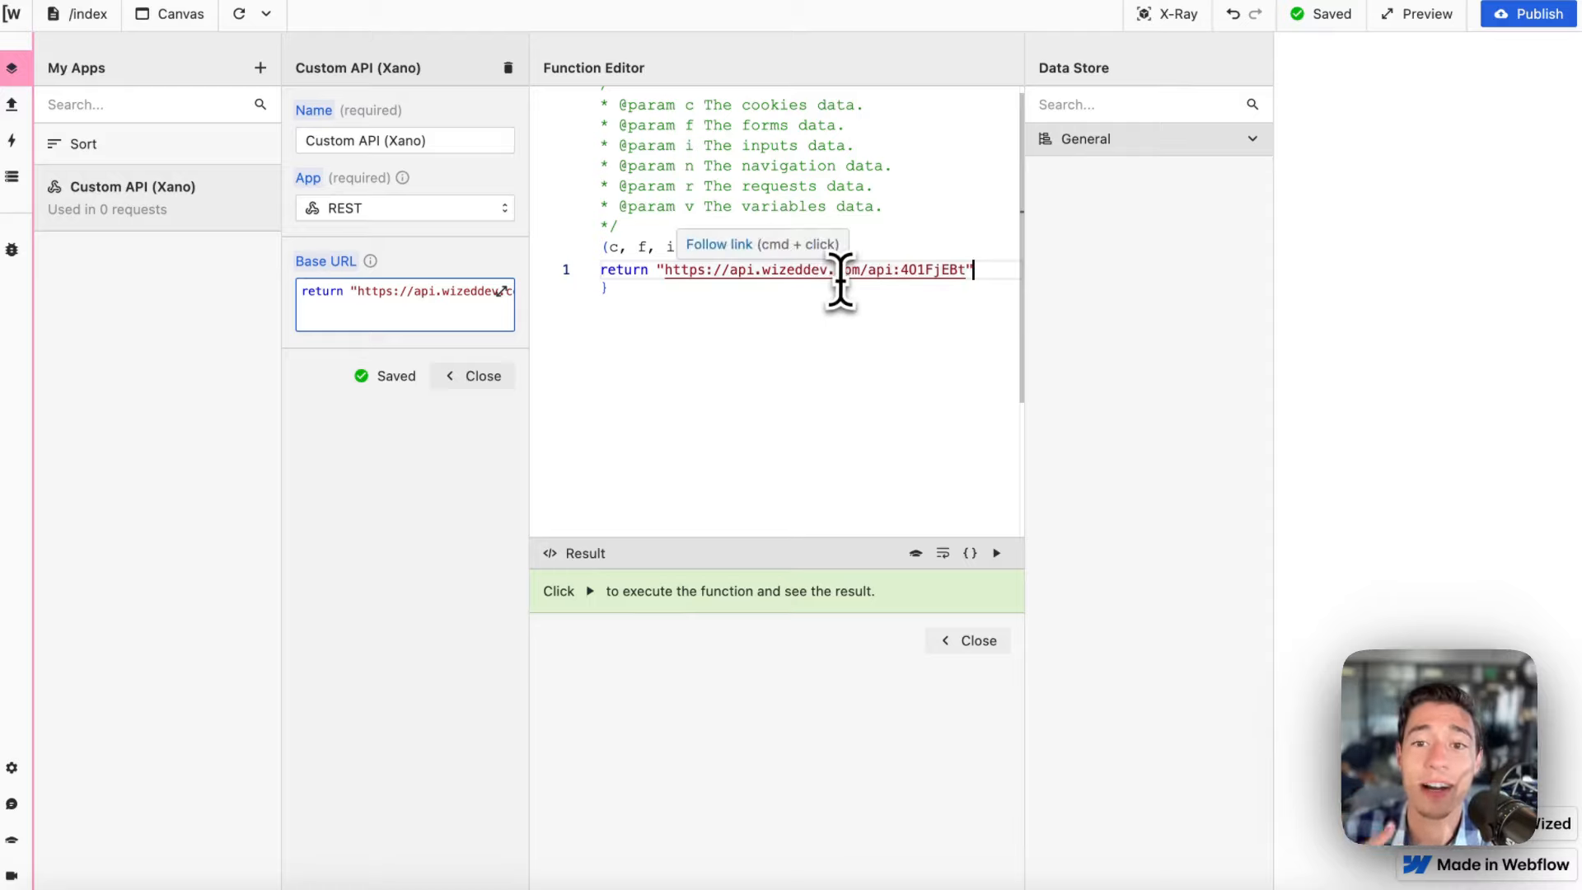
mouse_move(761, 343)
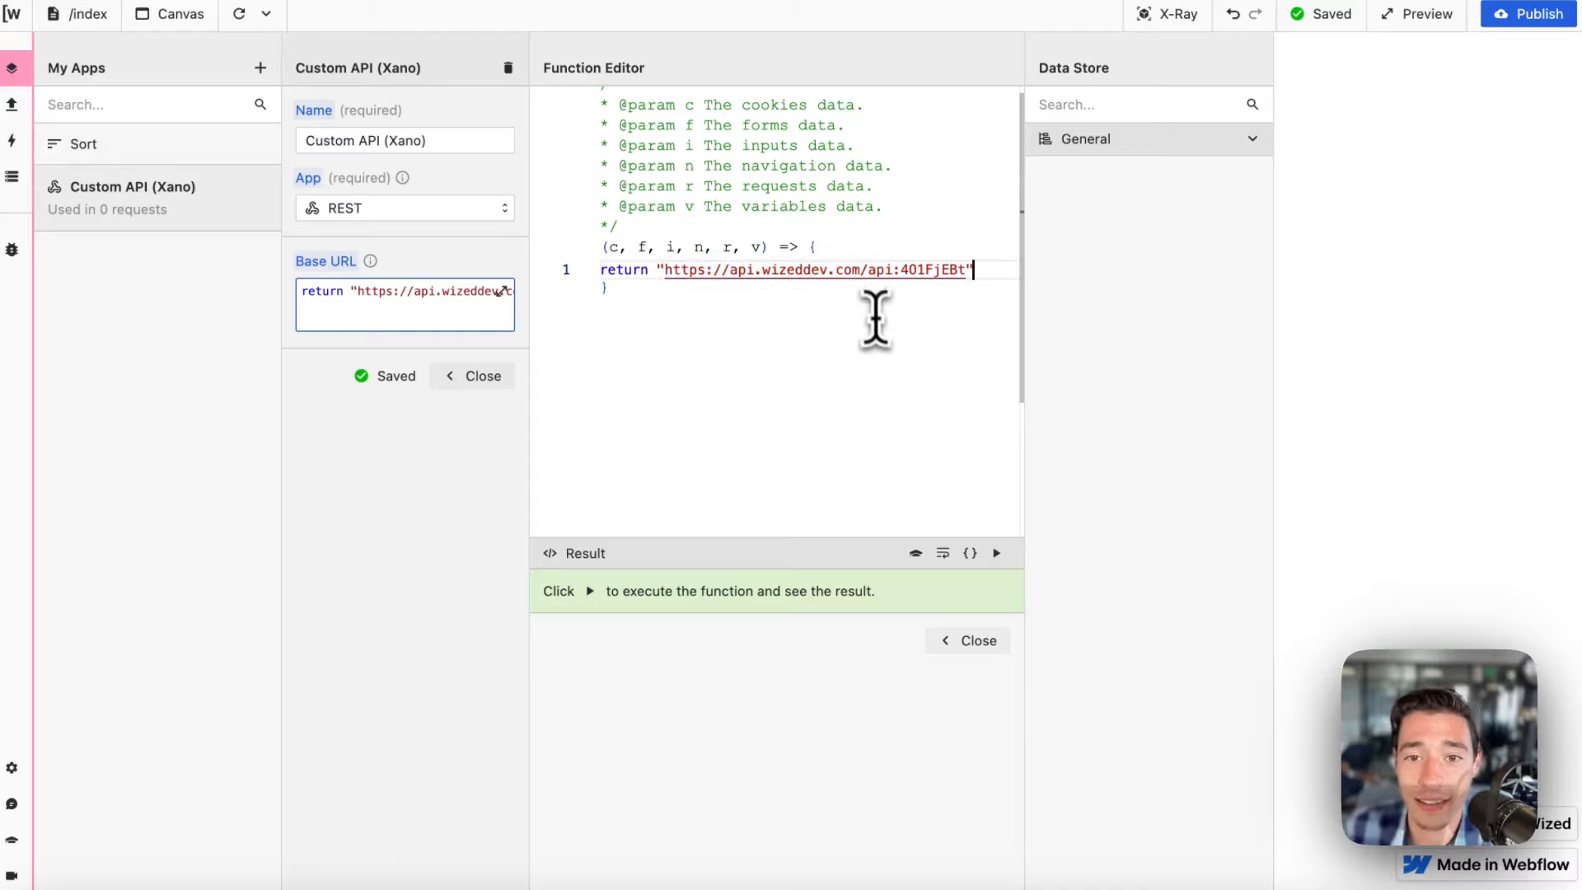
drag(969, 269, 862, 270)
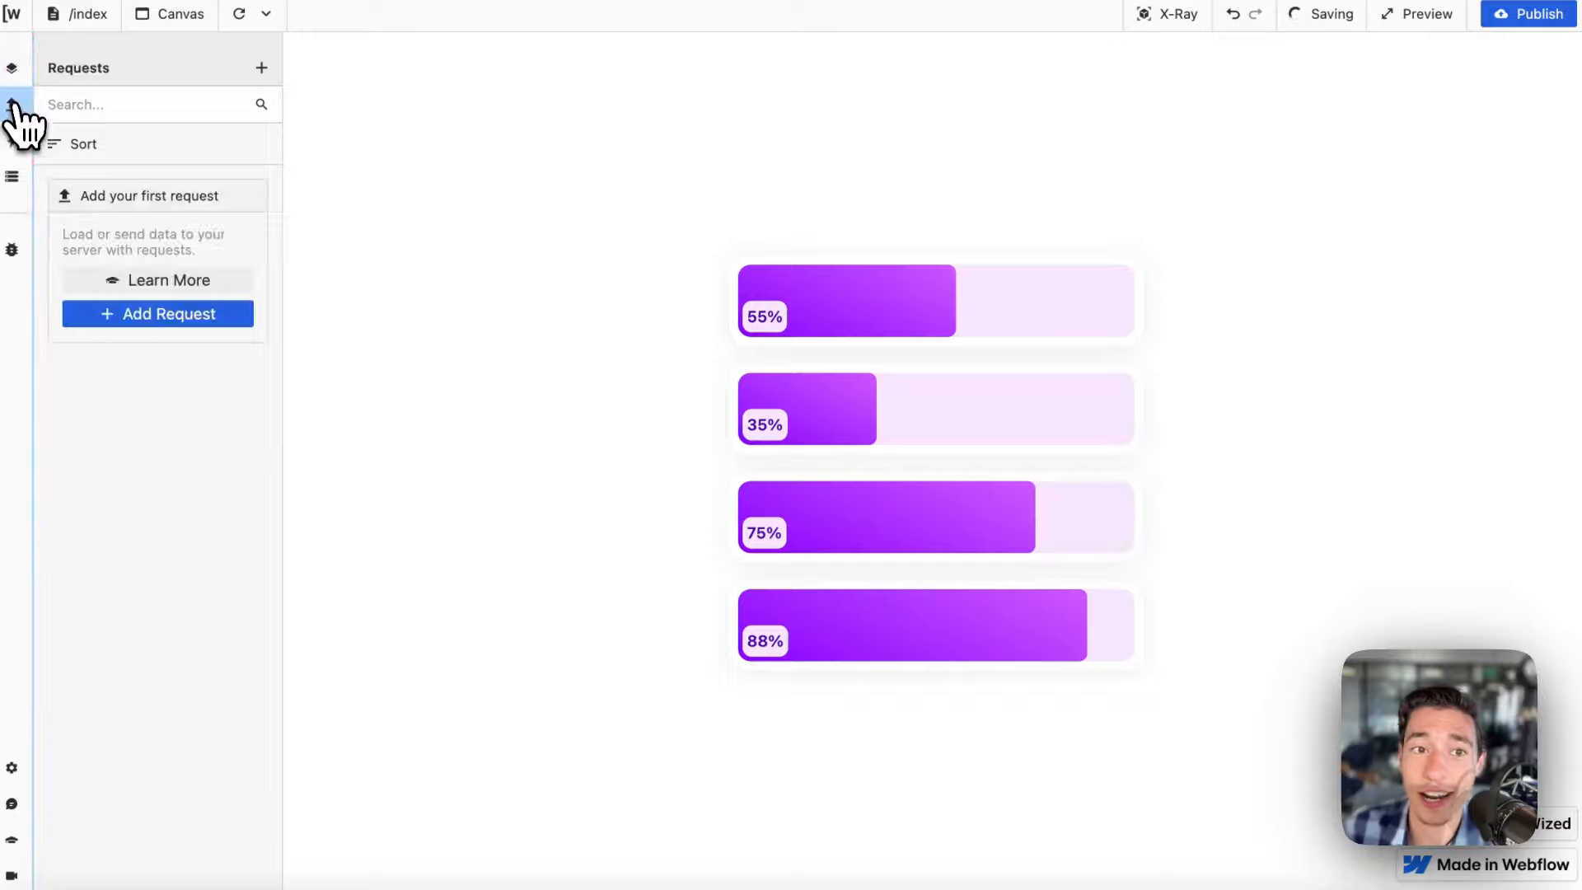
Create request 'Cool_Request' on Custom API (Xano) with URL endpoint returning '/cool_api'
click(258, 67)
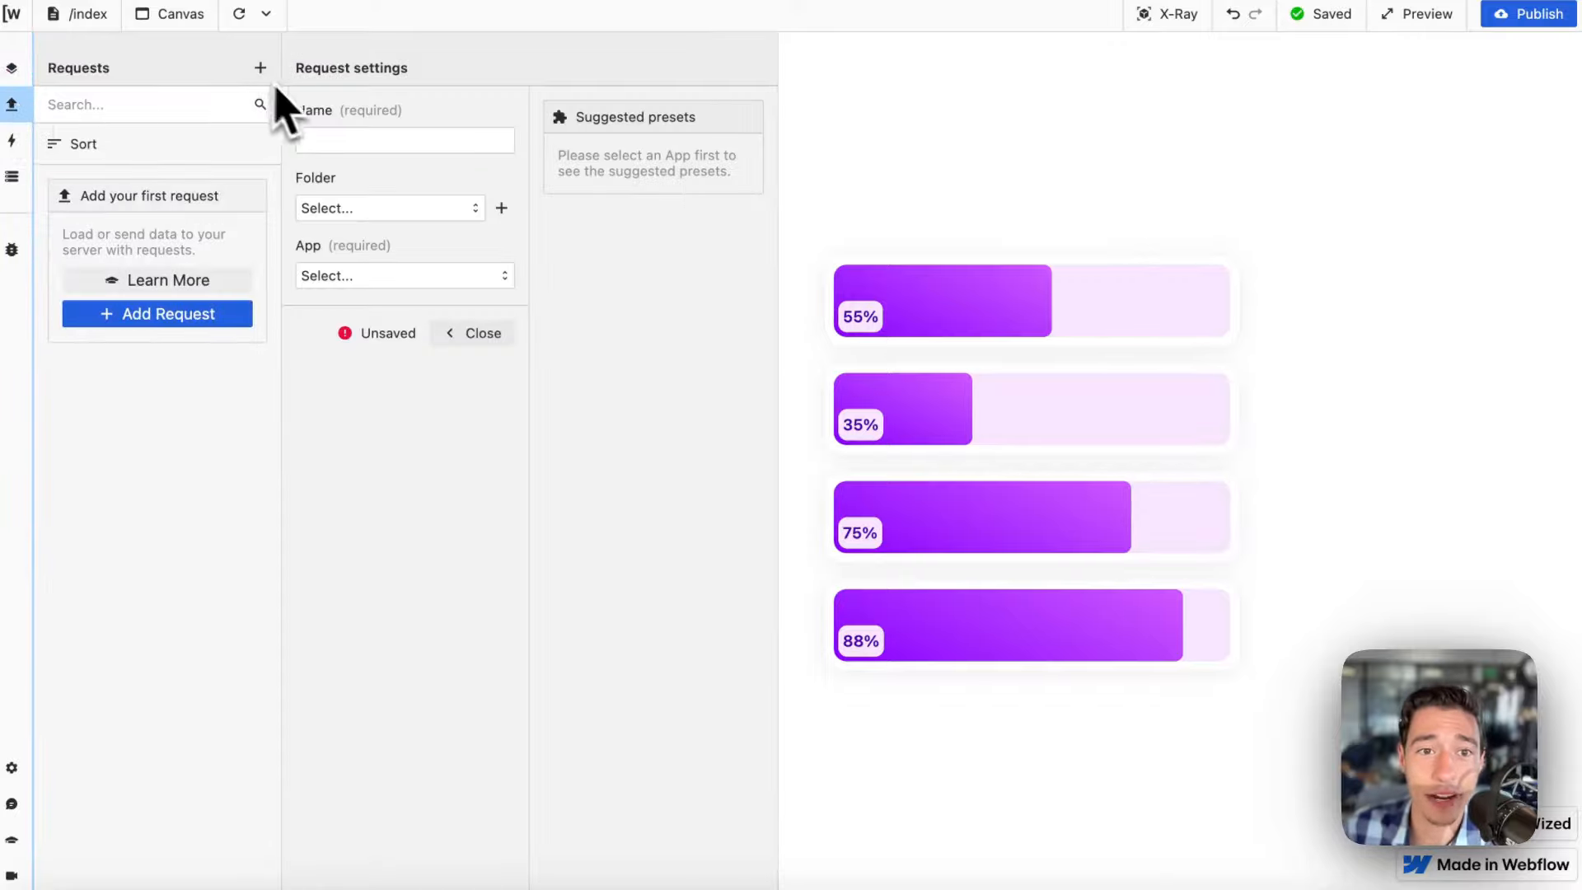
text(Cool_Request)
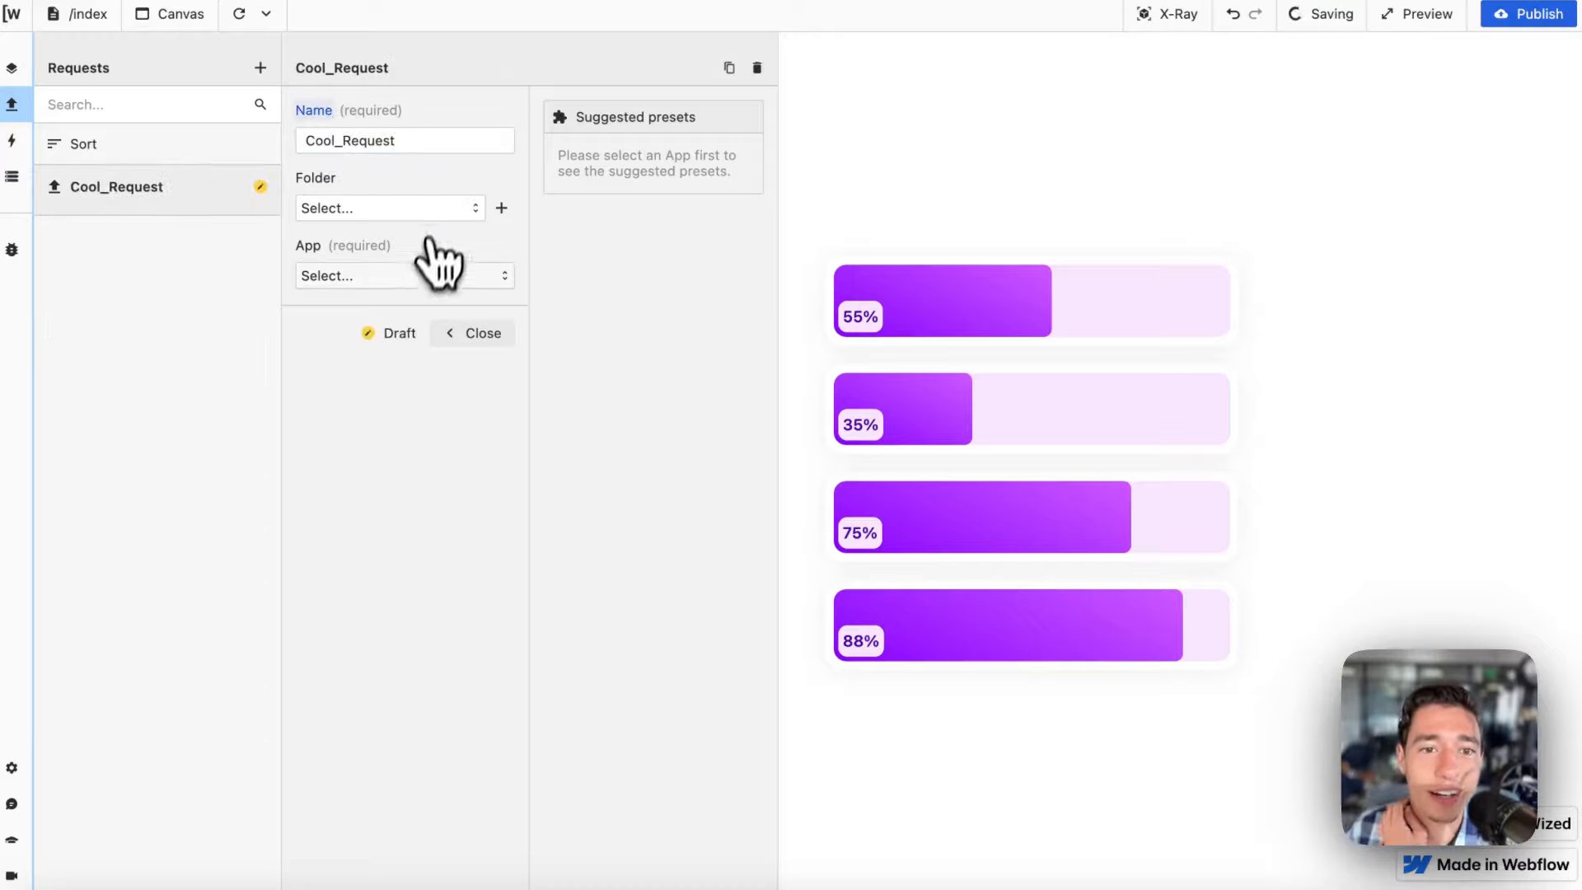
click(403, 275)
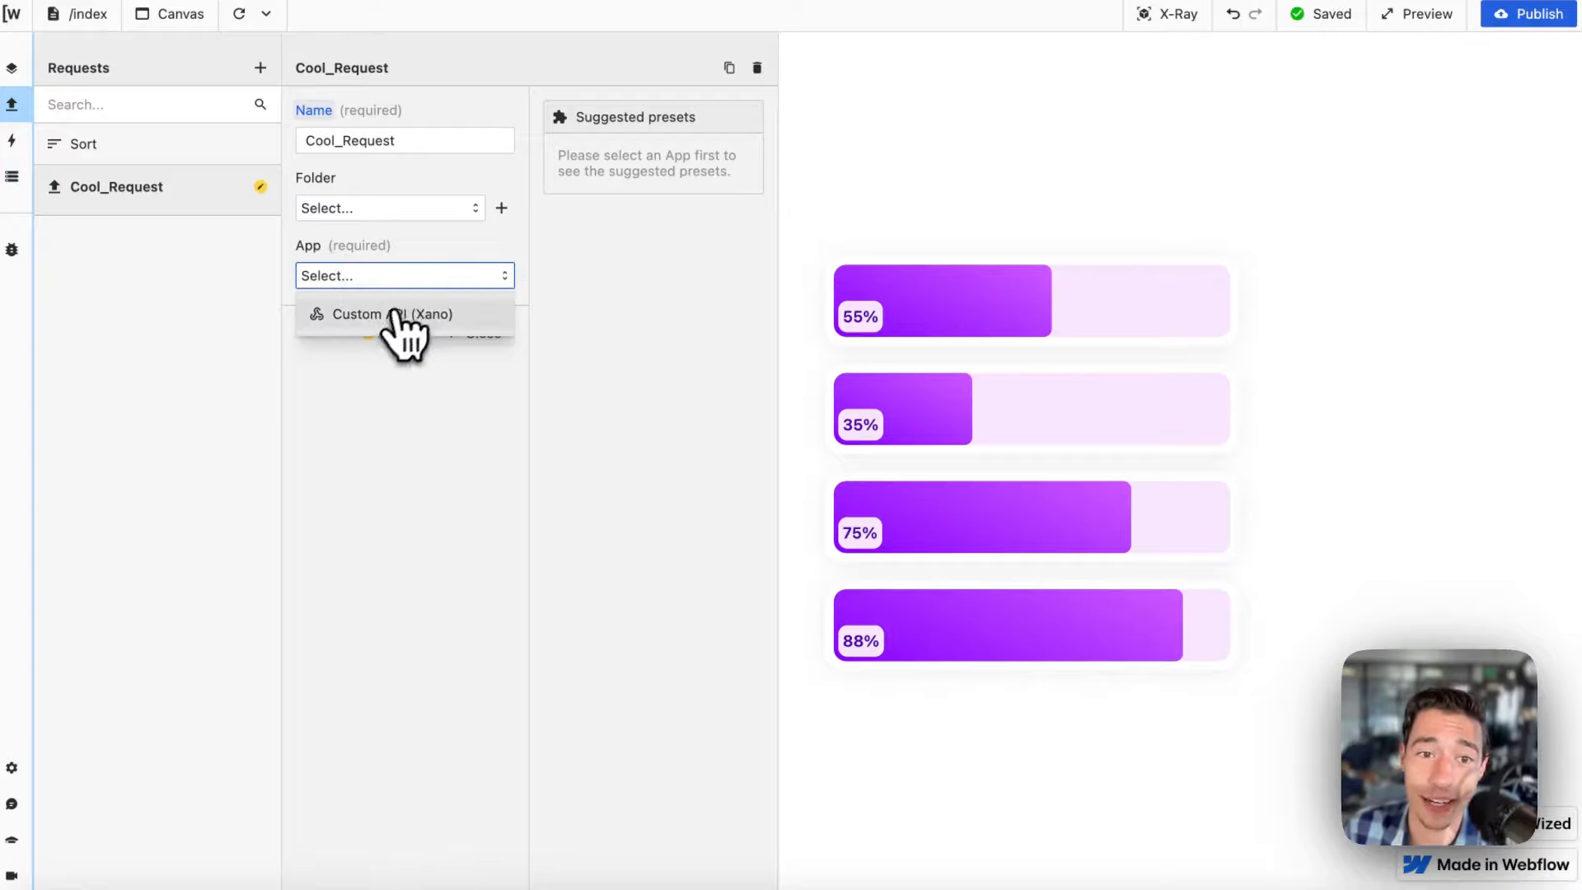
click(394, 314)
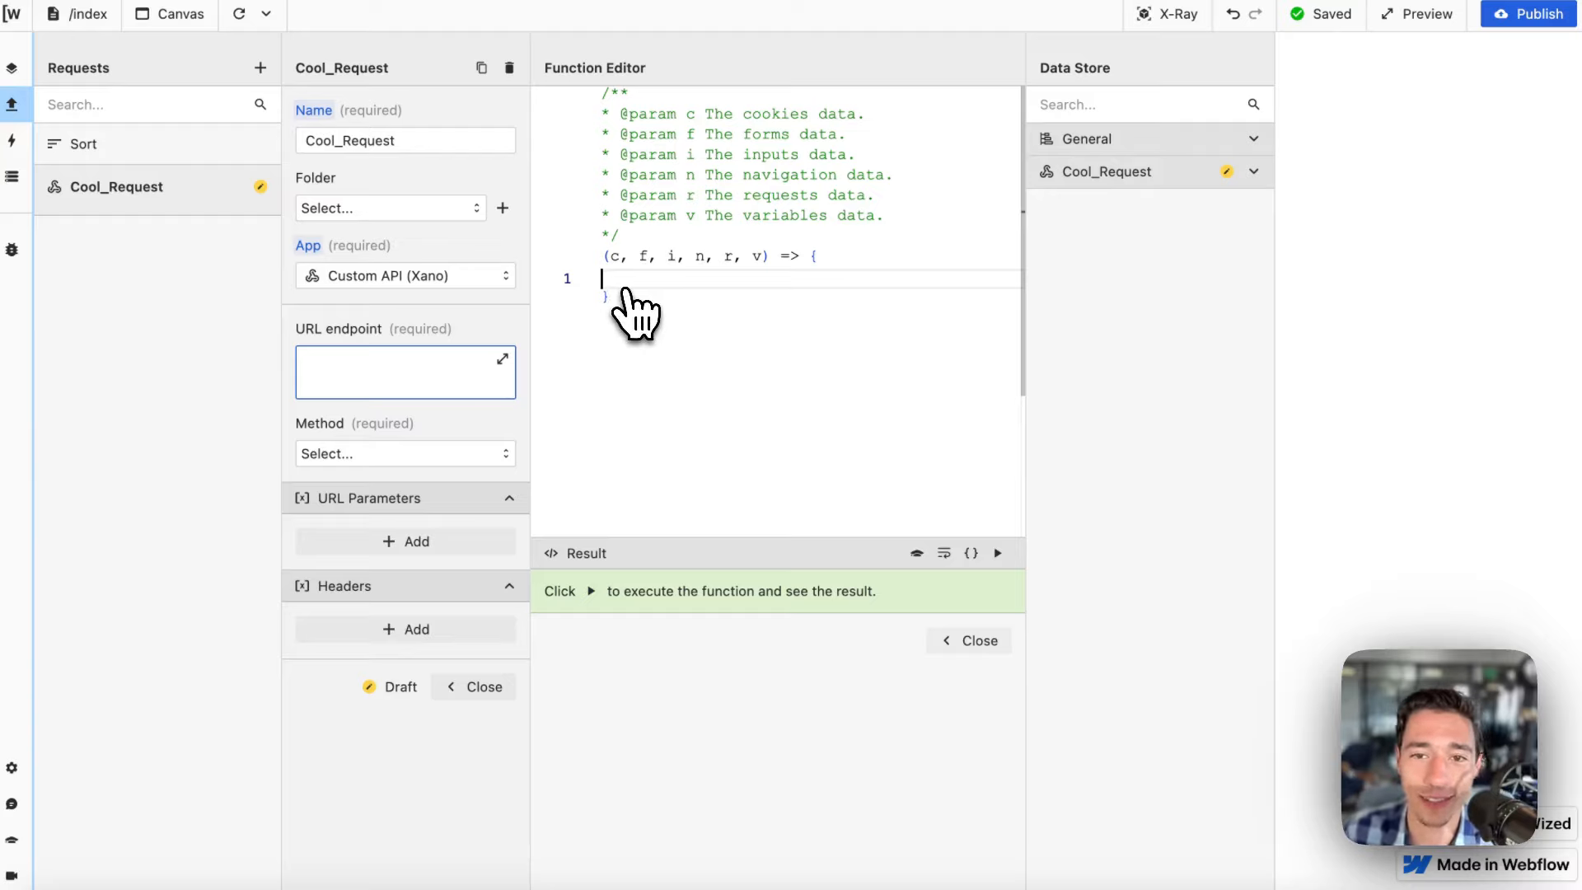
text(retur)
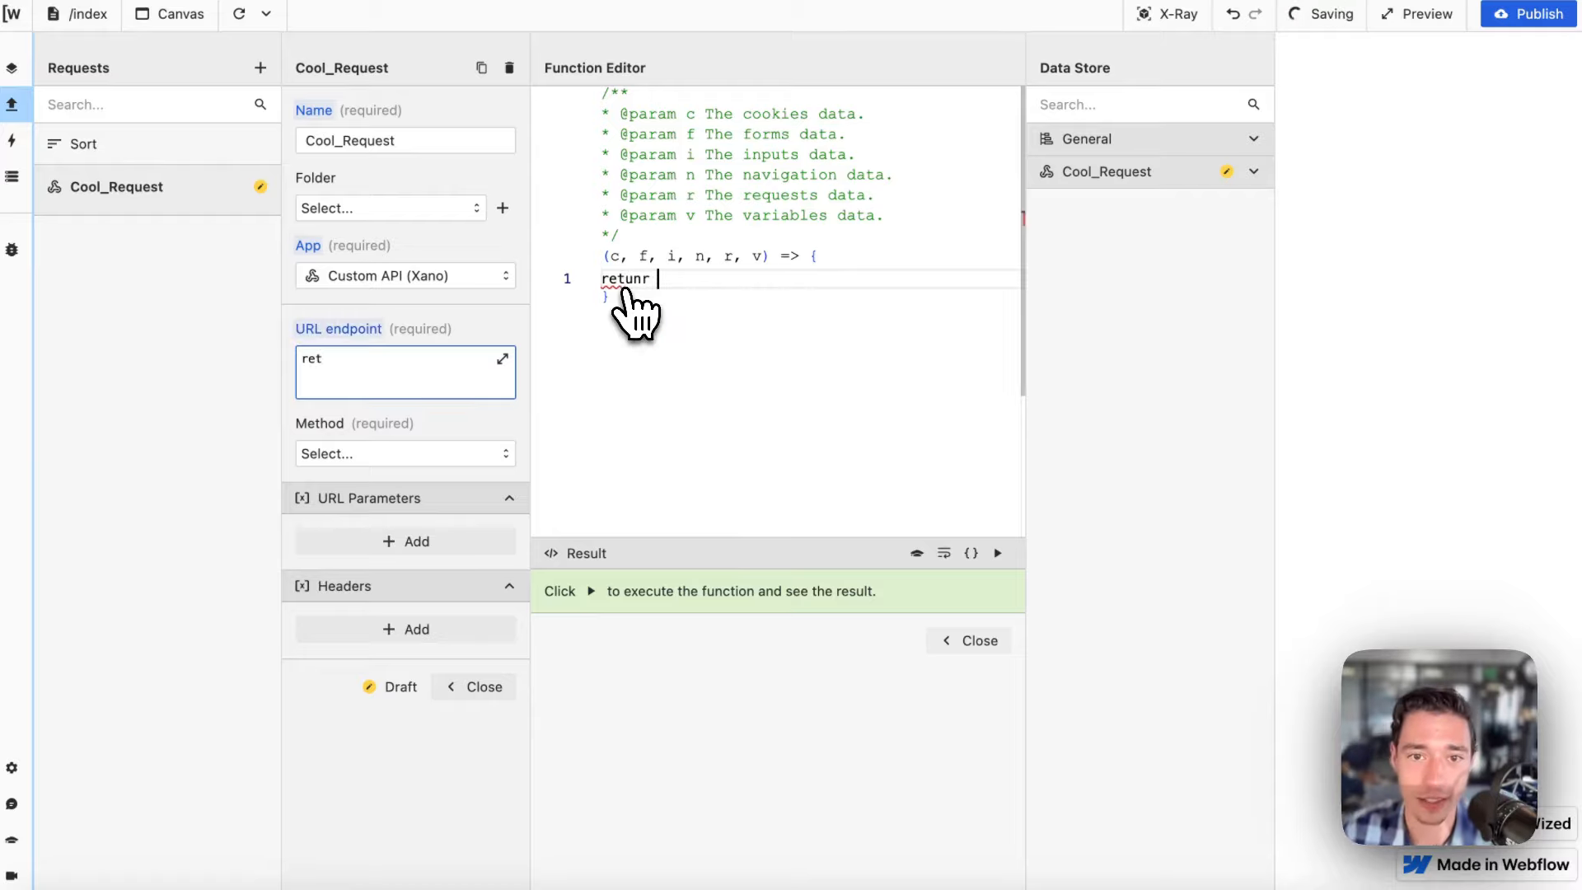
key(Backspace)
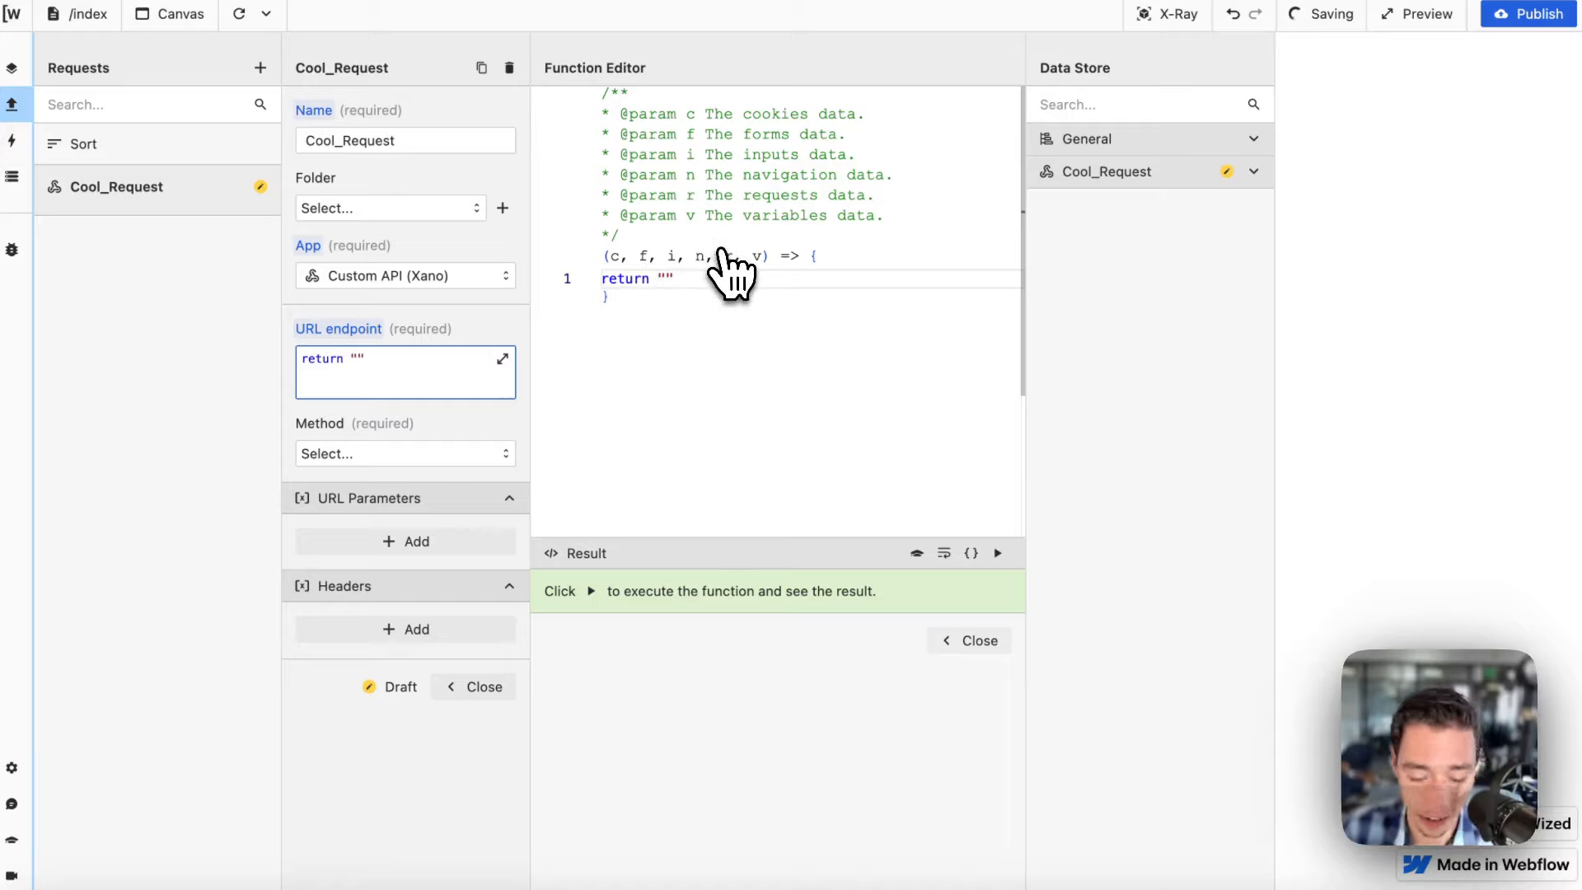
text(/cool_api)
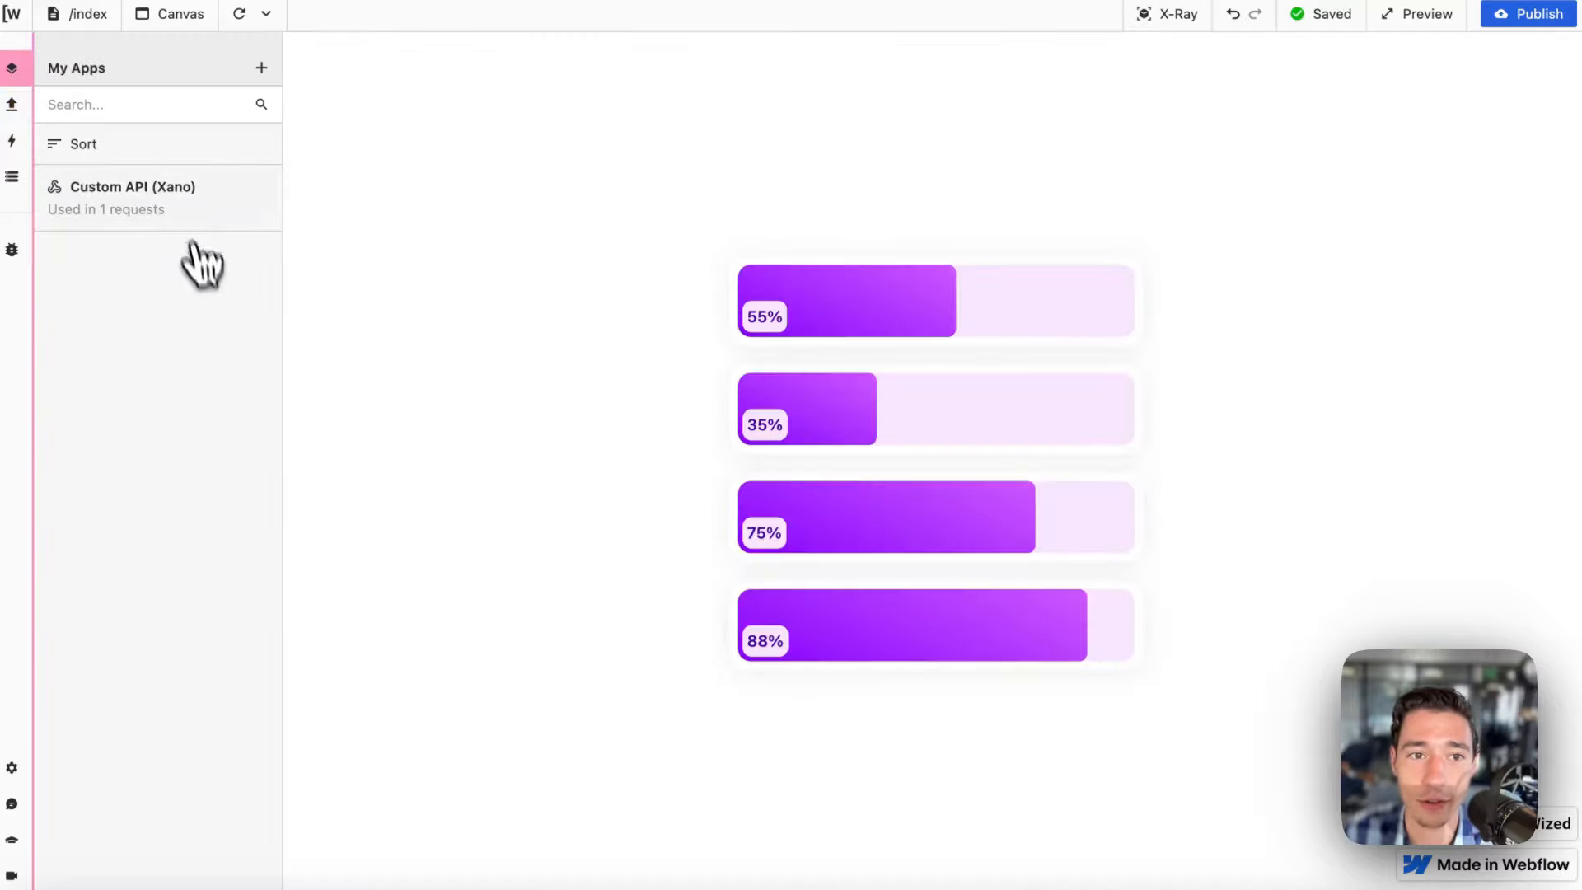
Review the Custom API (Xano) app and Cool_Request's App and URL endpoint settings
click(132, 197)
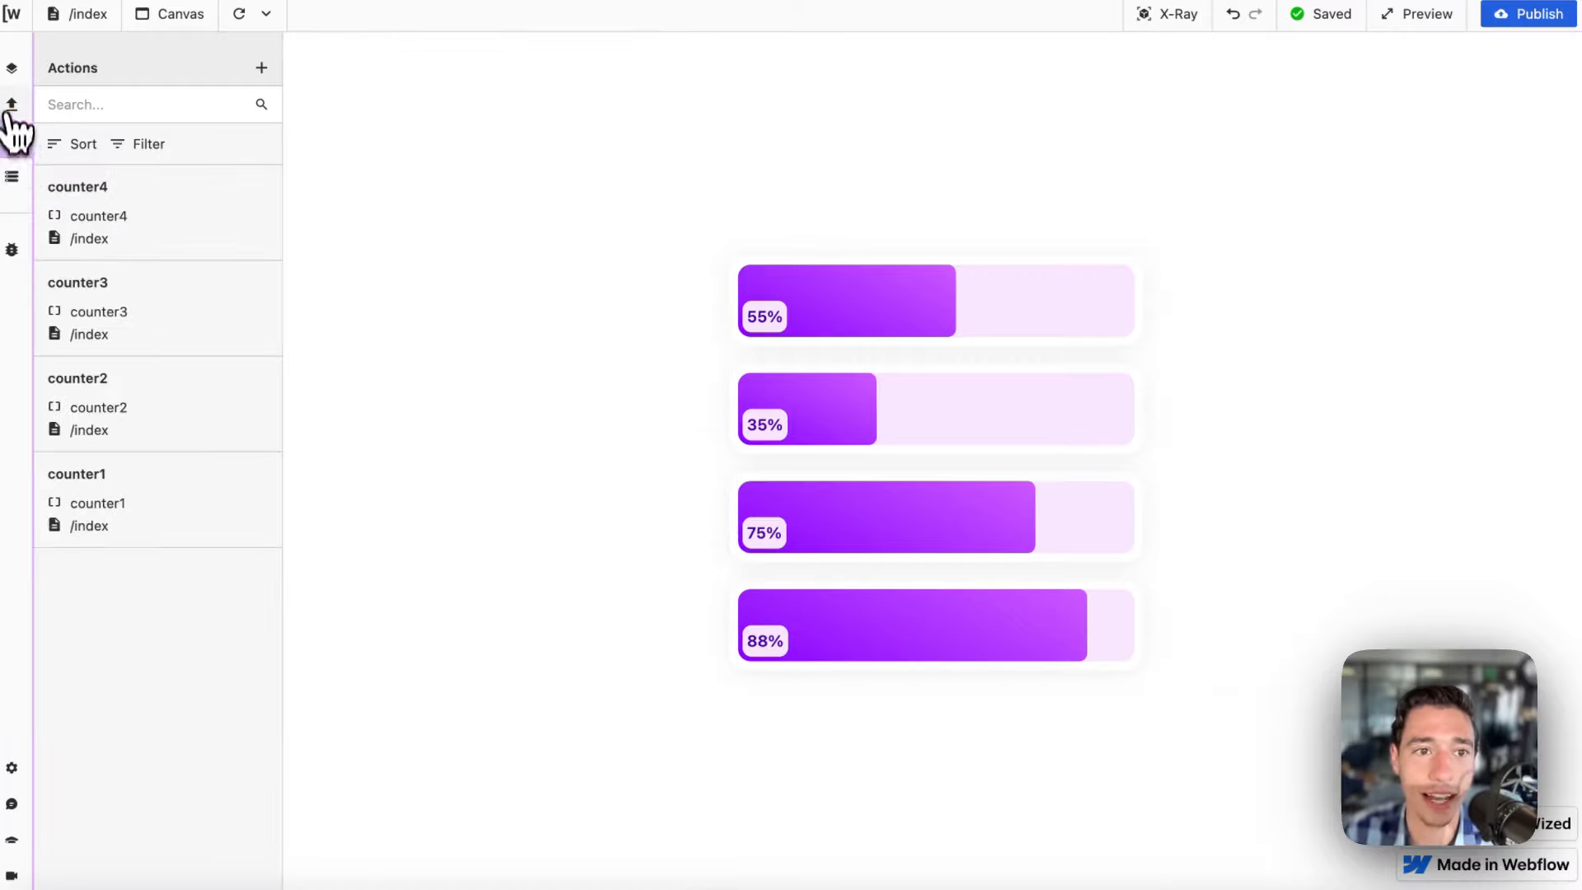
click(13, 68)
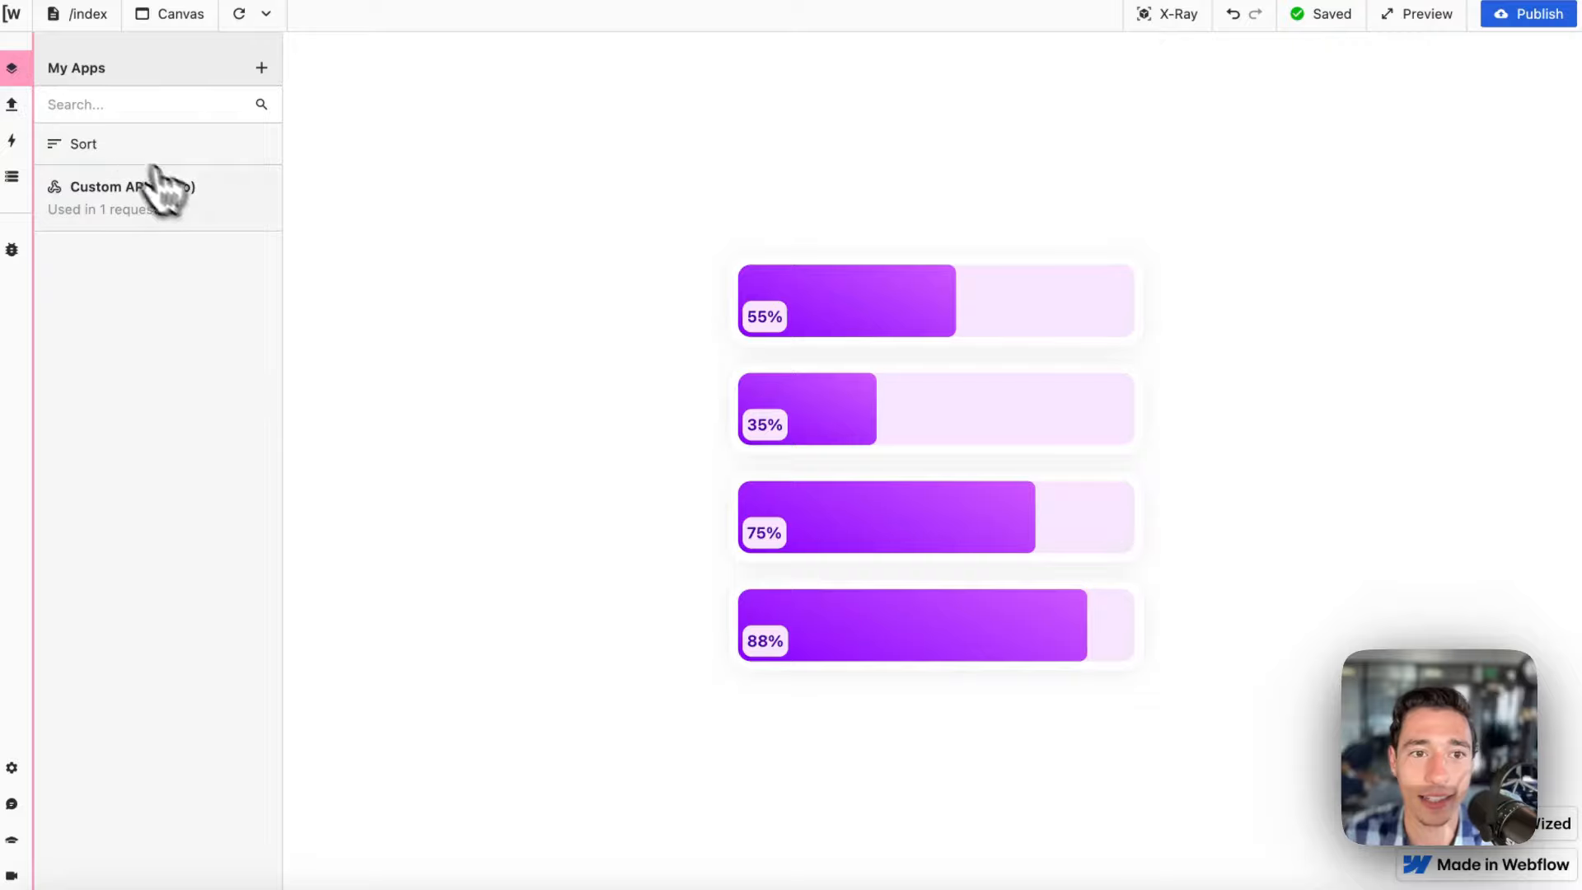
click(131, 196)
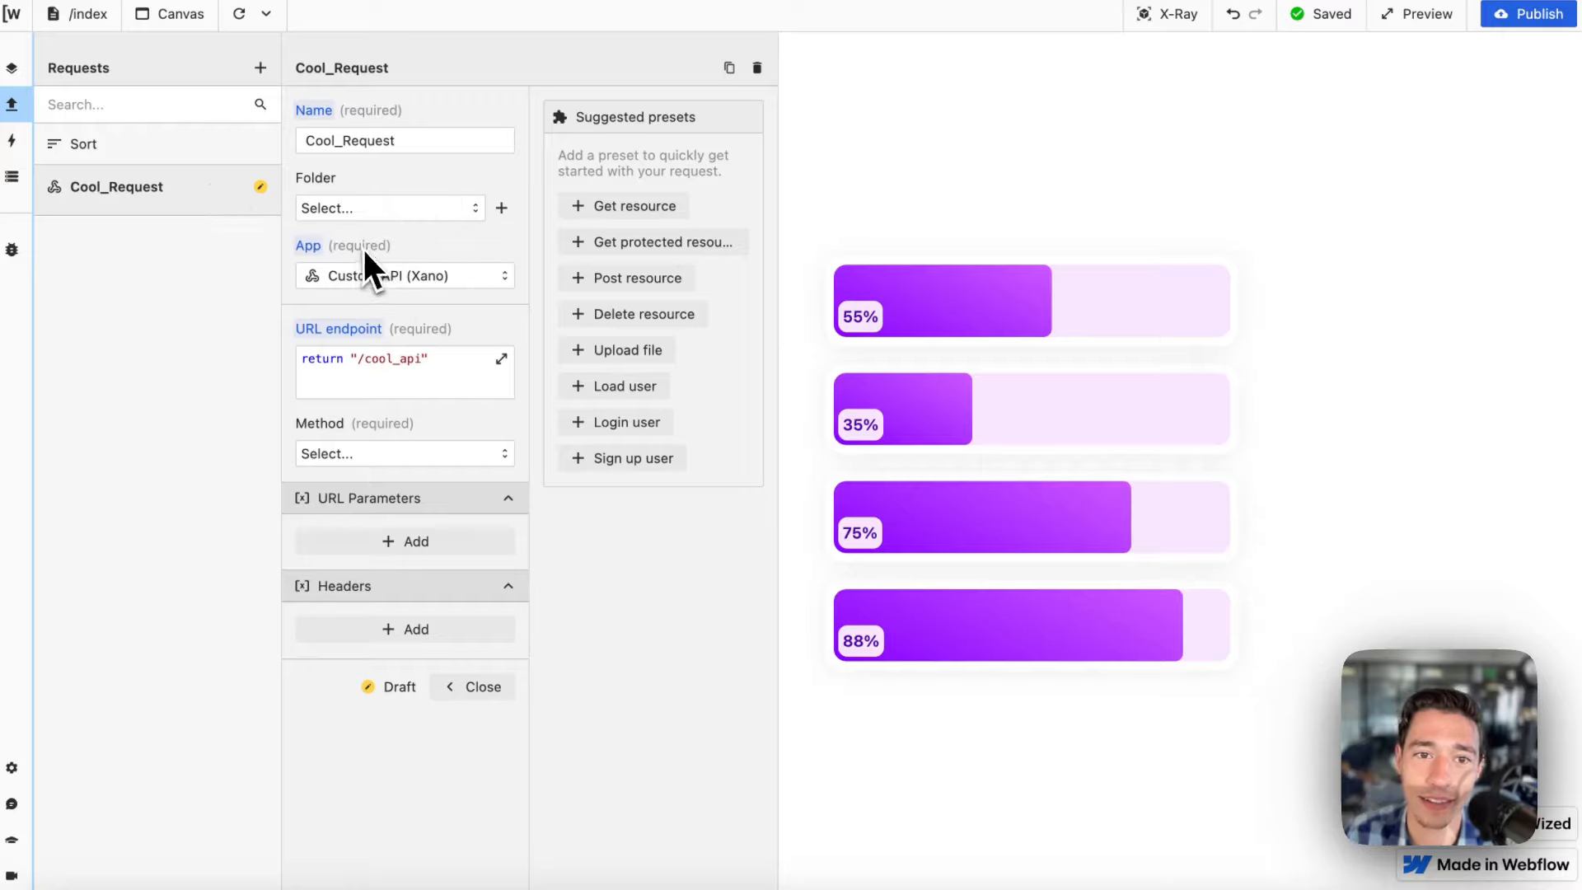
right_click(369, 267)
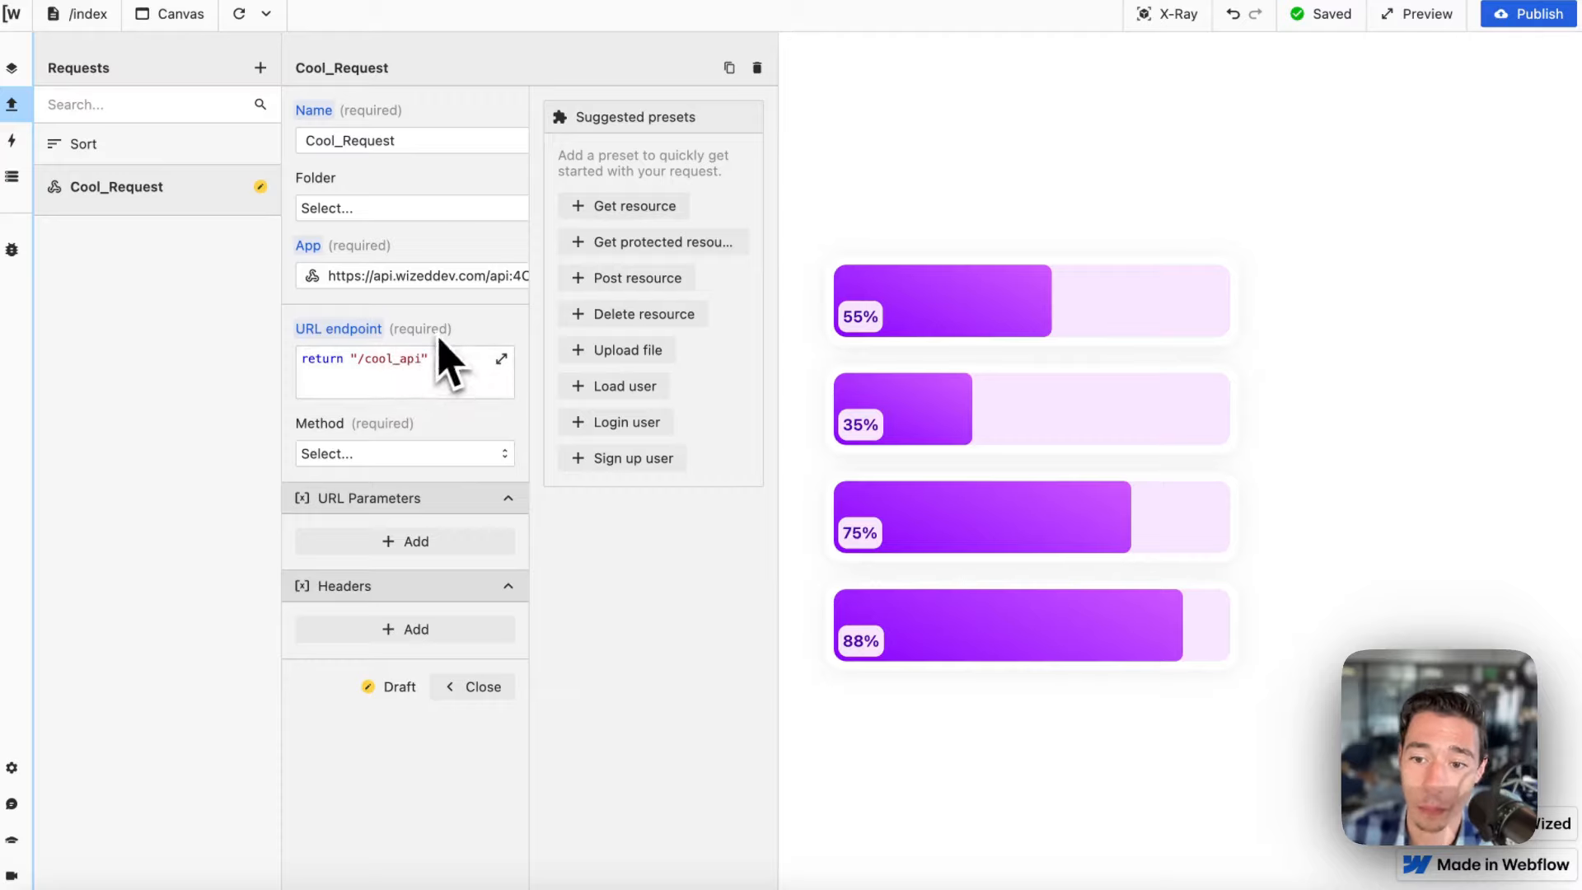
click(414, 275)
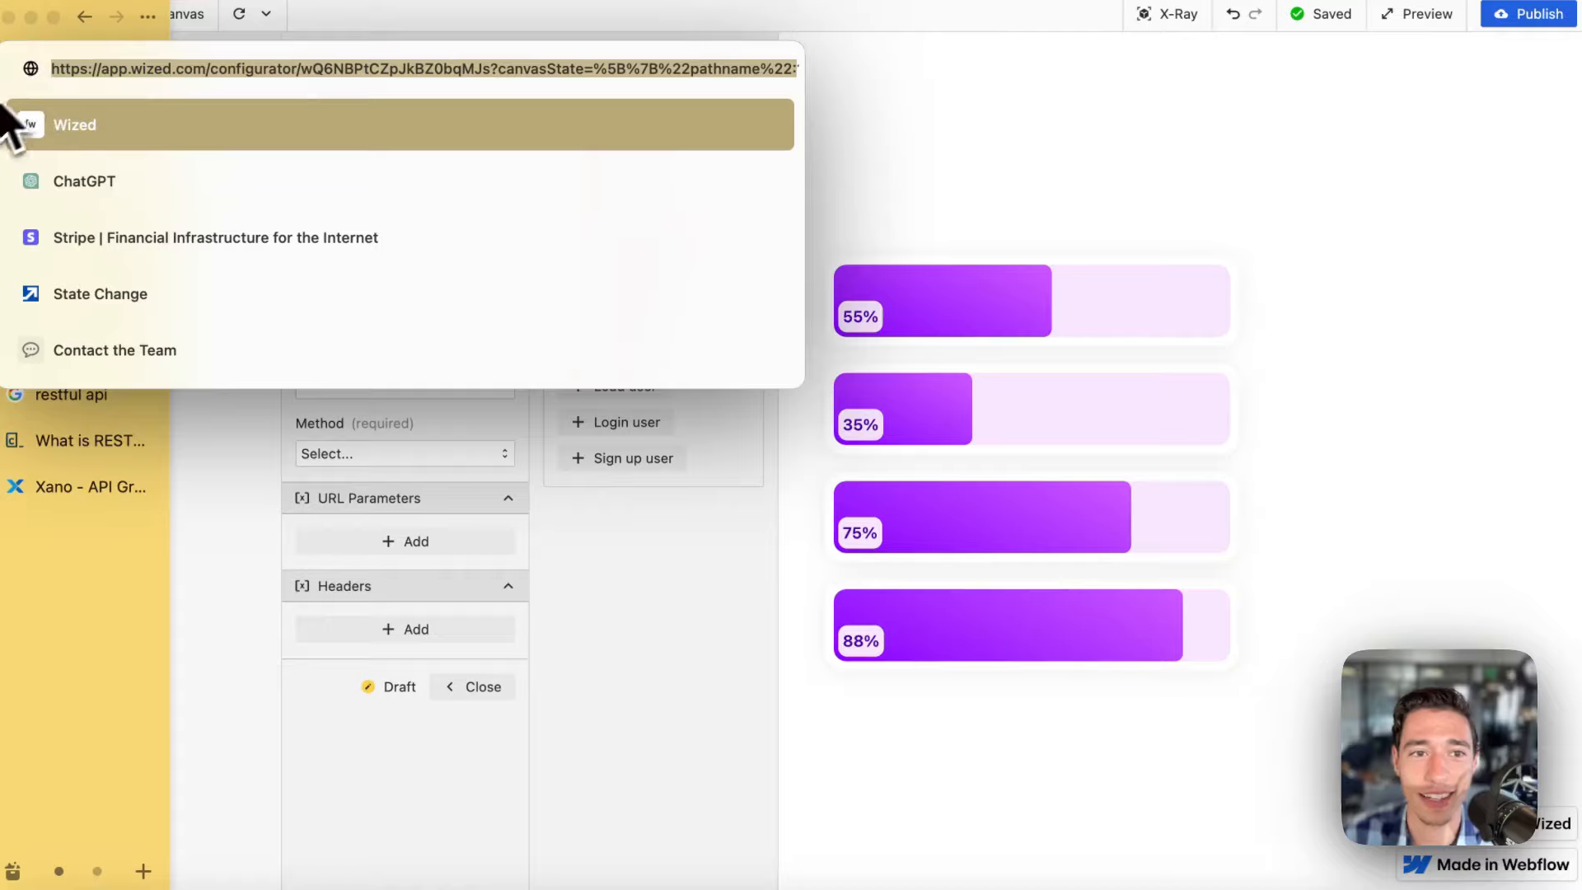
click(75, 124)
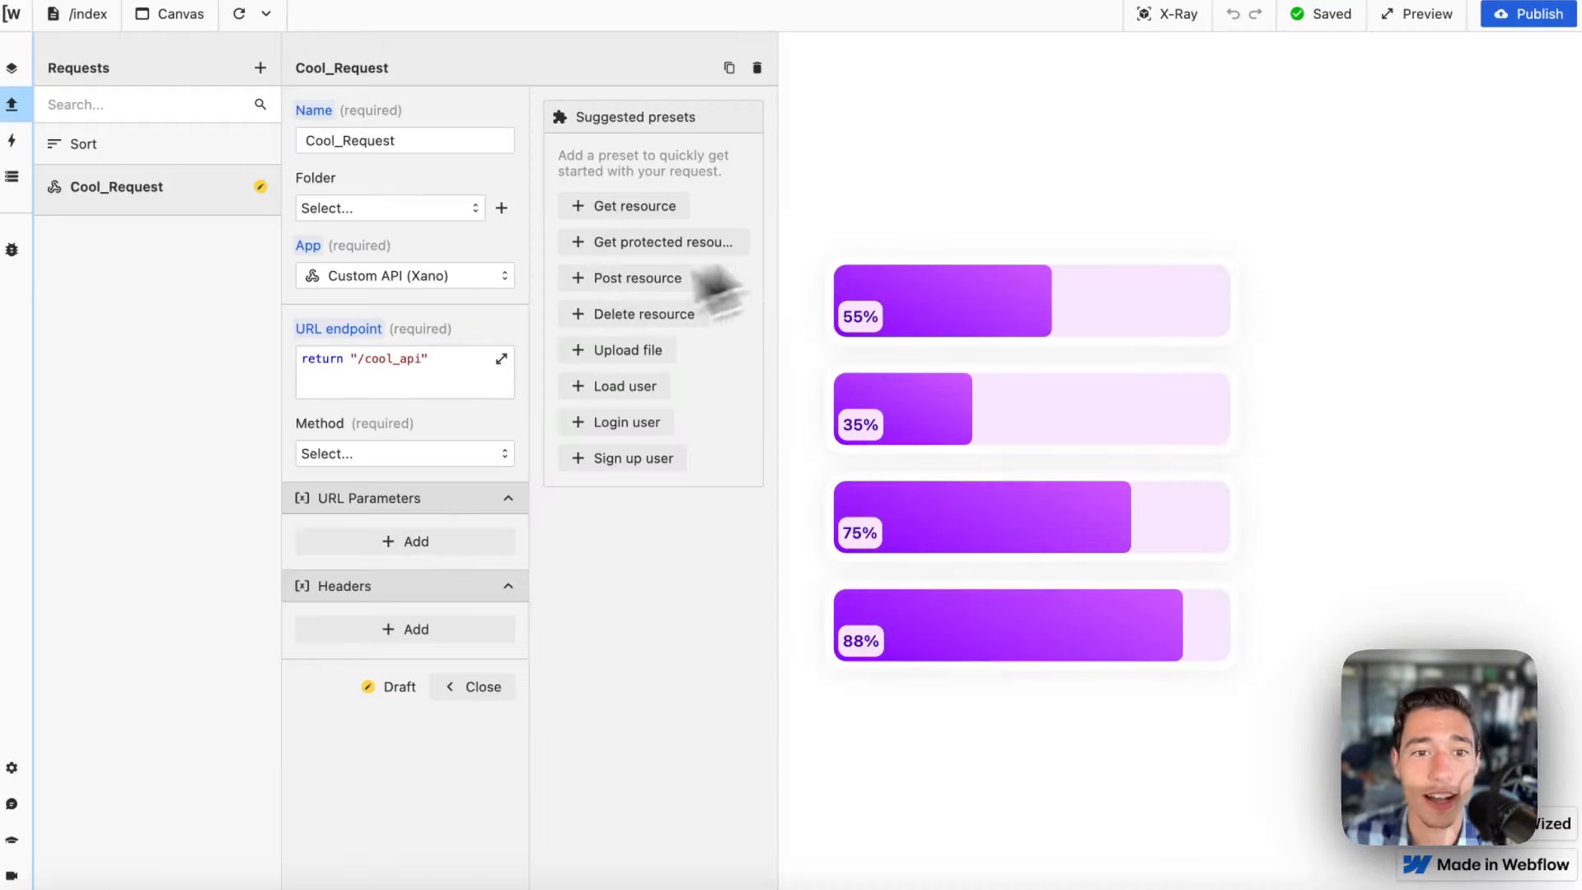
mouse_move(152, 414)
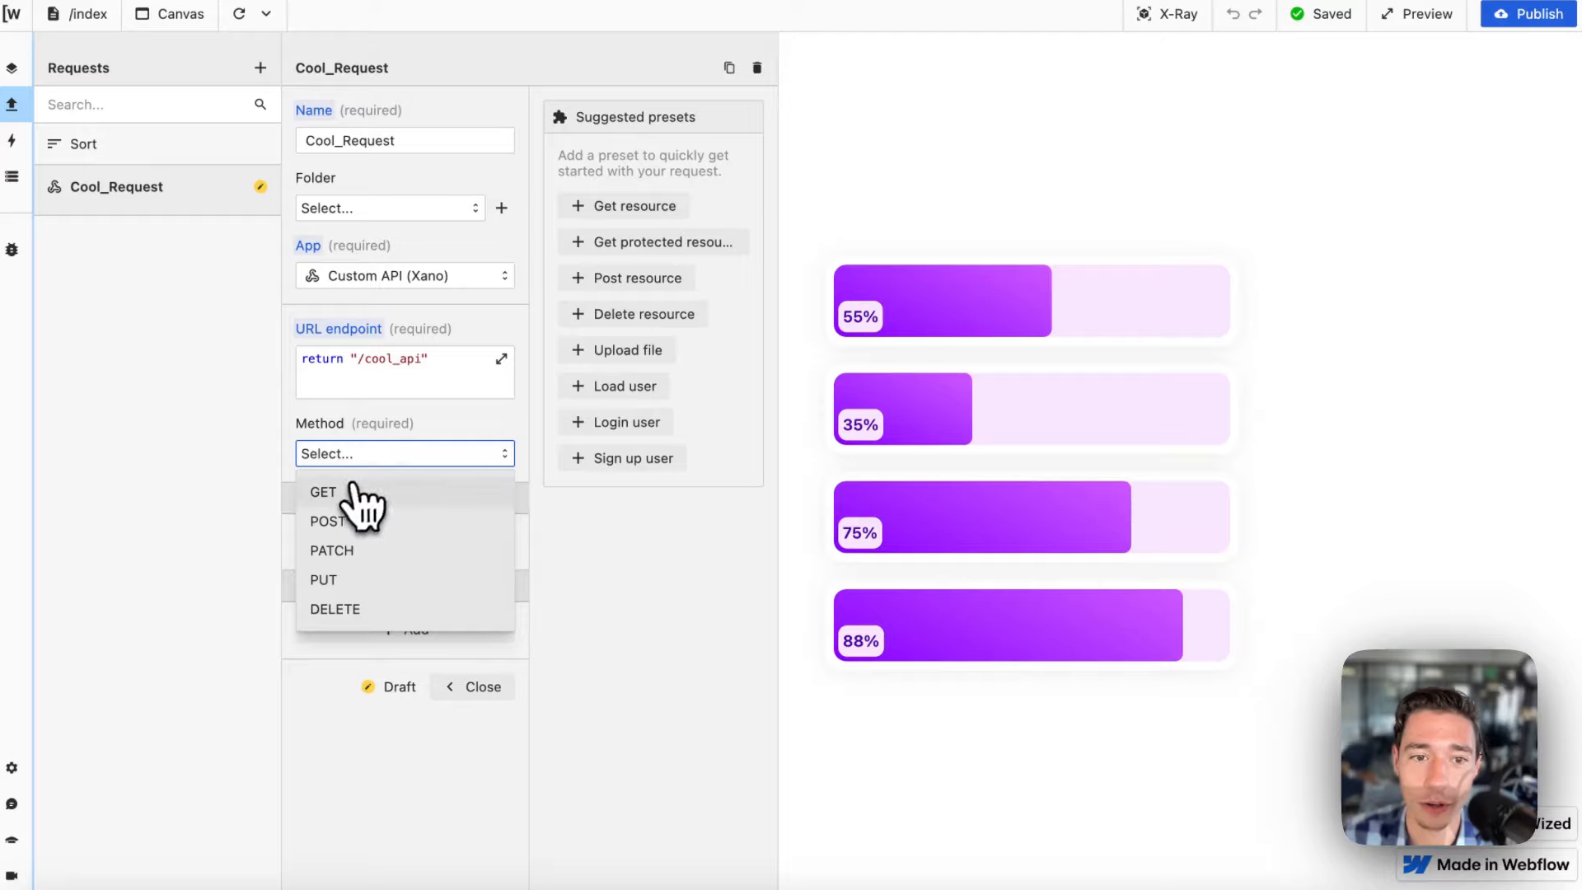
Set Cool_Request's method to GET and run it, returning status 200
click(323, 491)
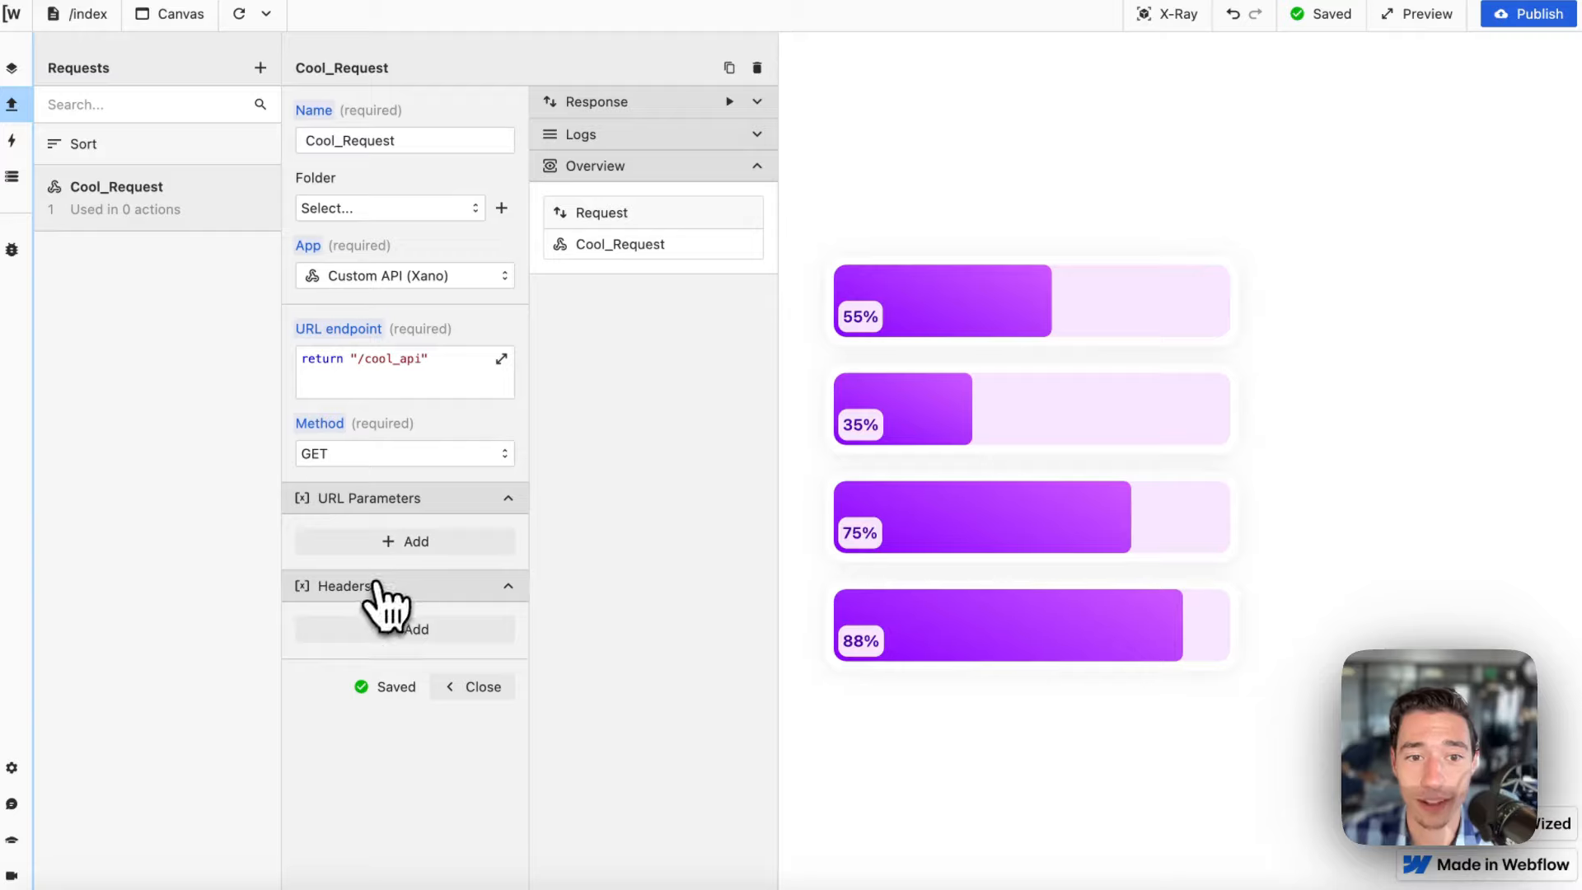
mouse_move(746, 131)
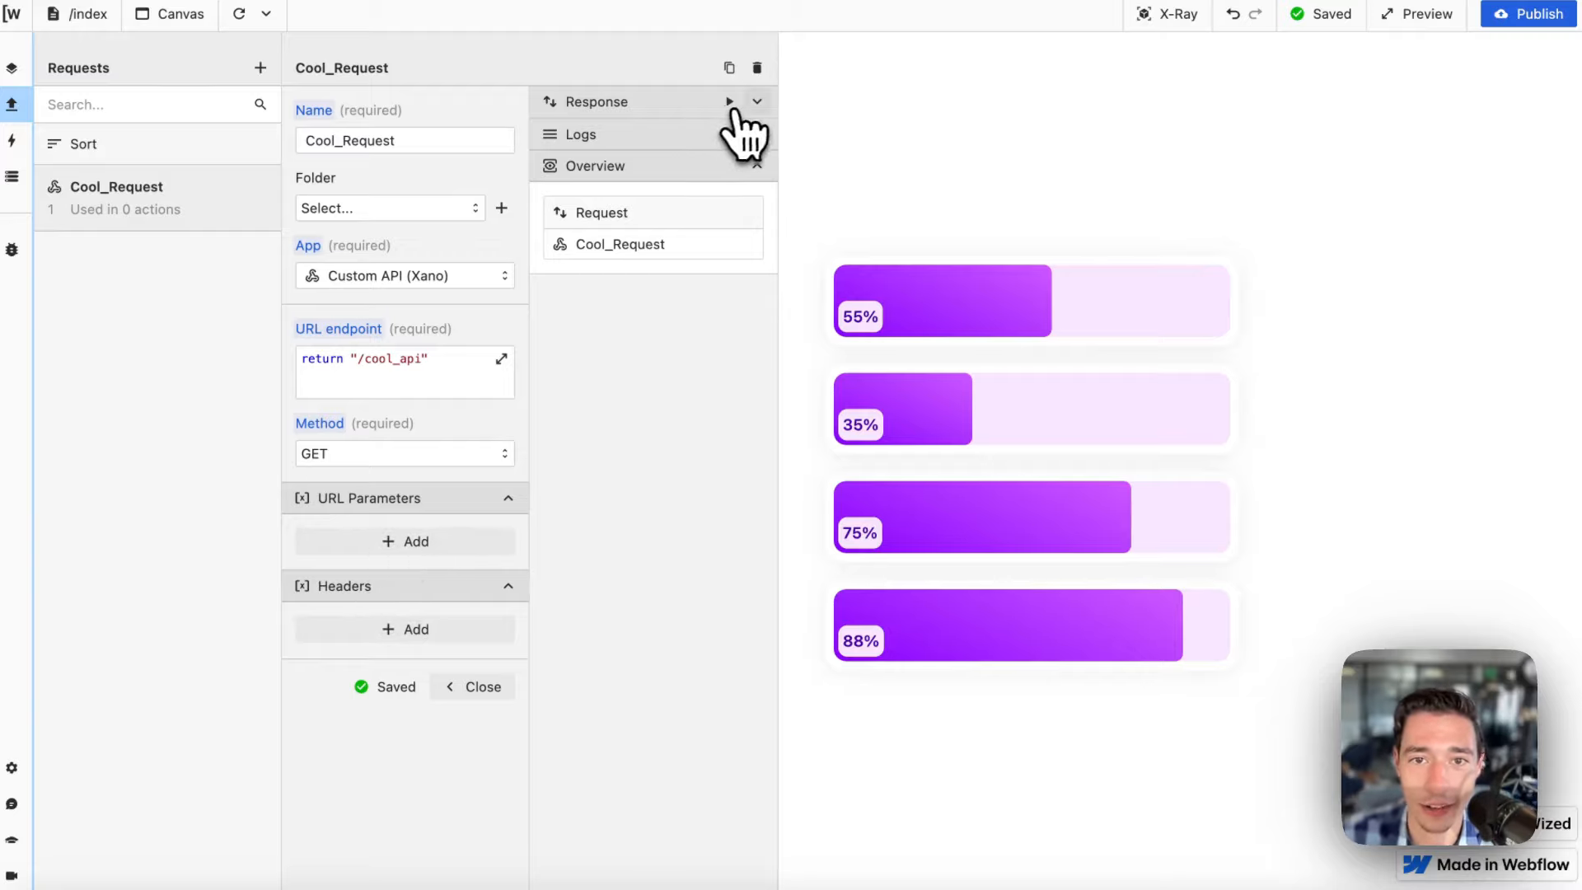
click(756, 101)
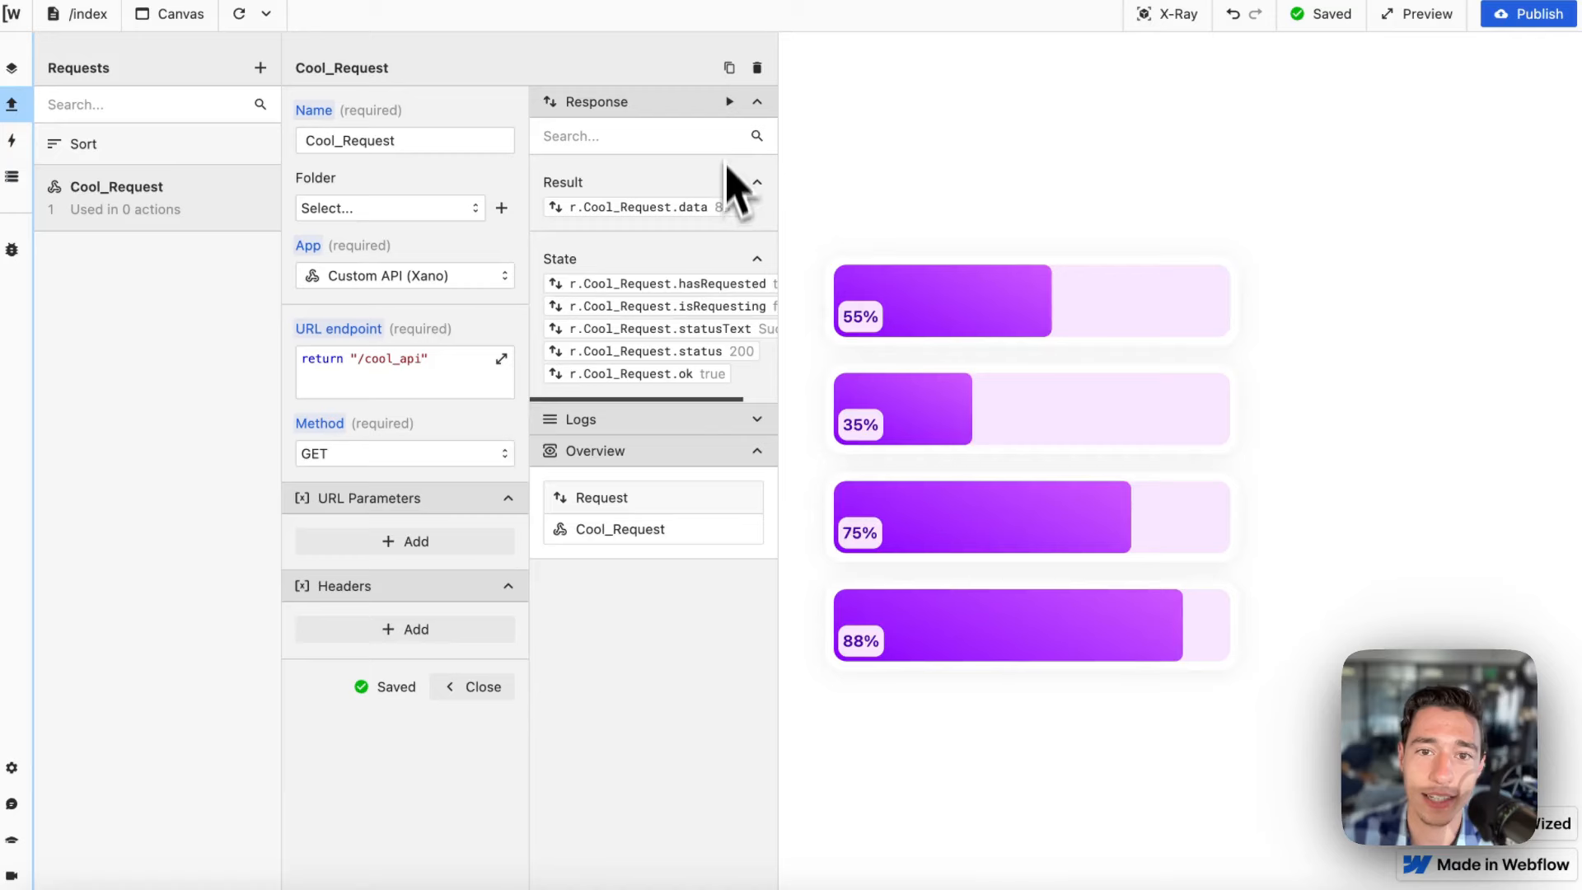
mouse_move(722, 232)
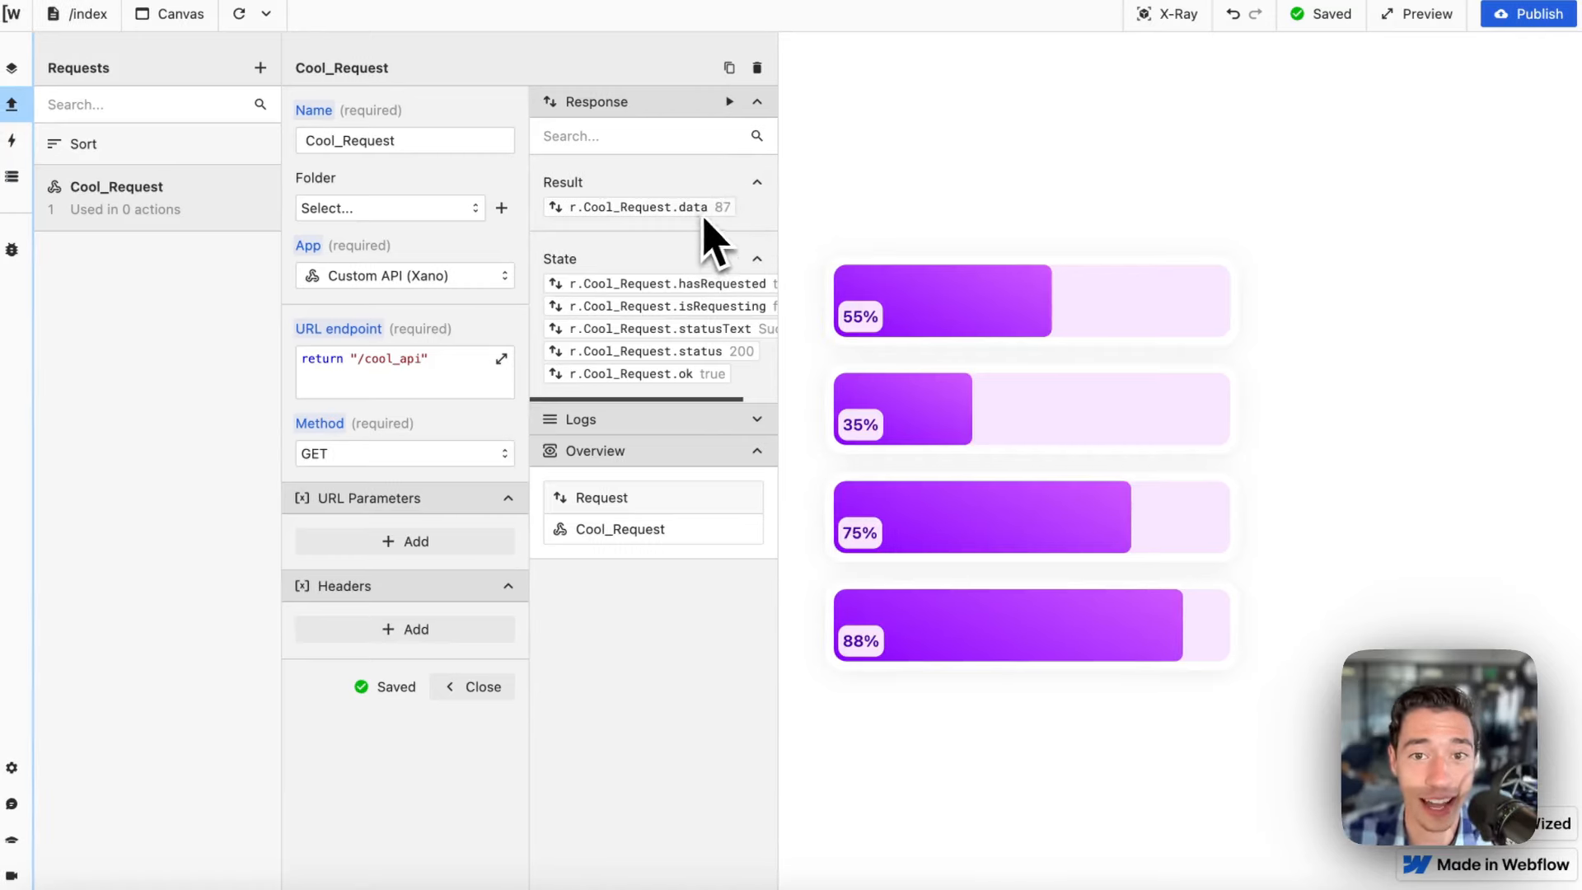
mouse_move(746, 262)
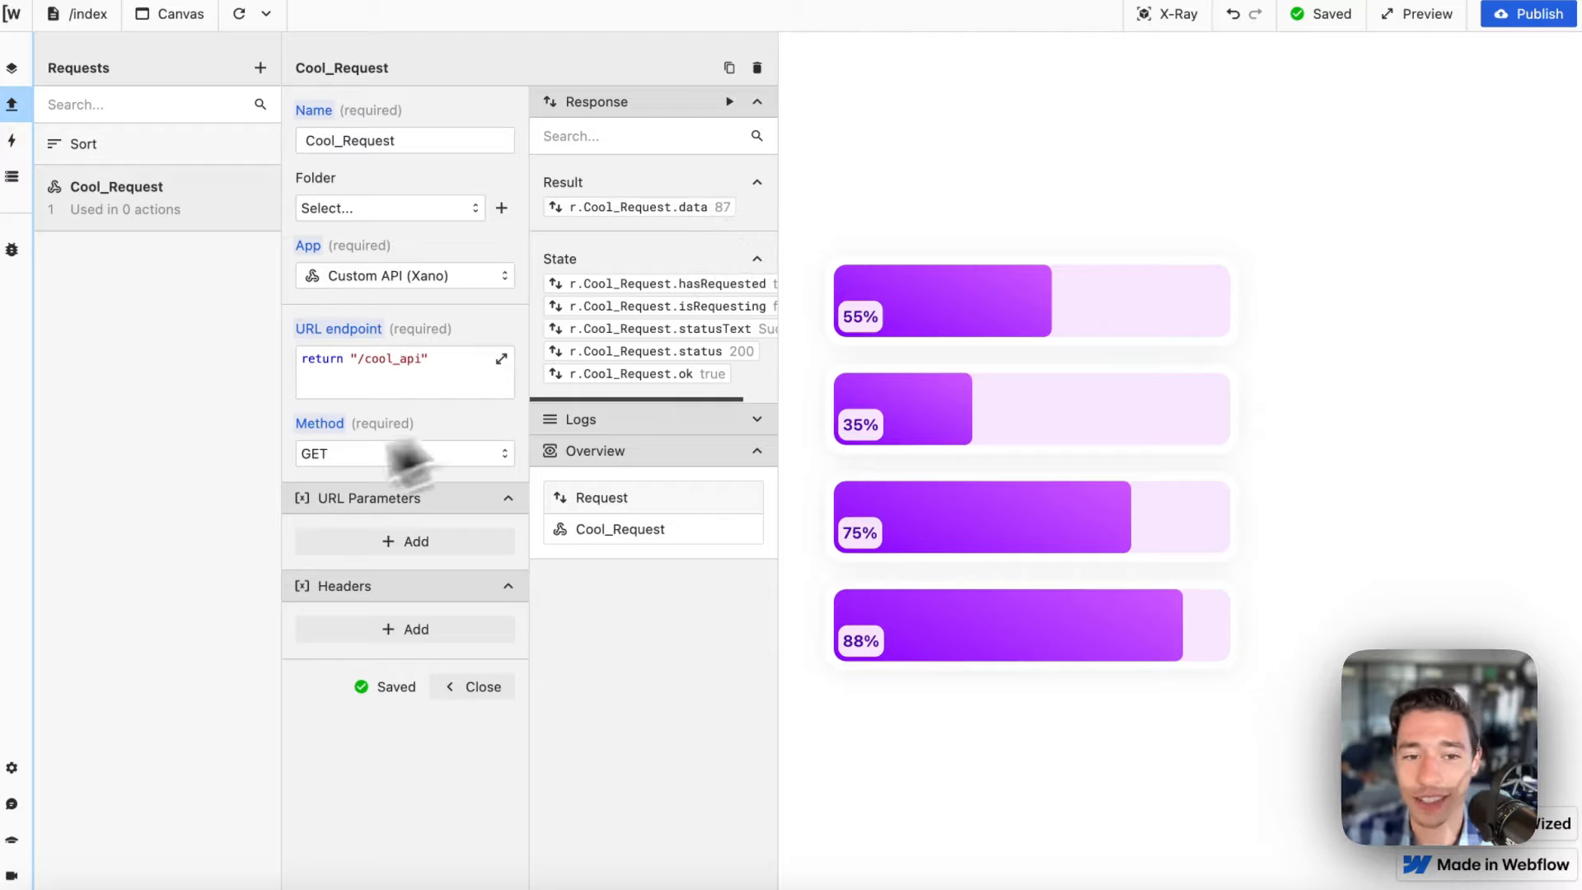
mouse_move(1463, 292)
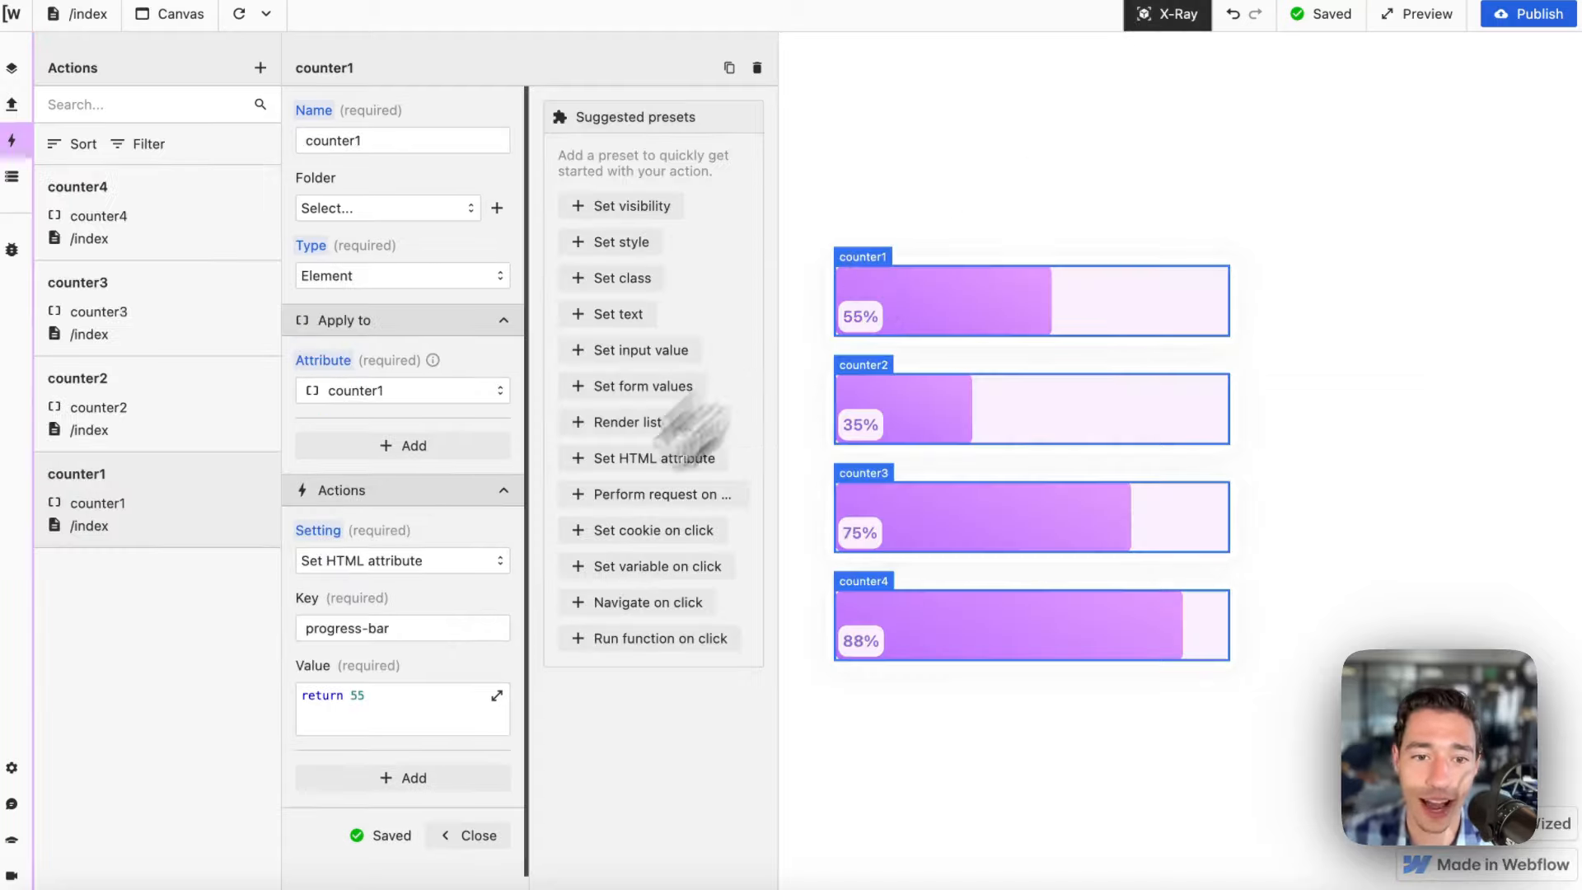
Set counter1's Value to return r.Cool_Request.data, then open Cool_Request under Requests
click(496, 698)
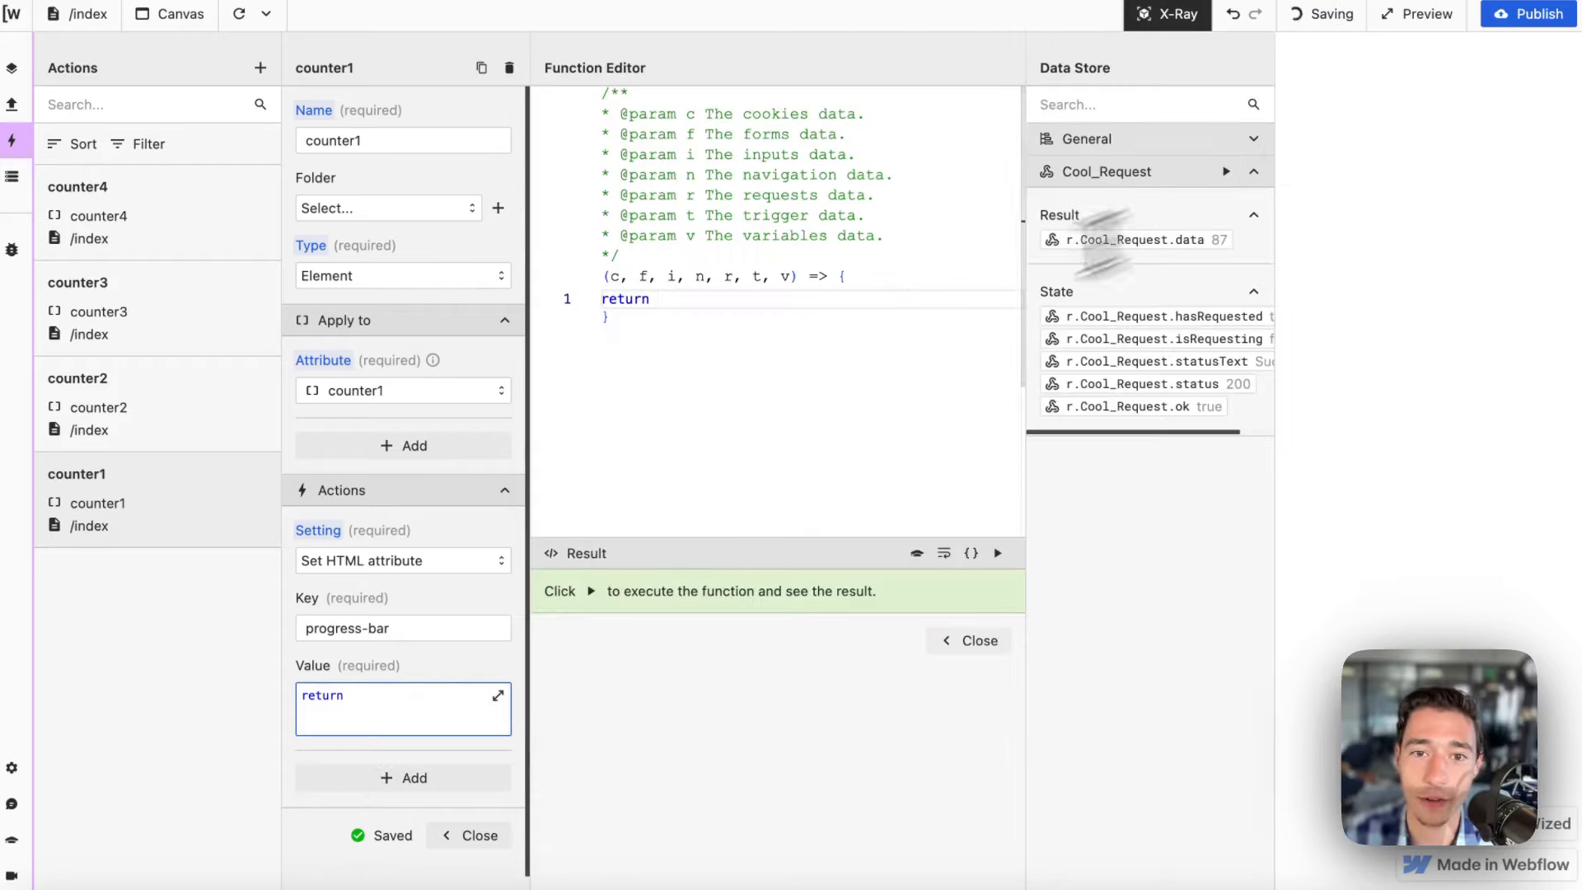
text(r.Cool_Request.data)
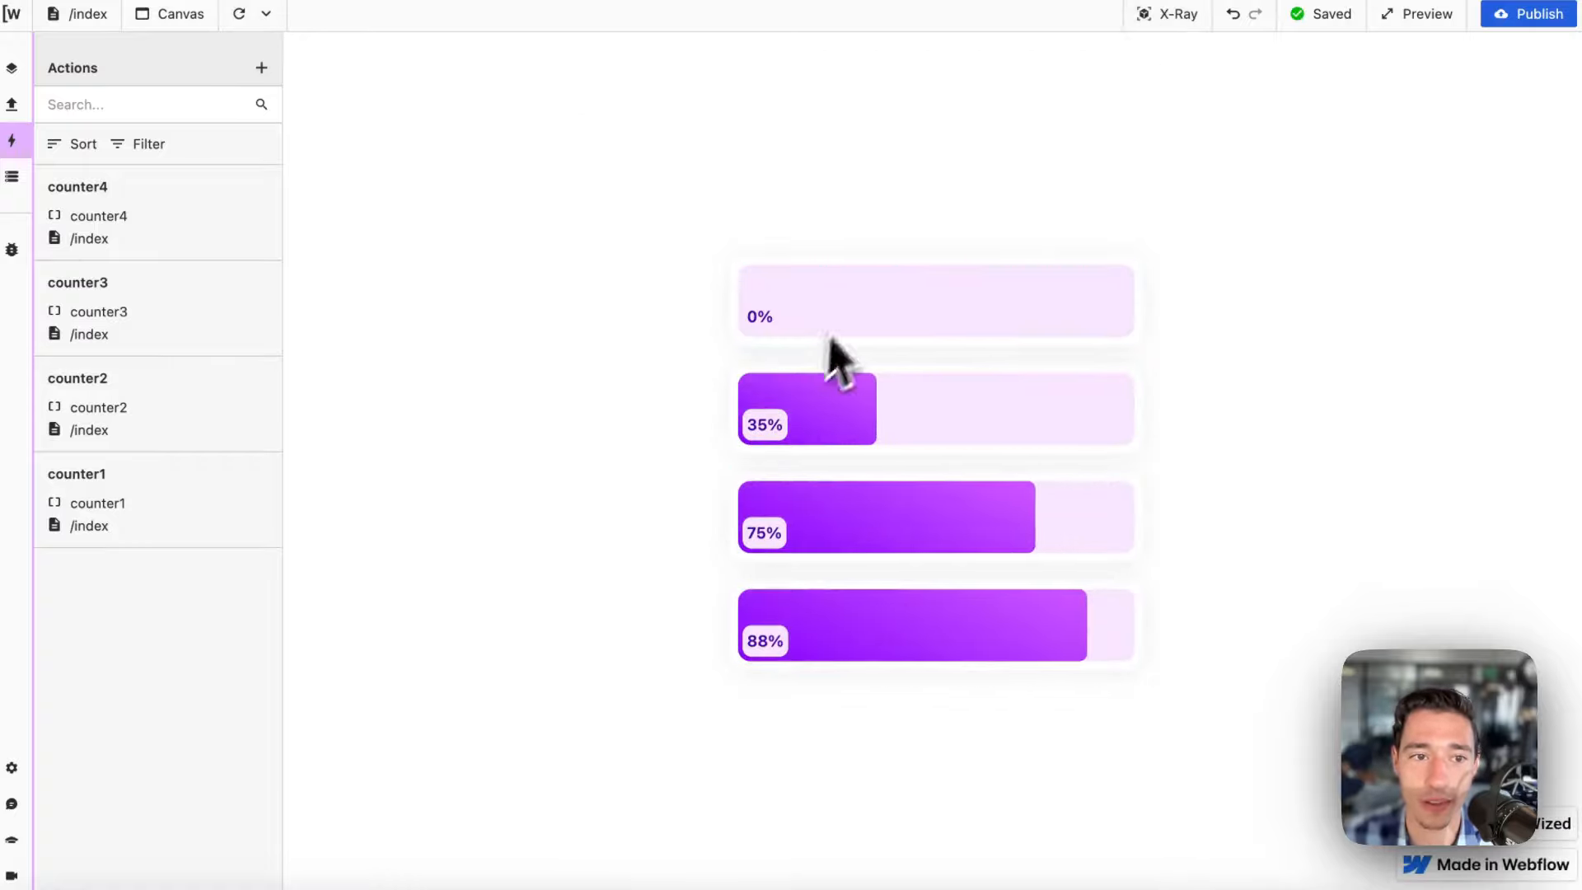
click(13, 104)
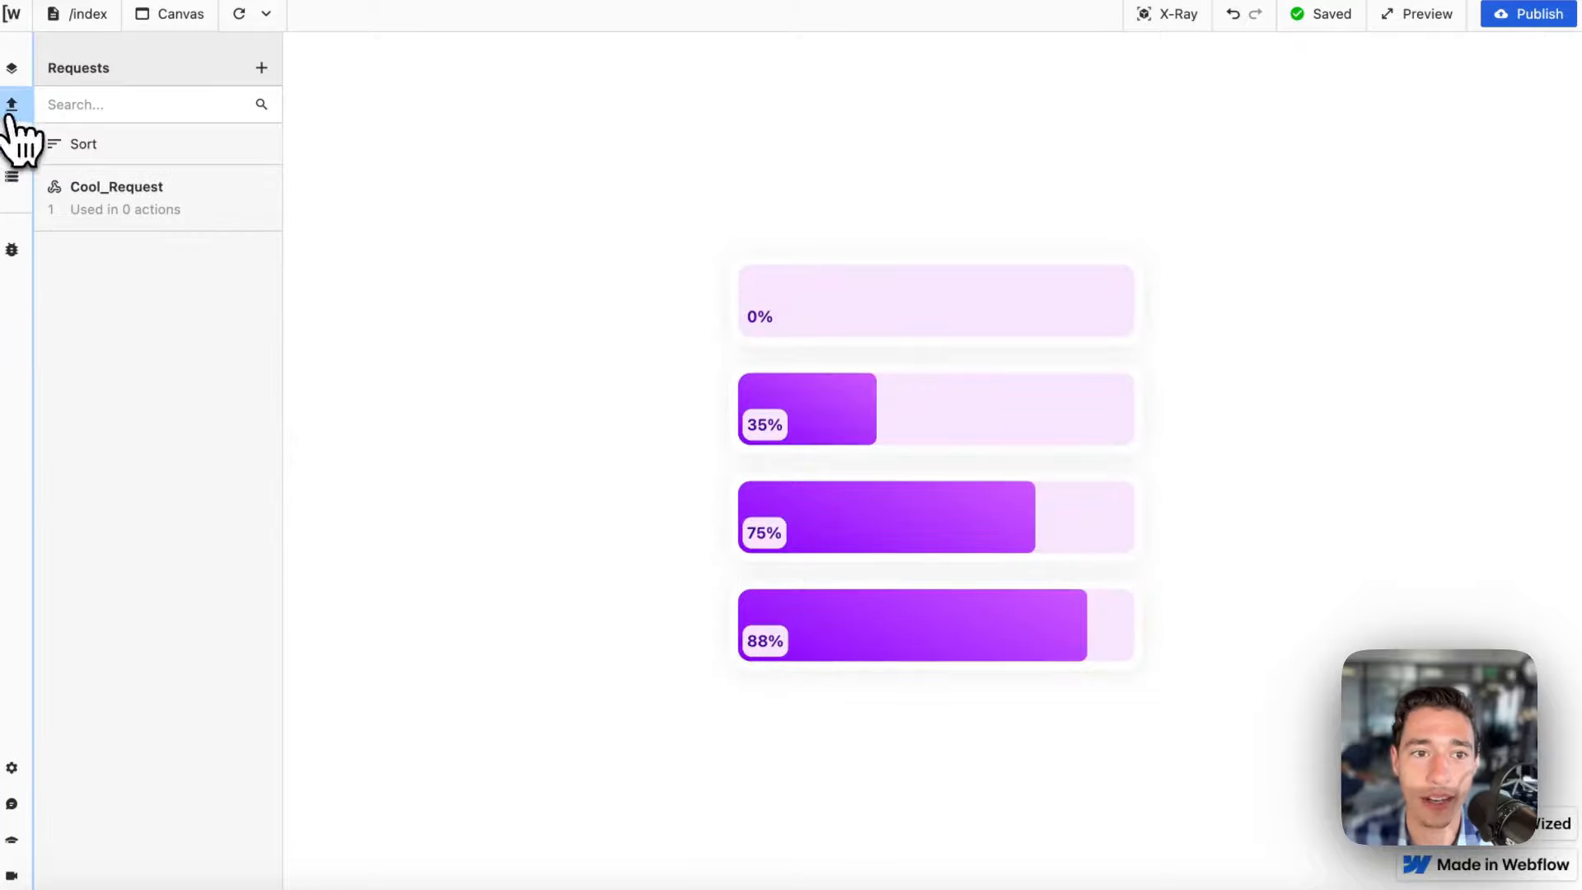
click(116, 198)
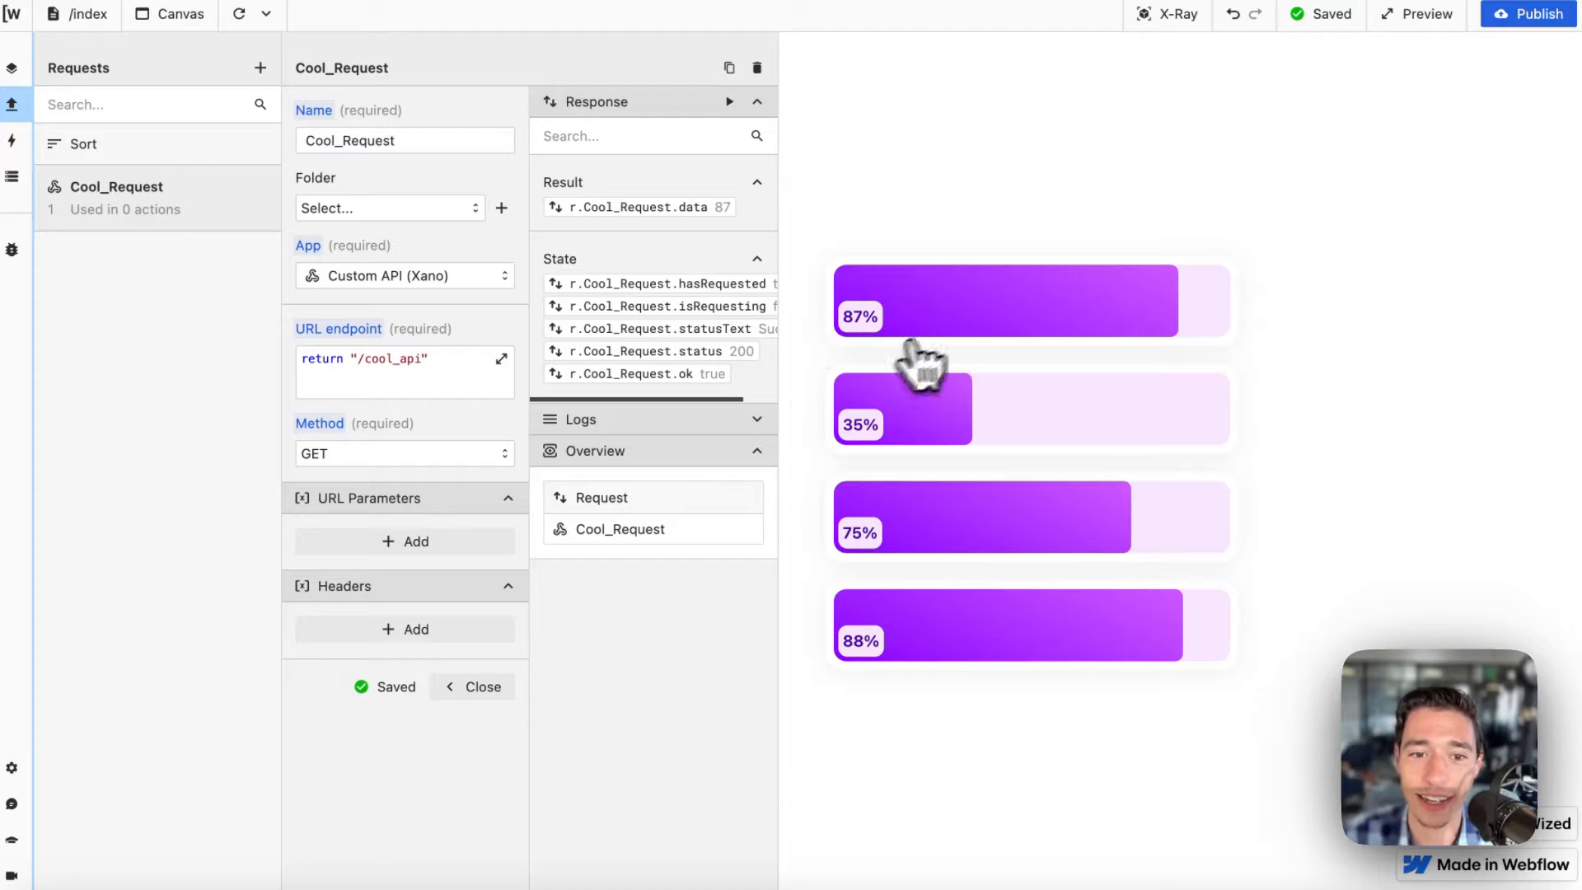
mouse_move(590, 676)
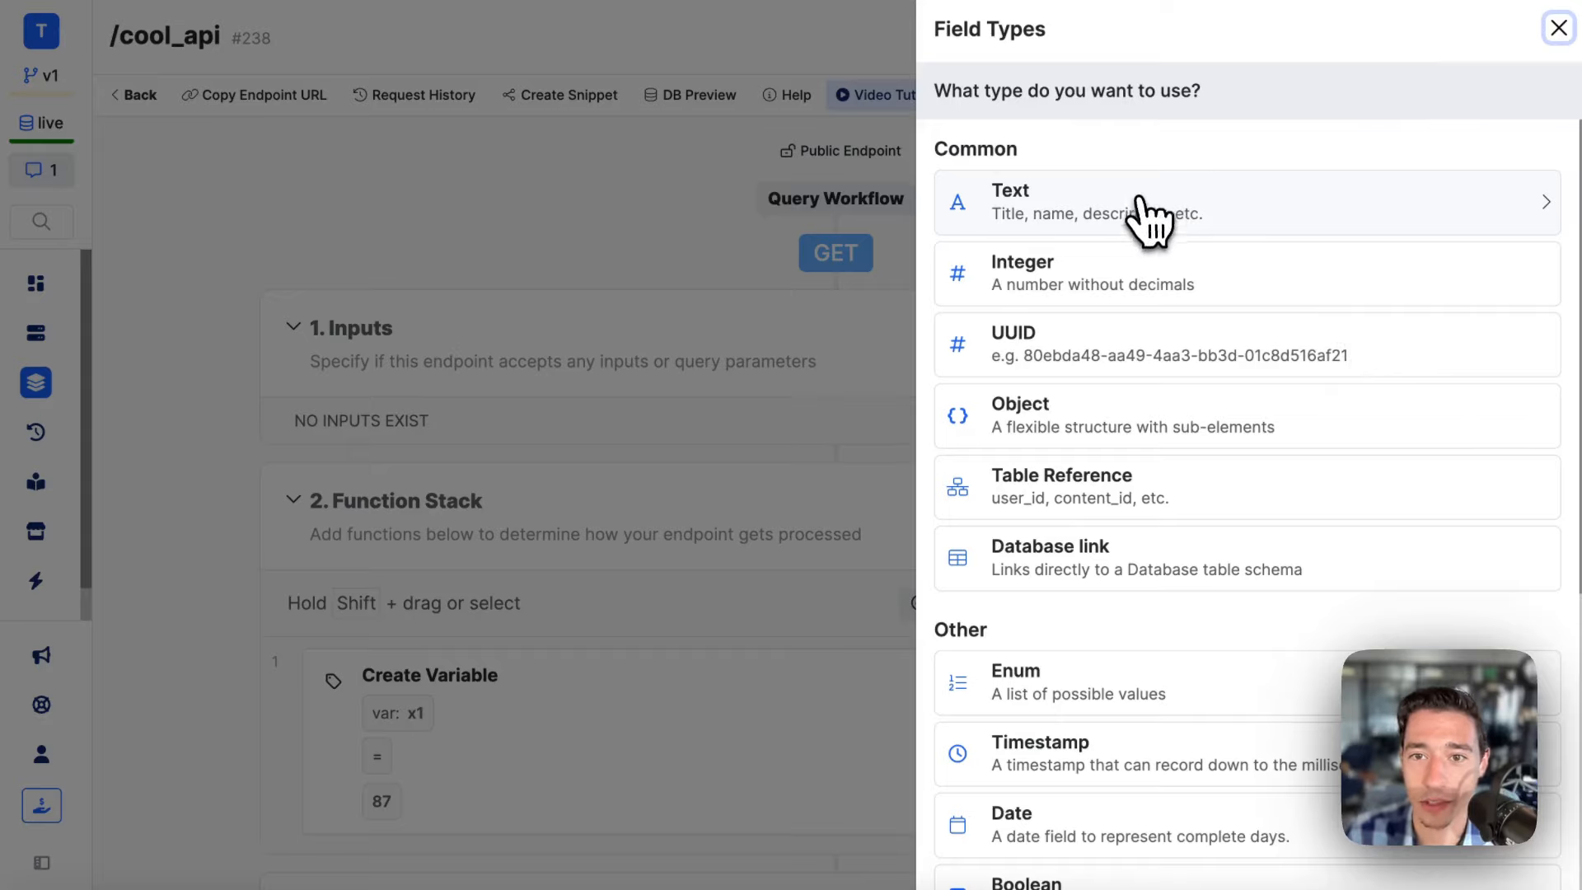
Add an integer input 'number' to cool_api and a math filter on Create Variable
click(1245, 273)
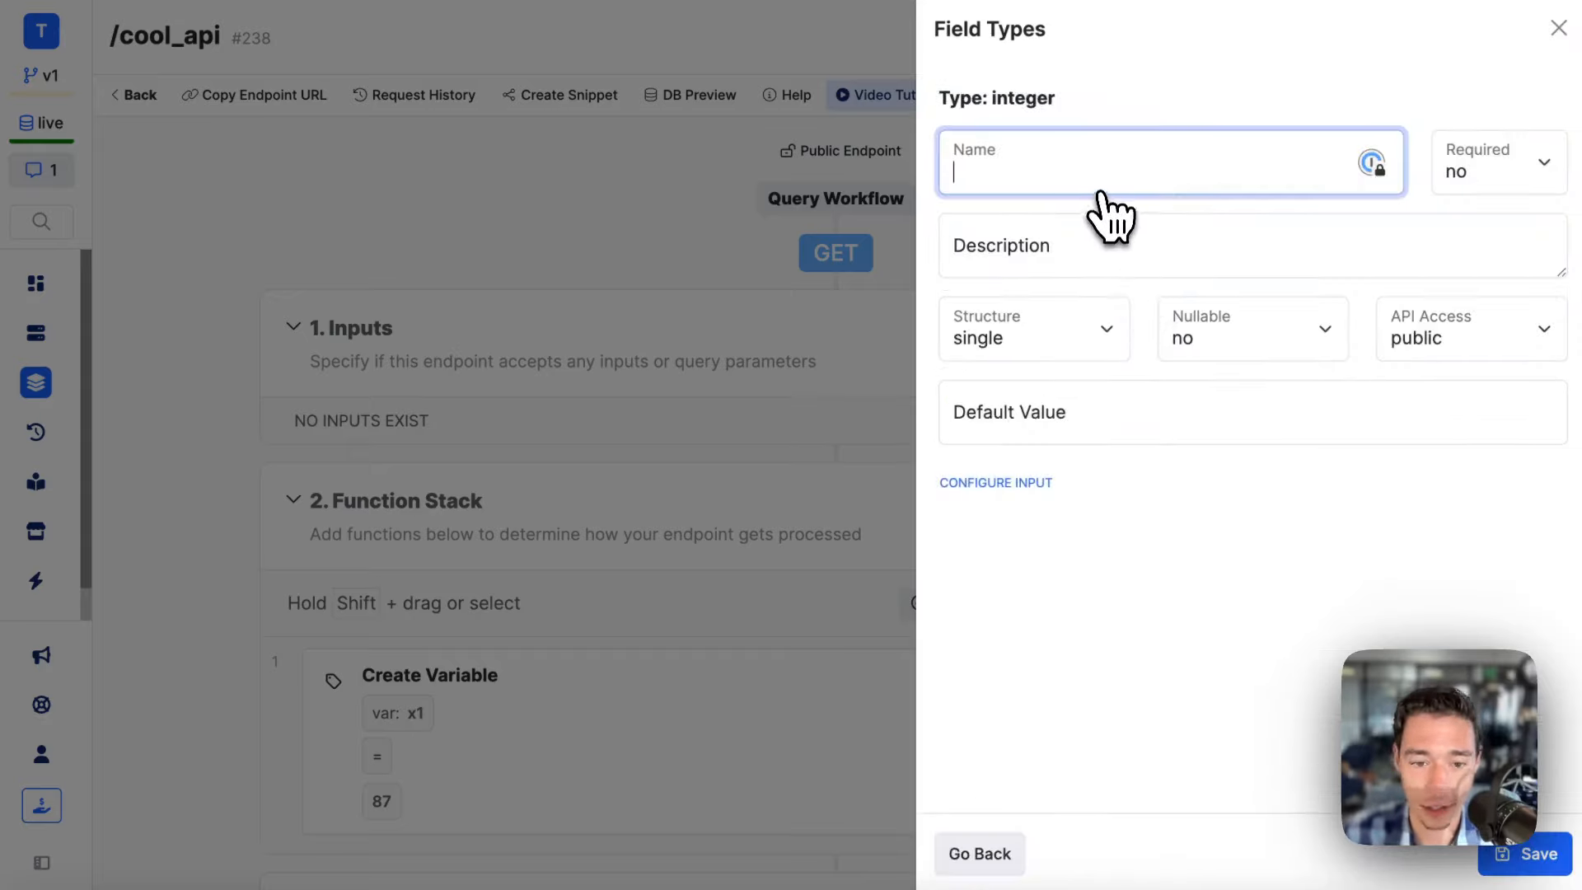
text(number)
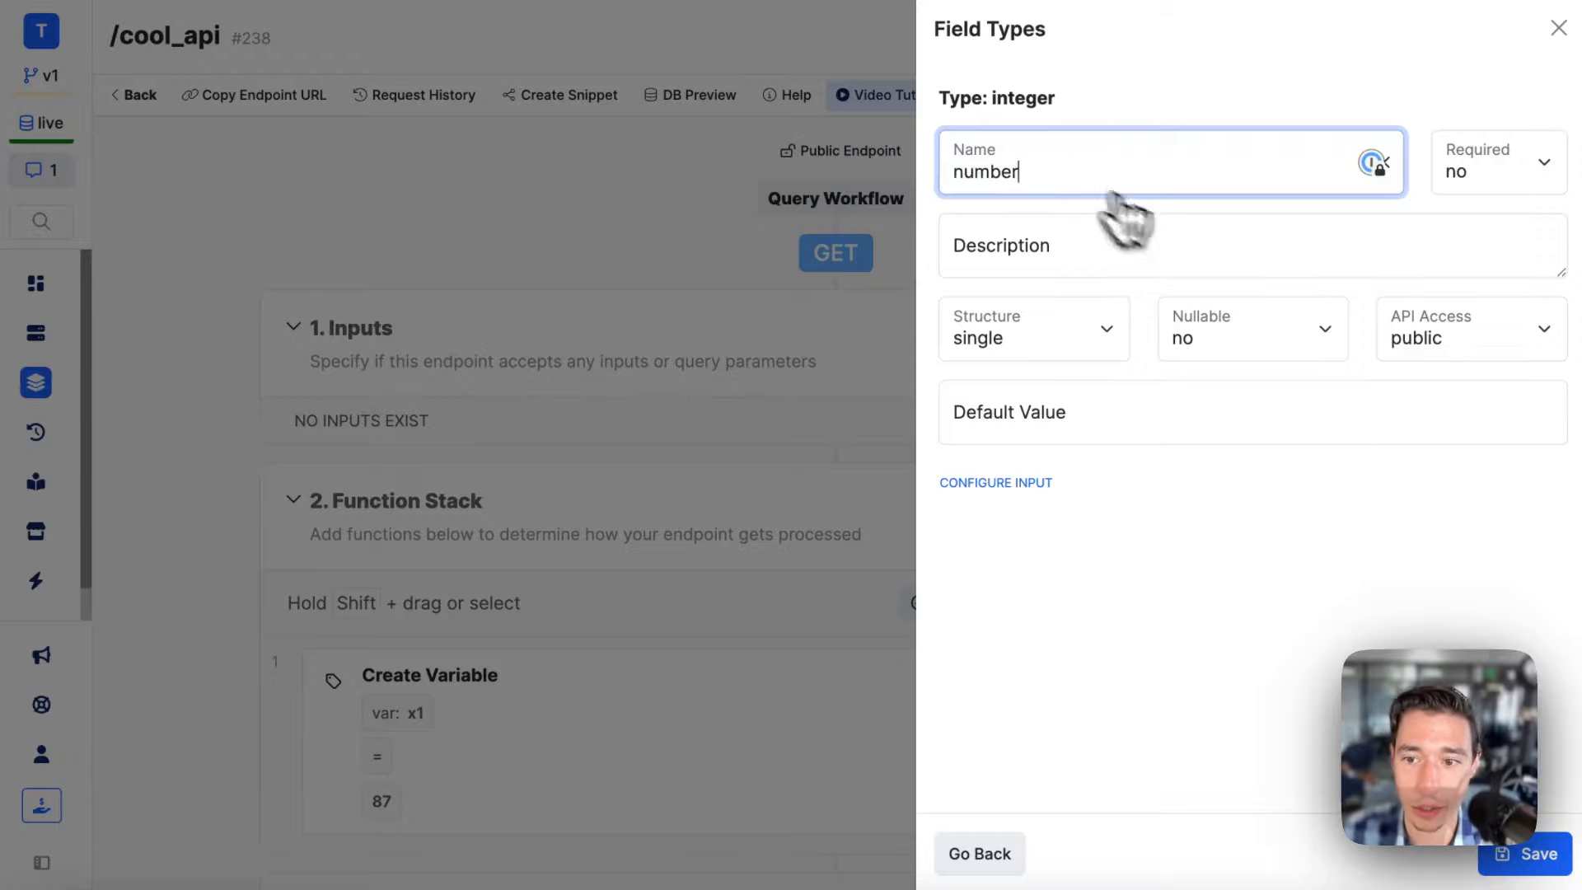
click(1534, 853)
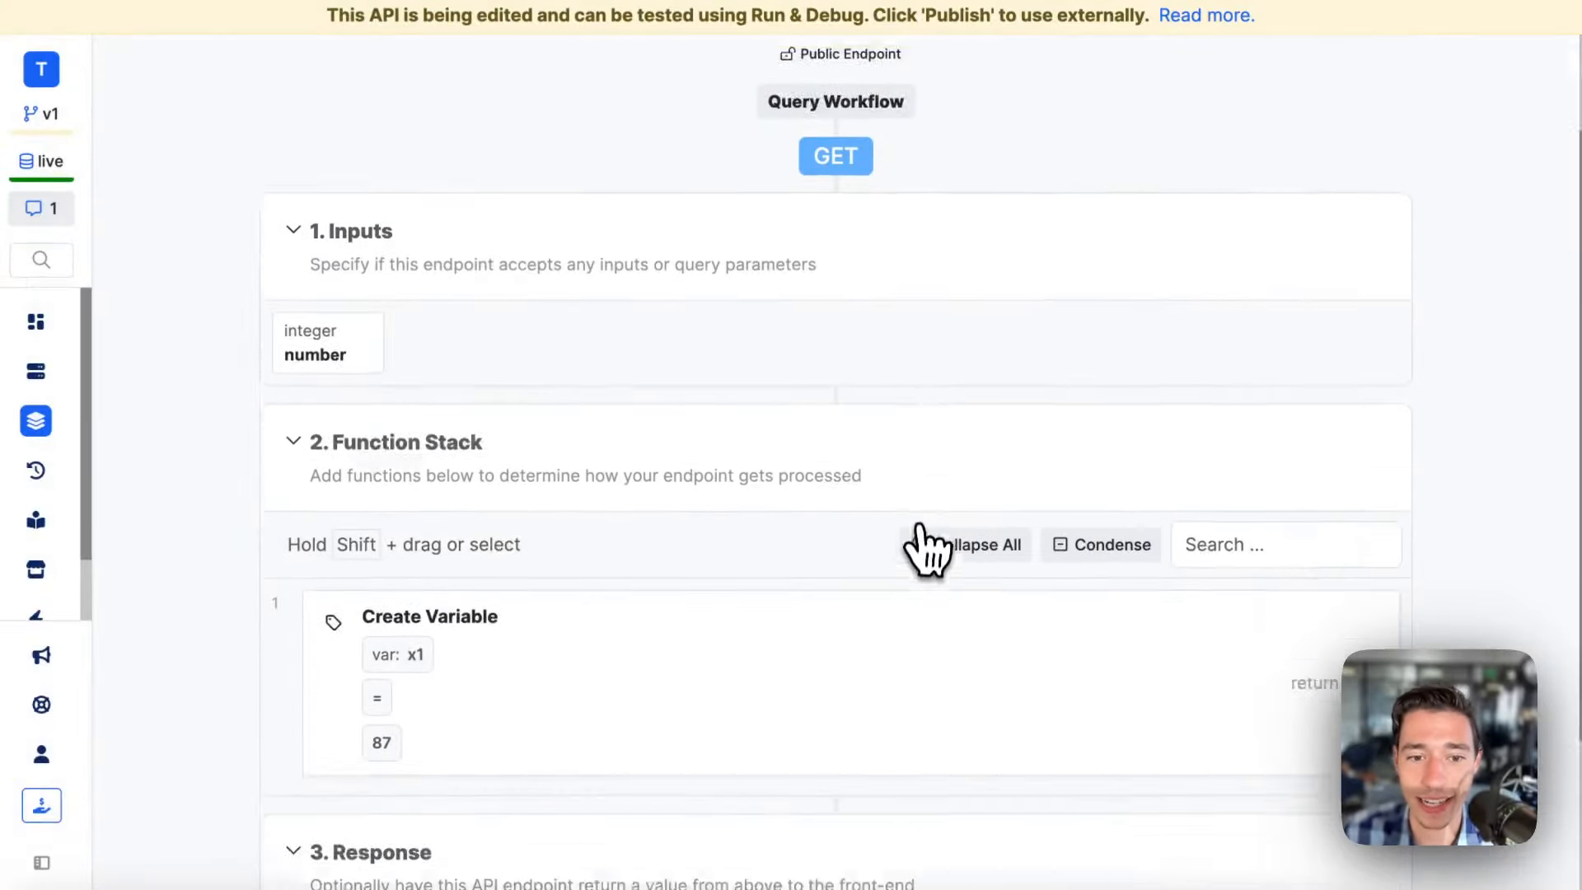
click(428, 616)
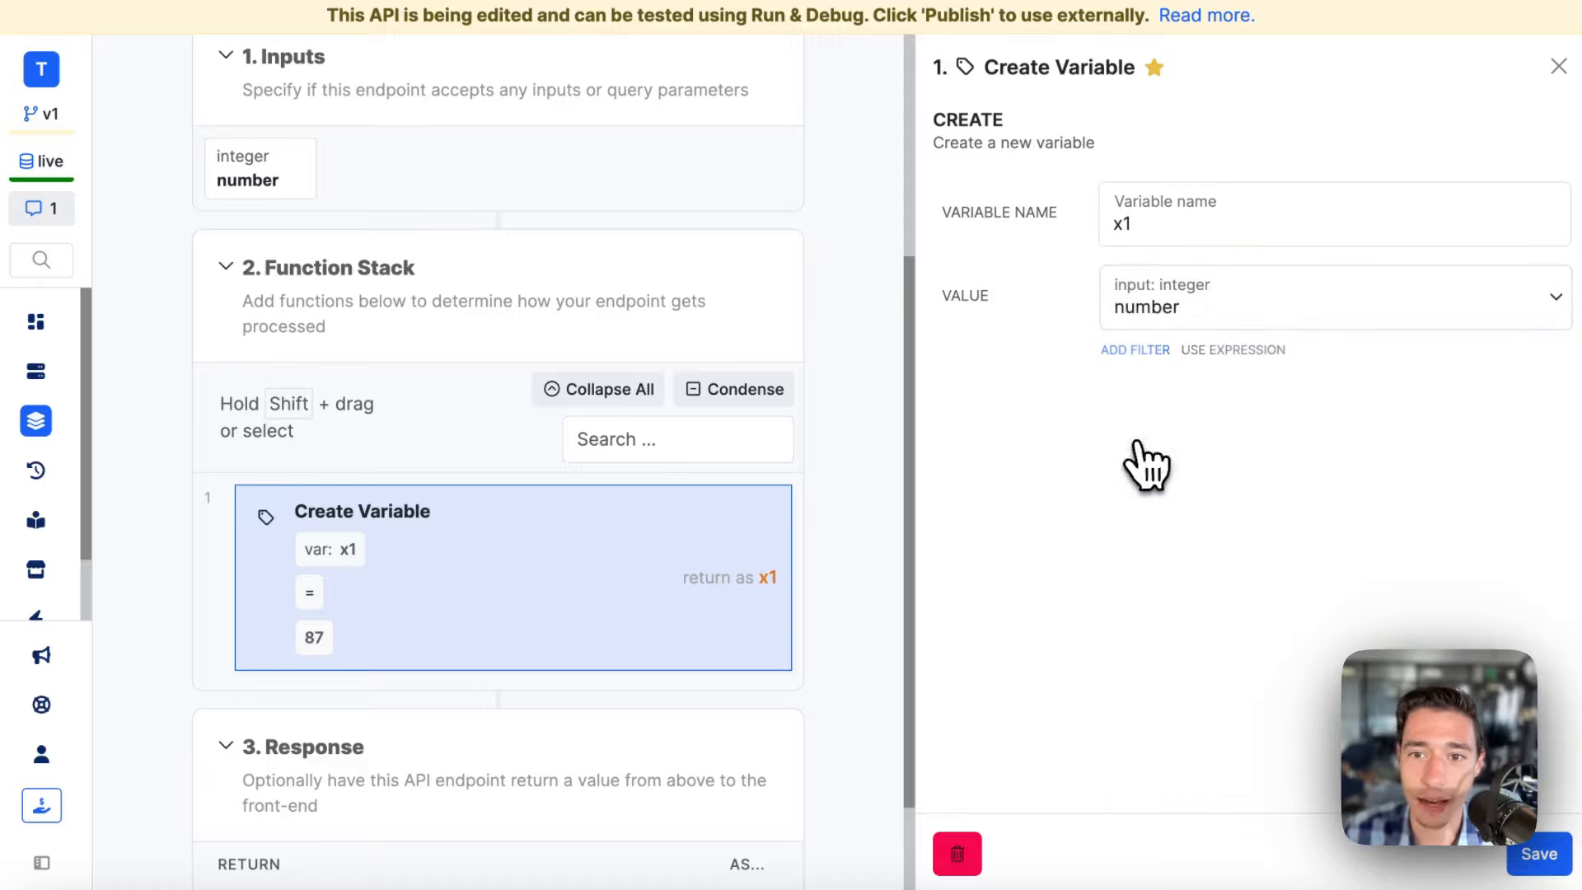
click(1134, 350)
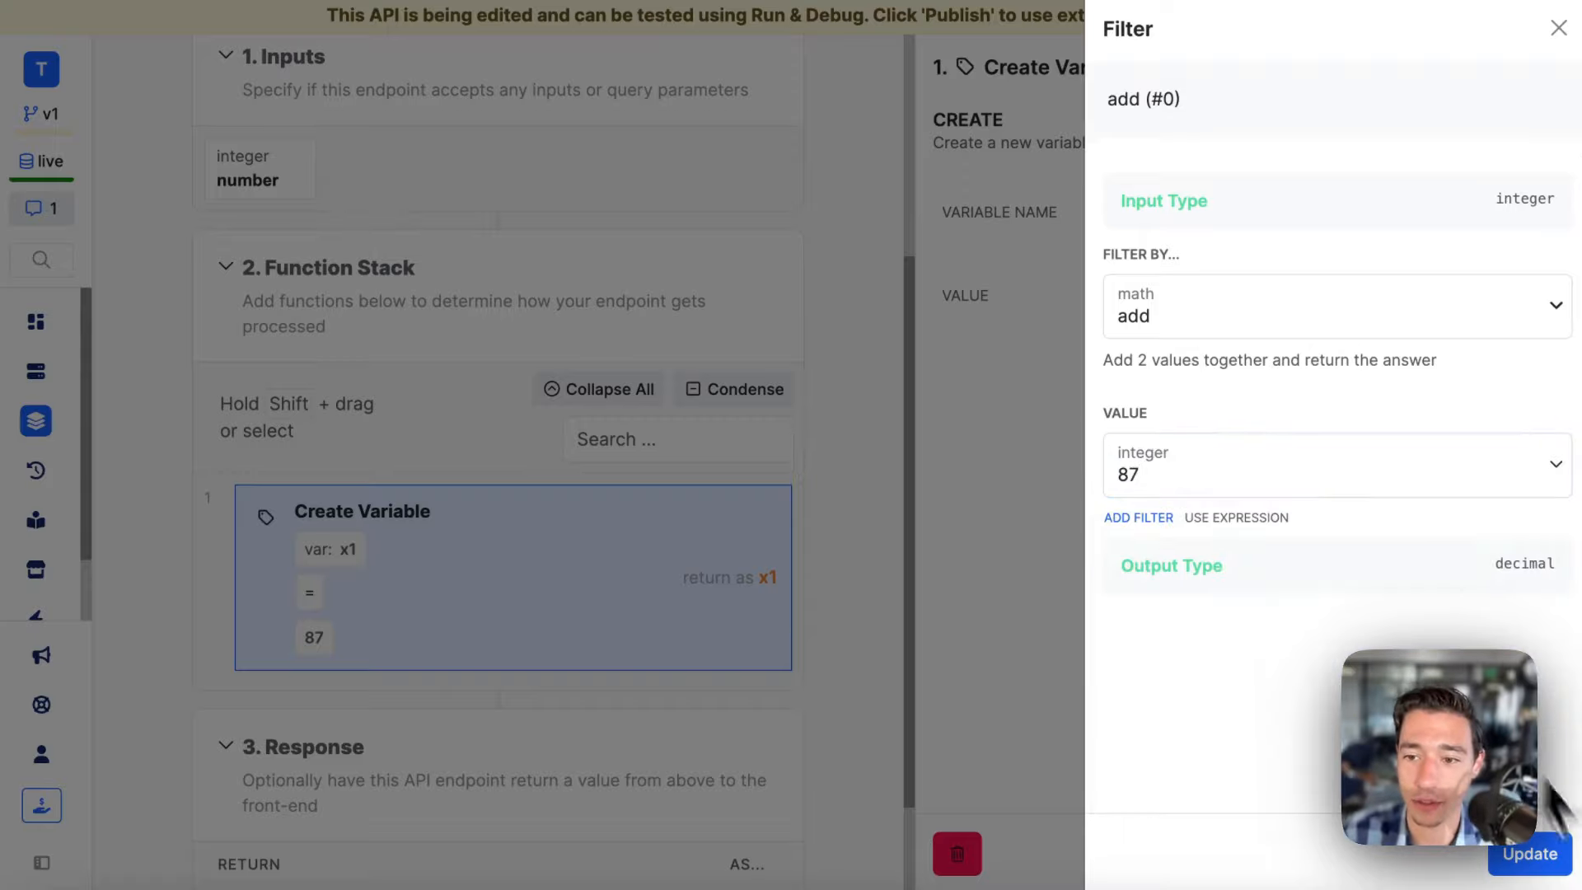
click(1527, 854)
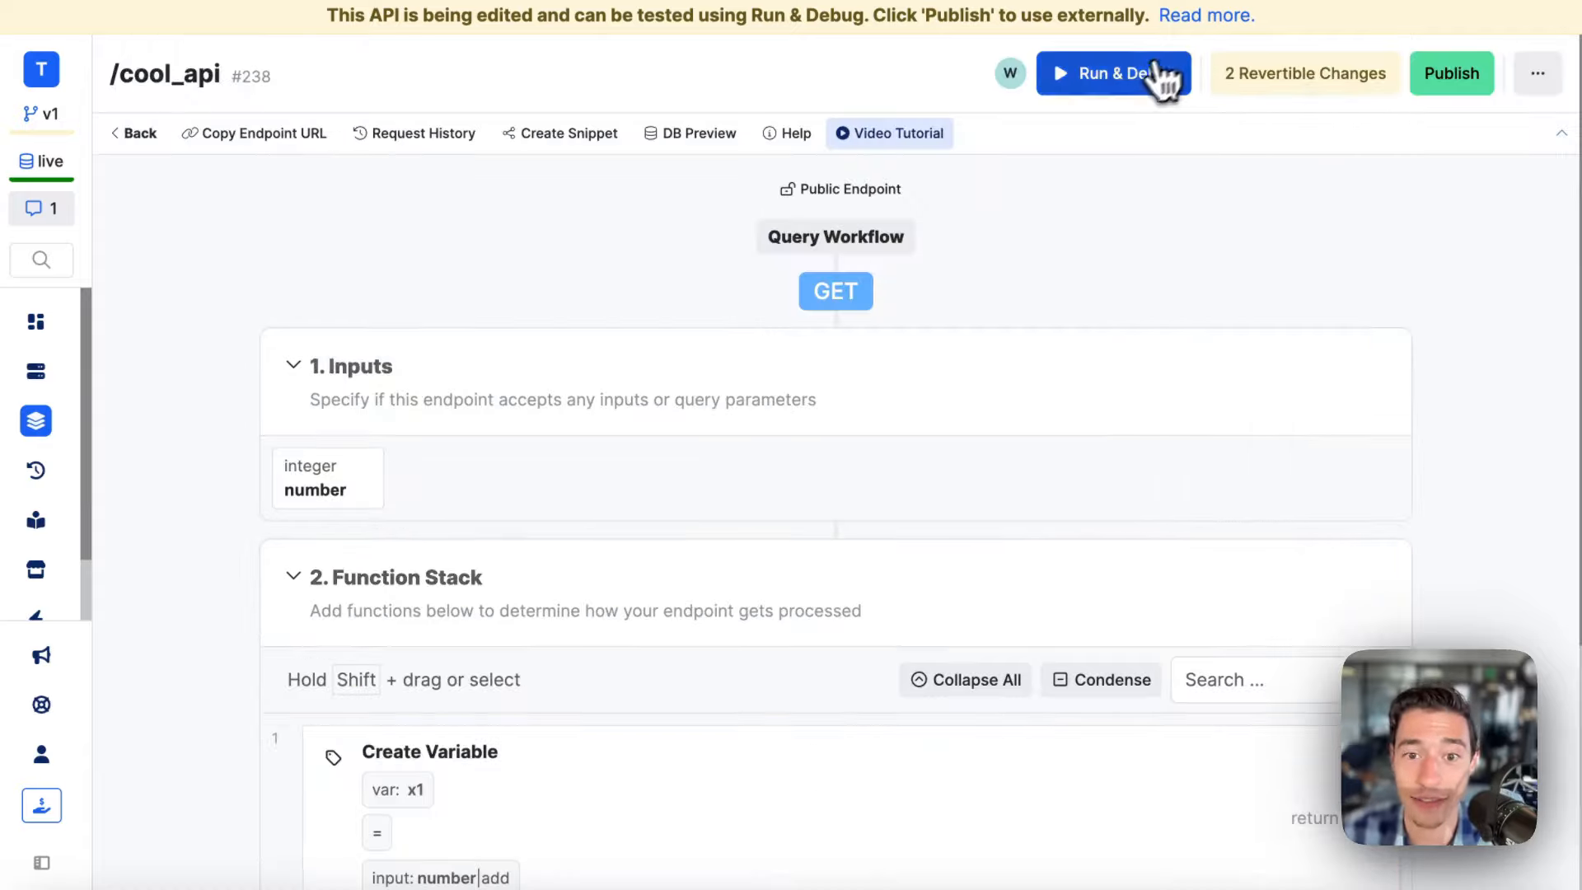
Run cool_api with number 1, publish the endpoint, and rerun it
click(1113, 72)
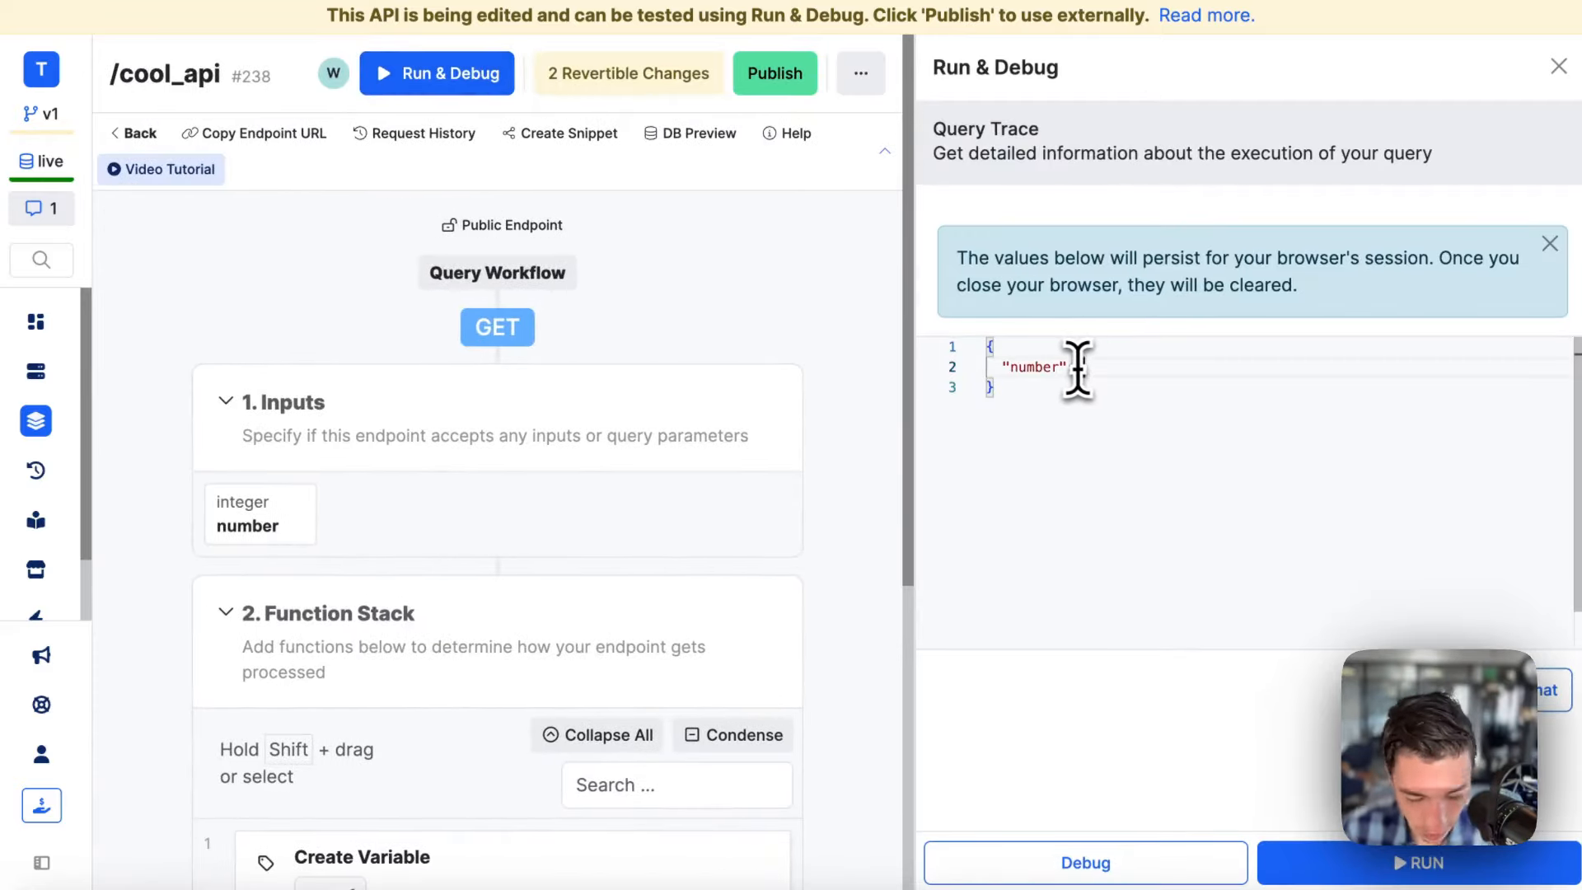
click(1421, 862)
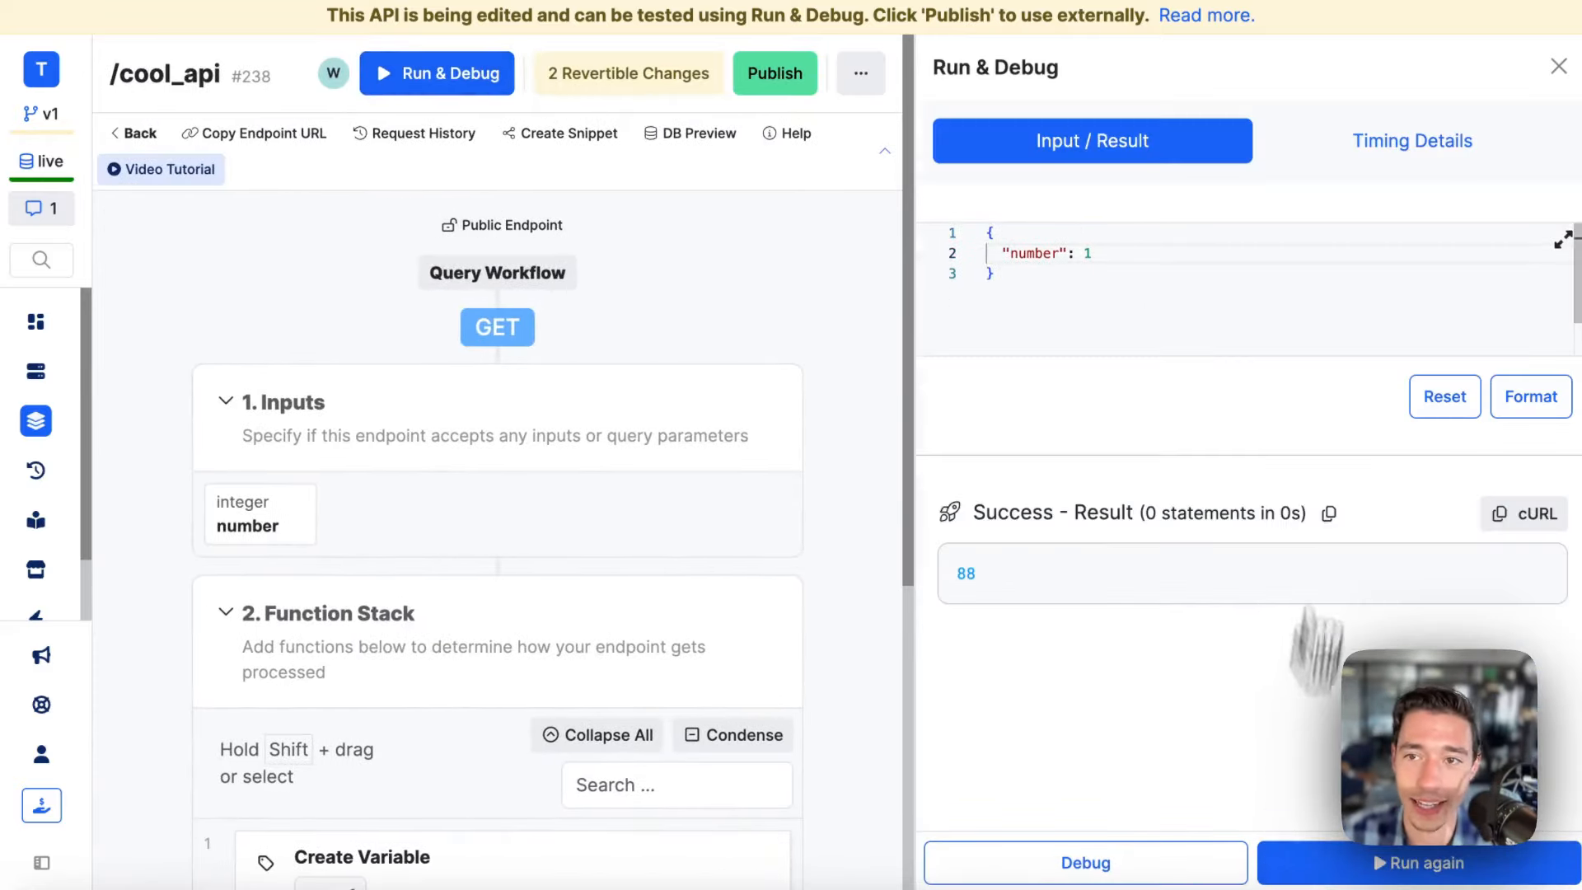
click(774, 73)
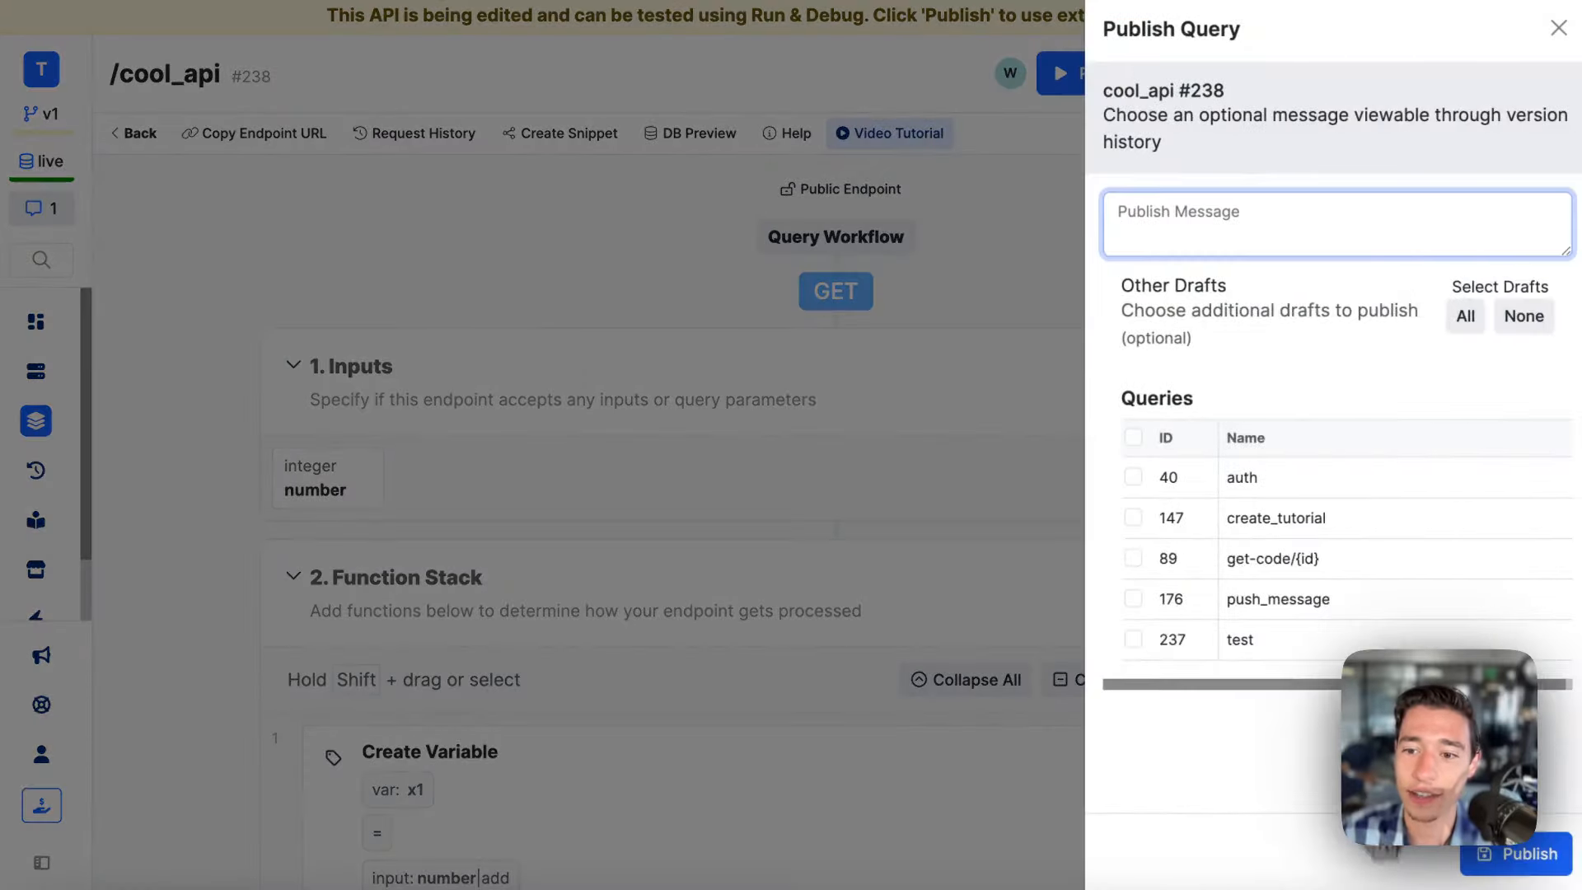
click(1524, 854)
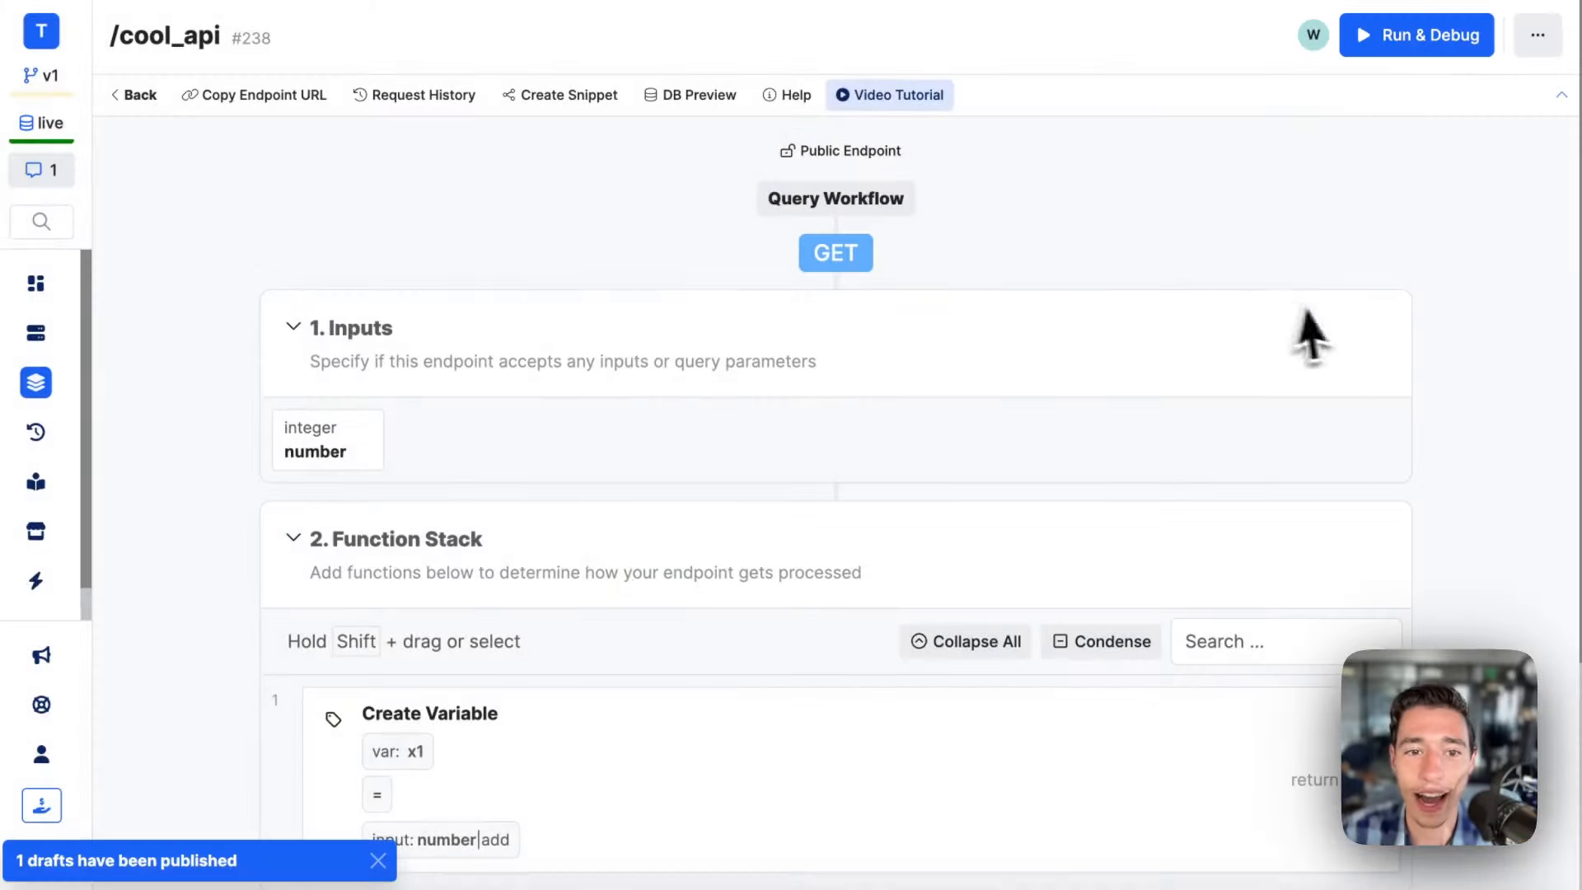
mouse_move(999, 222)
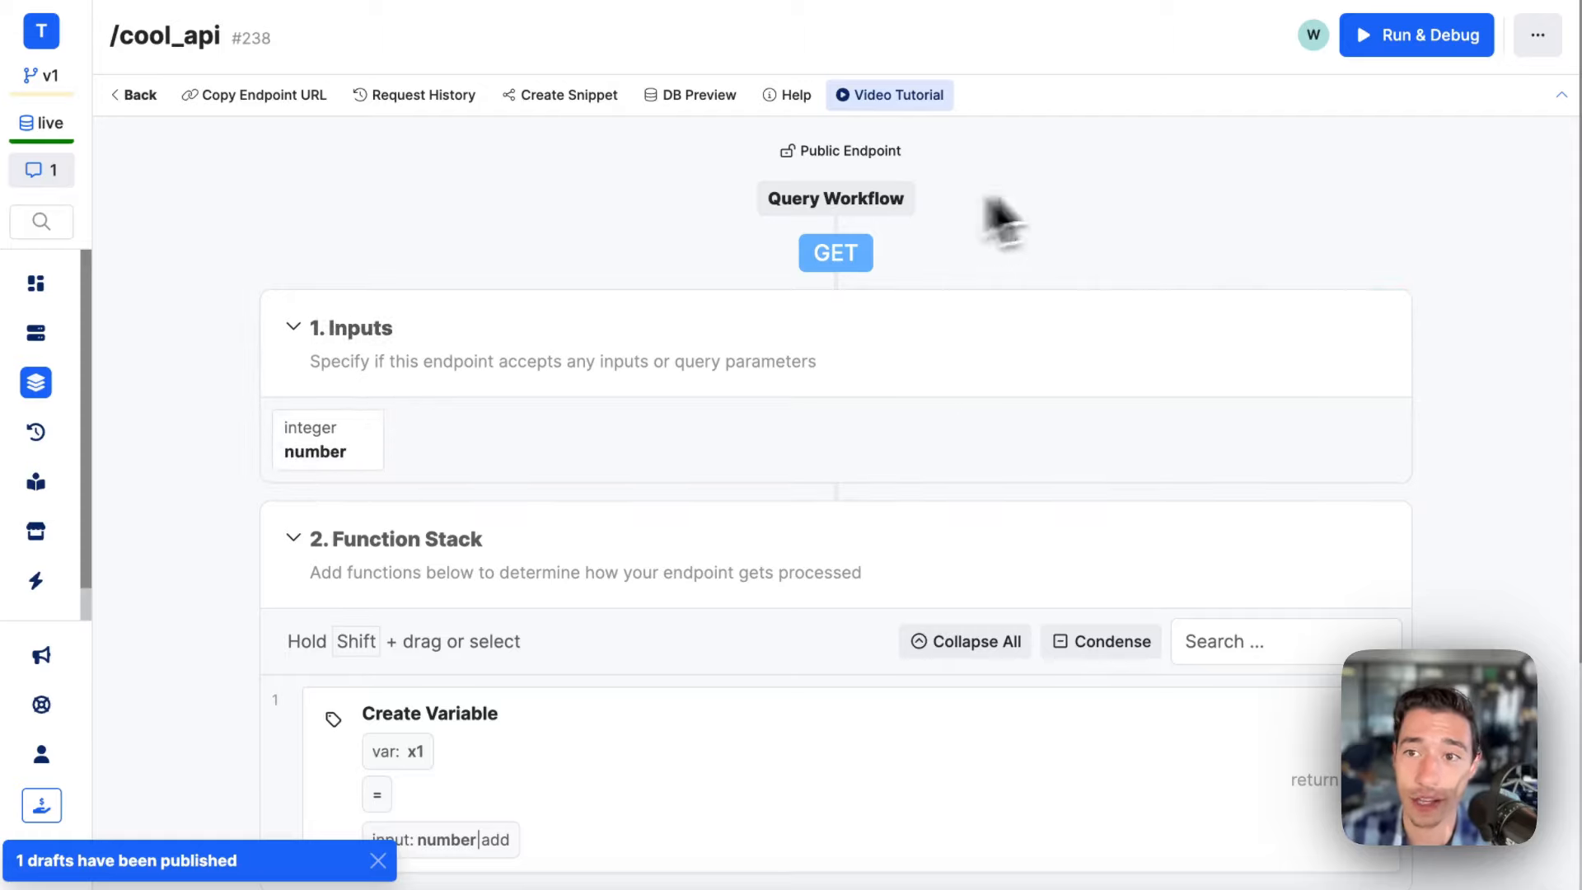
mouse_move(1100, 141)
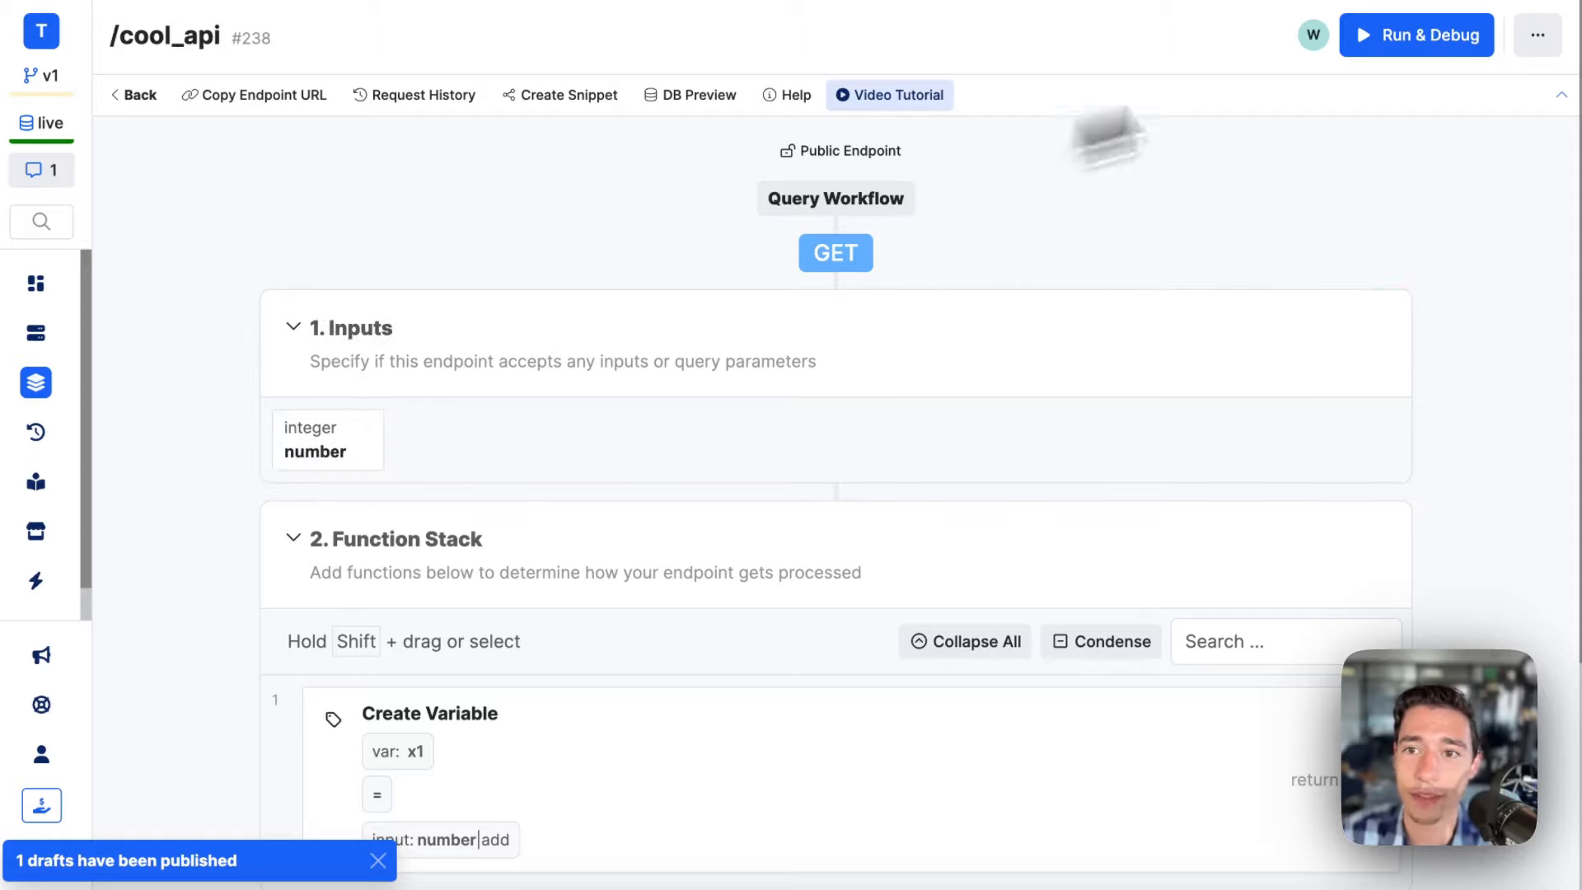
click(1416, 36)
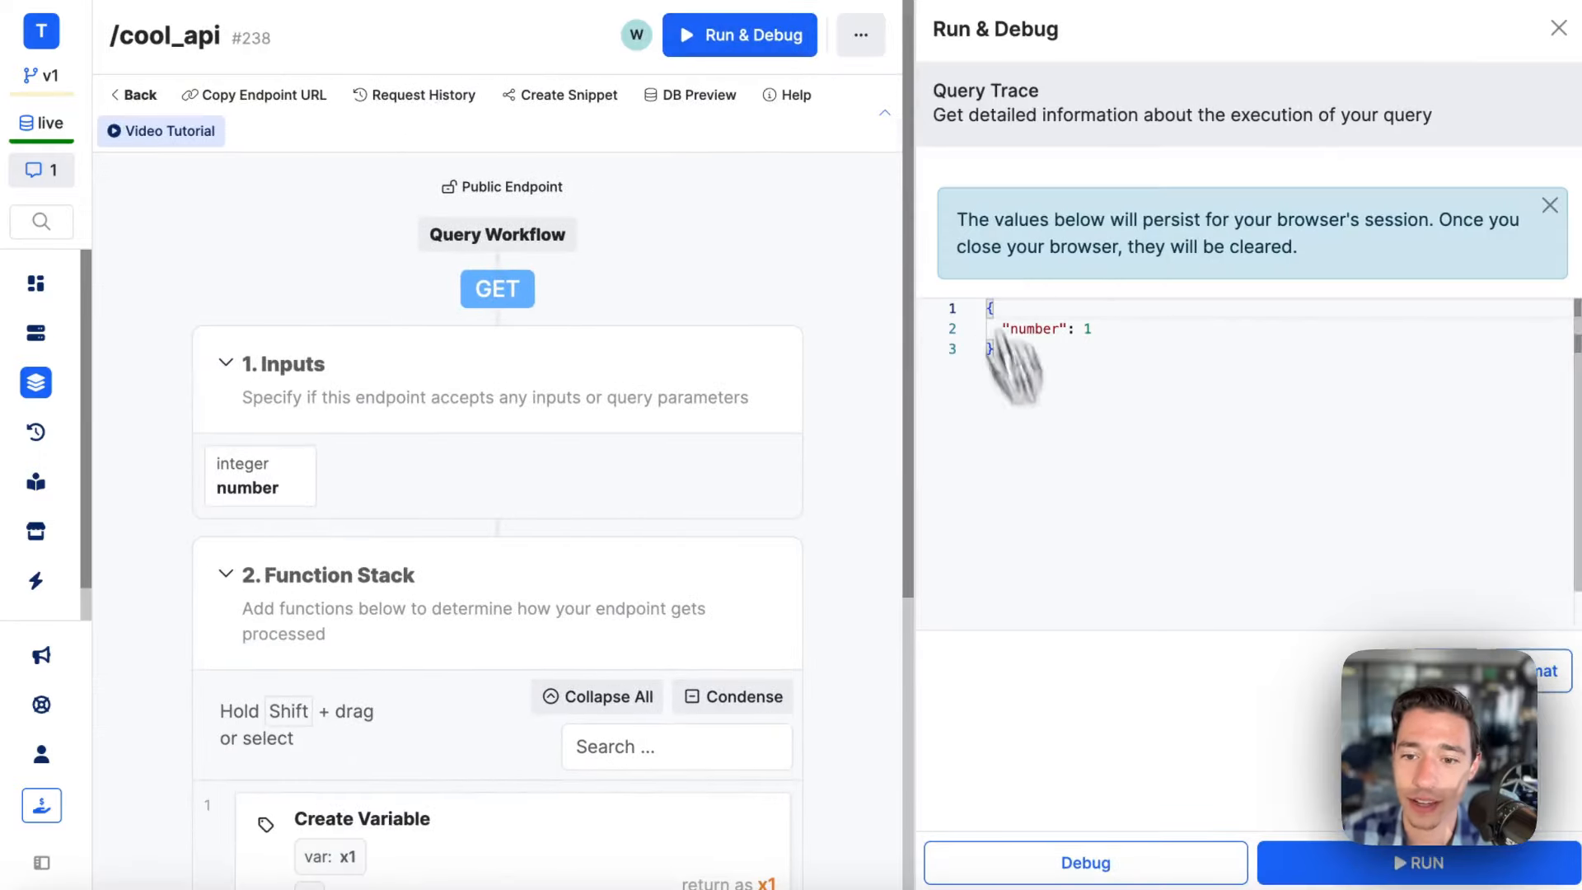
click(1421, 863)
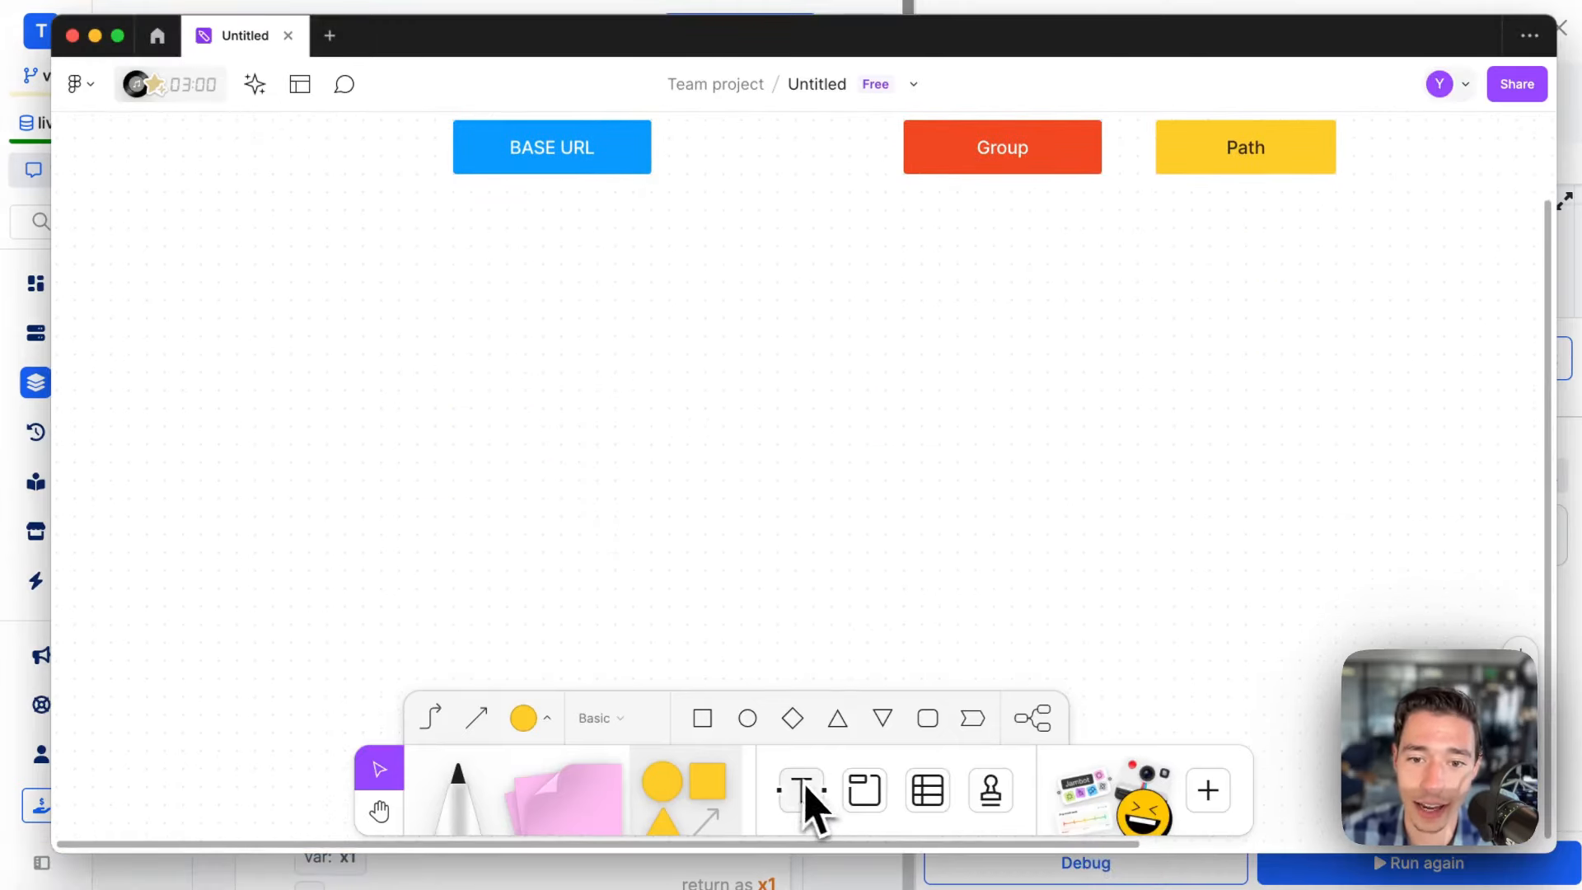
click(798, 789)
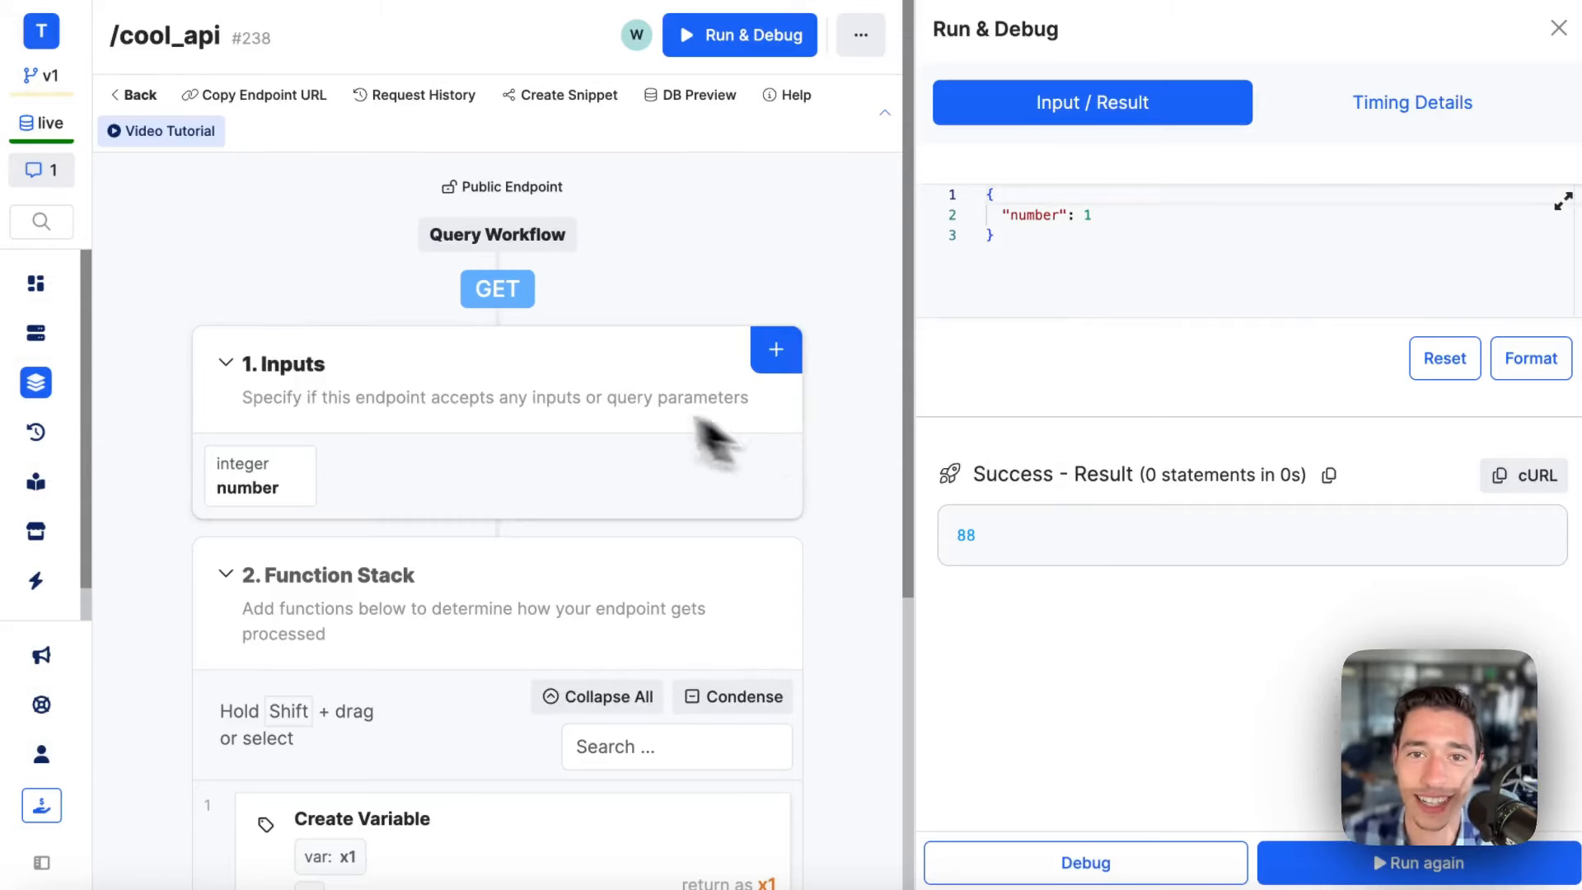
mouse_move(696, 188)
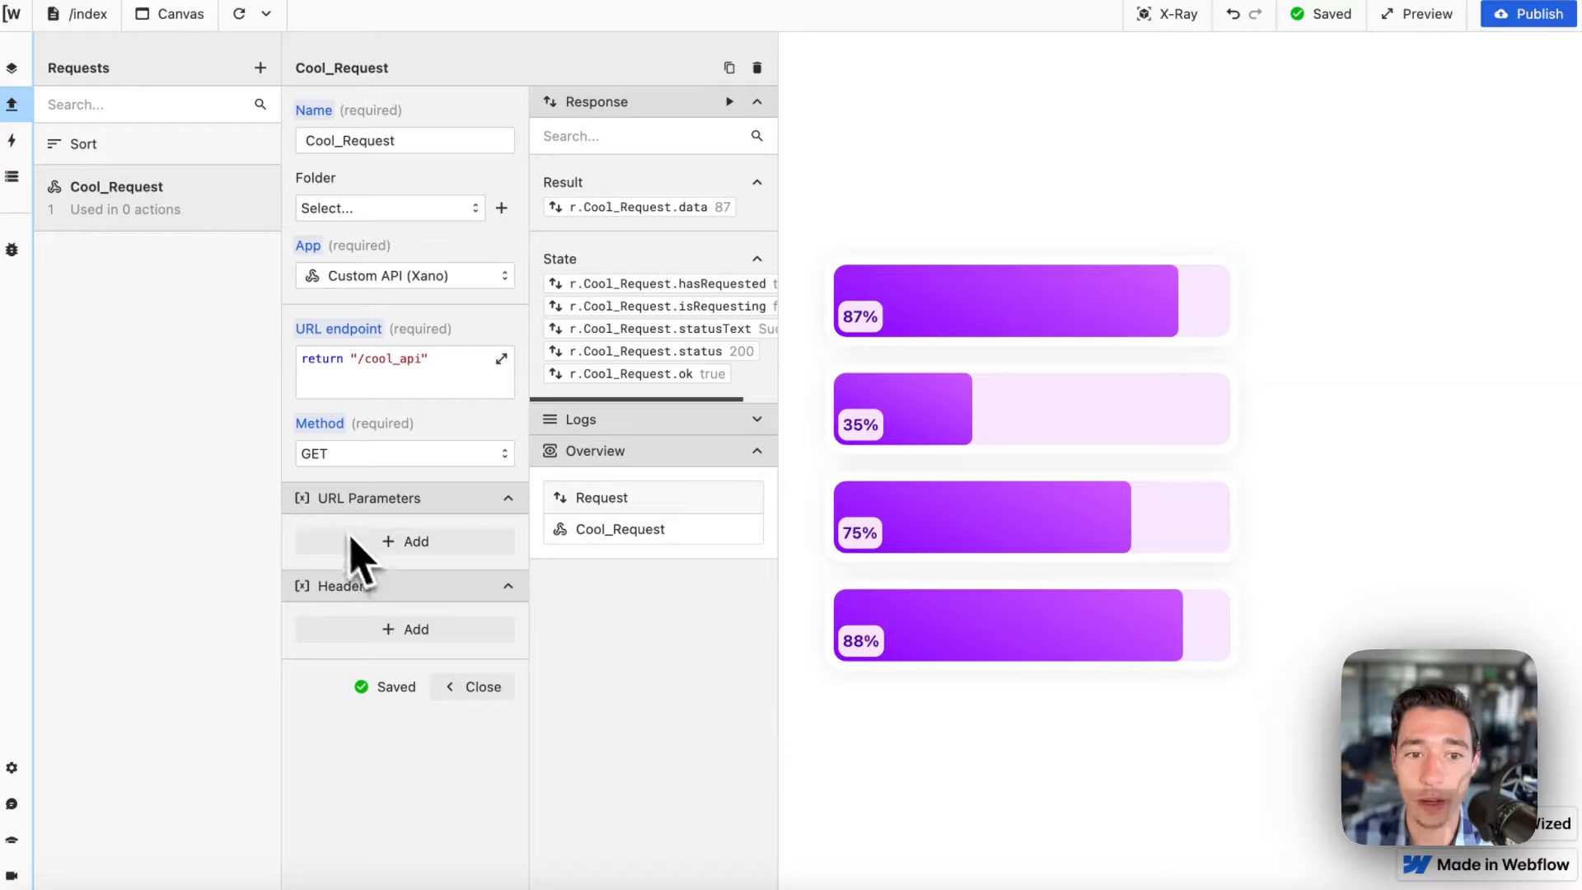
Switch Cool_Request's method to POST, then back to GET after it fails
click(401, 454)
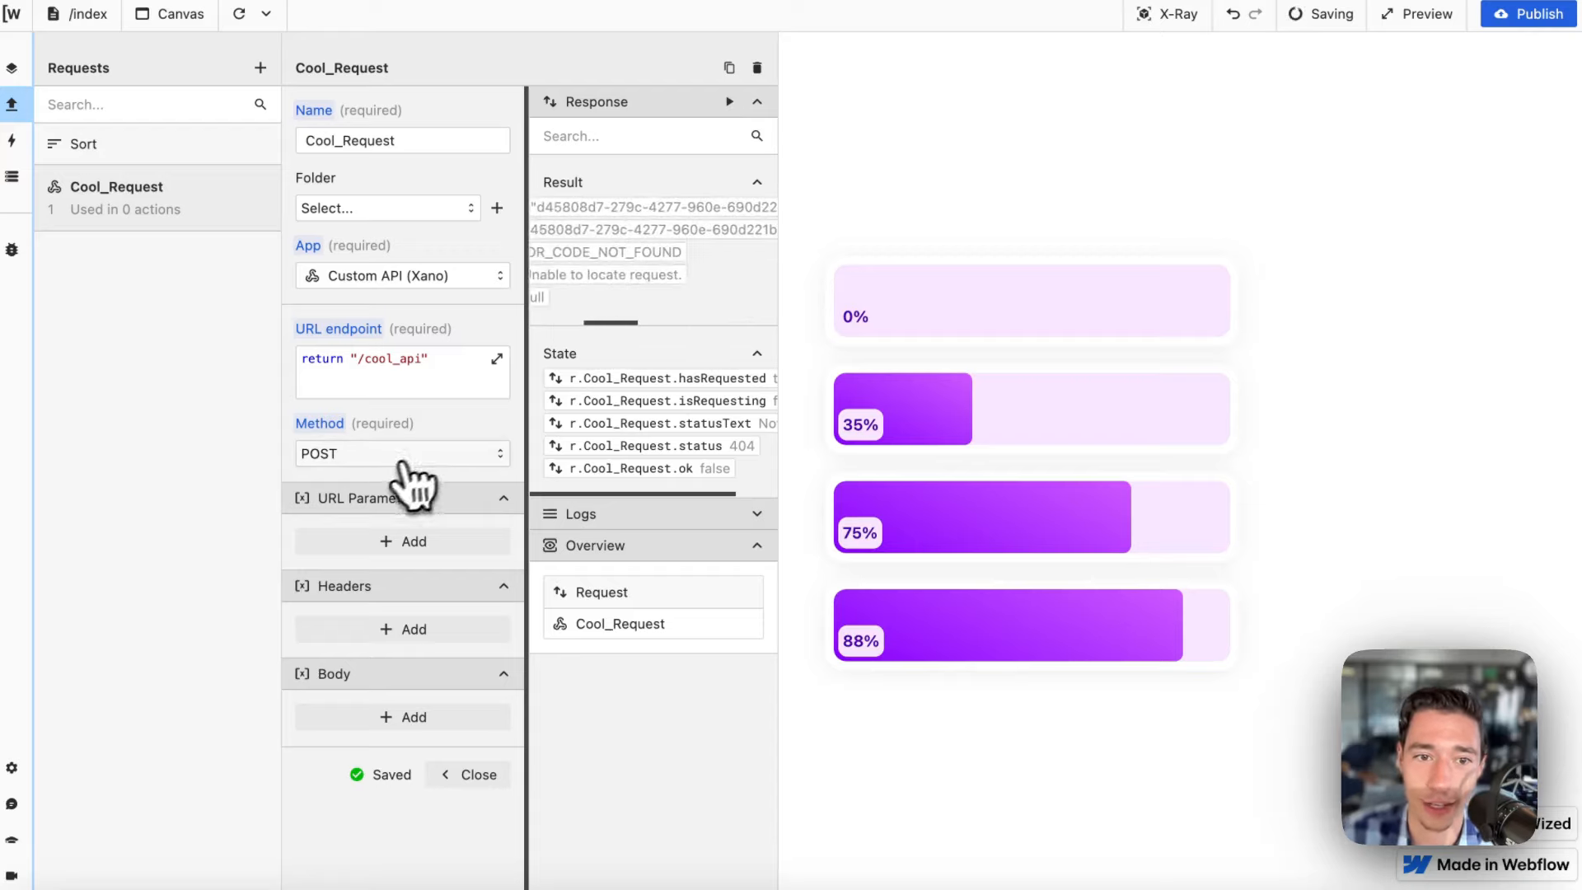
click(401, 453)
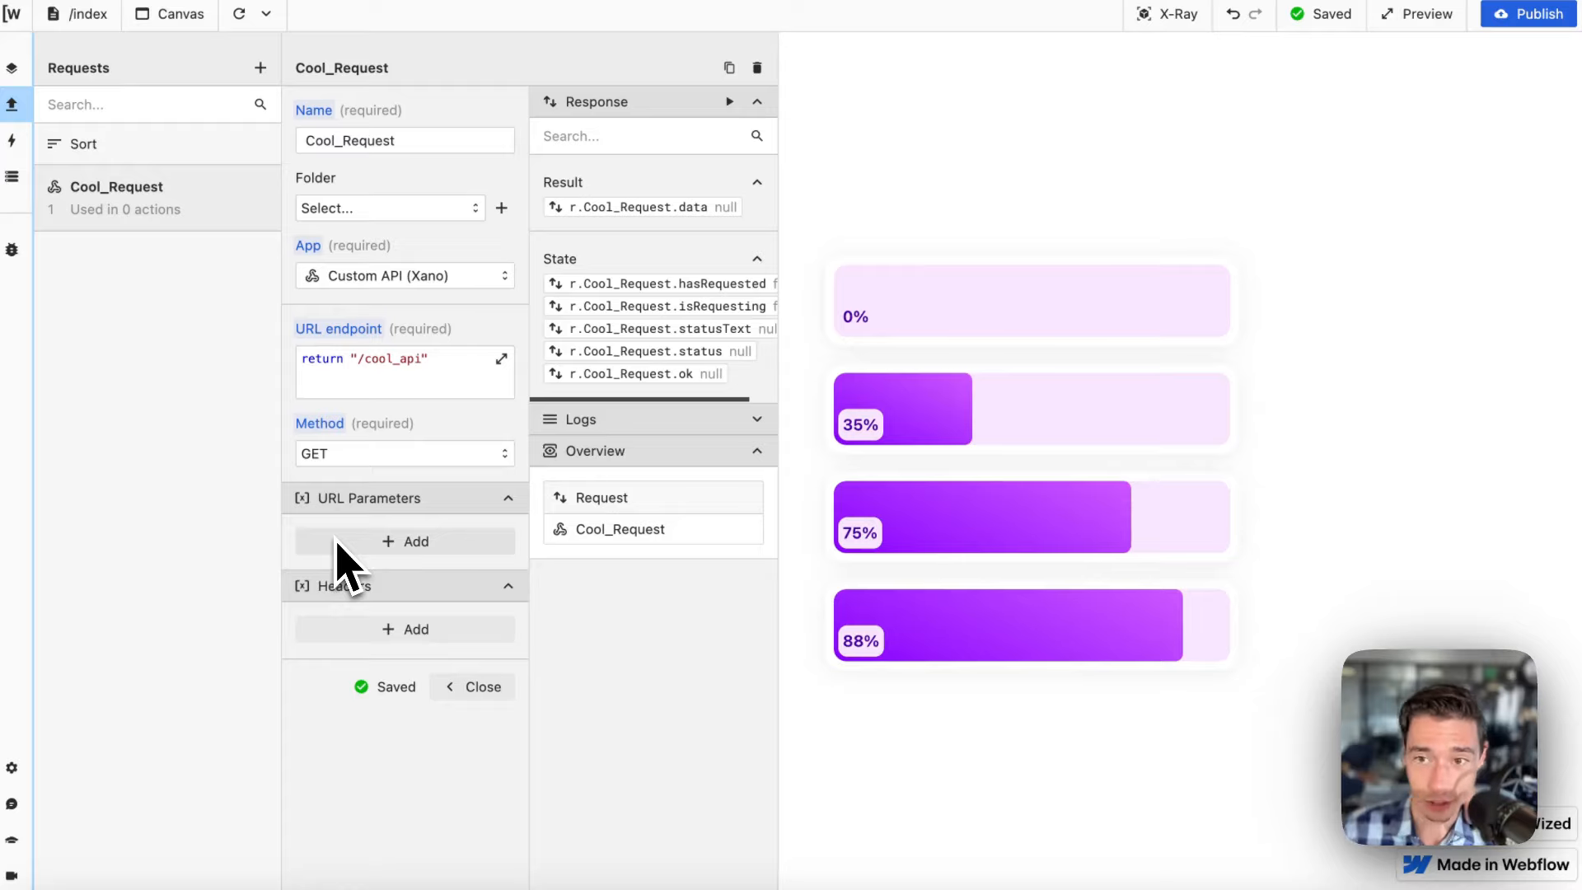
mouse_move(348, 549)
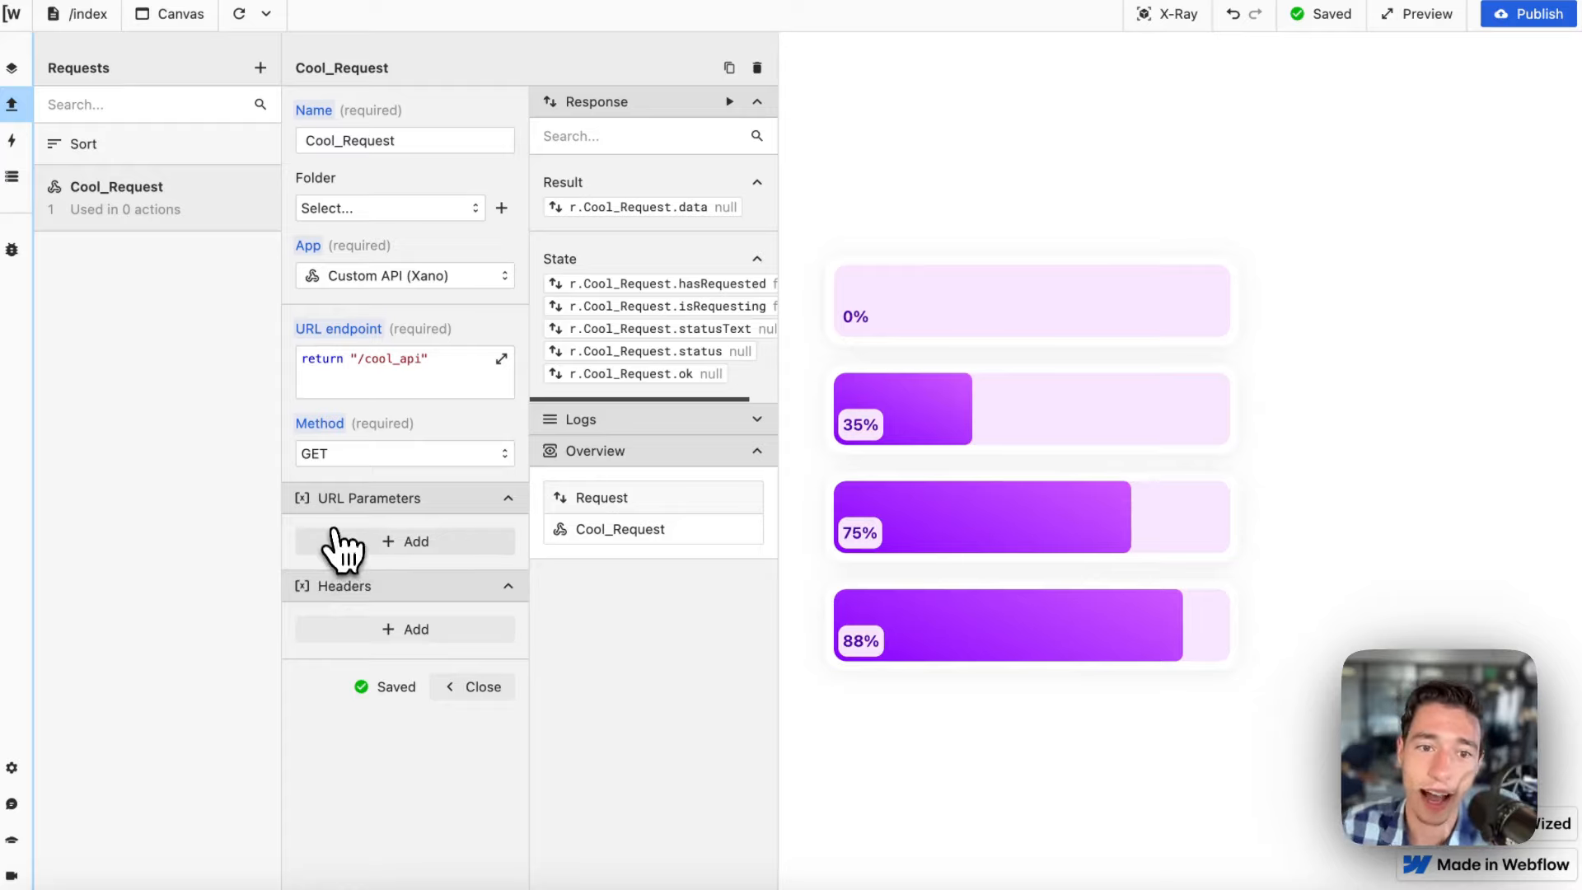
Add a 'number' URL parameter to Cool_Request with value 5 and run the request
text(num)
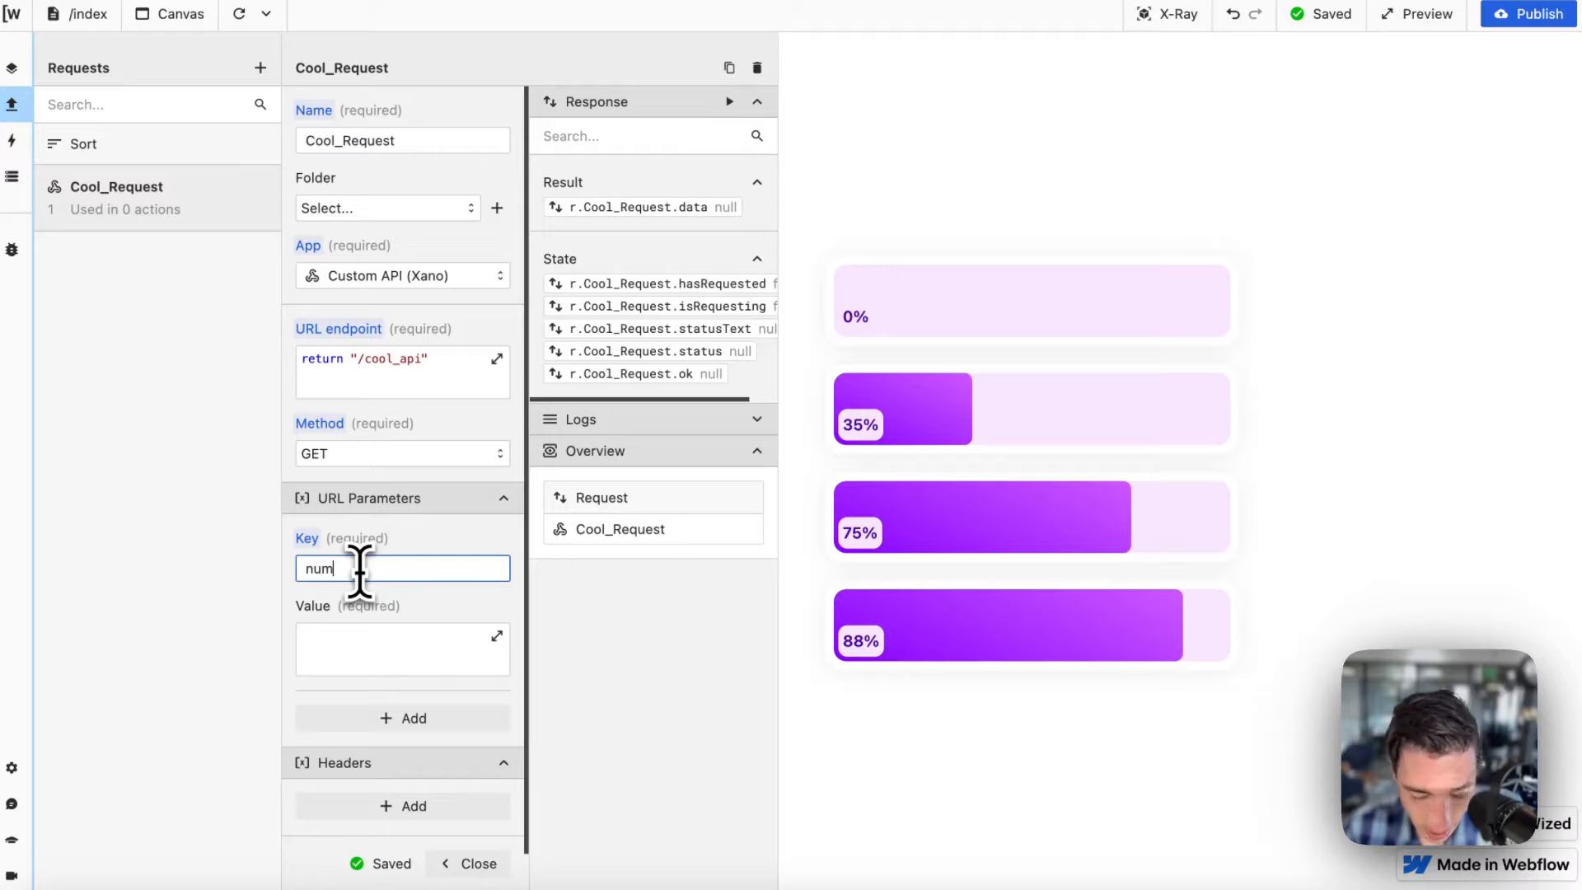
click(496, 635)
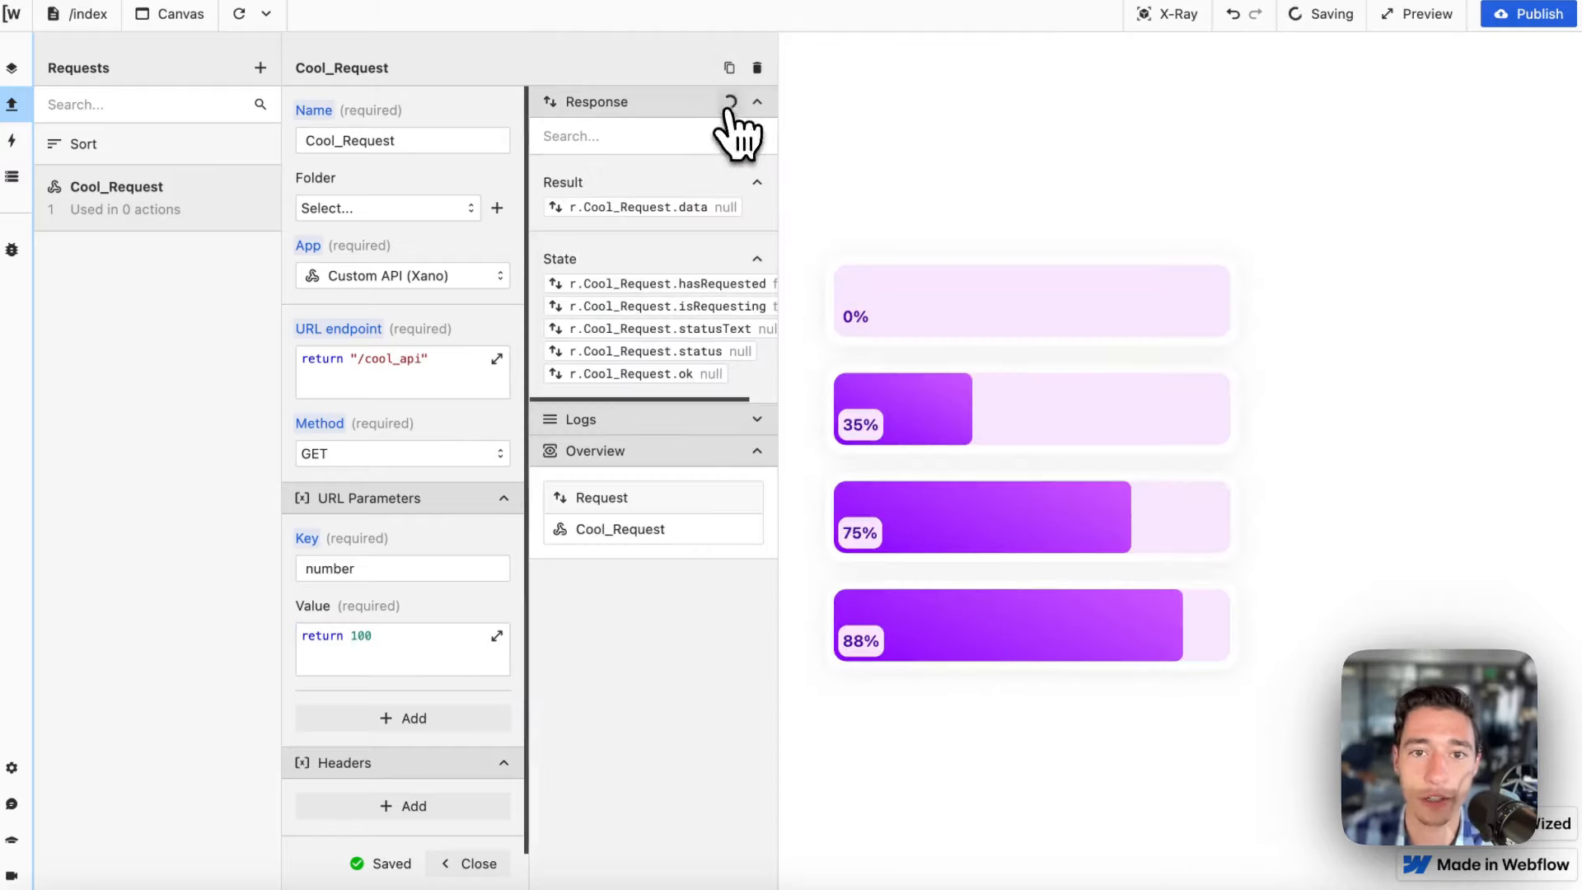
click(731, 100)
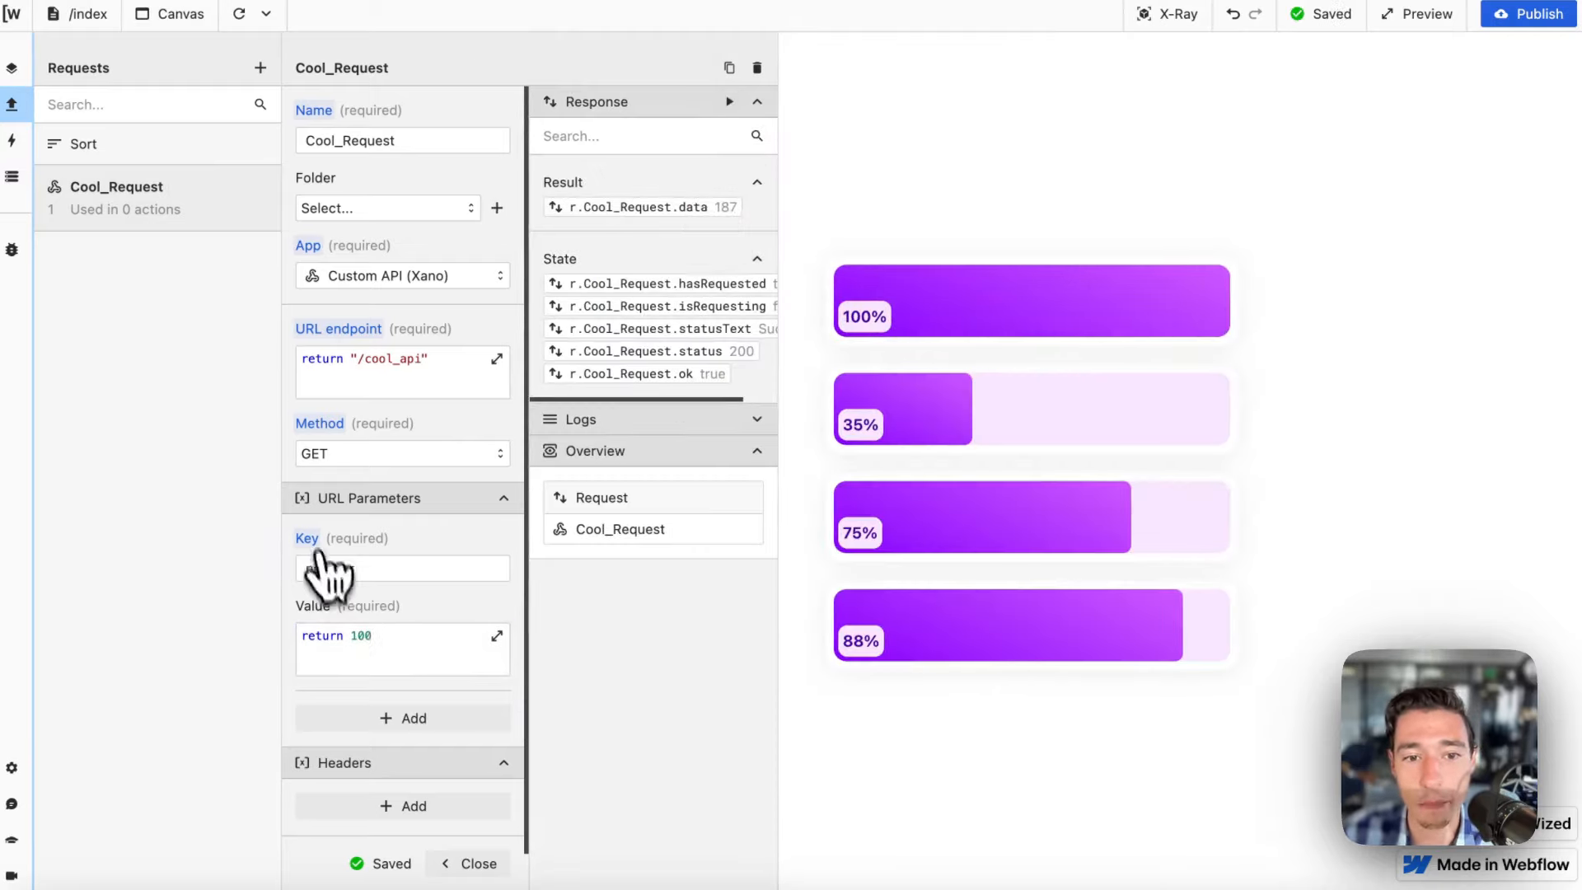
text(number)
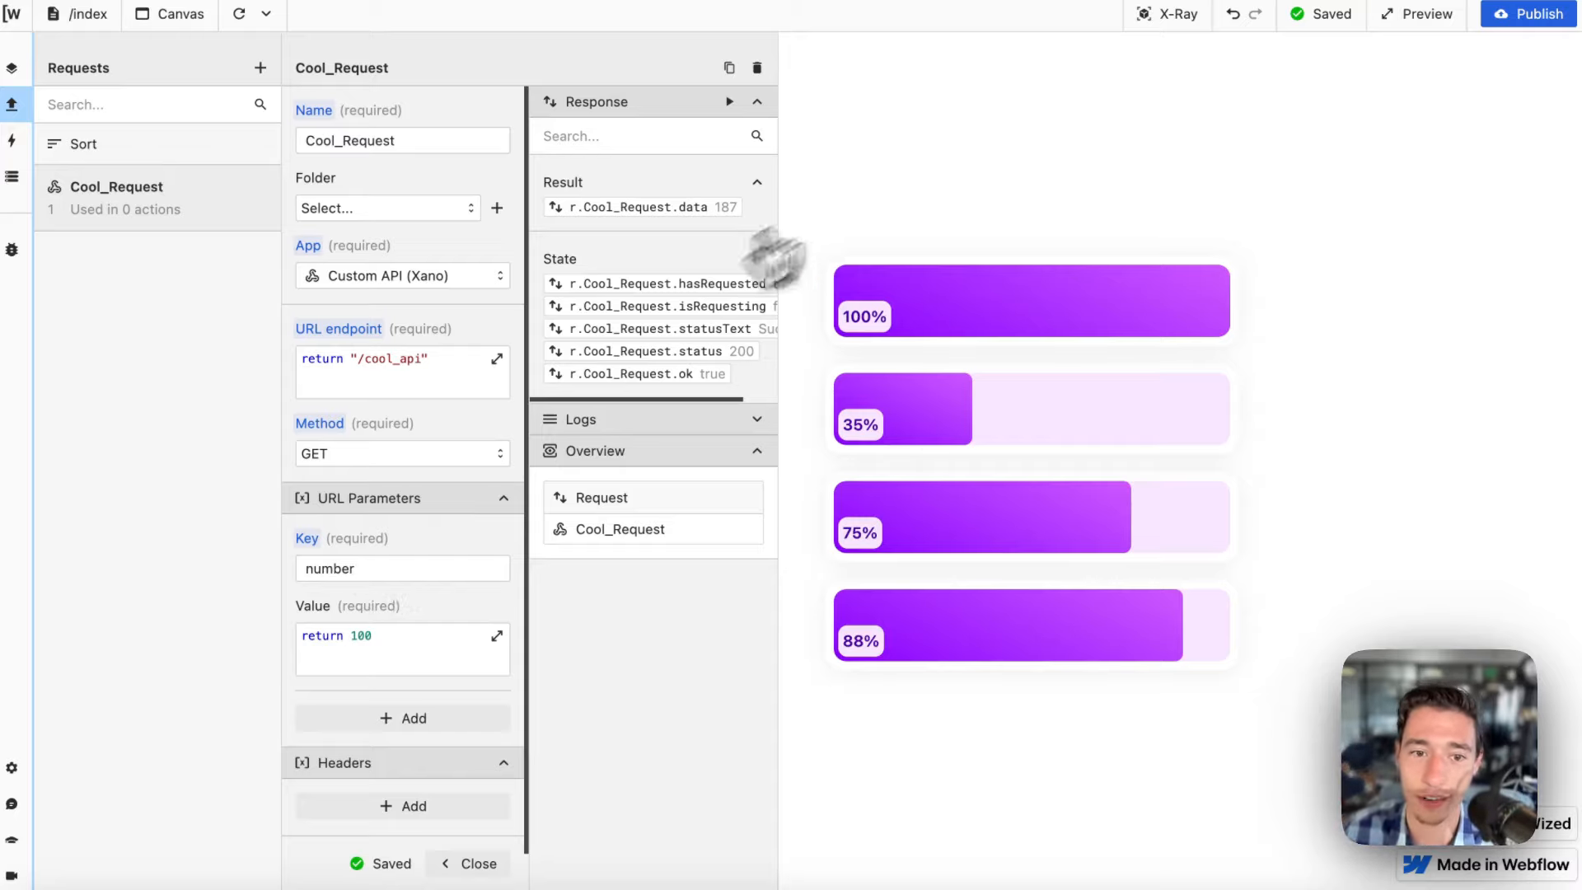
click(496, 635)
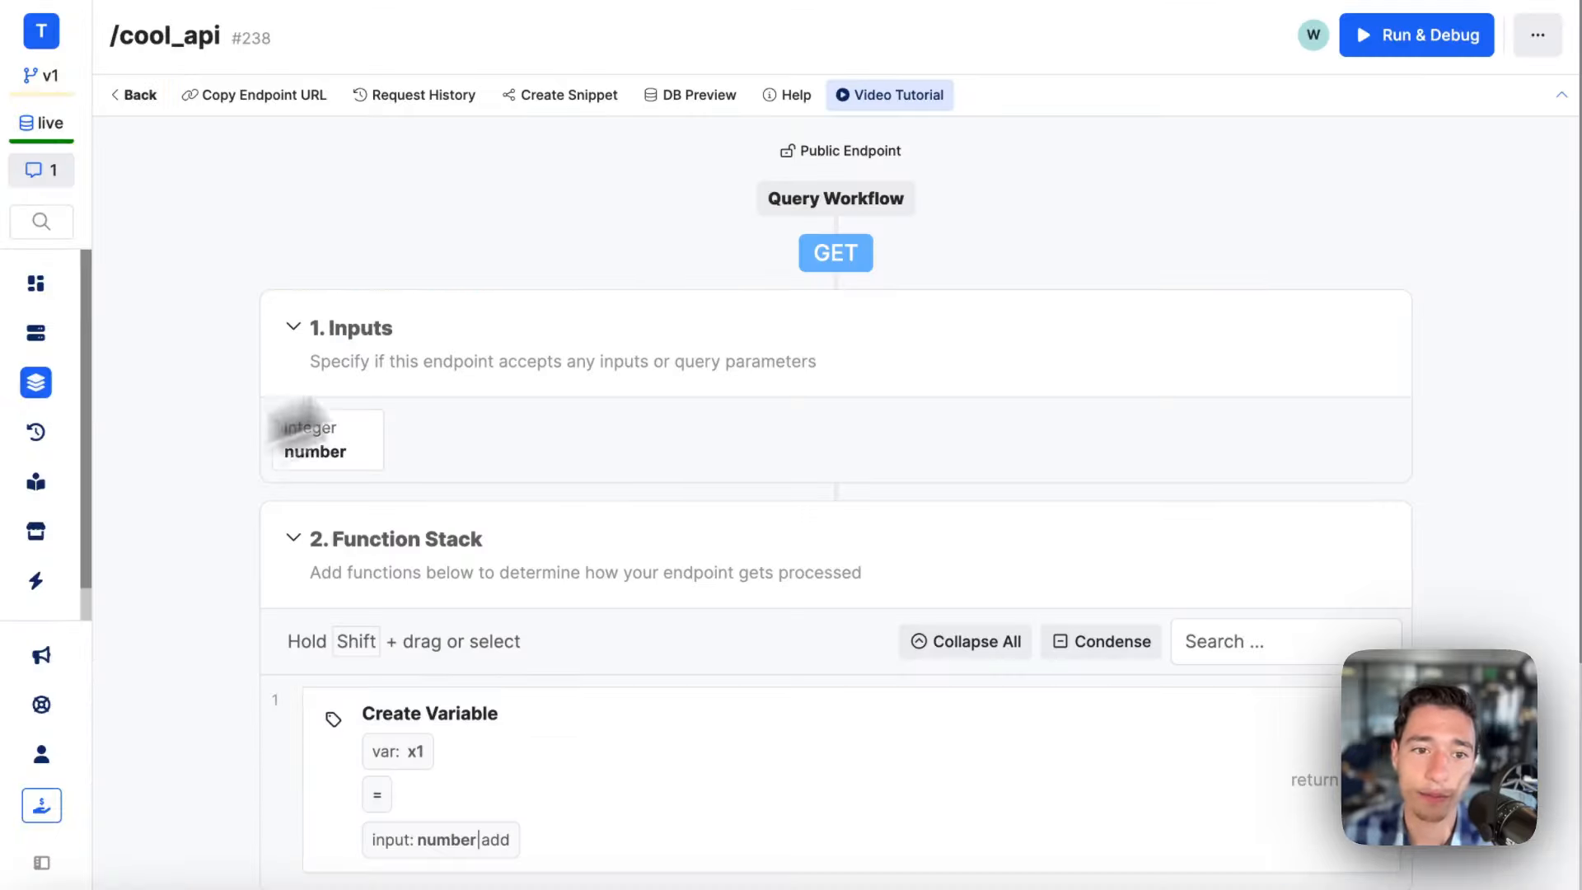
mouse_move(903, 136)
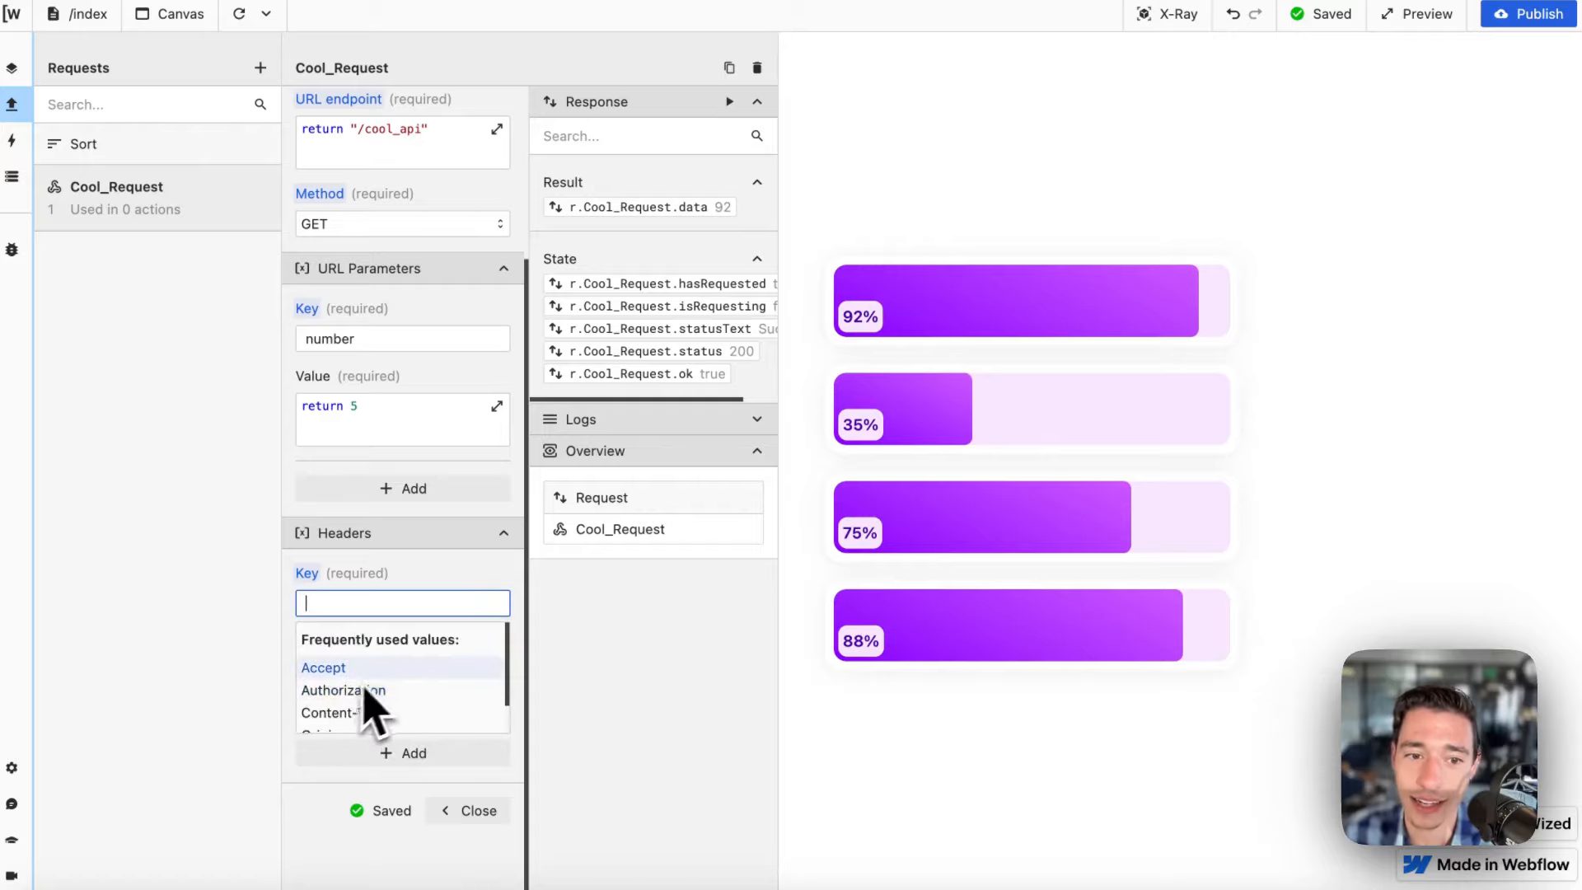
click(343, 690)
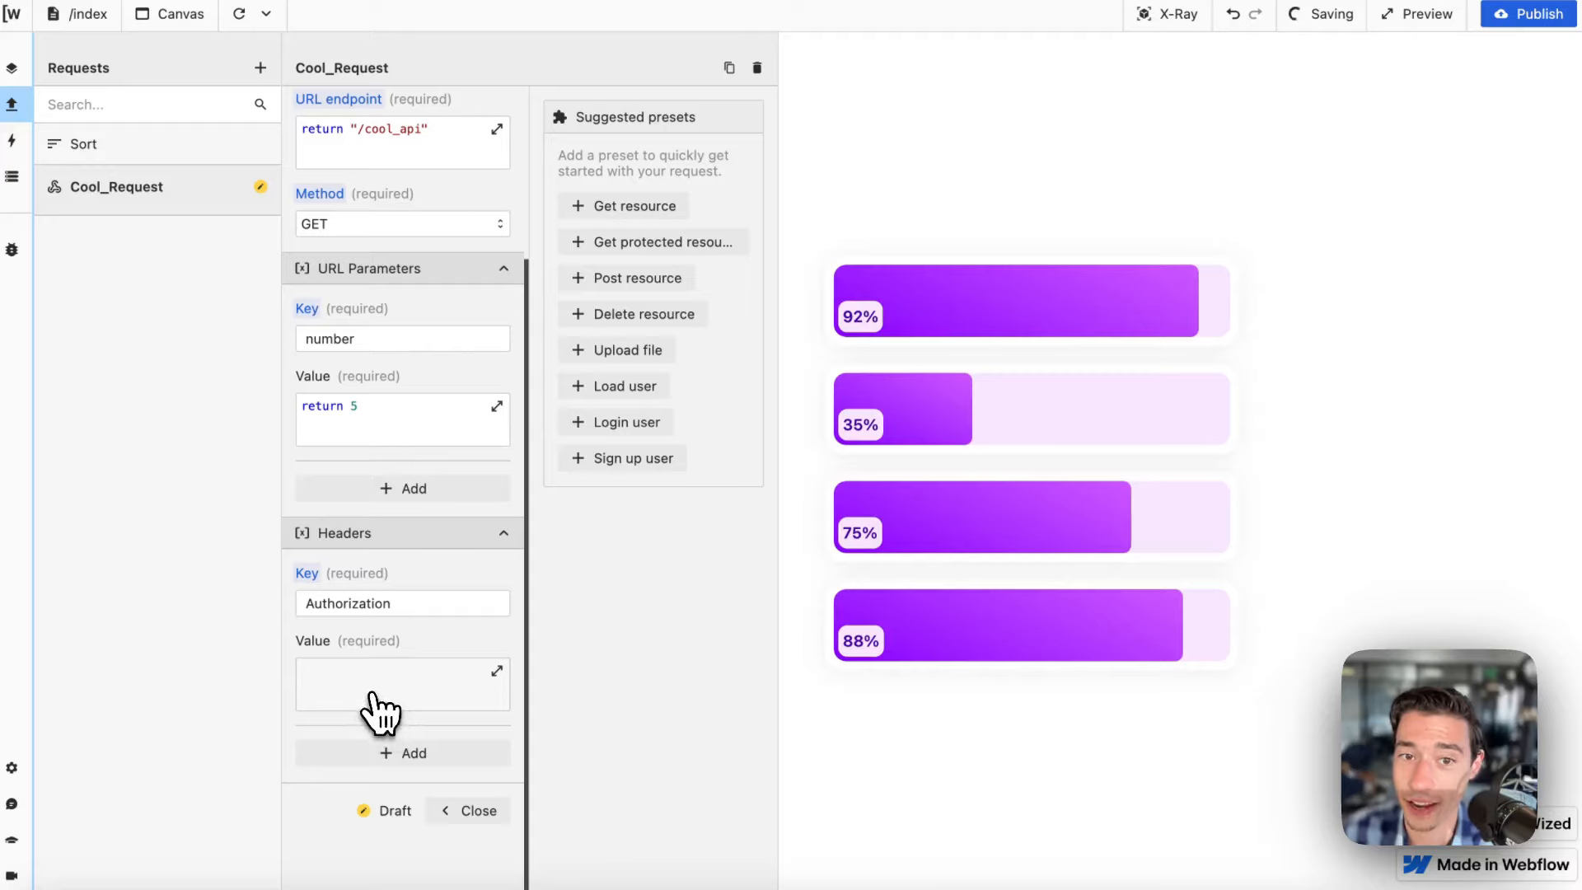
click(496, 671)
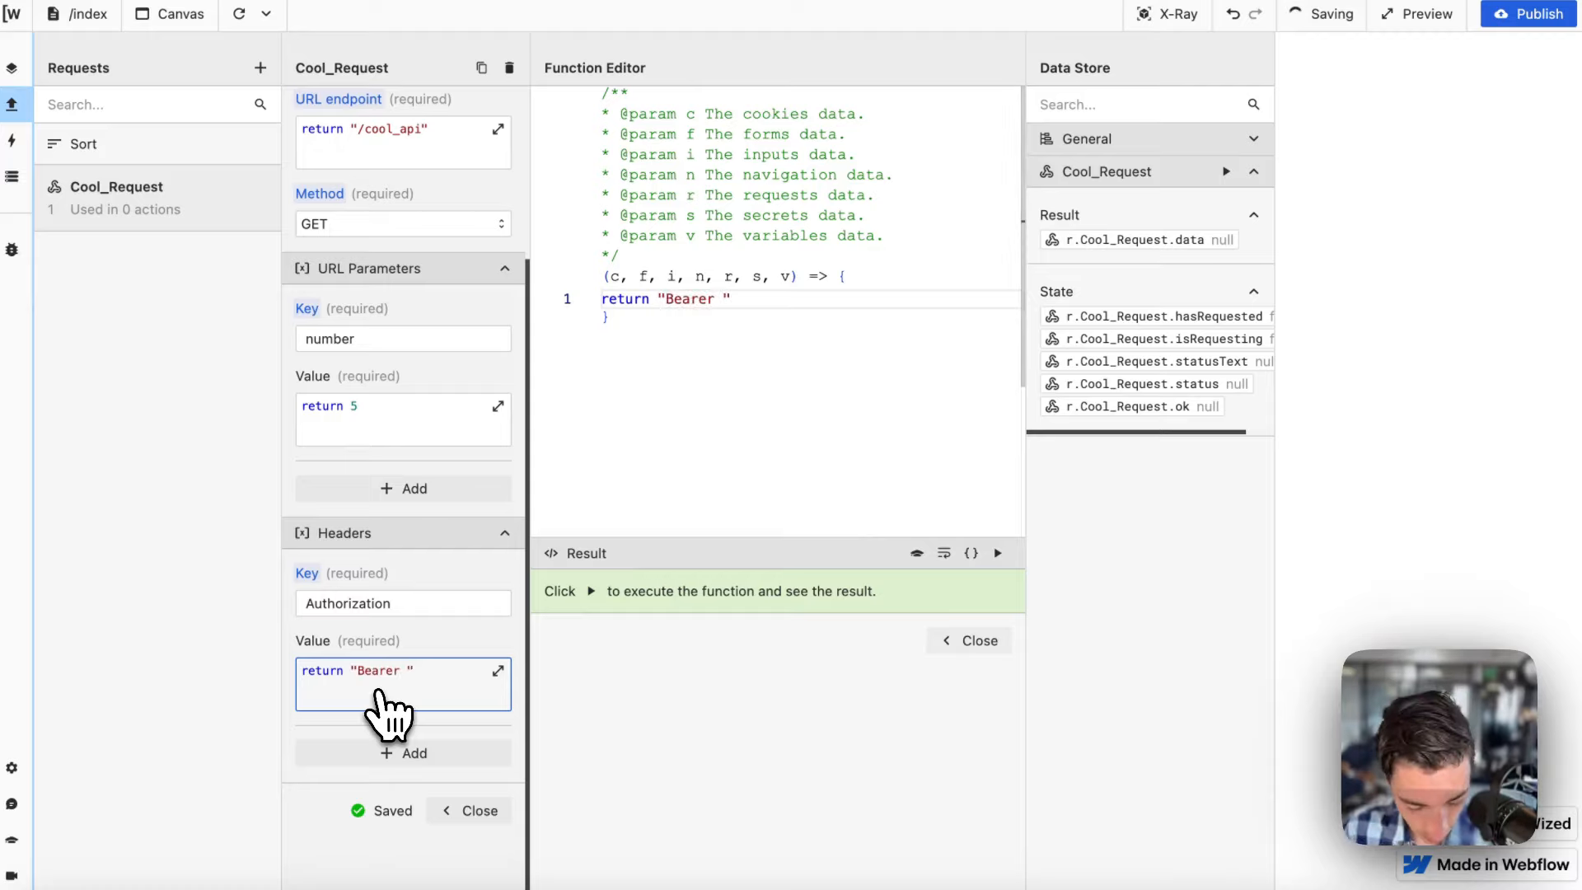
text(123456)
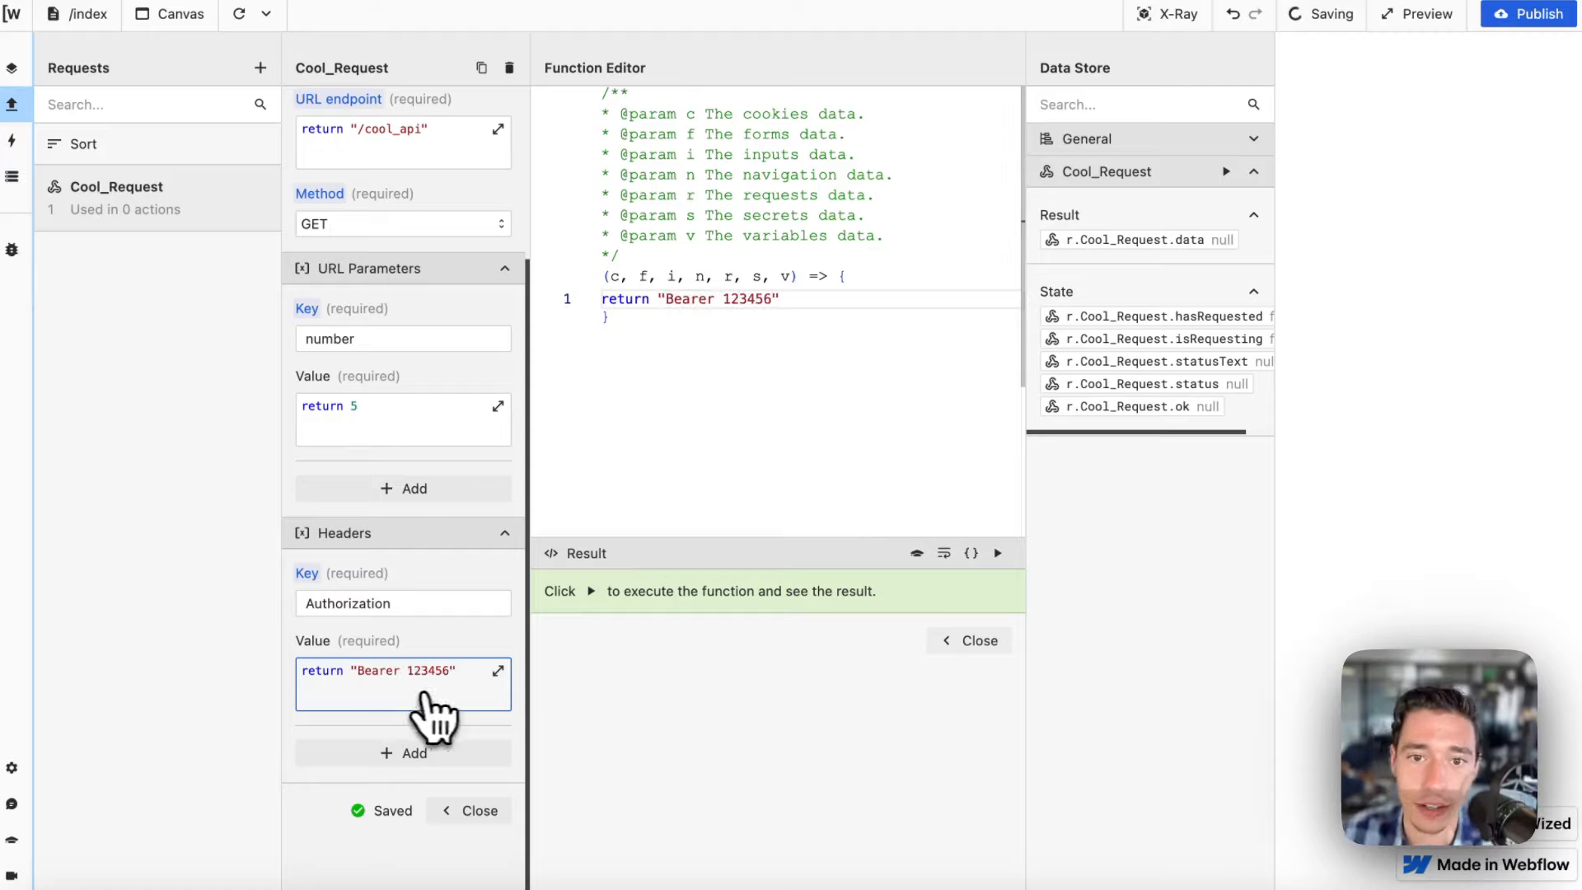
click(997, 553)
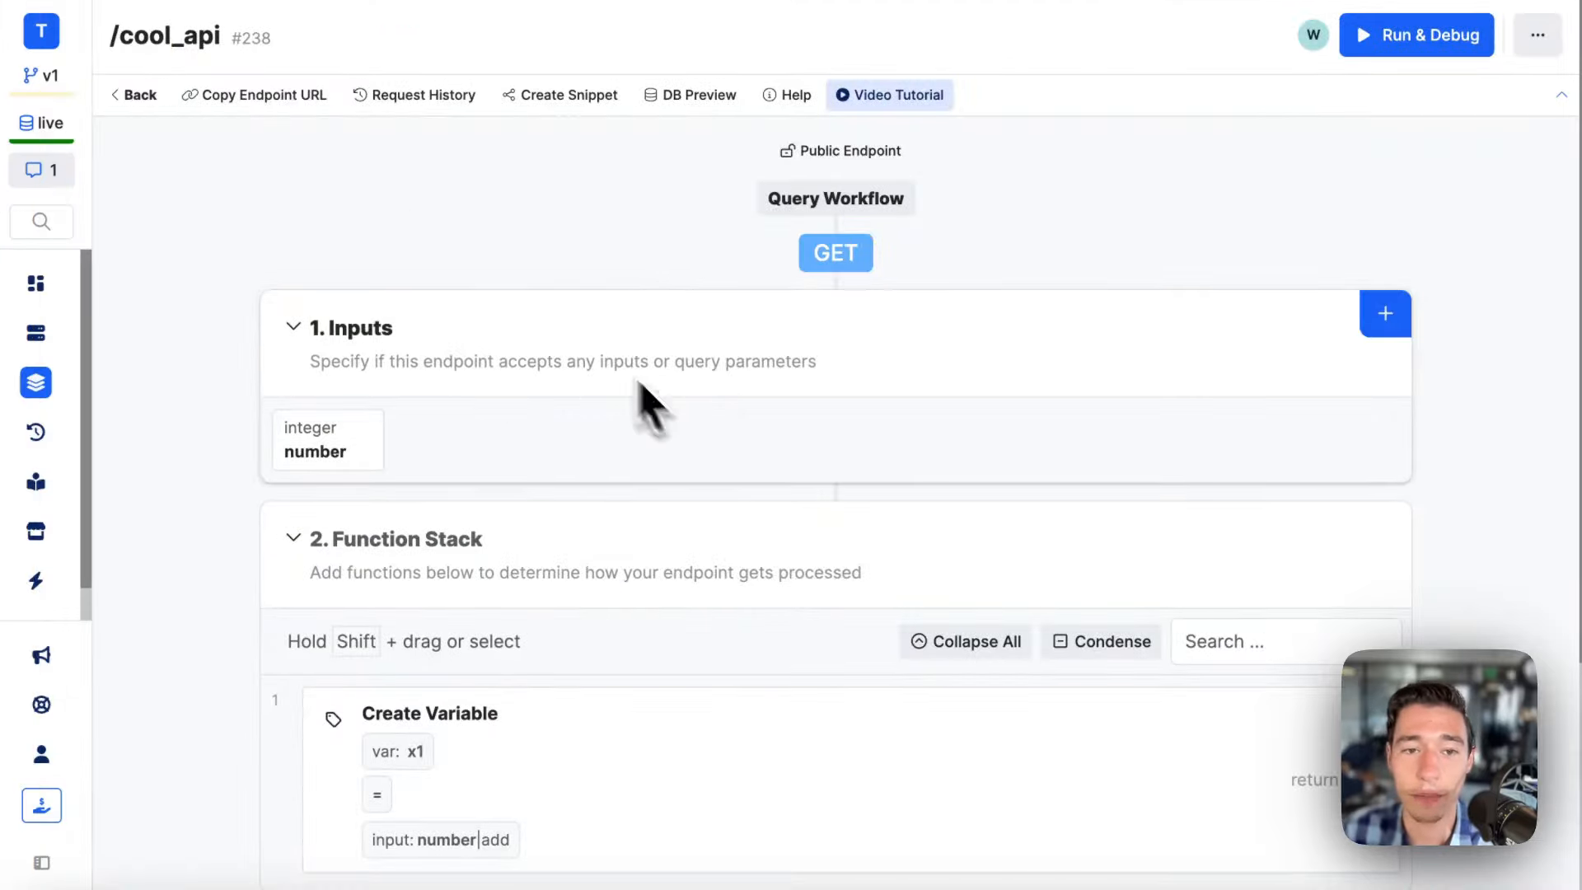
Add a Get All Input function and drag it above Create Variable
click(1385, 313)
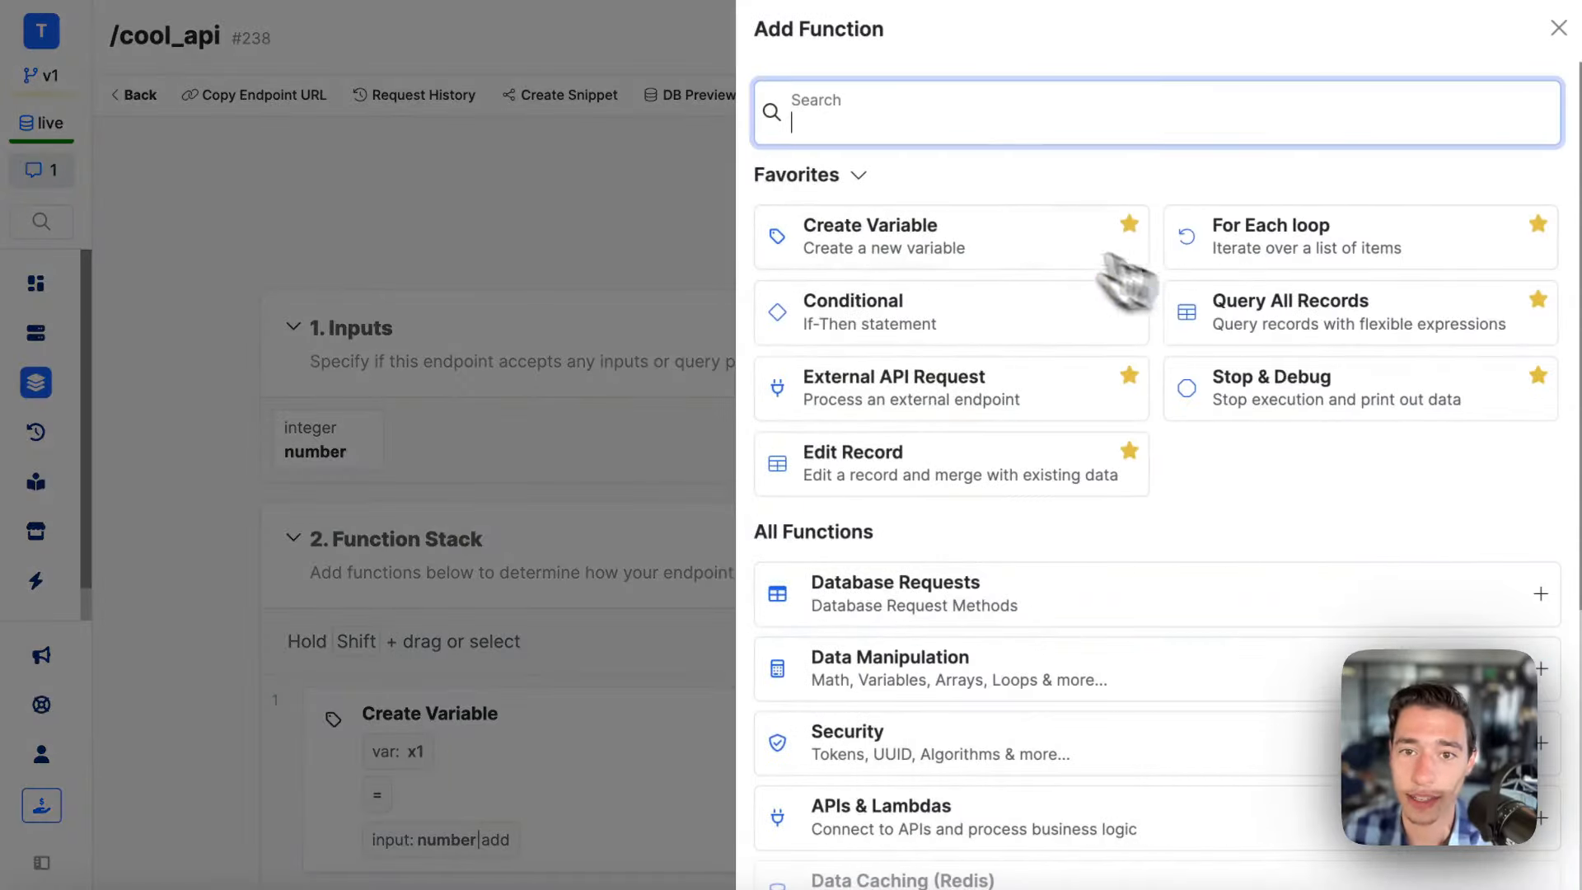
text(get)
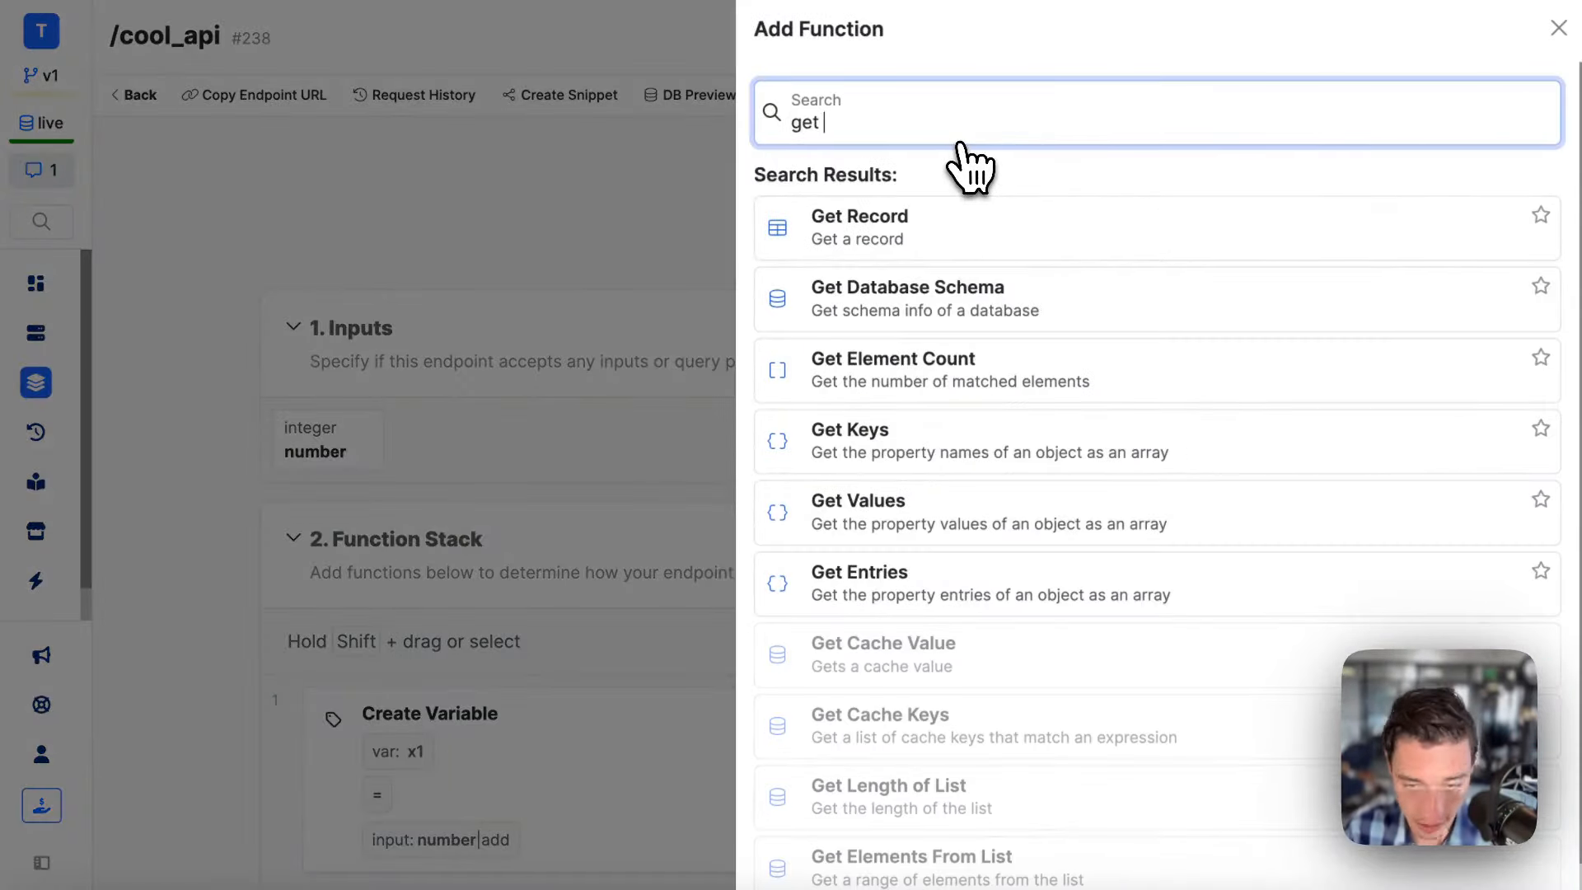
text(he)
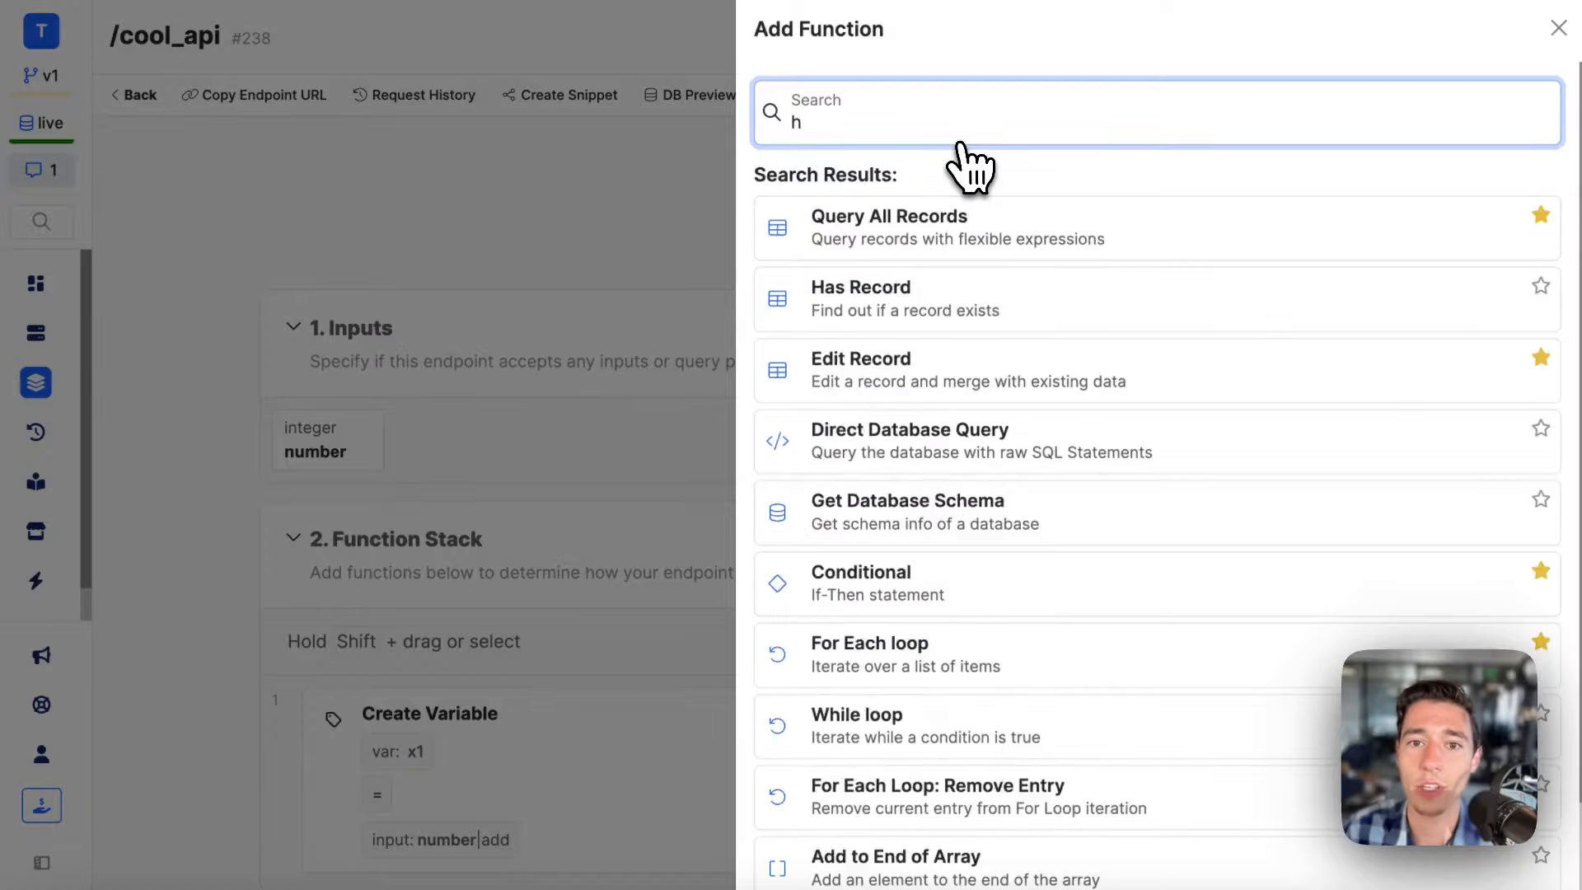
text(web)
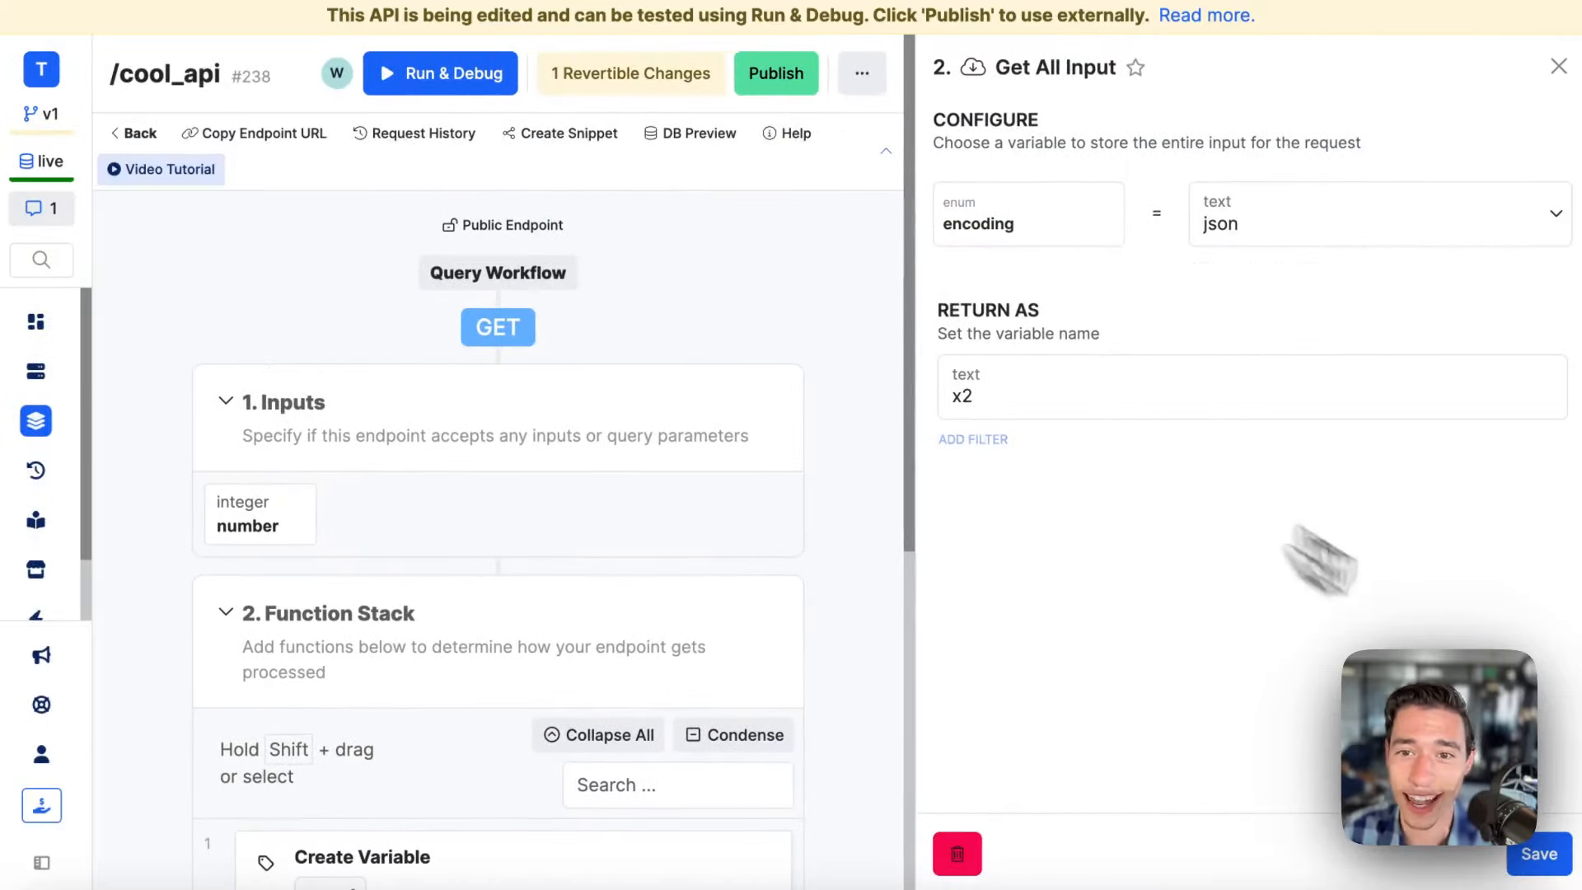
scroll(down, 3)
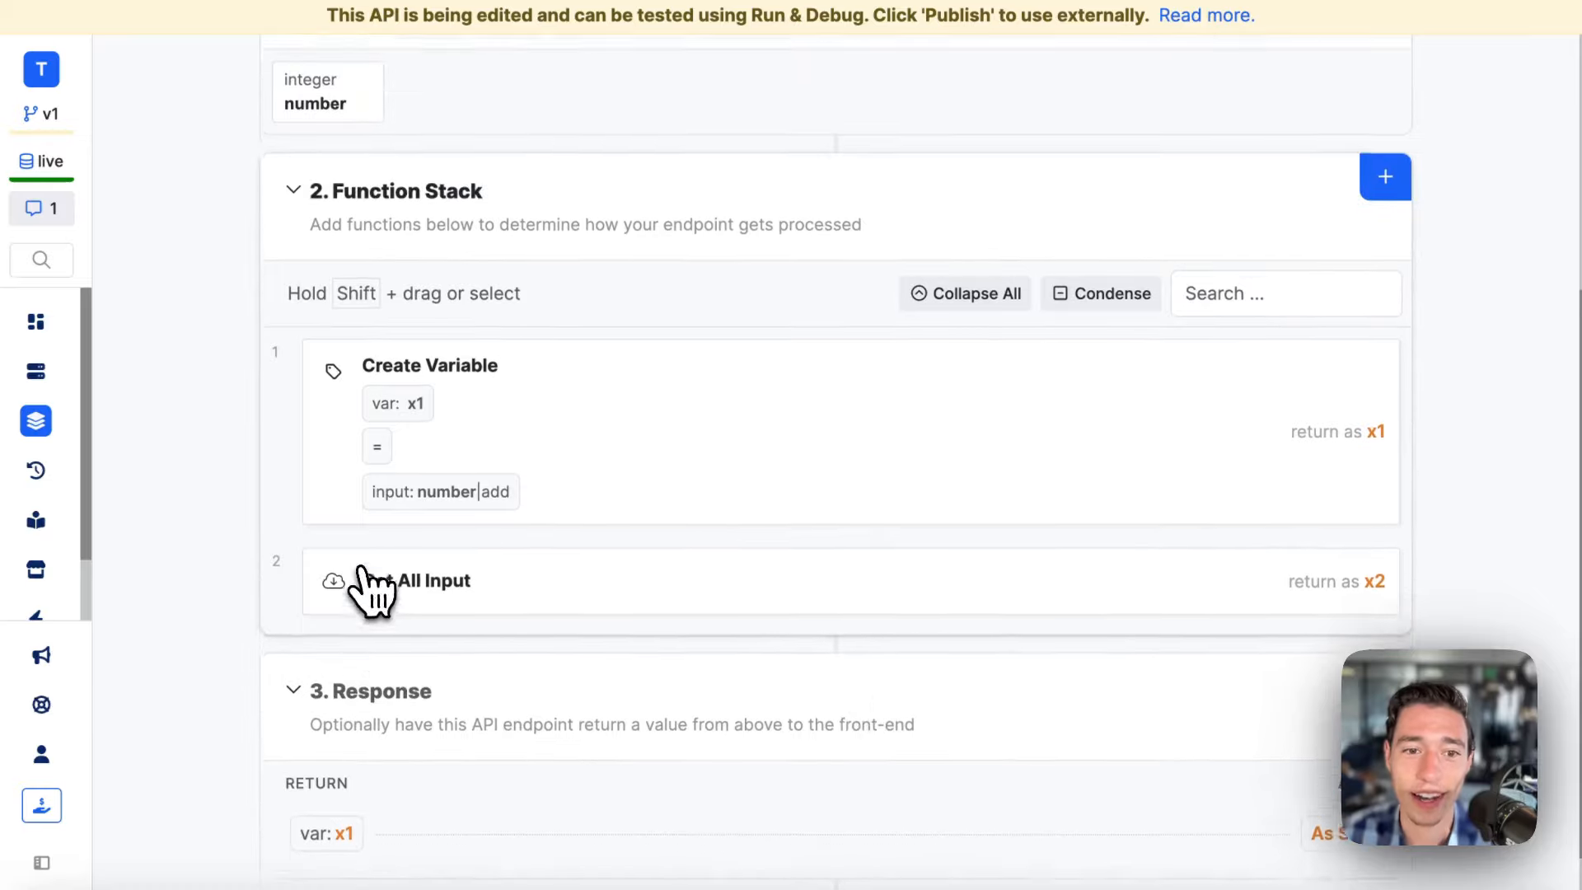
drag(368, 580, 782, 494)
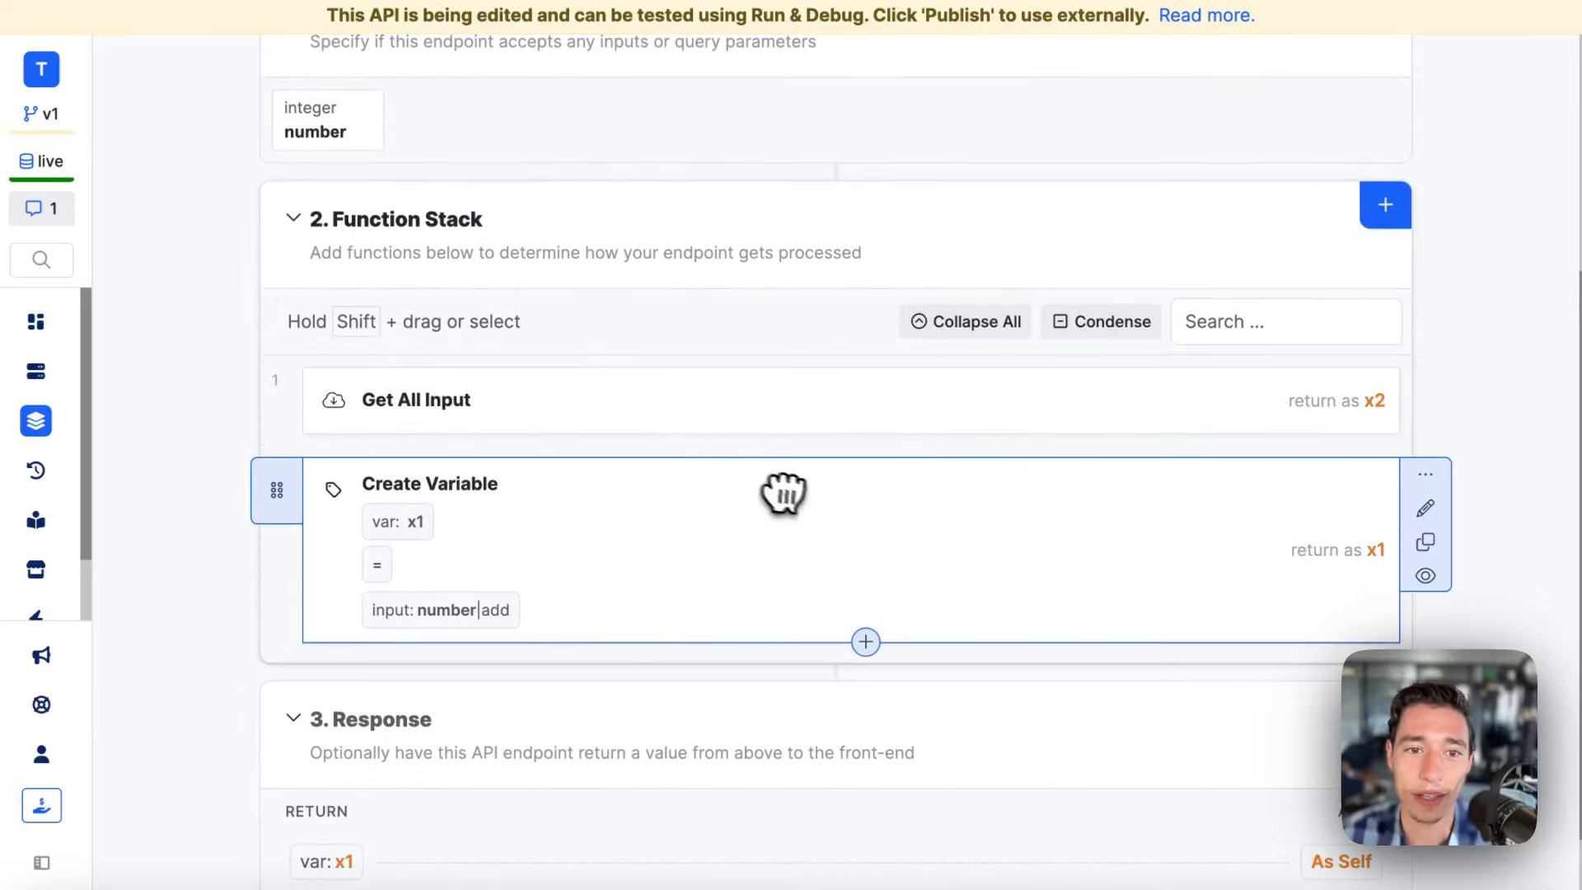
Test-run and publish the updated cool_api endpoint
click(436, 72)
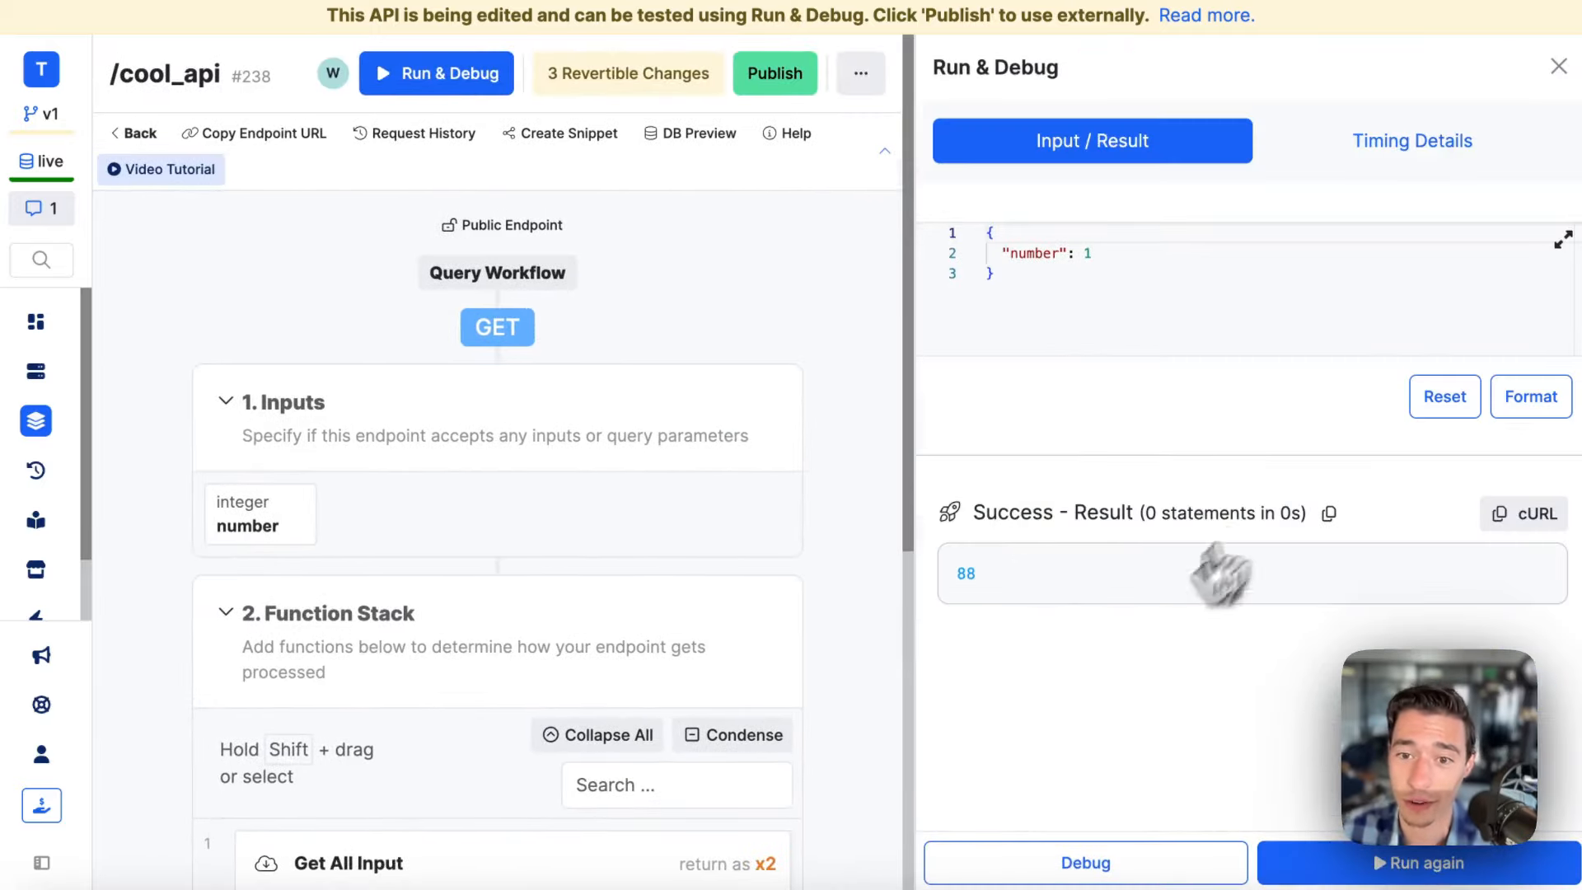
click(775, 73)
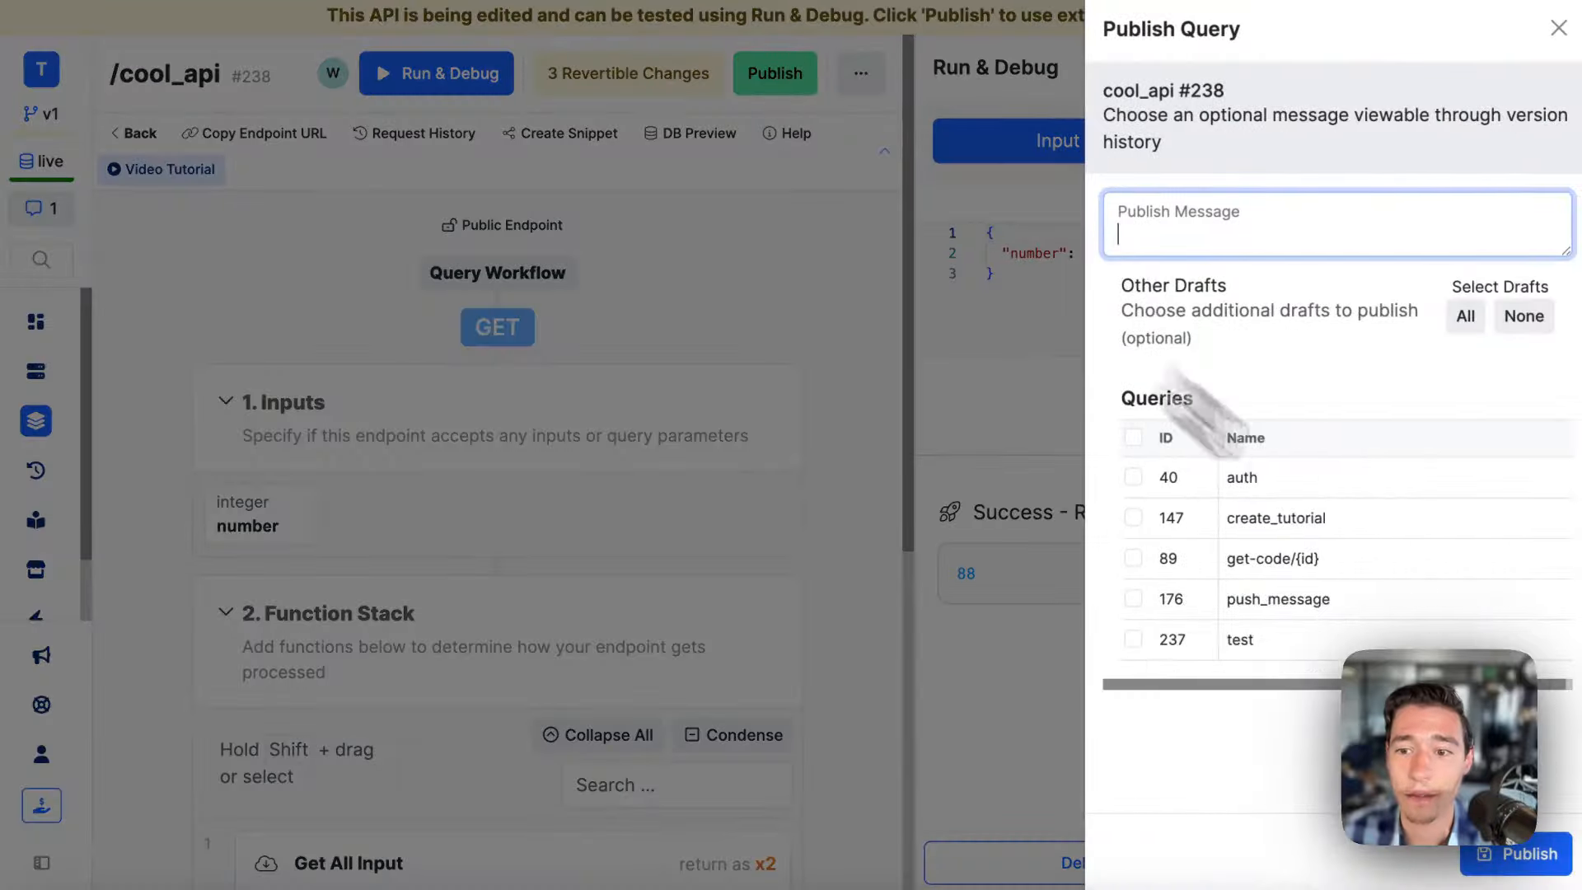
click(1527, 854)
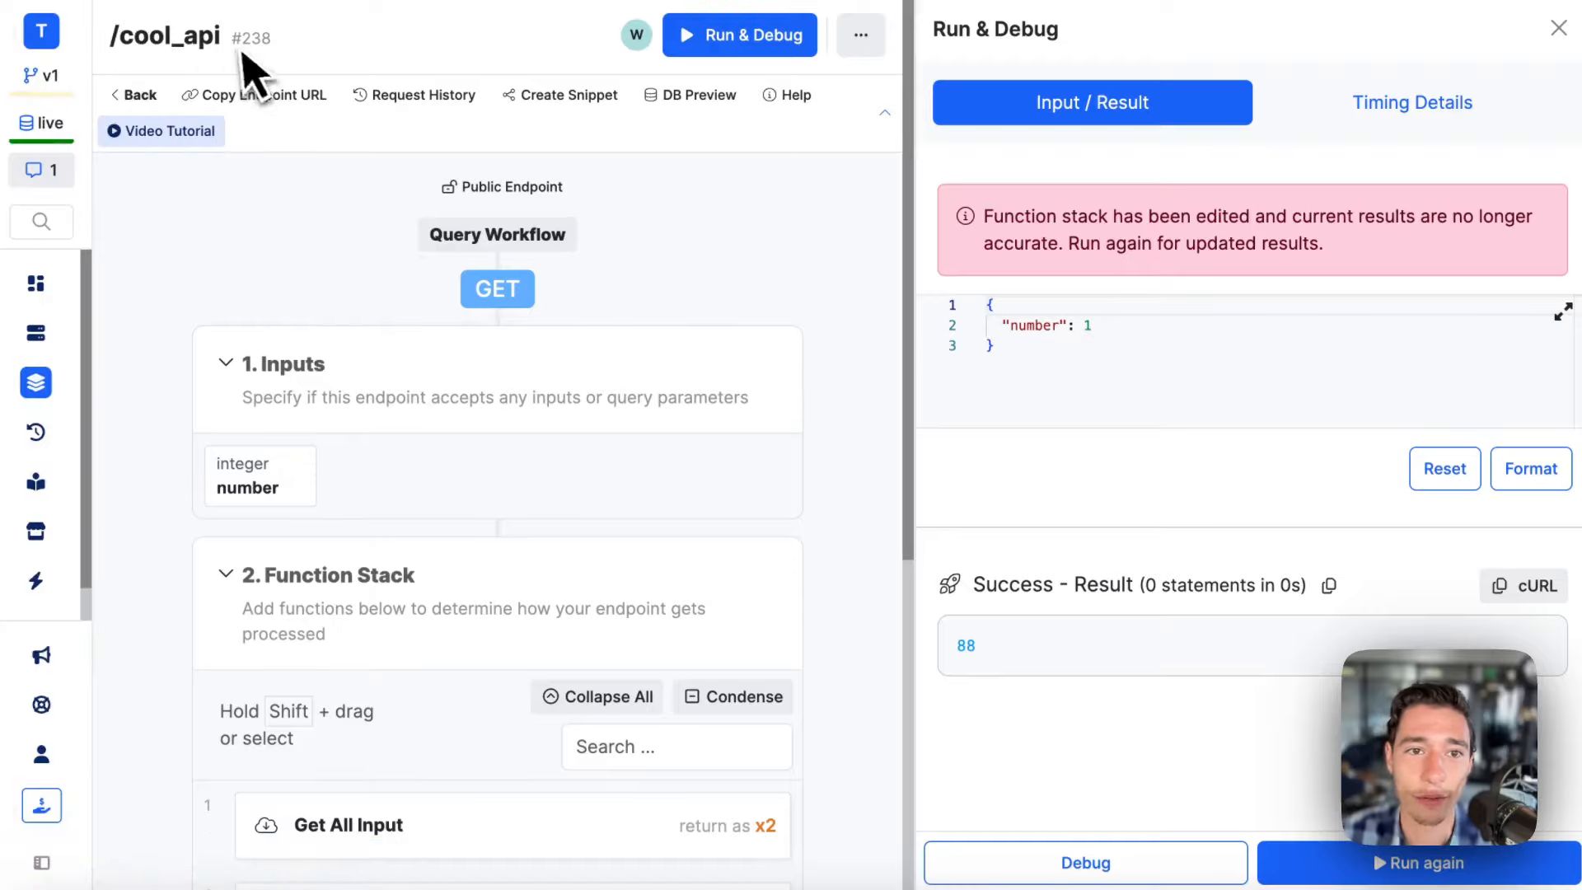
click(423, 94)
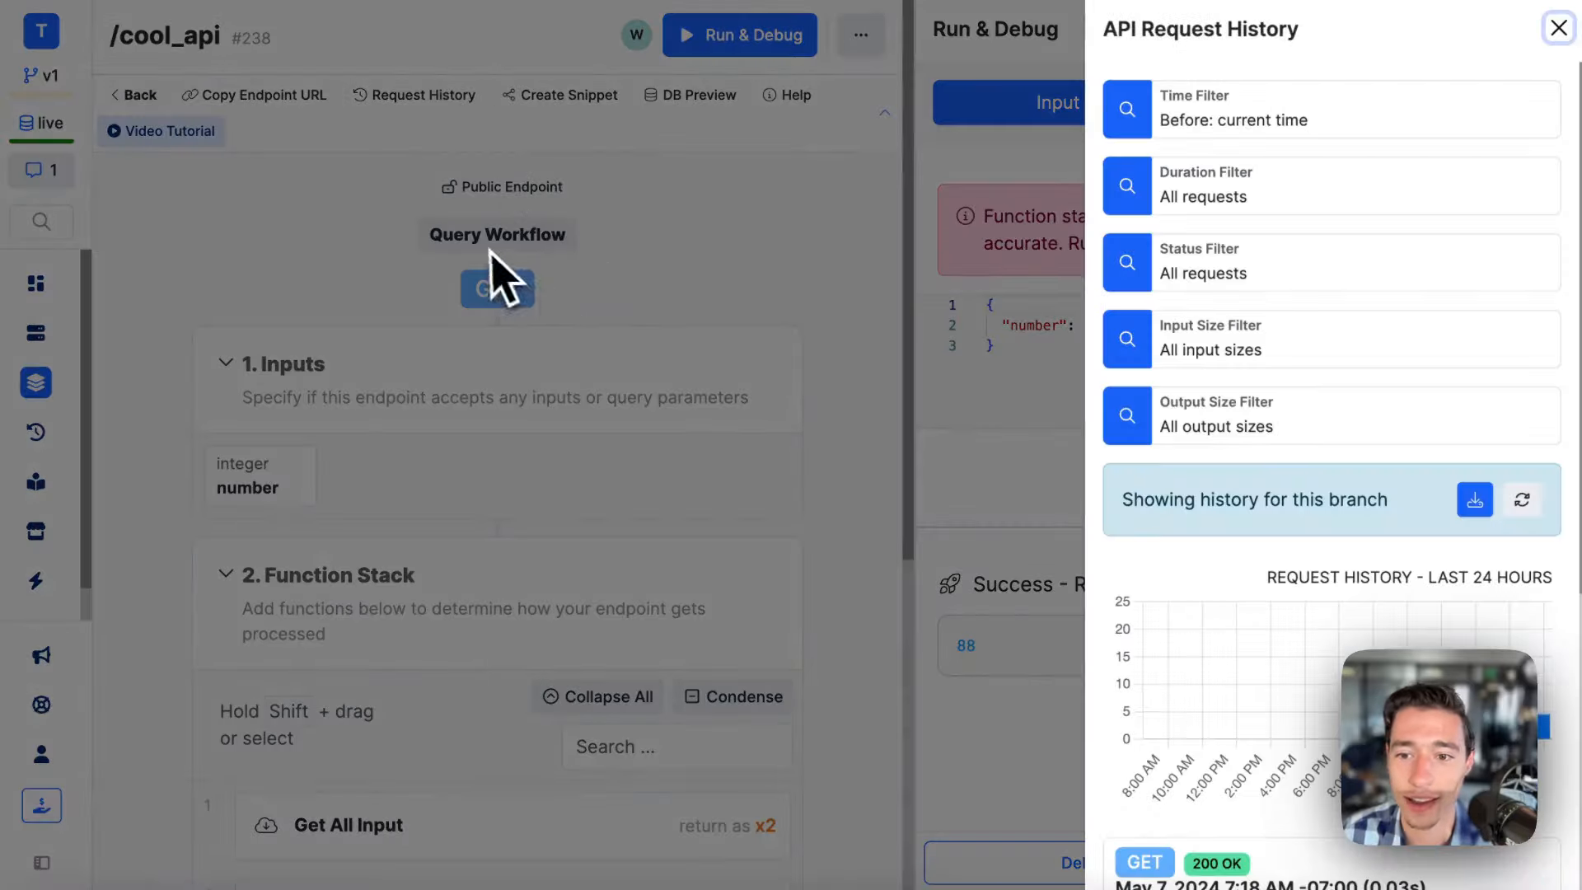
Open the latest request (number 5), copy its headers, and close the history
scroll(down, 3)
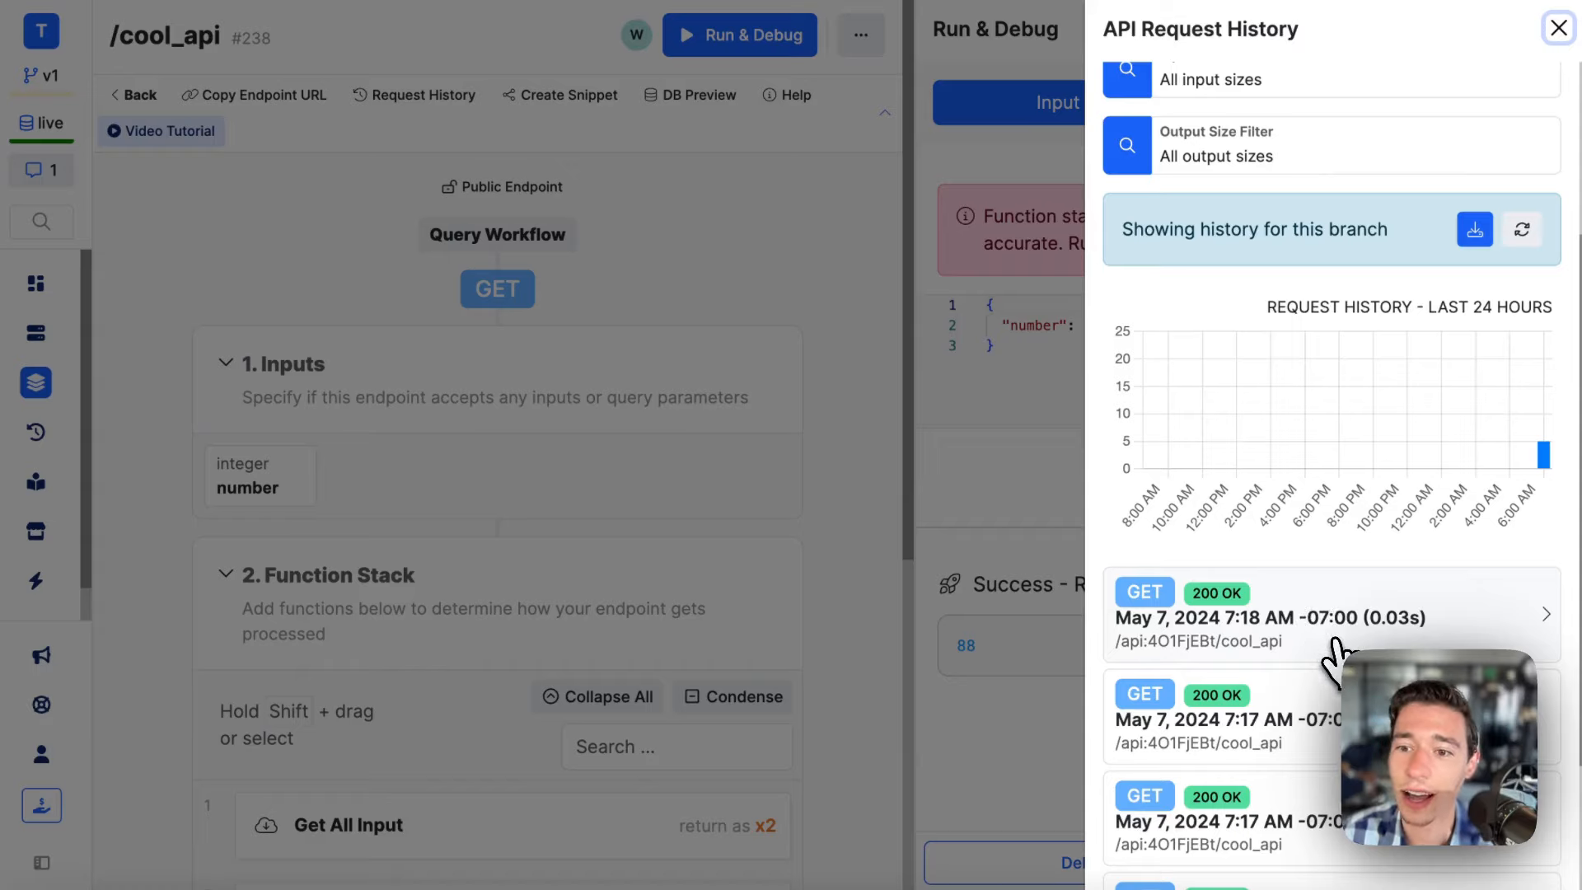
click(1312, 617)
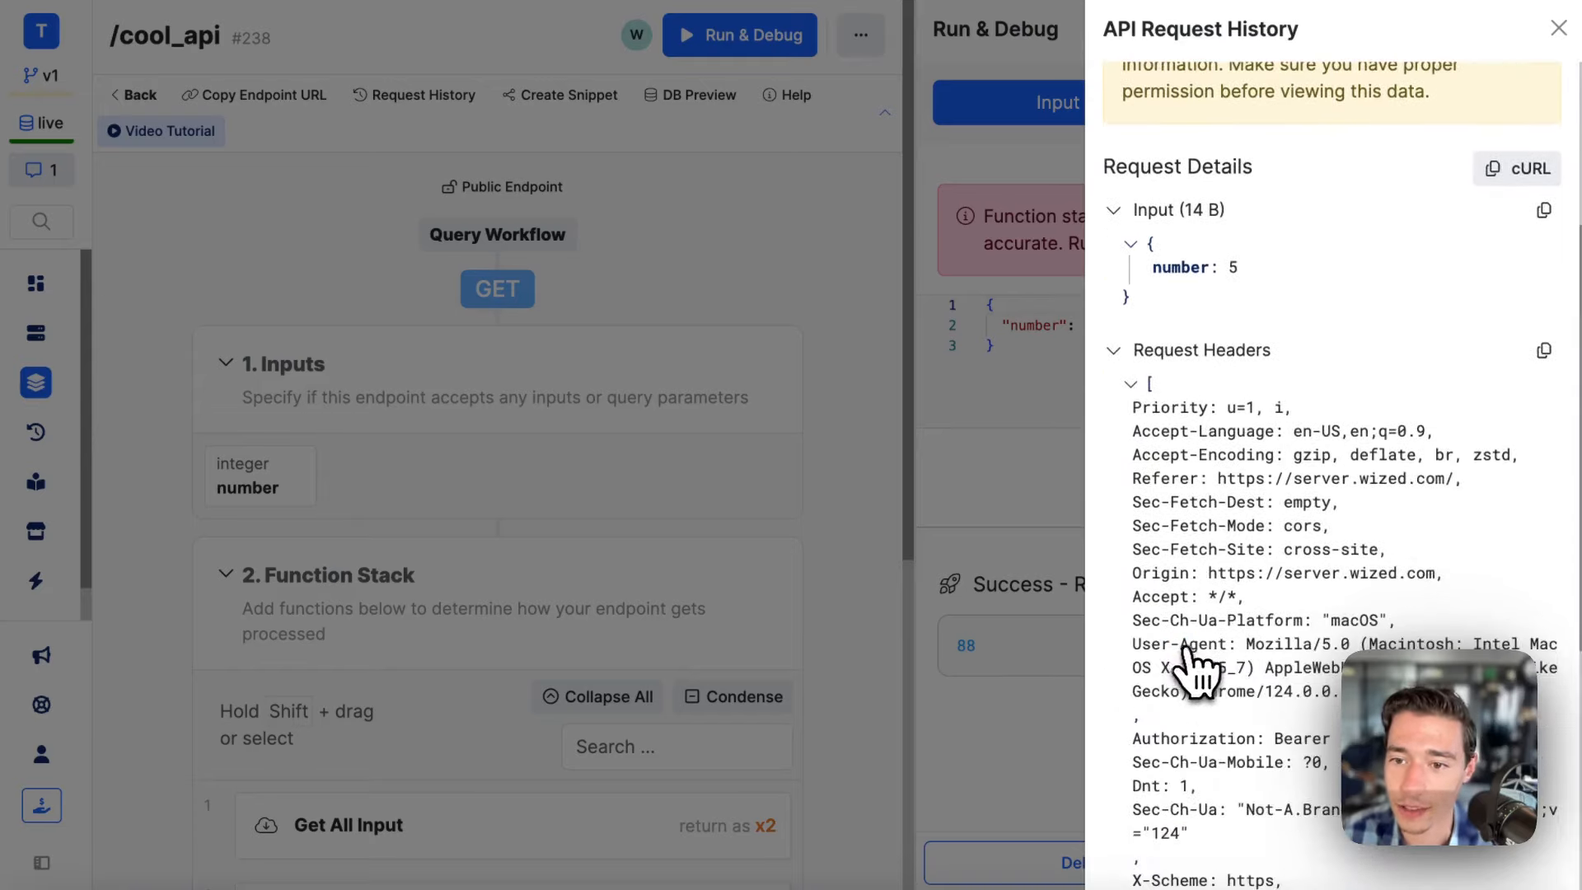
scroll(down, 3)
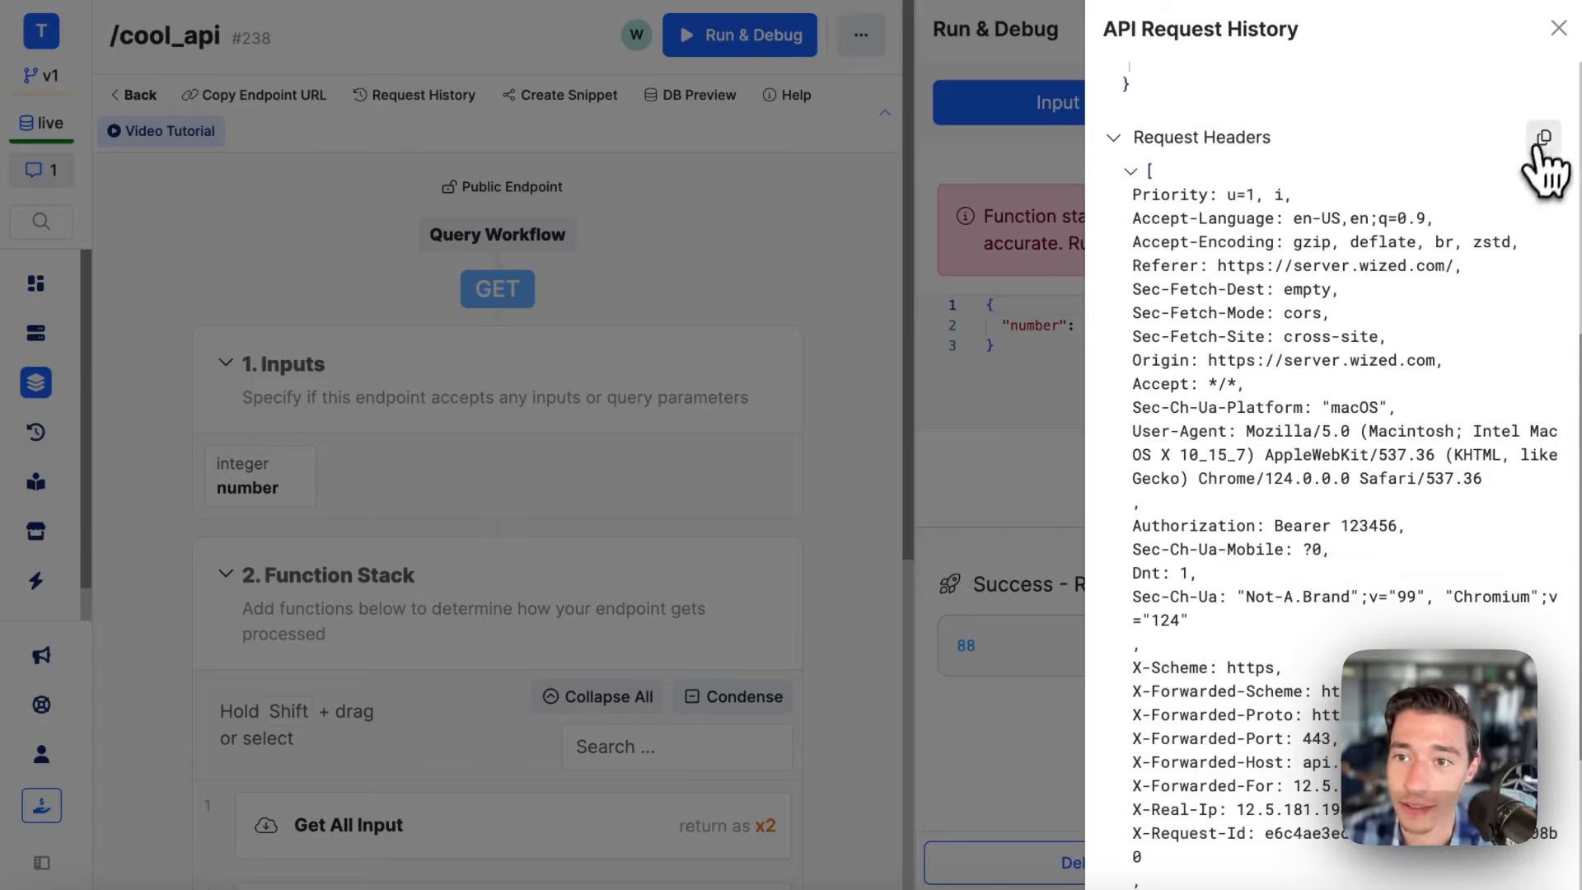
click(1542, 136)
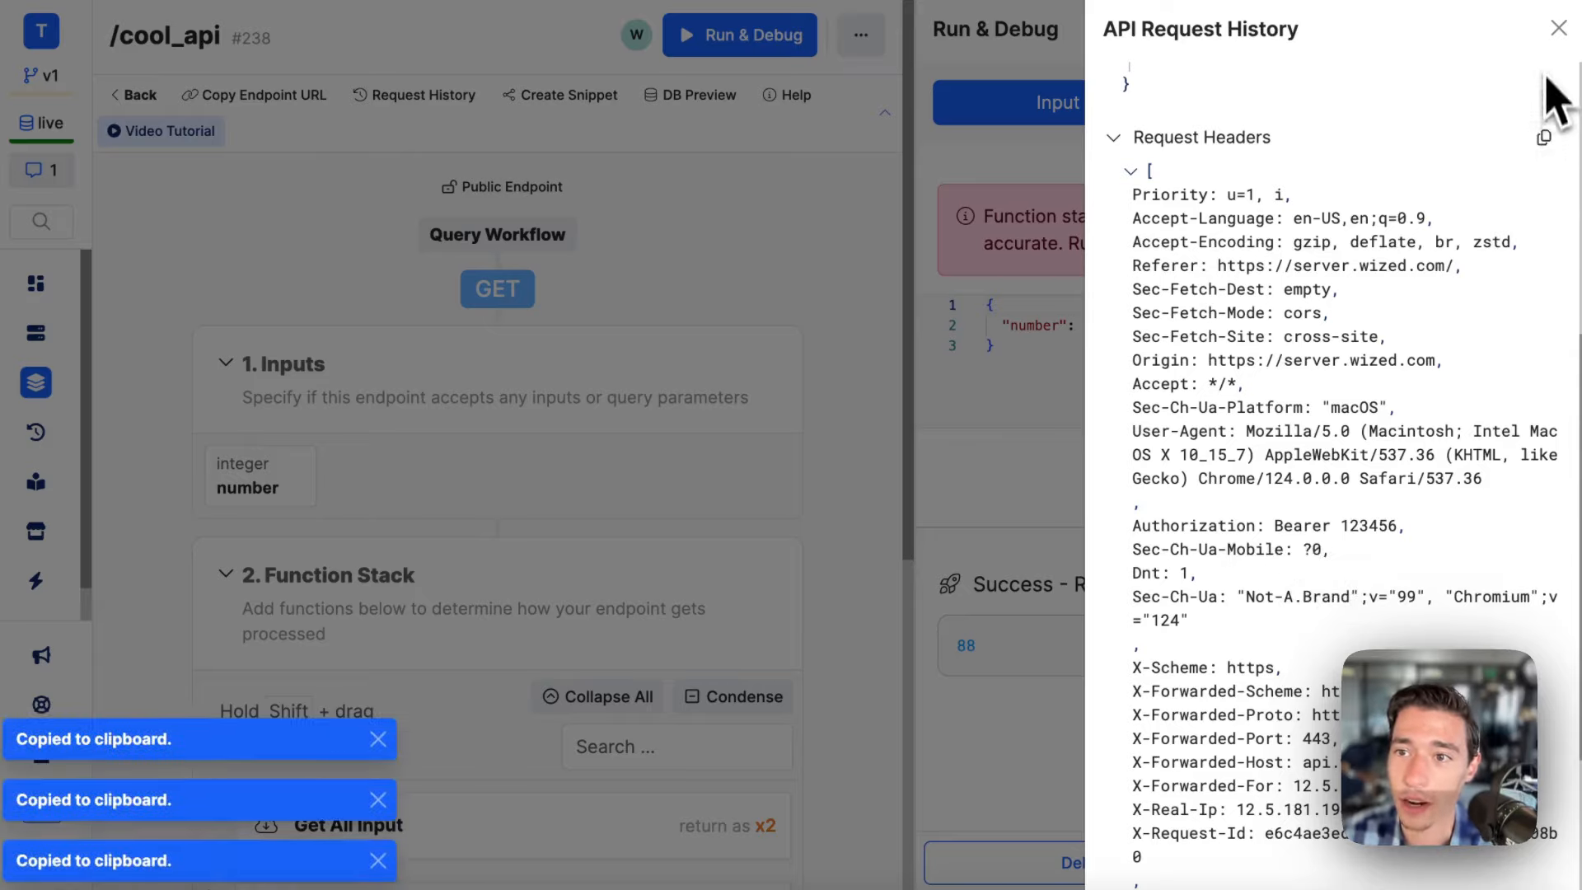
click(1558, 28)
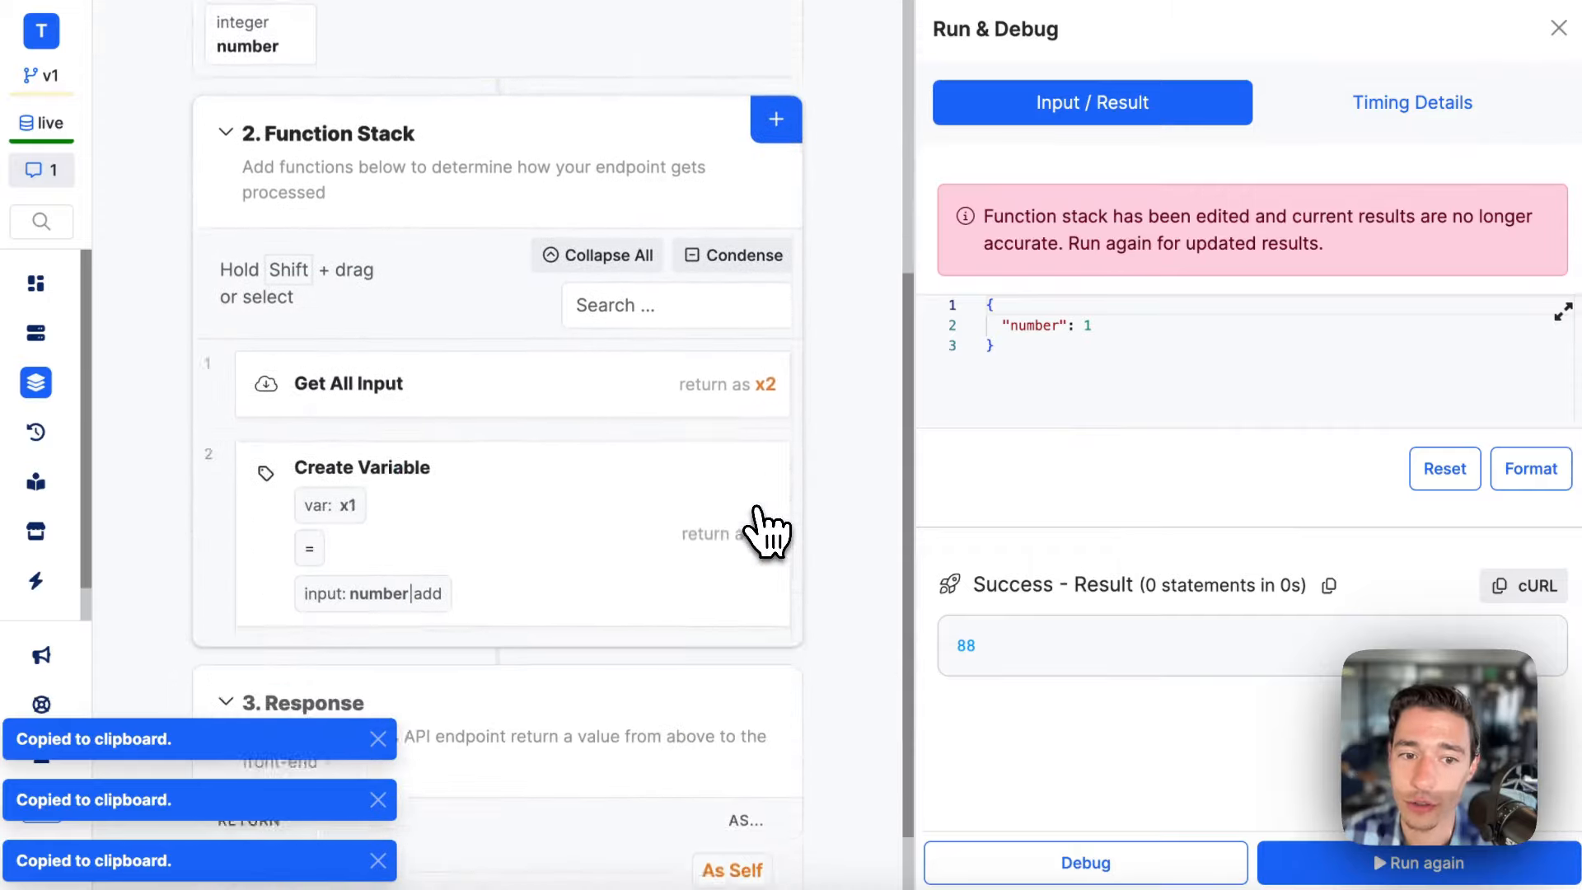
Insert and save a Stop & Debug function, then confirm Publish in the Publish Query panel
click(777, 119)
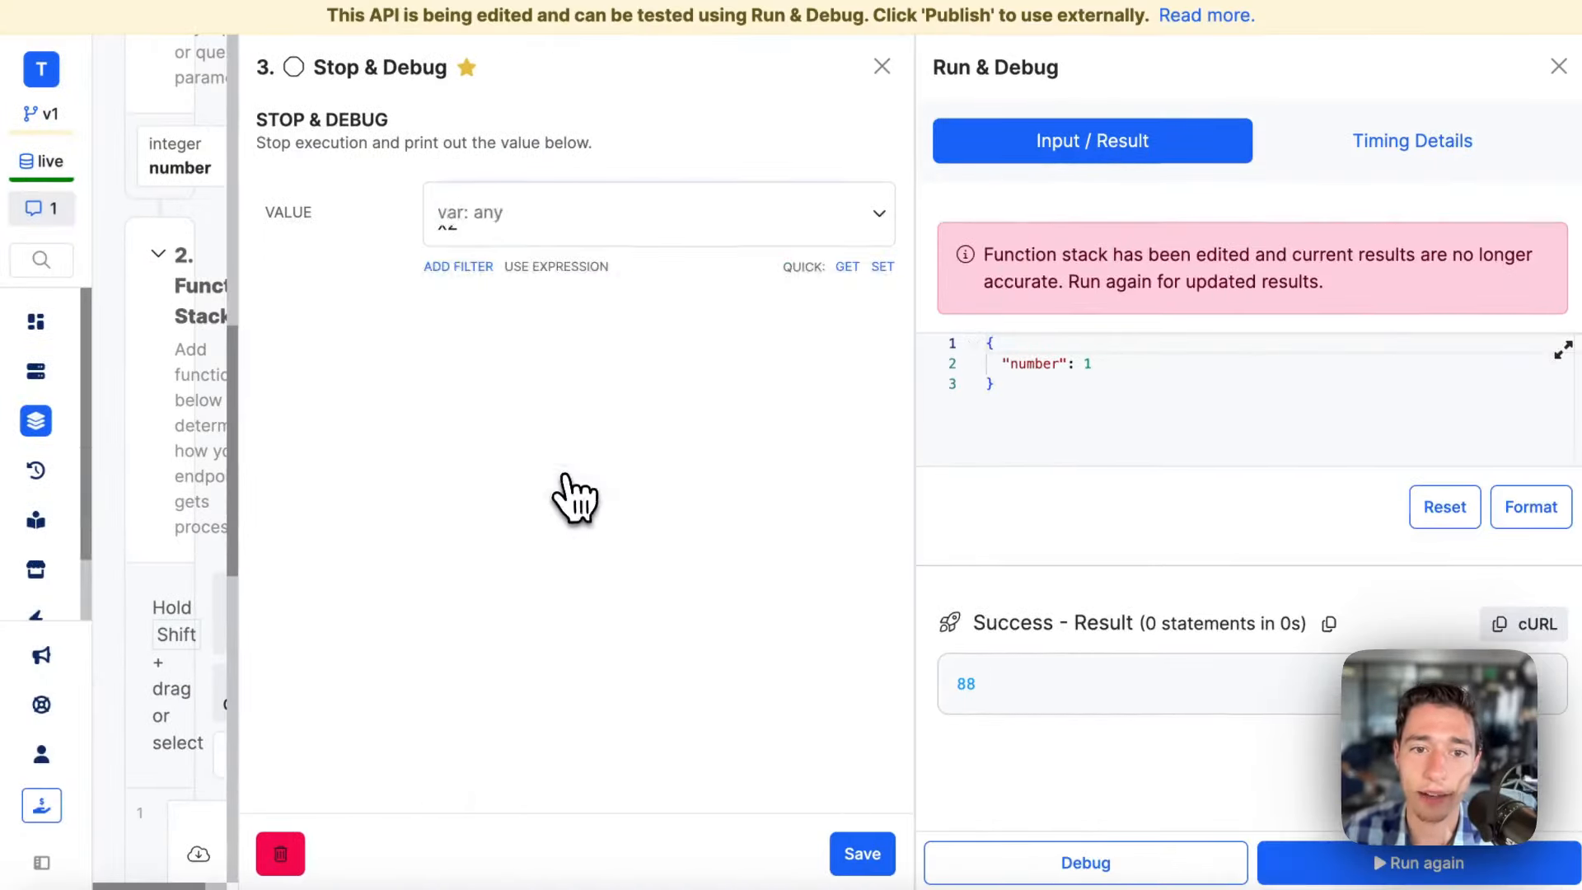
click(881, 66)
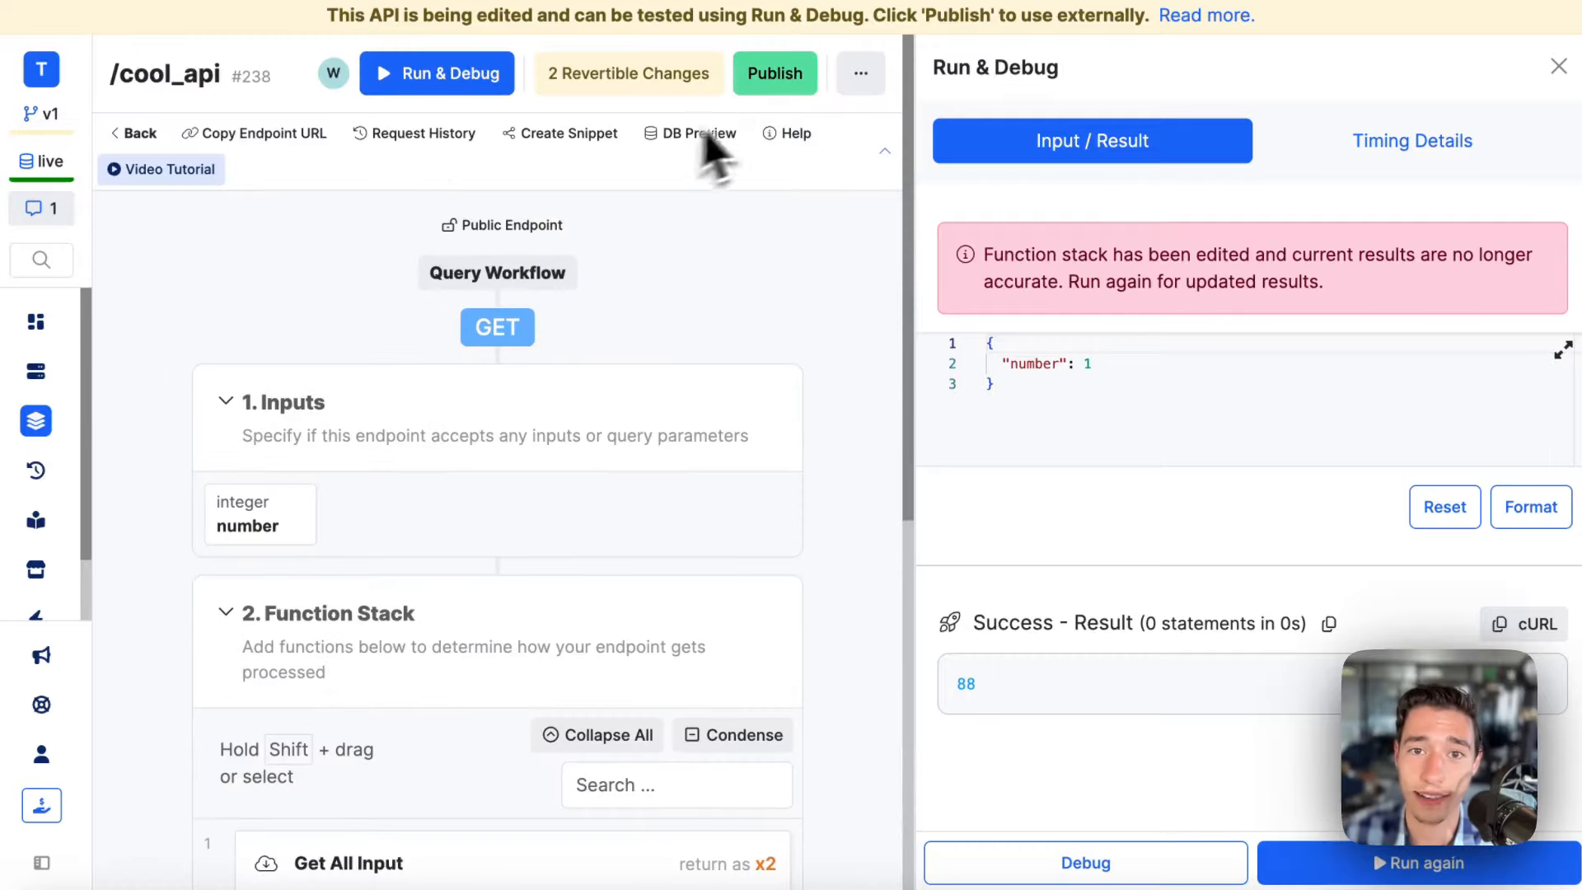
click(773, 73)
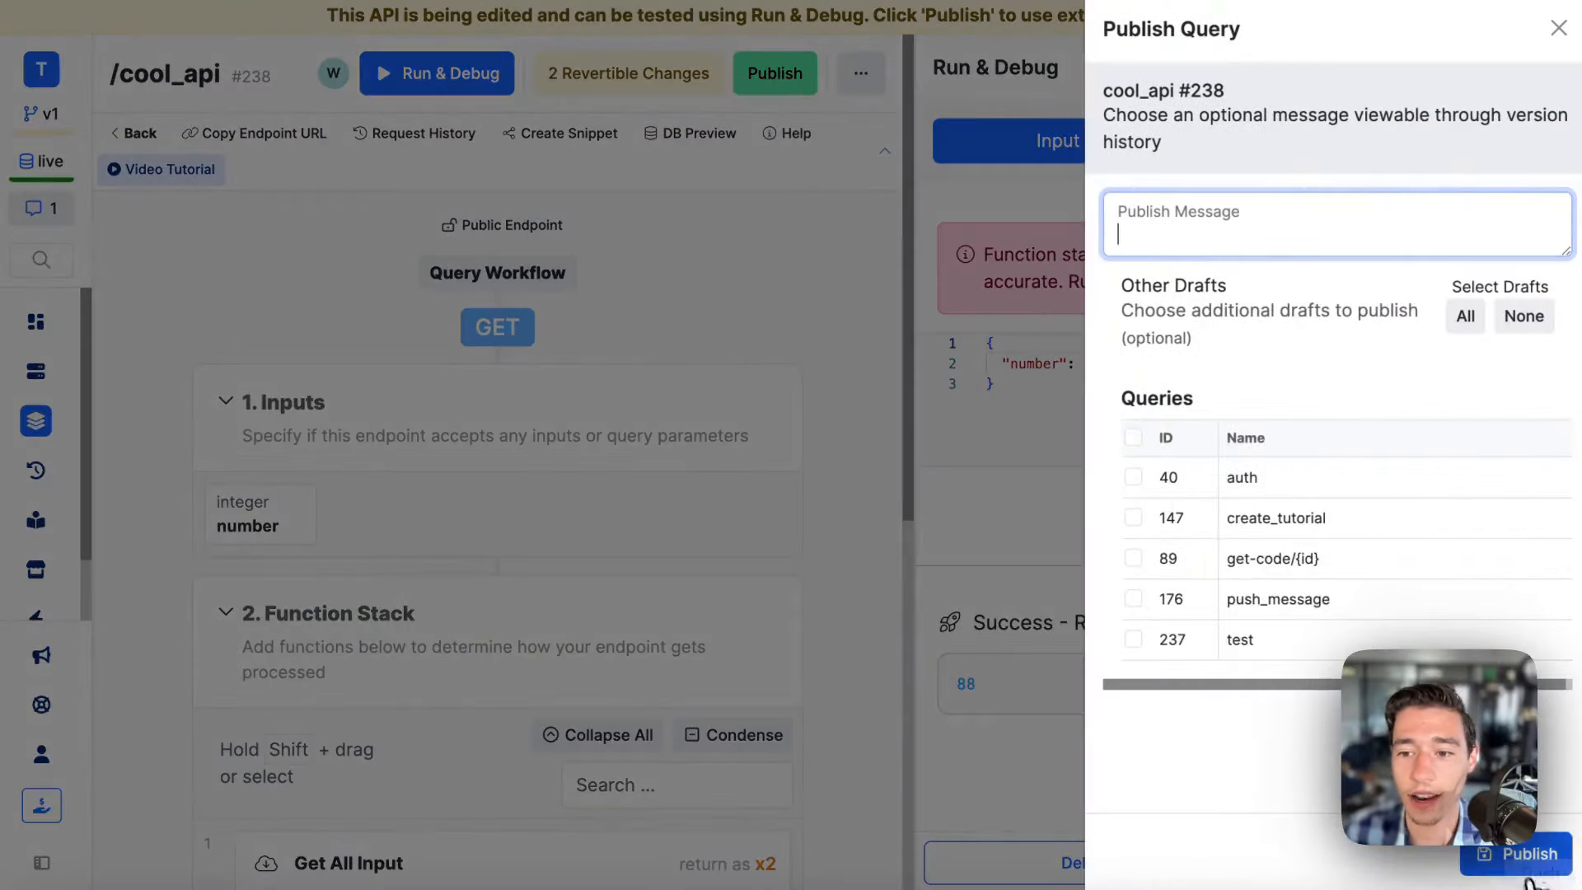
click(1525, 854)
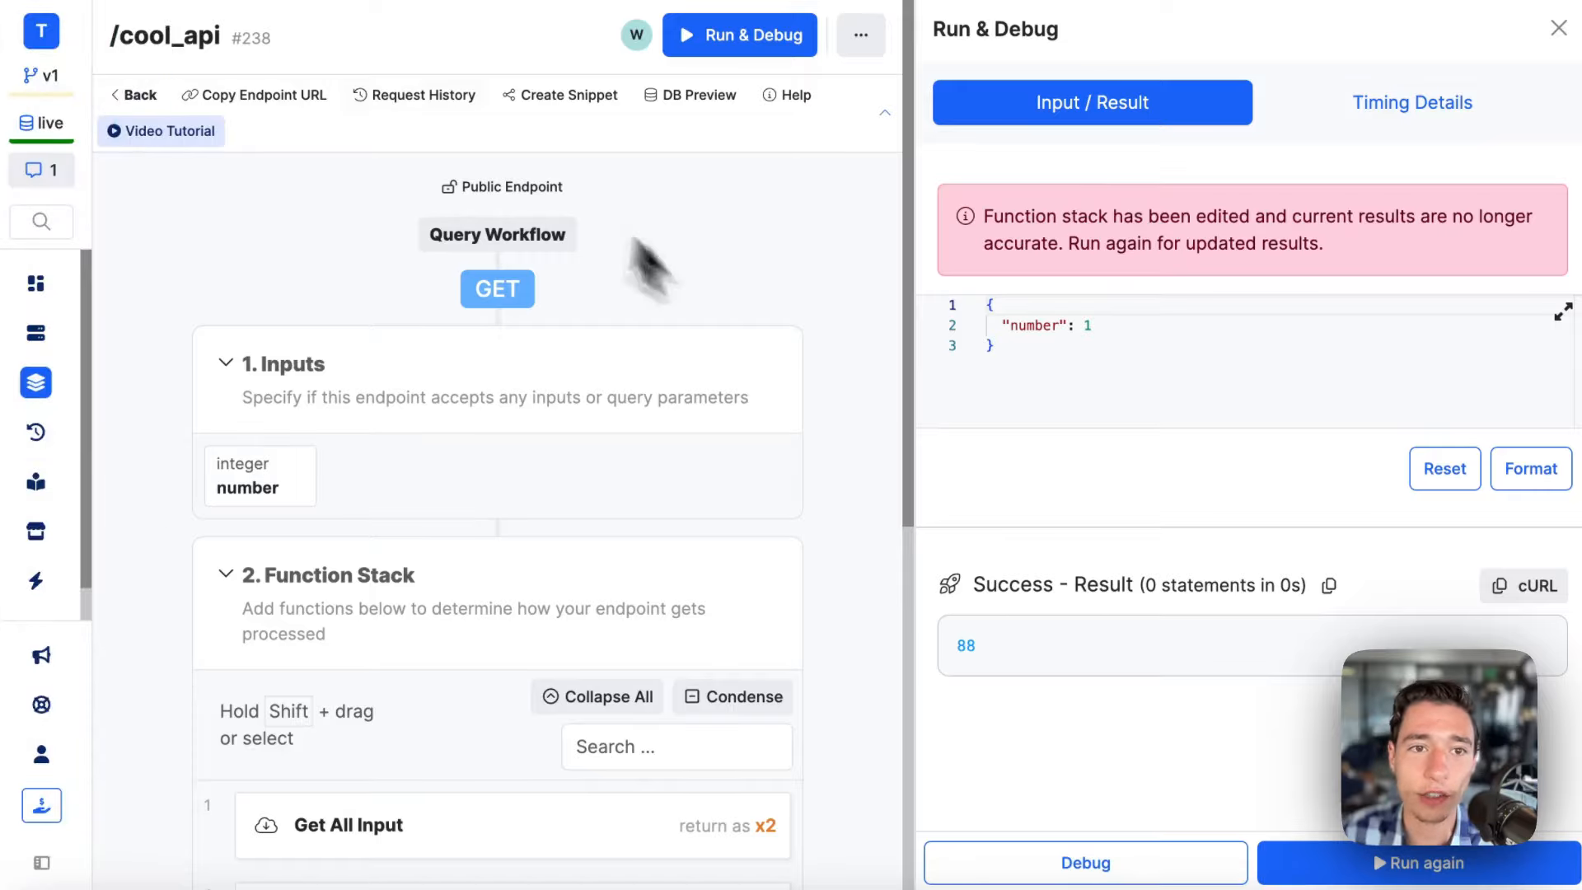
click(422, 95)
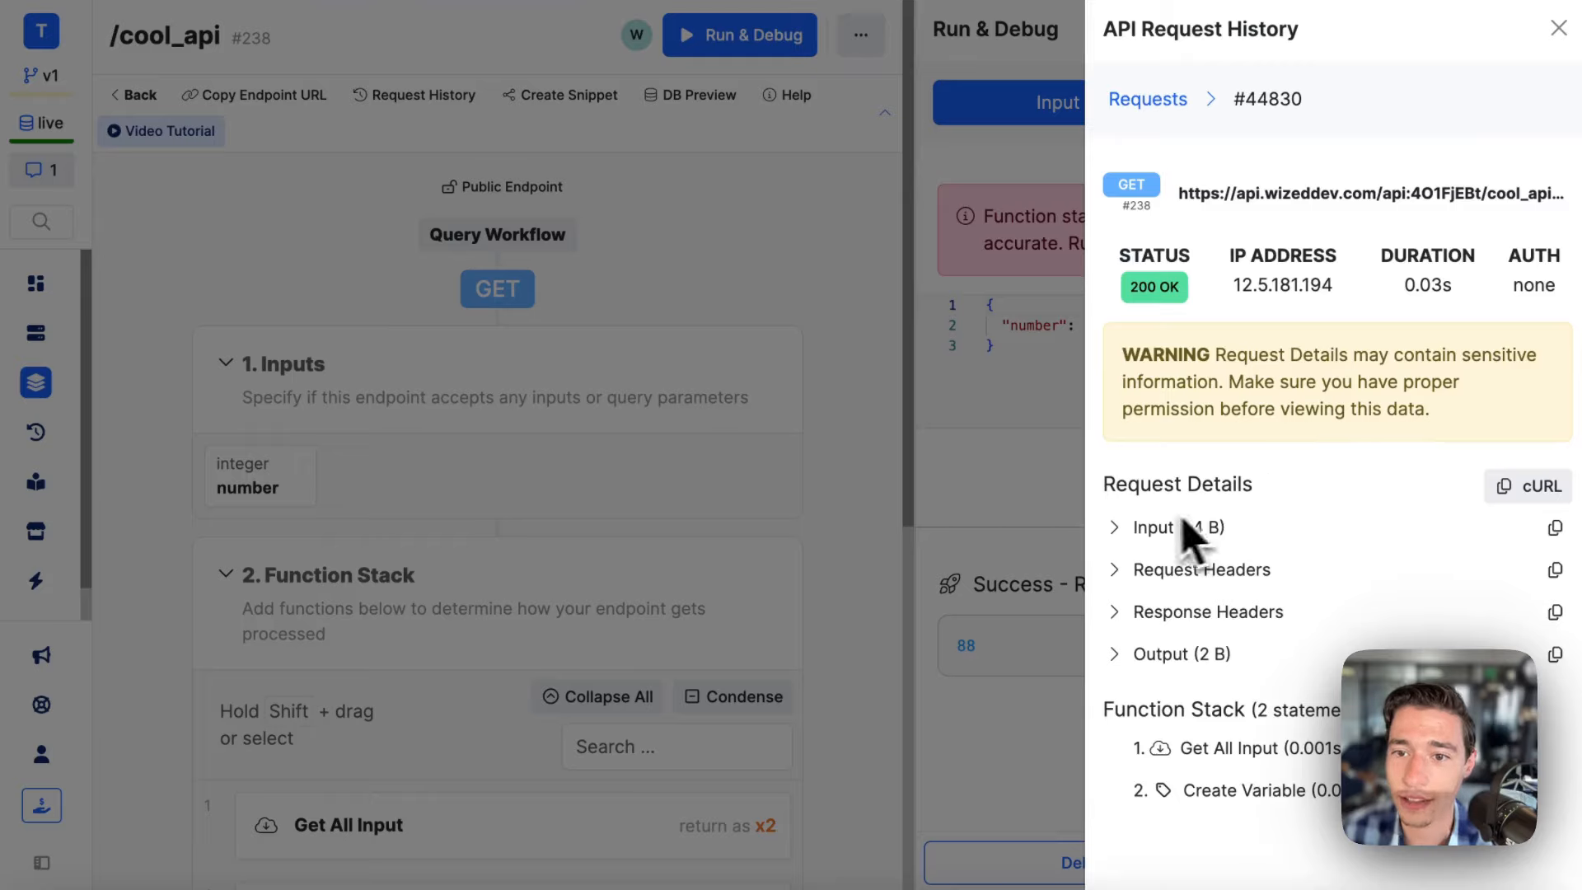
click(1151, 526)
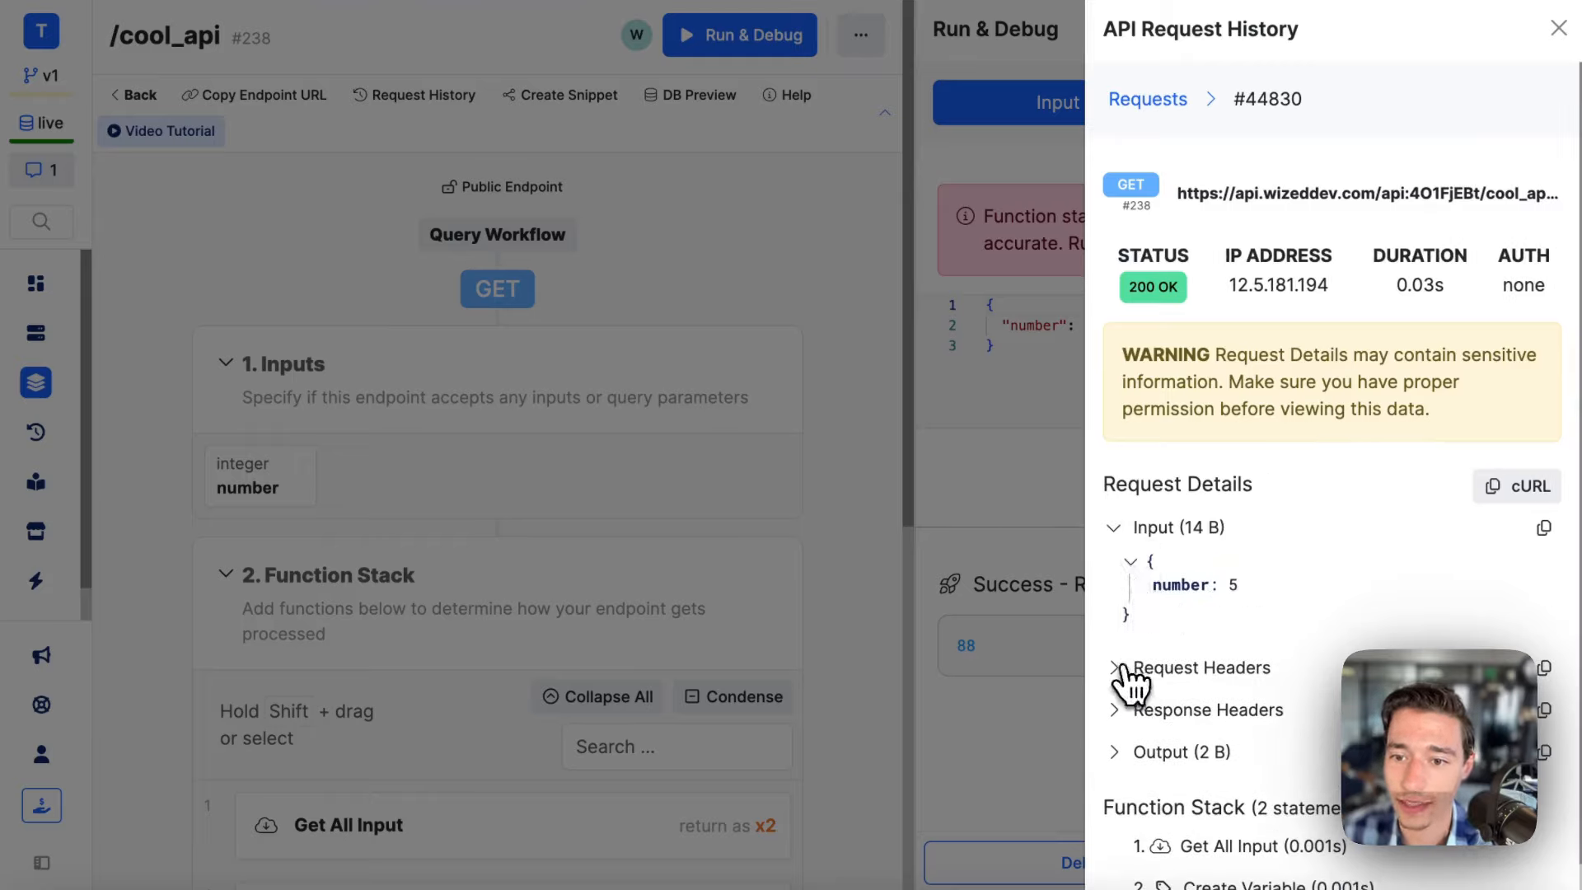
click(1114, 666)
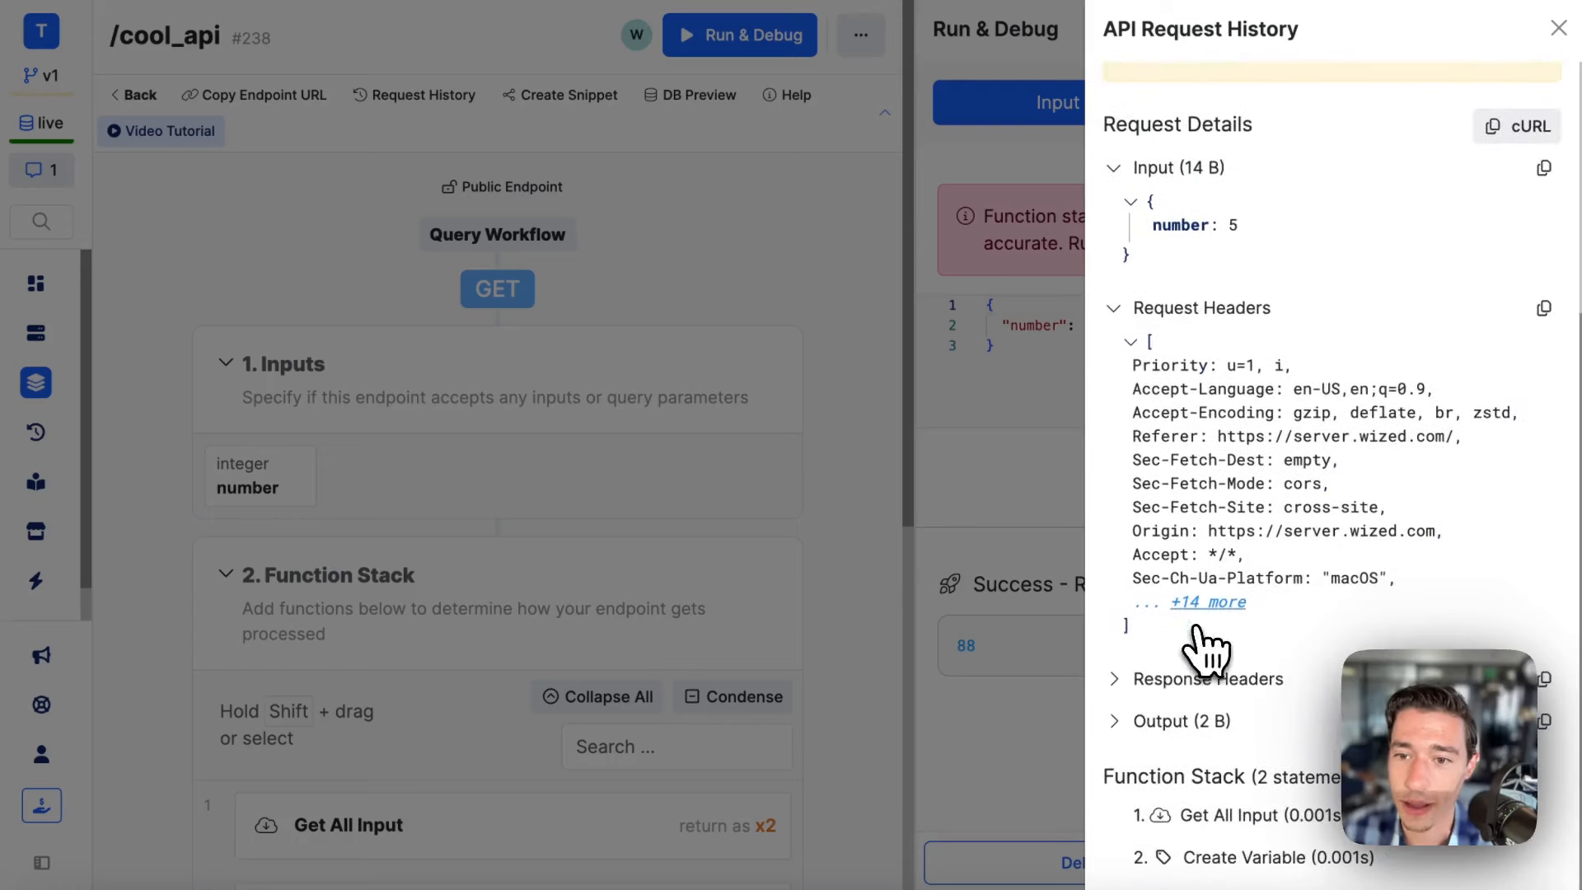
click(1208, 602)
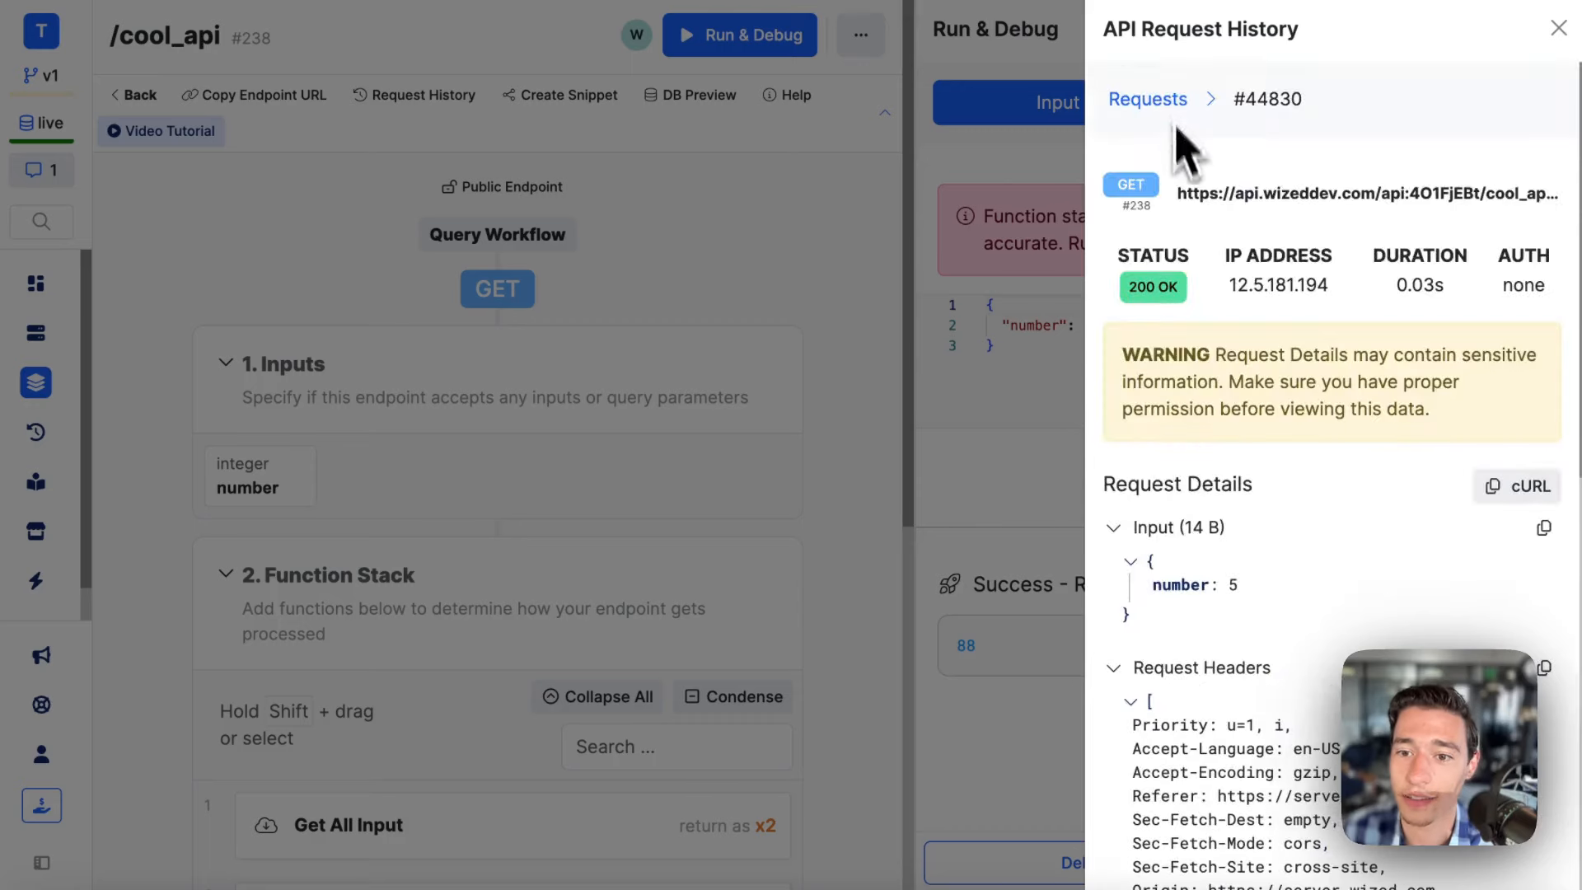
scroll(down, 3)
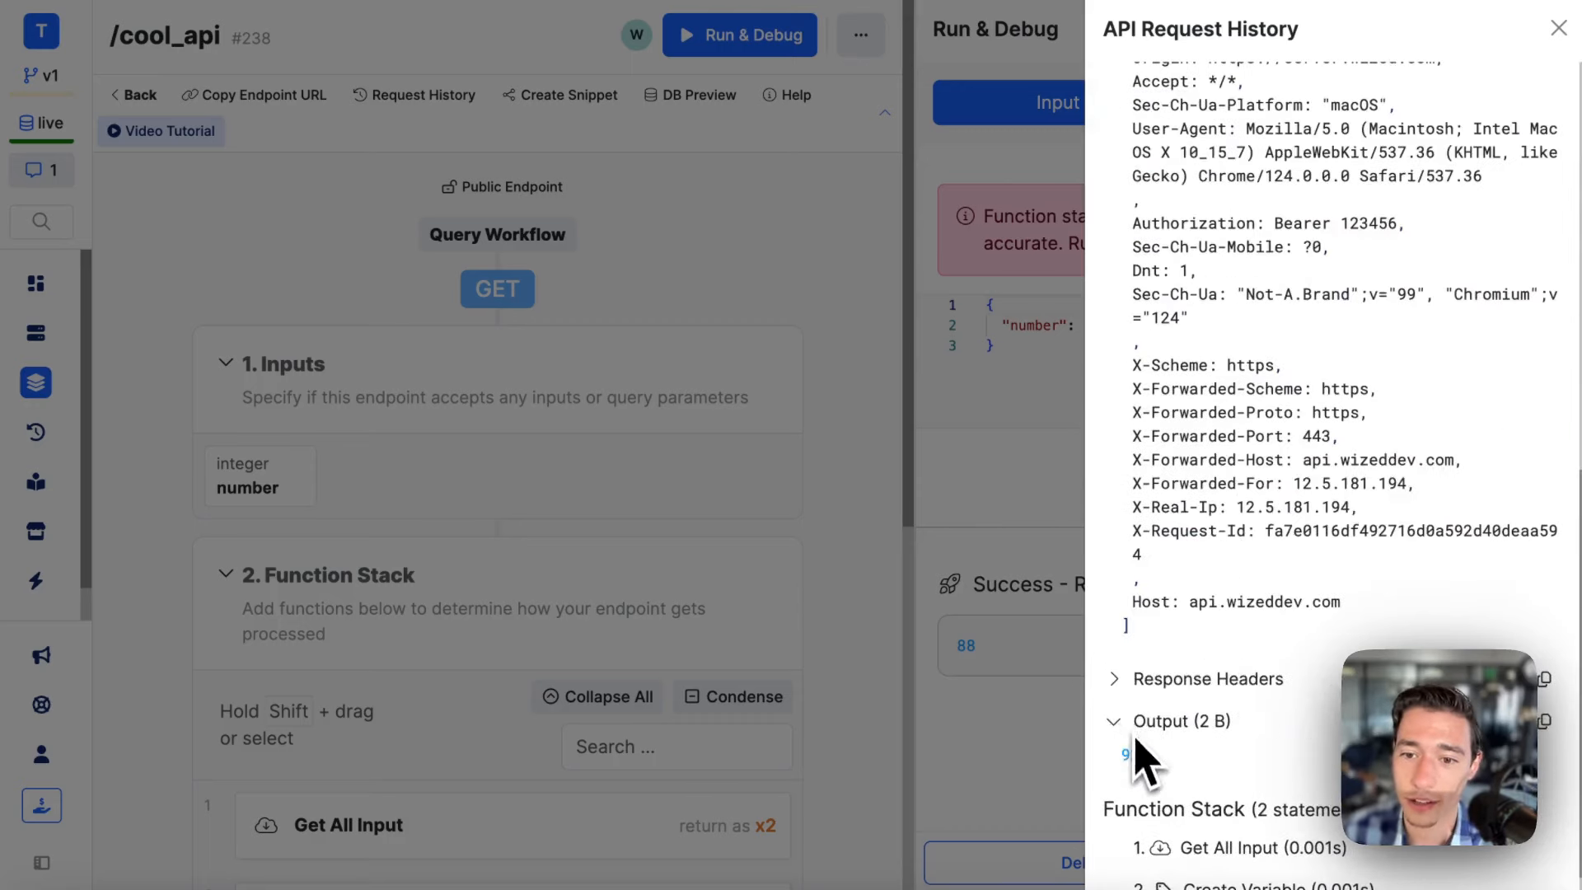
click(1114, 720)
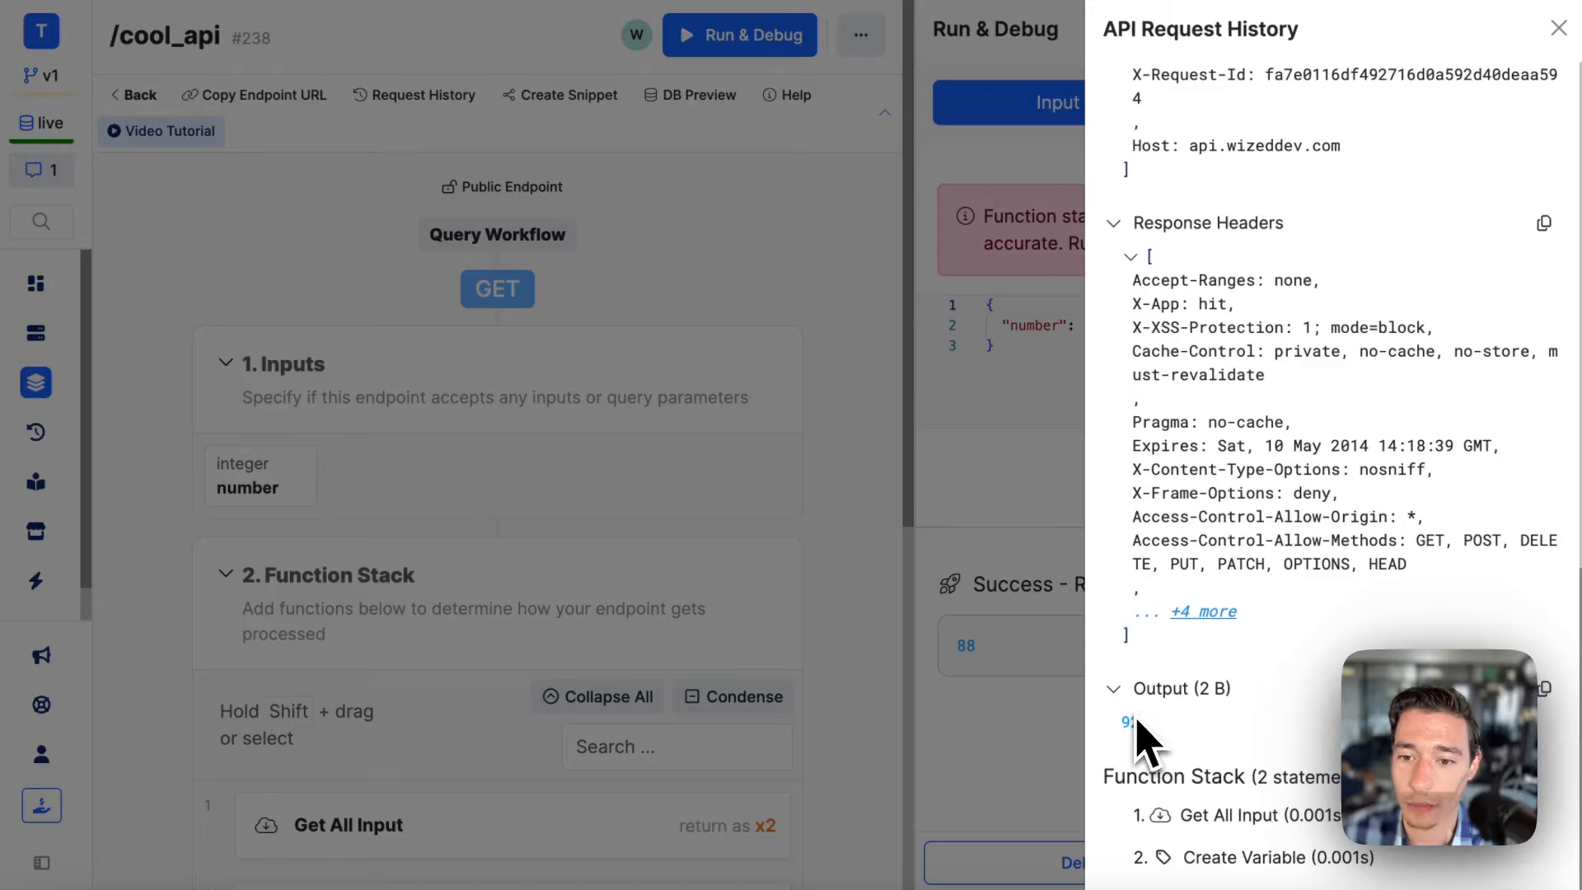
click(1559, 27)
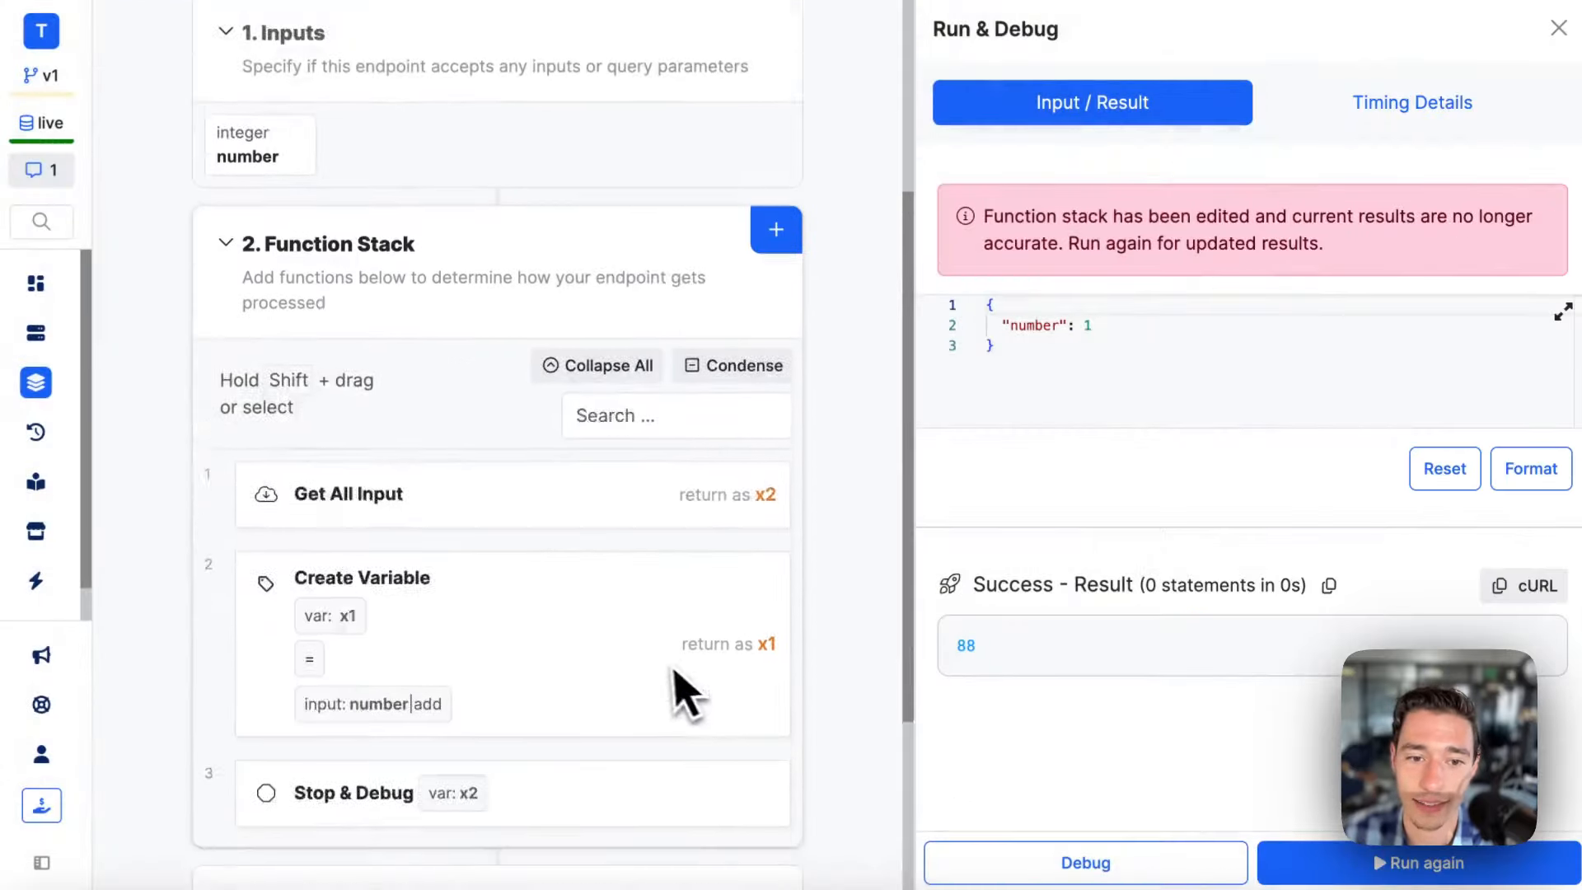
Publish cool_api and open the newest request's history
scroll(down, 3)
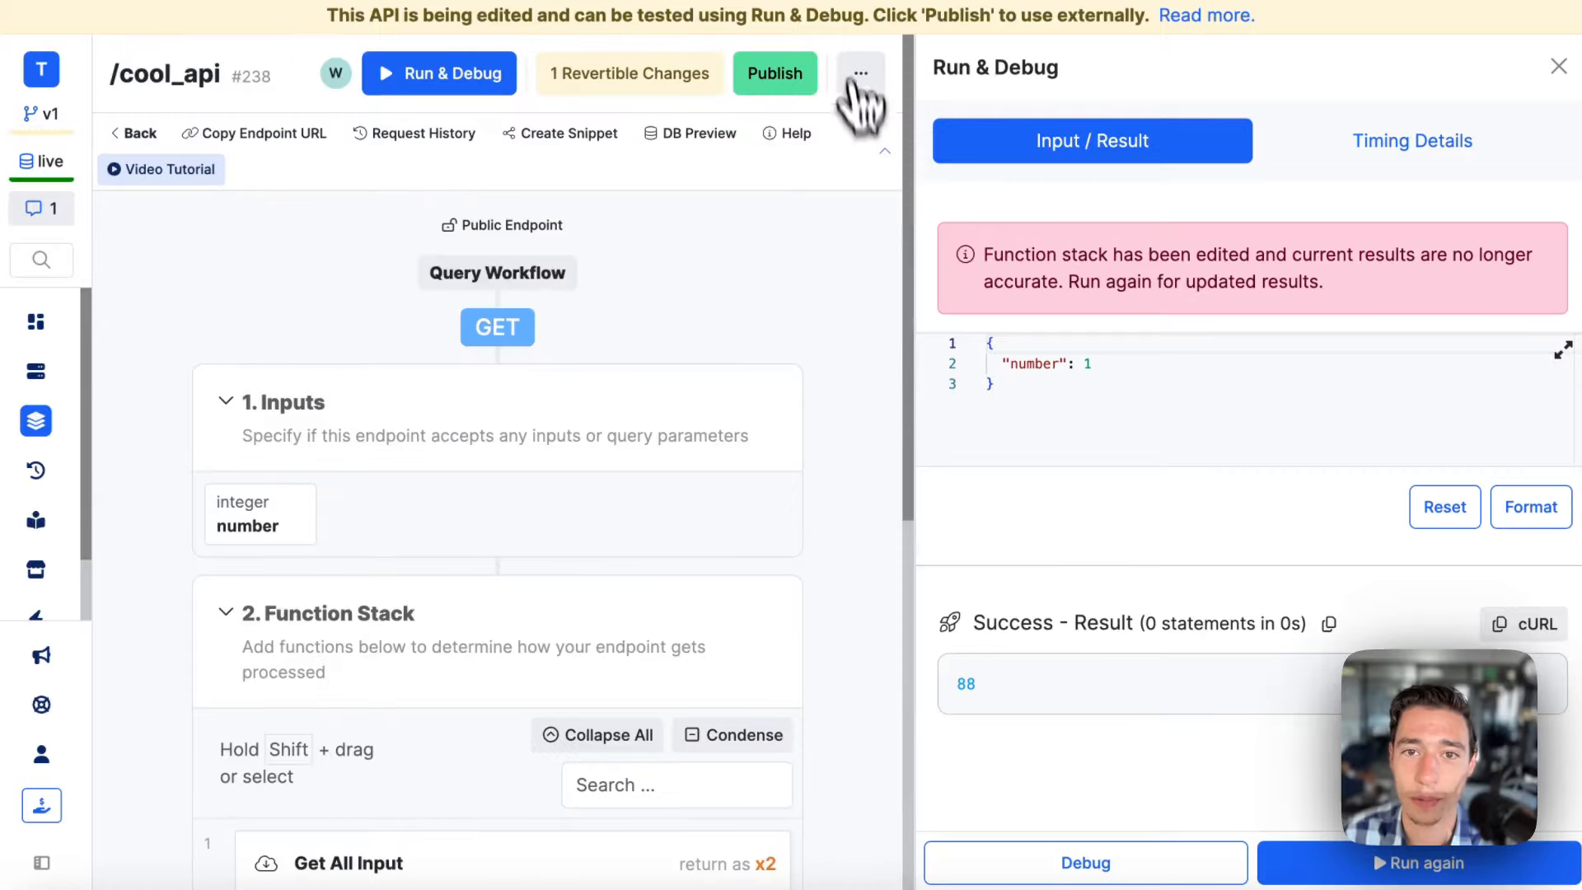
click(773, 73)
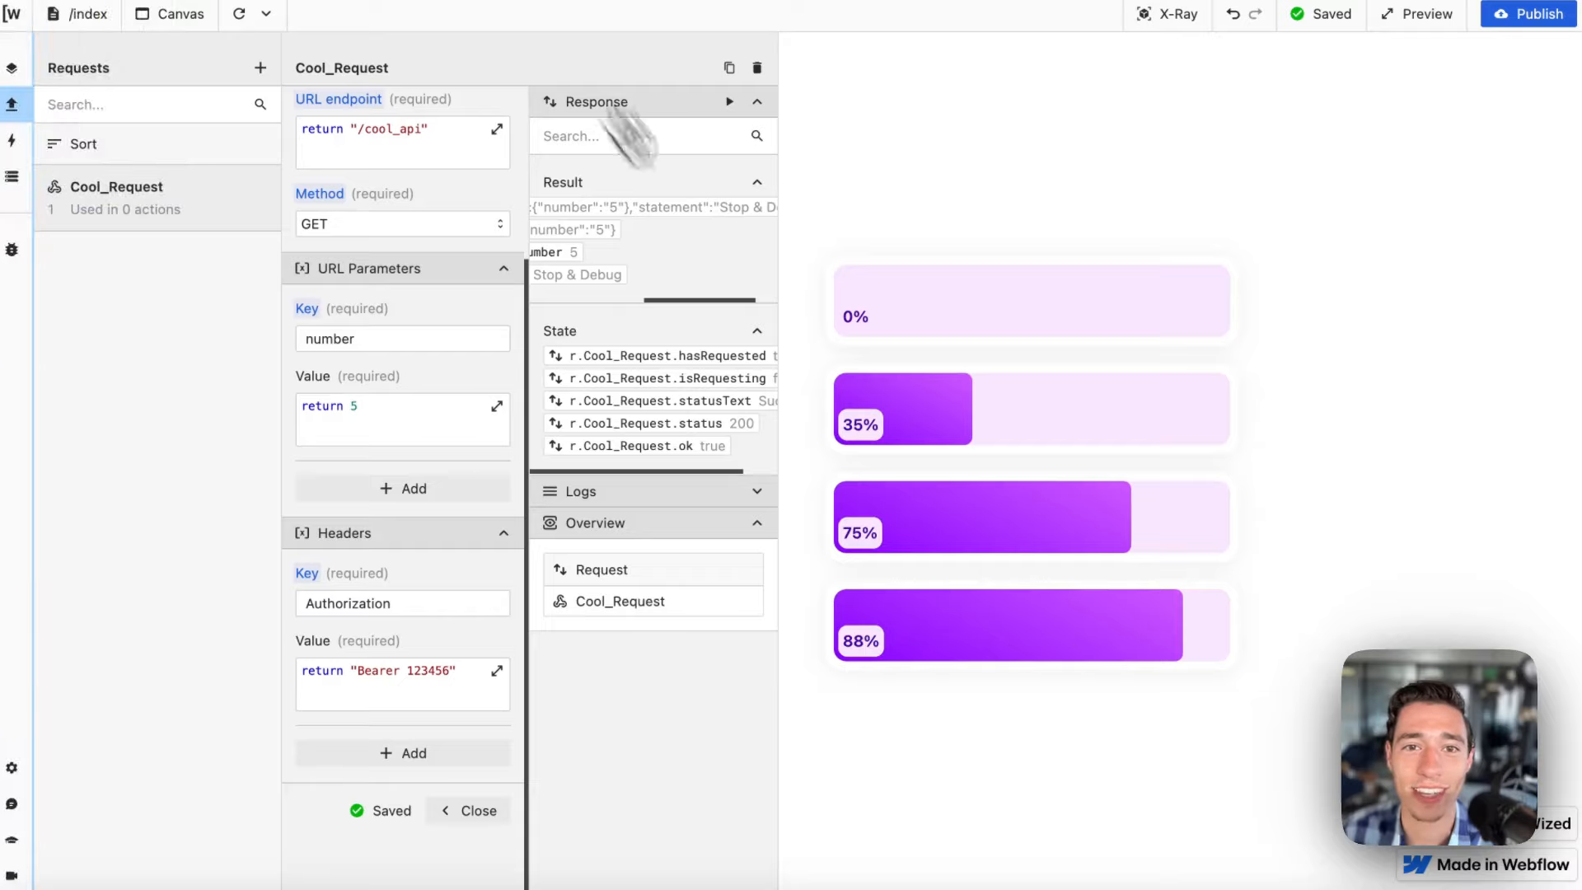
mouse_move(1021, 211)
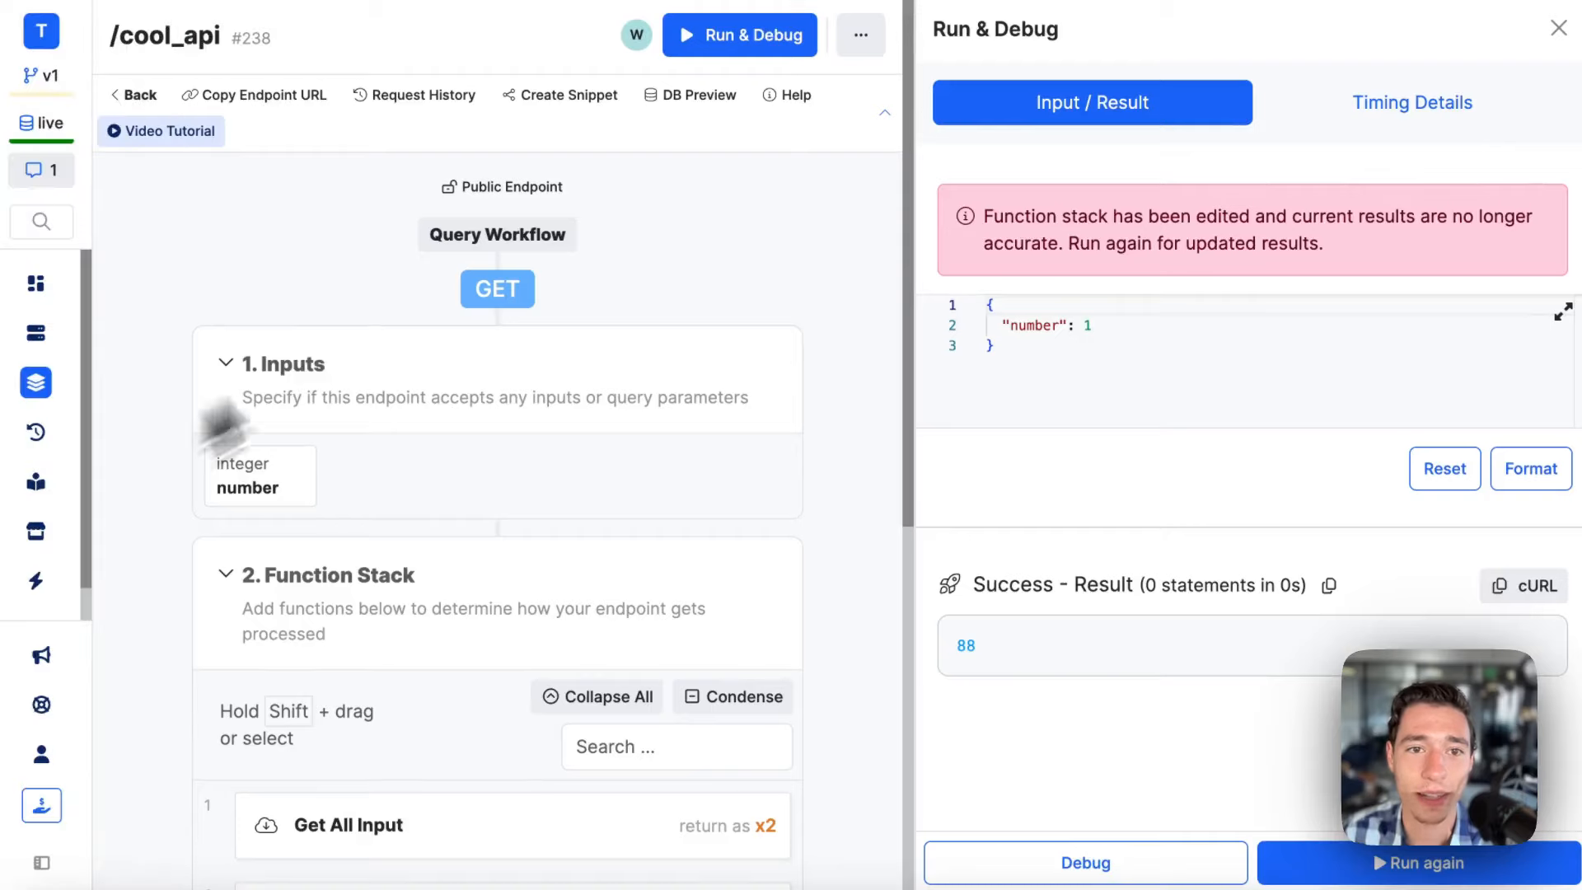
click(422, 94)
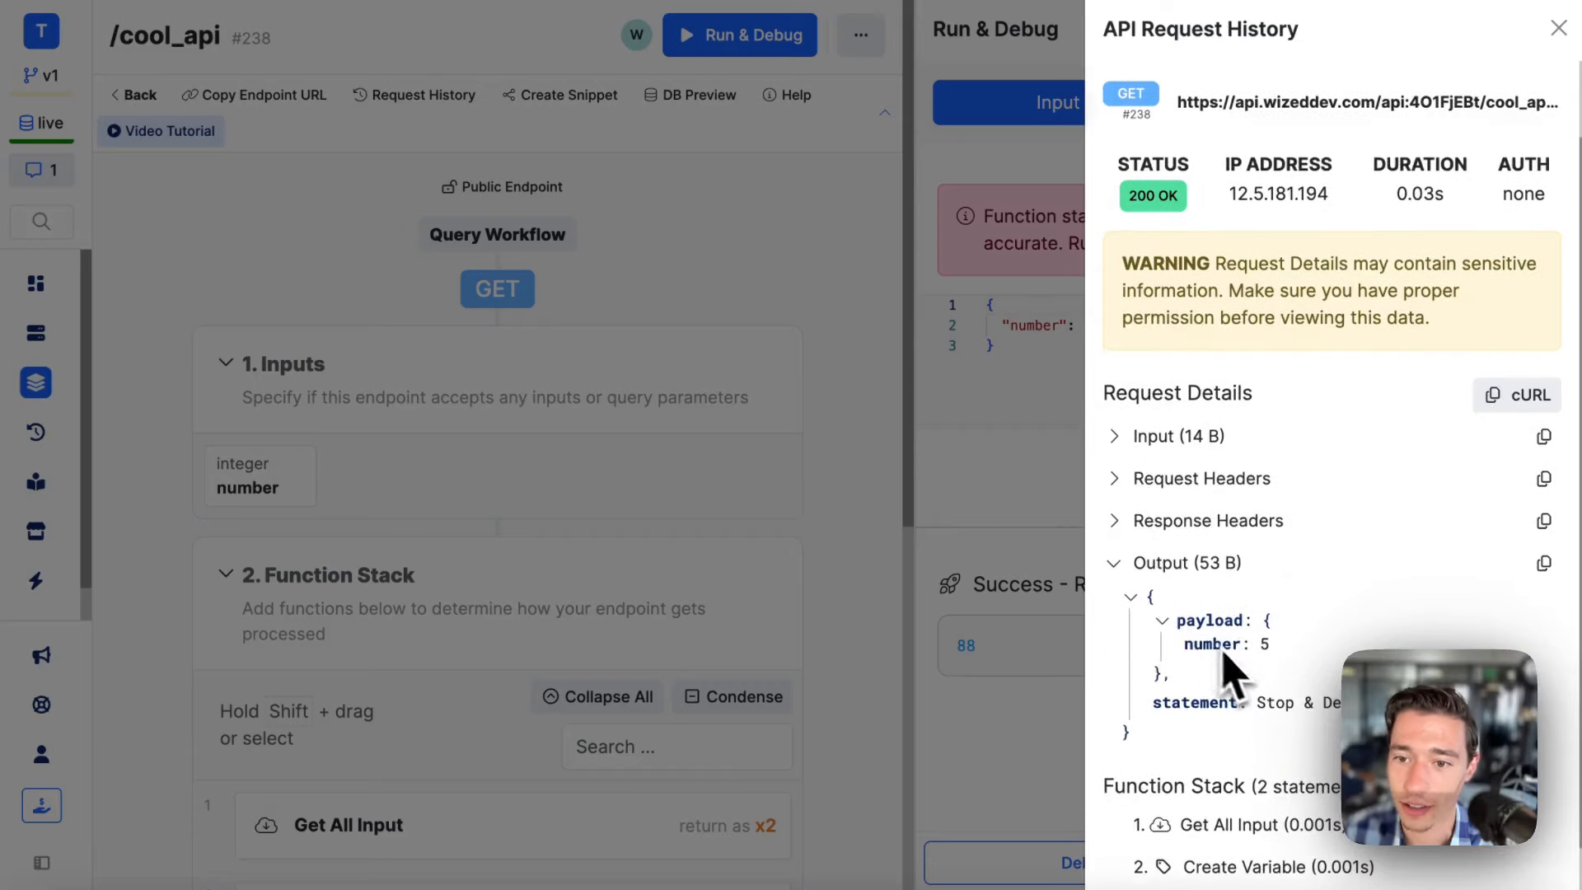
Check the Stop & Debug output, then delete the Get All Input step
scroll(down, 3)
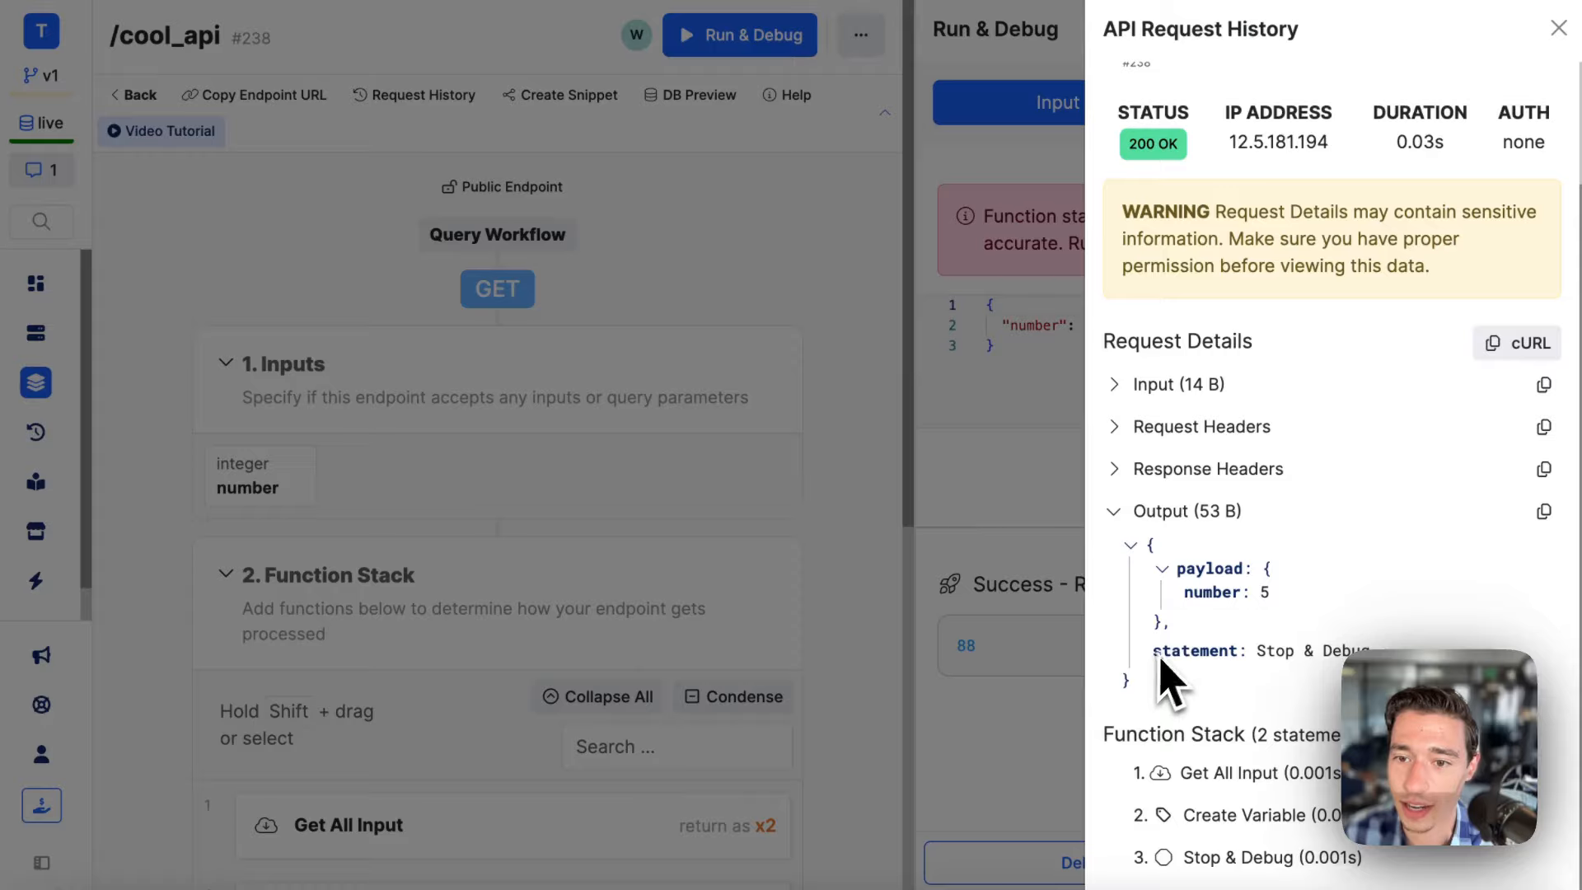
mouse_move(1443, 323)
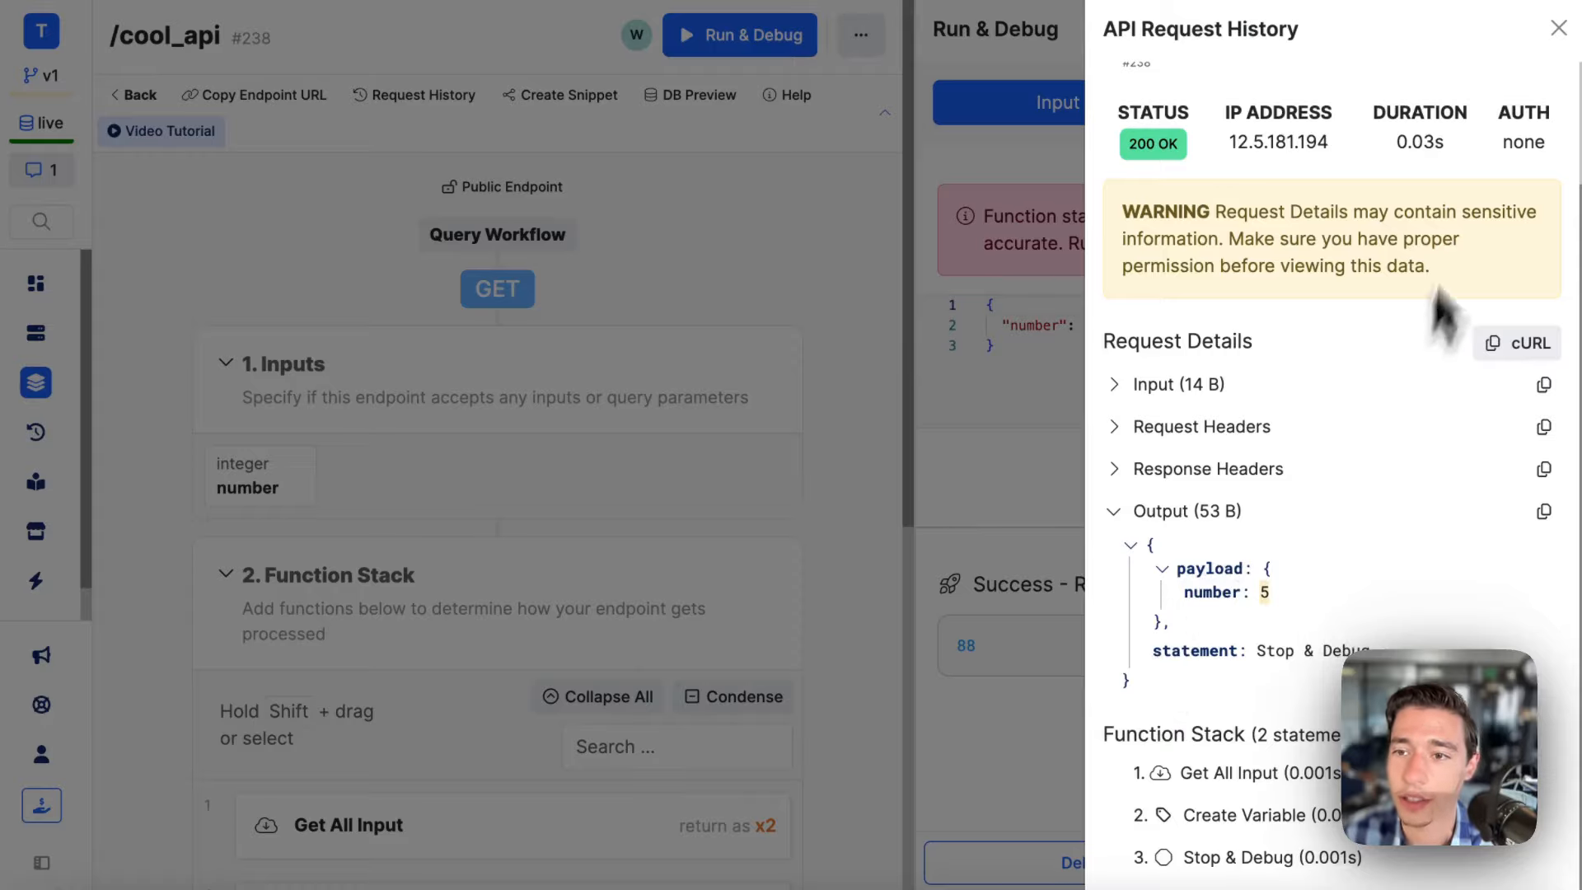
click(1558, 28)
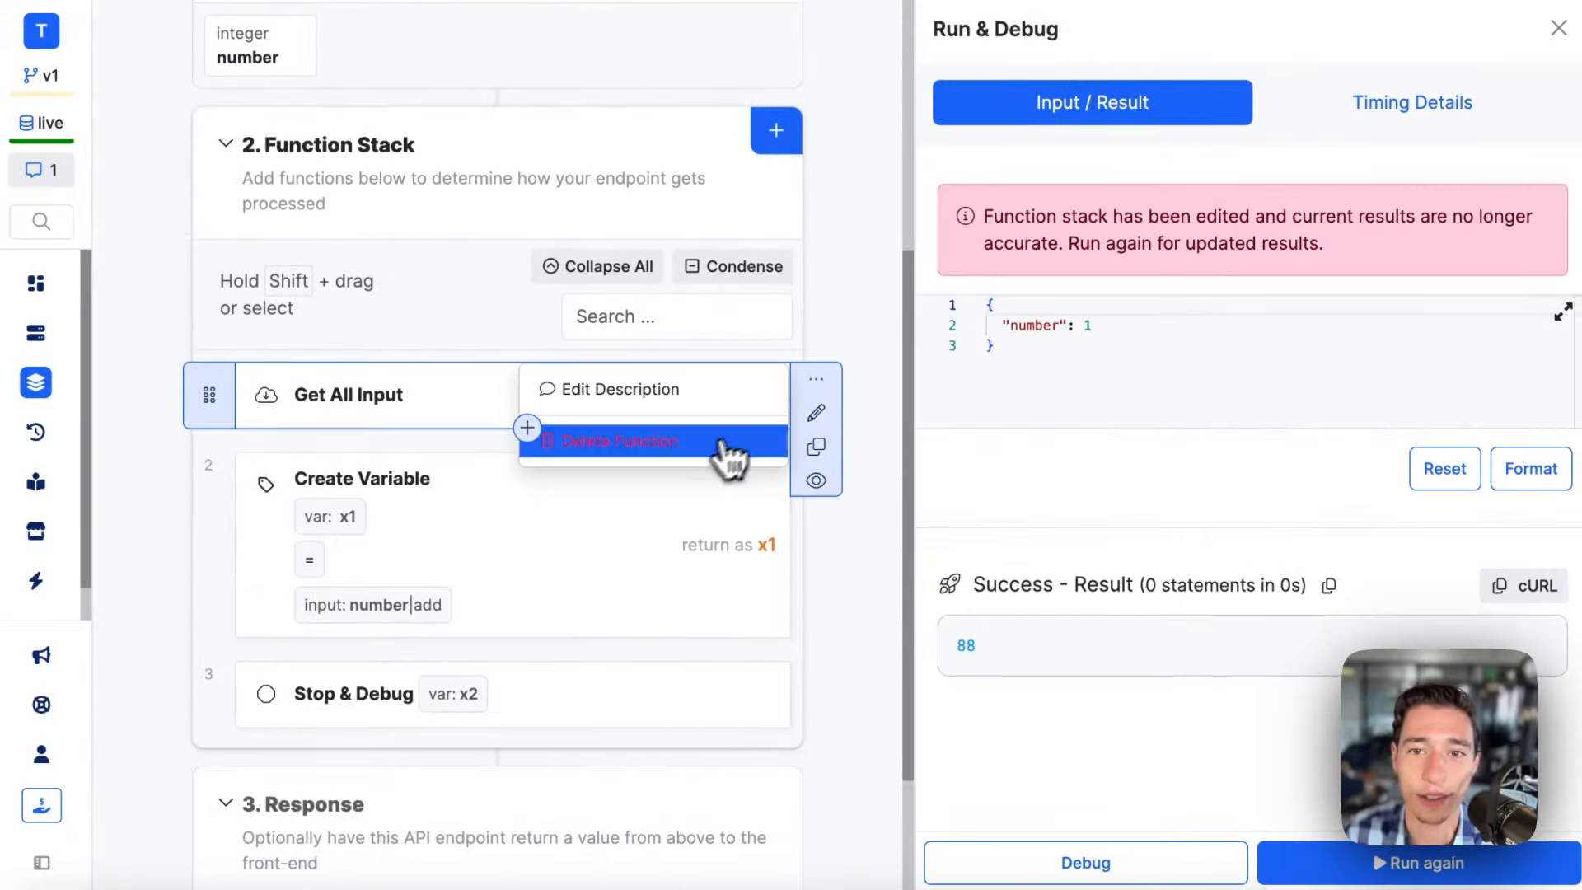
click(621, 440)
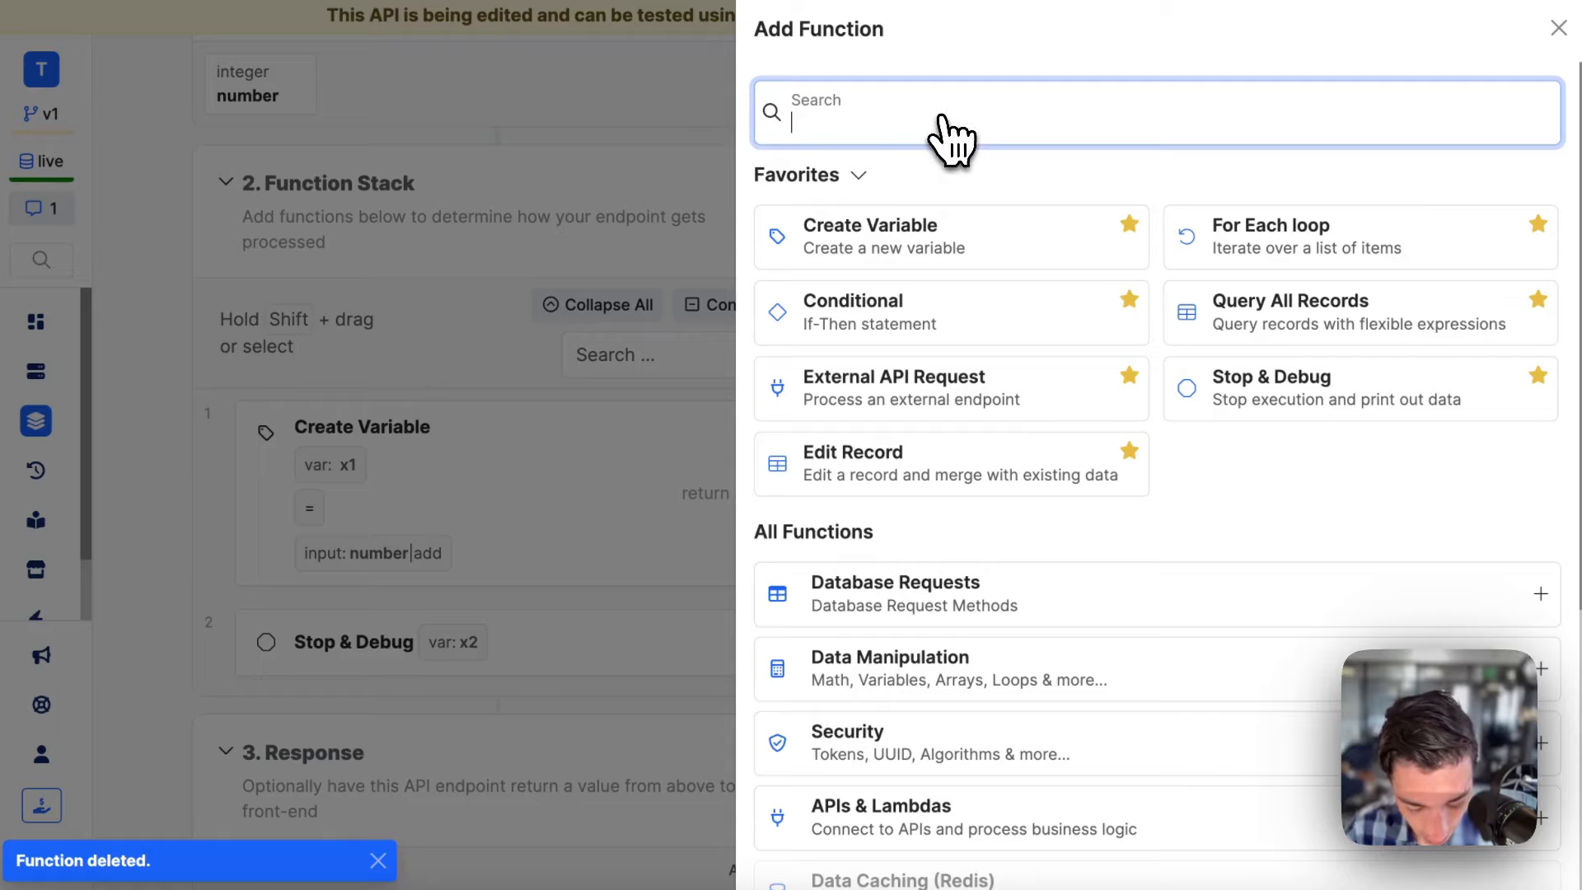
Search functions for 'key', 'aut' and 'pay' without adding any, then confirm deleting a step
text(a)
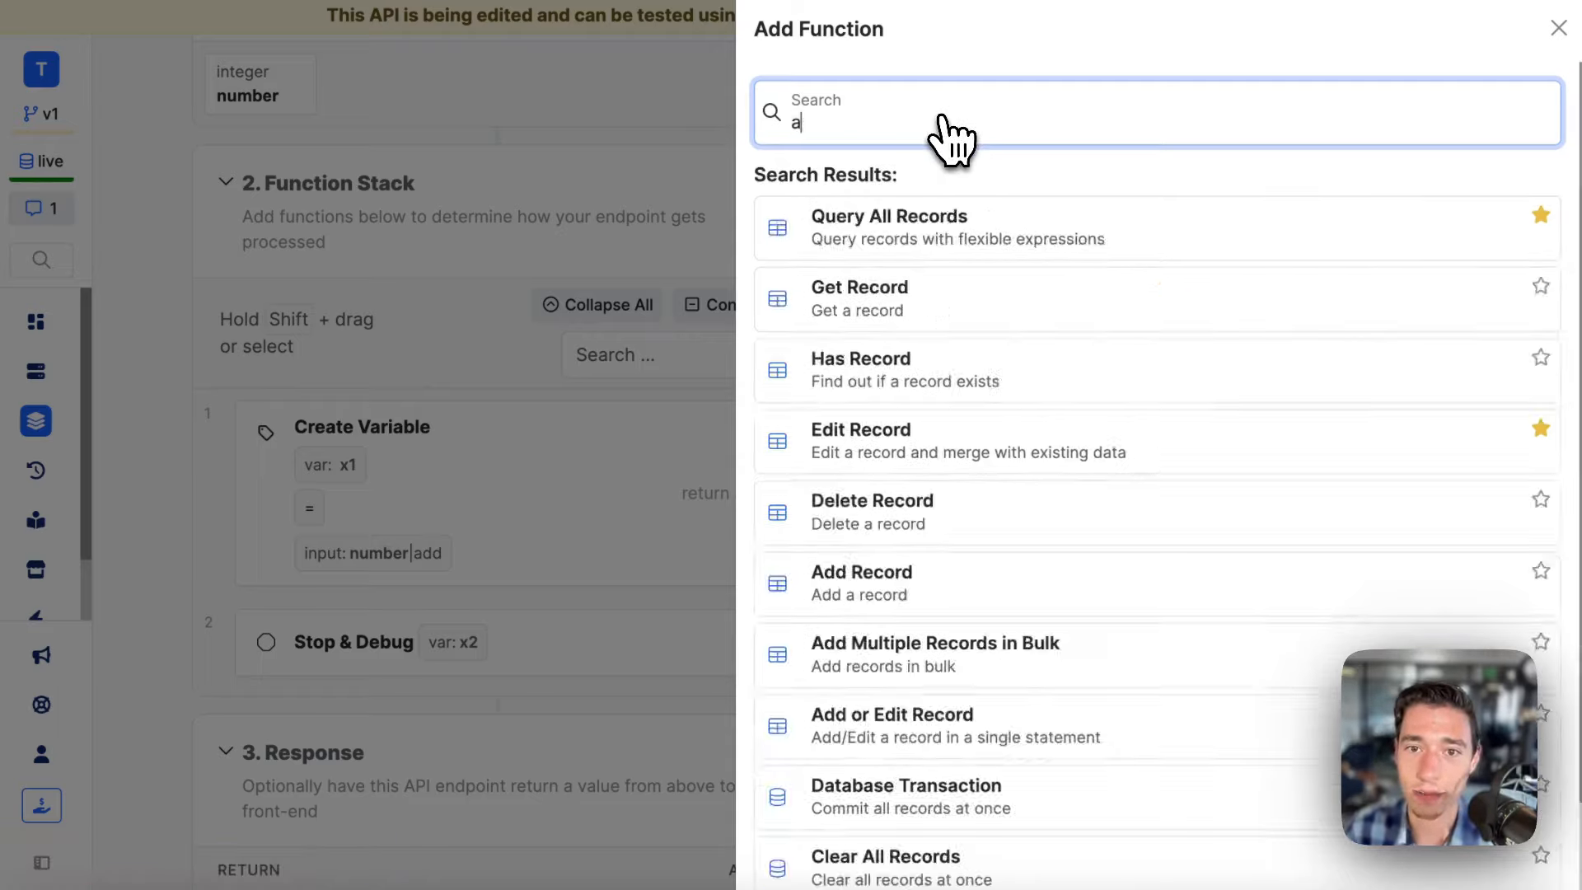
text(key)
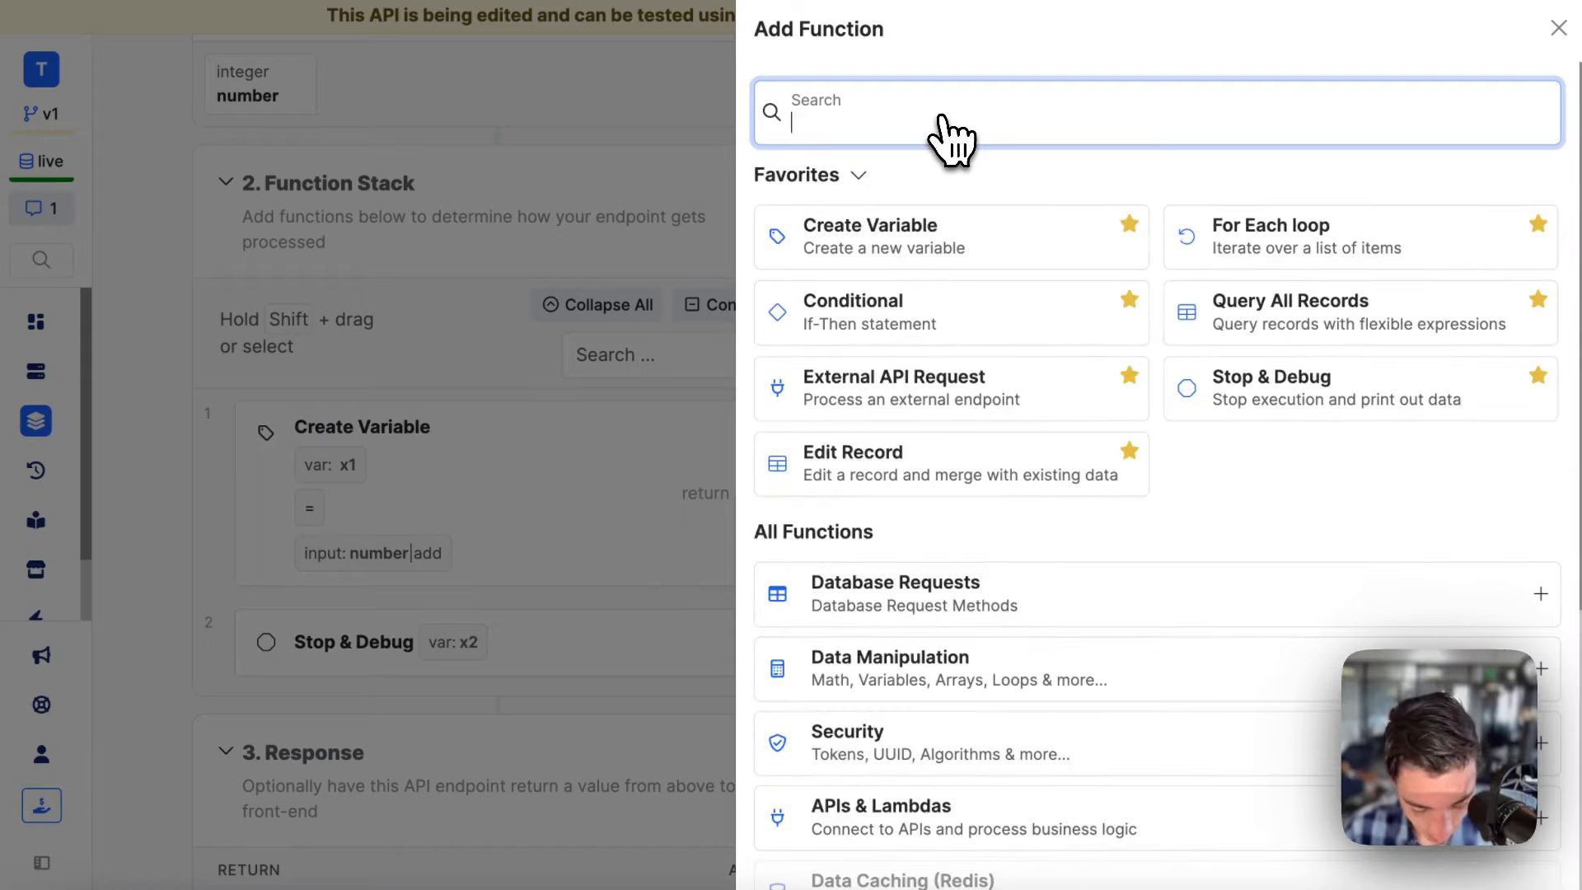
text(aut)
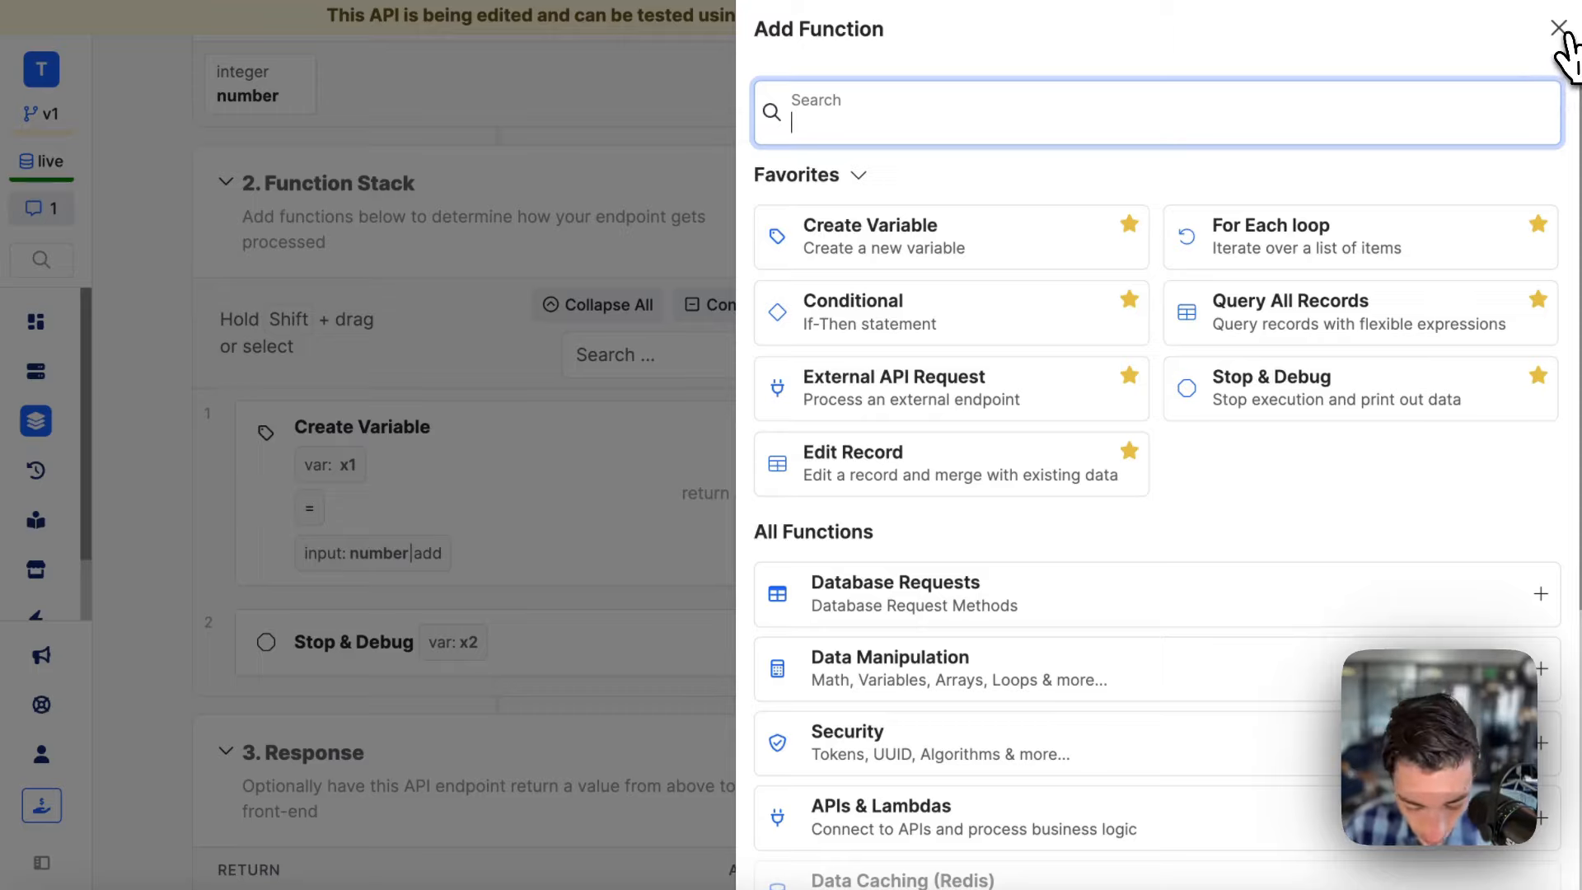
text(pay)
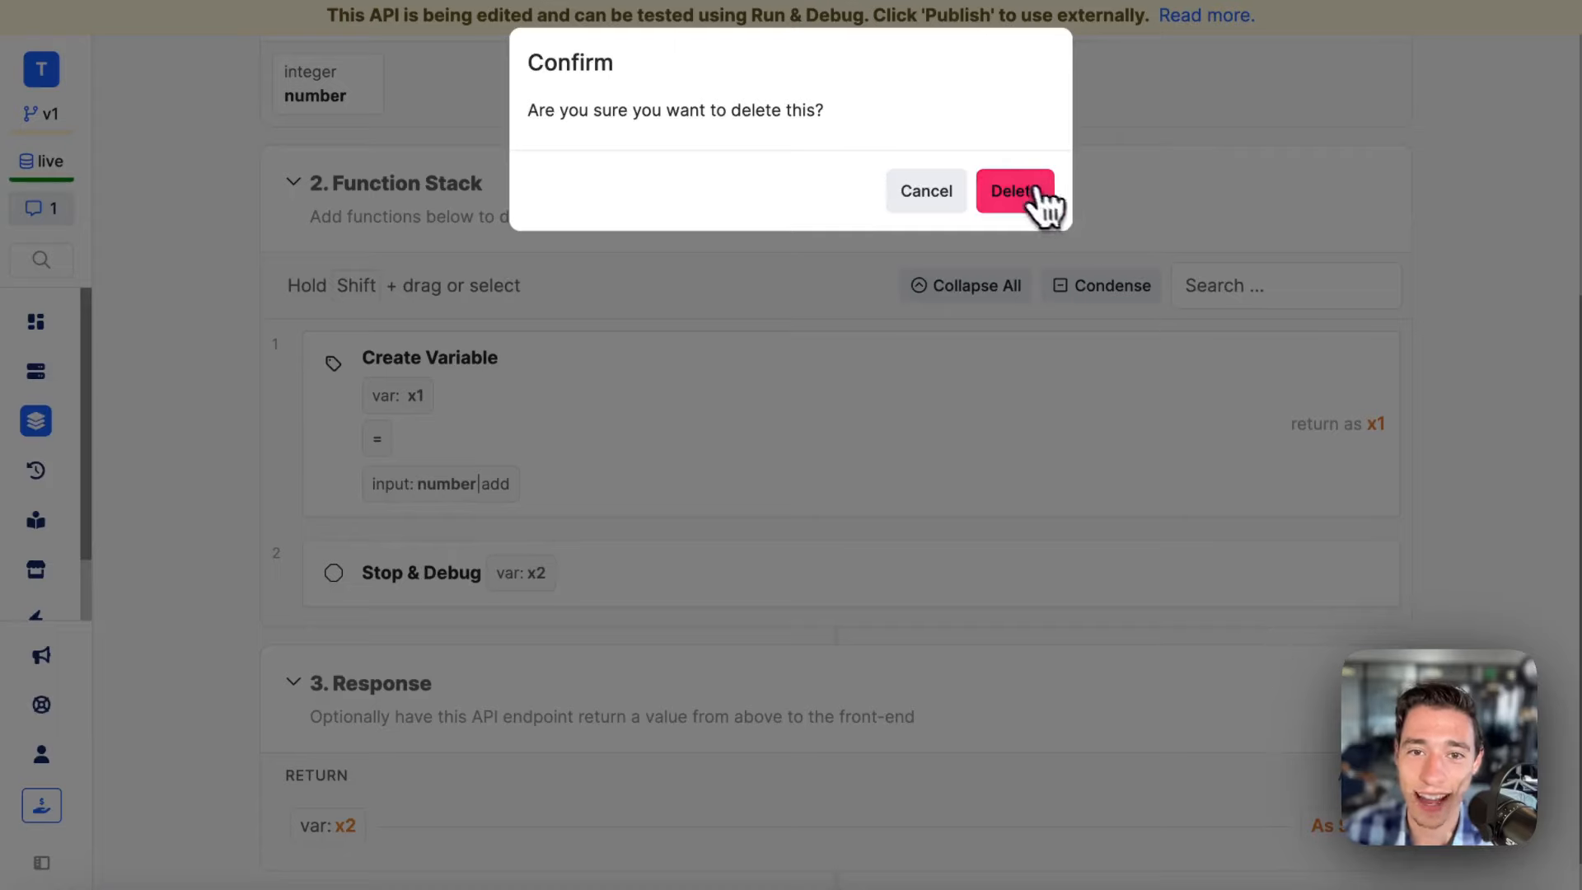
click(1015, 190)
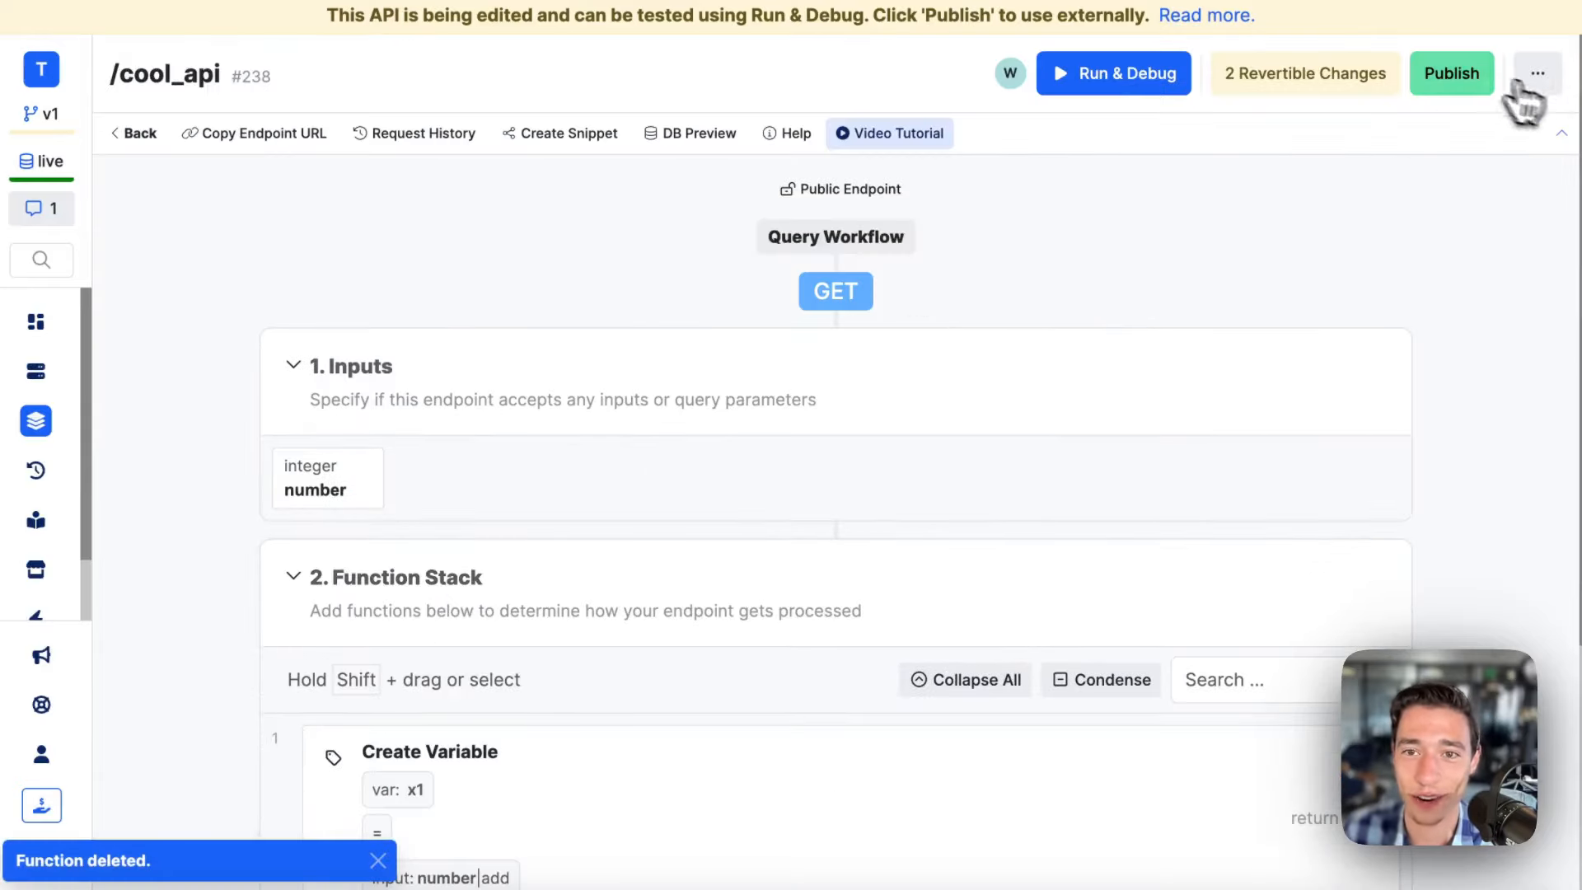
click(1451, 73)
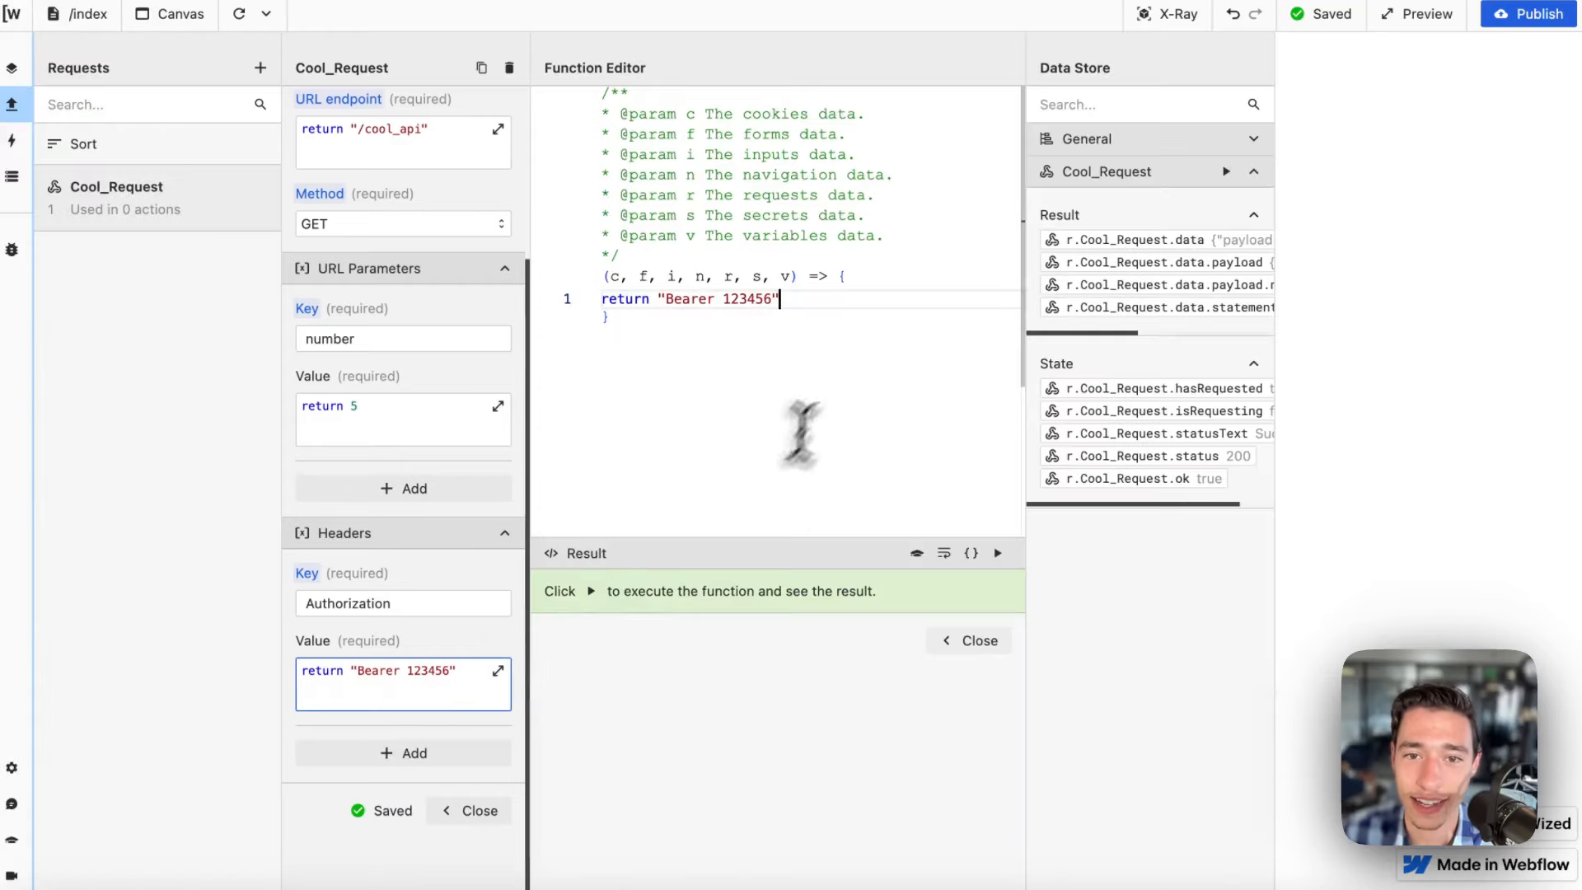
key(Backspace)
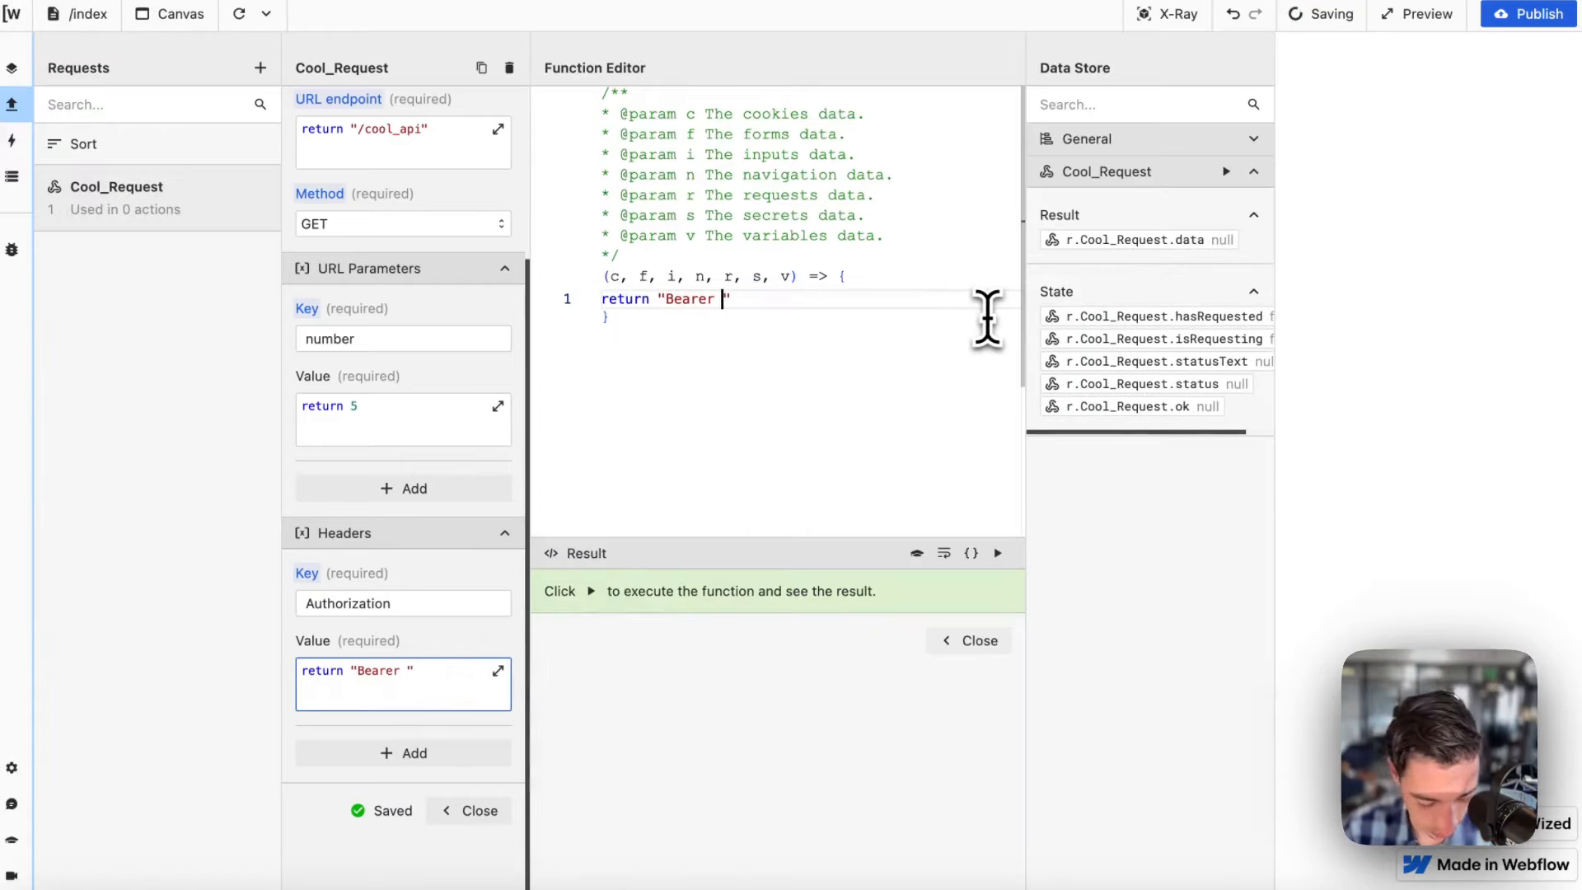
text(HELLO)
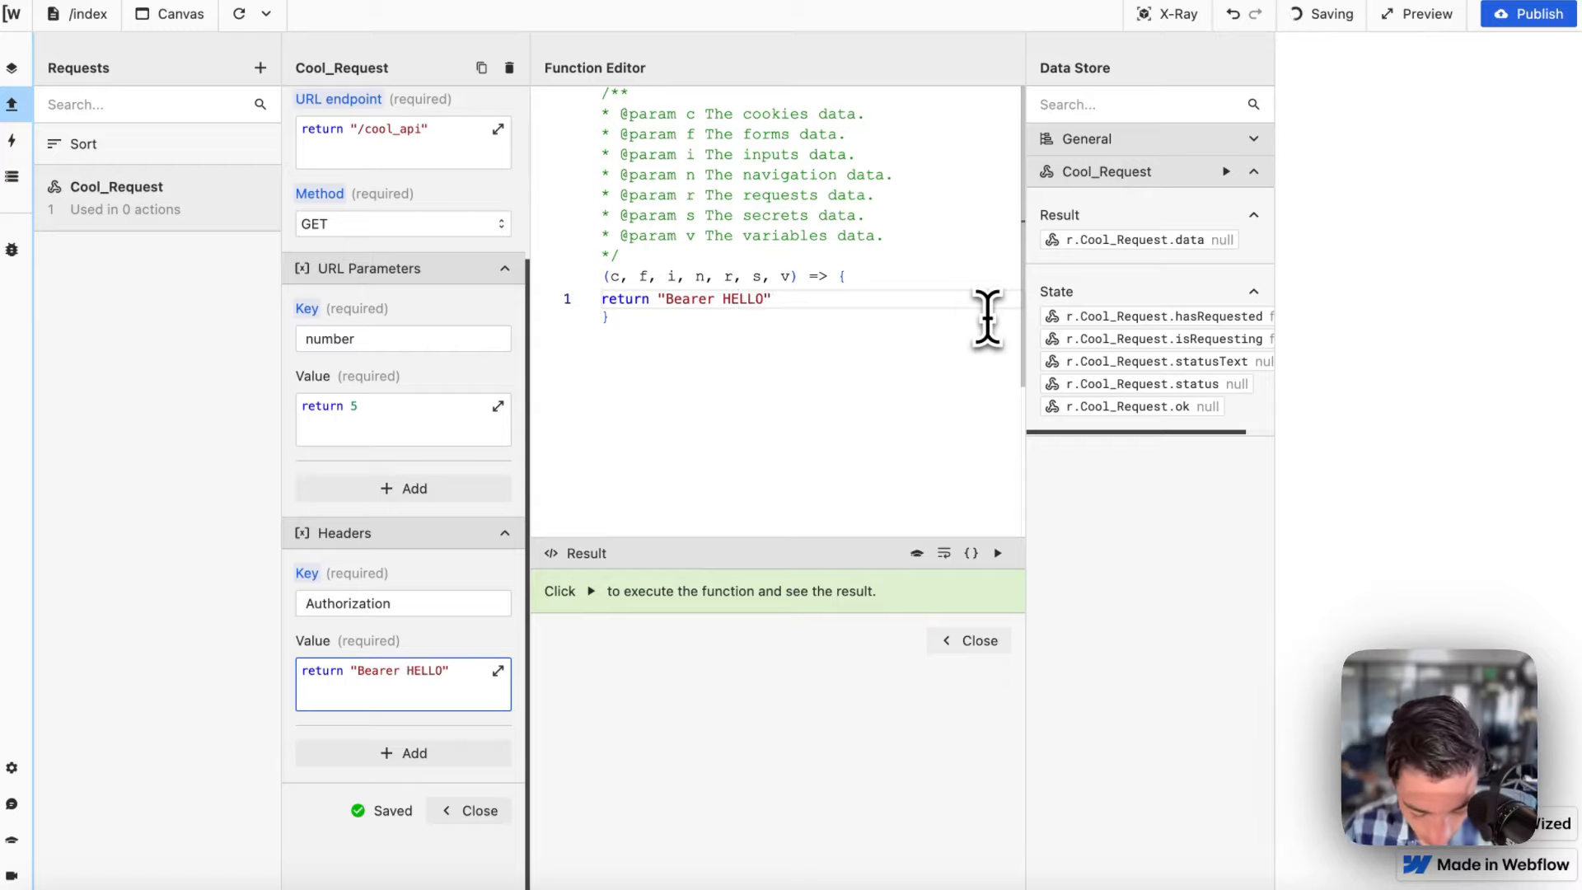
text(YT)
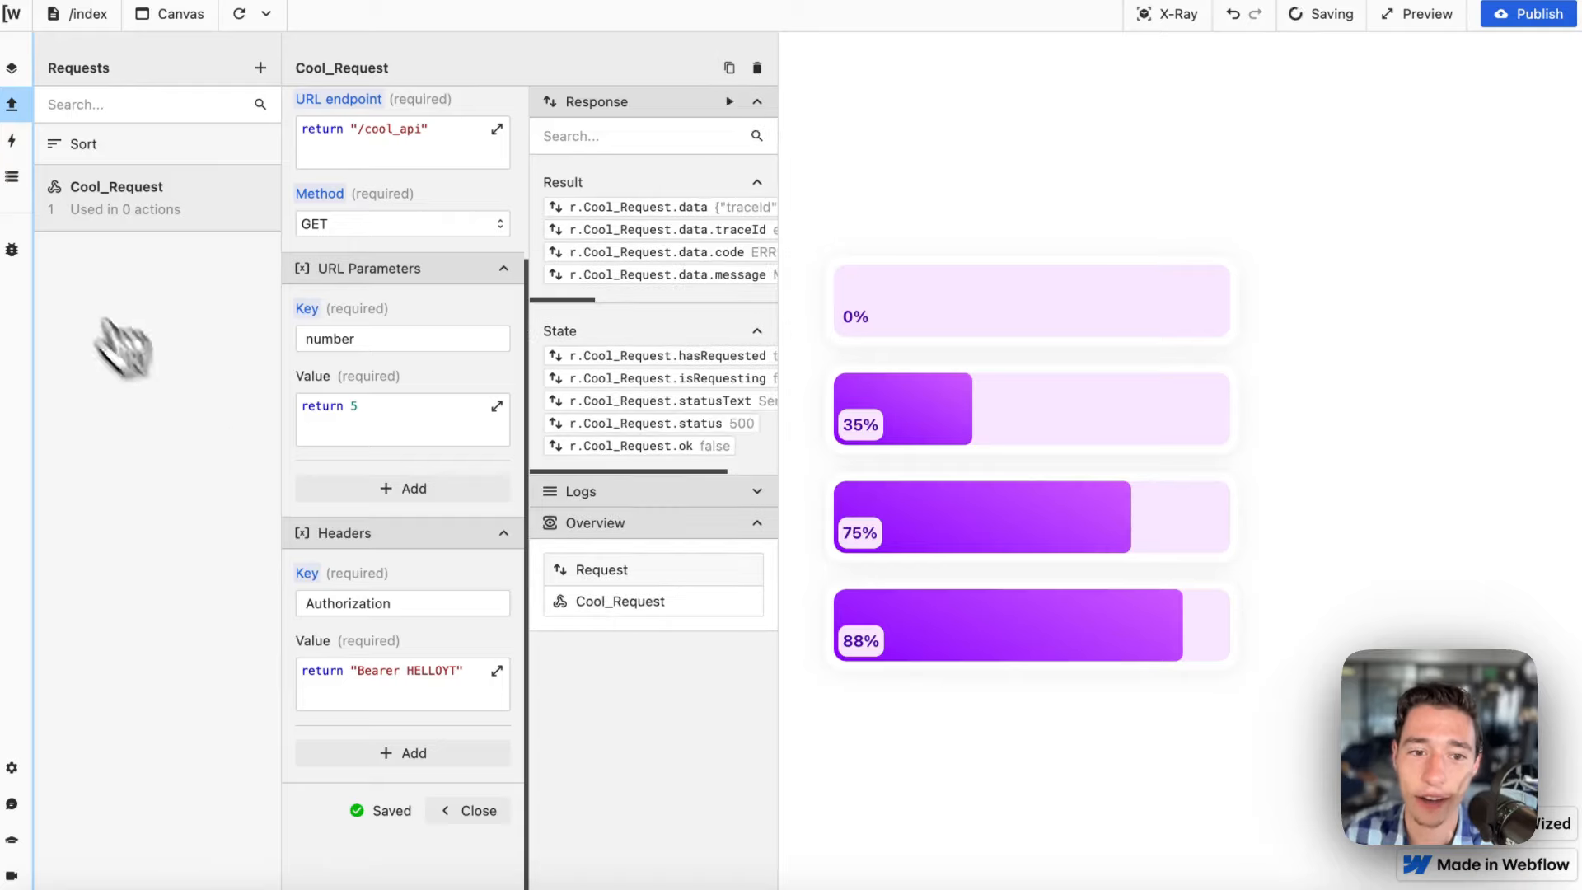
click(71, 485)
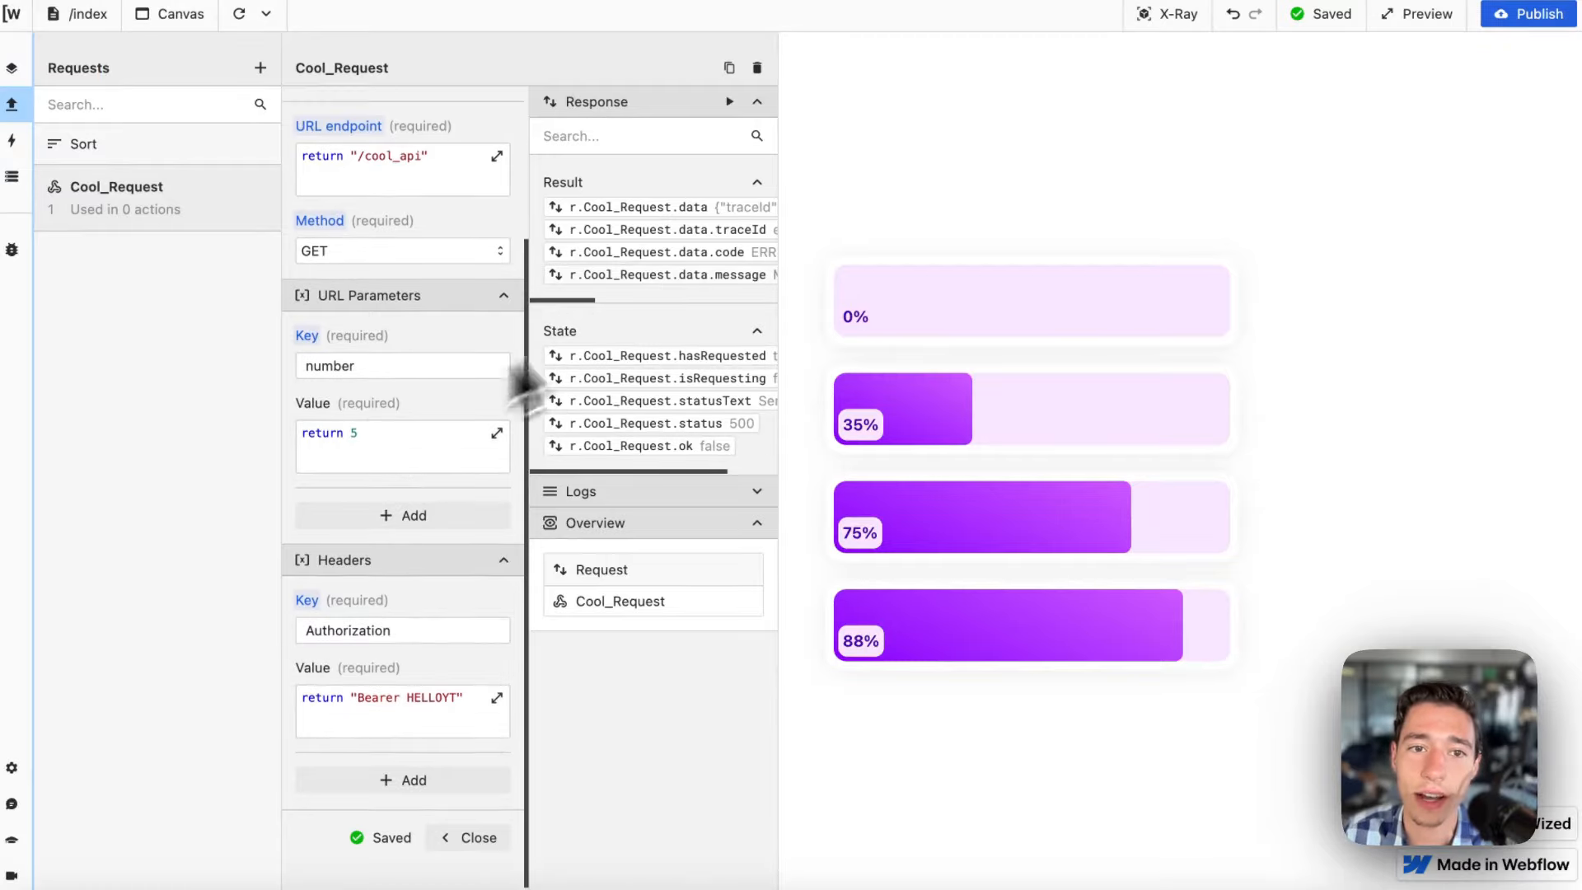
click(496, 697)
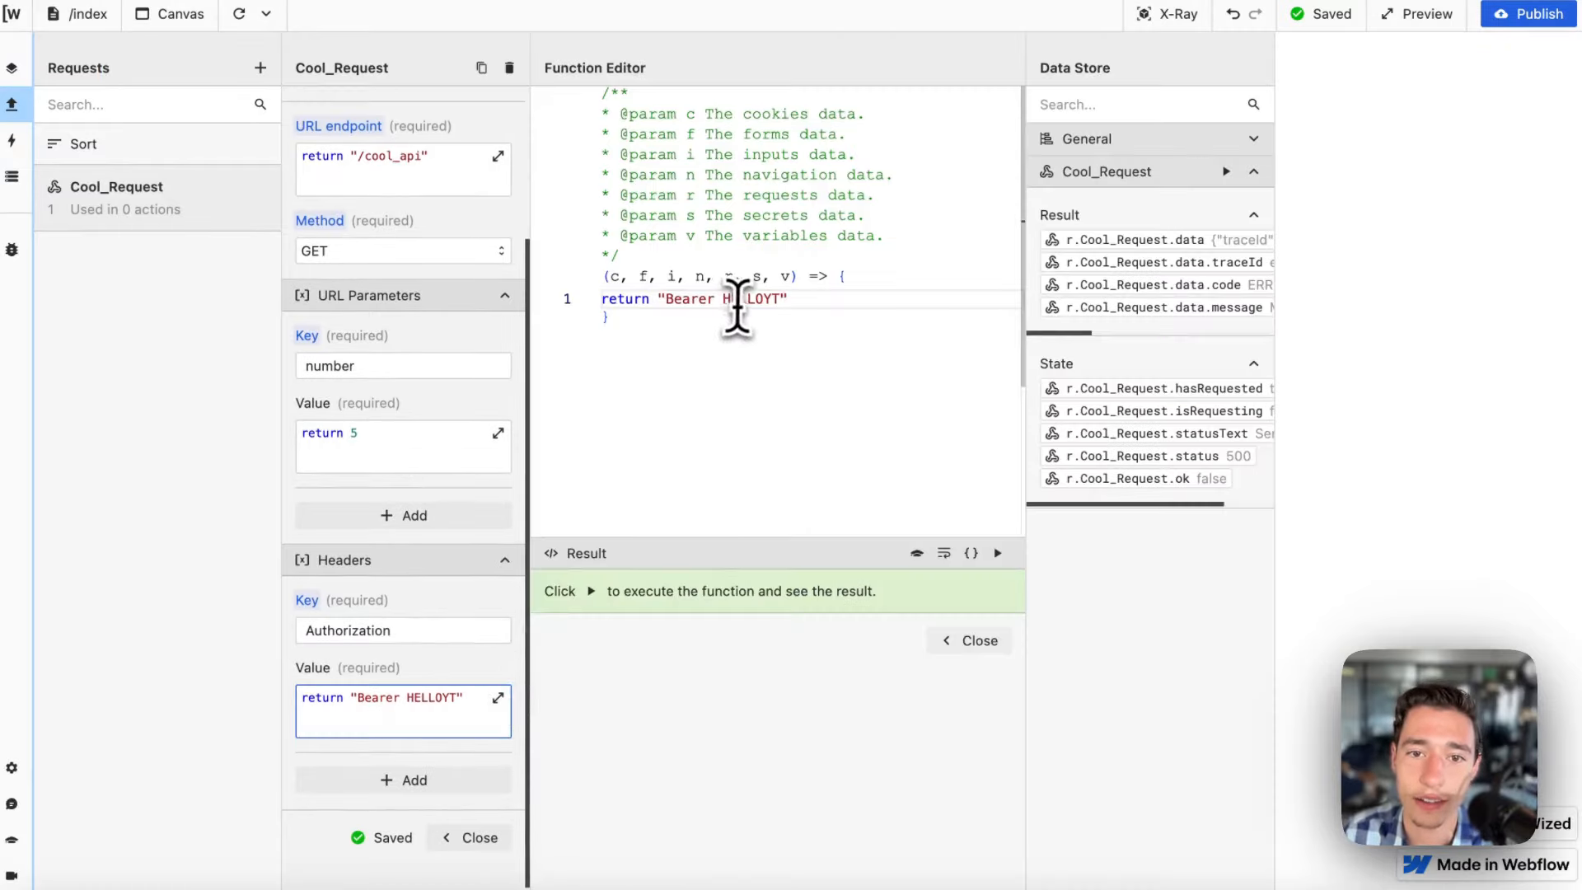
key(Backspace)
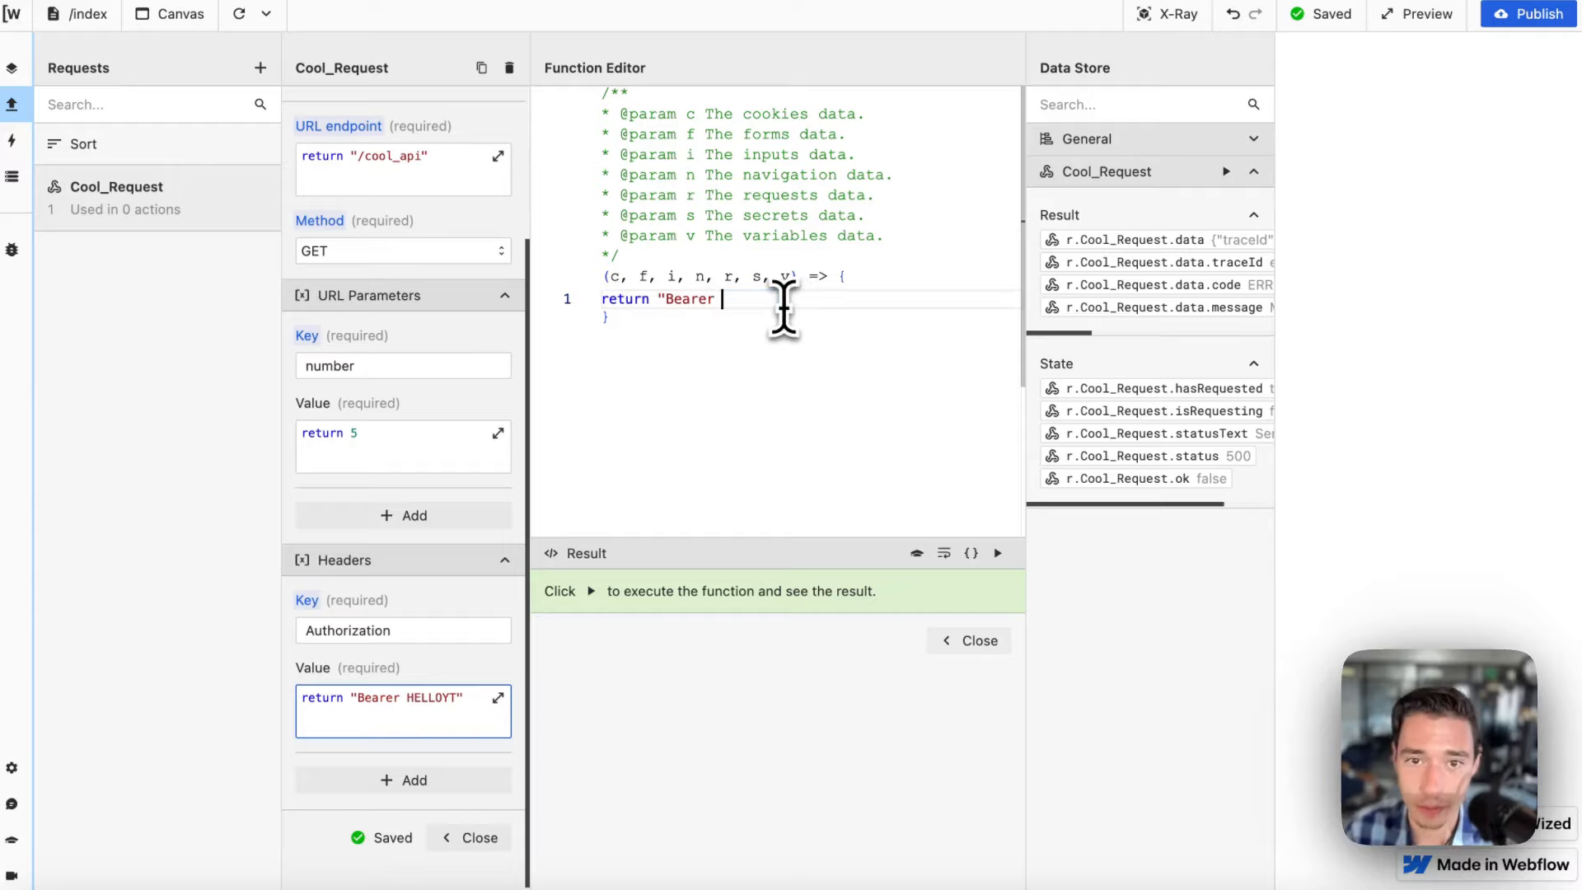
text(77832704)
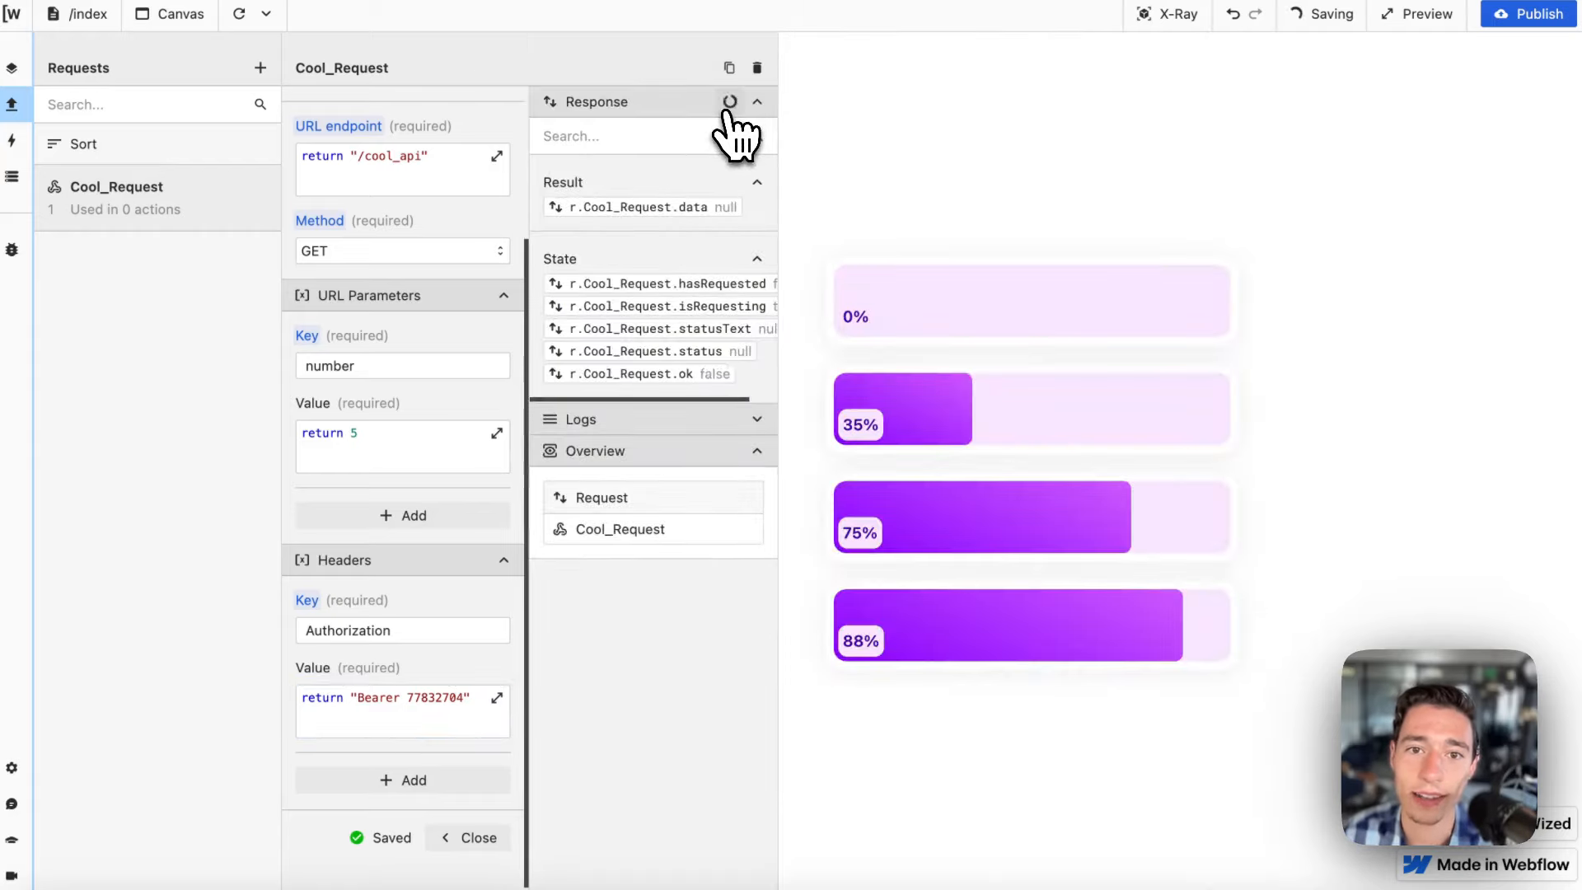
click(728, 101)
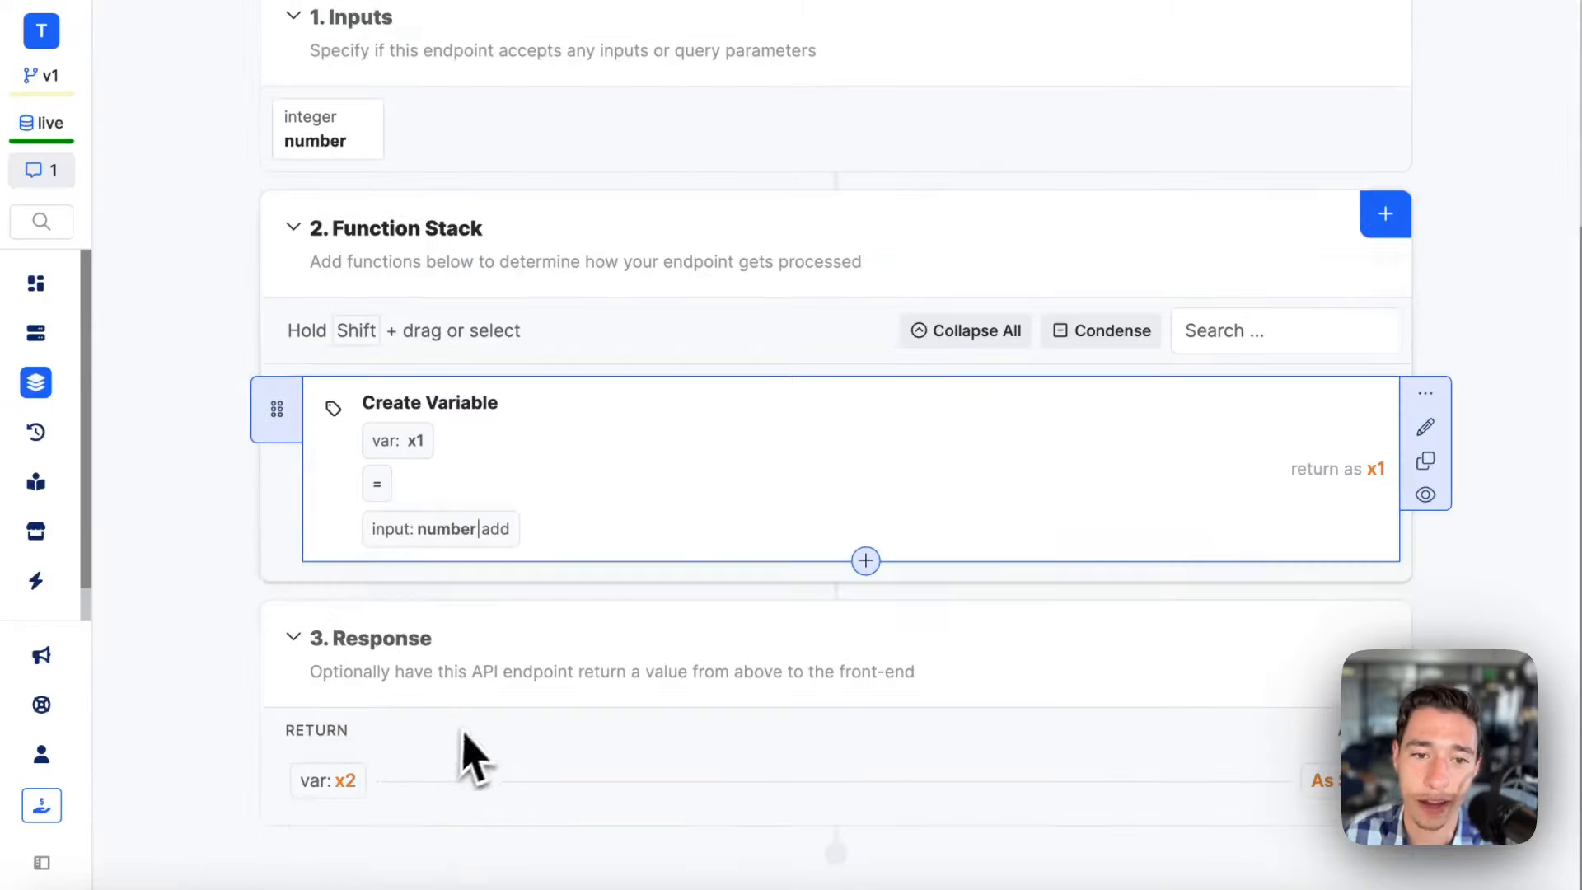
Make cool_api return x1, publish the endpoint, and rerun the request
click(326, 781)
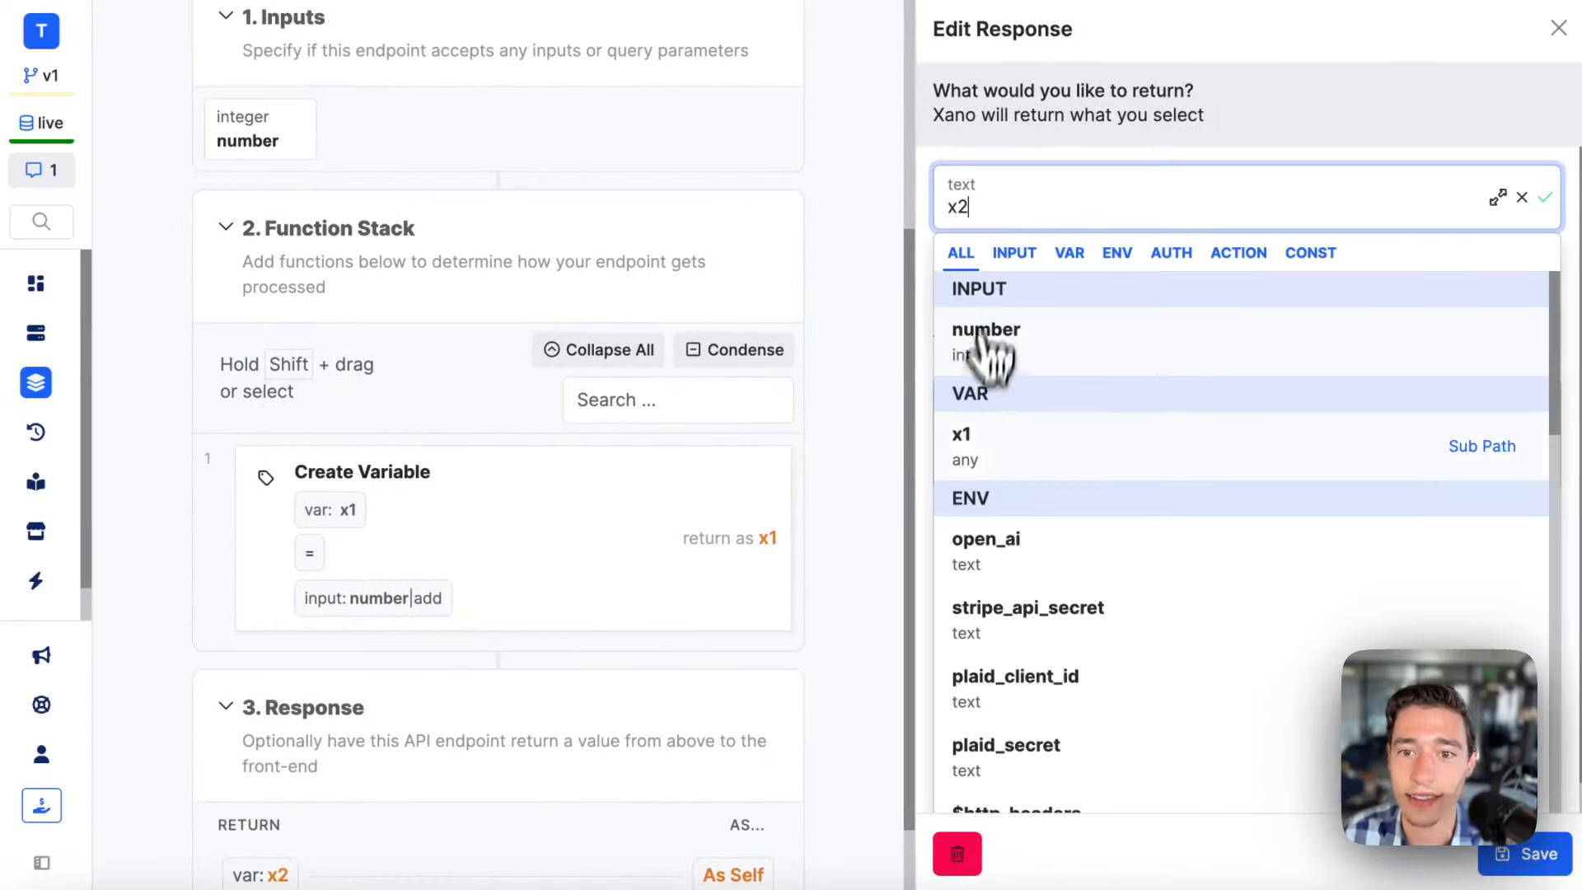
click(1558, 27)
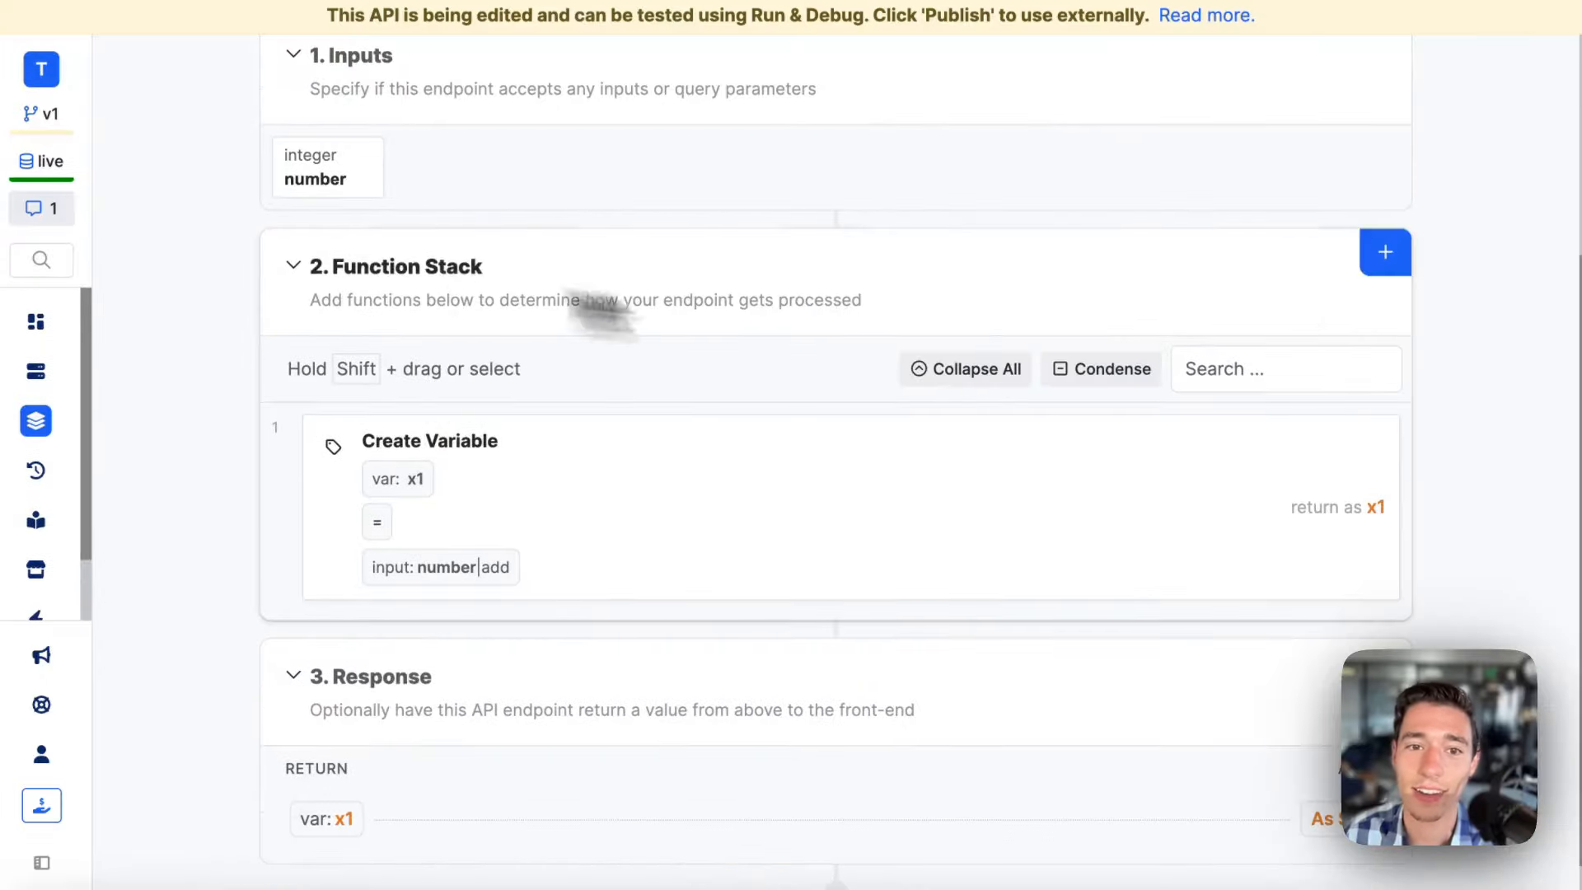
click(1528, 854)
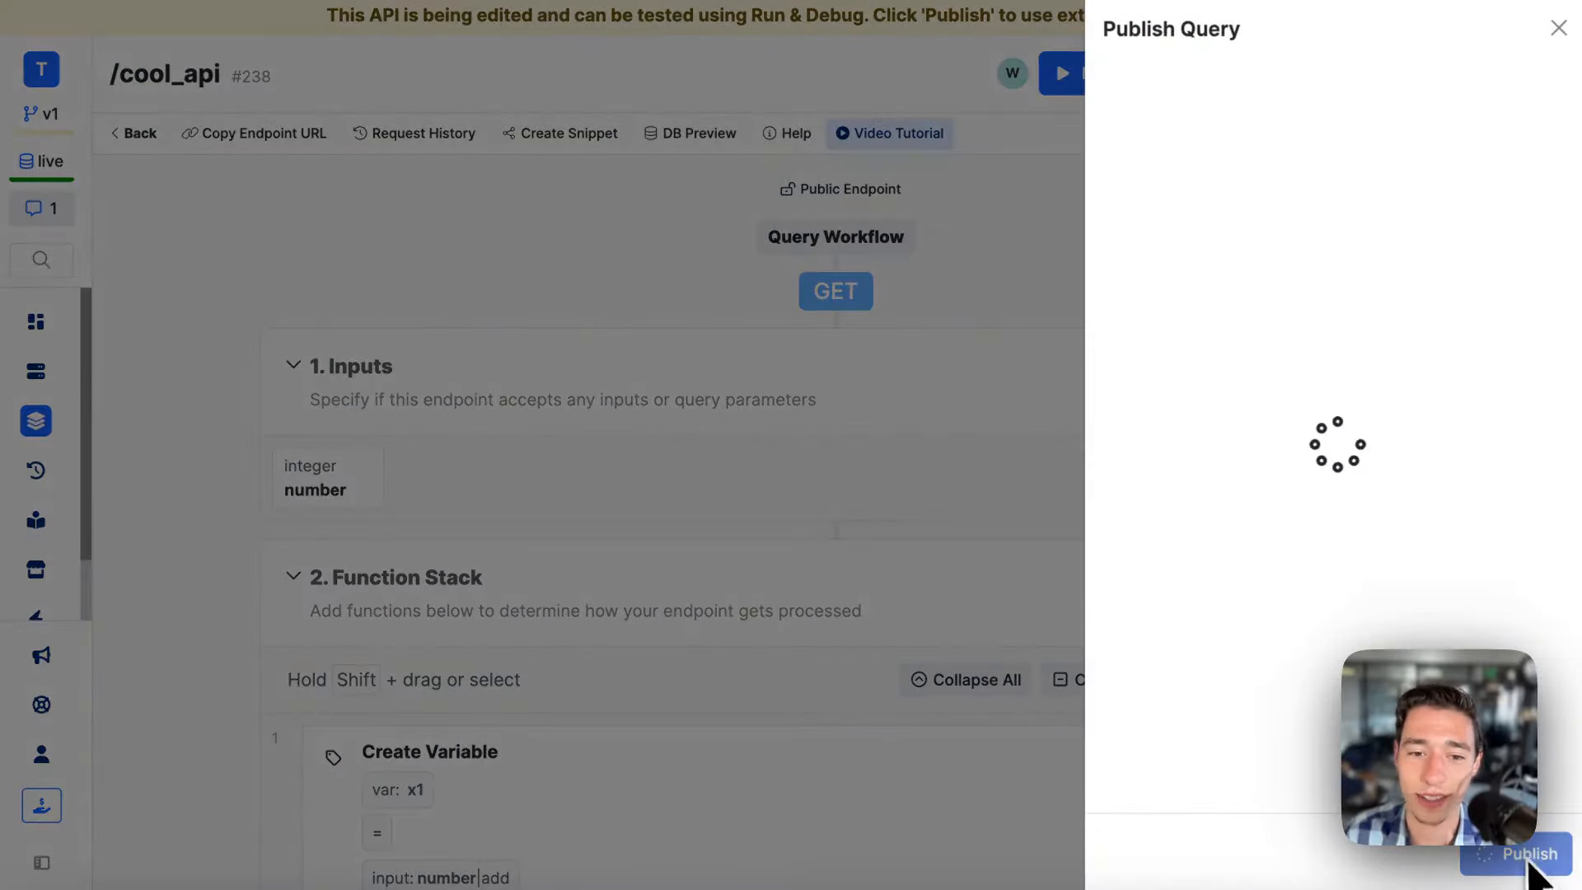
click(1527, 854)
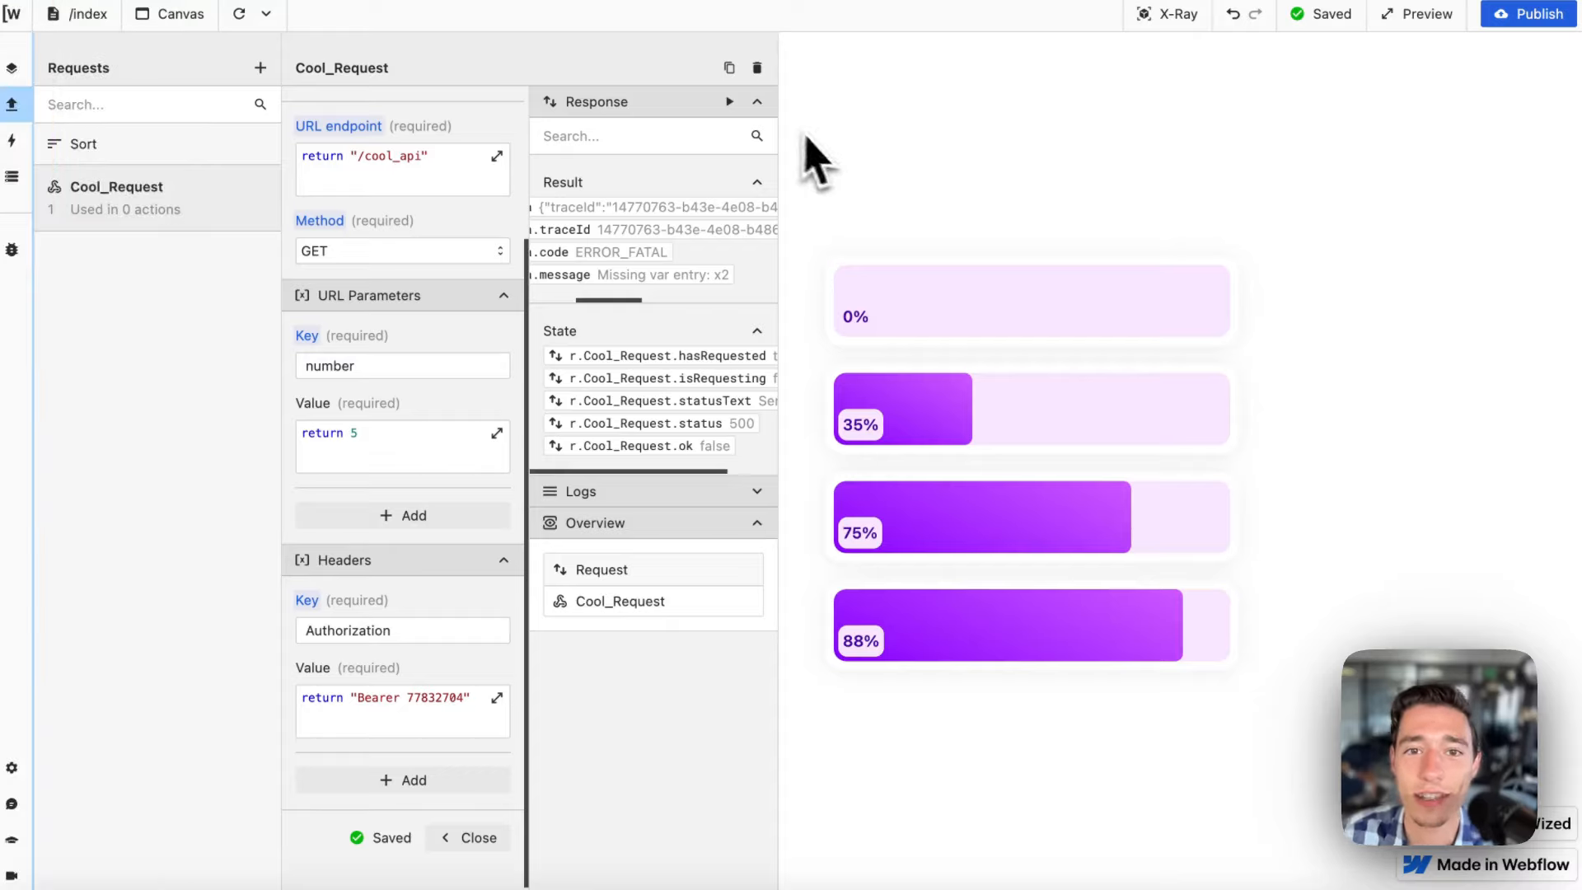
click(729, 101)
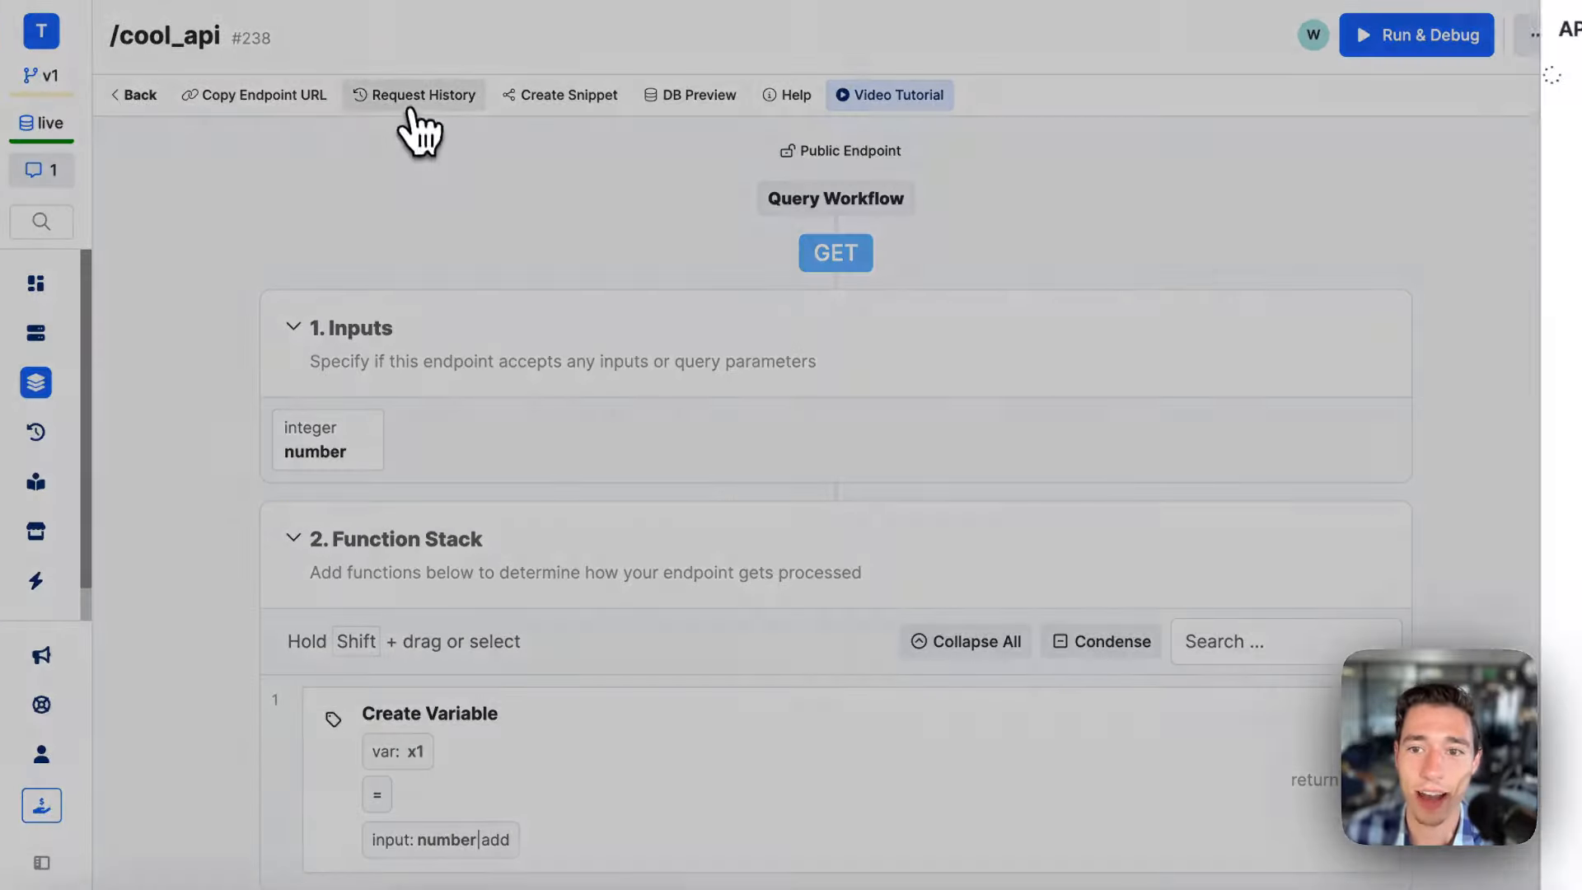
Review the latest cool_api request's headers and input in Request History
click(413, 95)
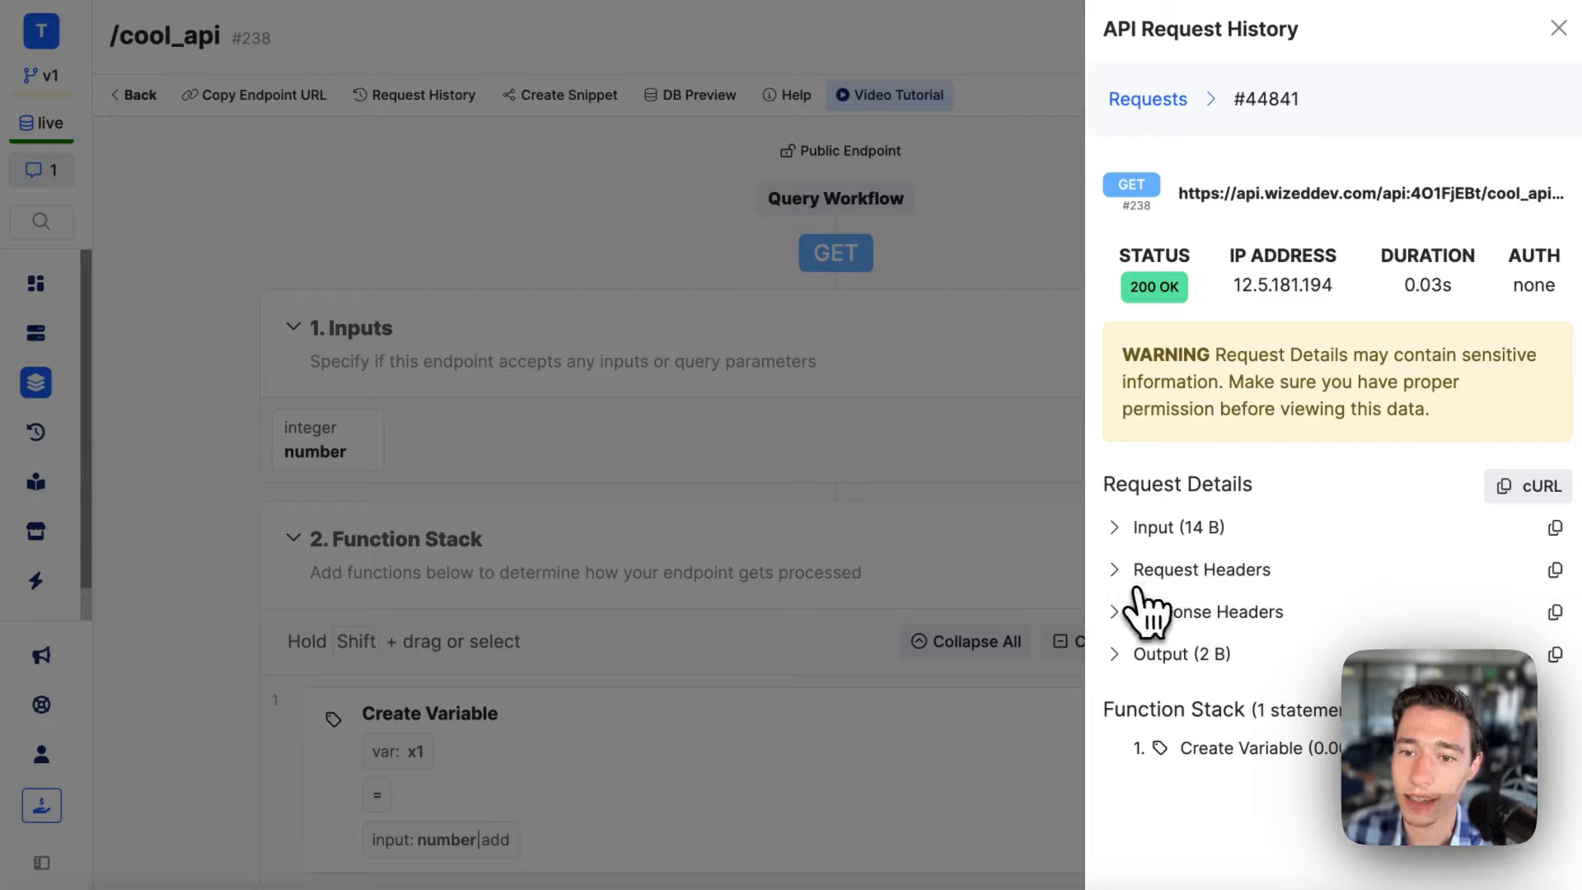
click(1200, 569)
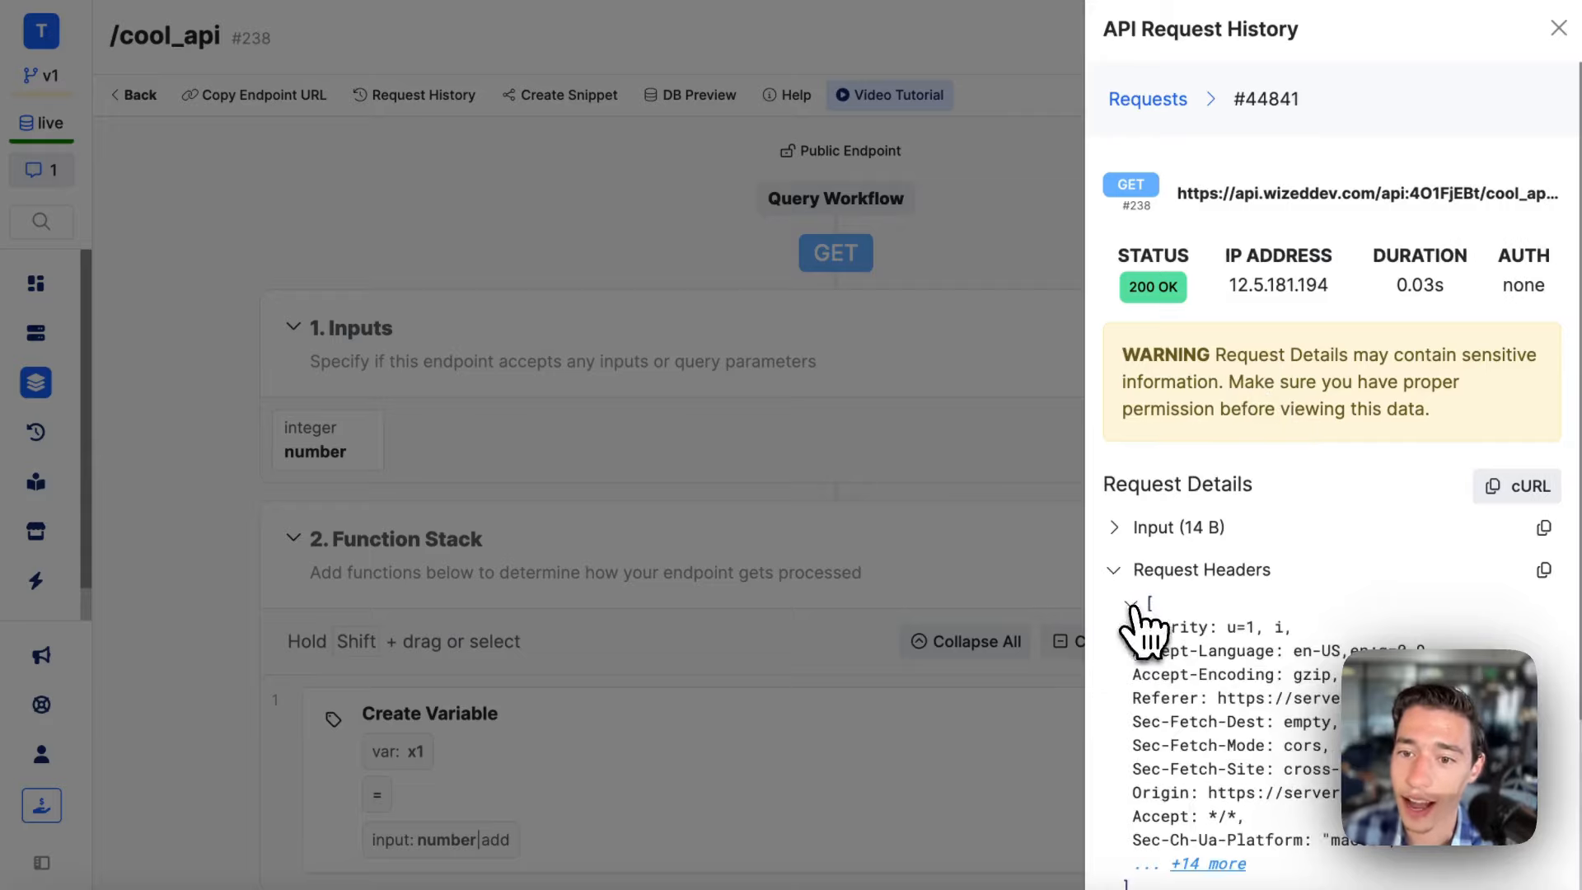
scroll(down, 3)
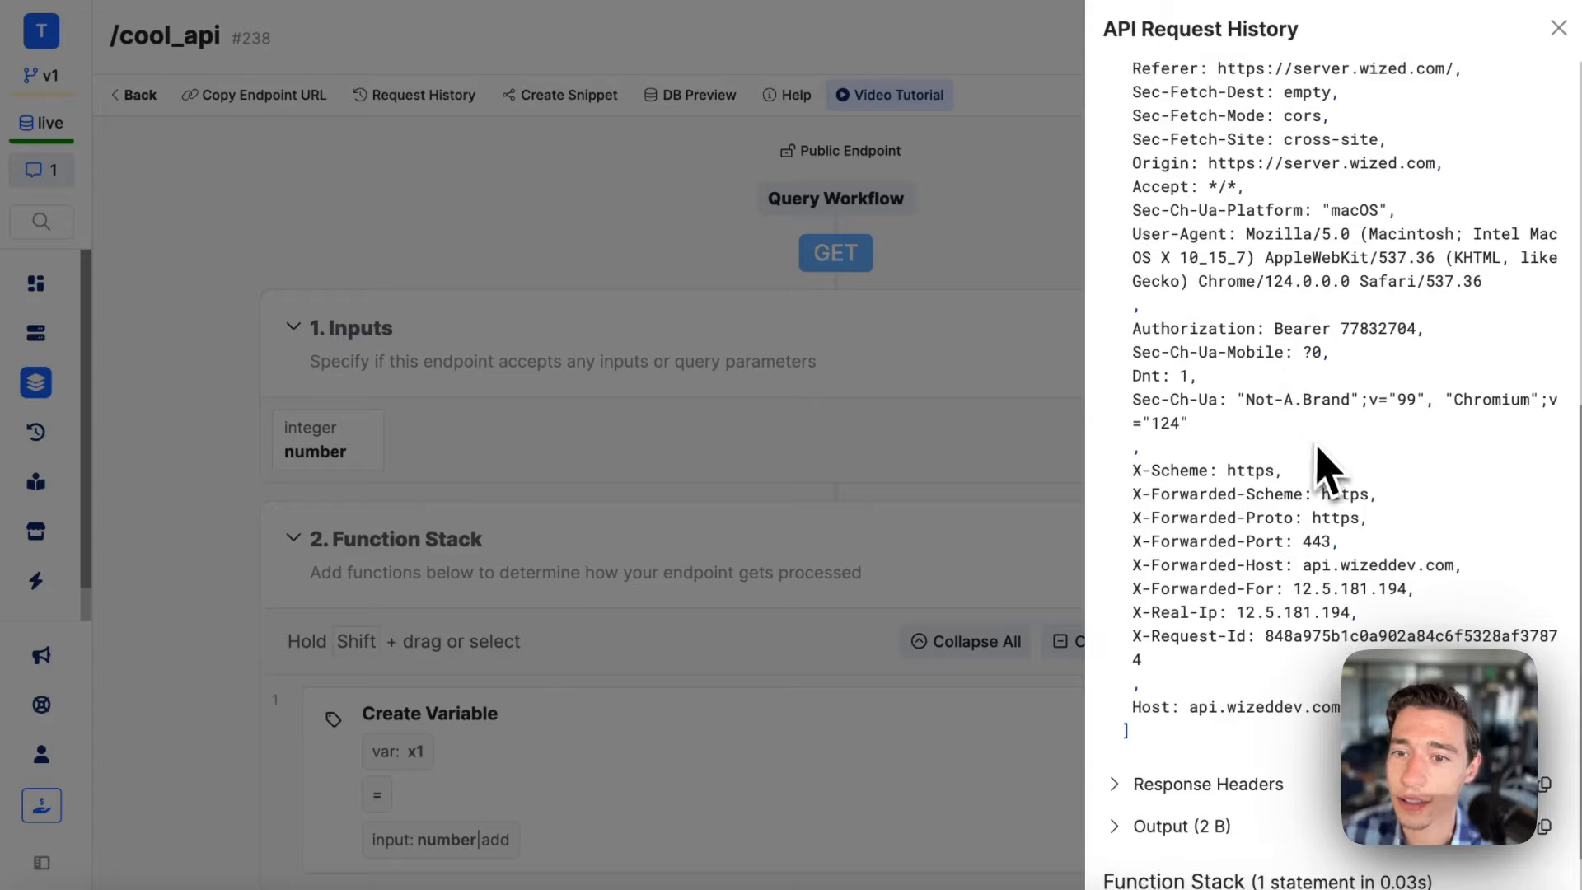
double_click(1380, 328)
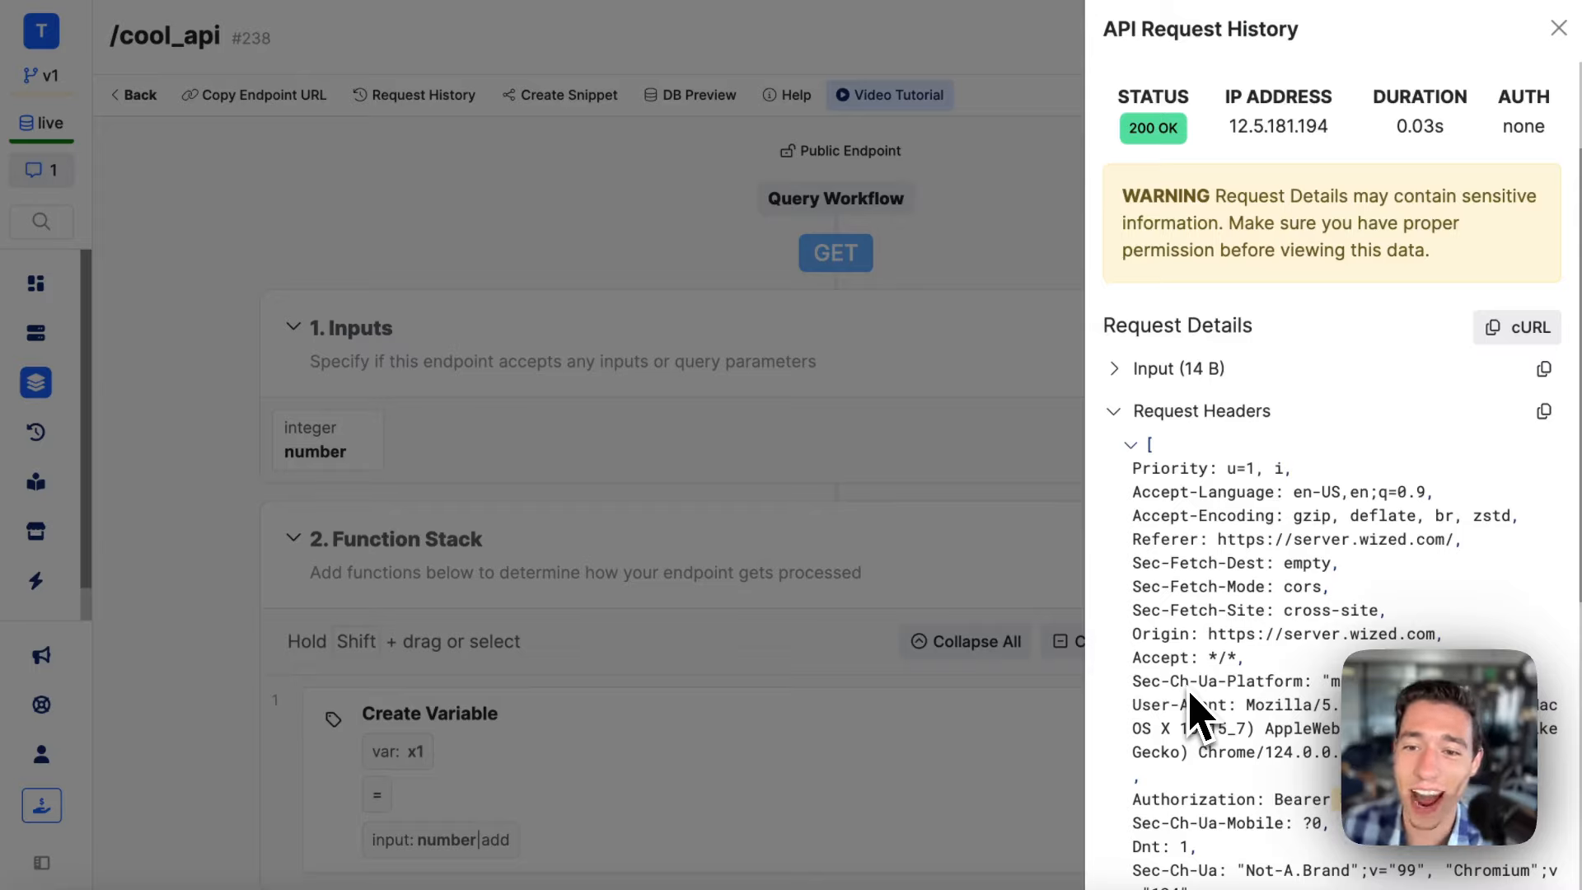
mouse_move(1151, 434)
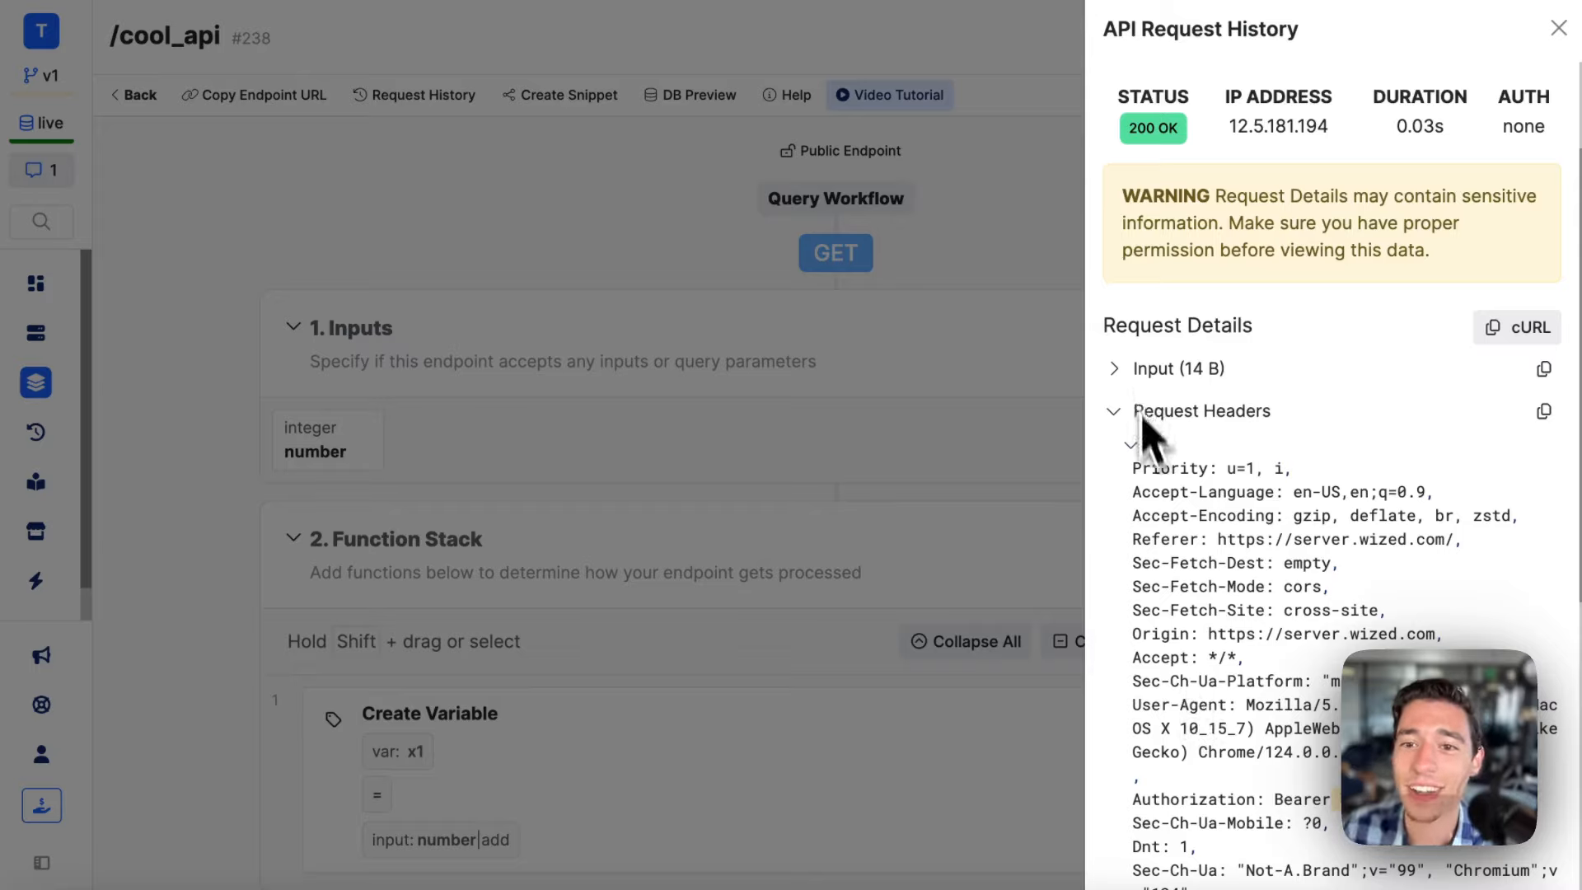
click(1115, 368)
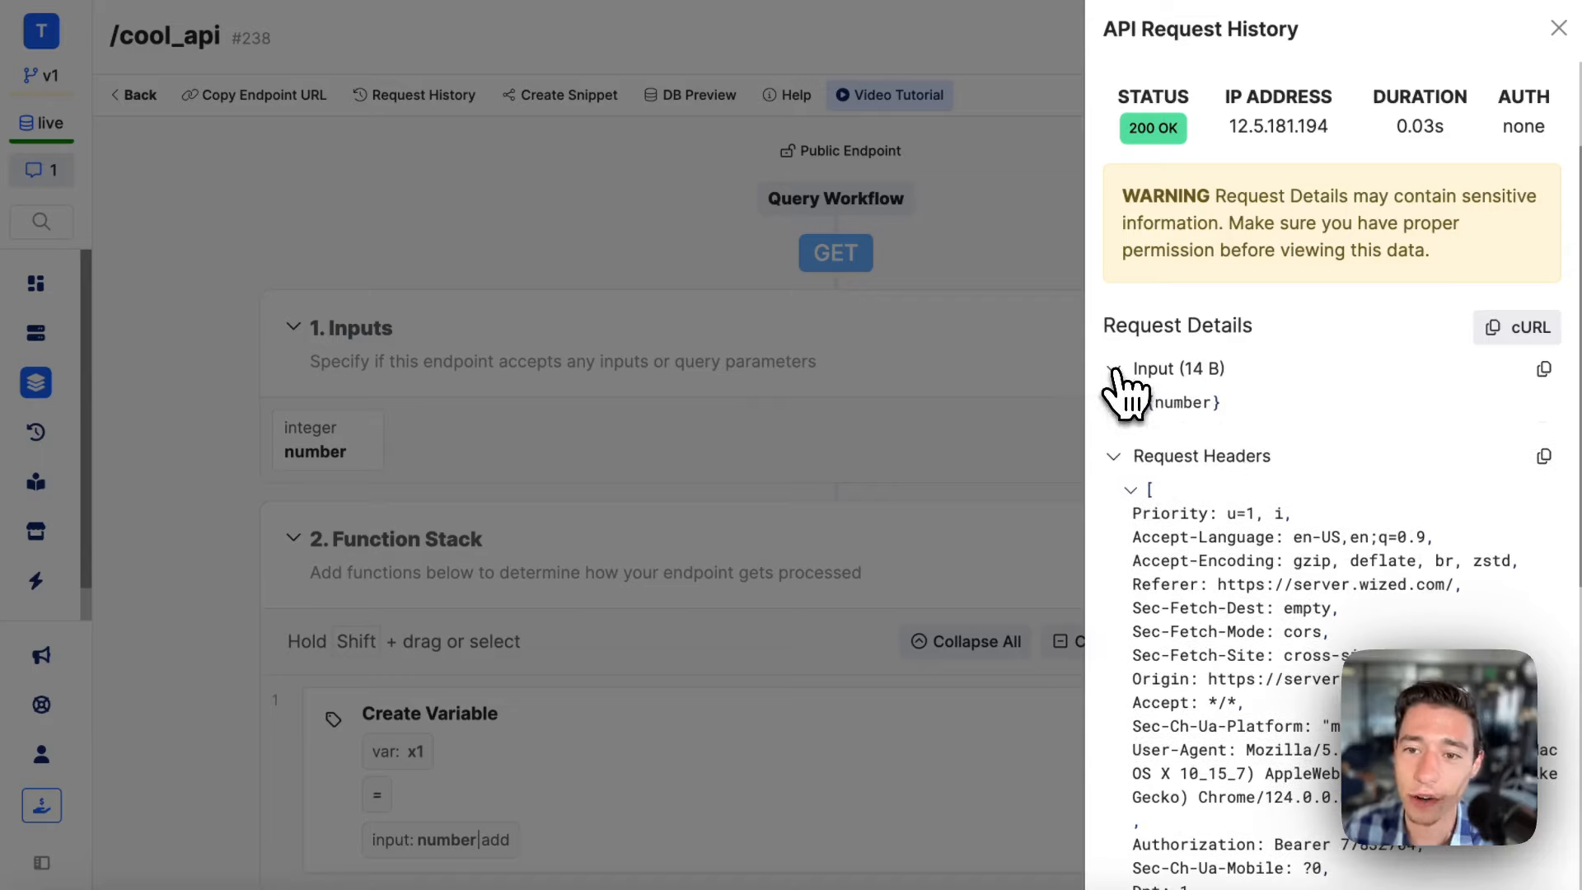
click(1114, 368)
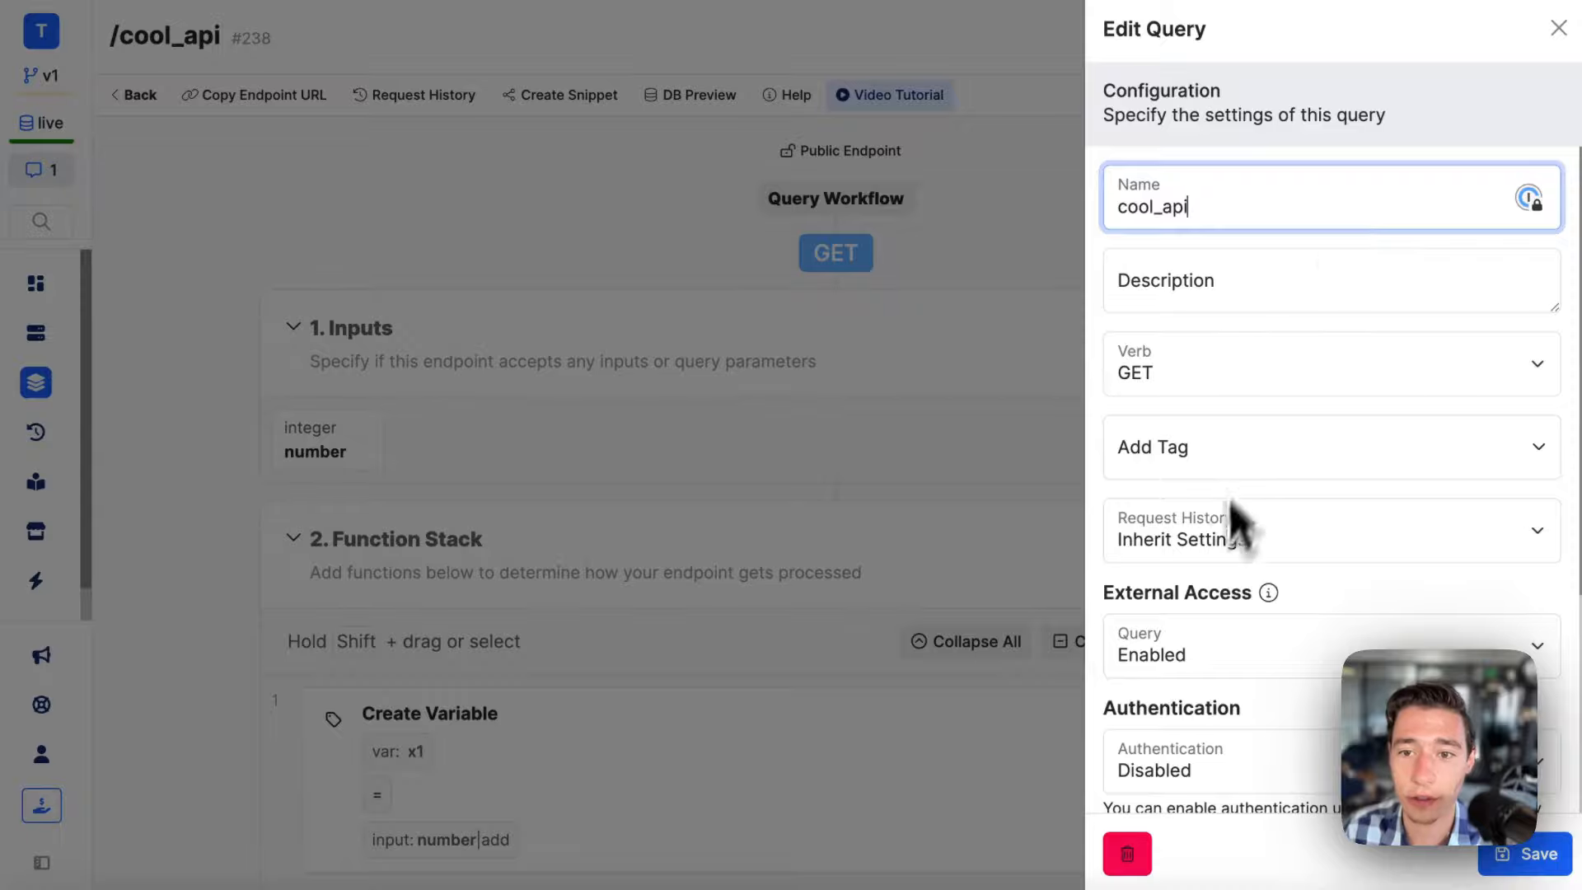
Save and publish cool_api as POST, then switch Cool_Request to POST and rerun
click(1330, 364)
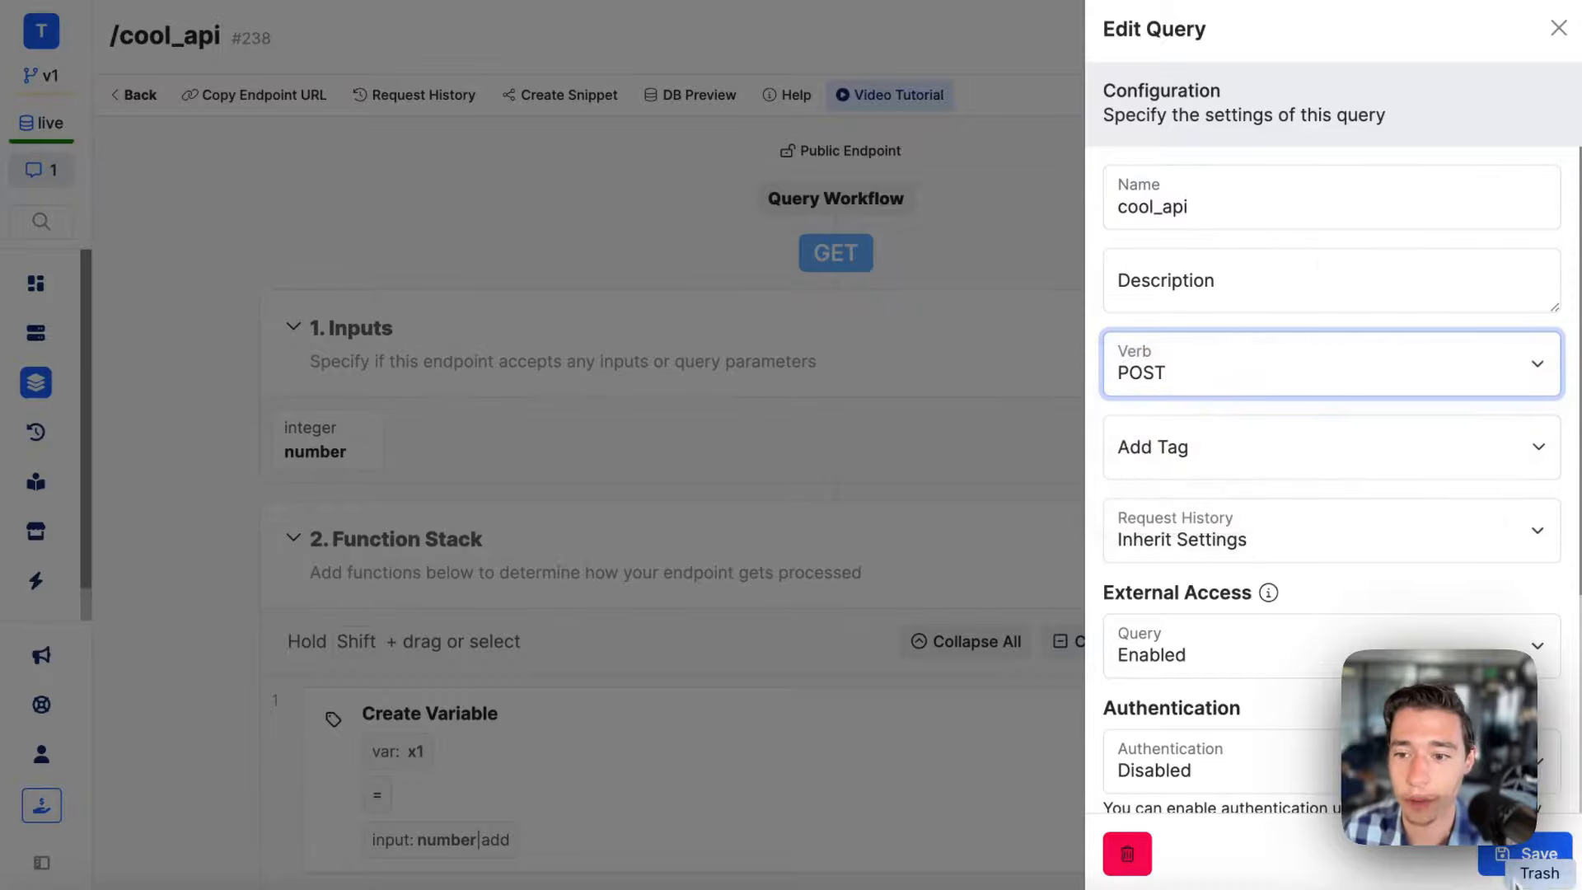
click(1536, 854)
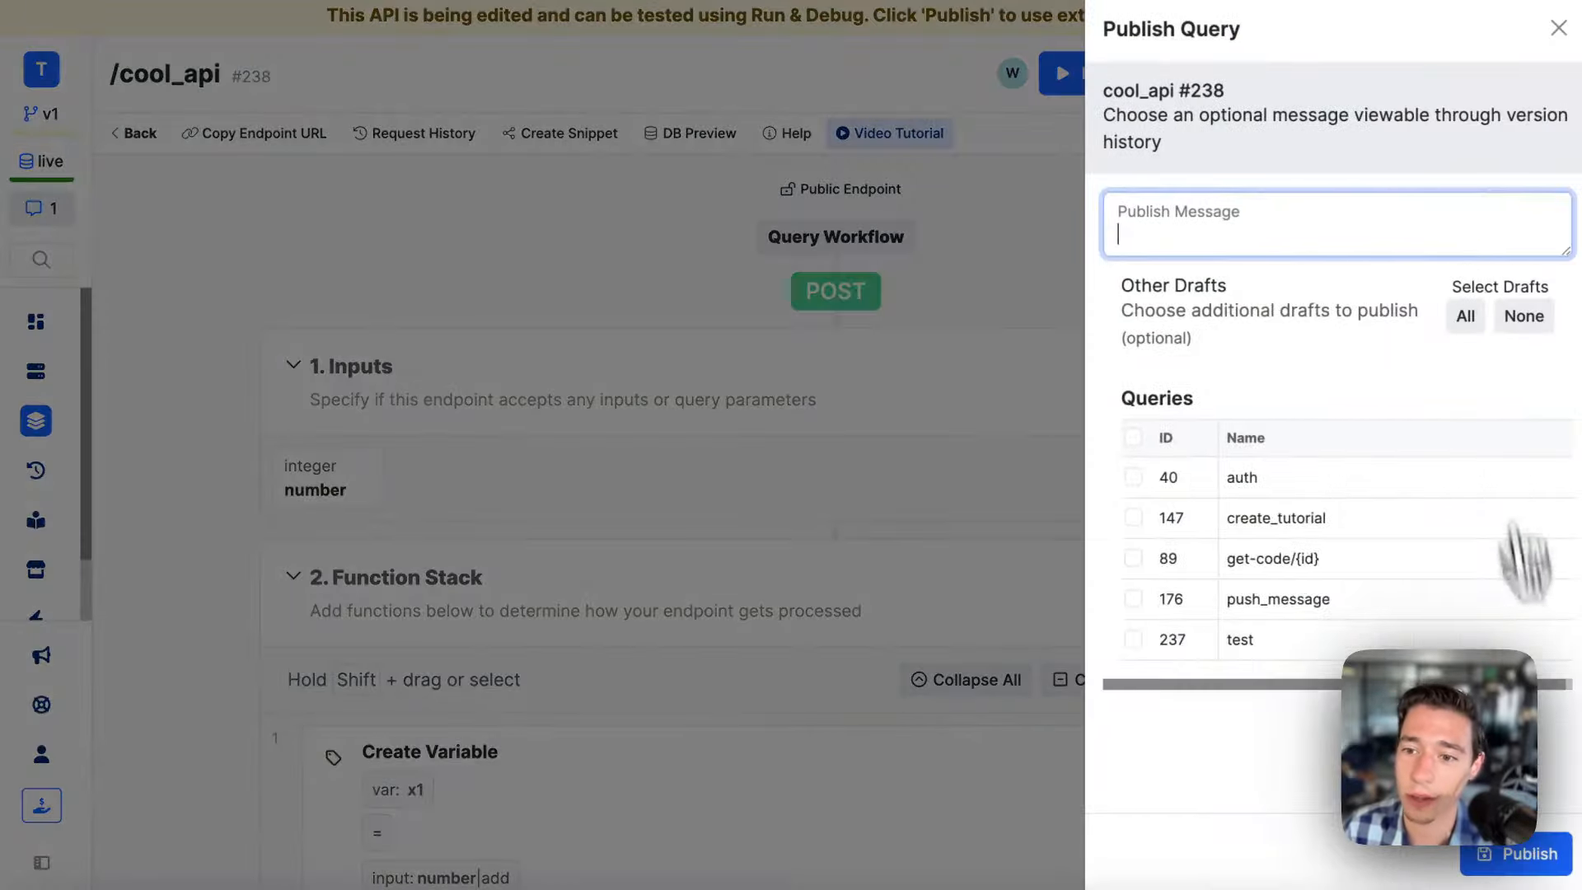
click(1527, 854)
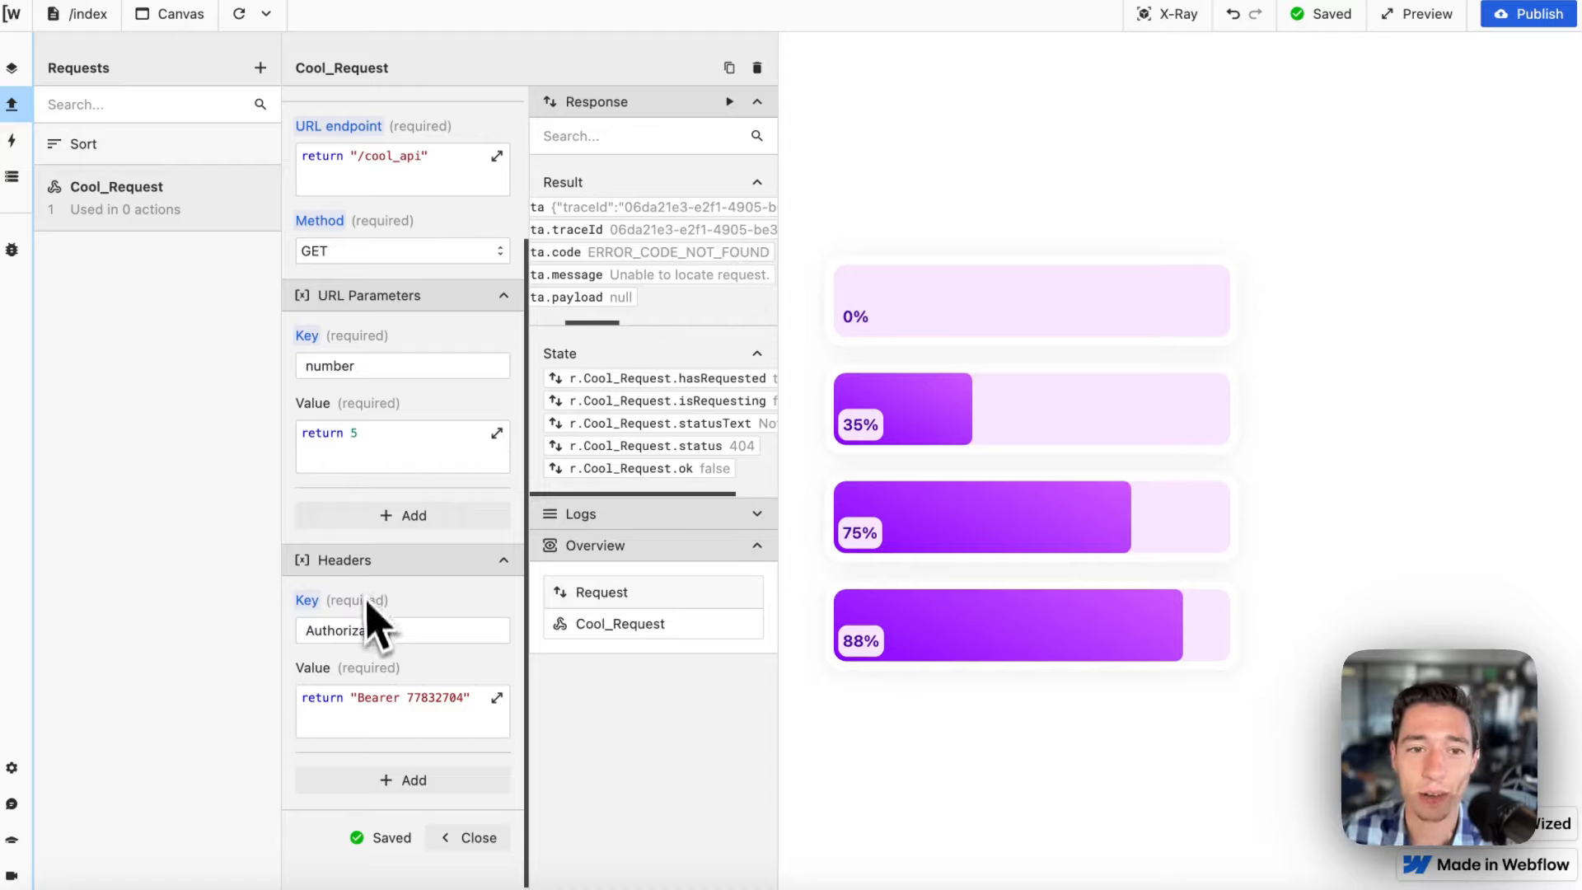
click(401, 251)
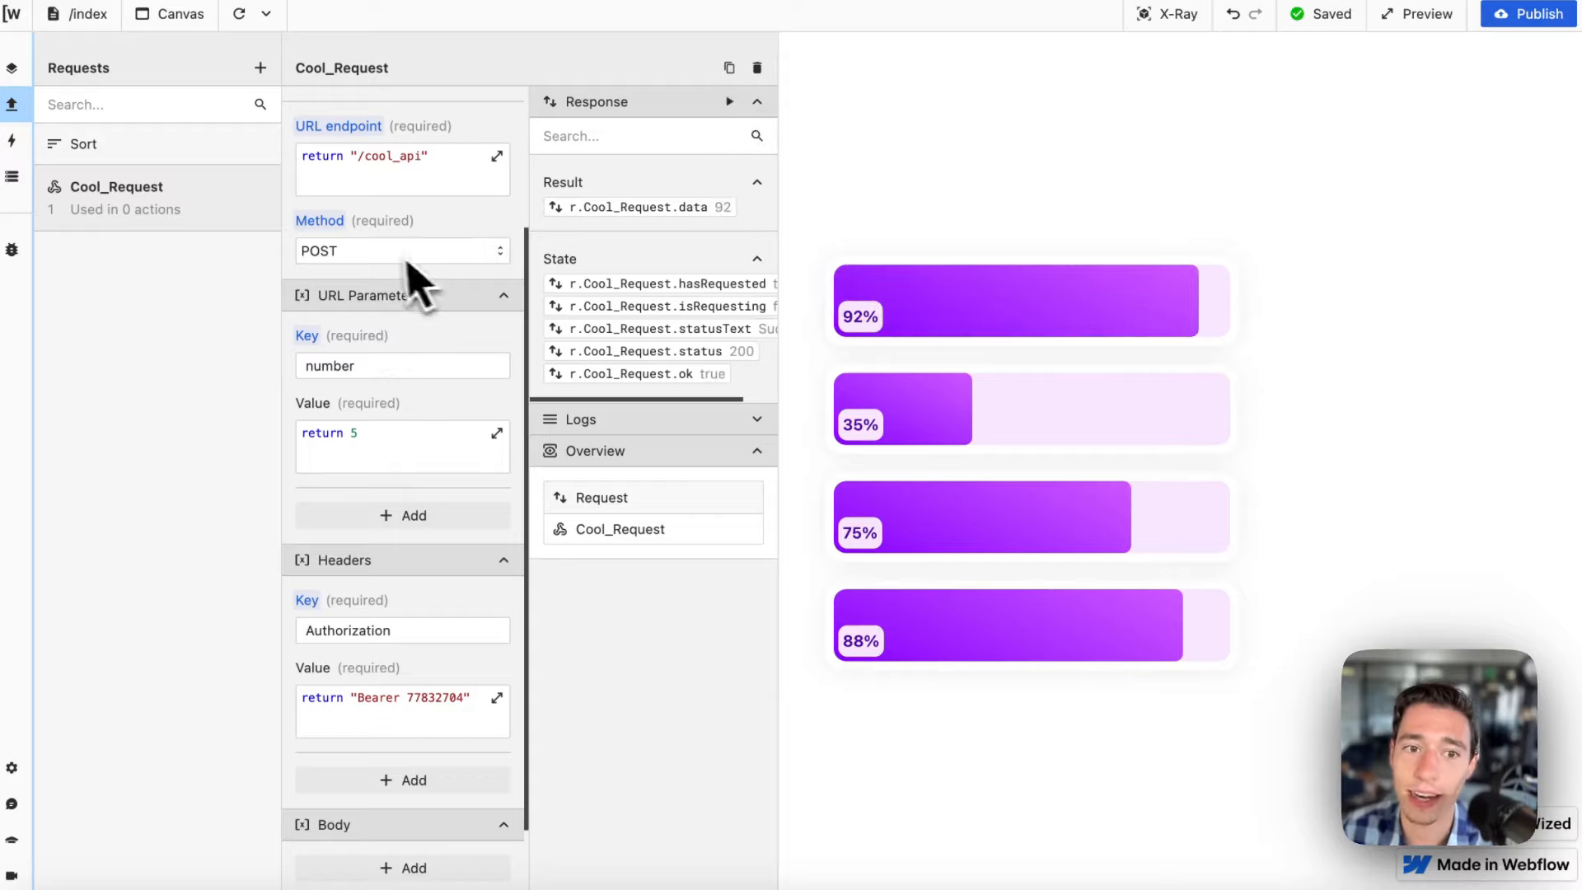
mouse_move(550, 364)
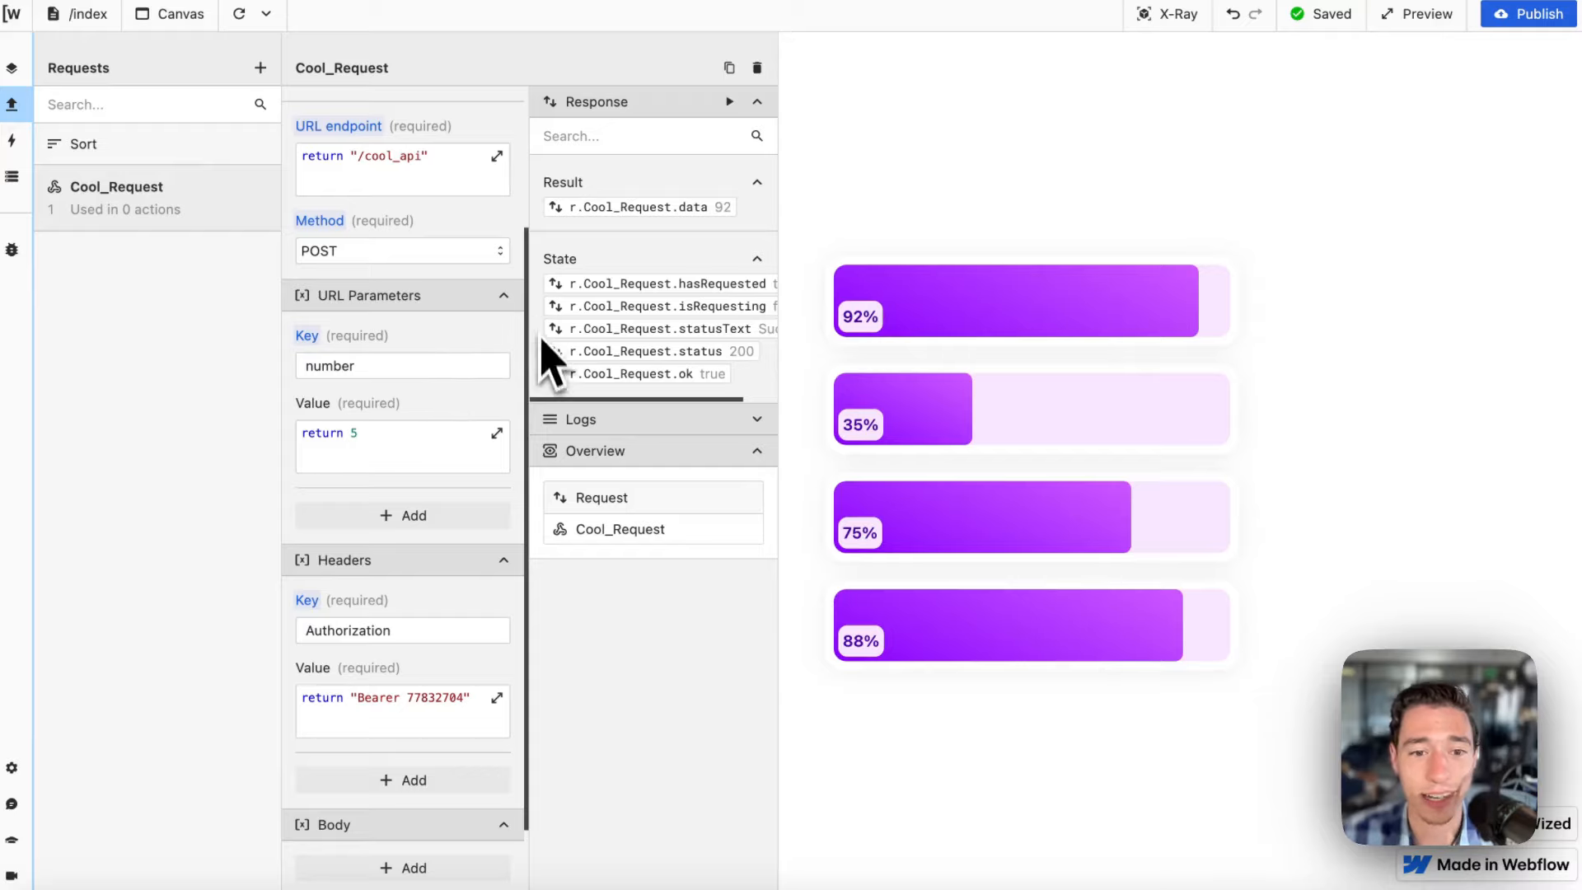
mouse_move(429, 404)
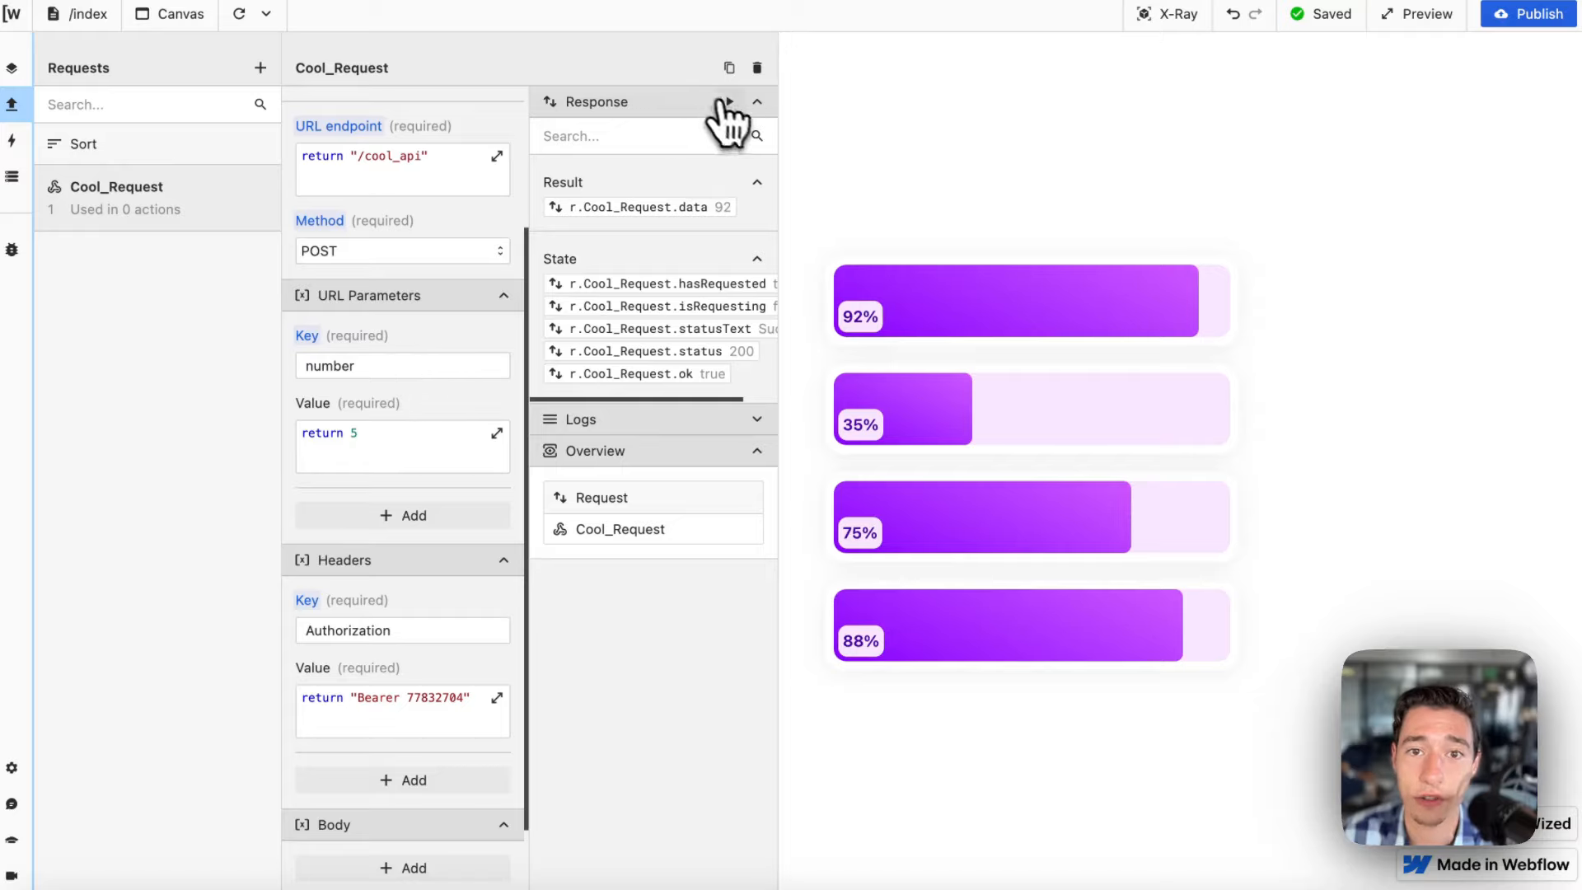
right_click(330, 365)
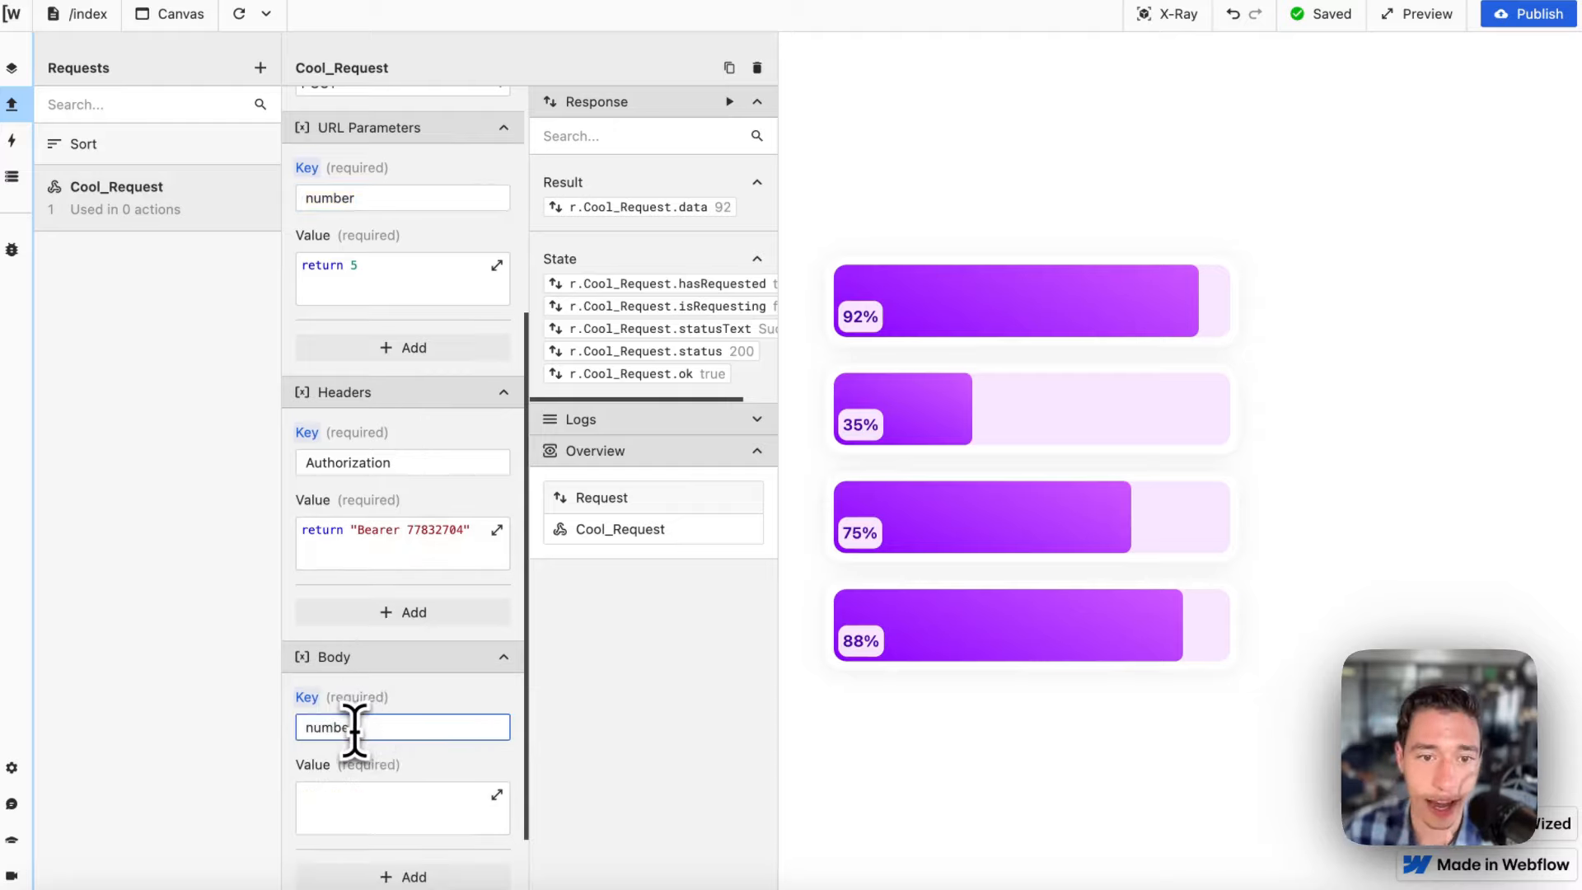
Add body field number with code 'return 5' and remove its URL parameter
click(496, 795)
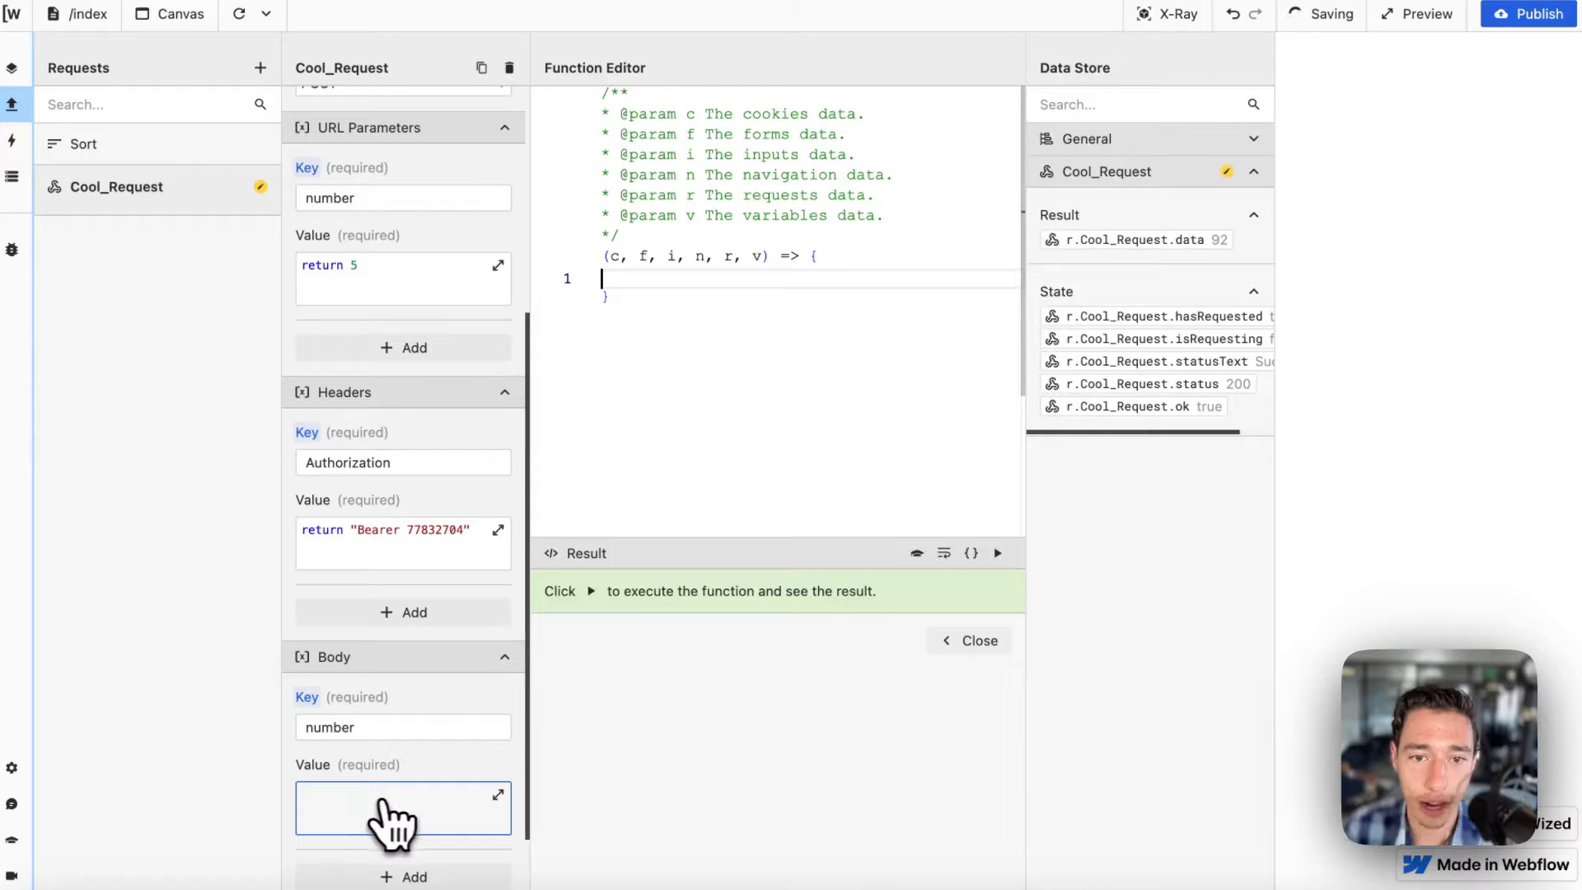
text(return)
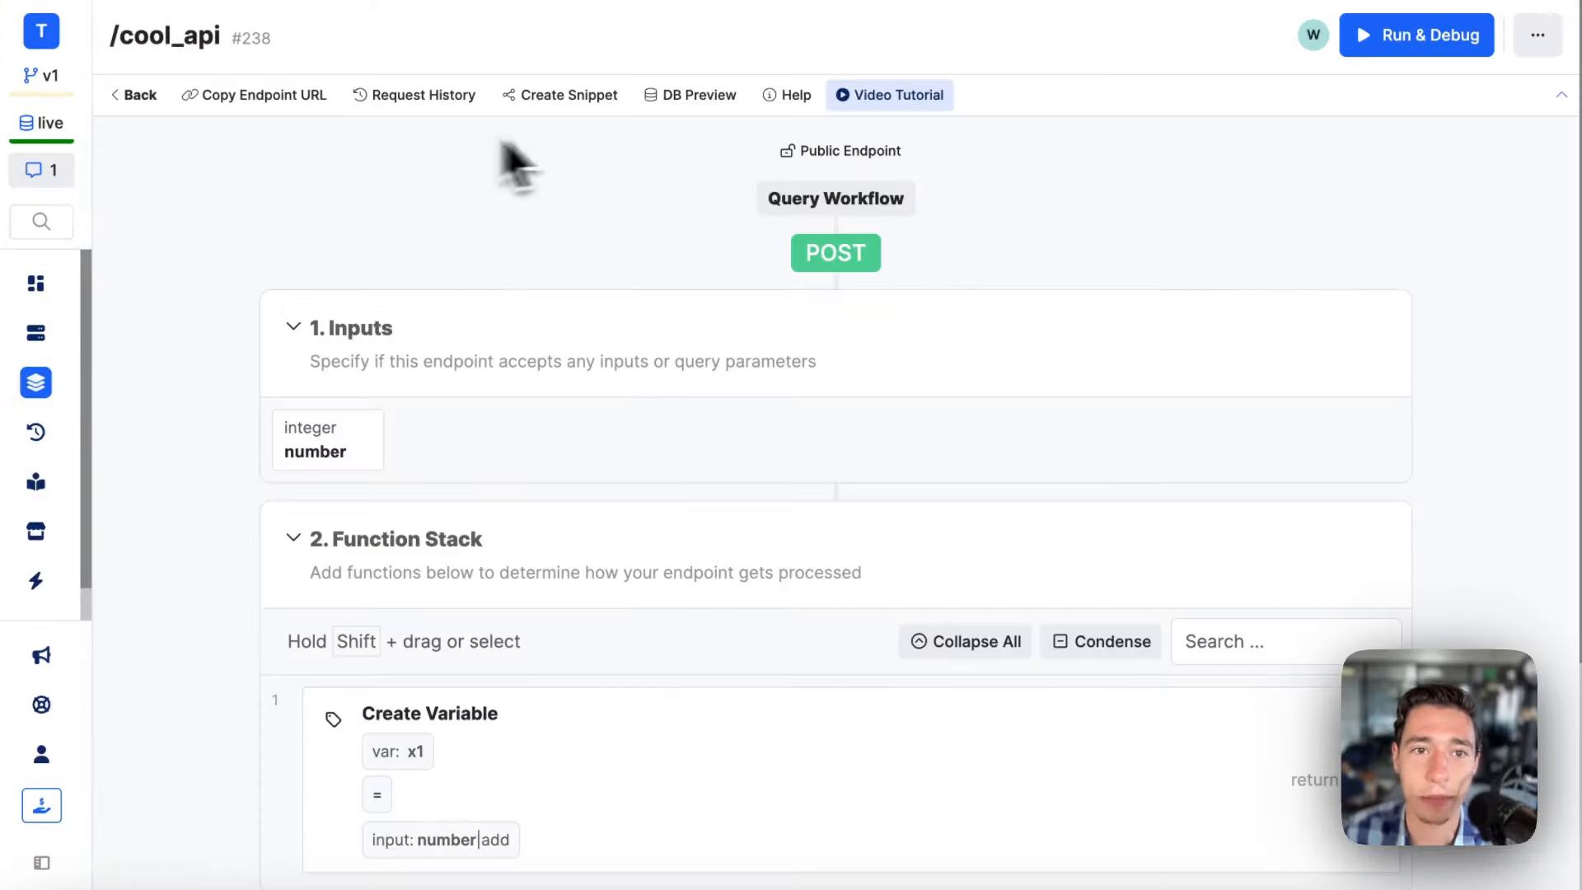
click(423, 94)
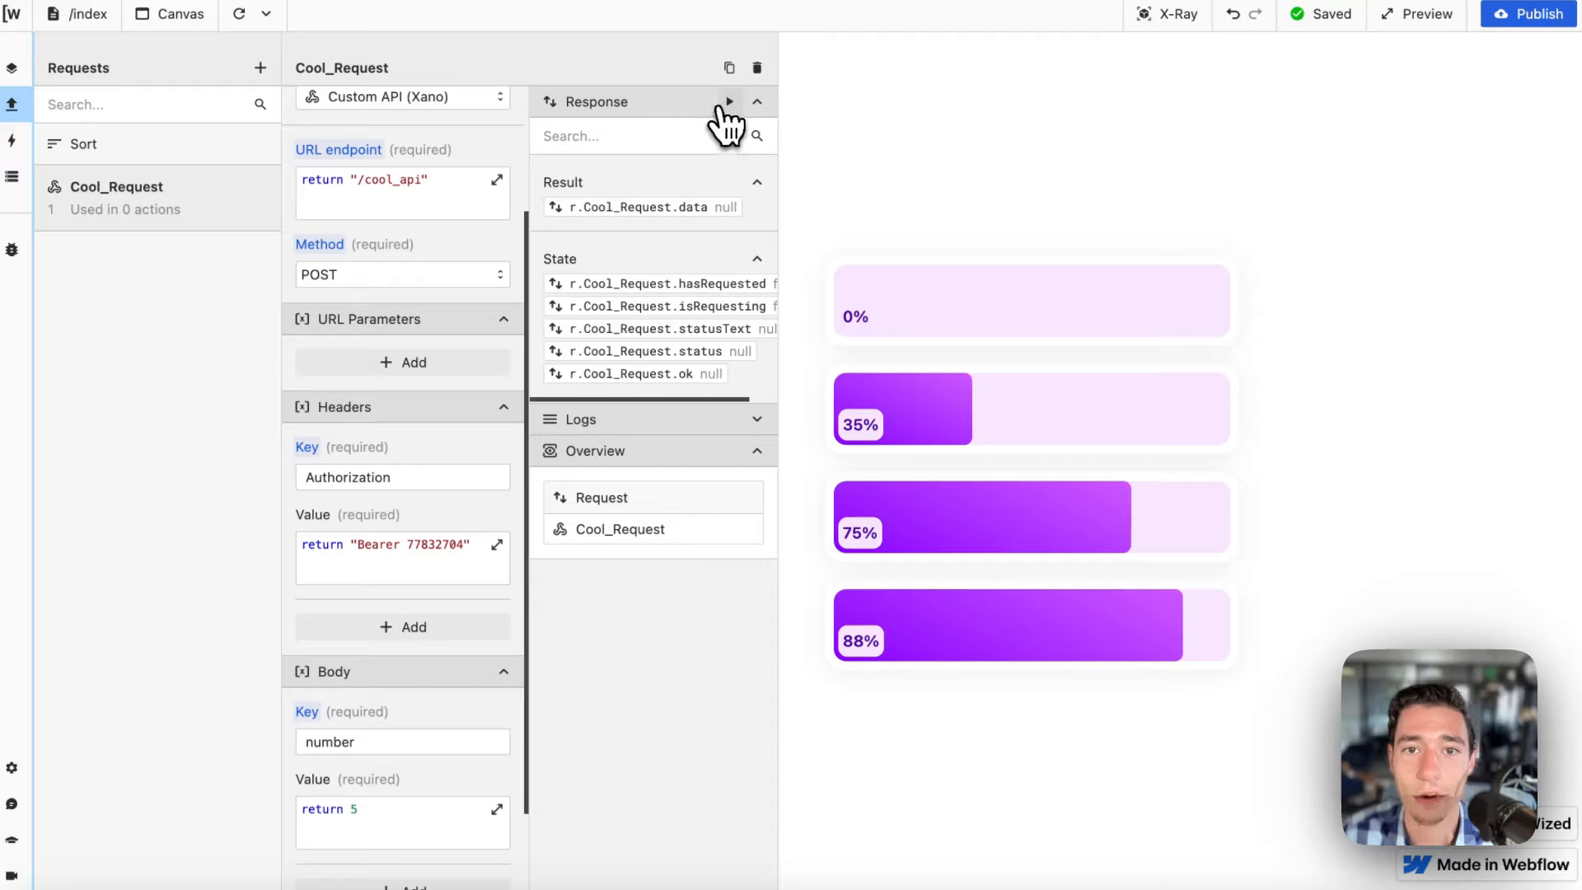
Send the POST request with number 5, review the settings, and close the panel
click(728, 101)
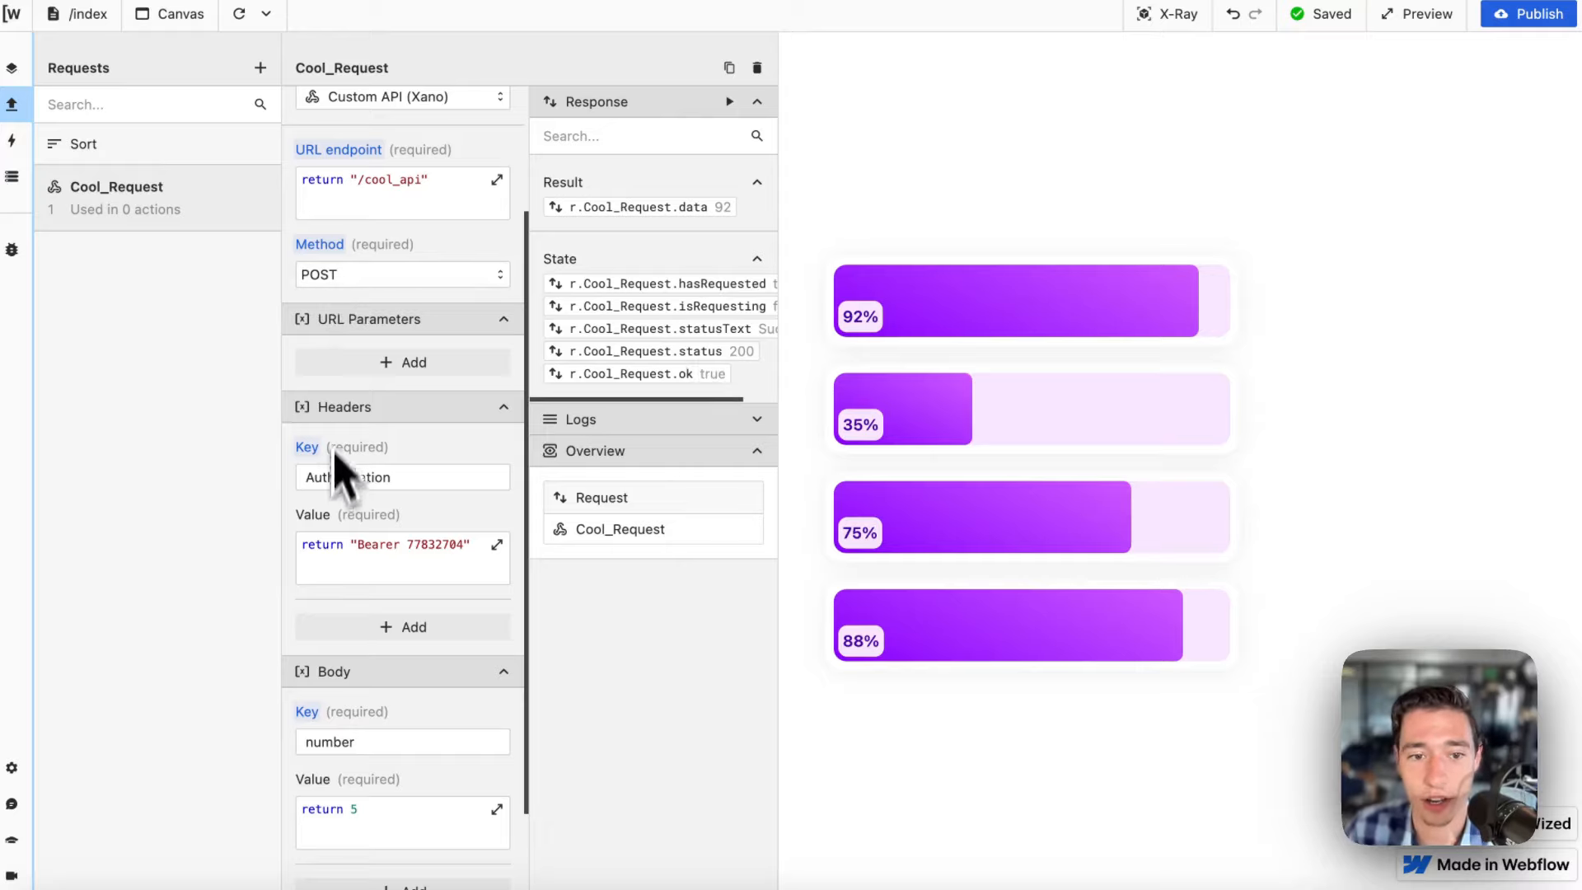
mouse_move(347, 722)
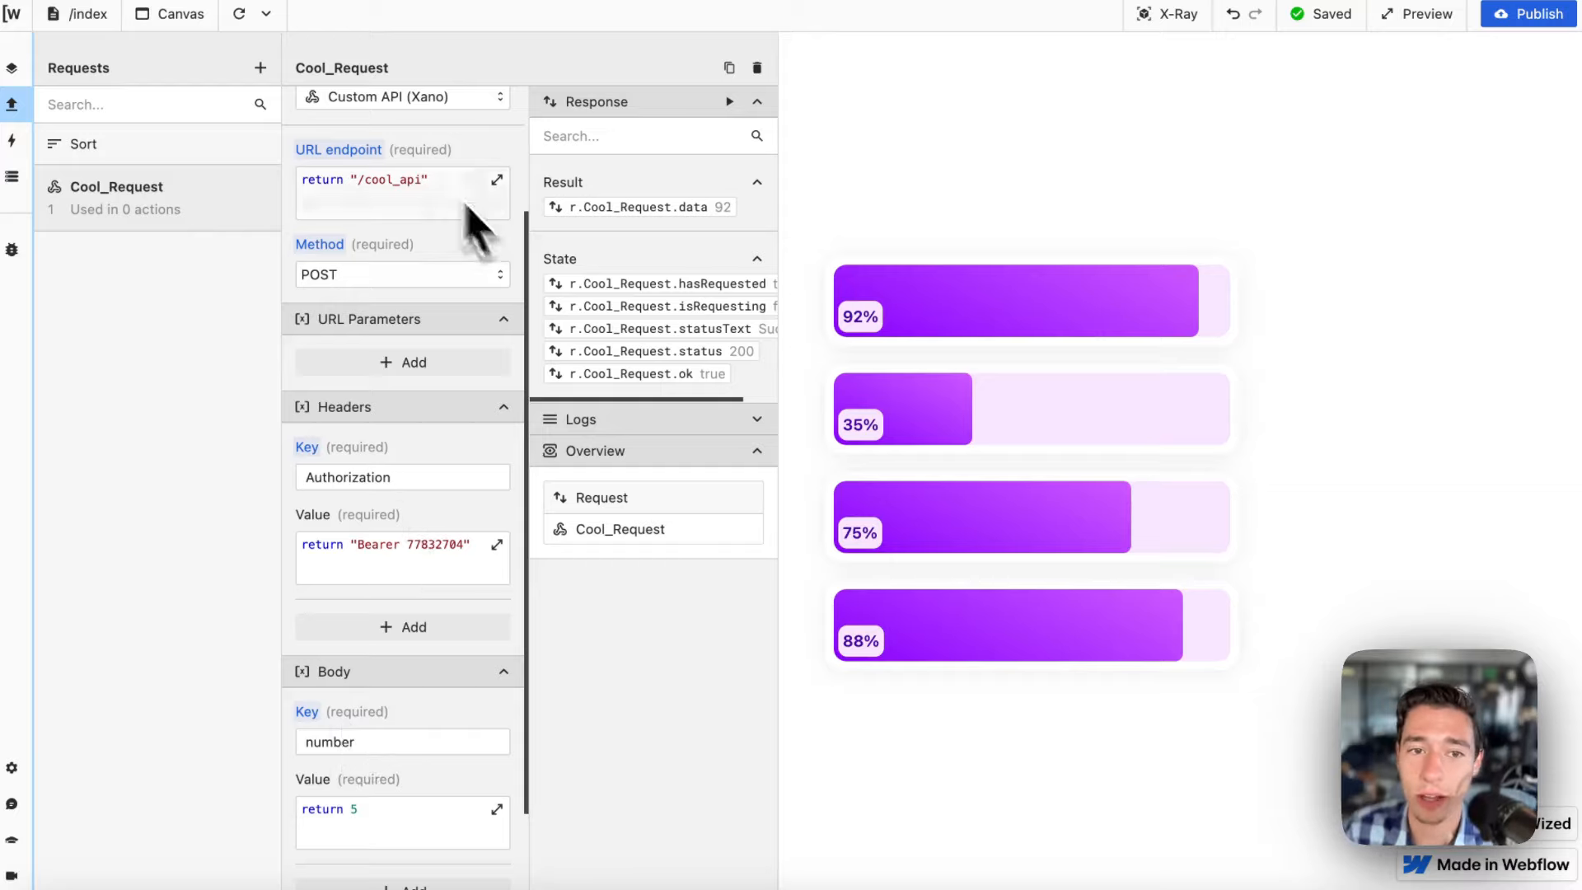
mouse_move(382, 424)
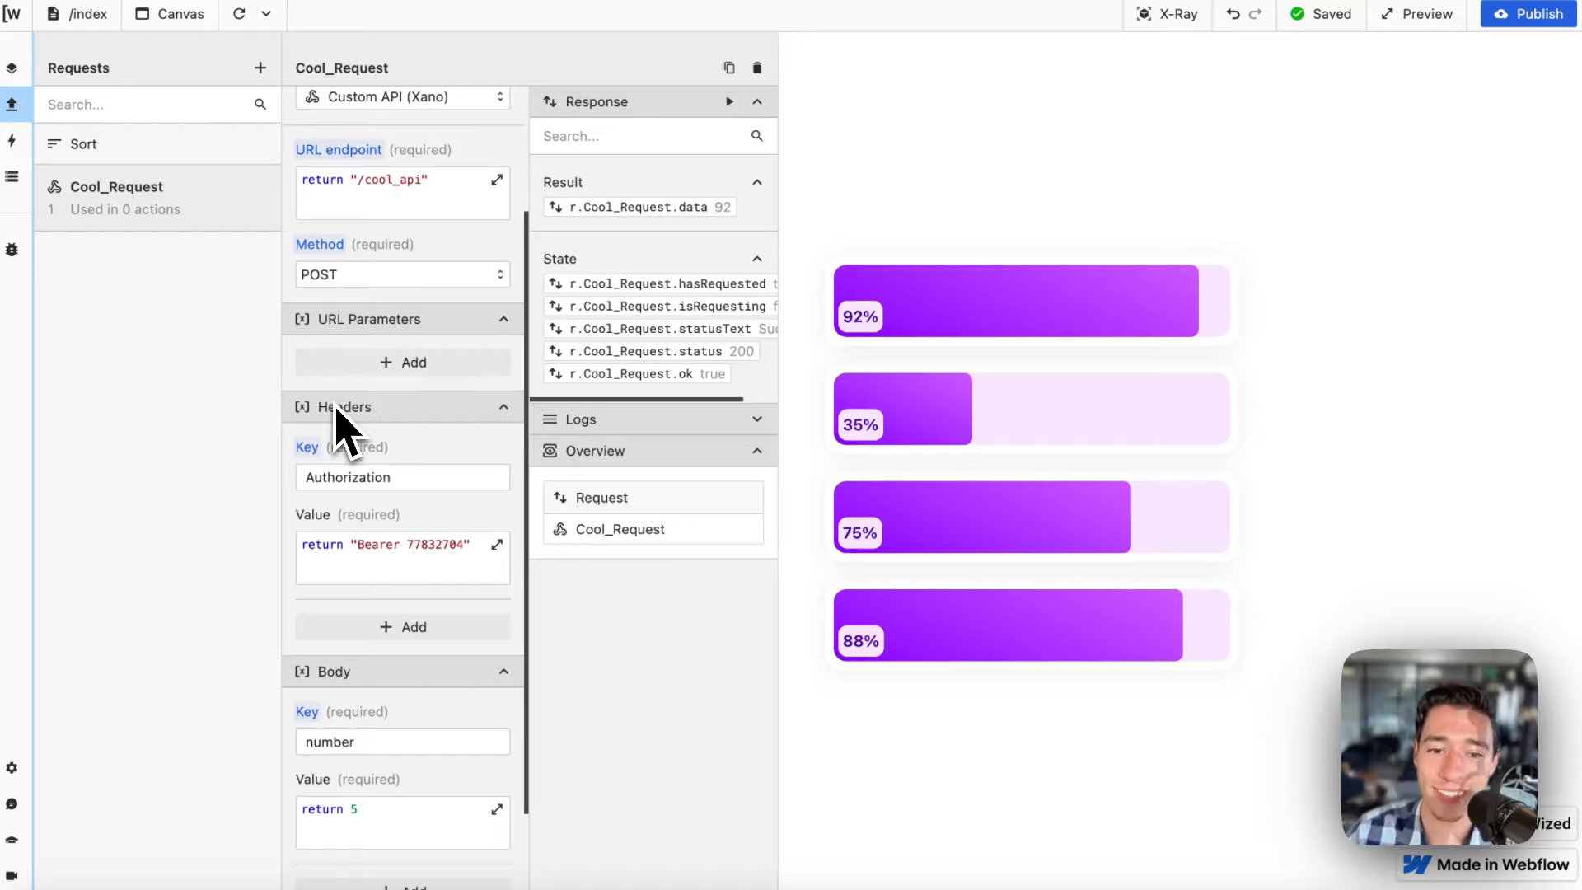
mouse_move(321, 772)
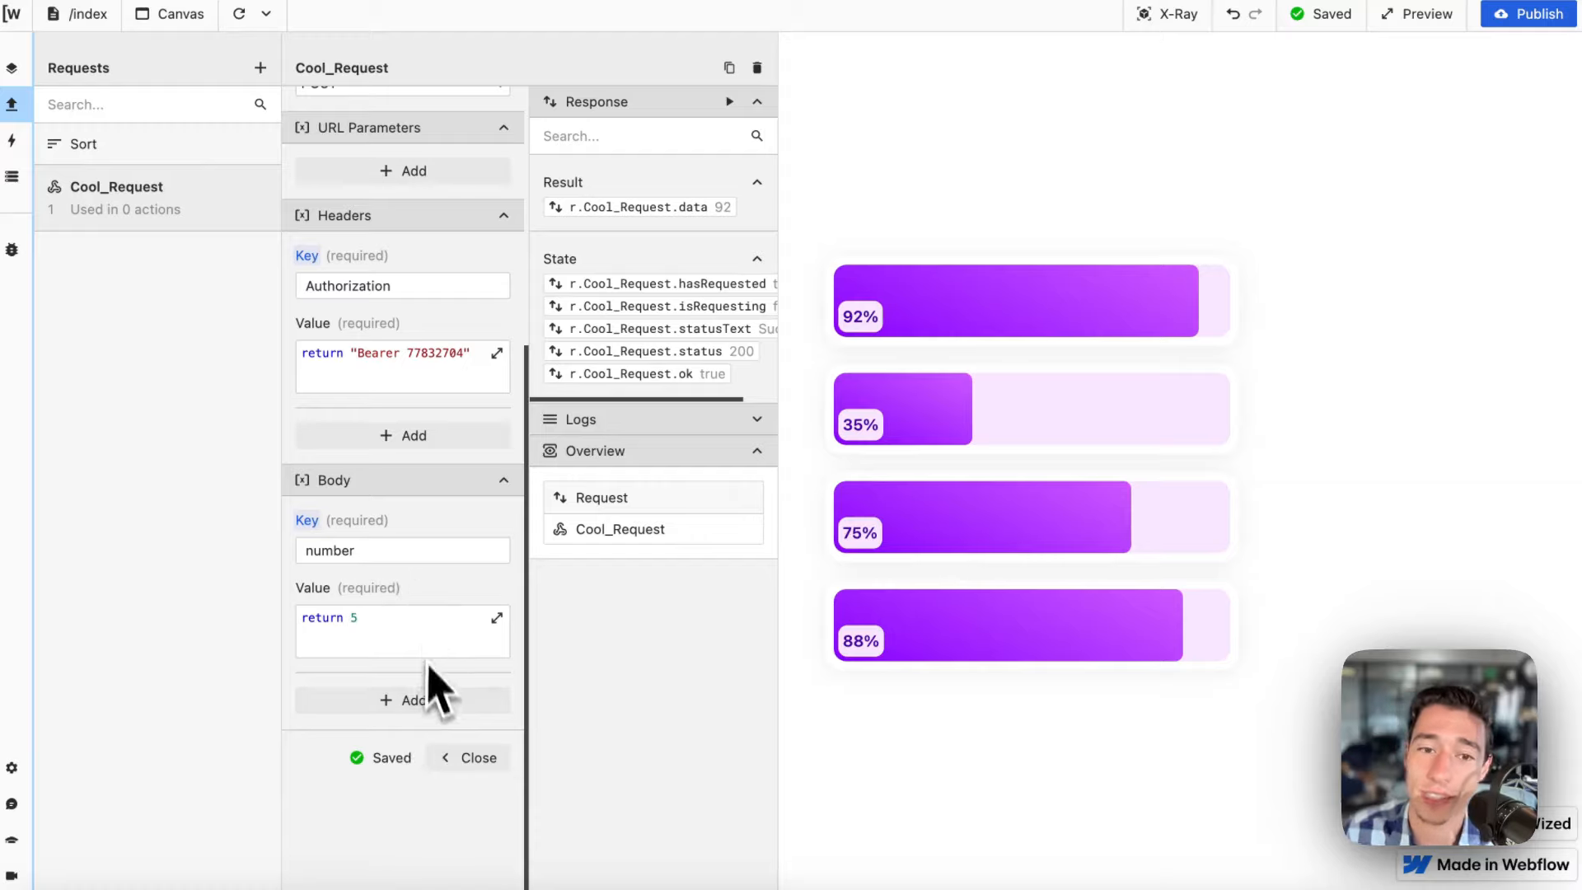
mouse_move(363, 535)
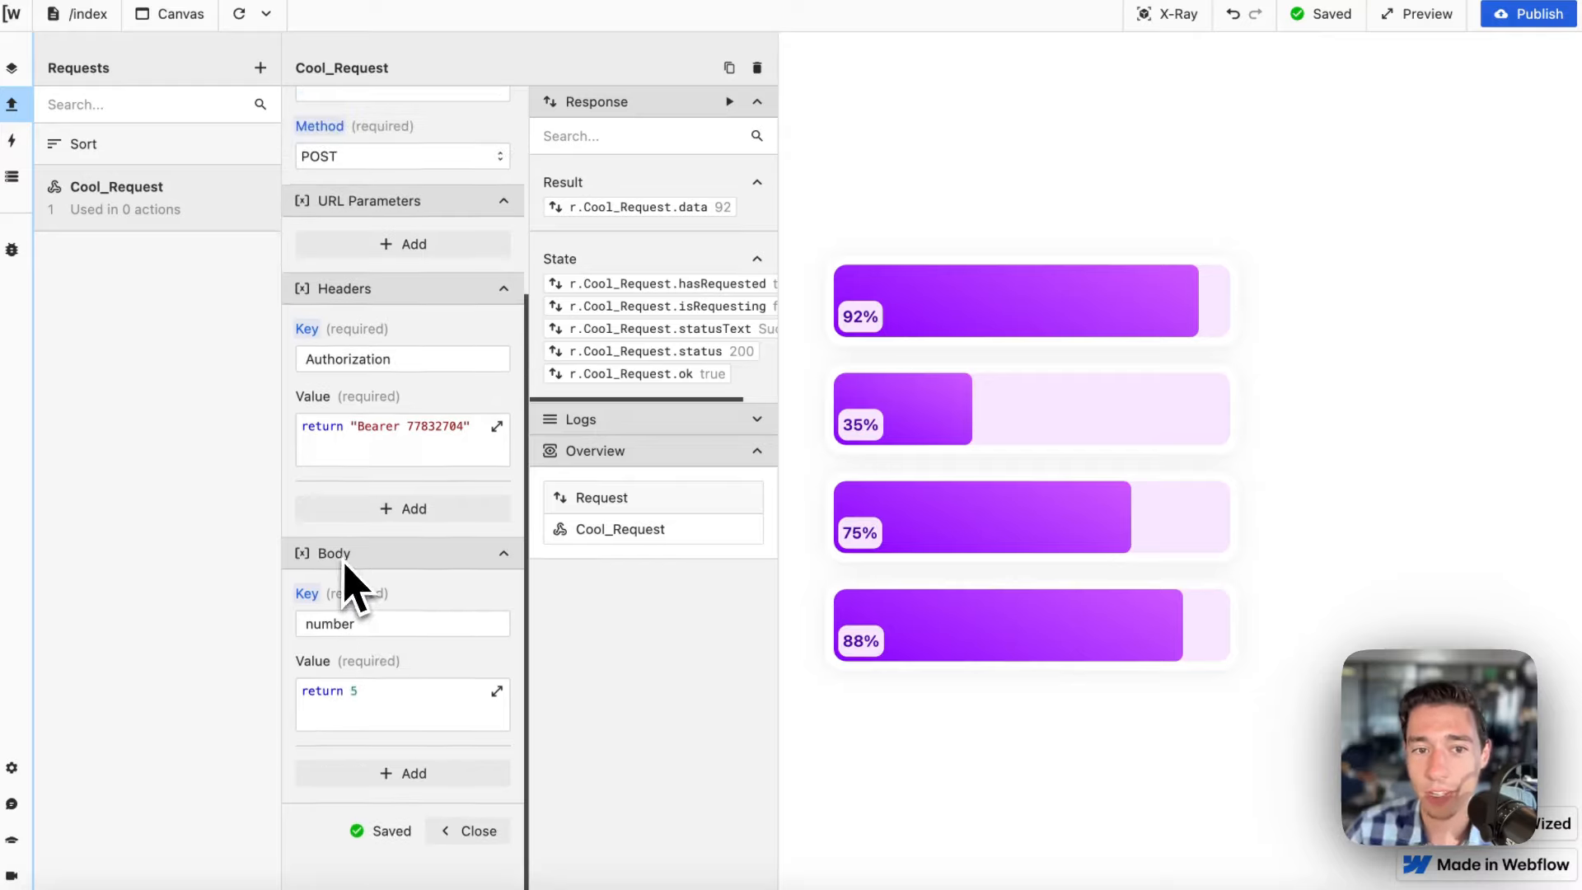
scroll(down, 3)
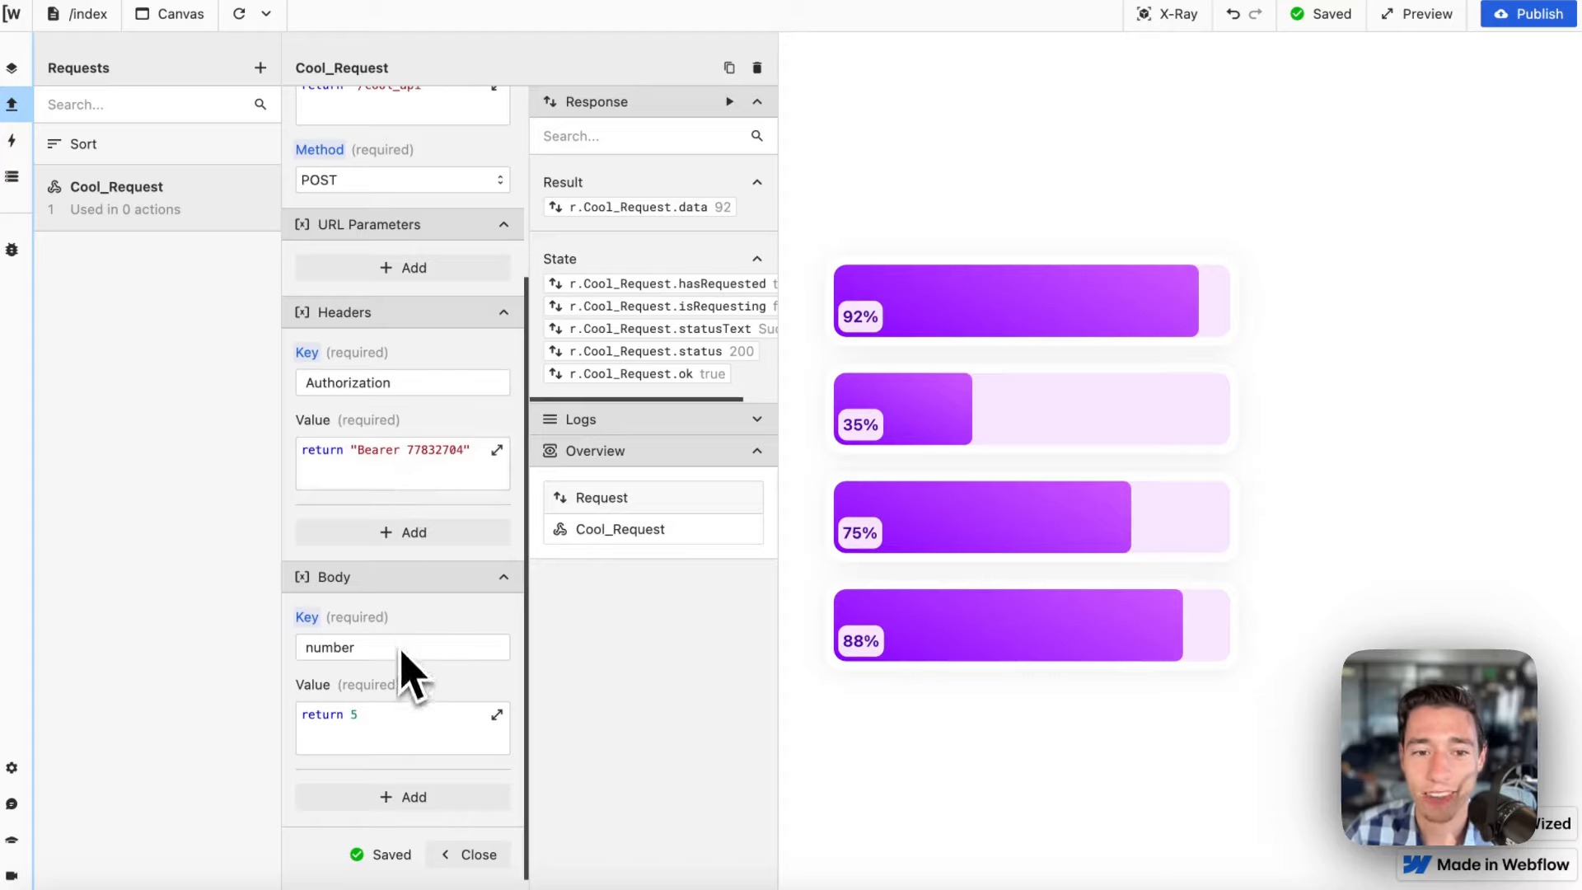
mouse_move(740, 121)
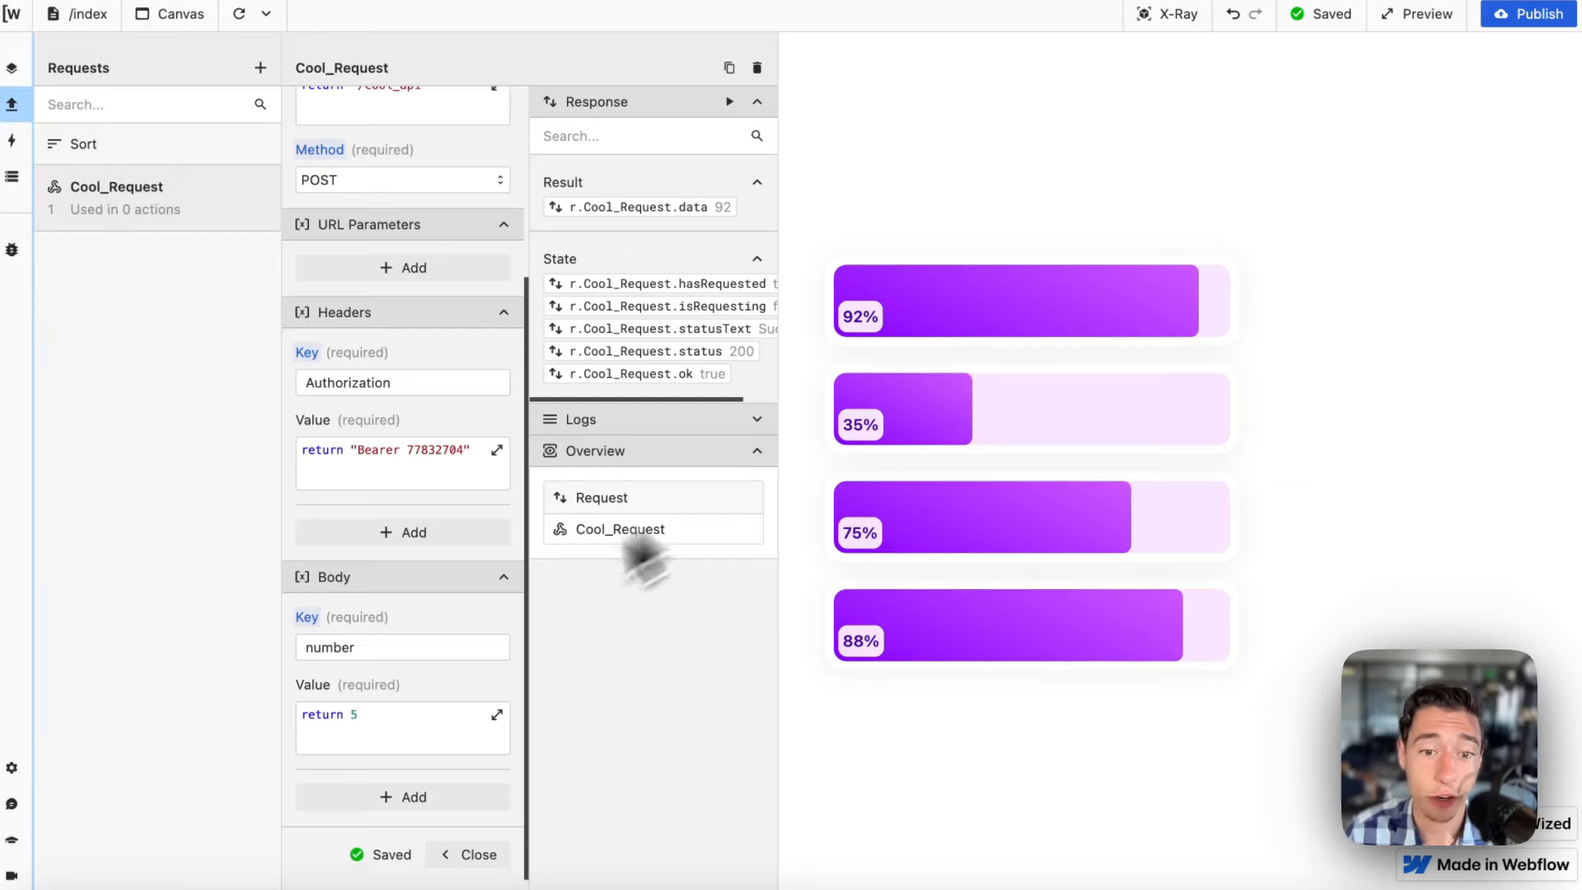
click(467, 855)
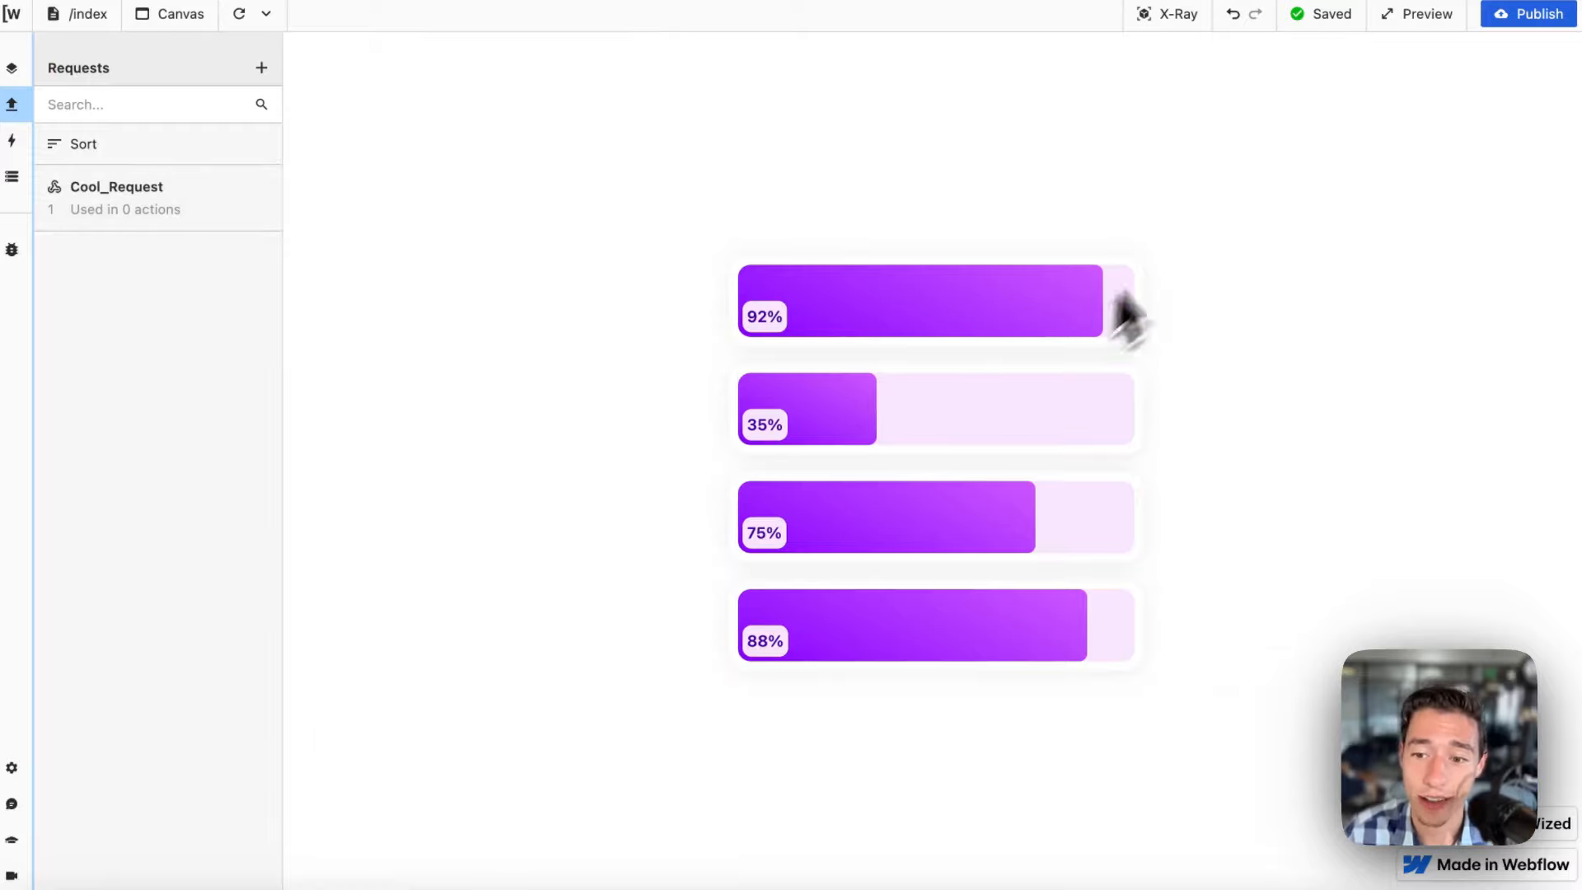
mouse_move(807, 171)
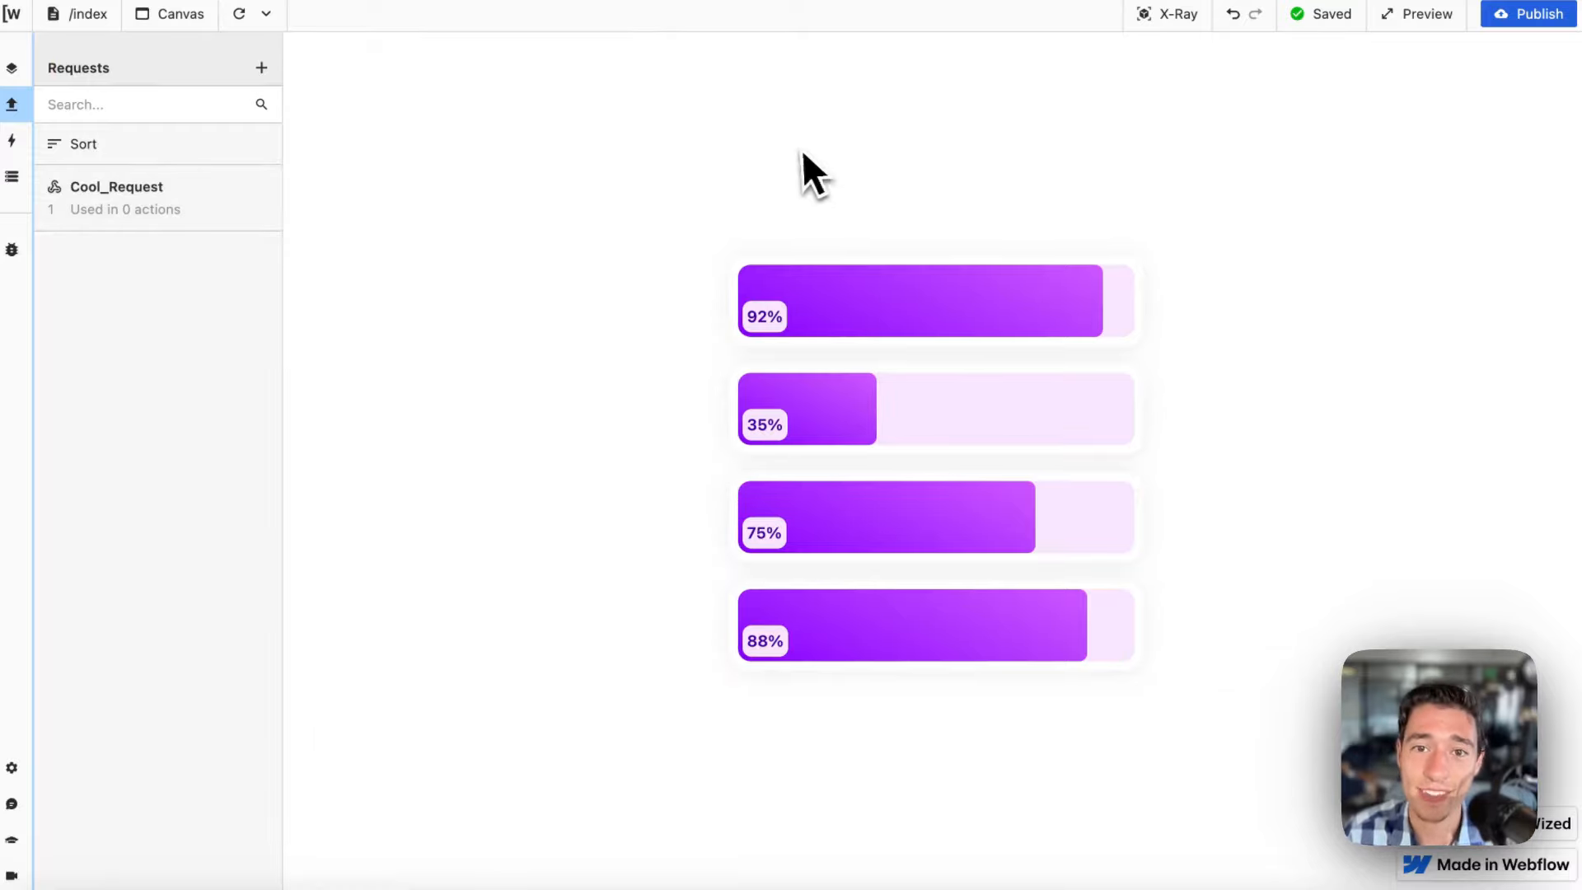
mouse_move(827, 206)
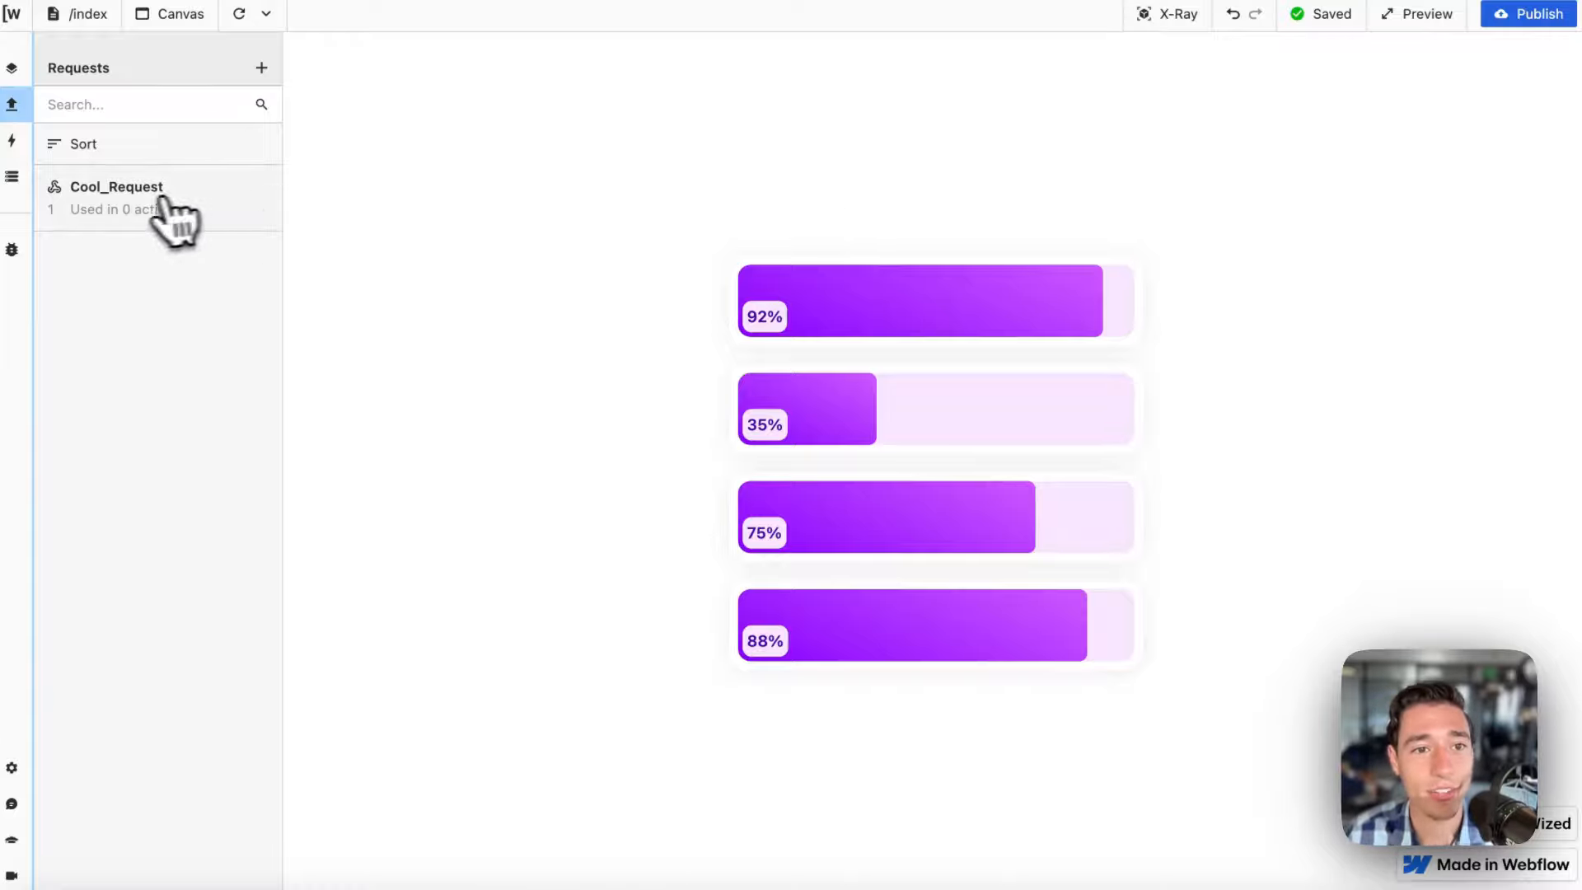
Reopen Cool_Request and edit its Authorization header value
click(116, 197)
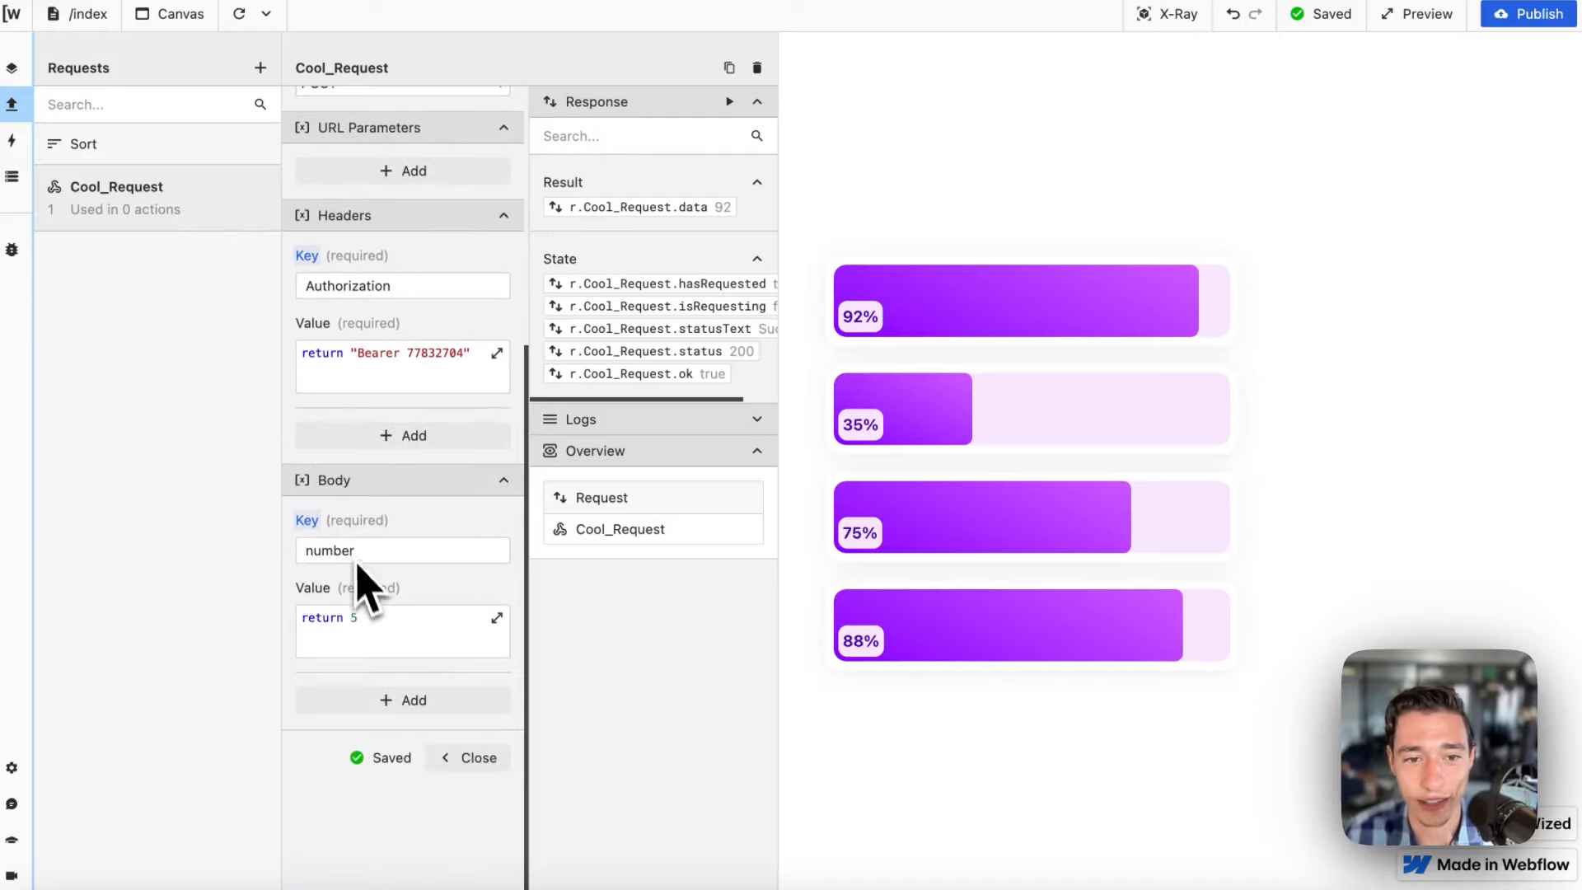
click(496, 354)
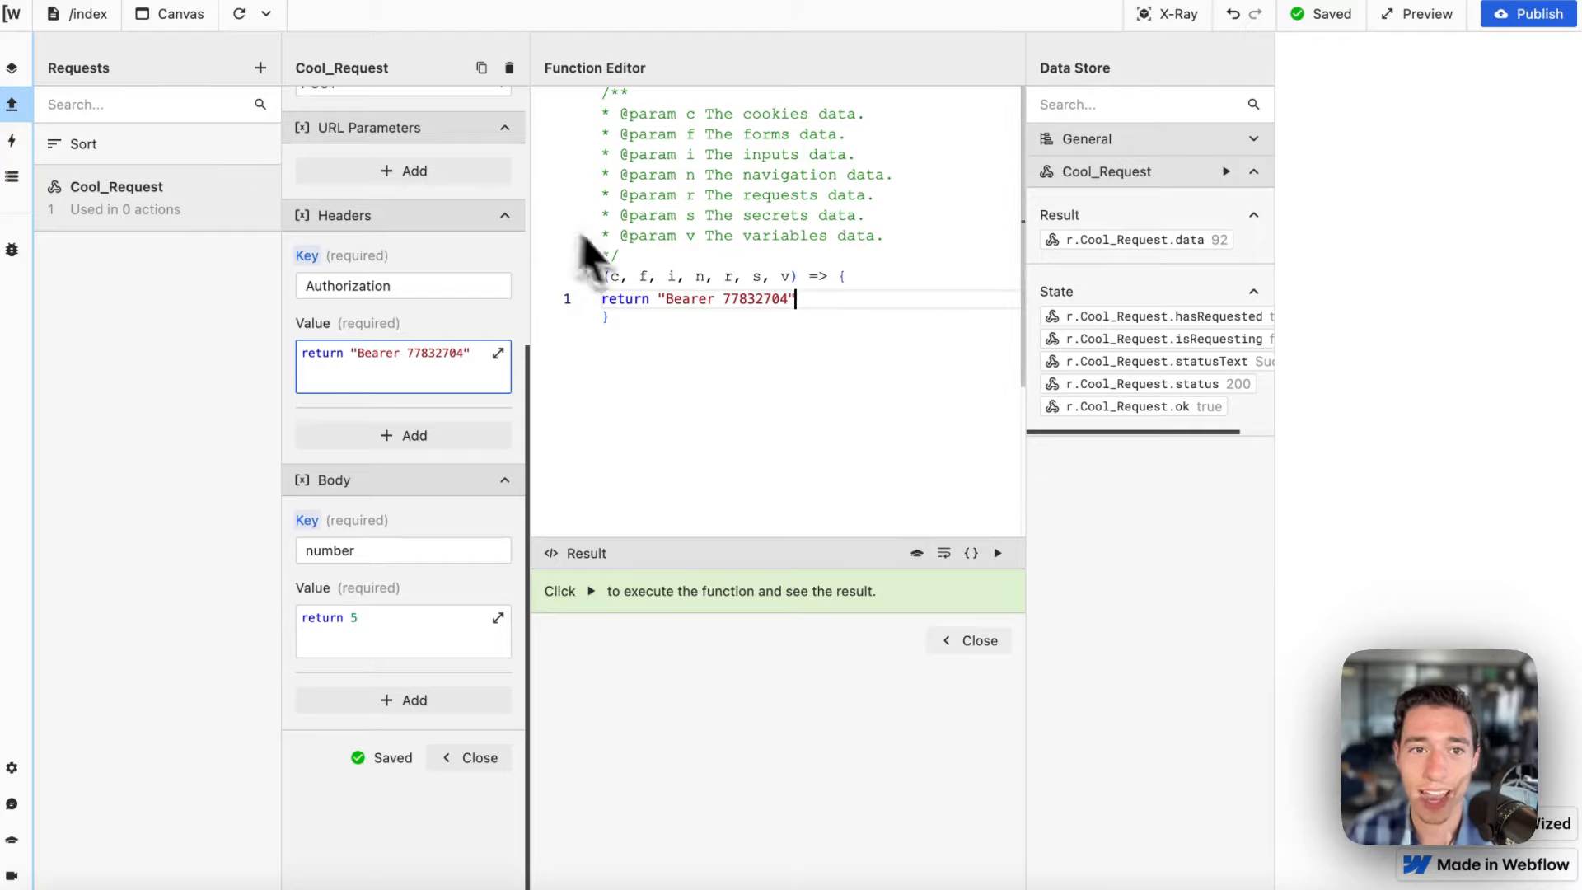
mouse_move(267, 202)
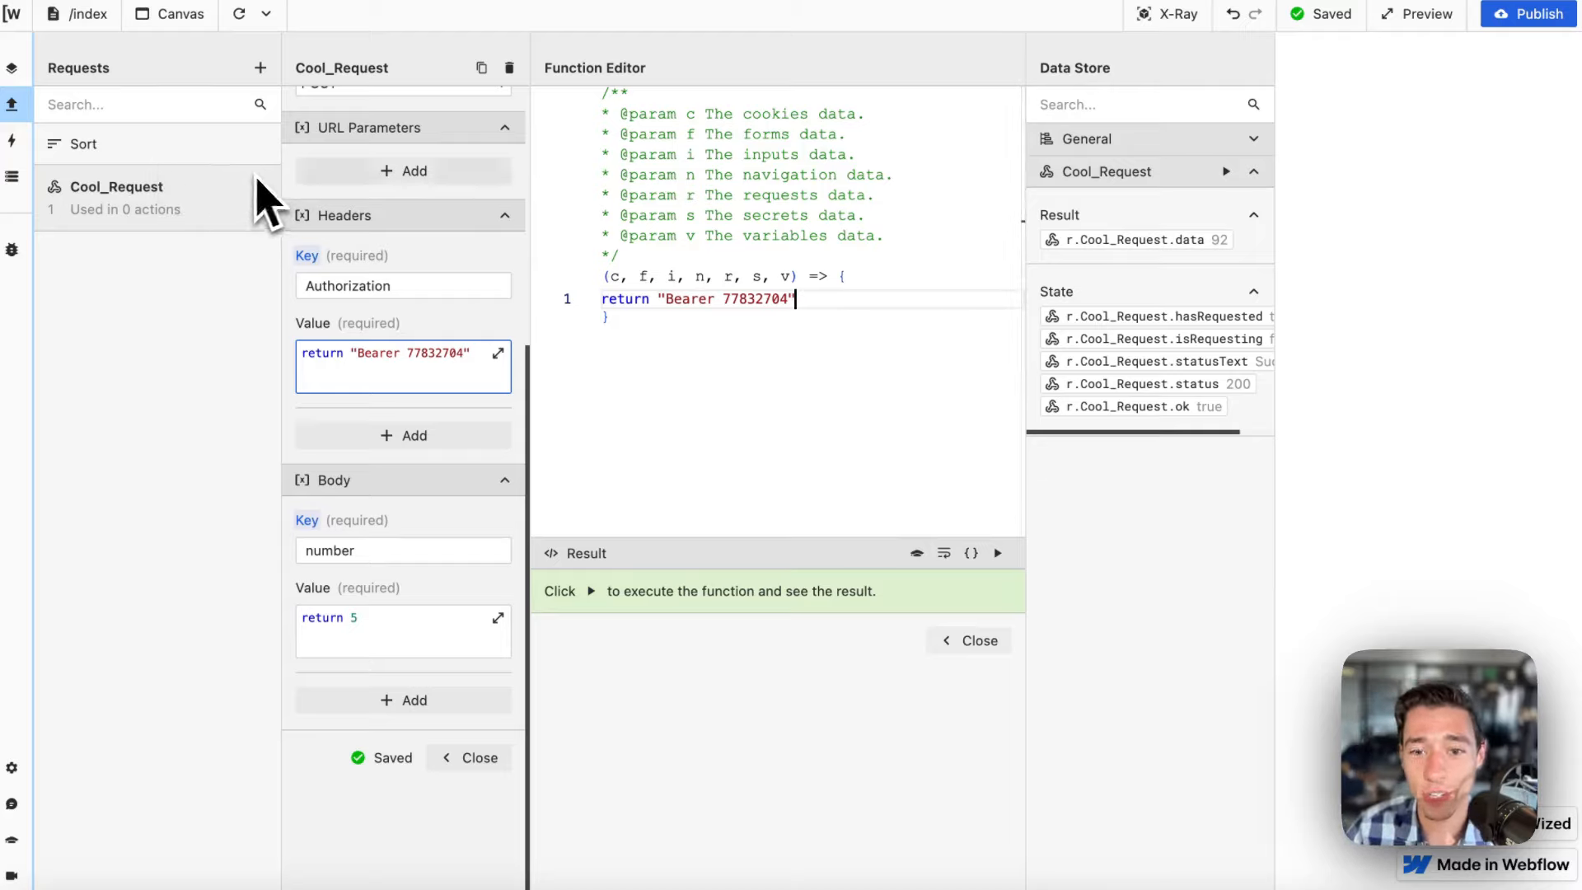
mouse_move(978, 646)
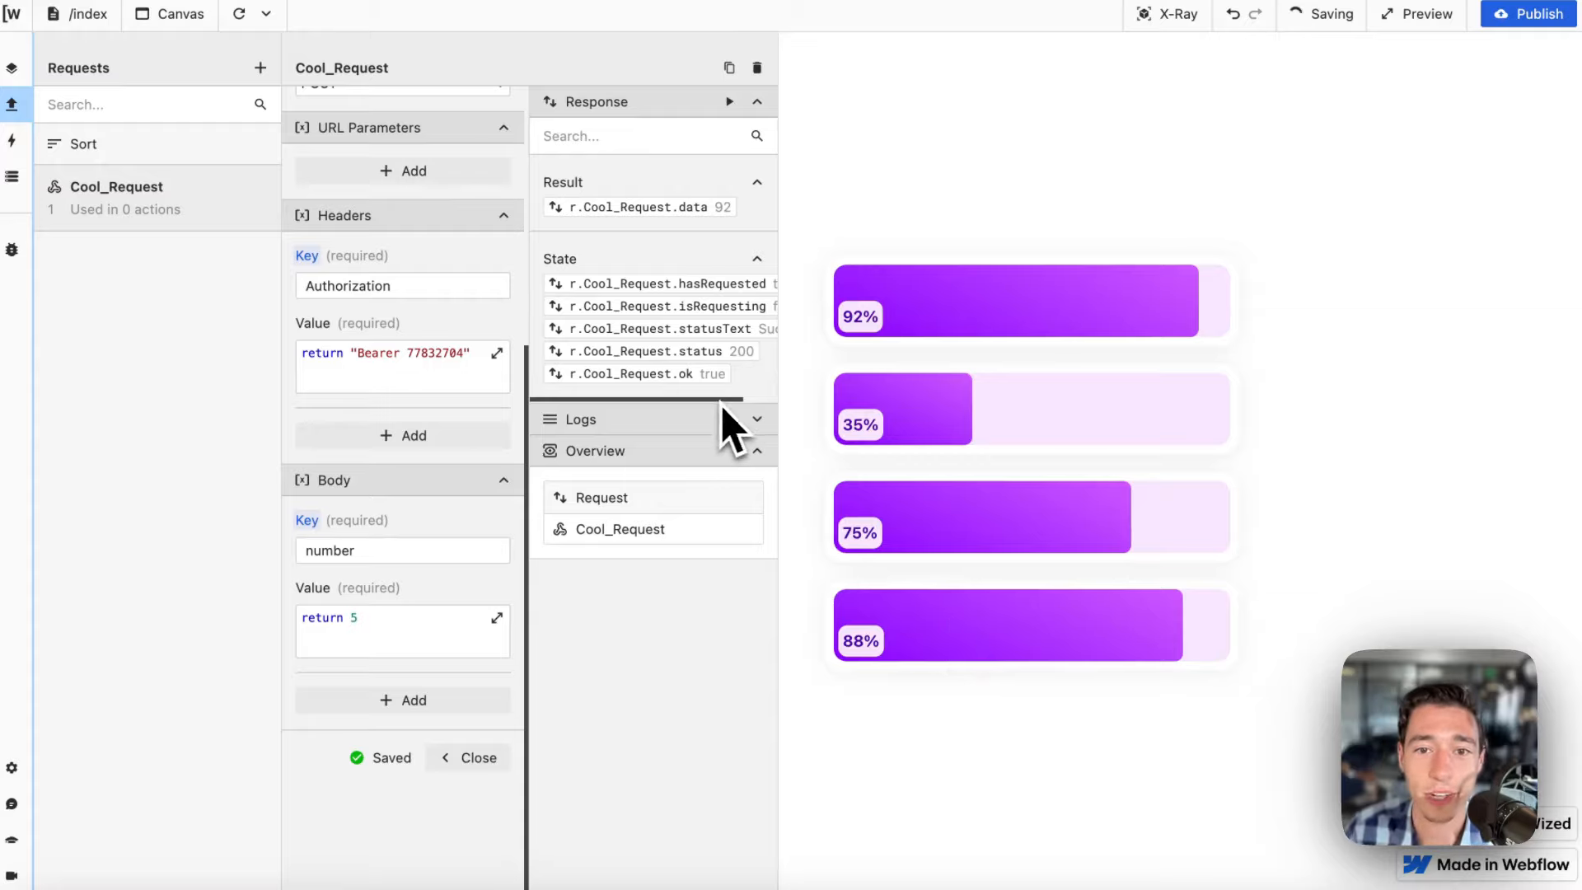
mouse_move(1151, 222)
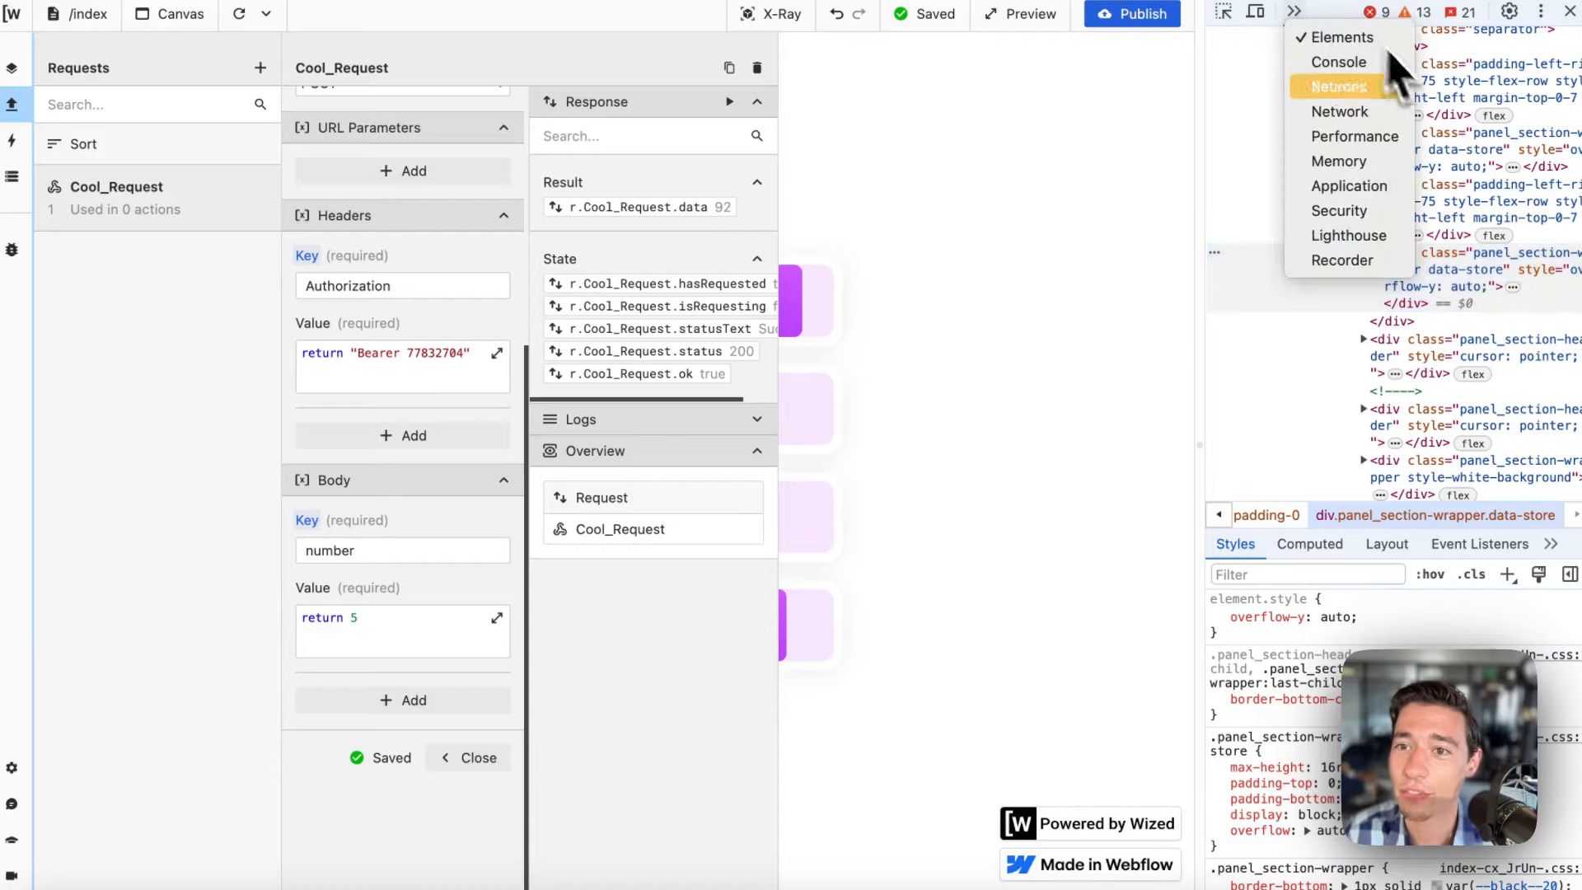
click(1339, 111)
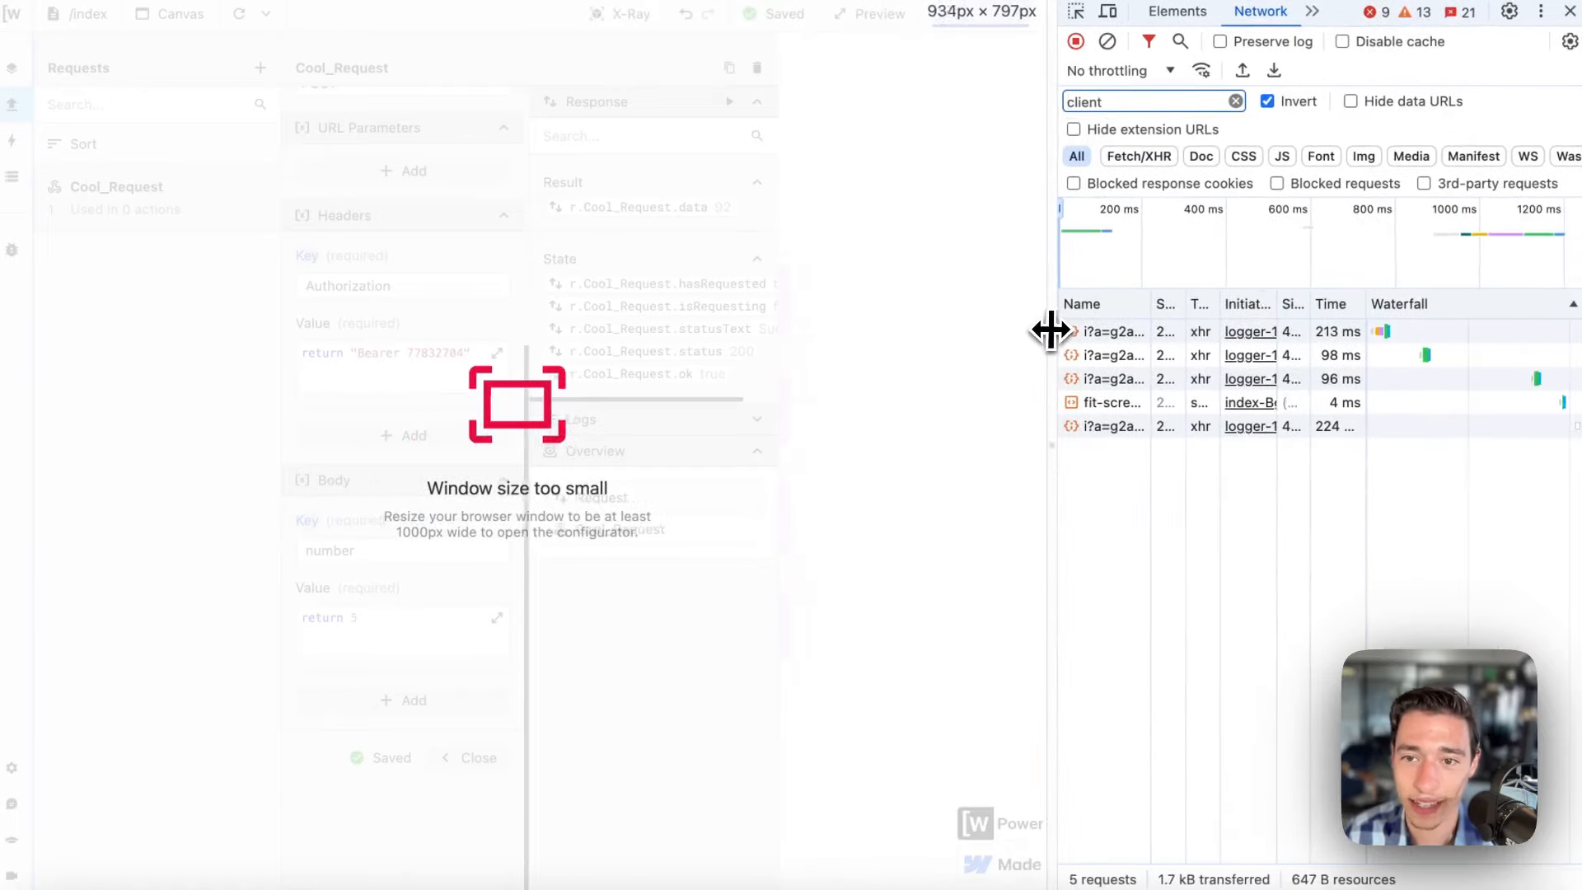
drag(1052, 332, 1131, 332)
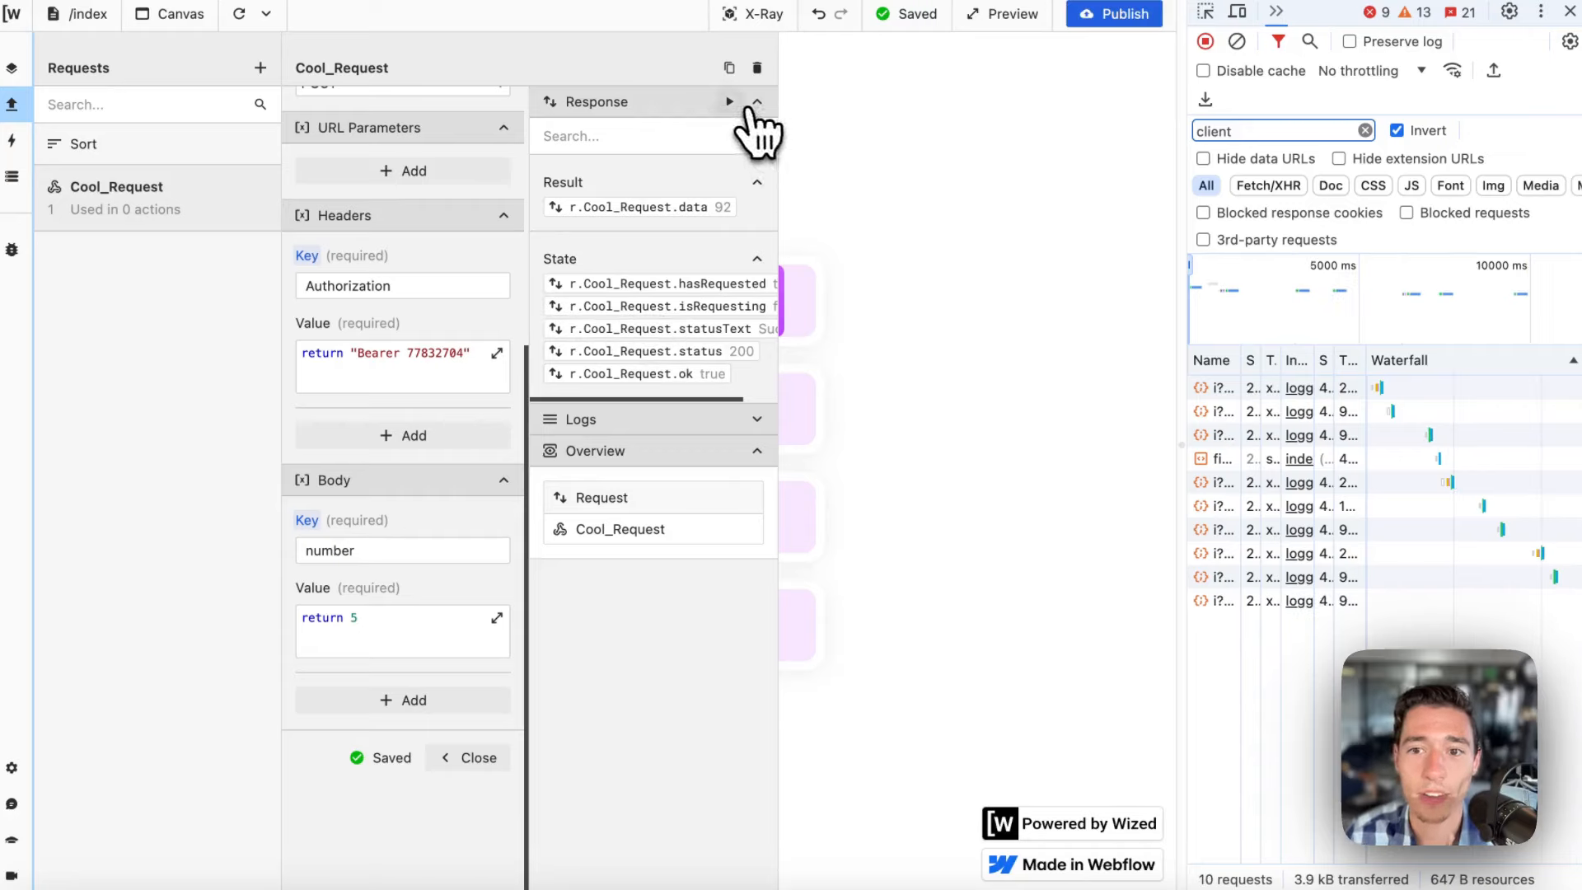
click(1217, 671)
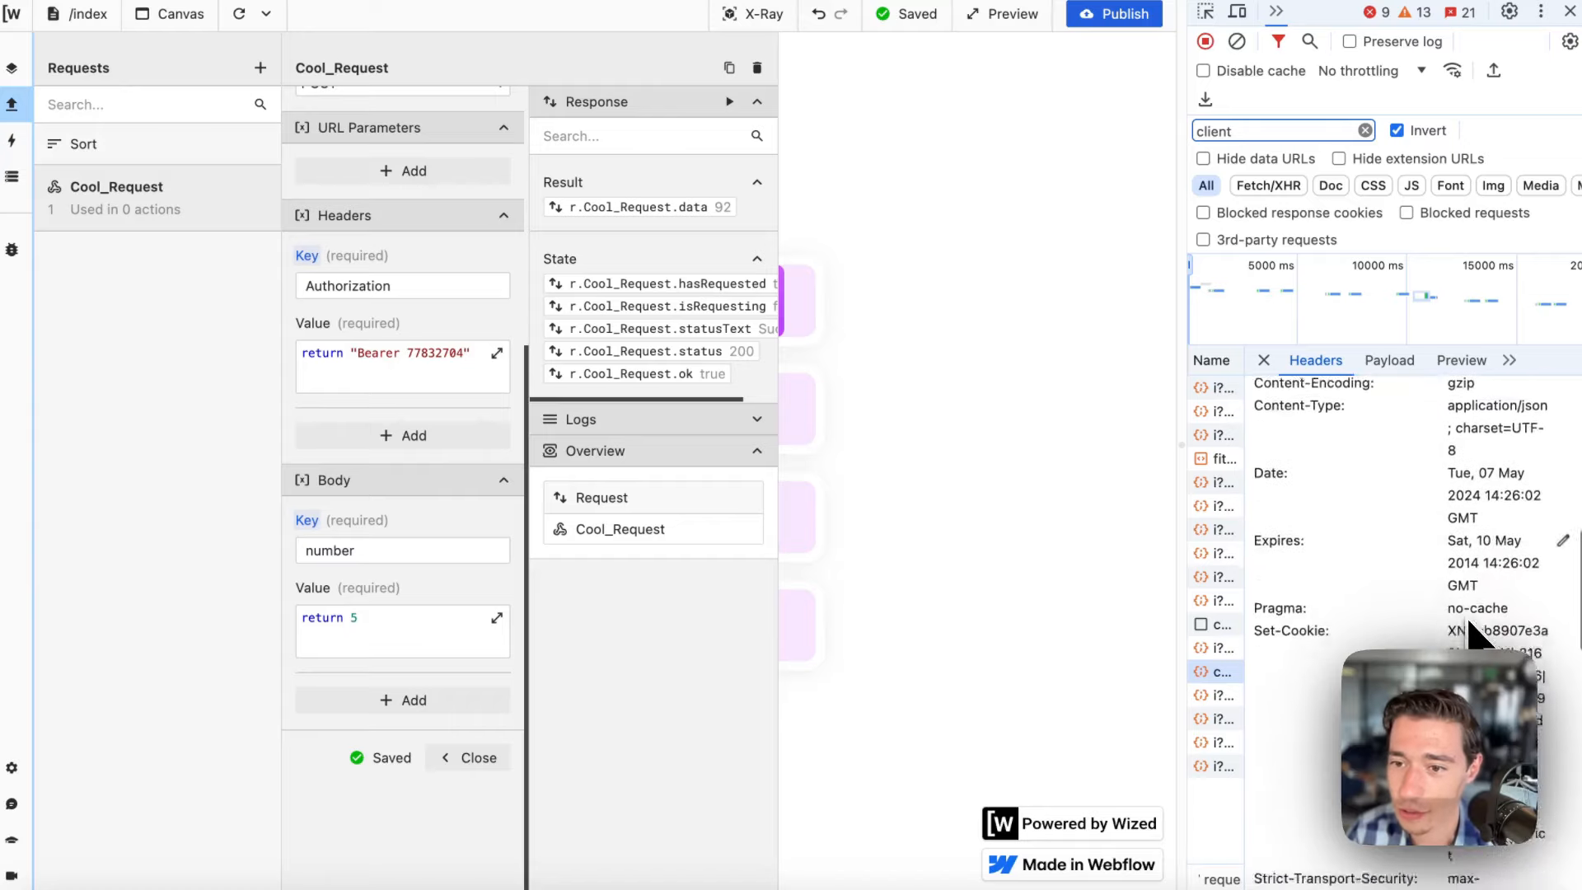
scroll(down, 3)
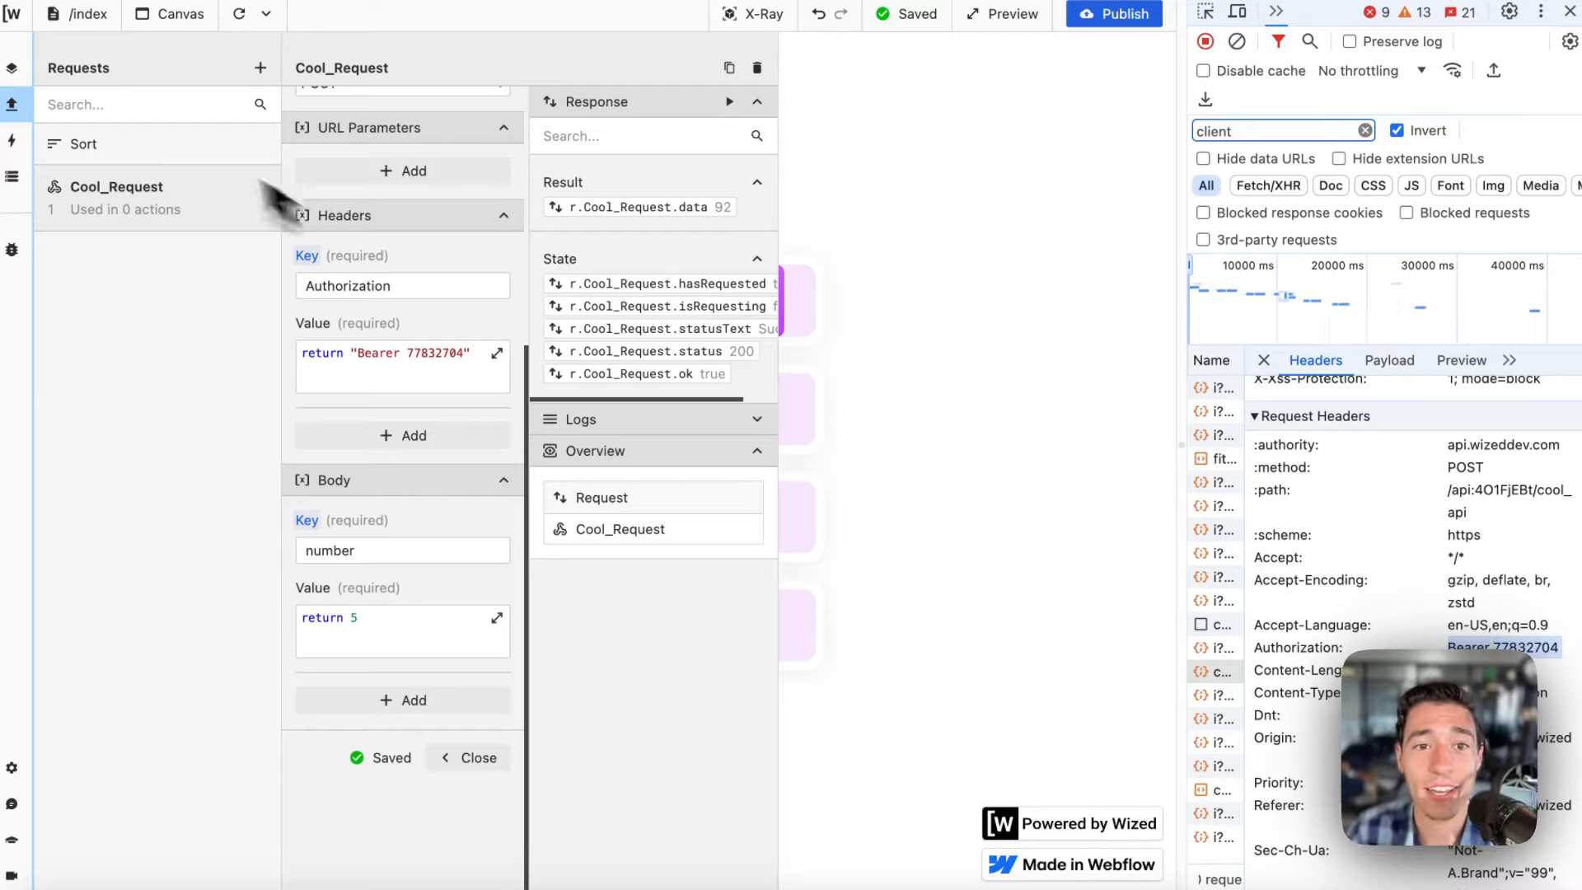
mouse_move(247, 319)
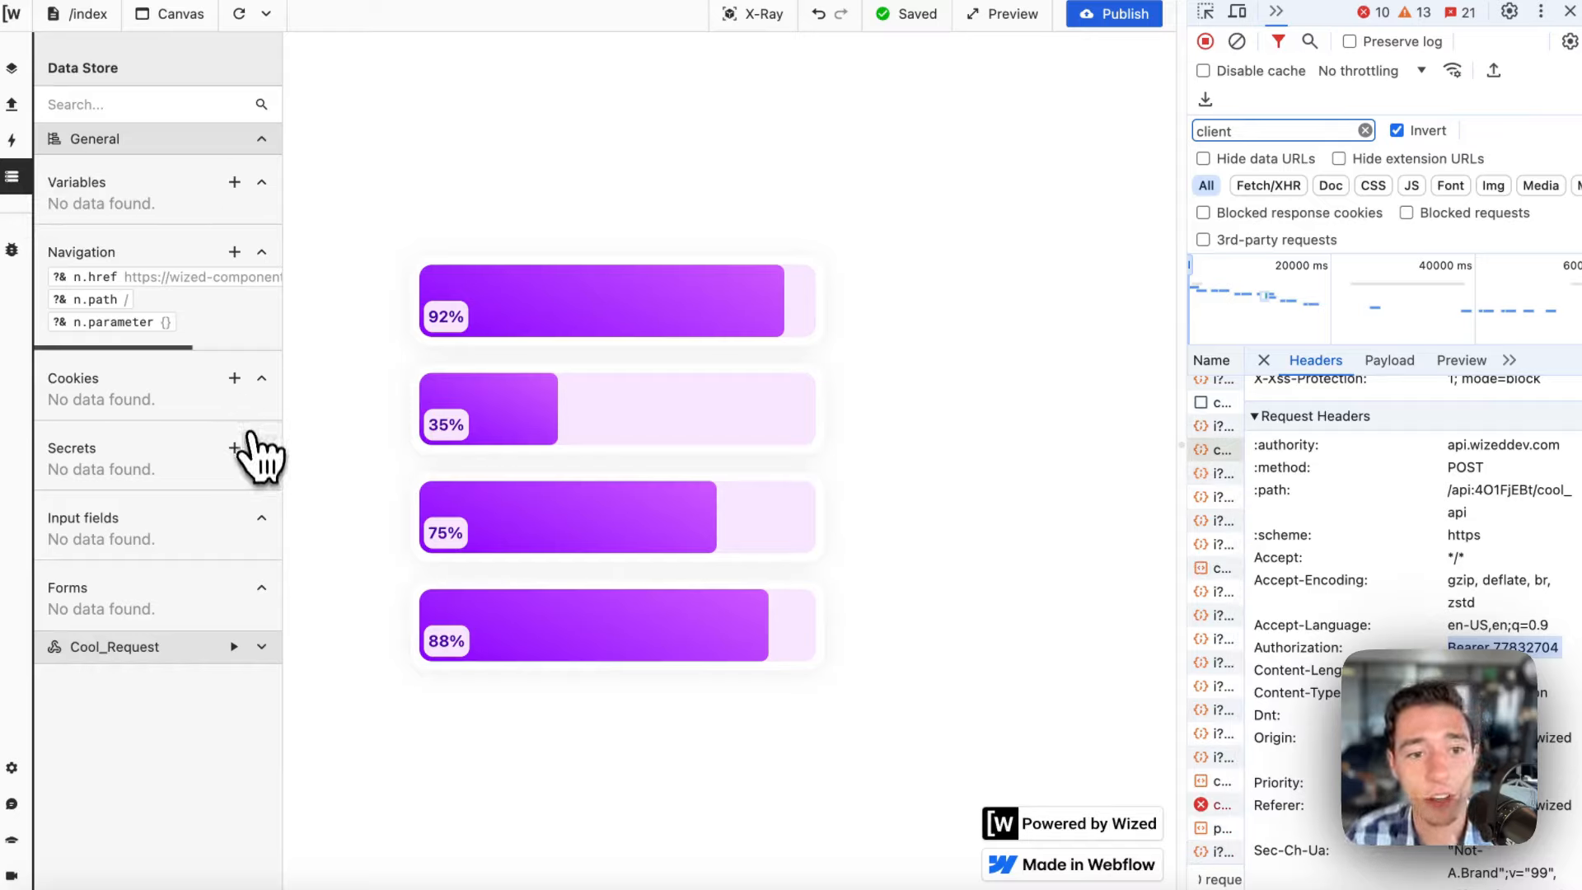
click(234, 448)
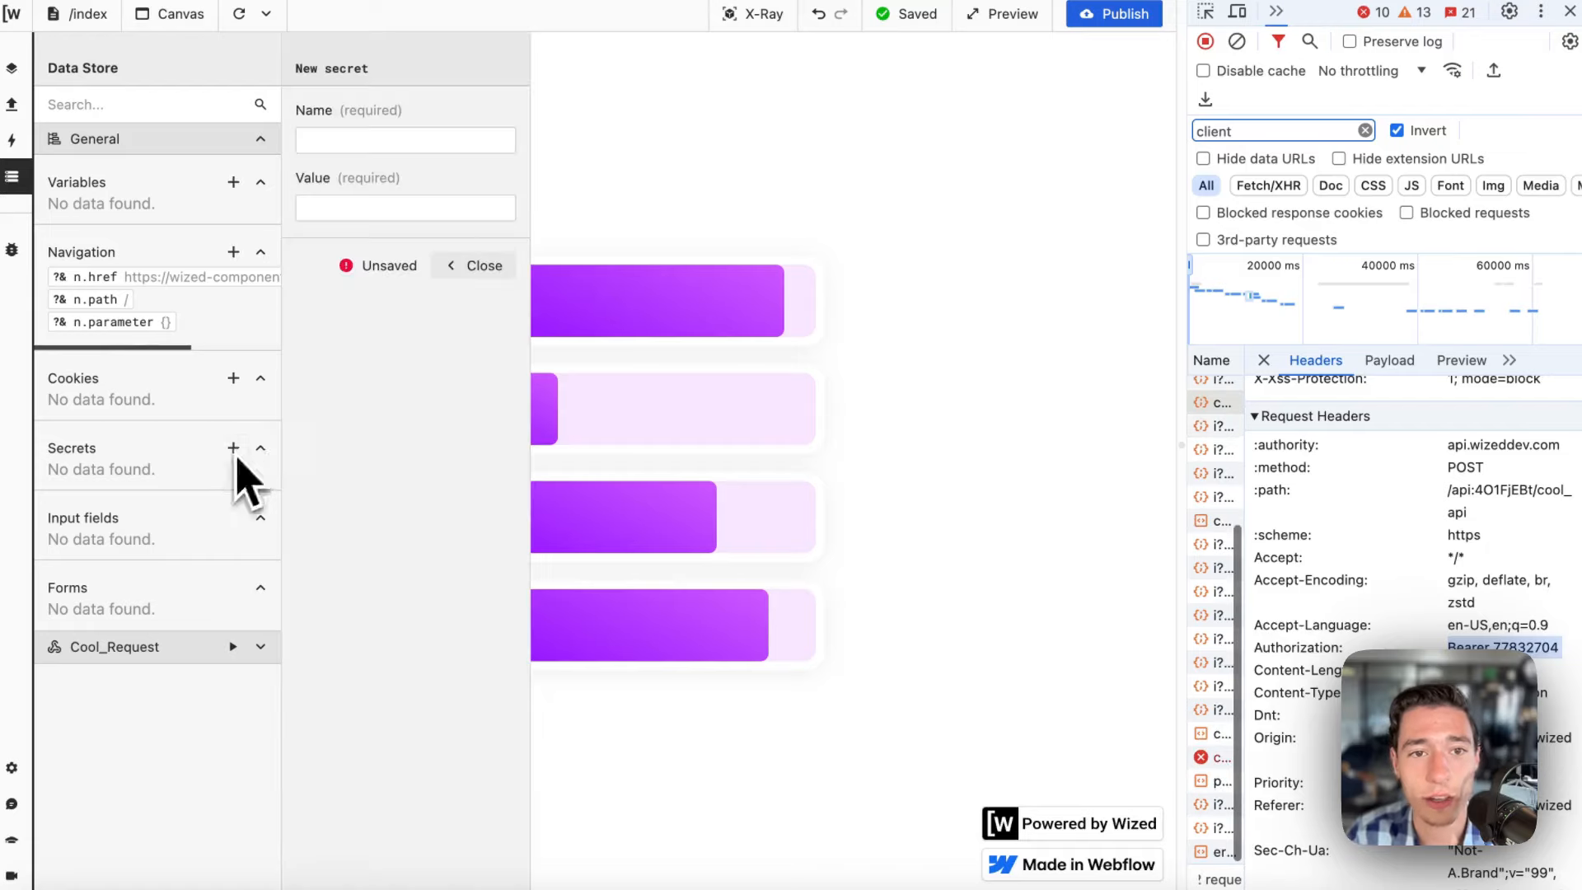
click(404, 139)
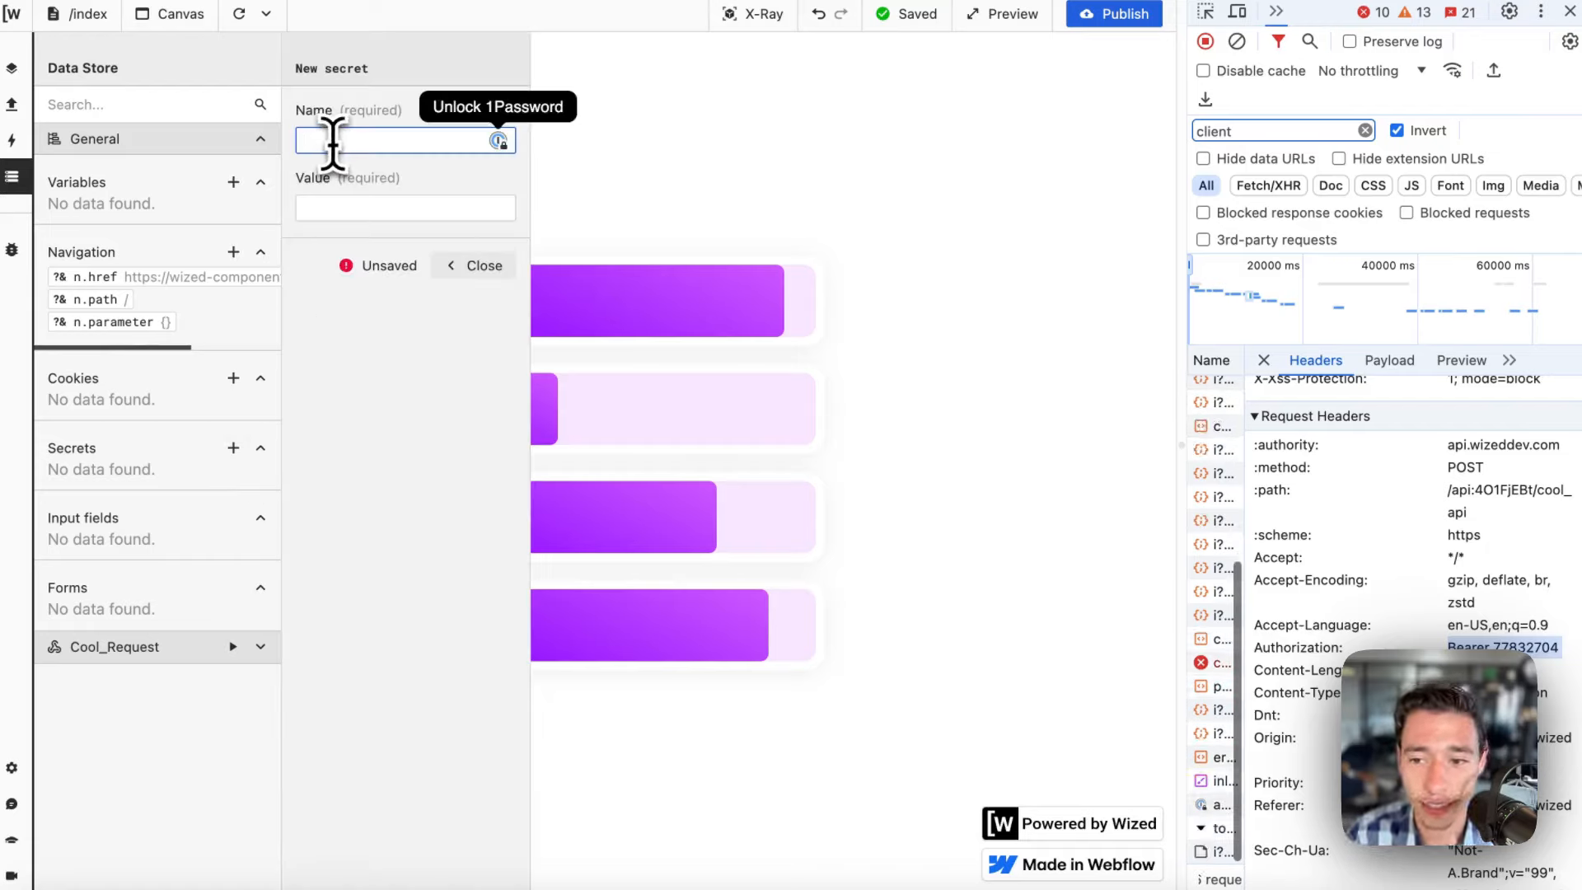
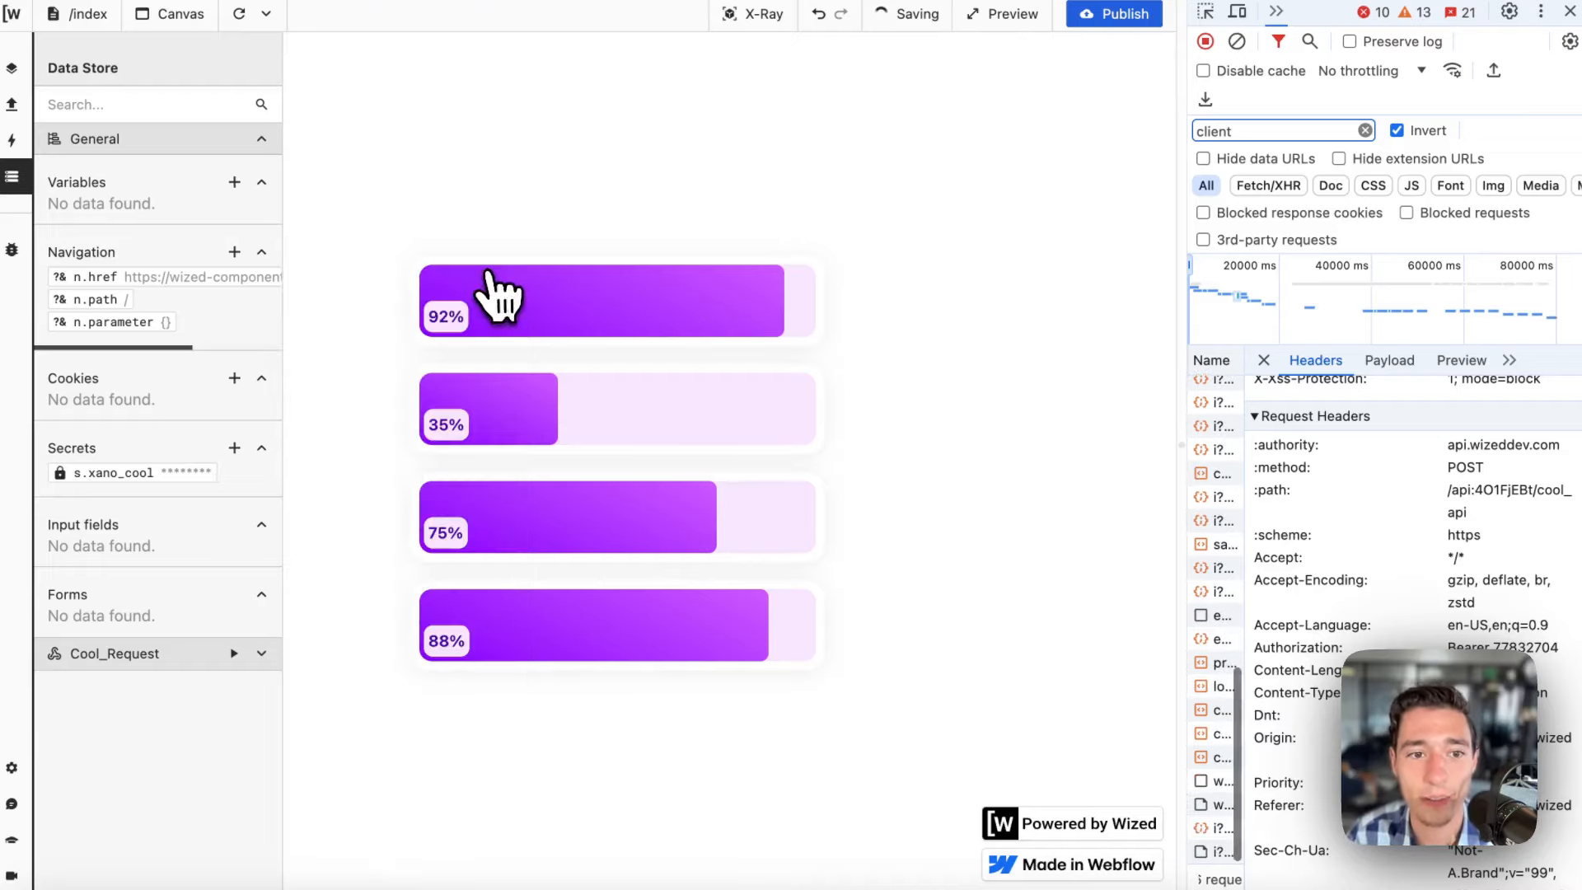
click(14, 103)
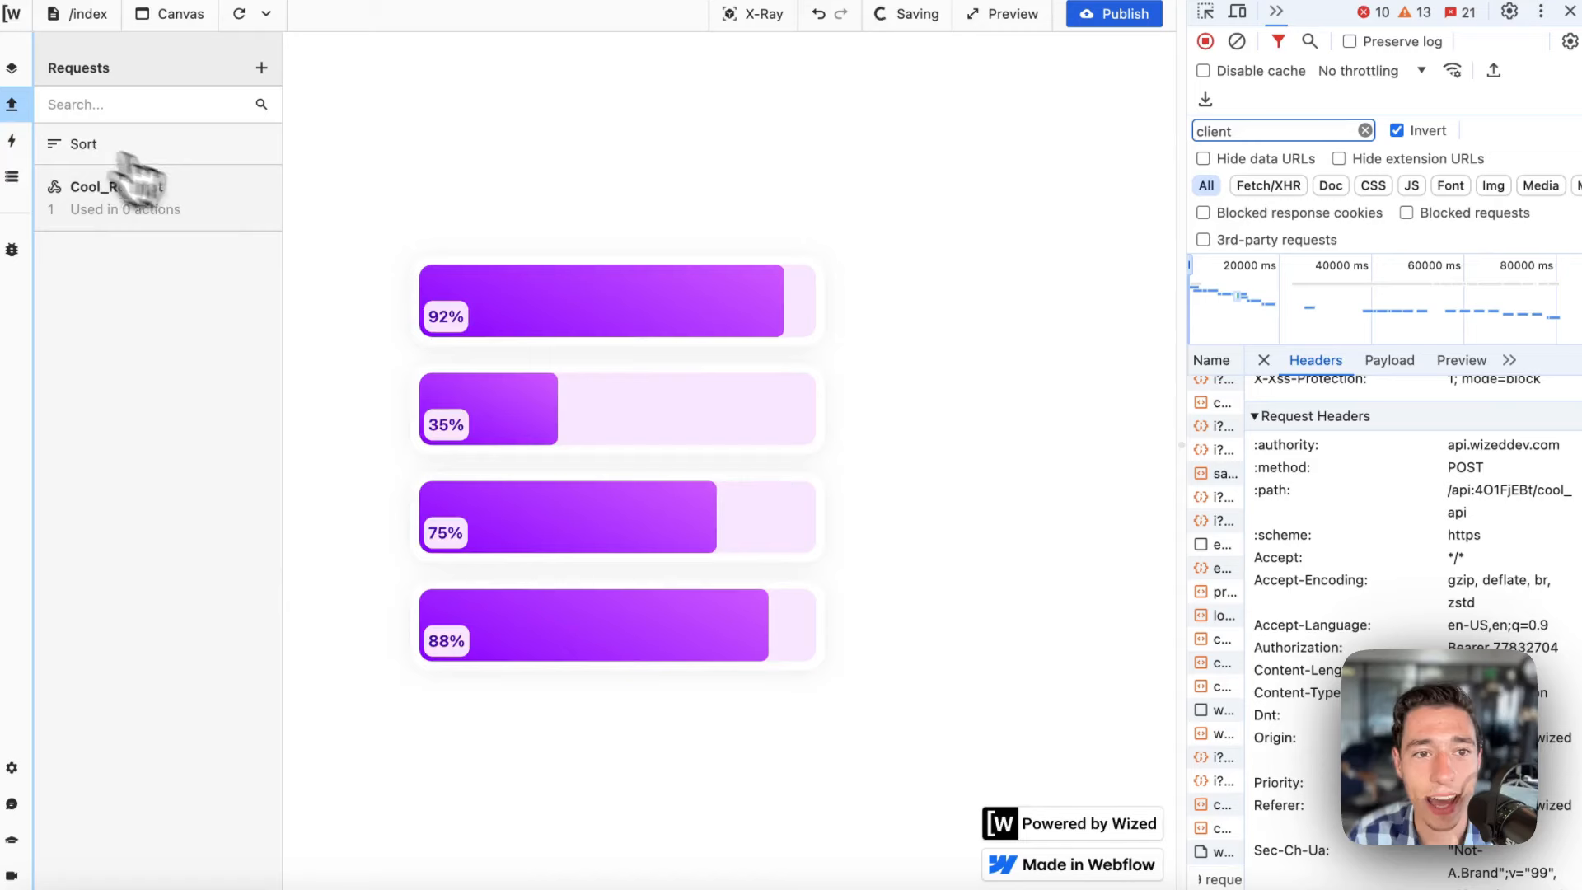
click(126, 197)
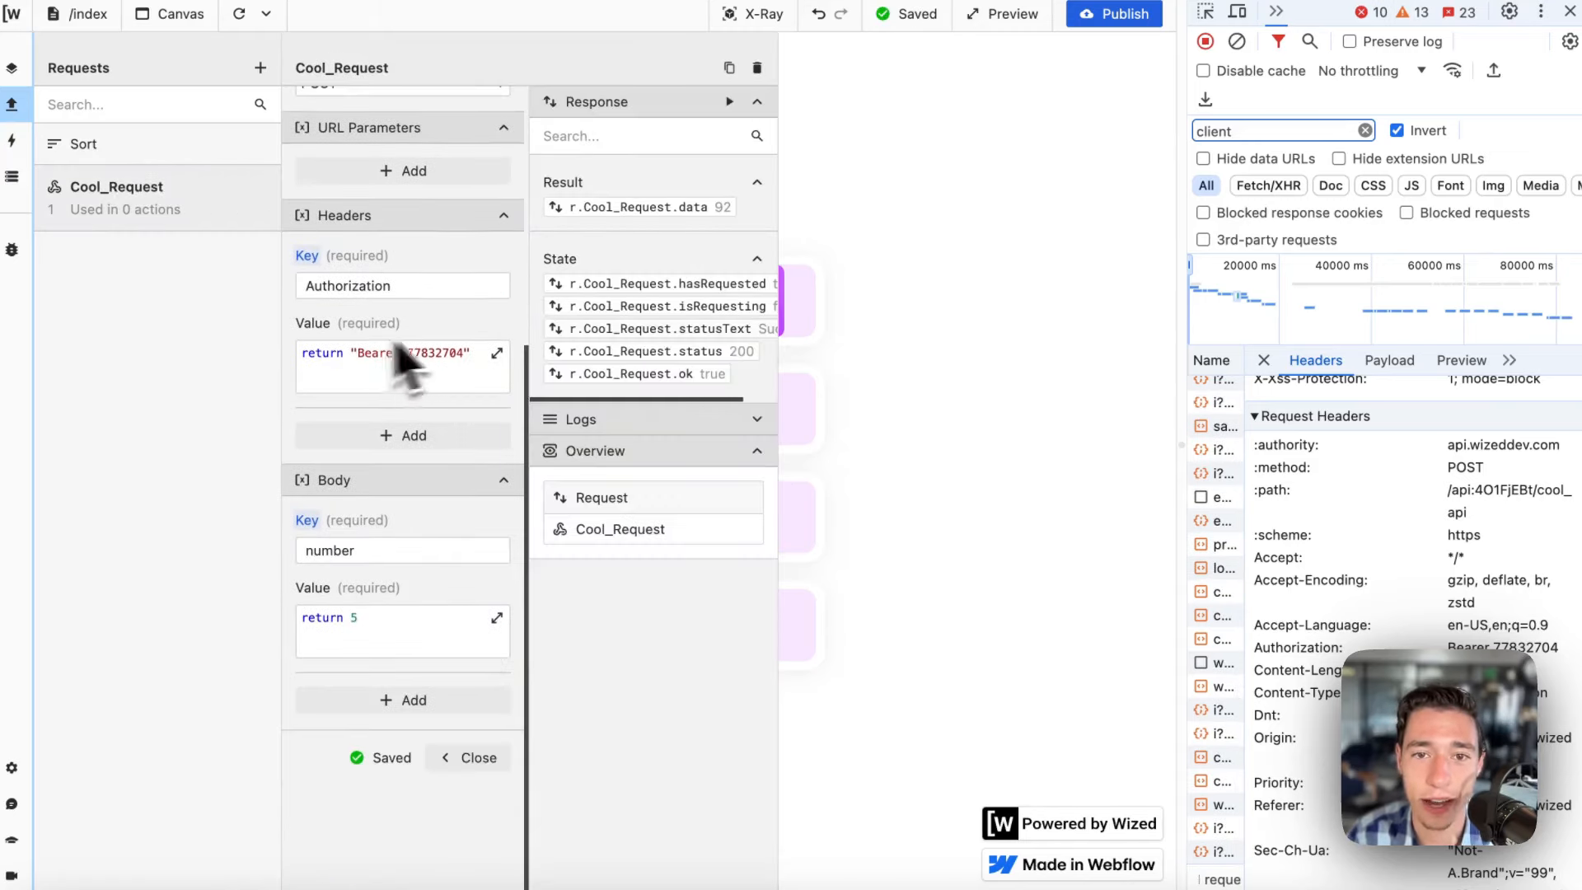
Rewrite the Authorization header function as 'Bearer ' + s.xano_cool
click(496, 352)
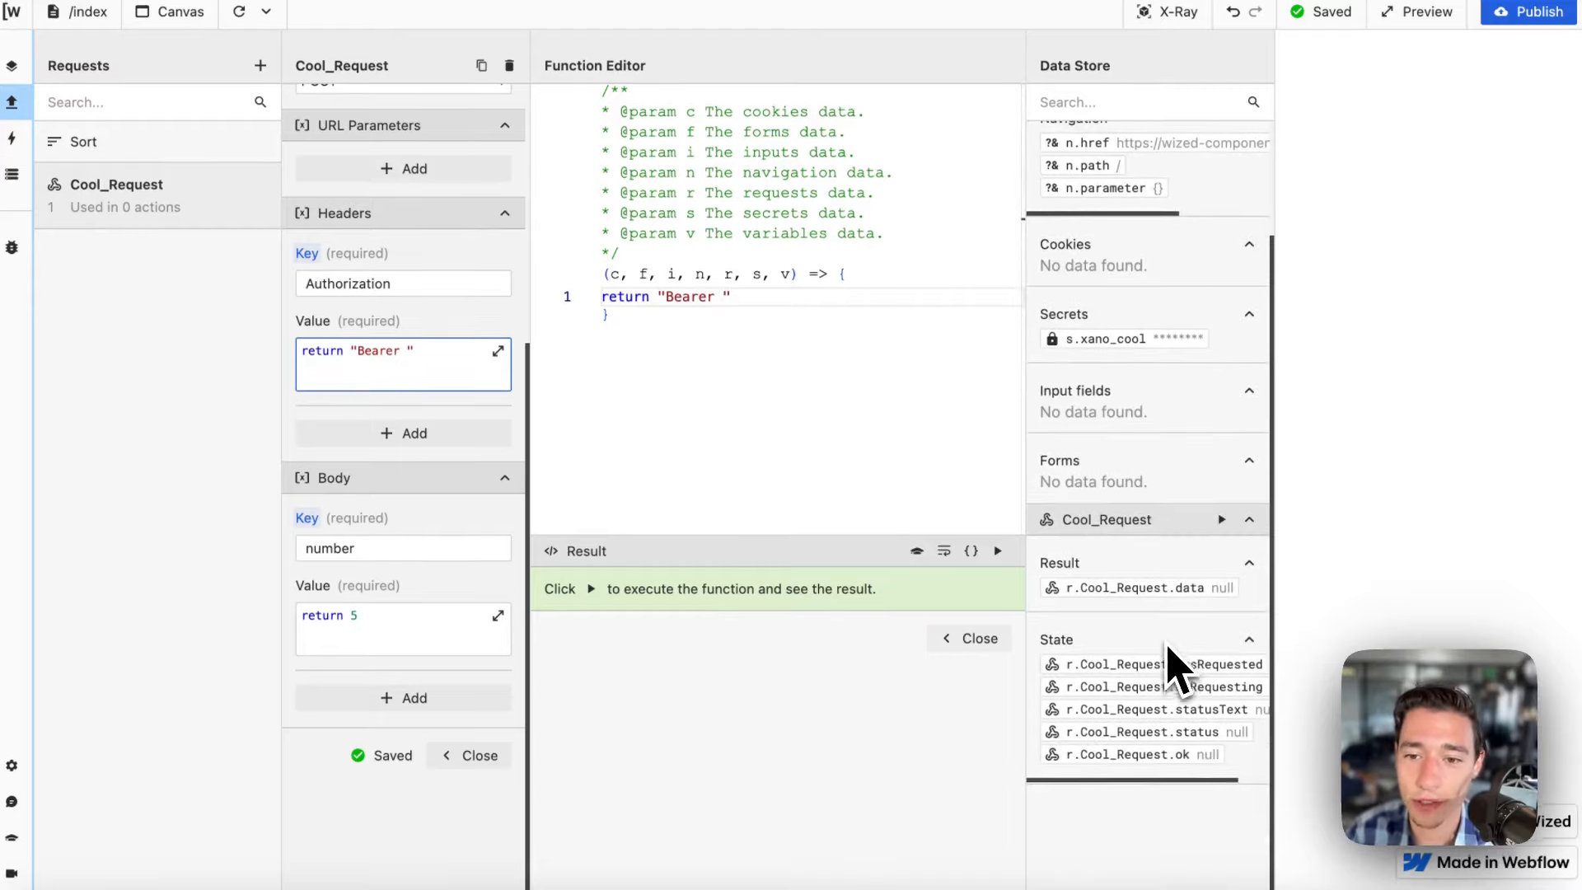
text(s.xano_cool")
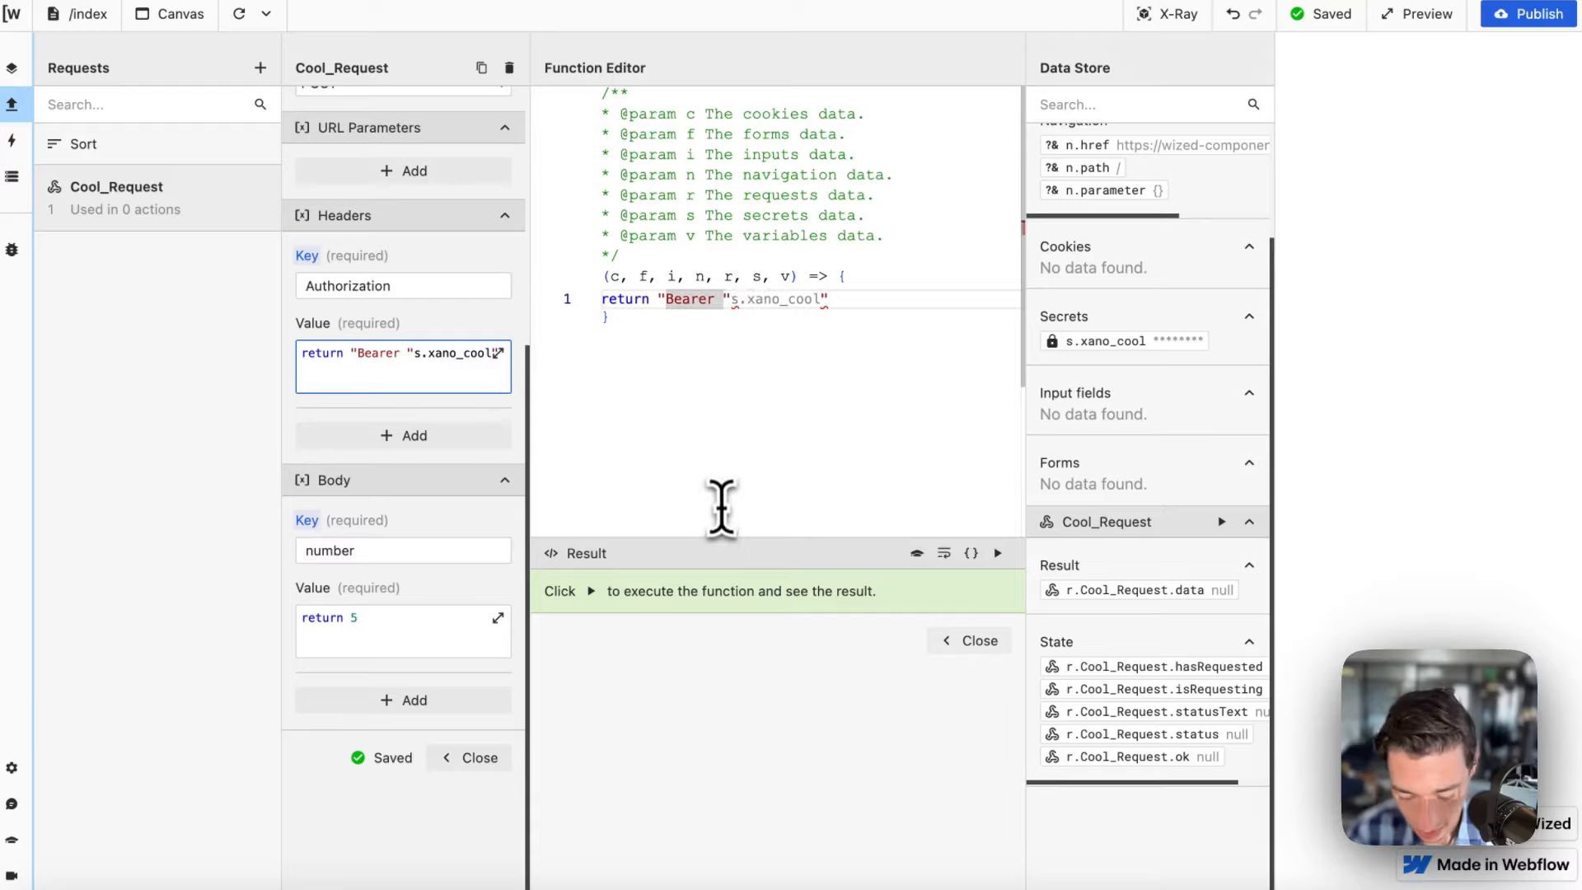
text(+)
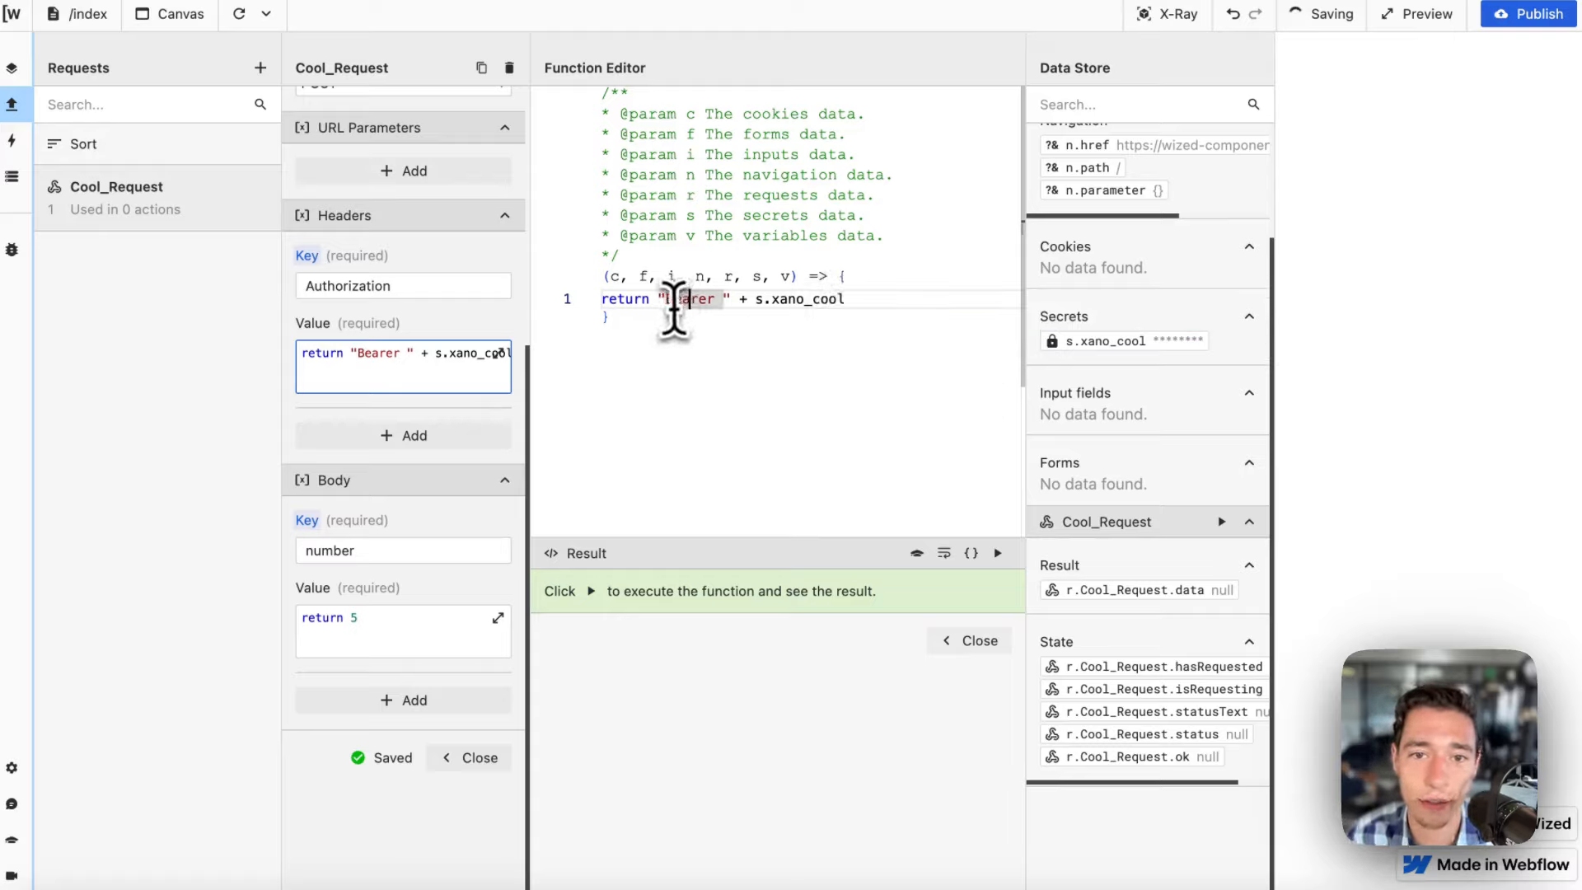
drag(666, 299, 732, 298)
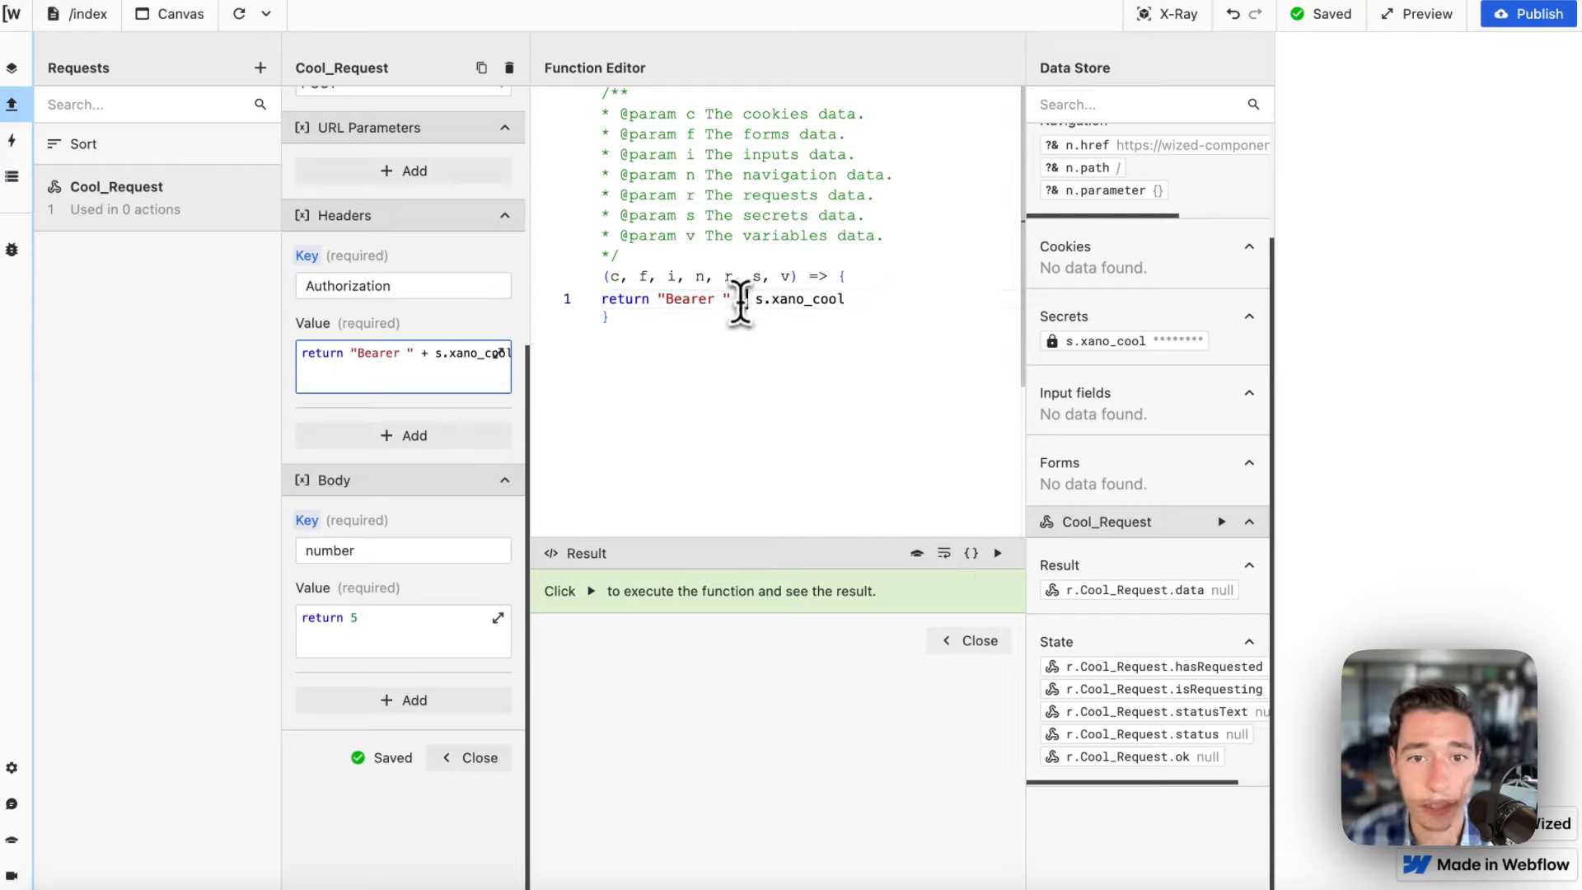
double_click(790, 299)
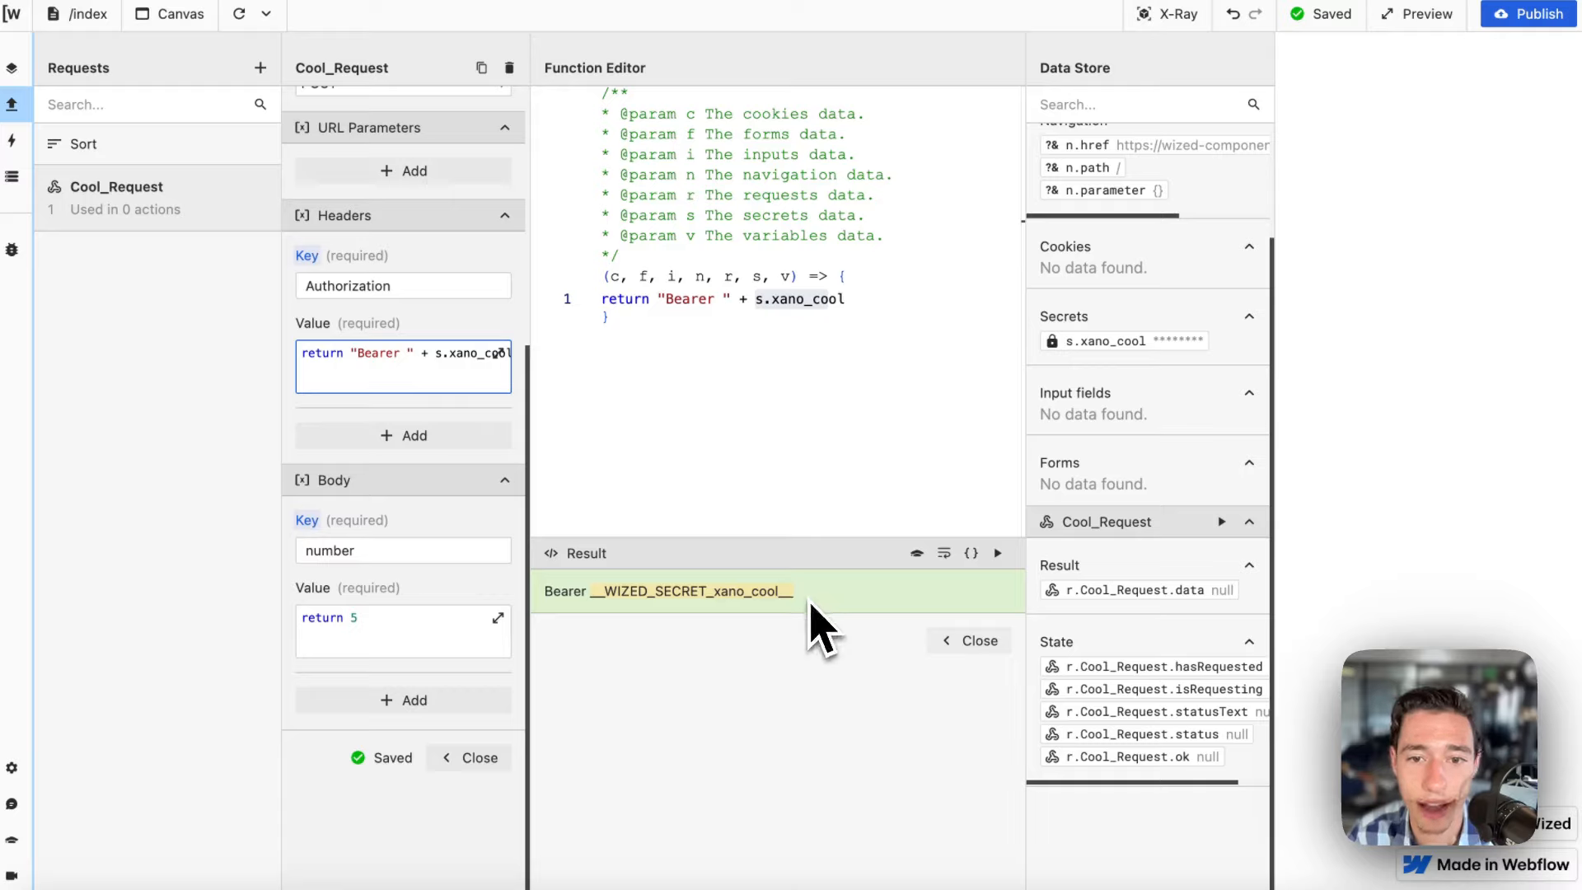
mouse_move(735, 429)
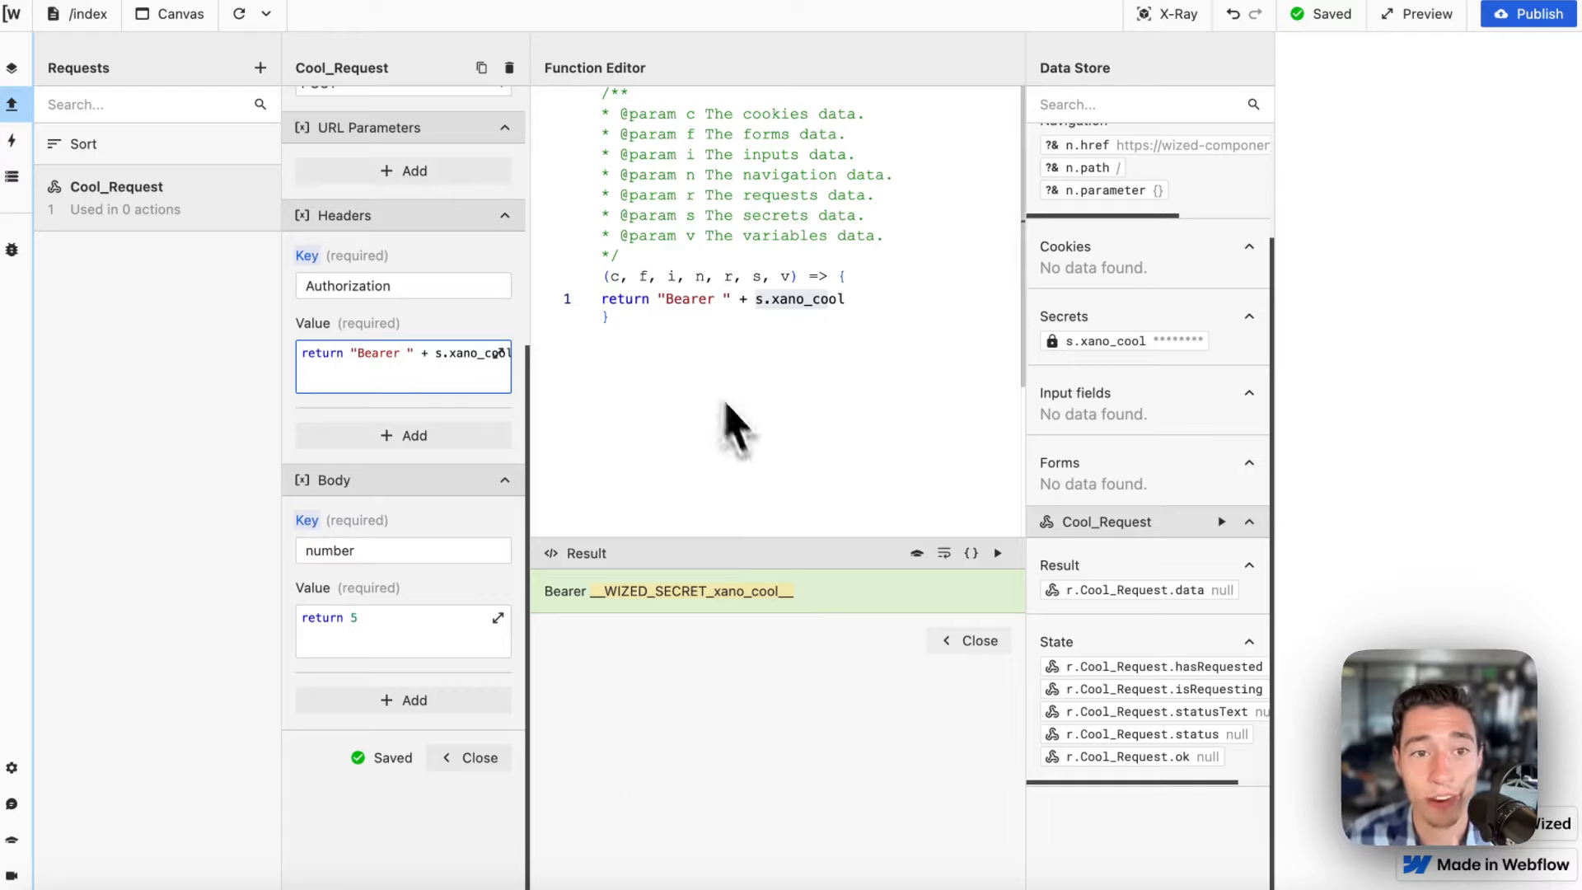
mouse_move(310, 262)
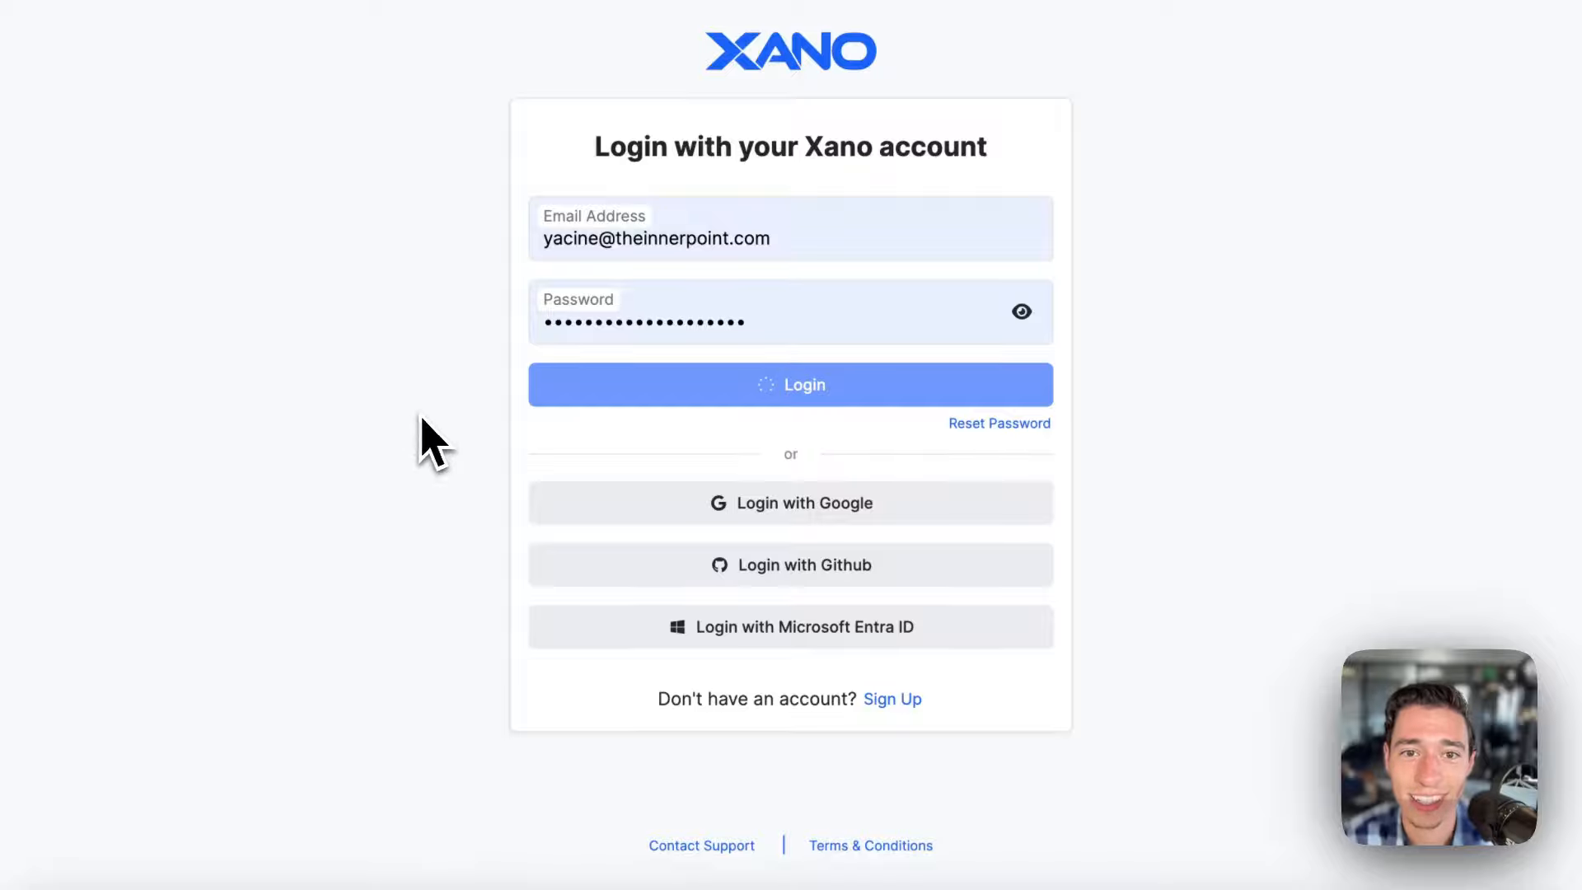
mouse_move(742, 424)
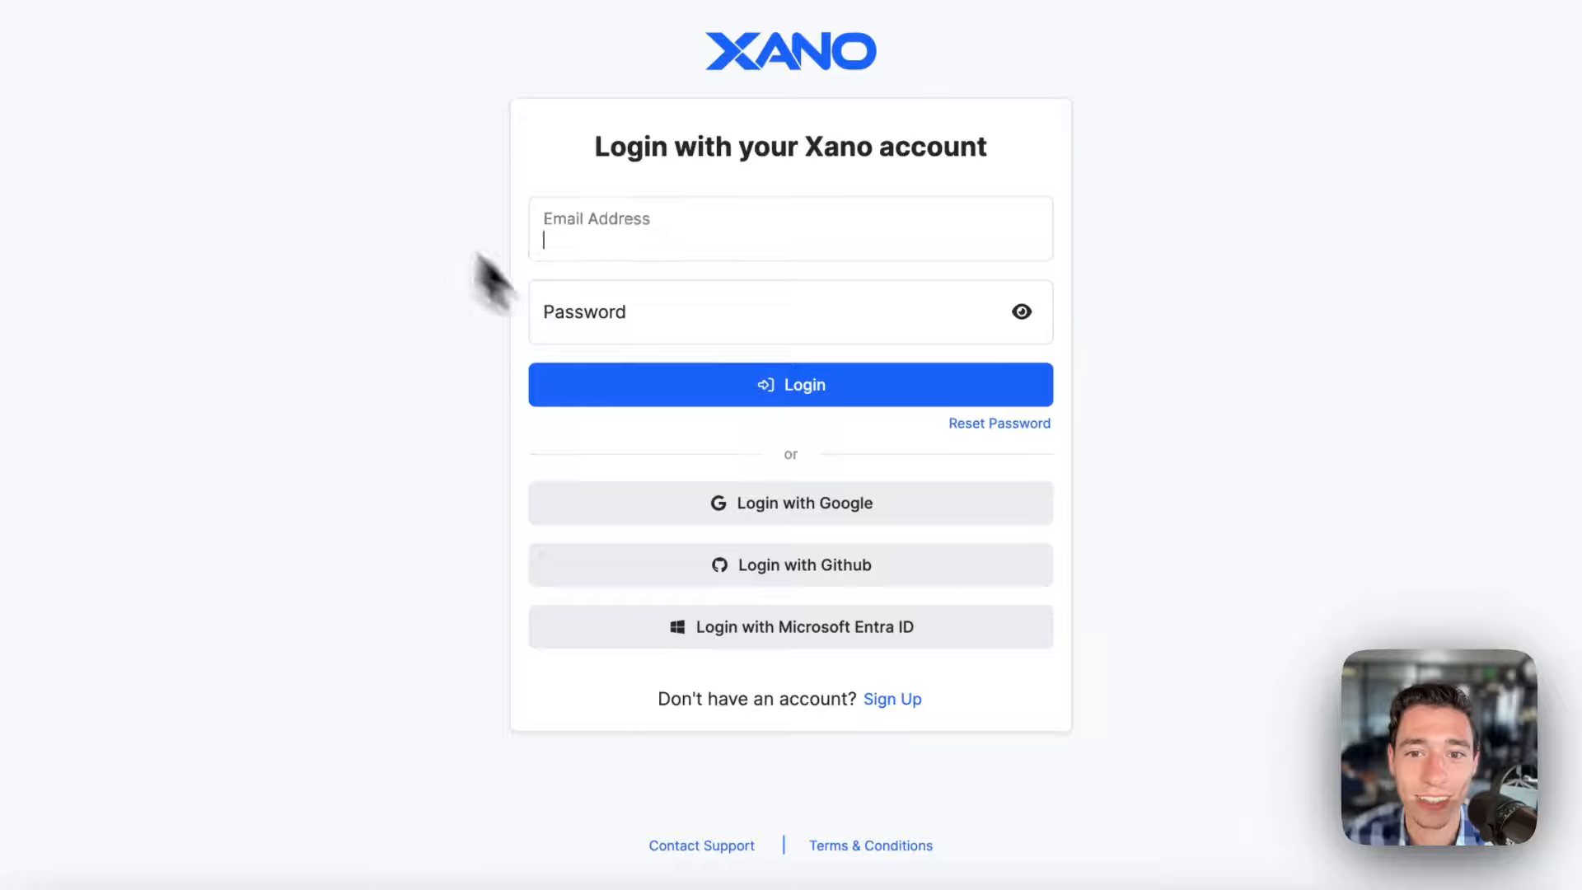
Autofill the saved credentials and log in to Xano, landing on the /cool_api endpoint
click(790, 385)
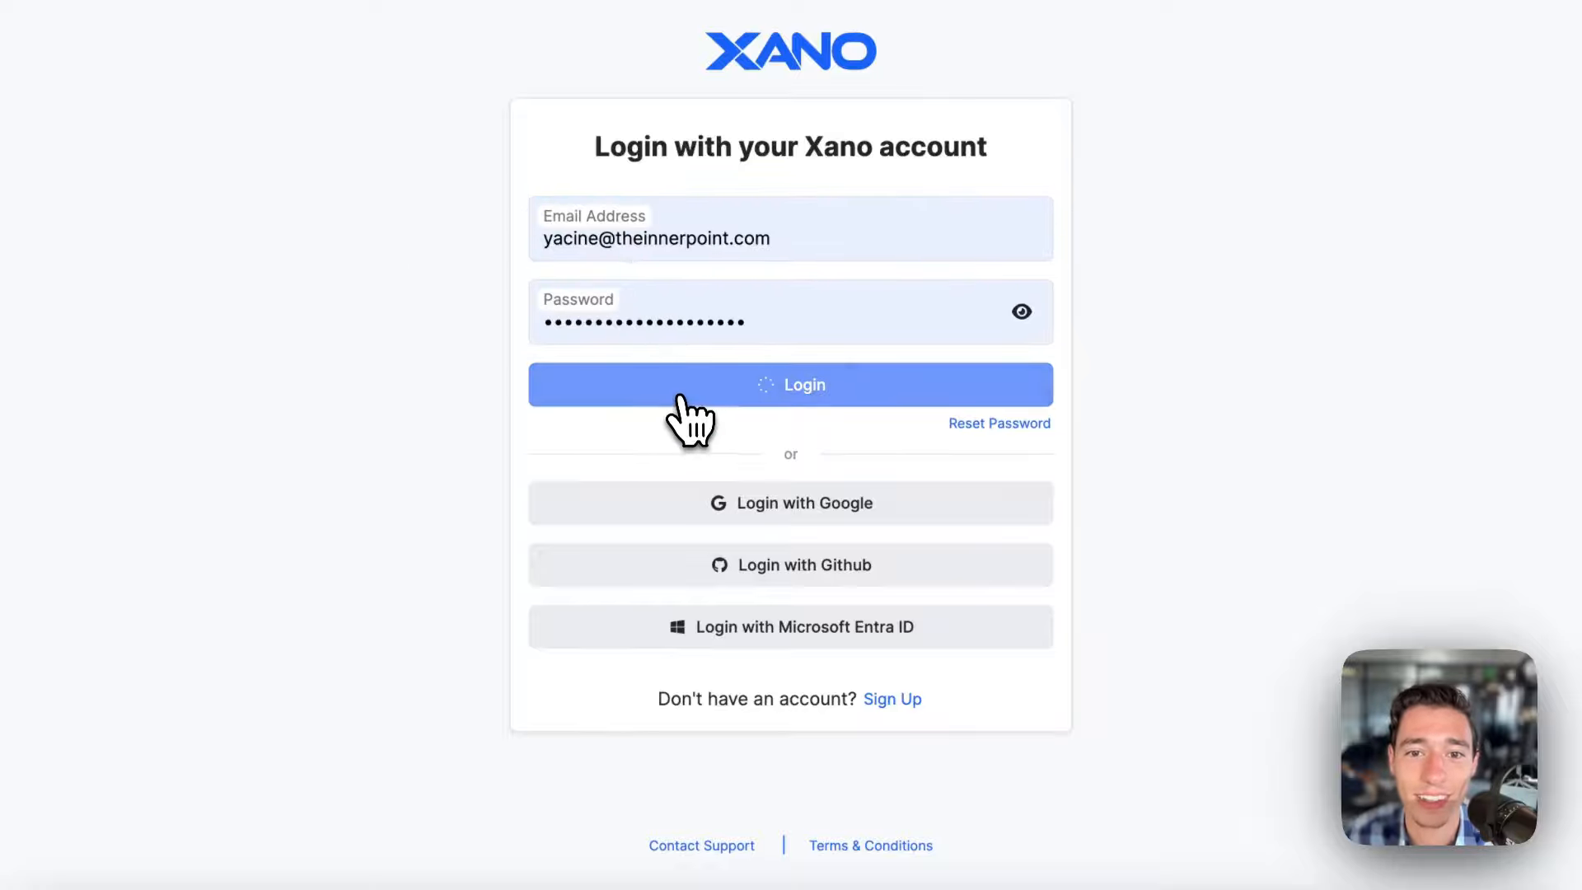
click(790, 385)
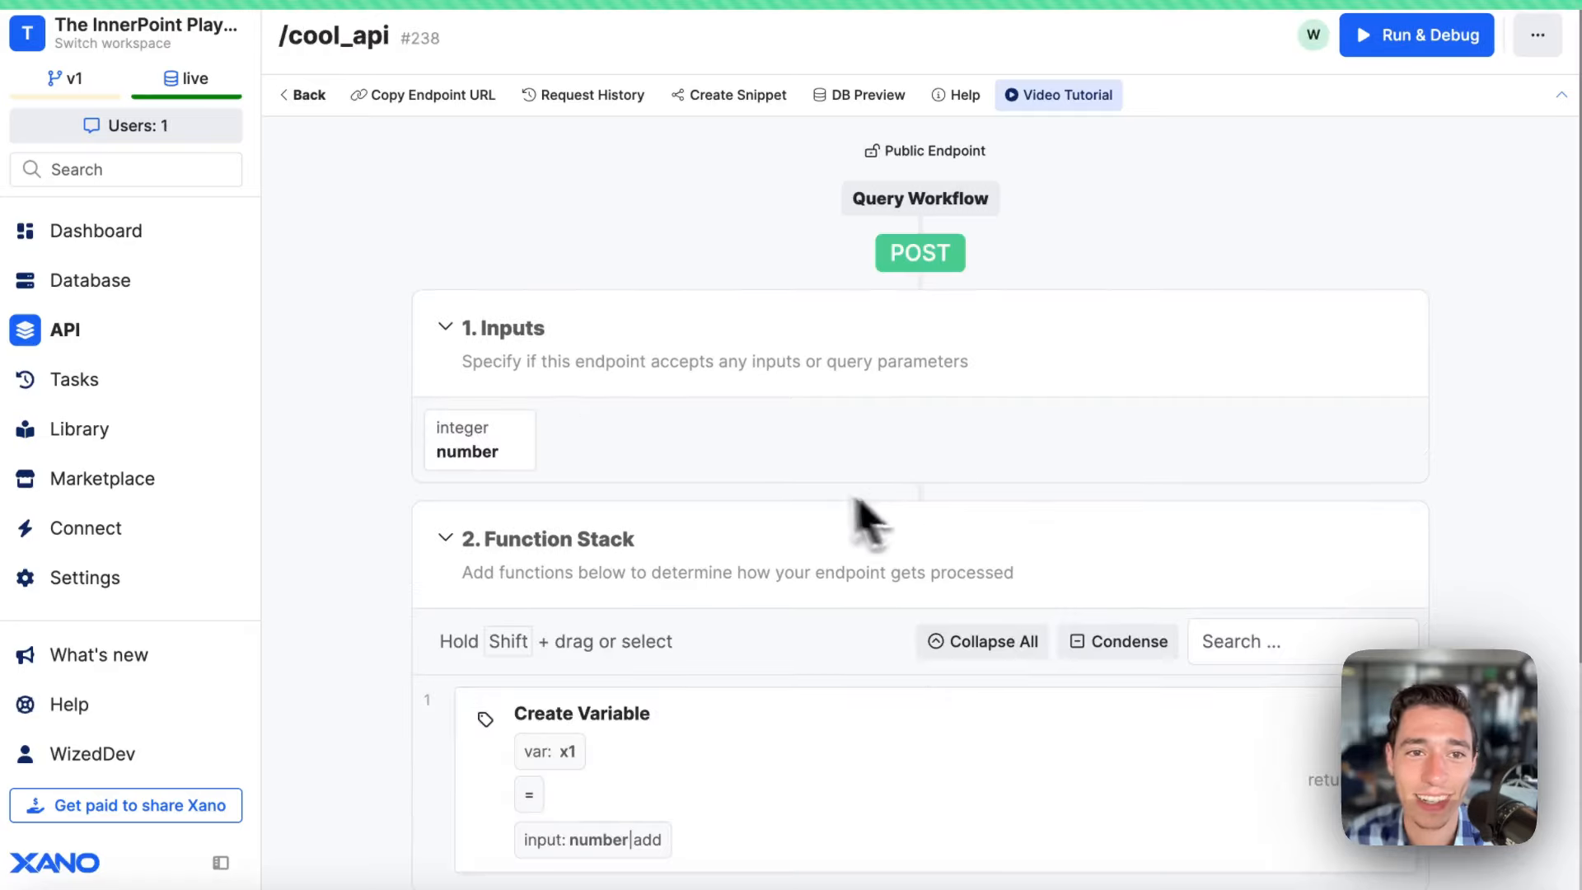
Open the endpoint's Request History and highlight the latest request's Referer URL
scroll(down, 3)
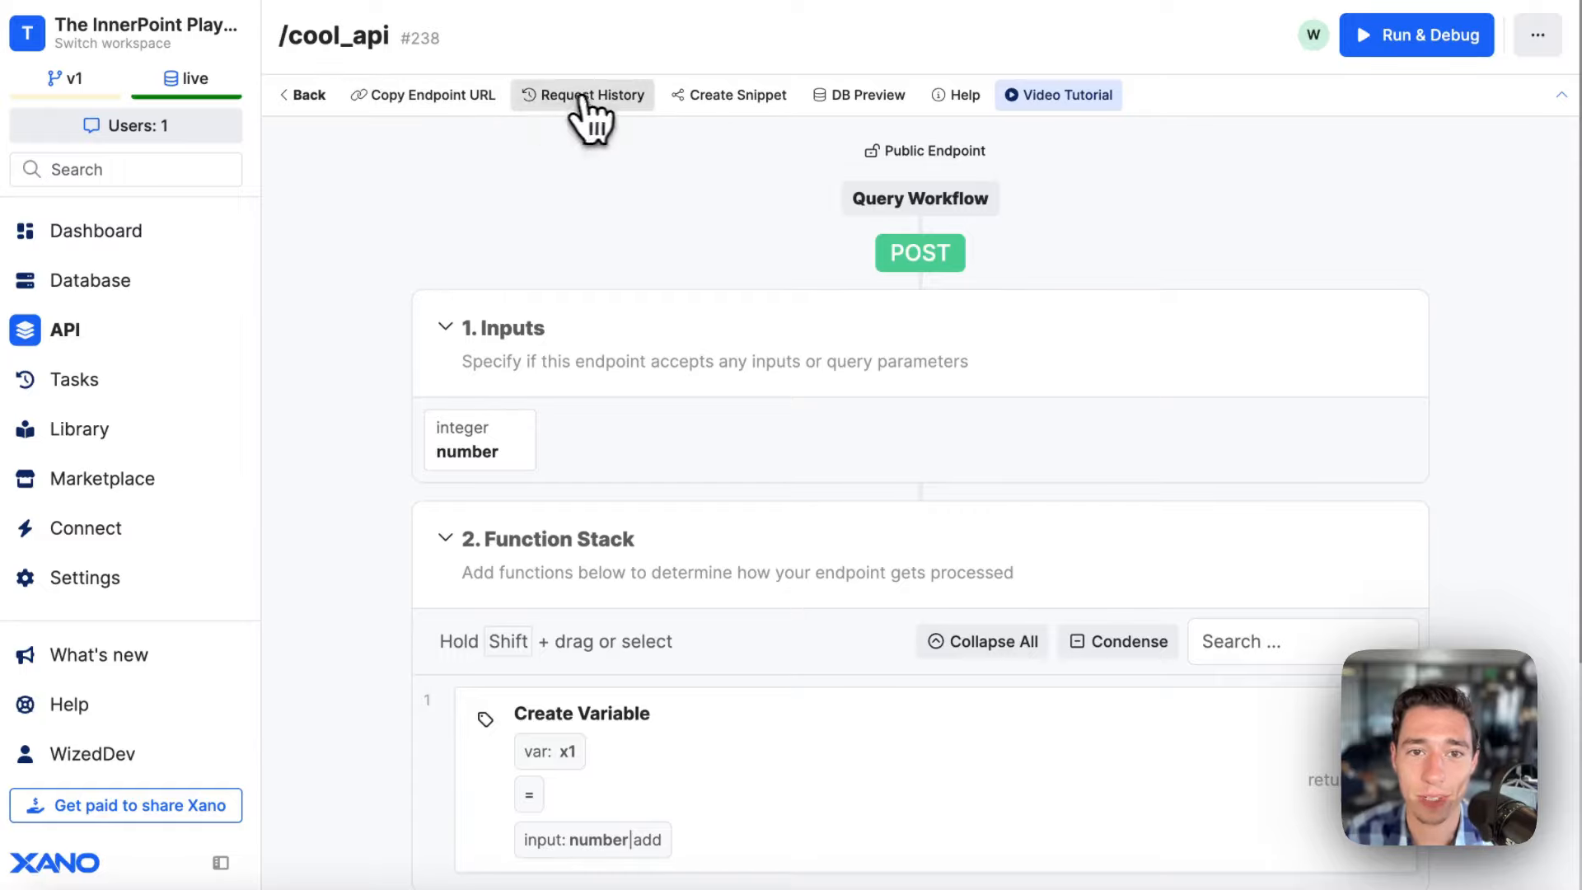
click(583, 95)
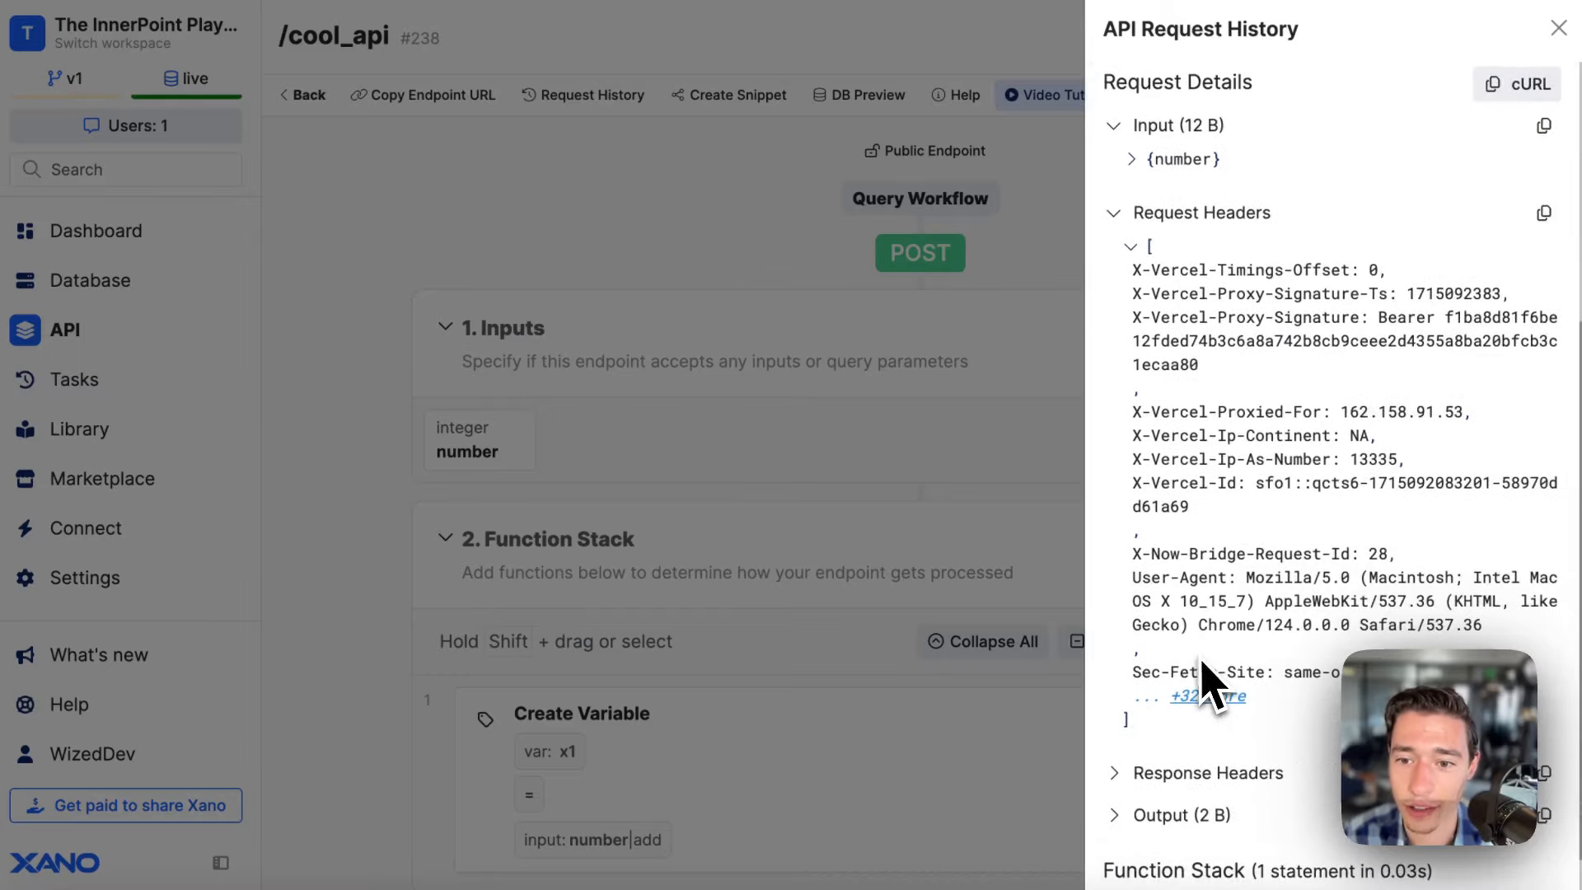
scroll(down, 3)
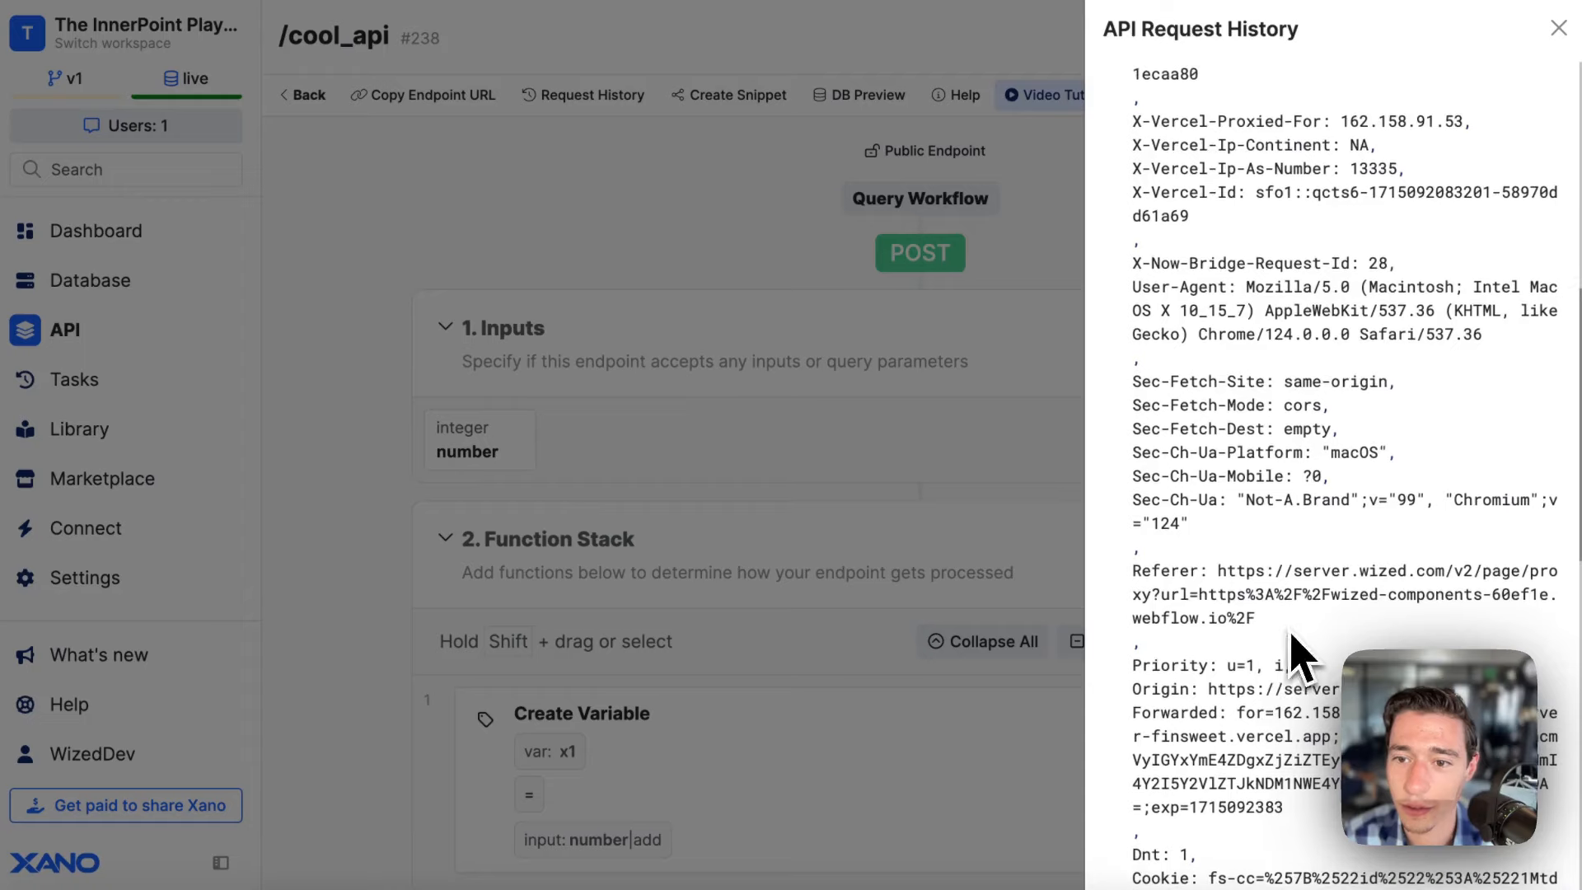
mouse_move(1193, 247)
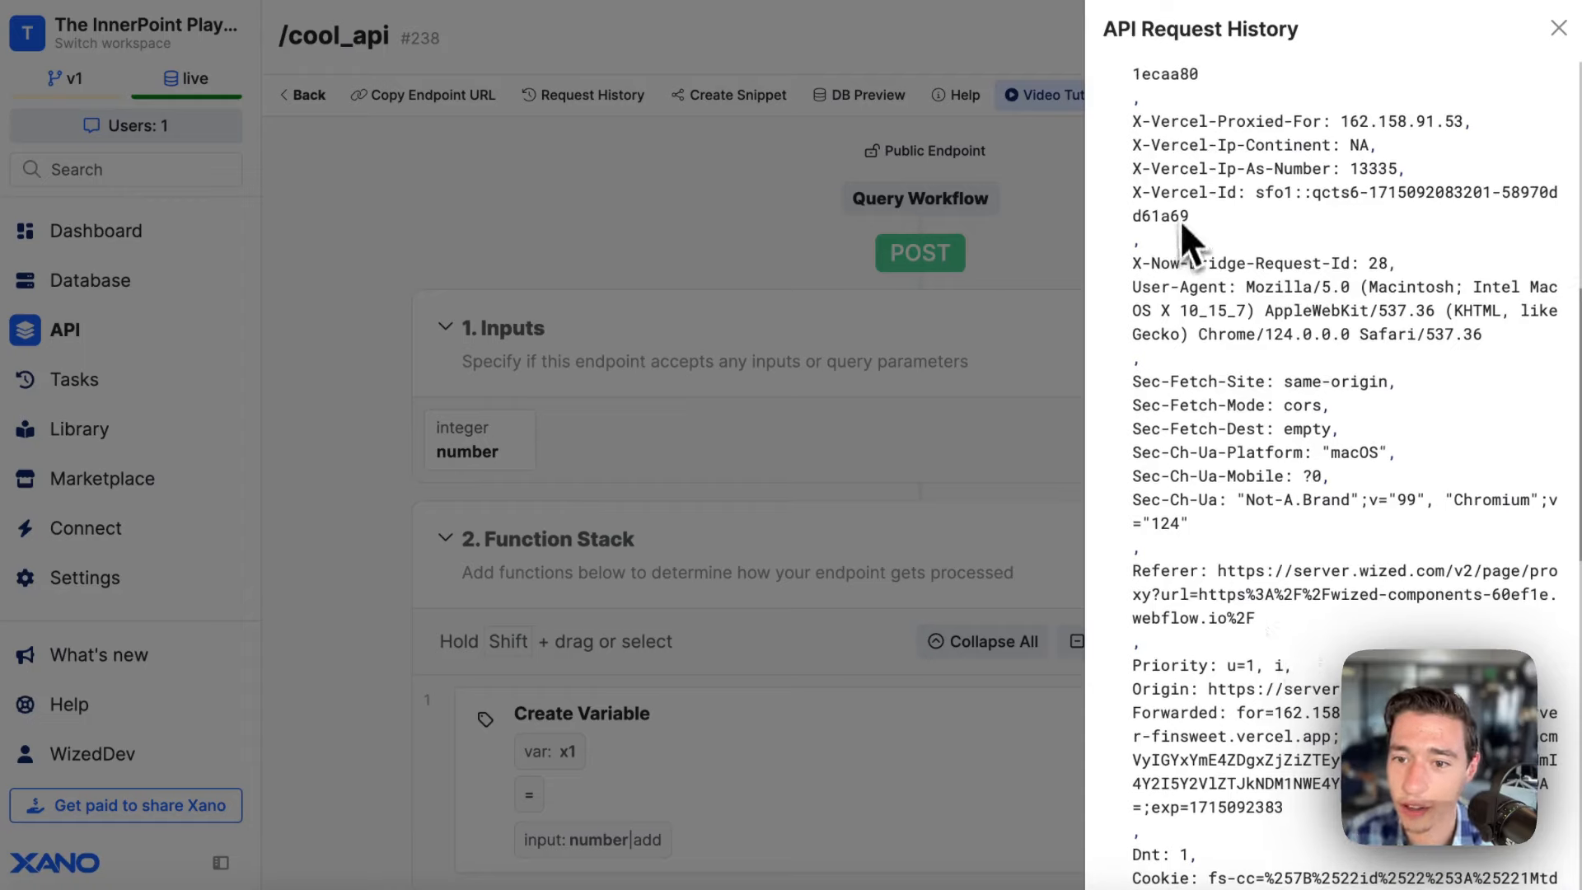
drag(1190, 572, 1282, 617)
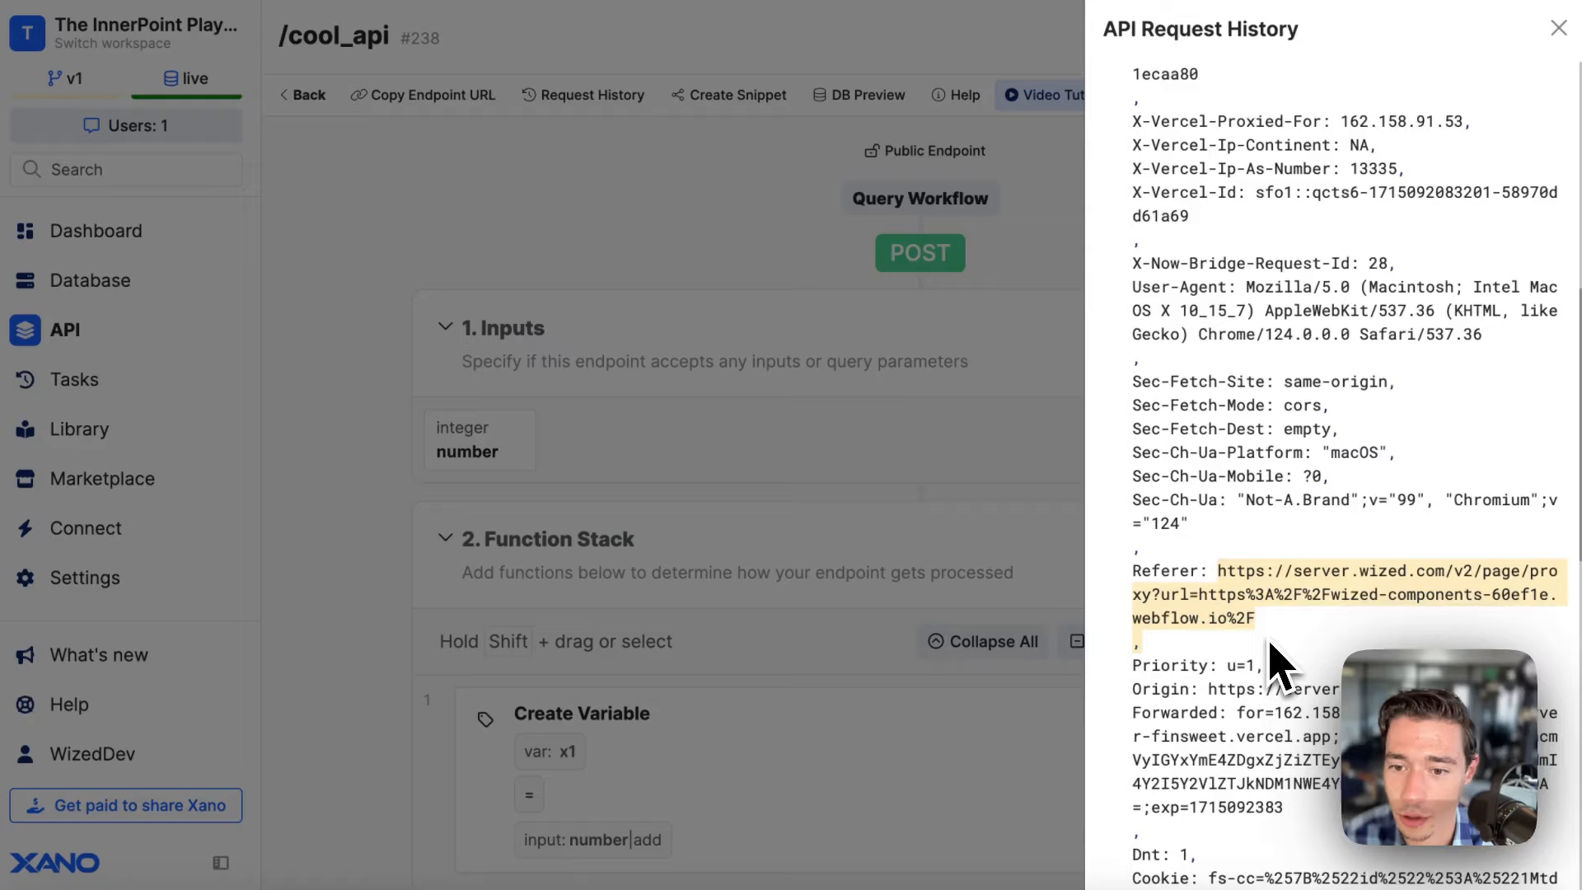
Scroll the request headers down to the Authorization line and highlight the Bearer token
scroll(down, 3)
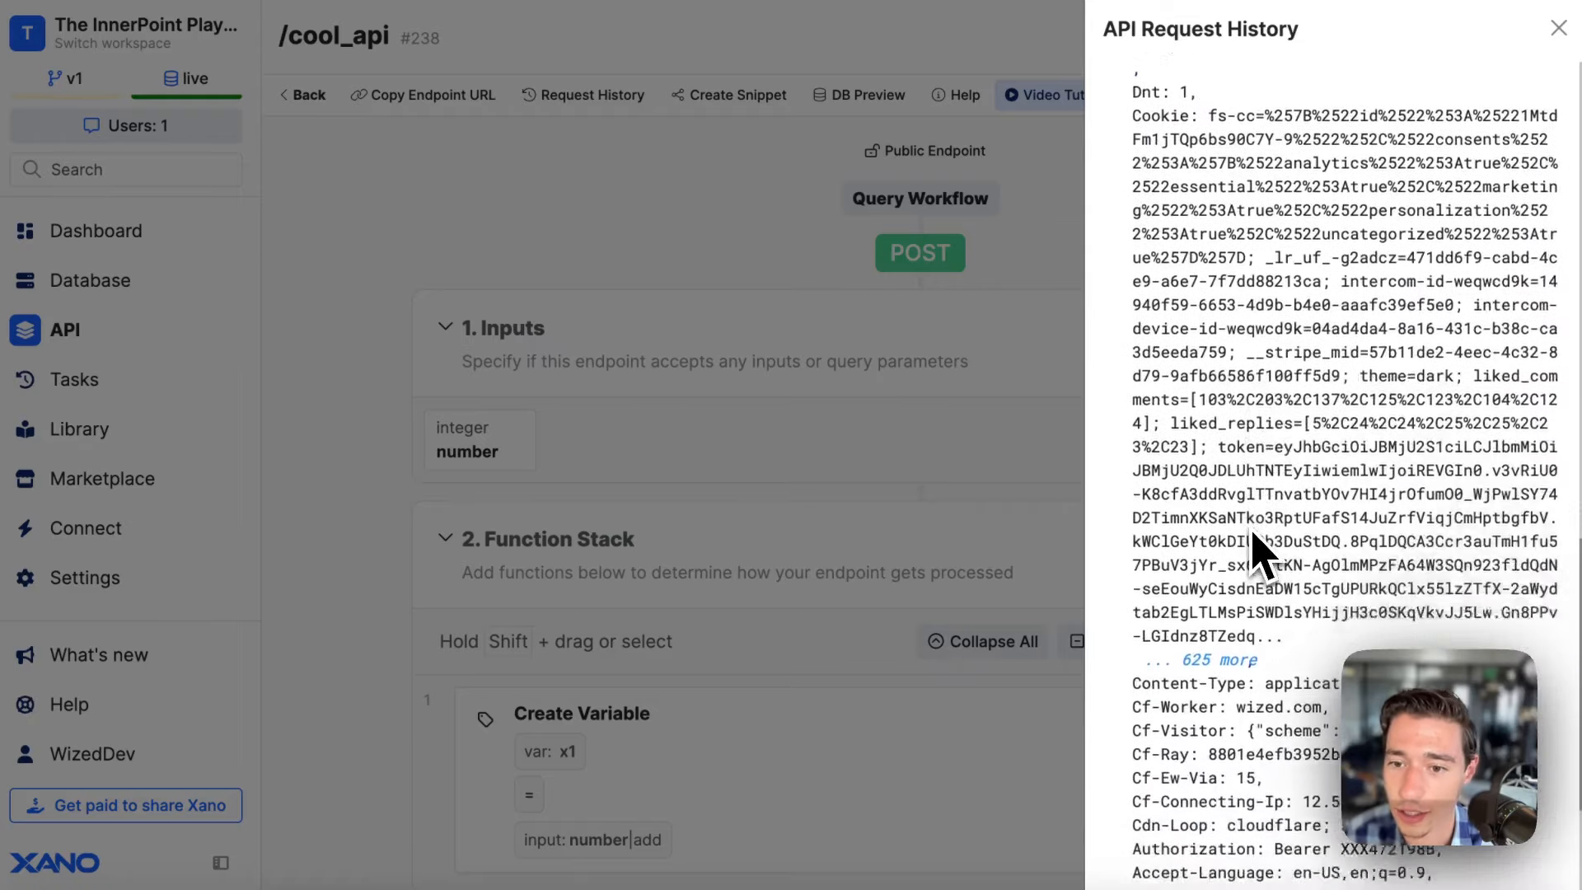
scroll(down, 3)
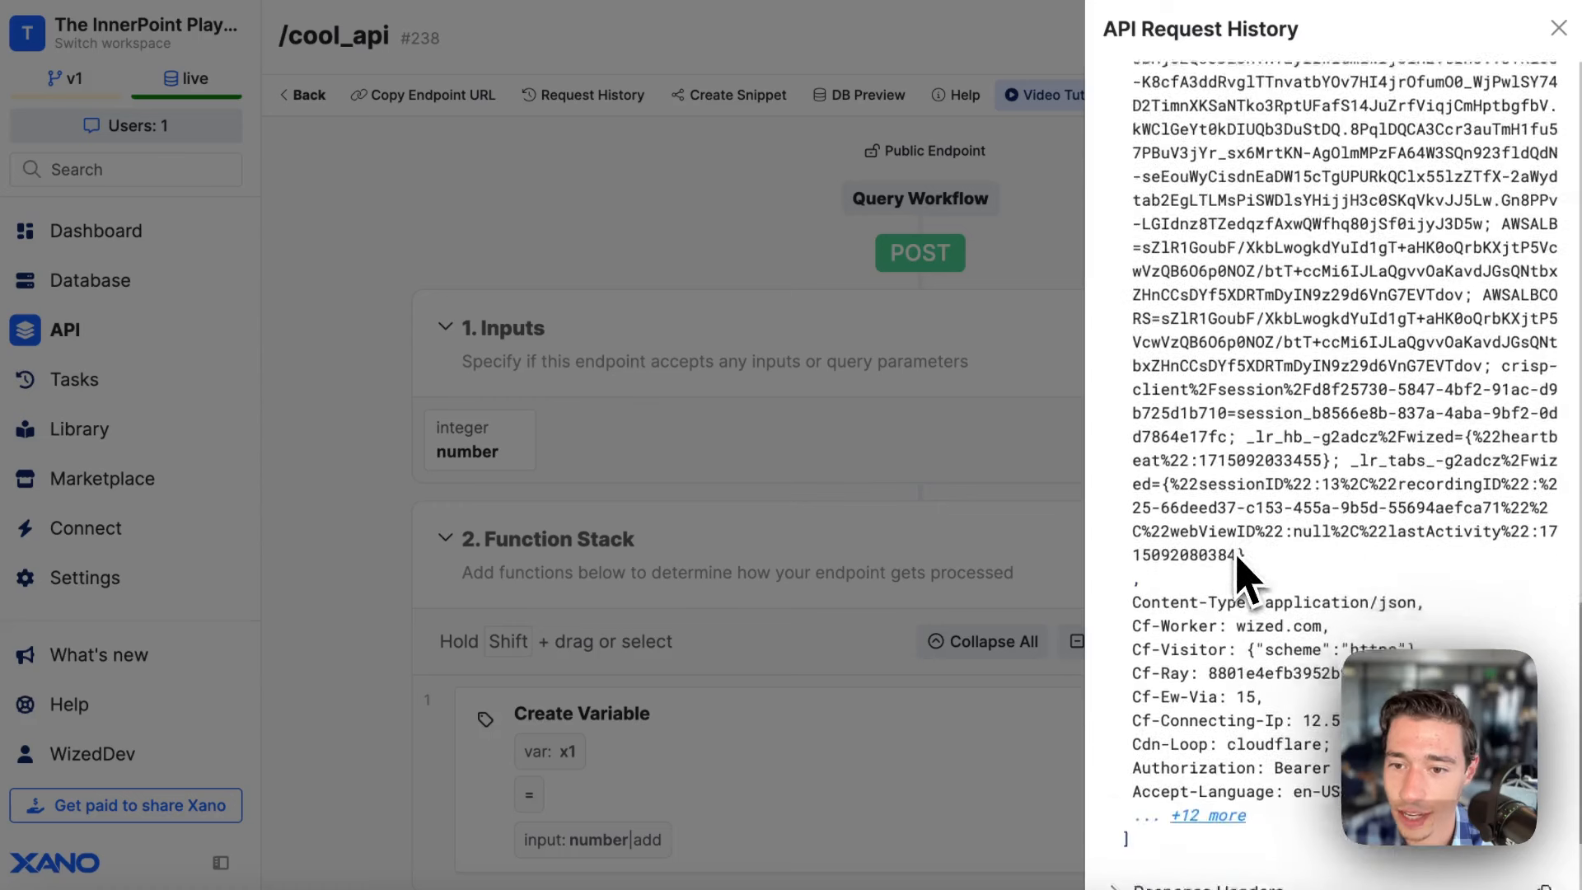
scroll(down, 3)
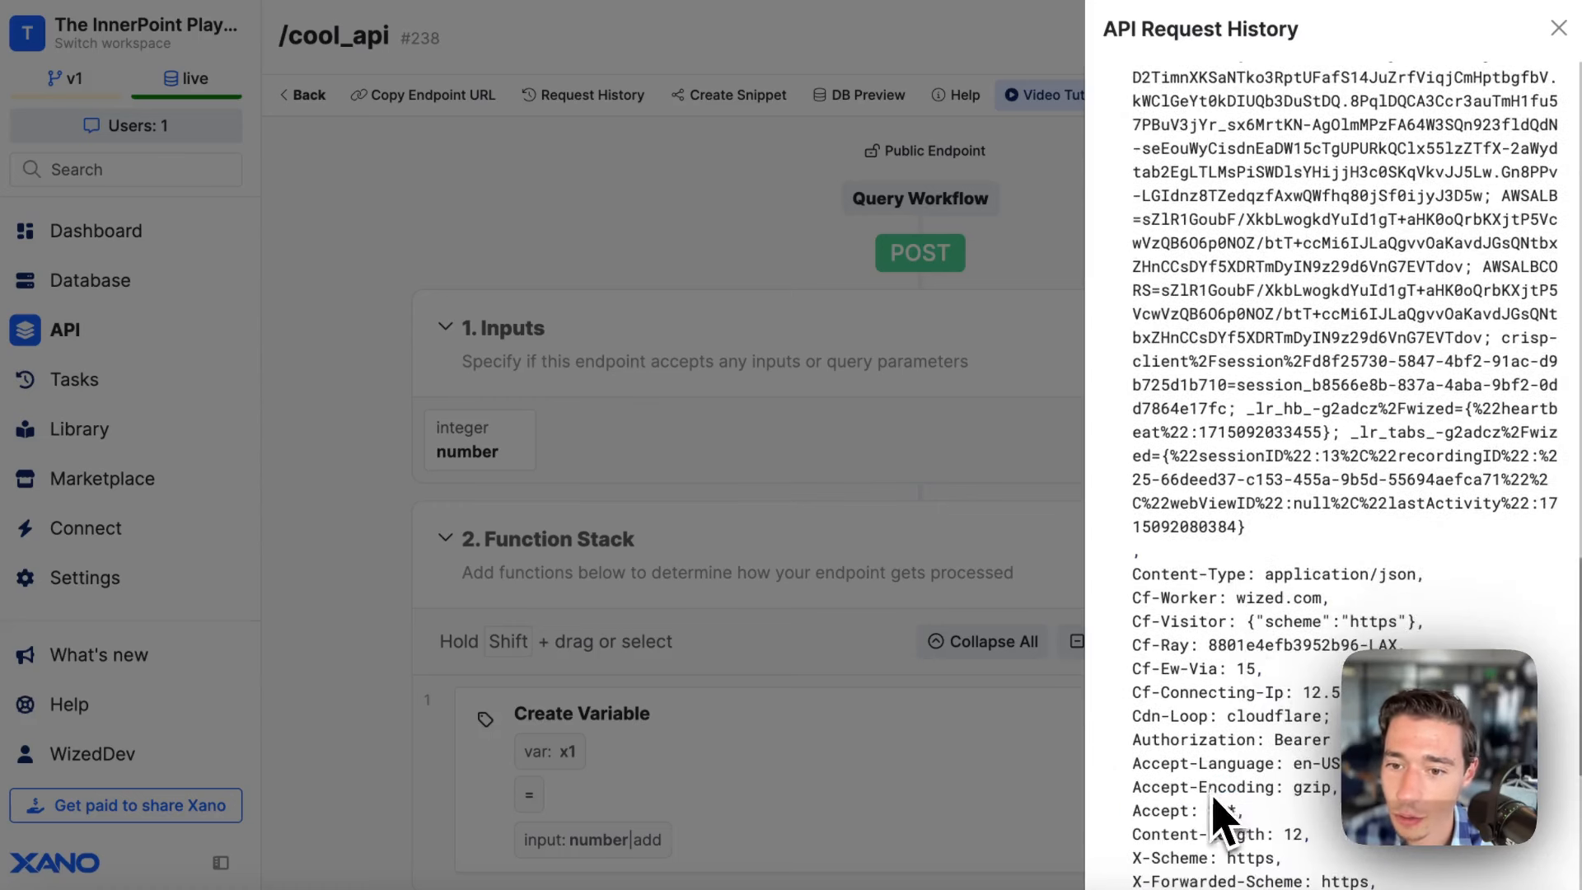
scroll(down, 3)
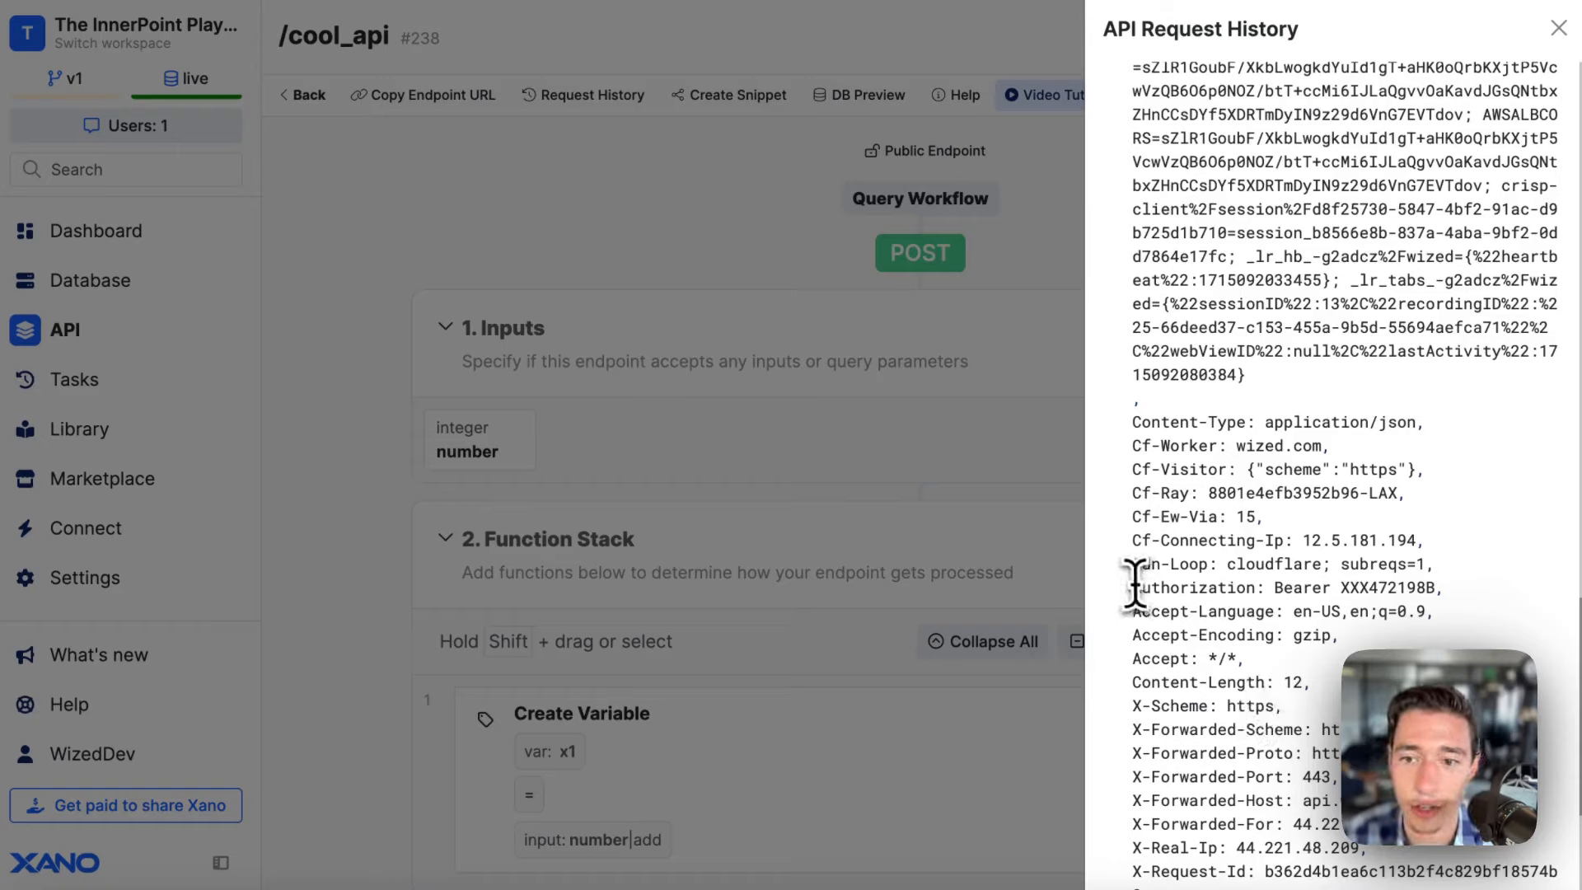
drag(1132, 588, 1423, 588)
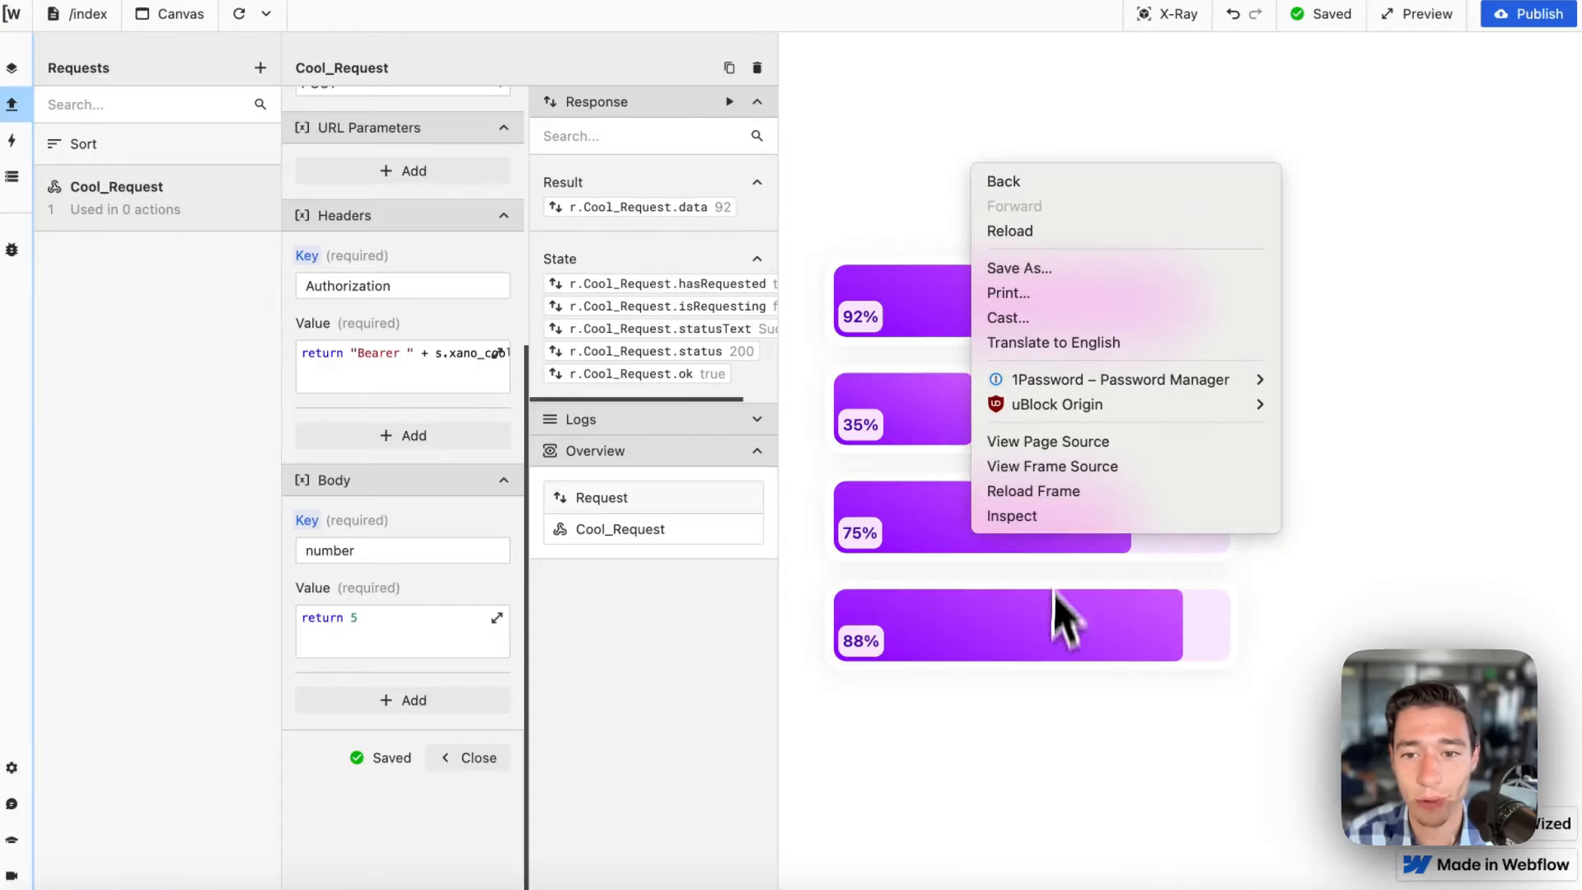
click(1011, 516)
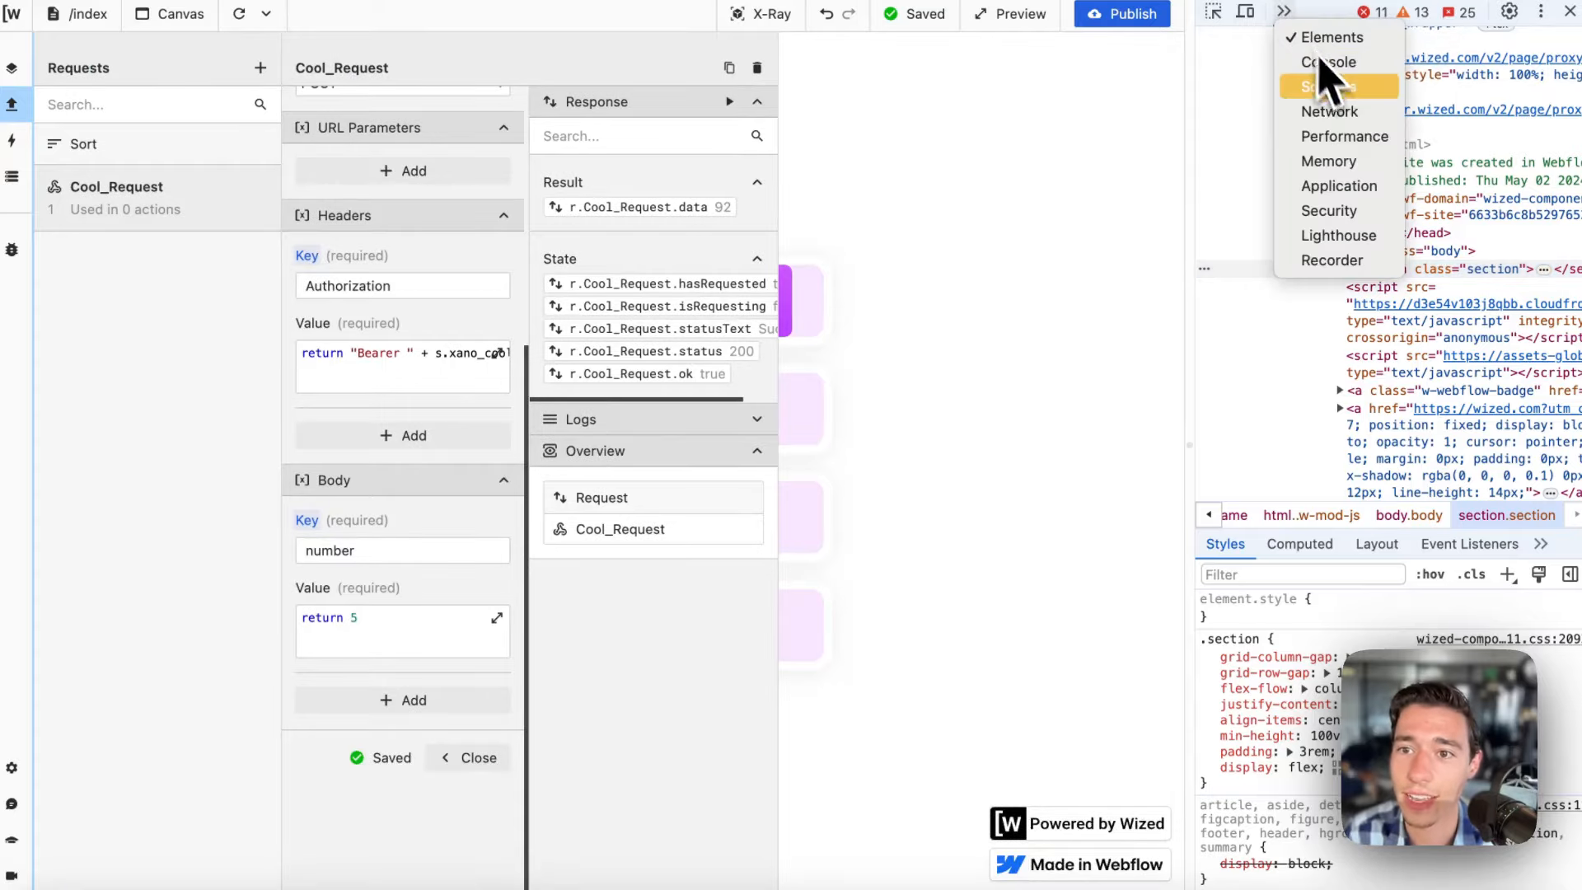
click(1330, 112)
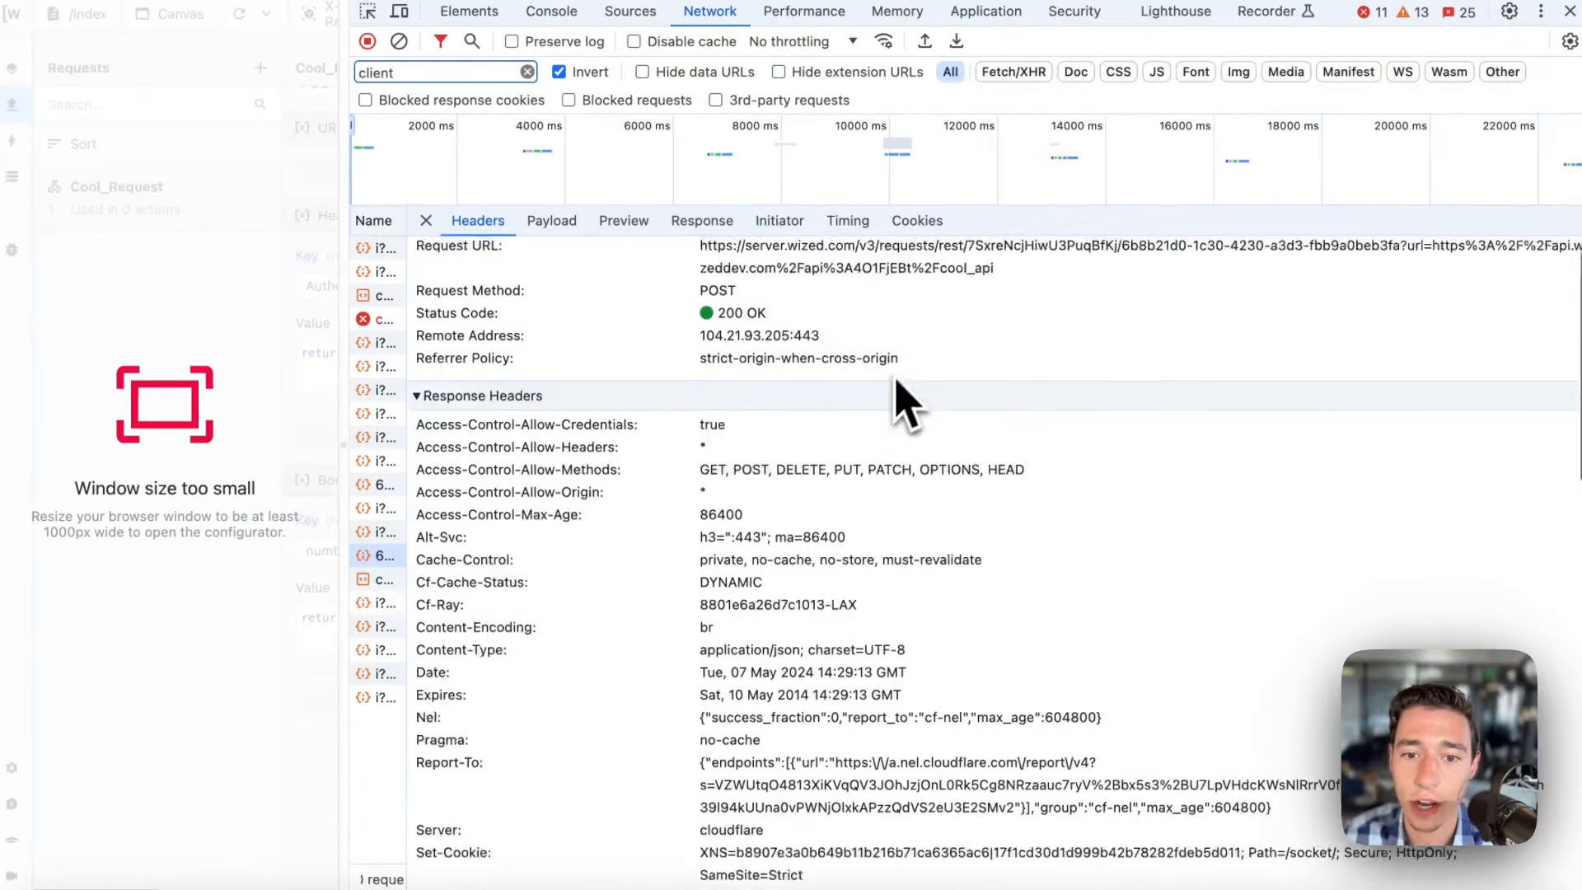
scroll(down, 3)
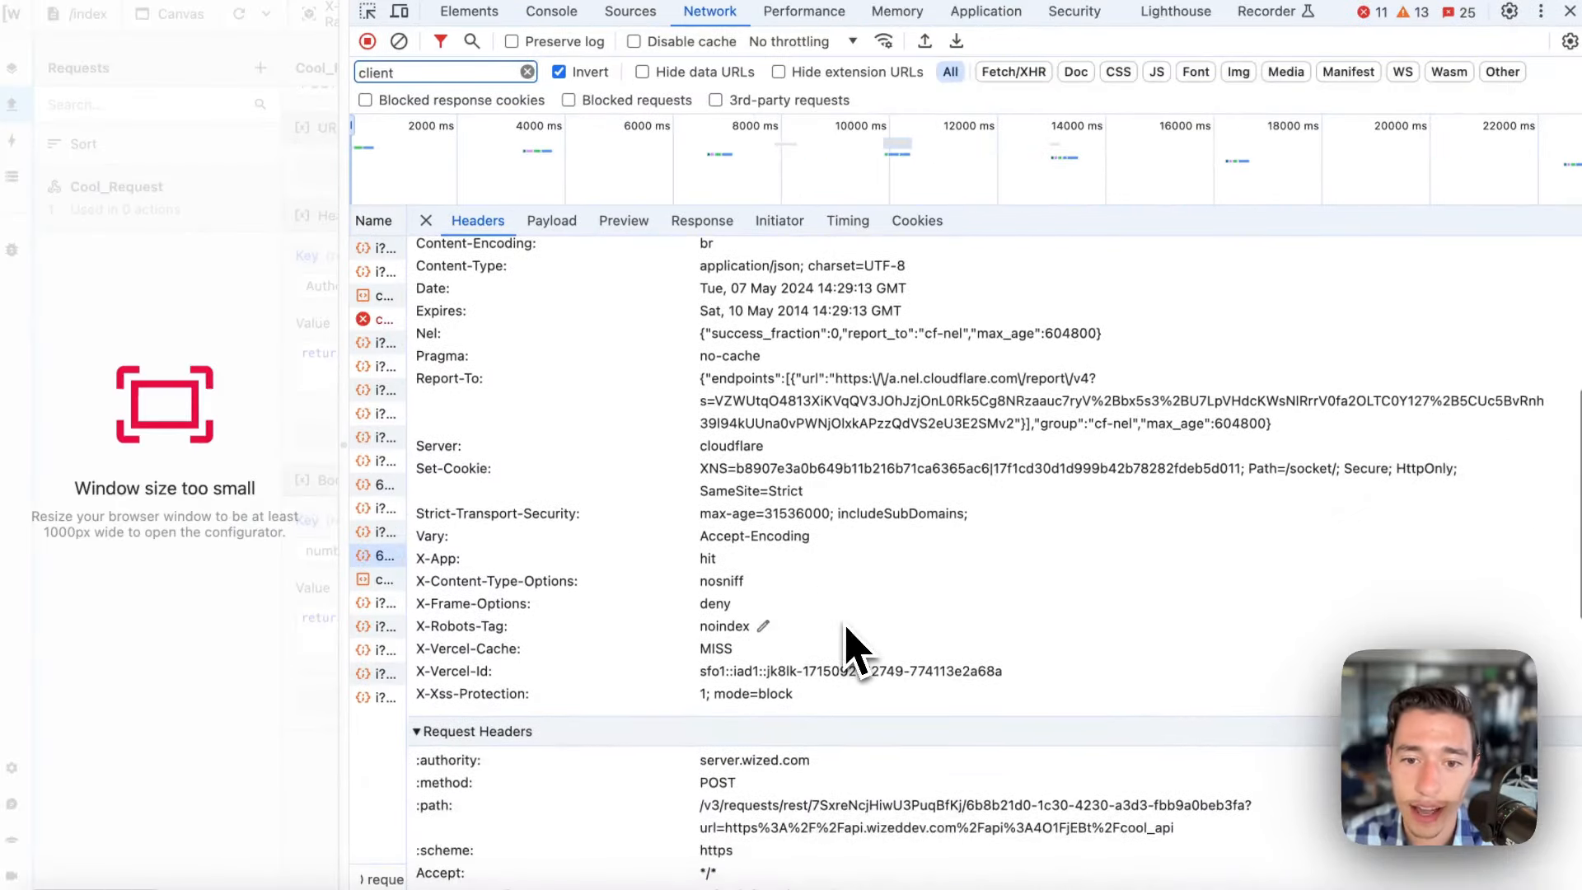
scroll(down, 3)
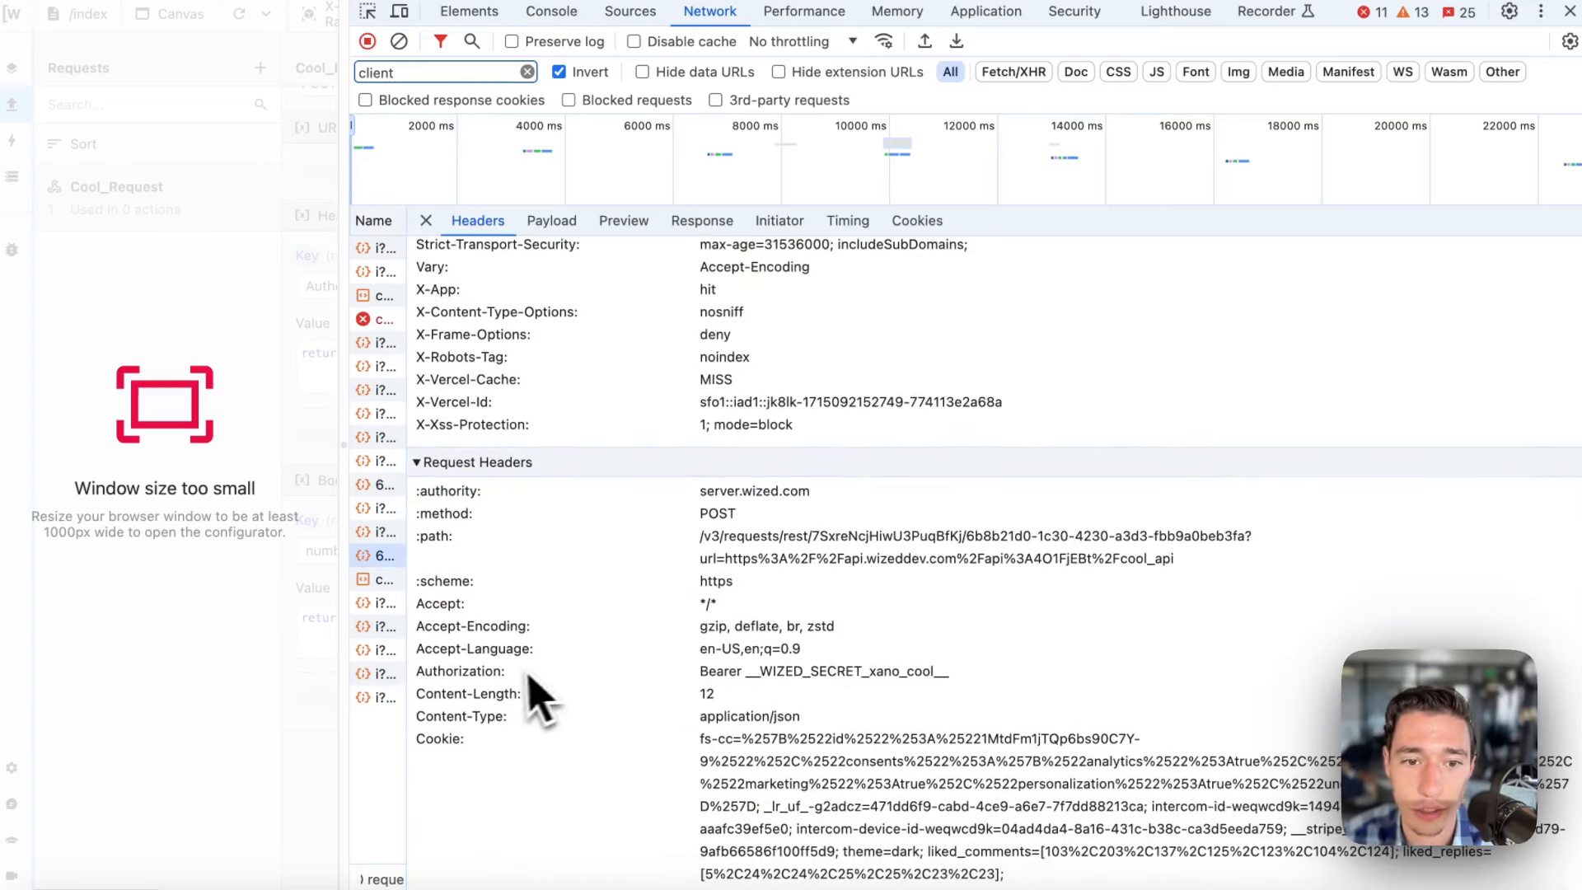
double_click(757, 671)
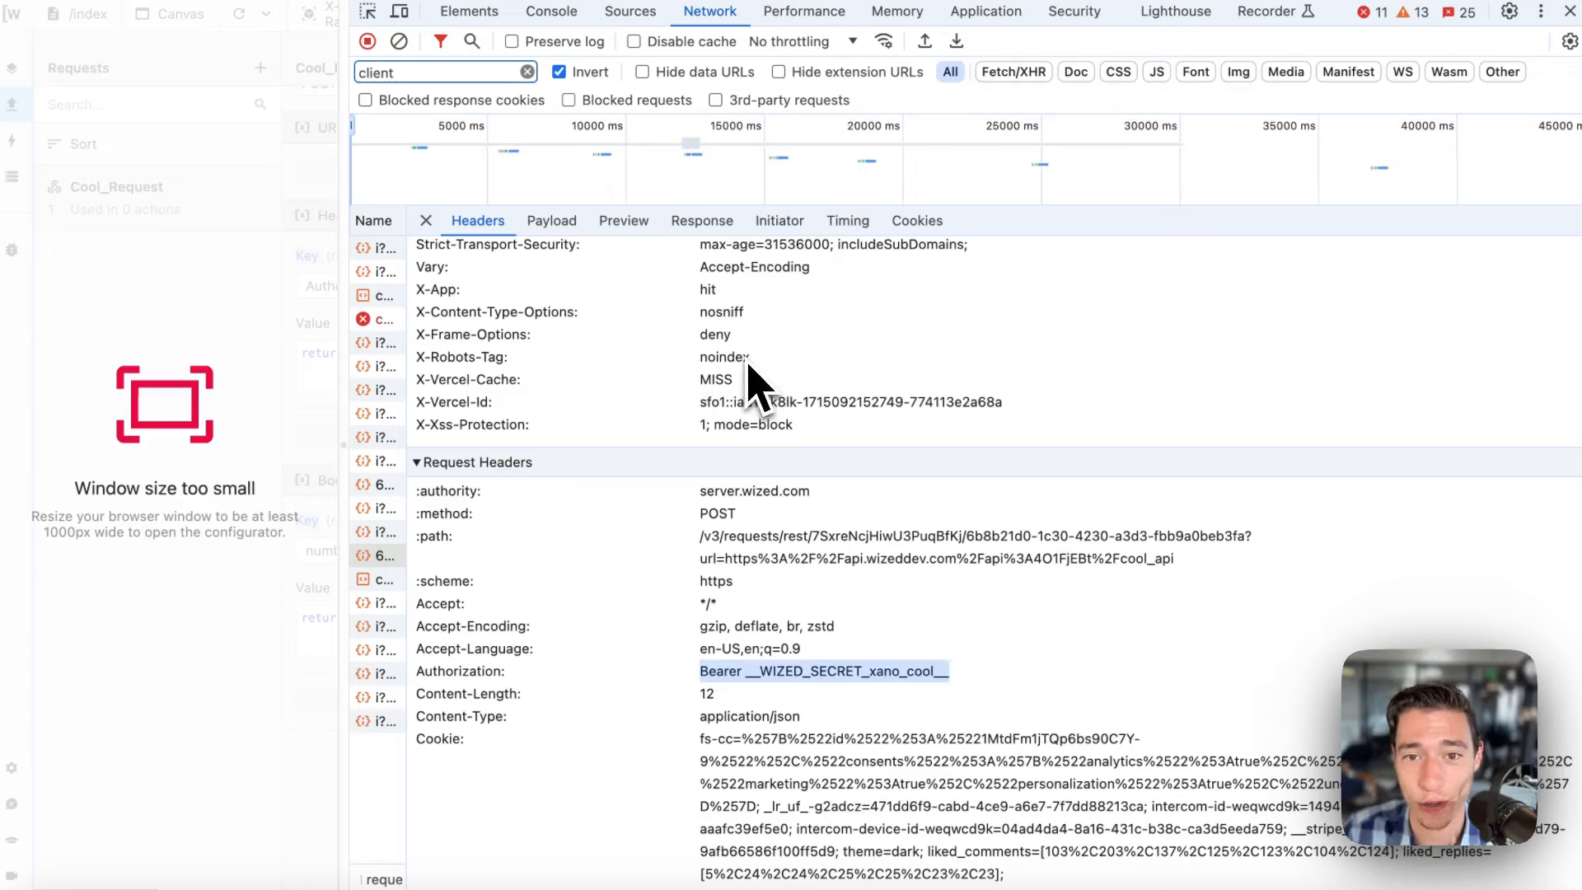
mouse_move(785, 615)
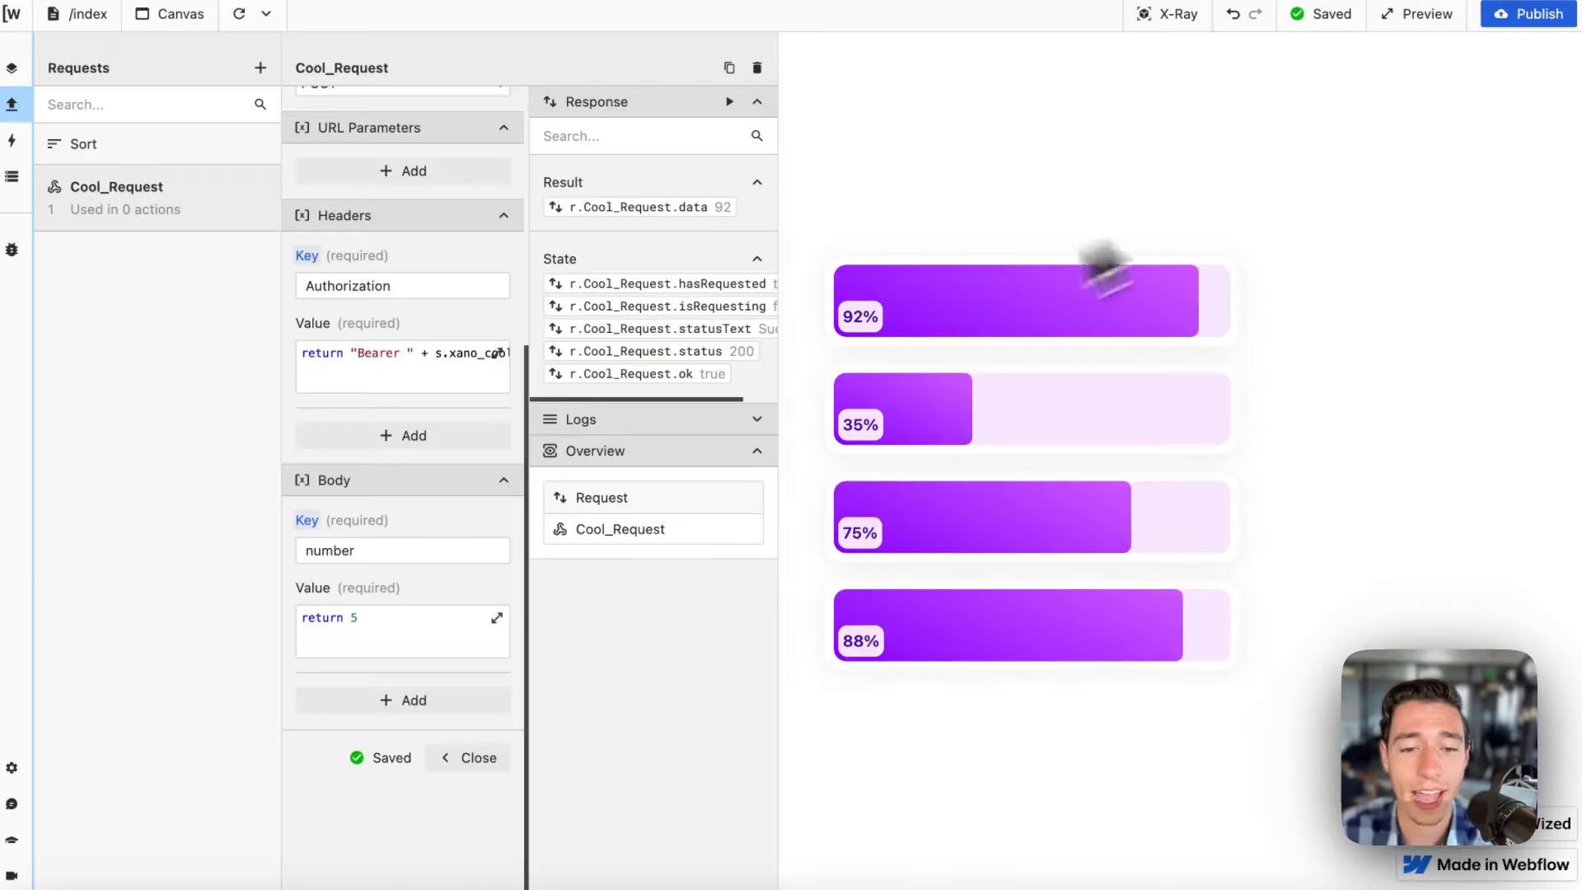
mouse_move(868, 192)
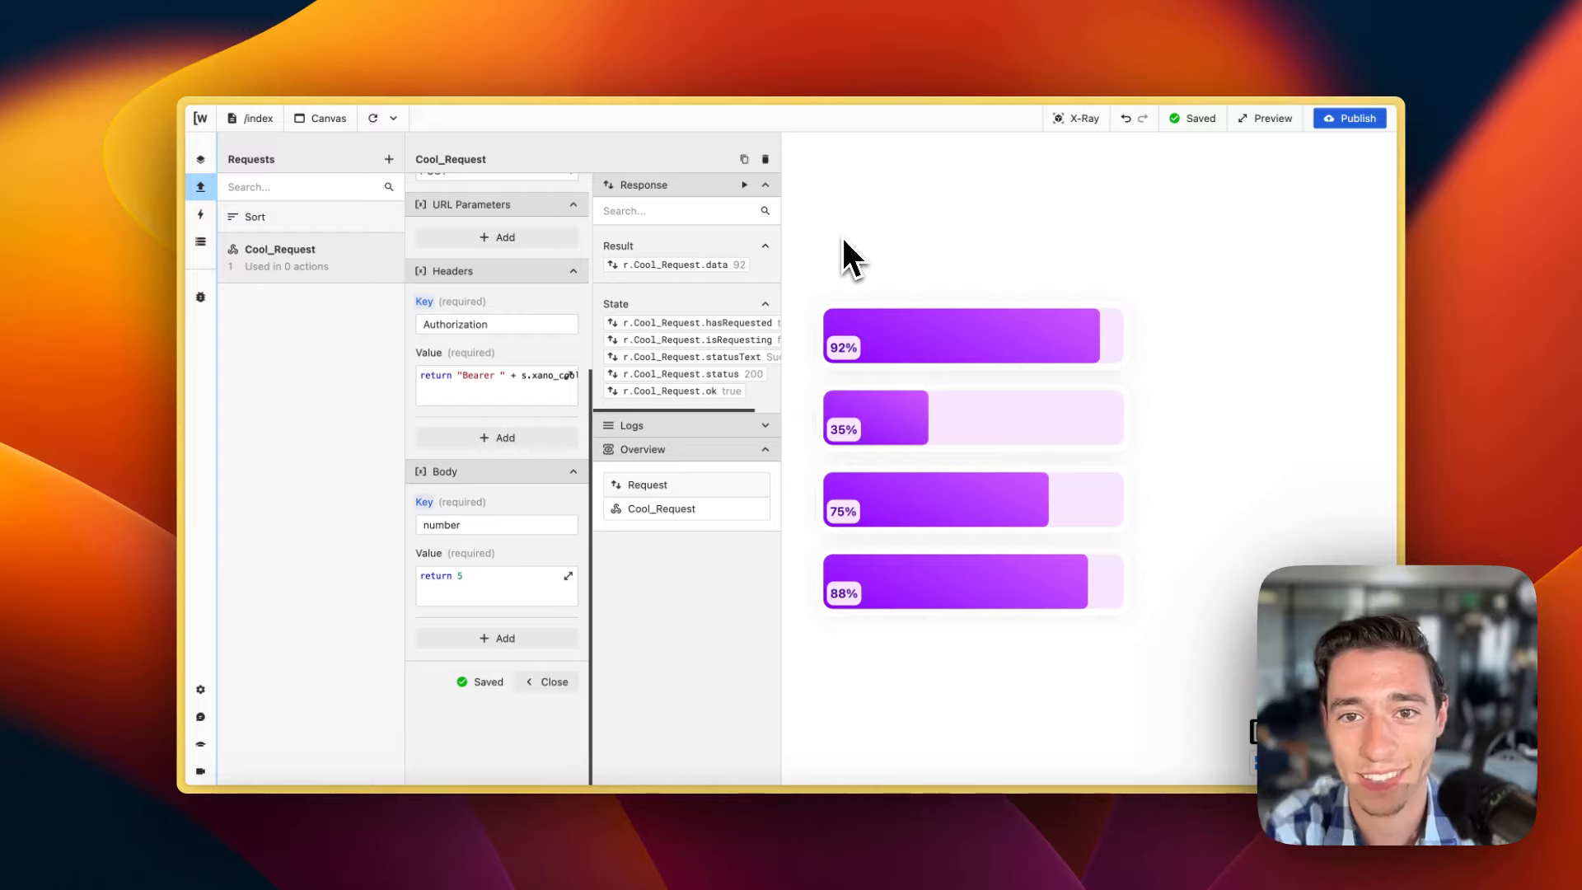
mouse_move(580, 480)
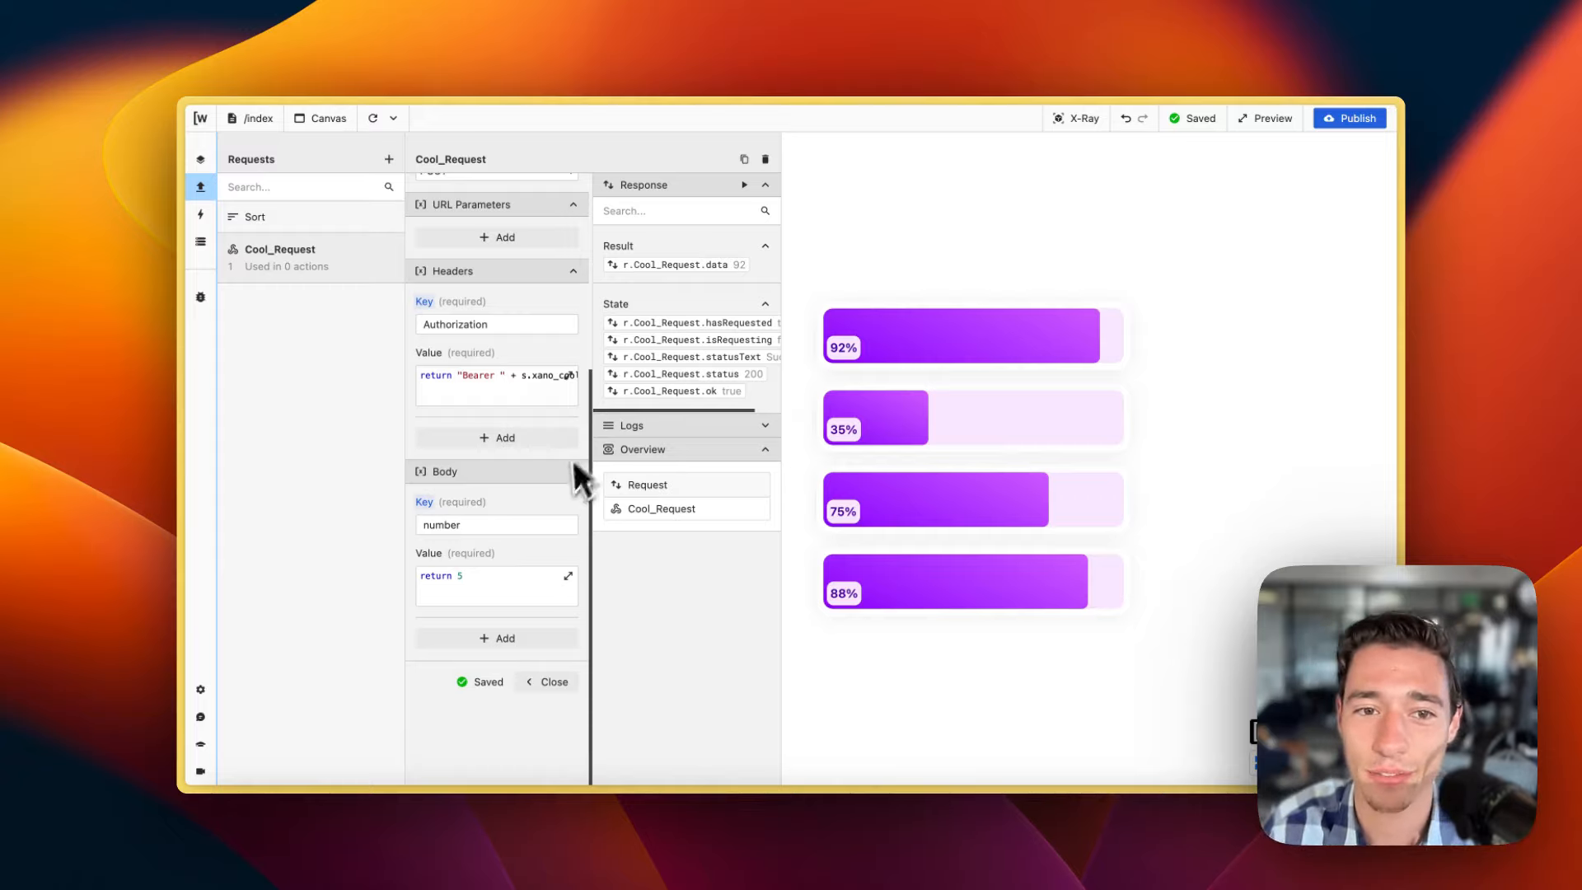
mouse_move(494, 394)
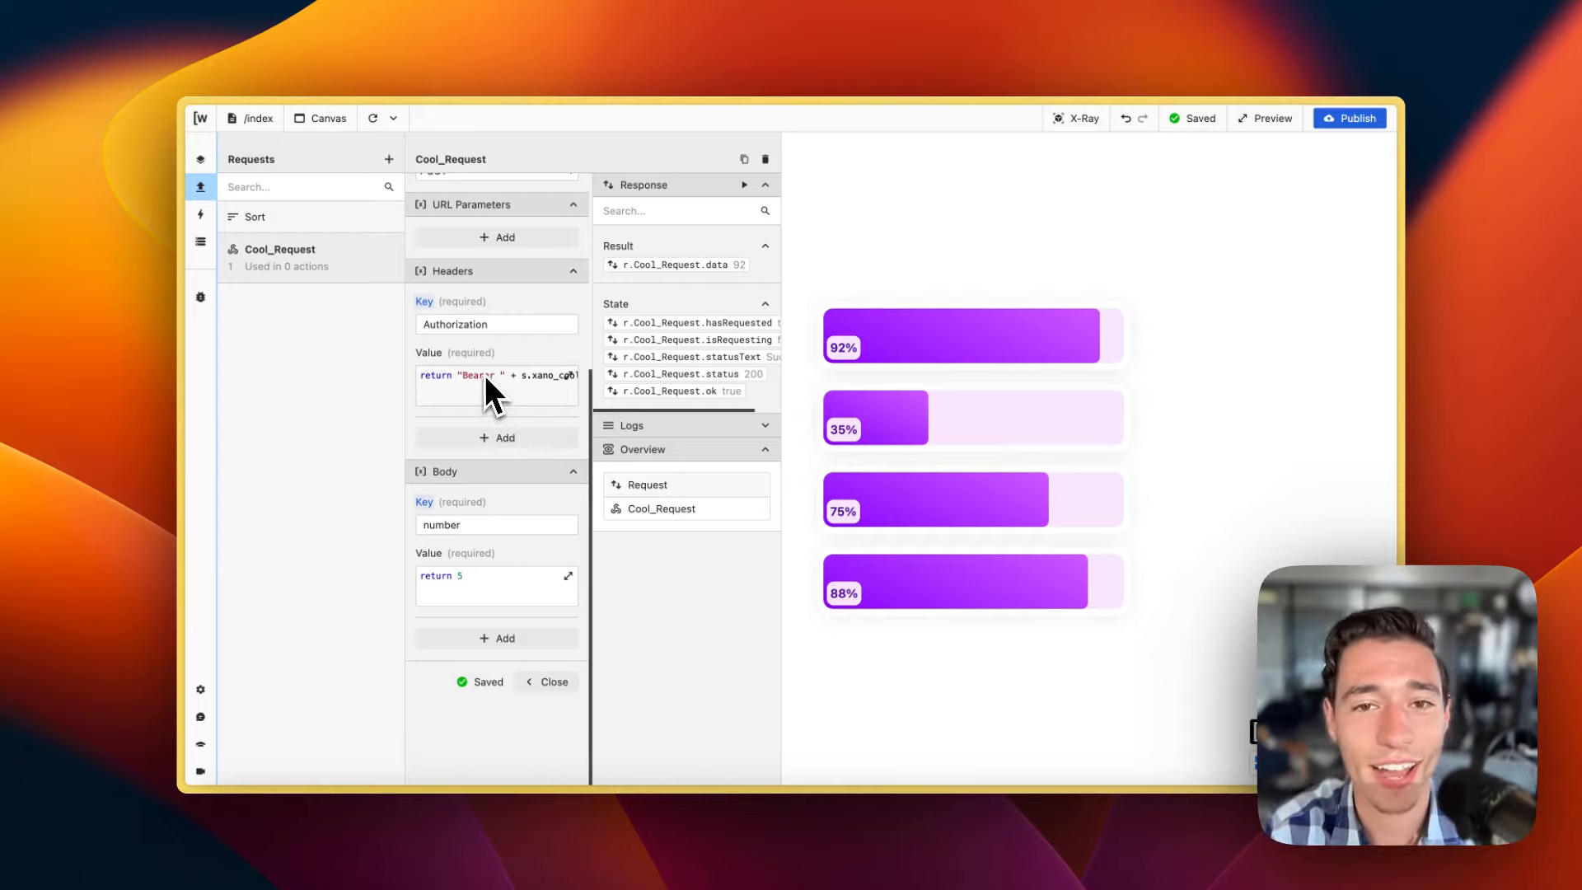